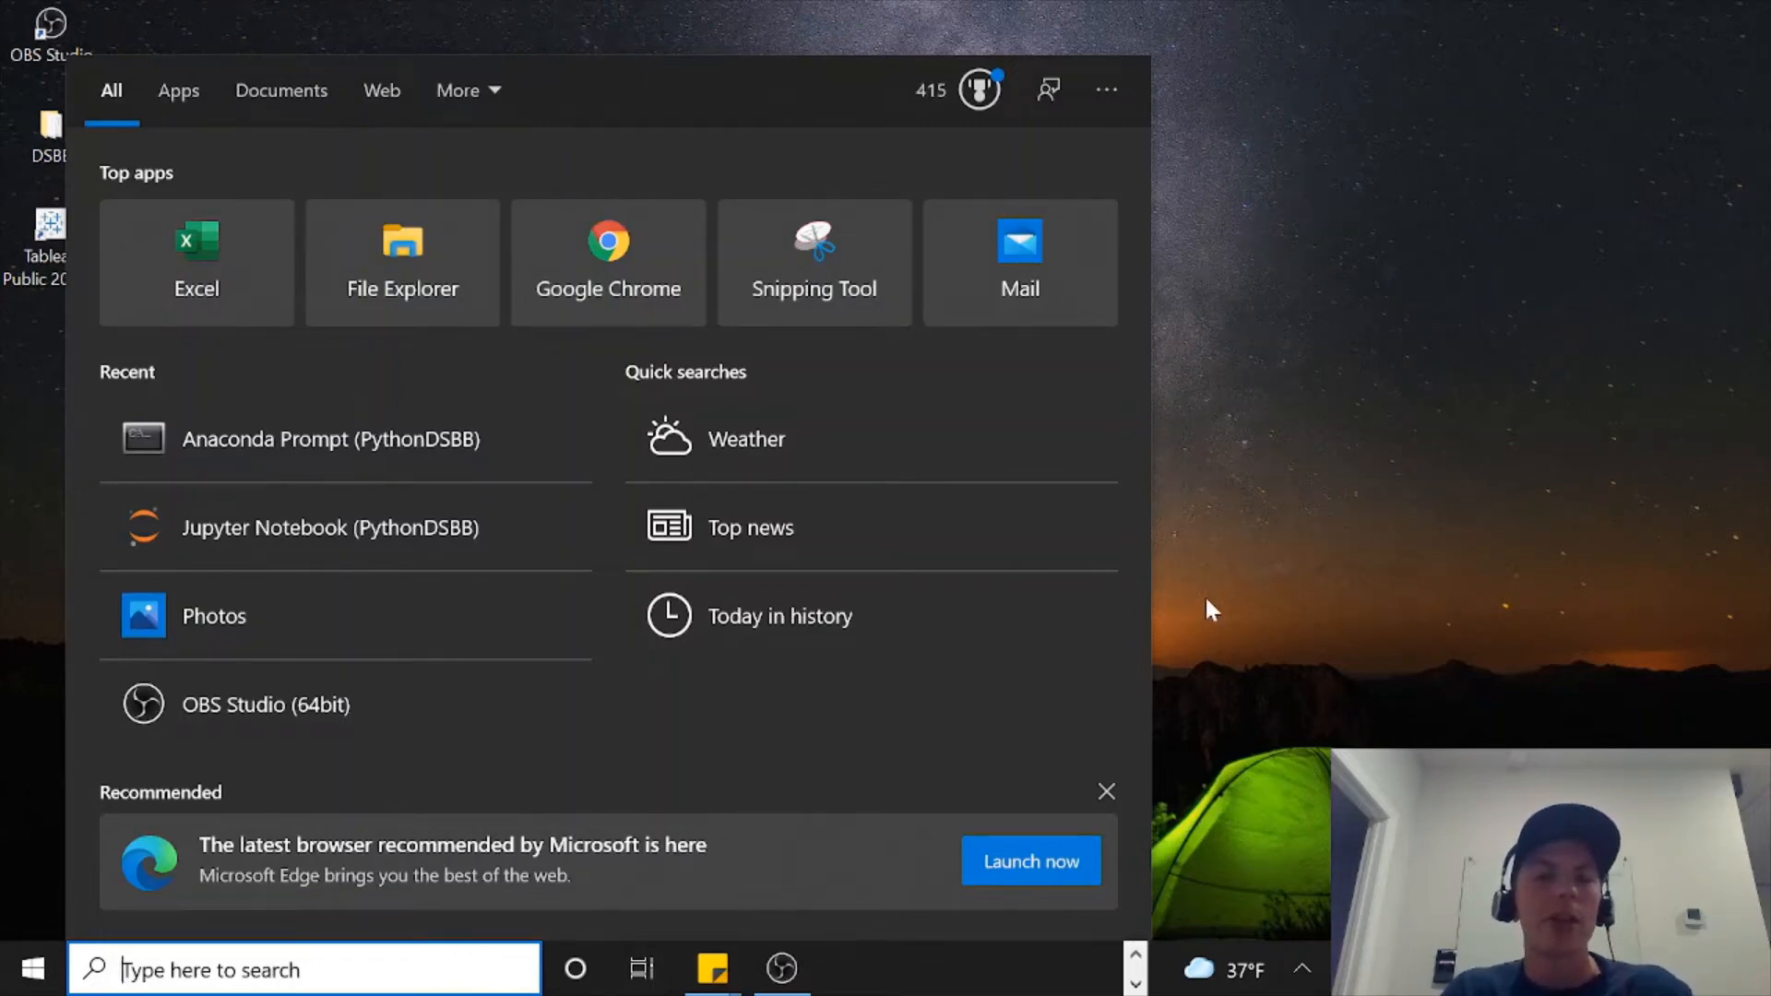
pyautogui.moveTo(1339, 579)
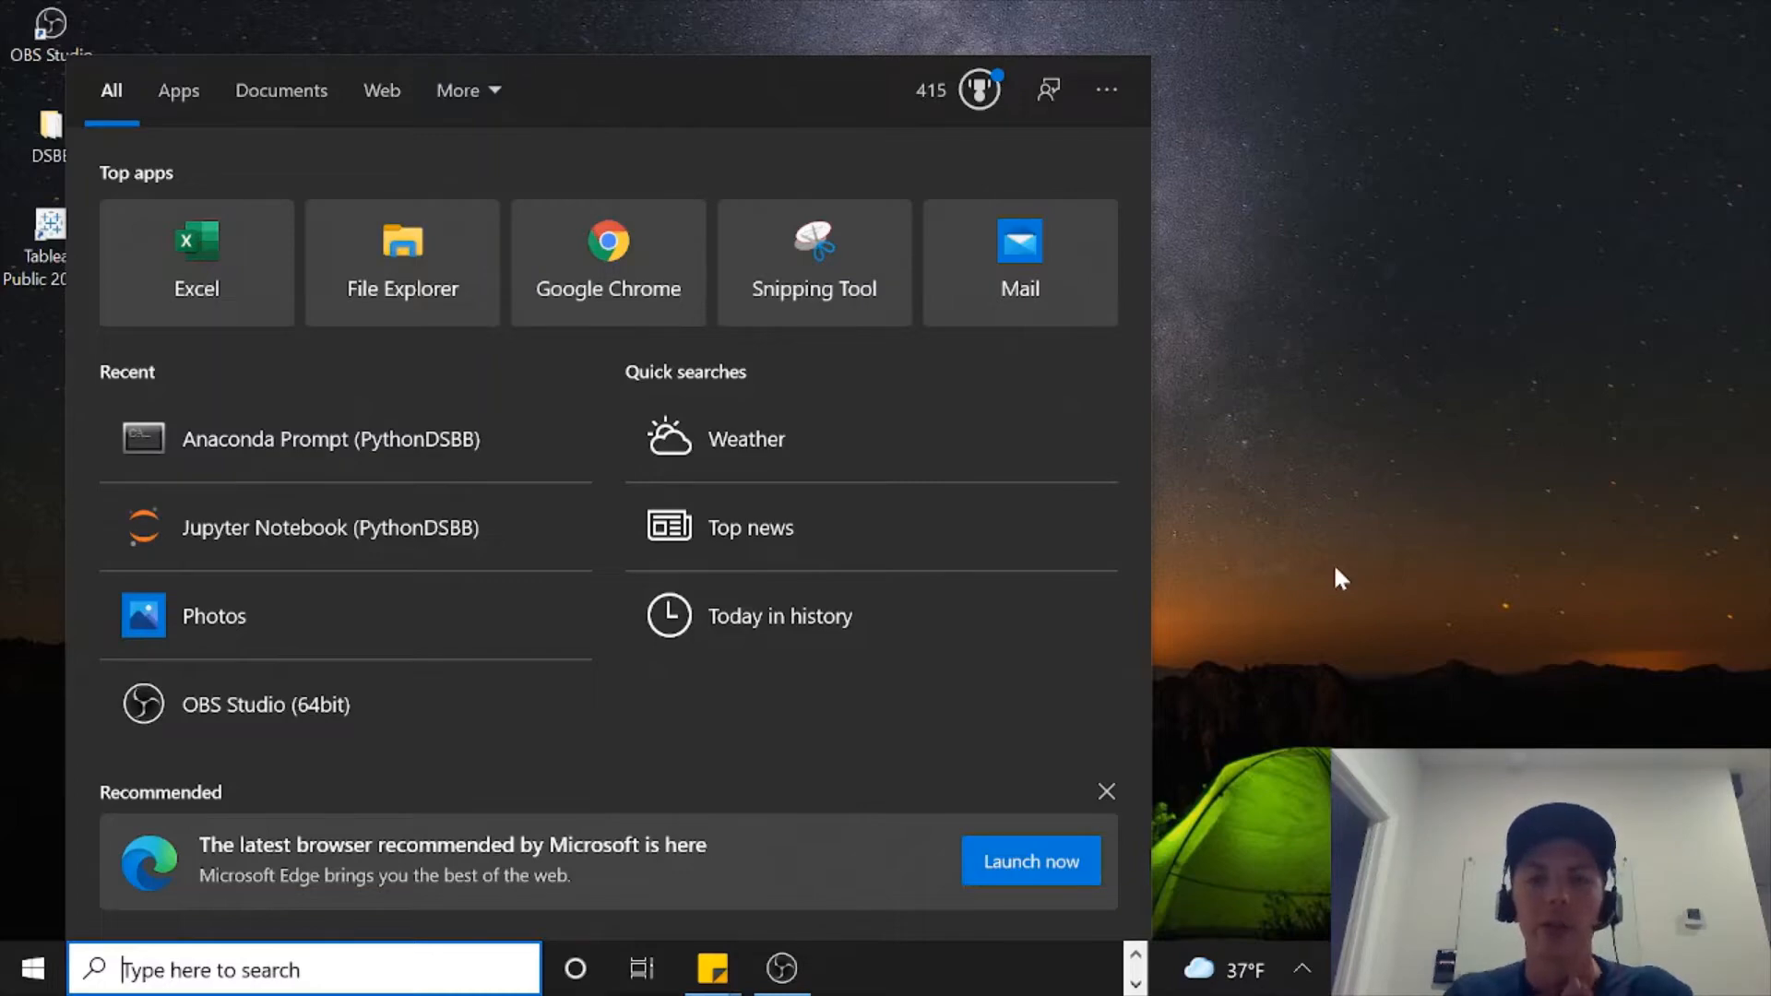
pyautogui.moveTo(1398, 459)
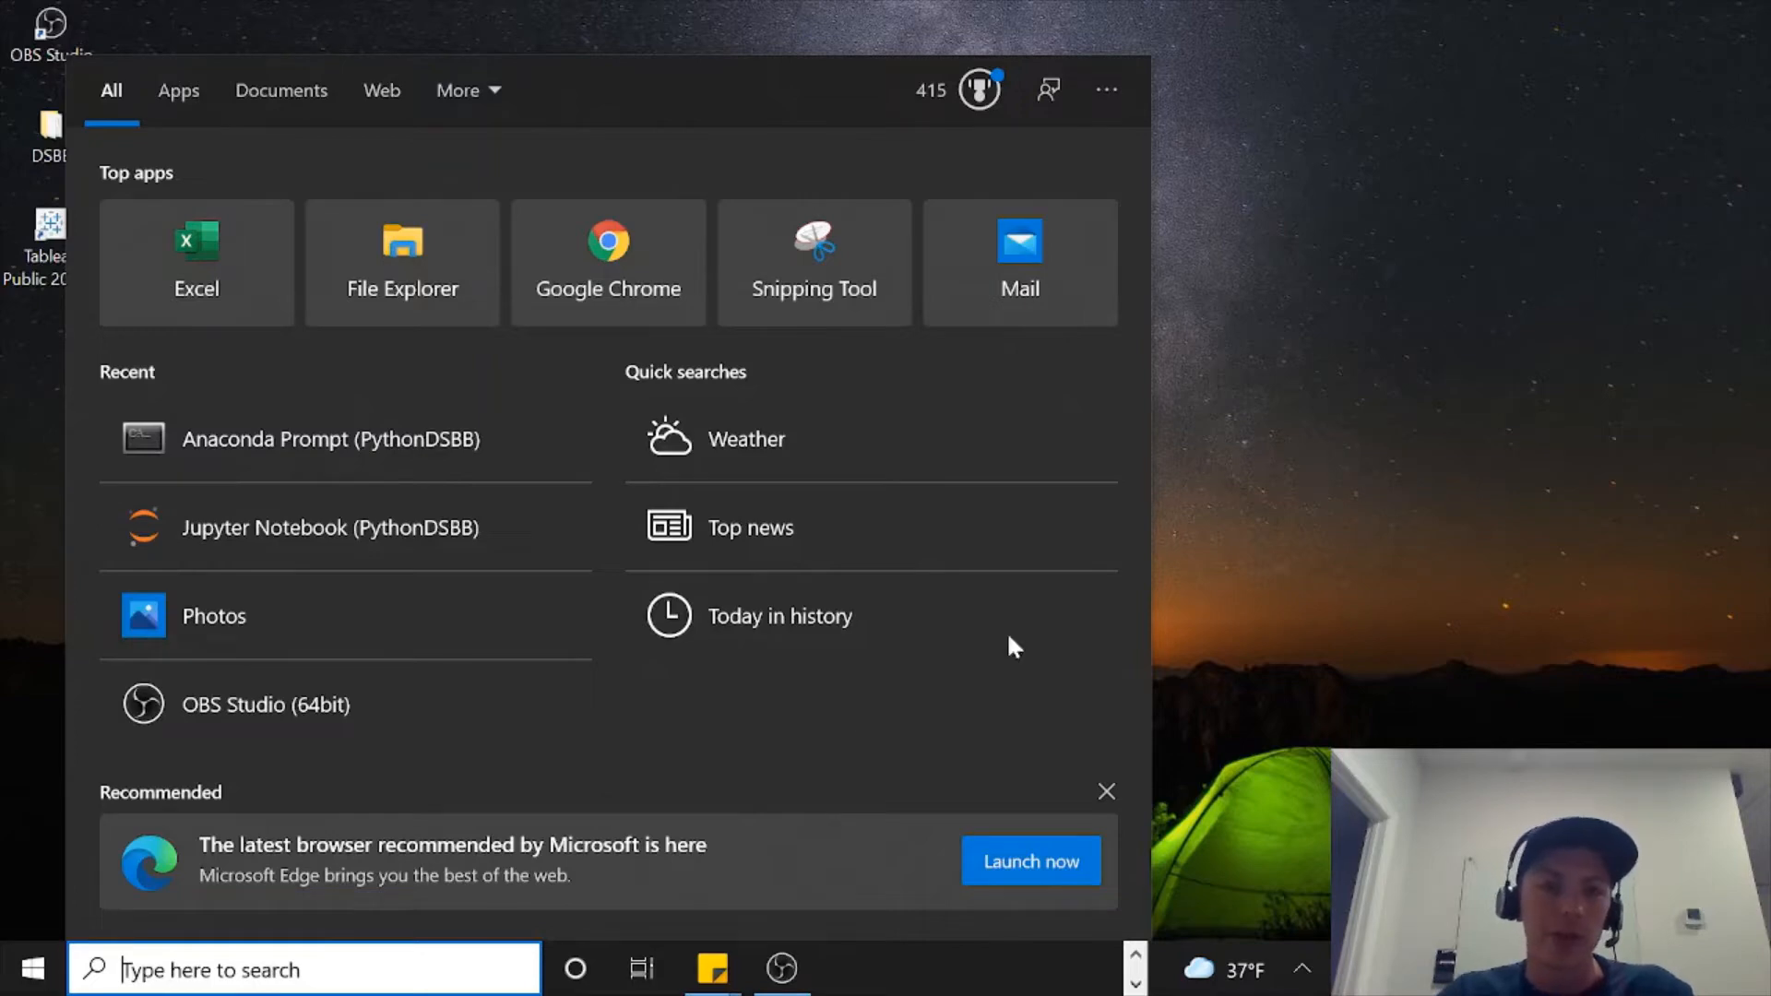
# Step: Search the Start menu for 'pythondsbb' and launch Anaconda Prompt (PythonDSBB)
pyautogui.write('p')
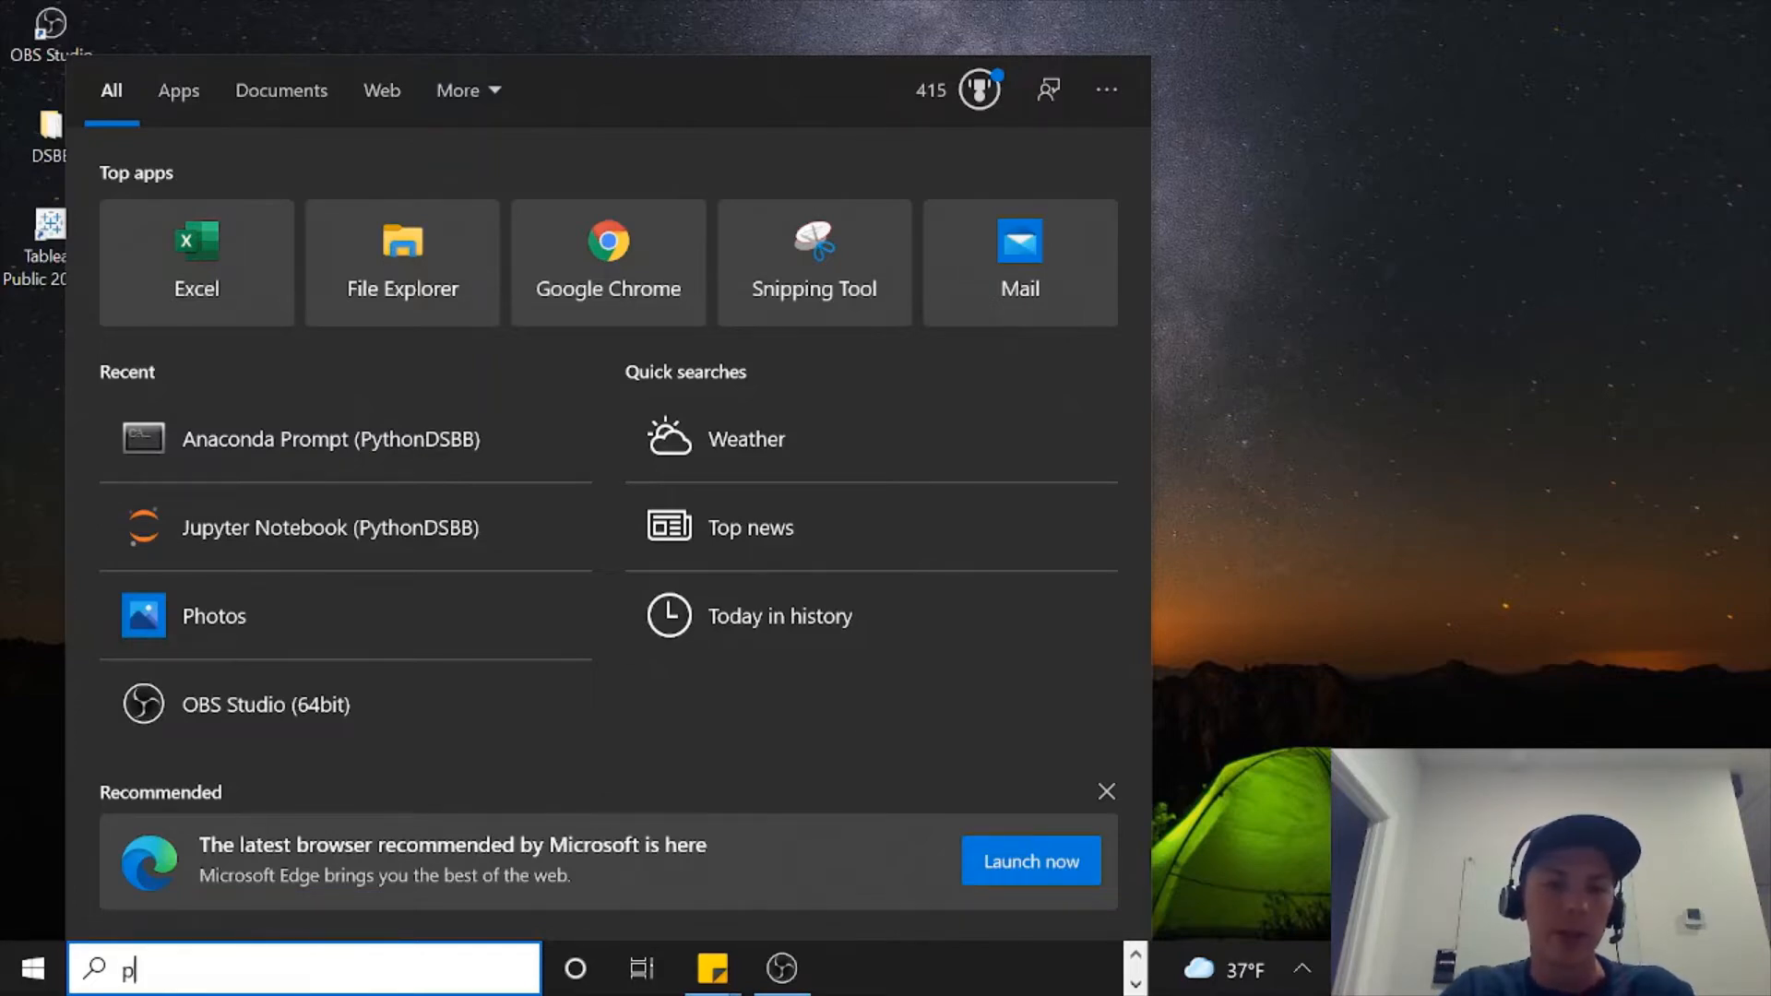
pyautogui.write('ythondsbb')
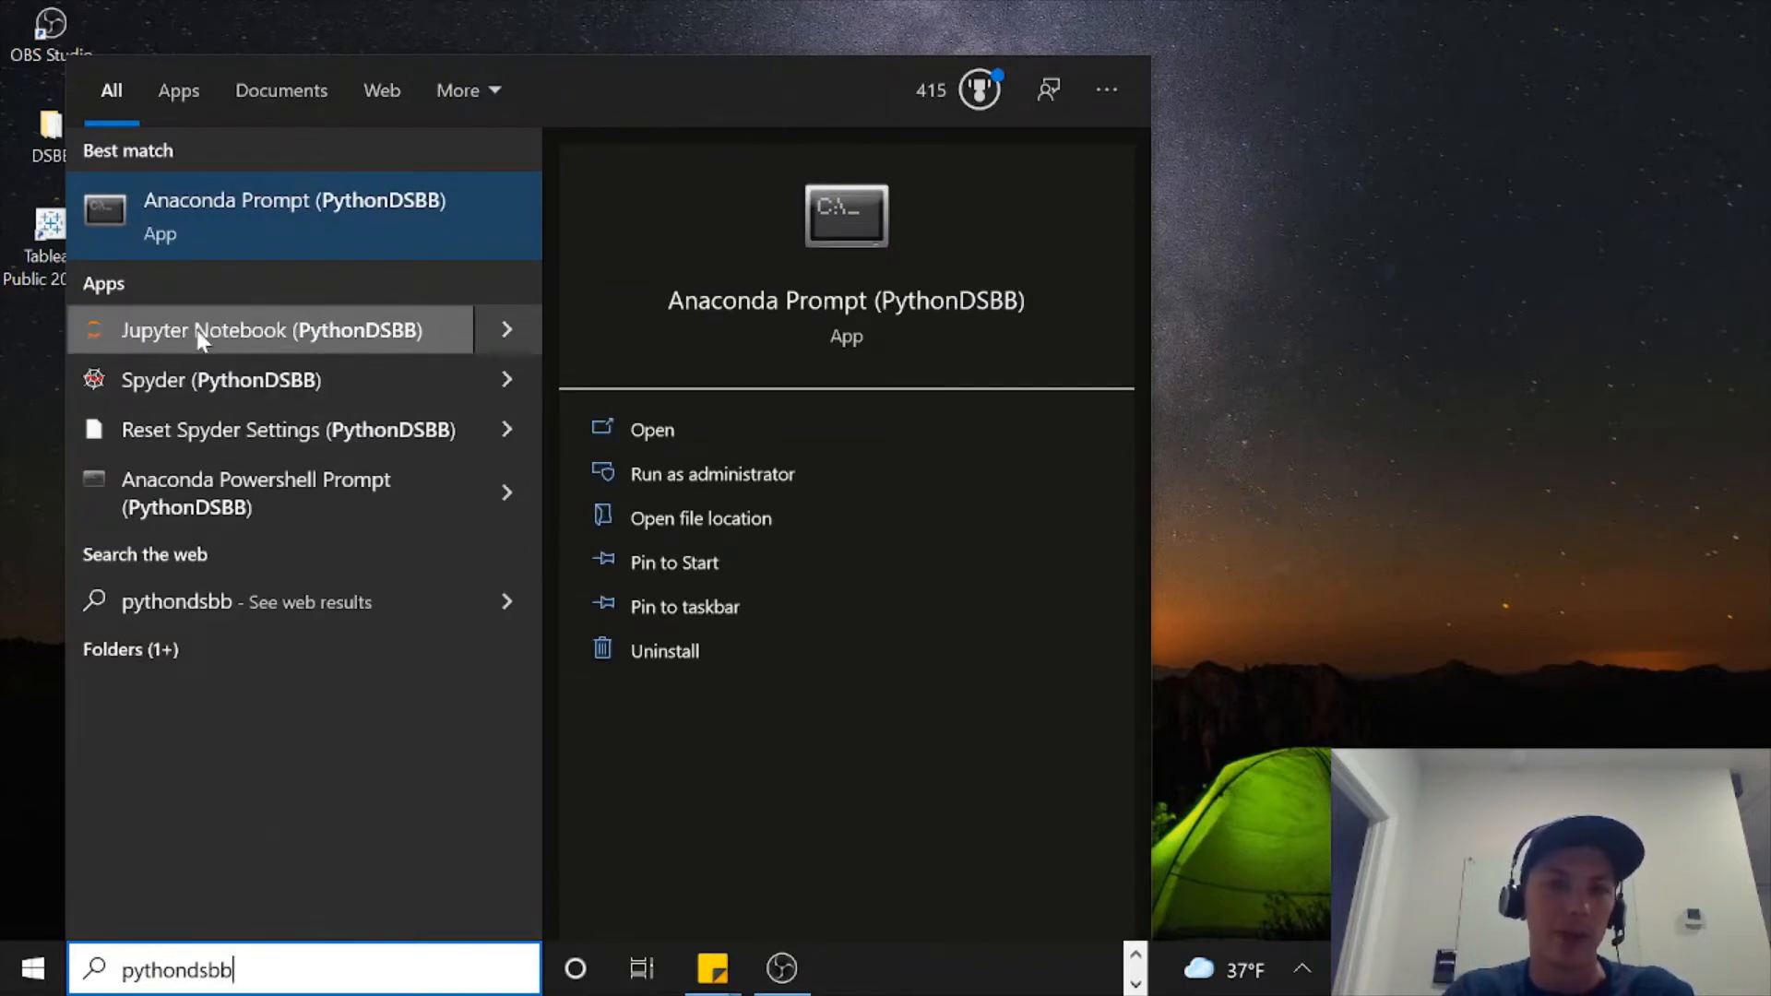
pyautogui.moveTo(362, 336)
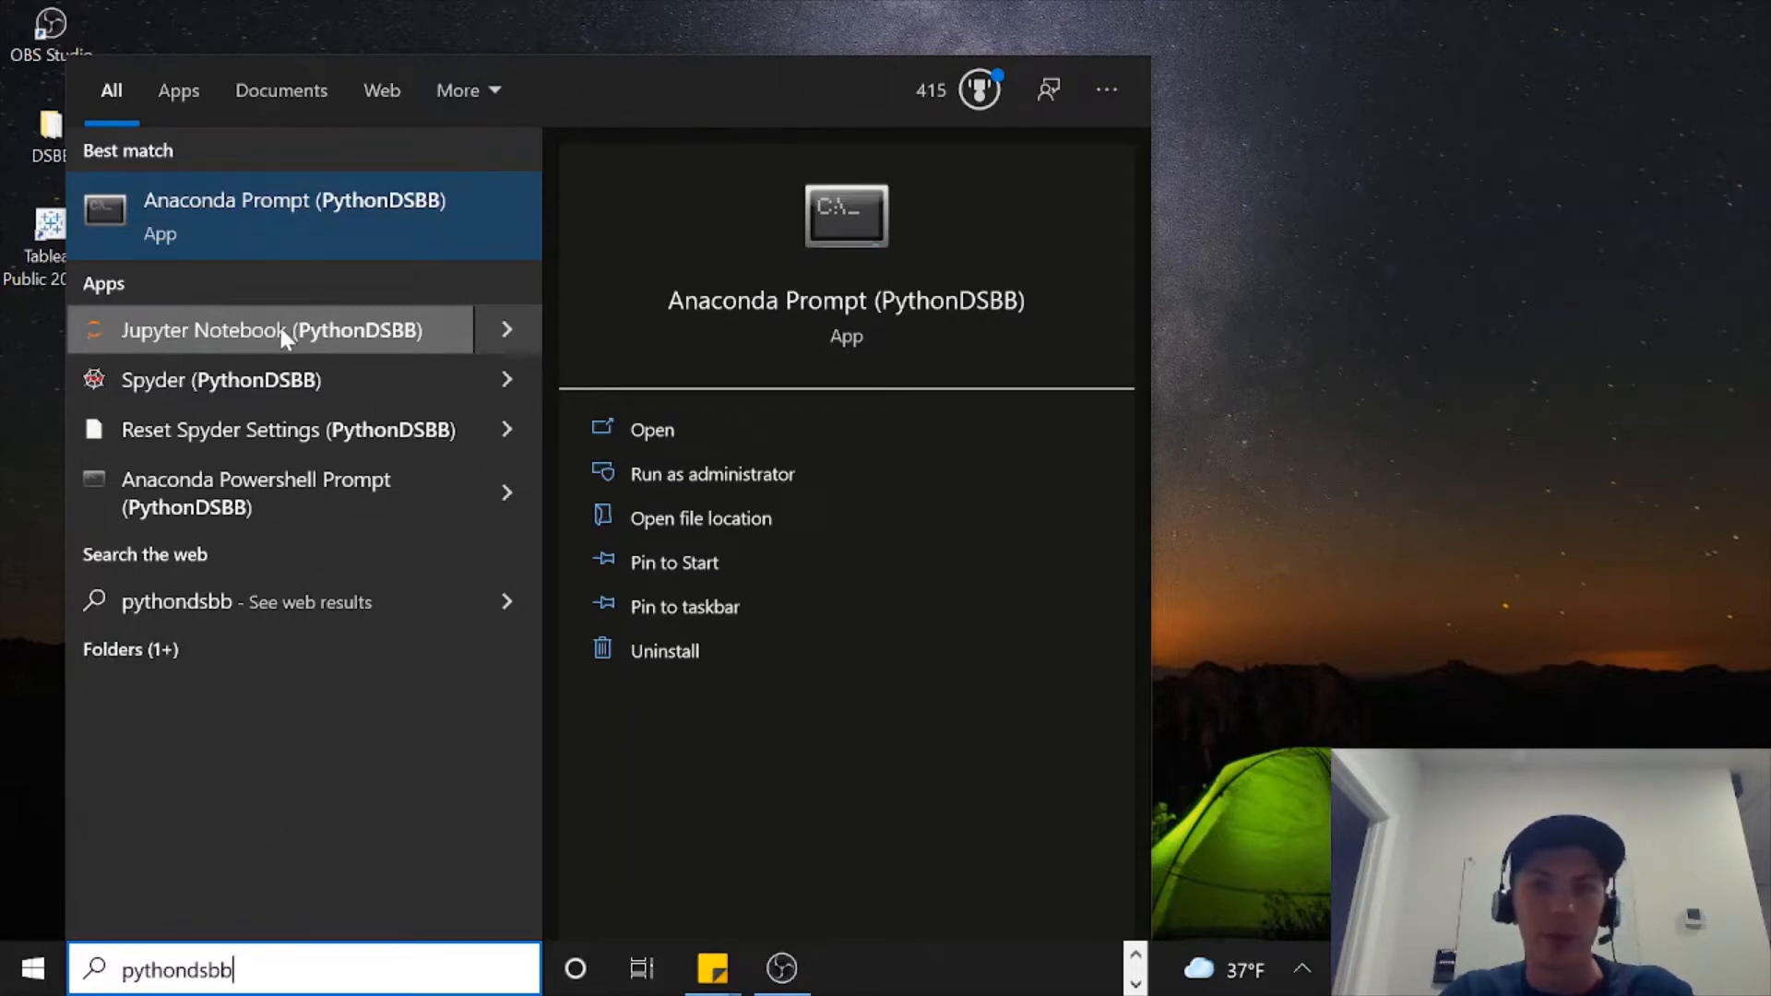
pyautogui.click(293, 200)
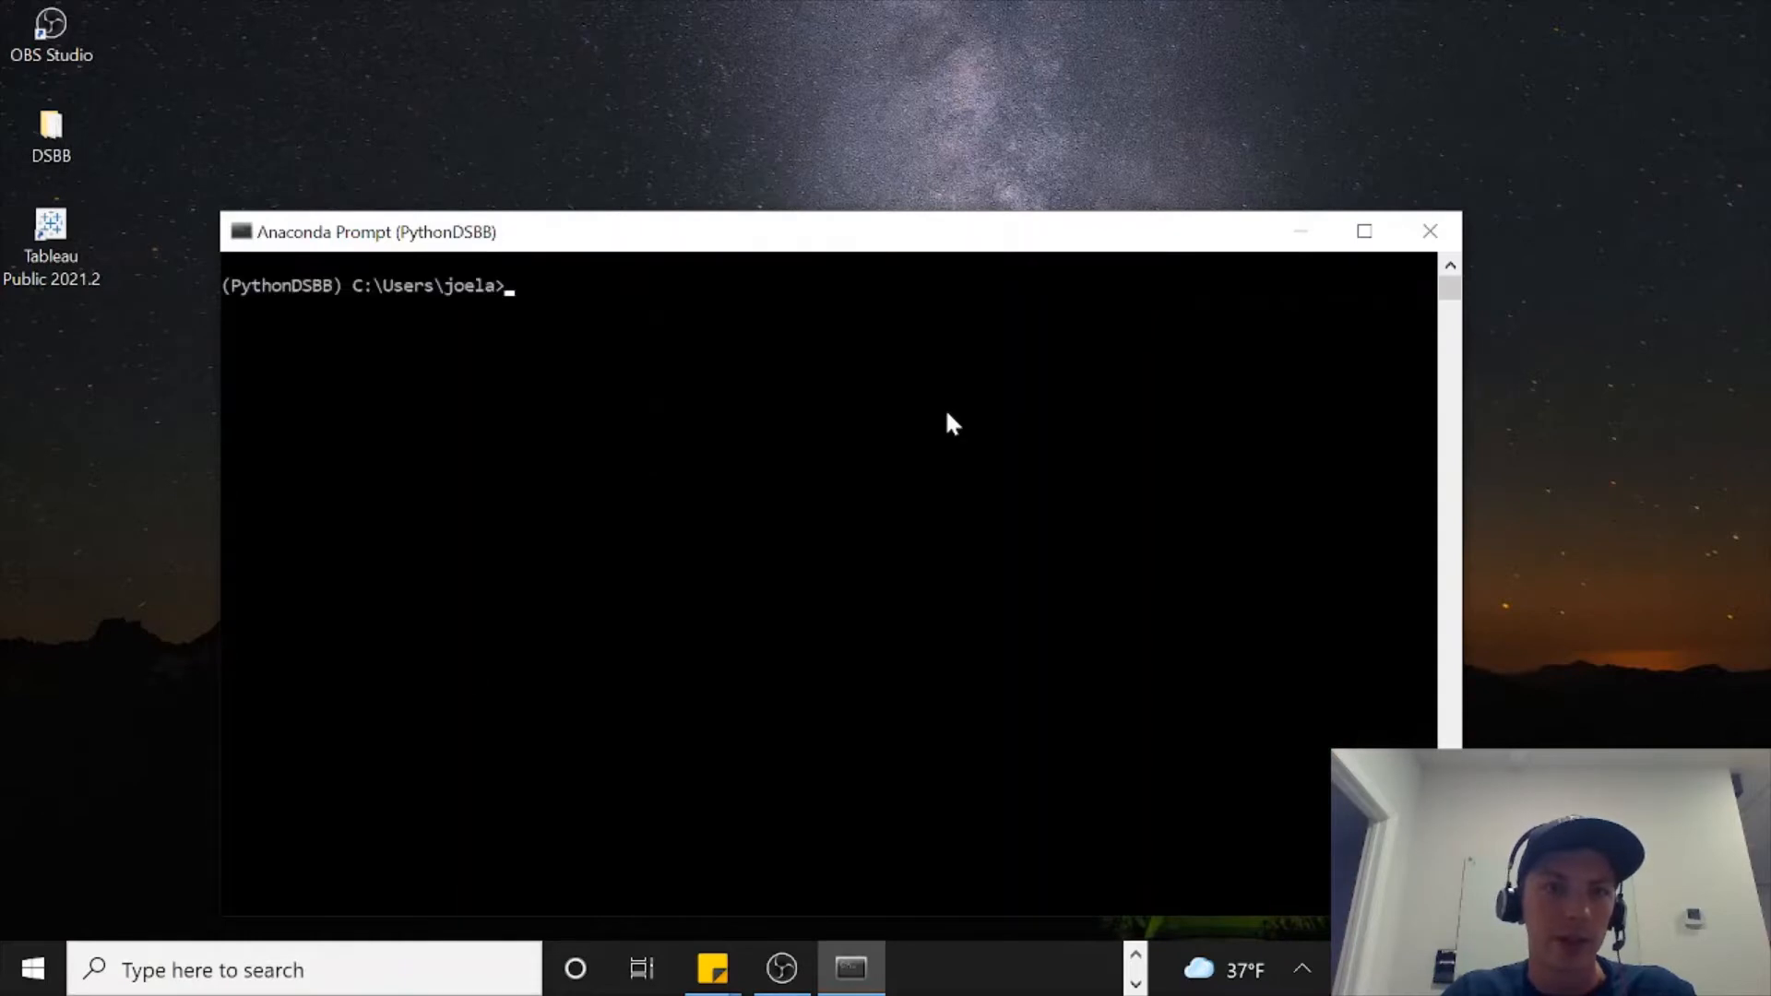
pyautogui.moveTo(660, 446)
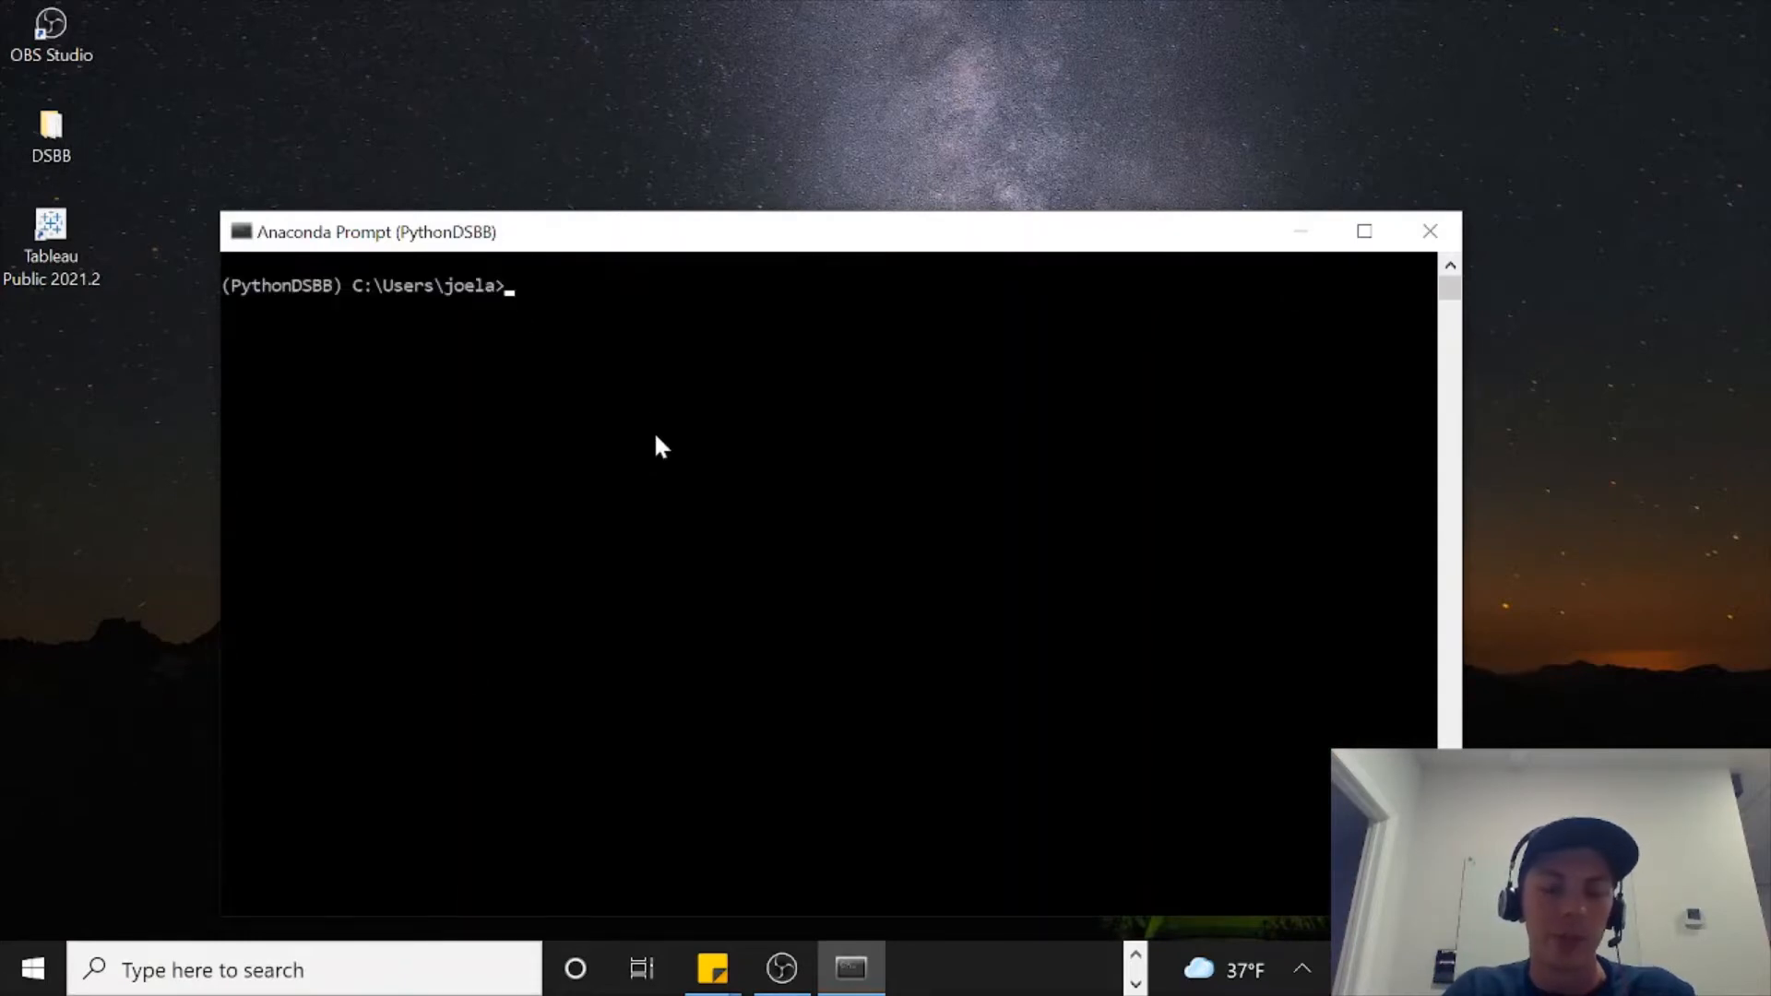
# Step: Run 'jupyter notebook' in Anaconda Prompt to start the local Jupyter server
pyautogui.write('jupyter')
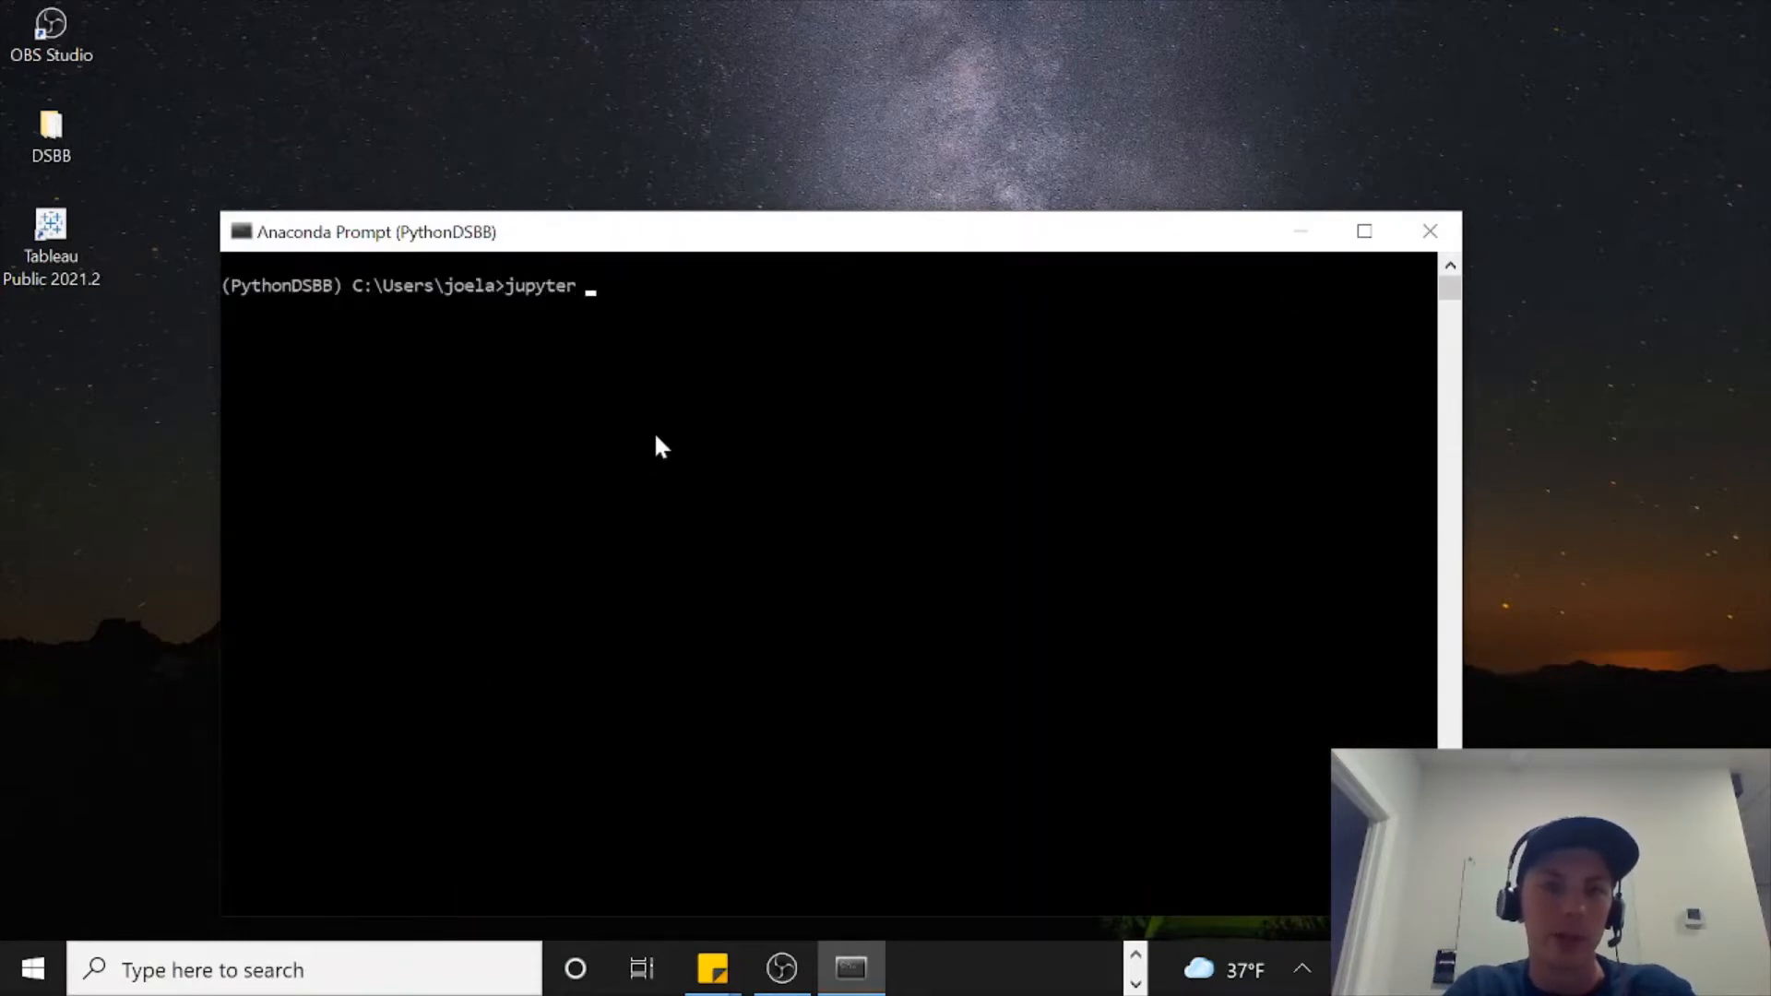
pyautogui.write('notebook')
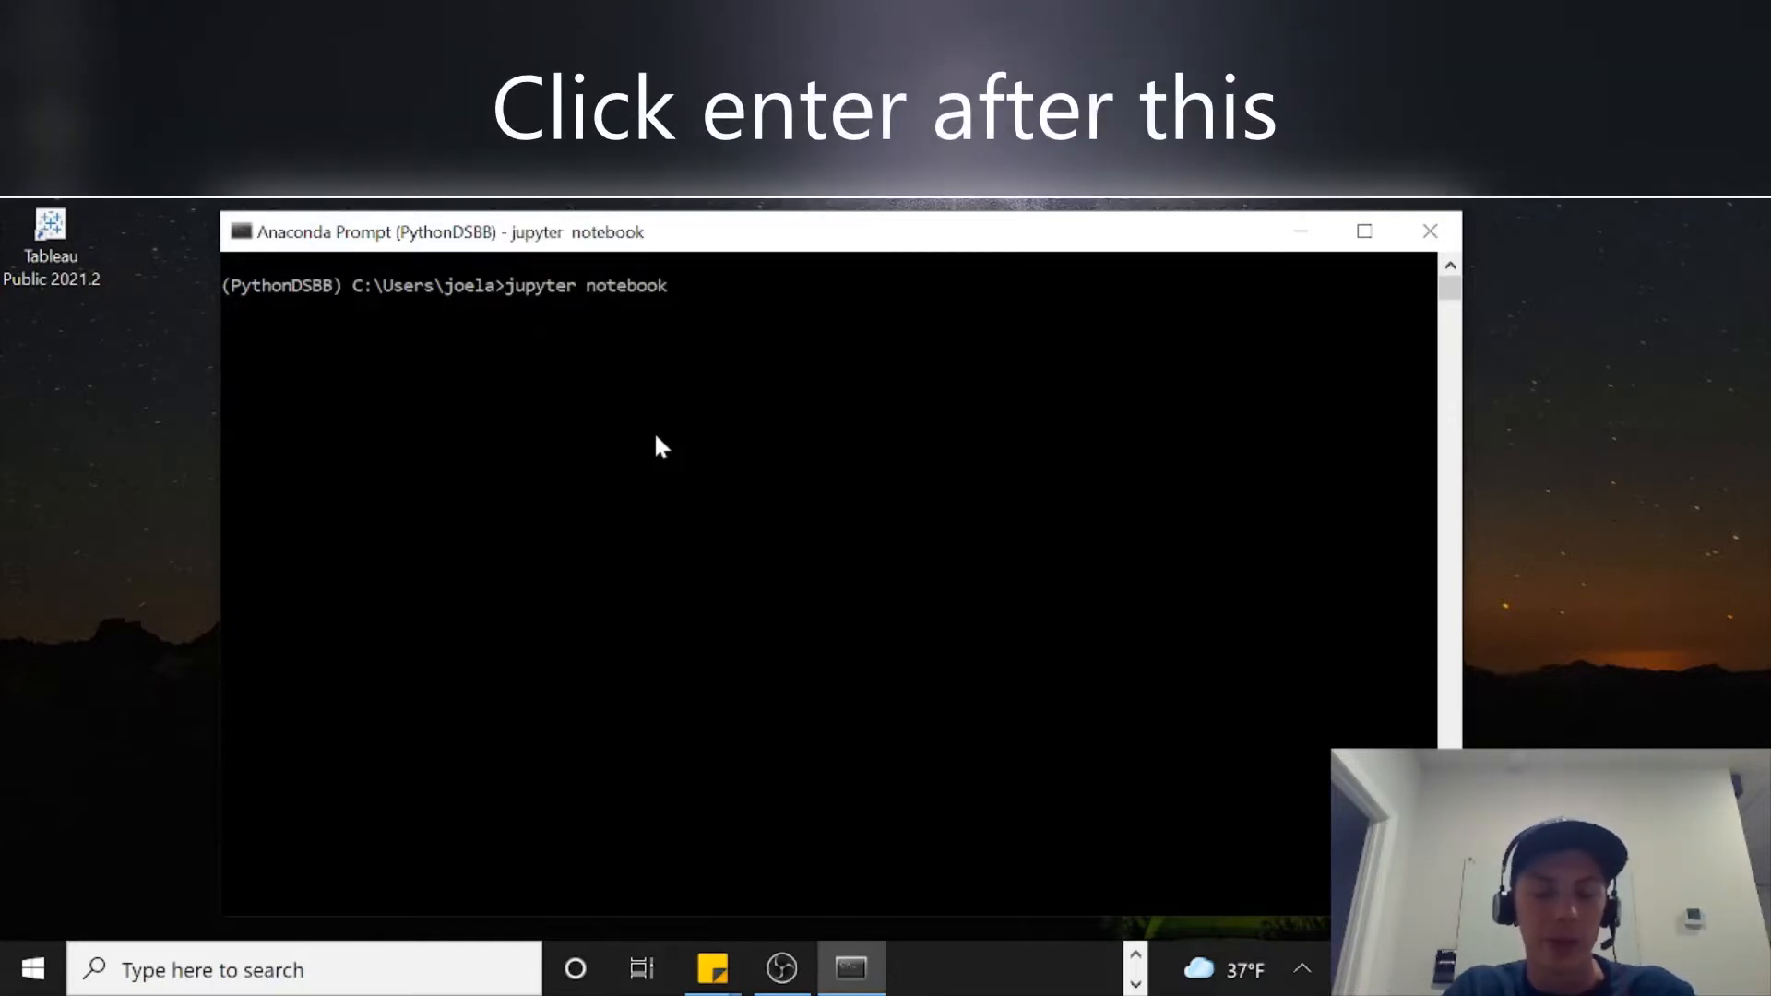
pyautogui.press('enter')
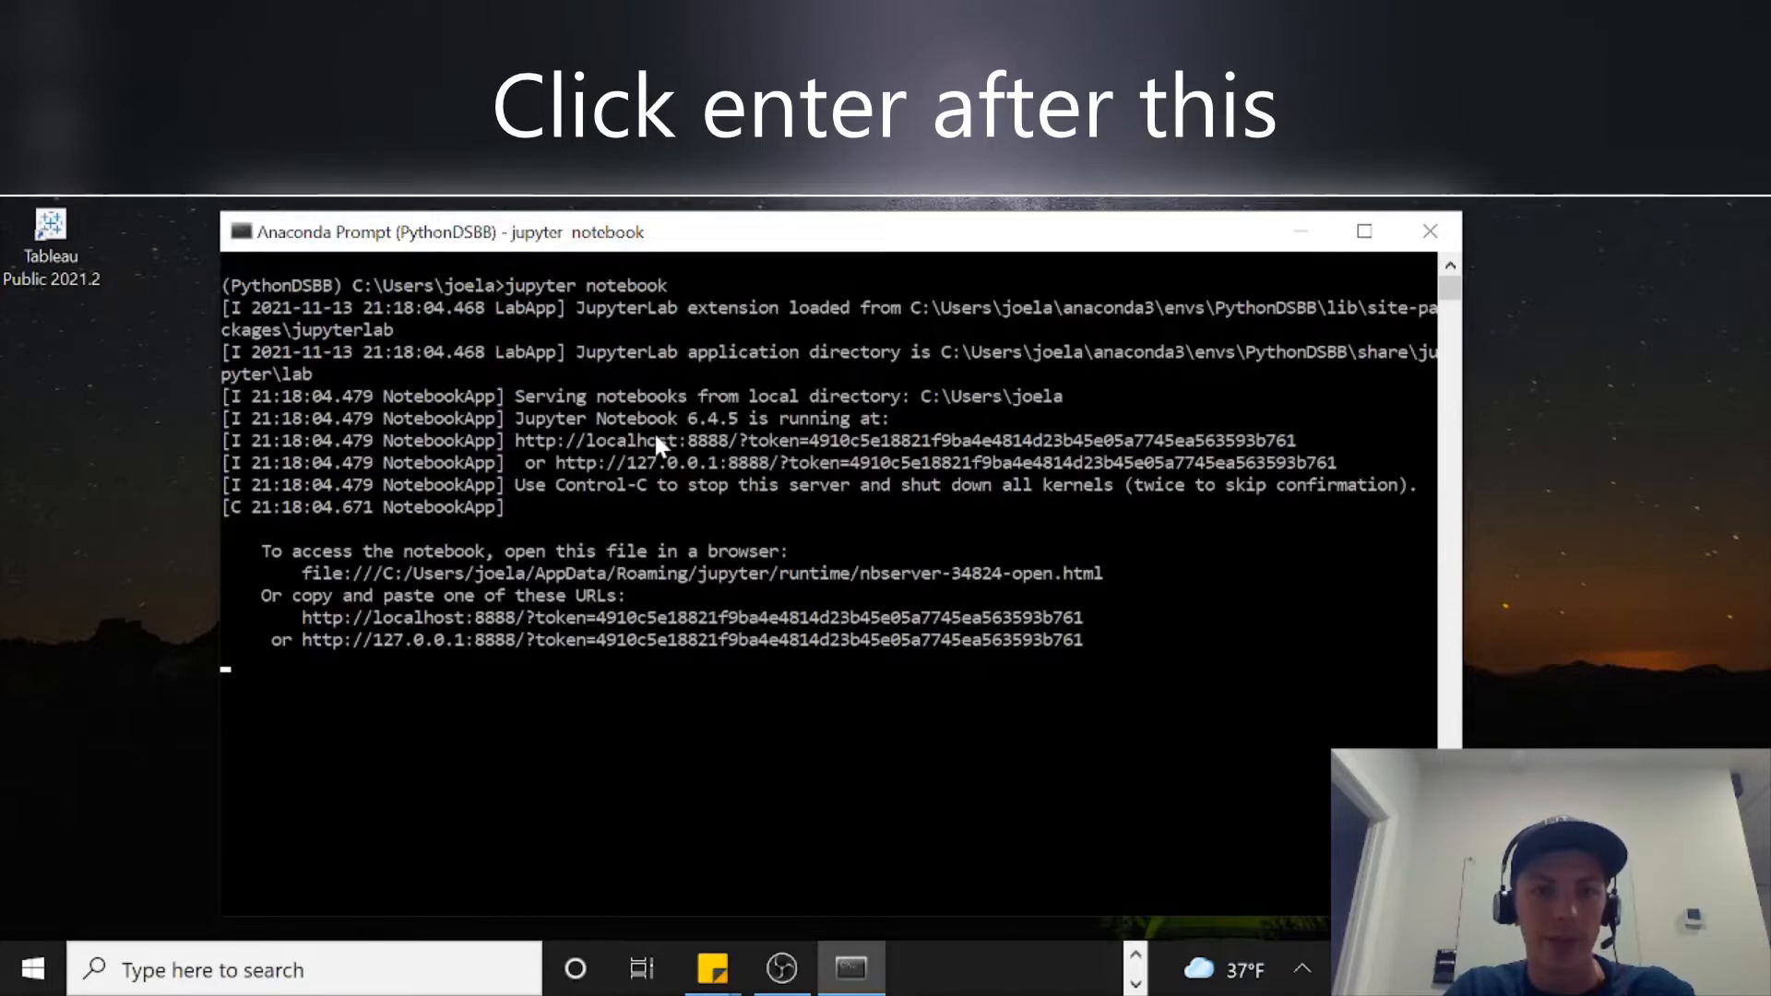
pyautogui.press('enter')
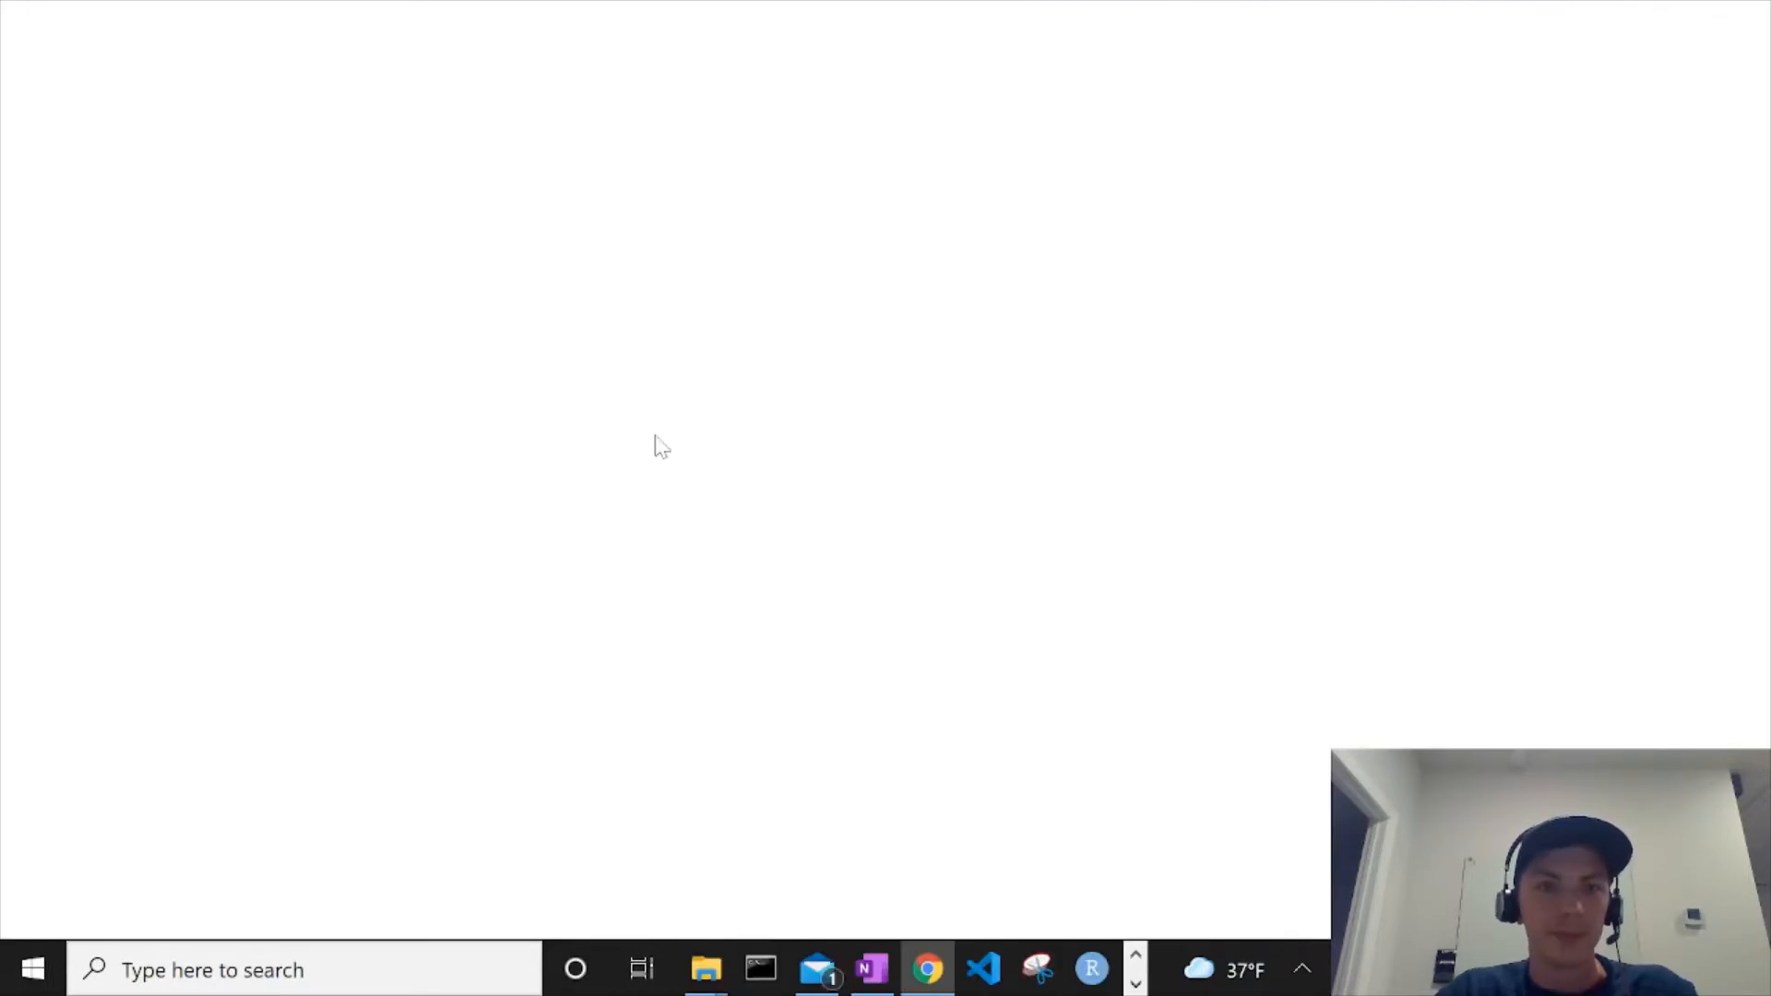
# Step: In the Desktop/DSBB folder, create a new notebook using the PythonDSBB kernel
pyautogui.click(926, 970)
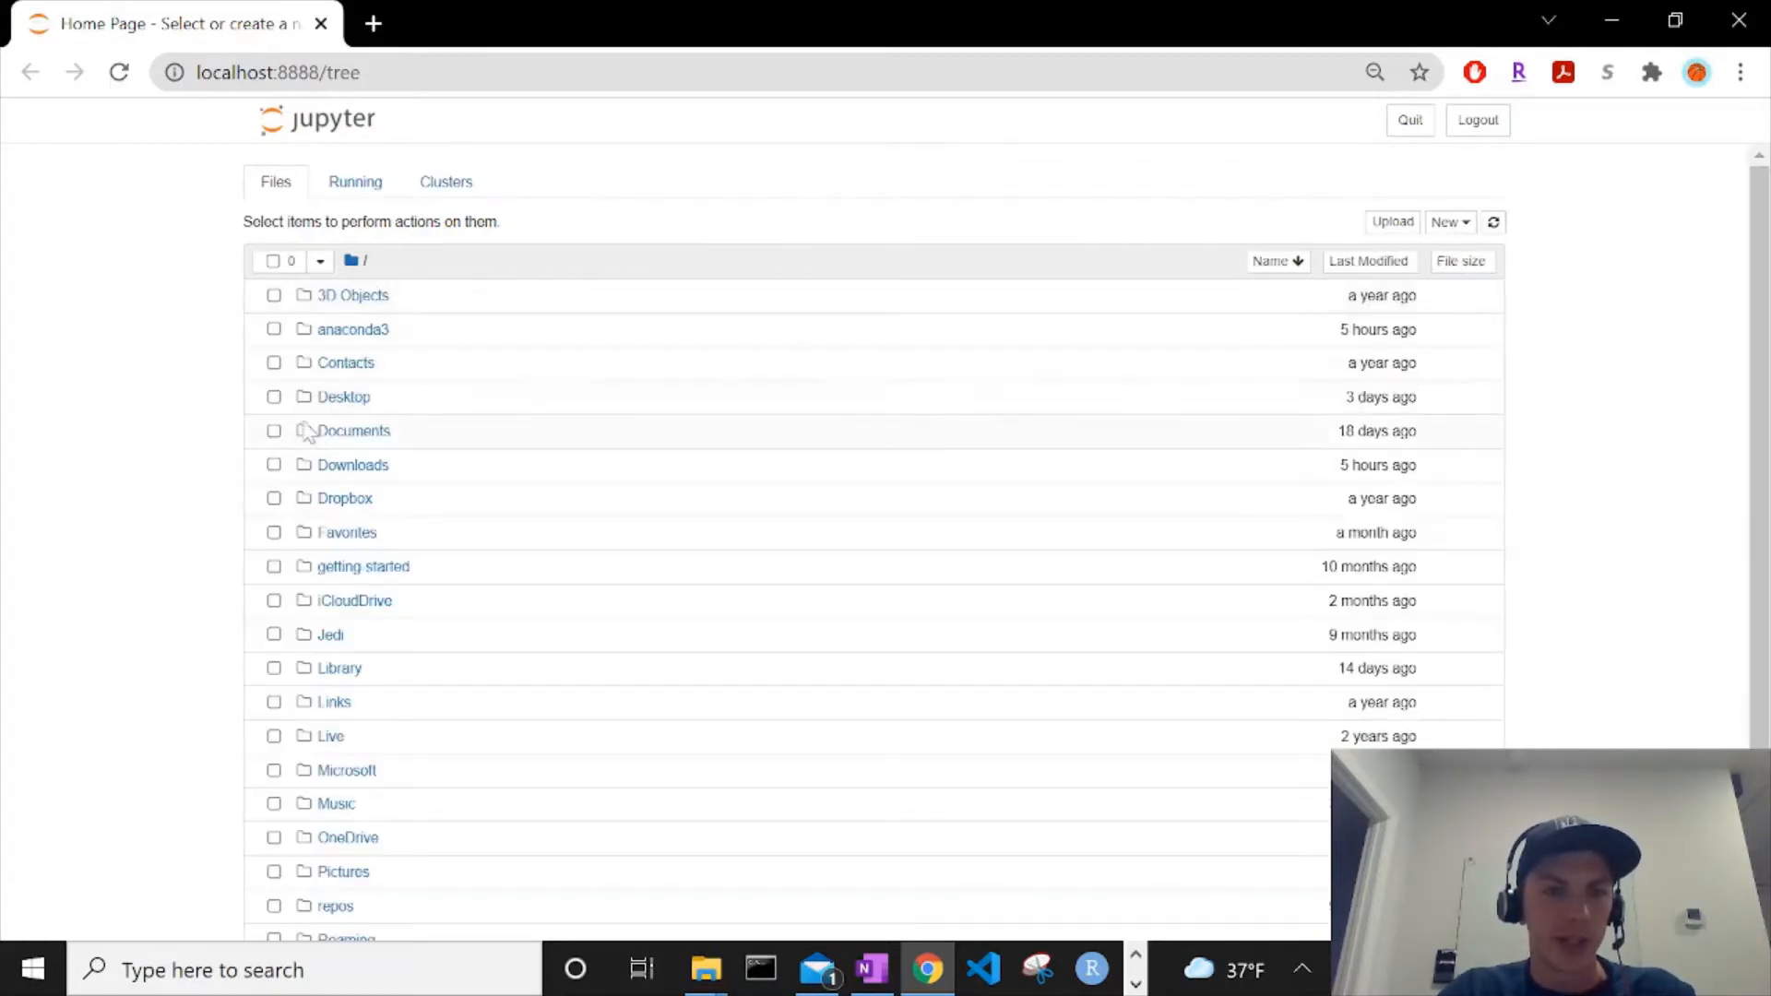
pyautogui.click(343, 397)
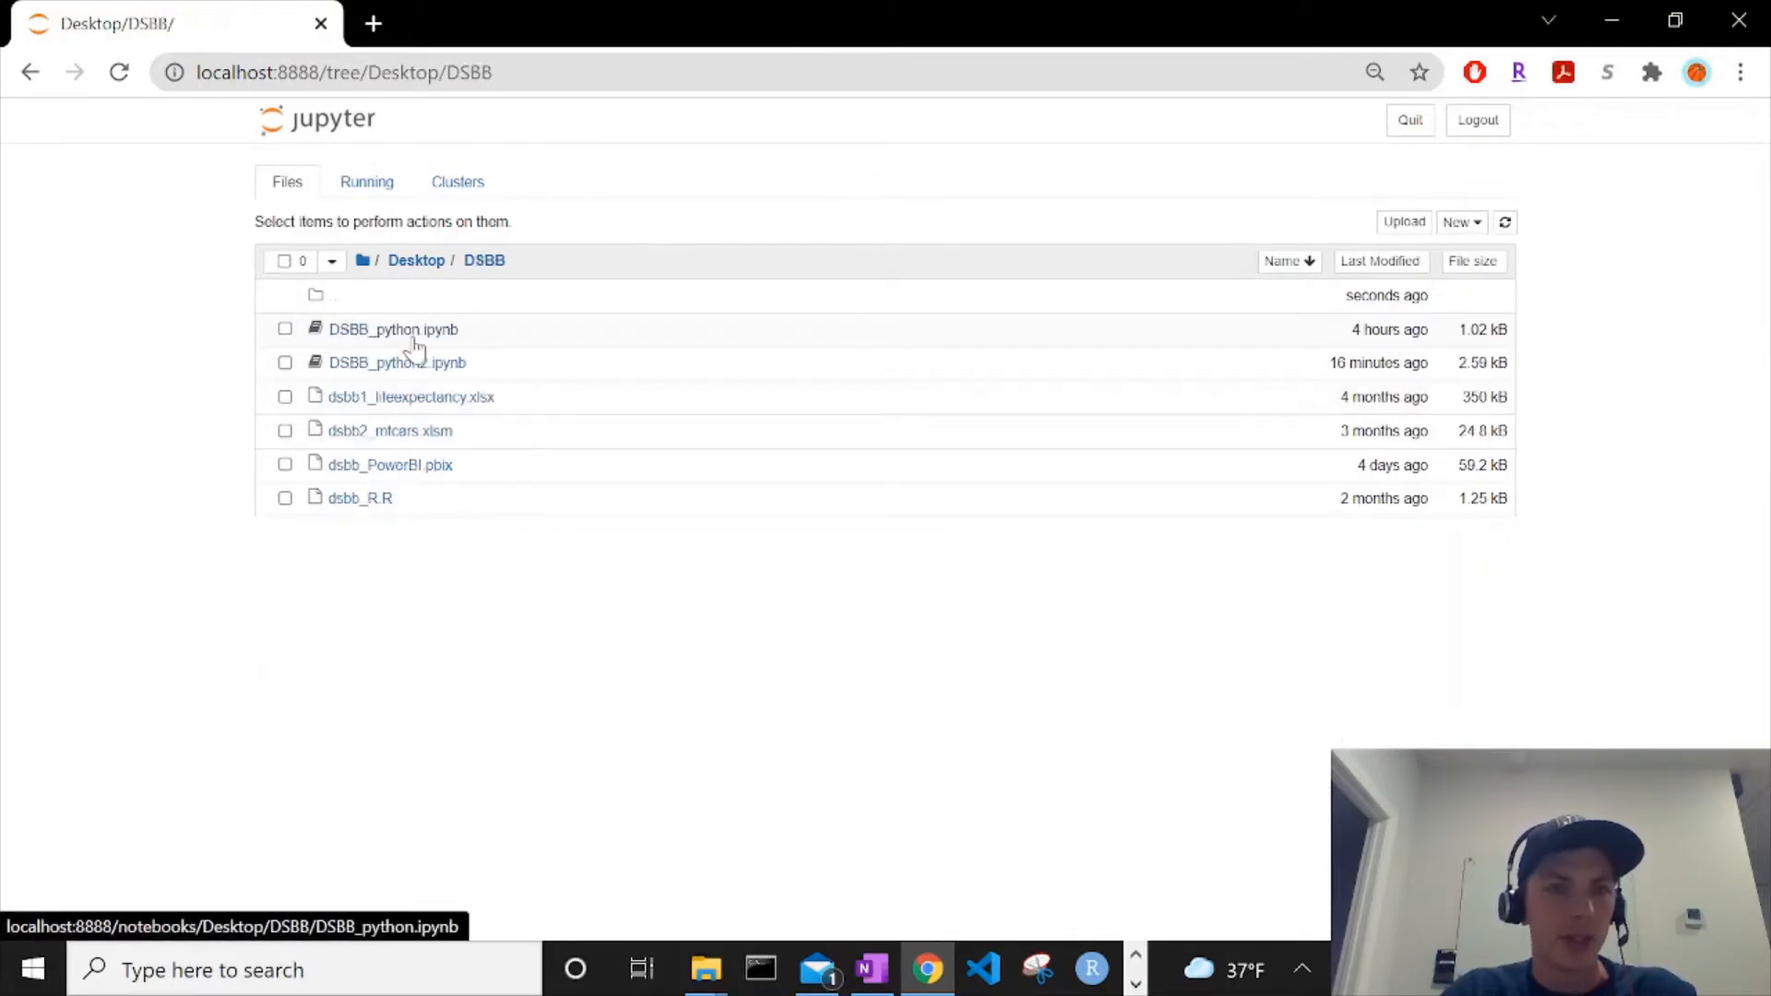
pyautogui.click(1460, 222)
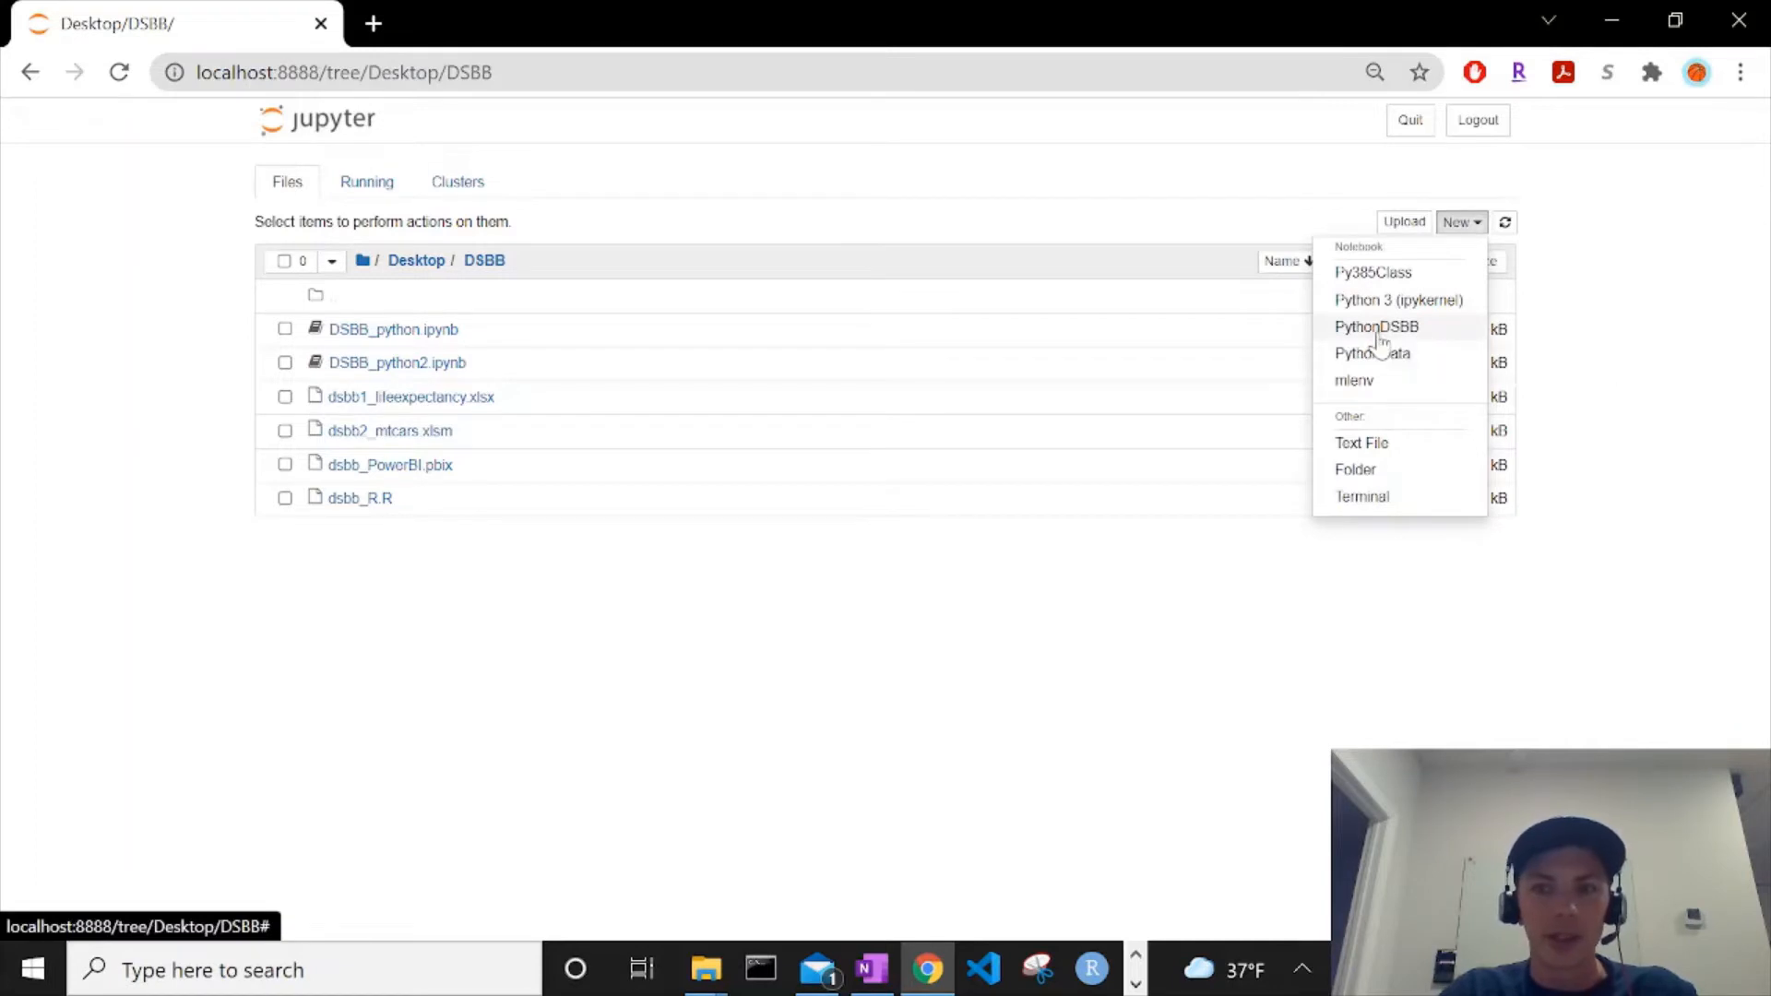
pyautogui.click(1375, 326)
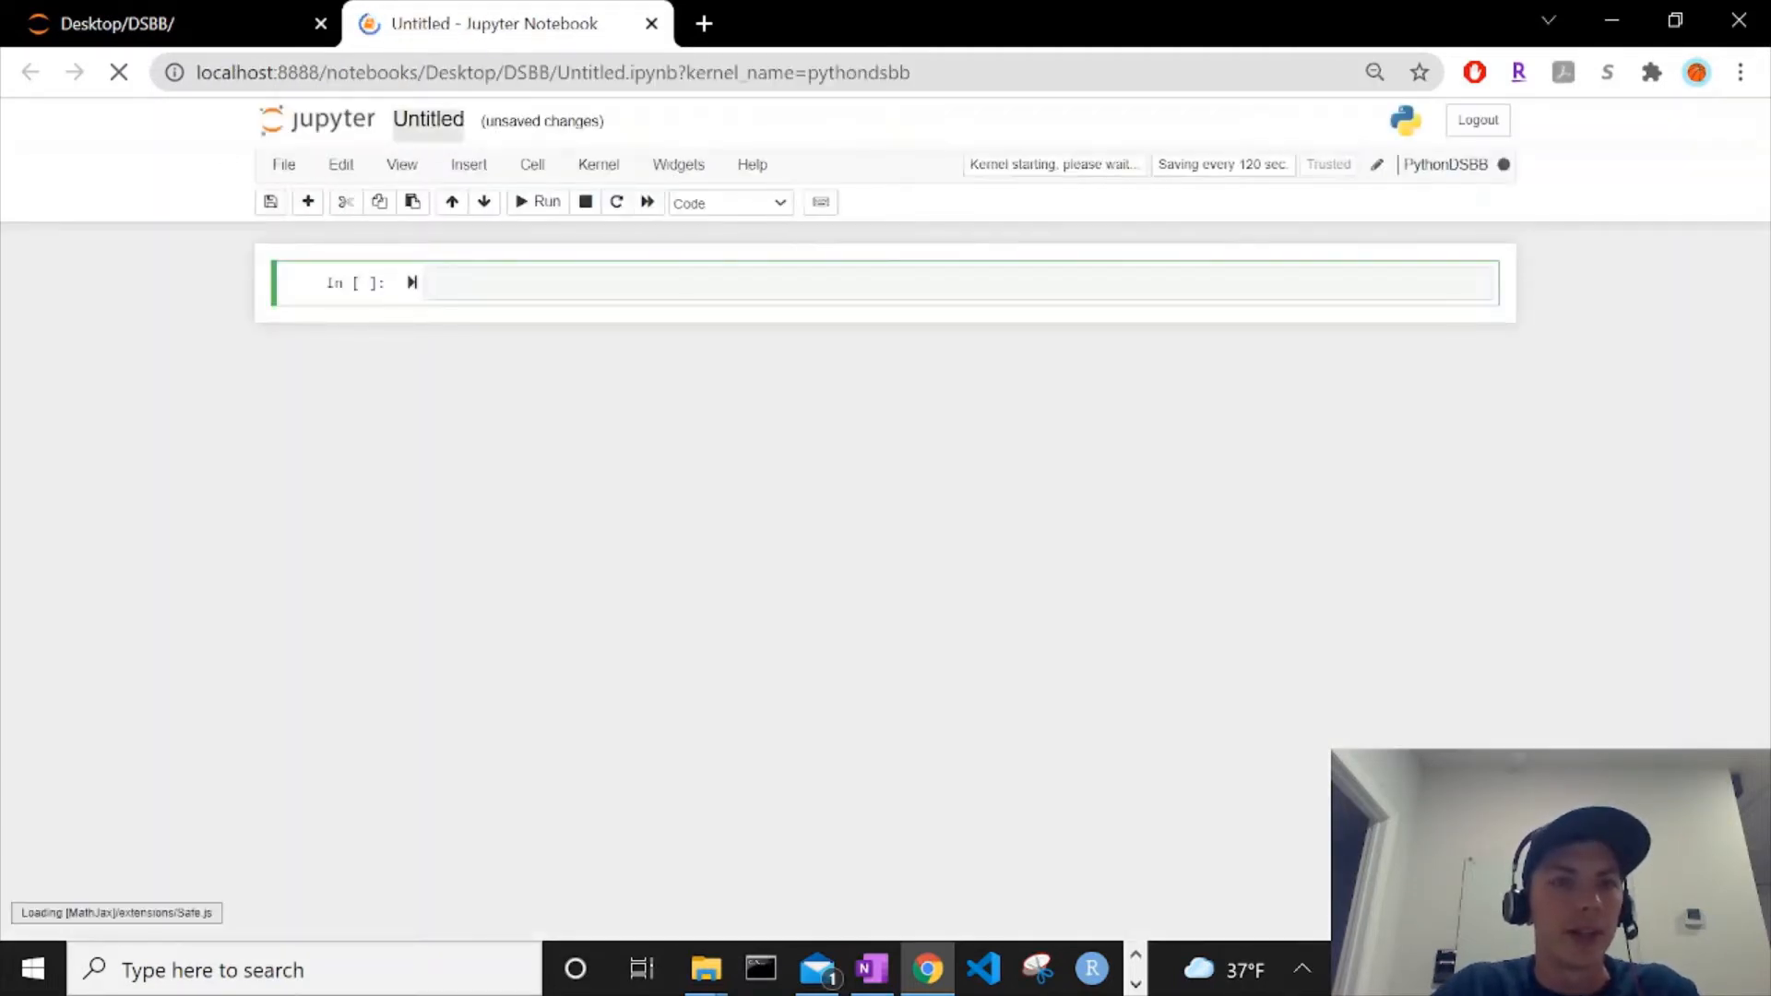
# Step: Rename the untitled notebook to DSBB_python2, confirming past the existing-file warning
pyautogui.click(428, 120)
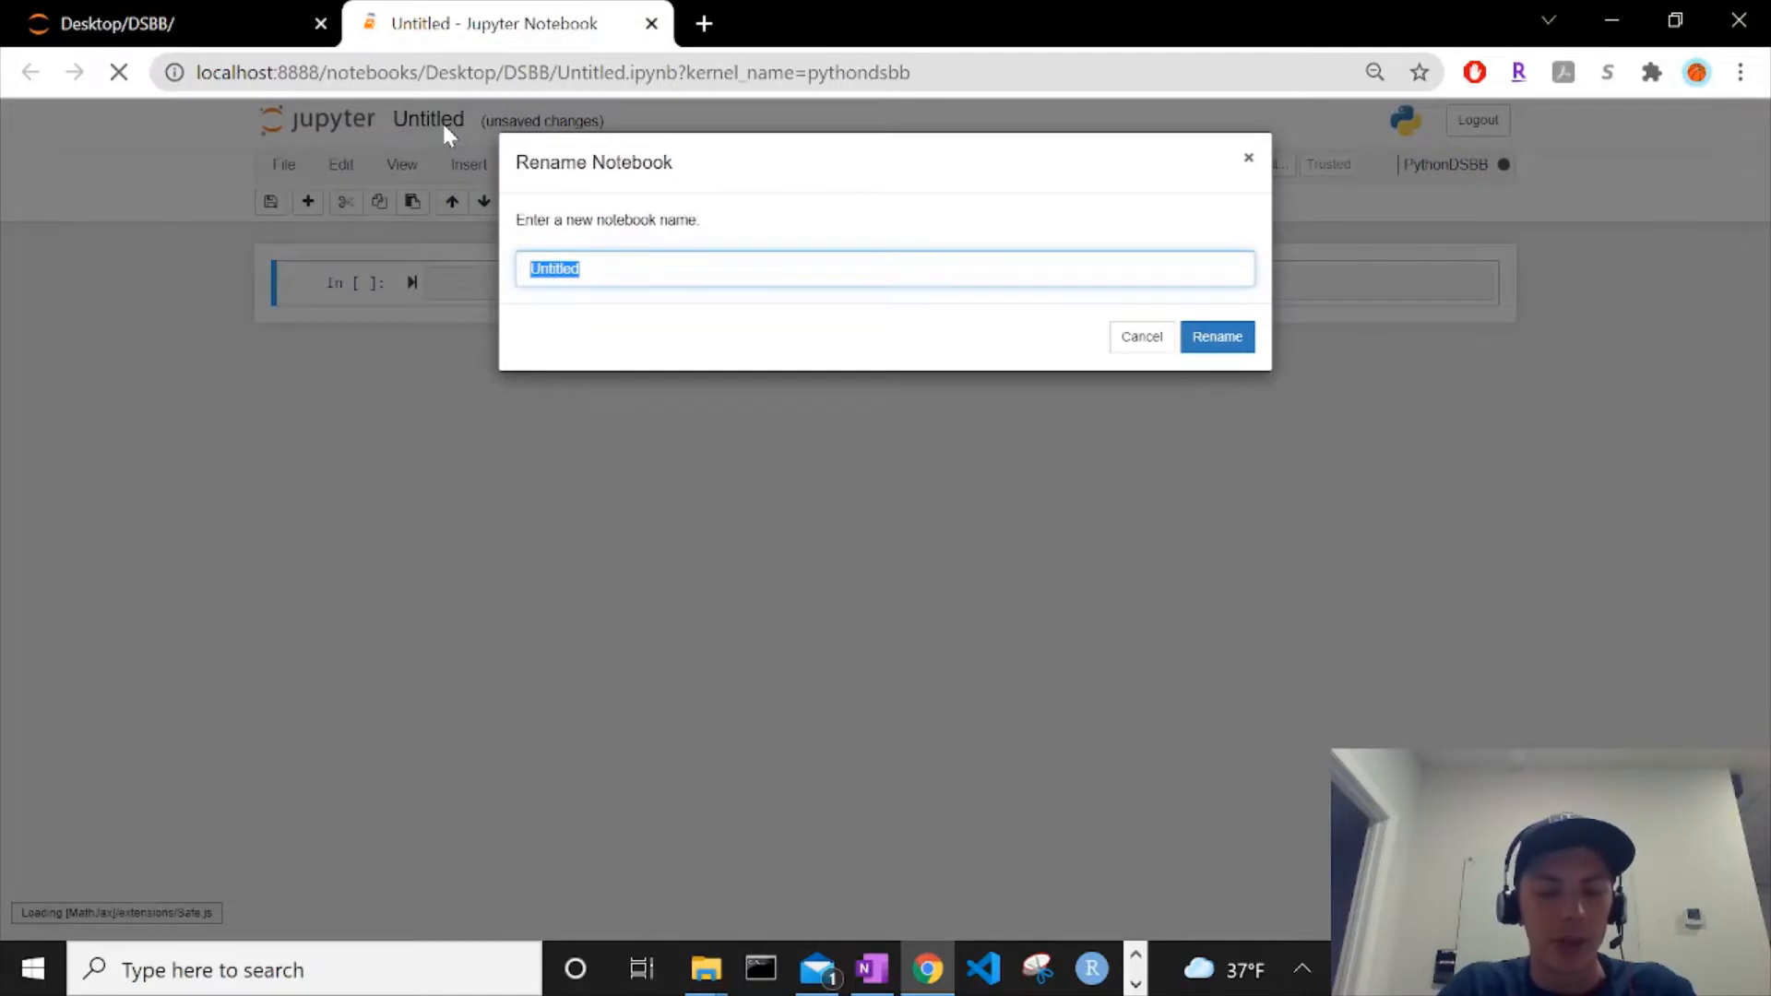
pyautogui.write('DSBB_python2')
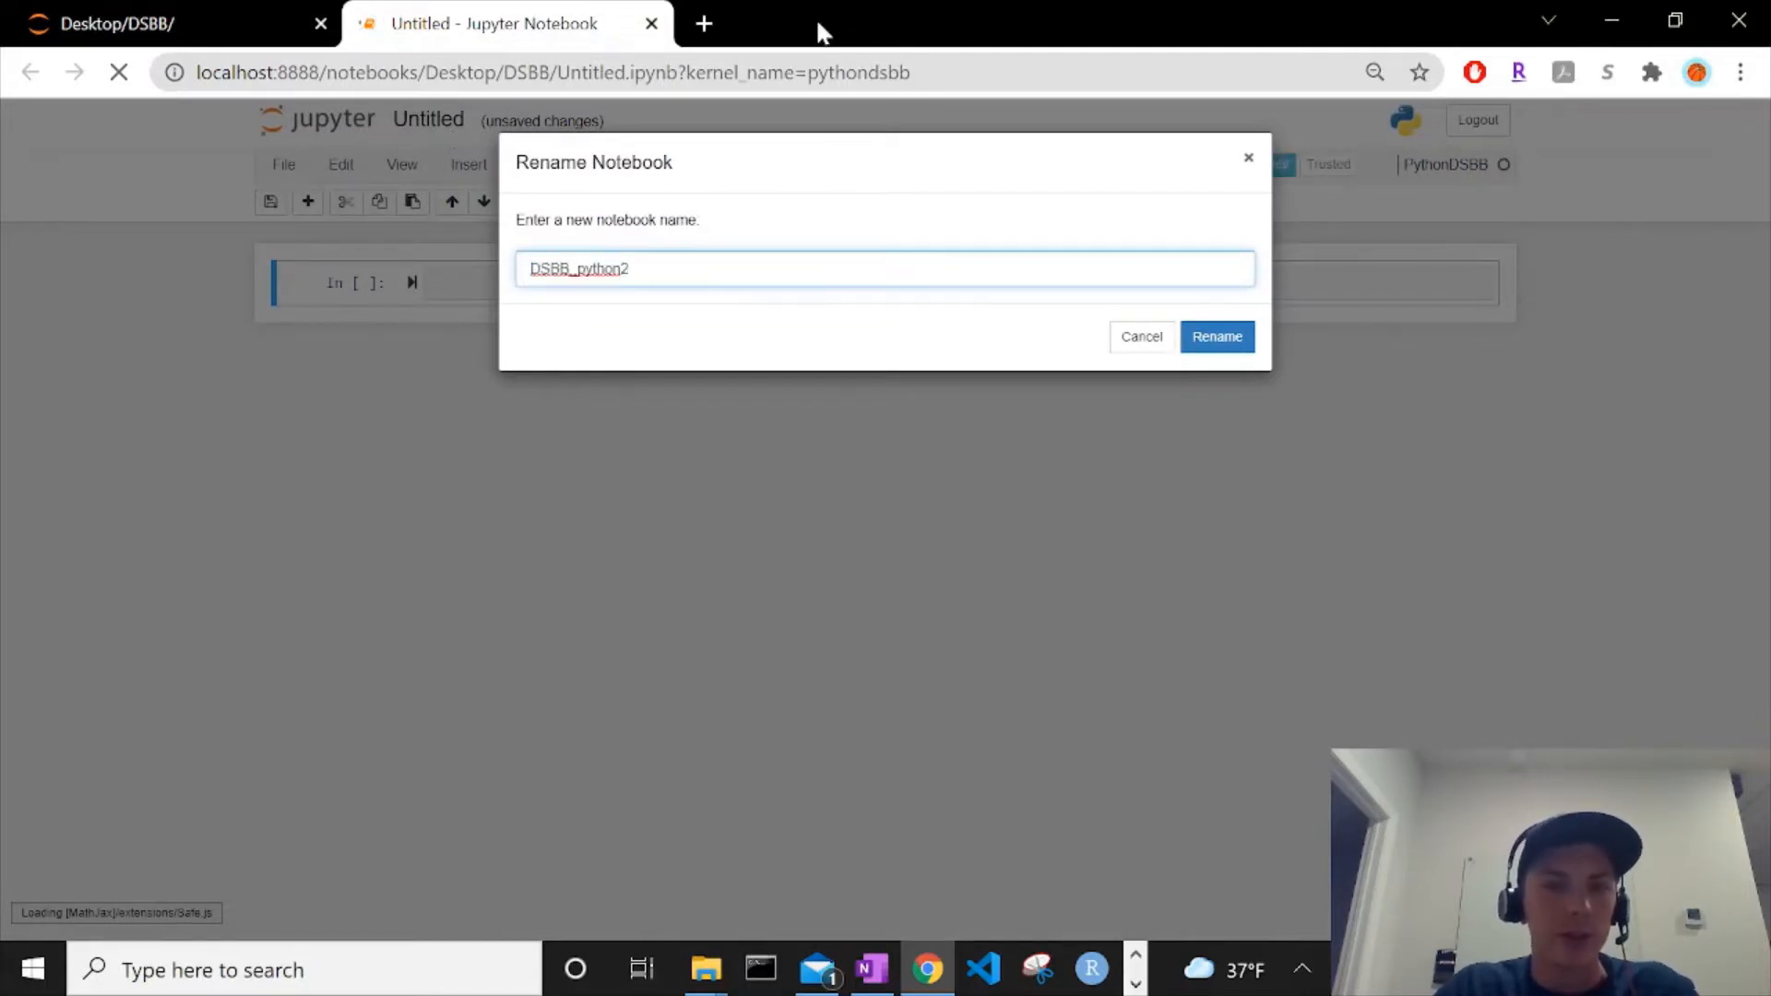
pyautogui.click(1217, 337)
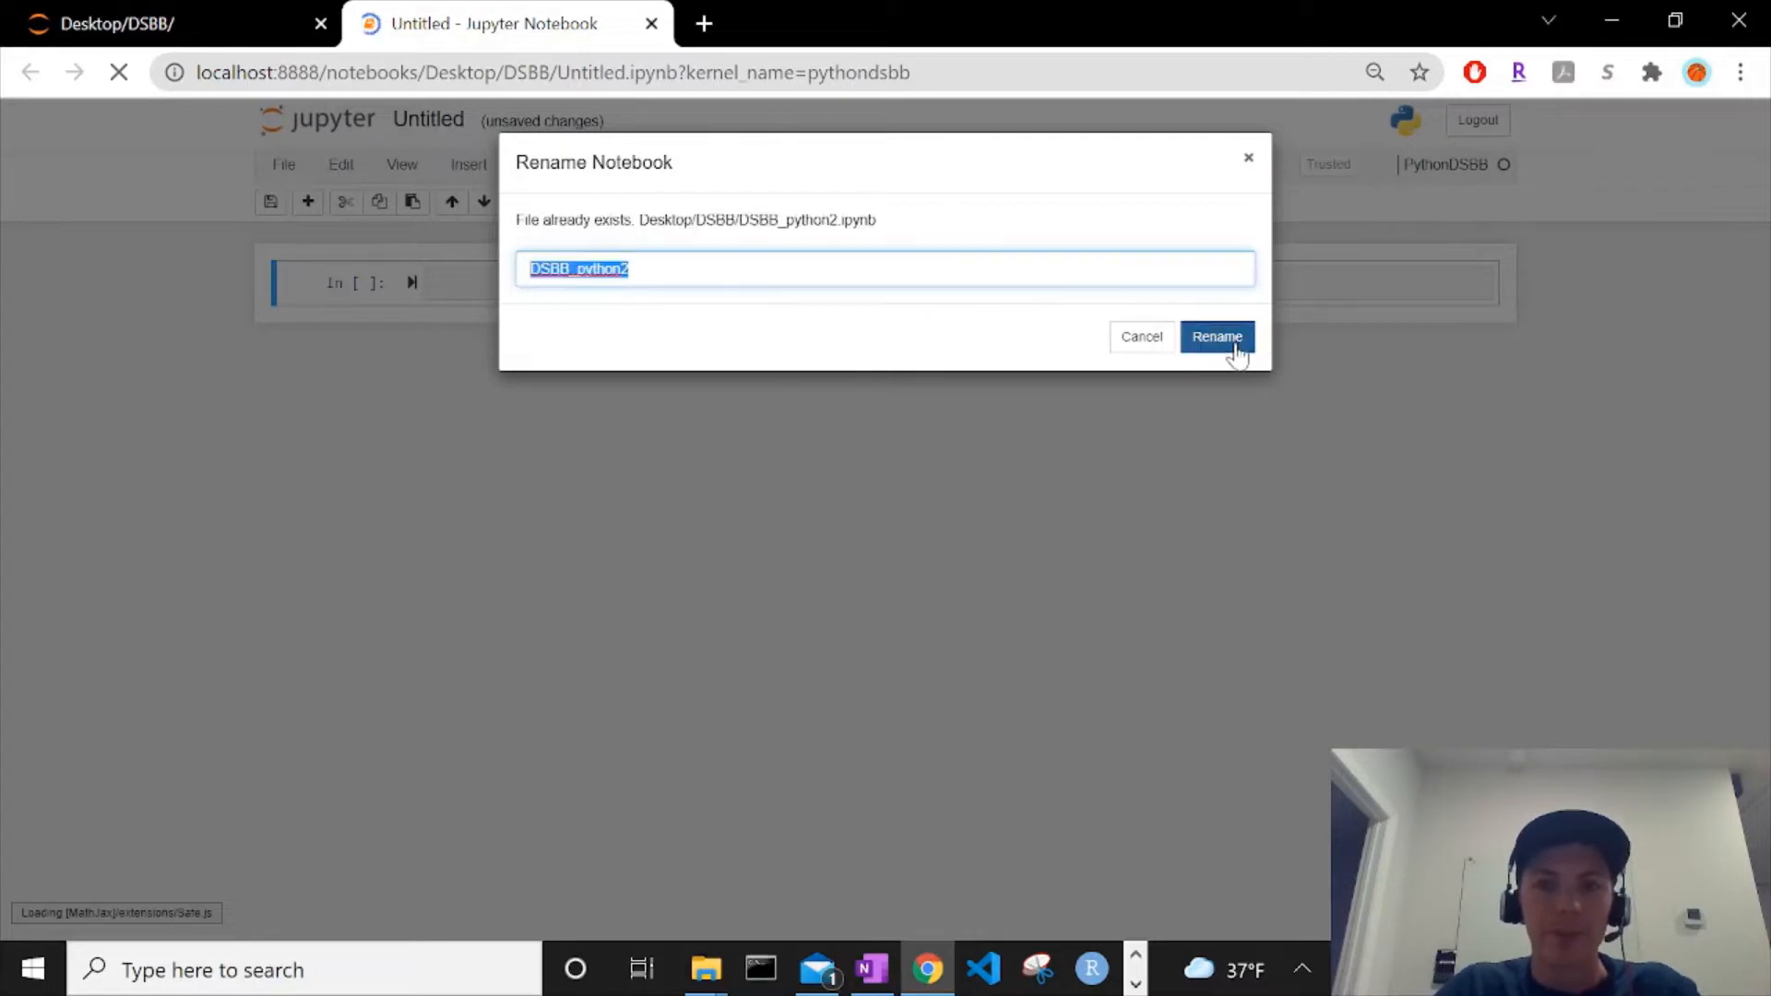
pyautogui.click(1217, 336)
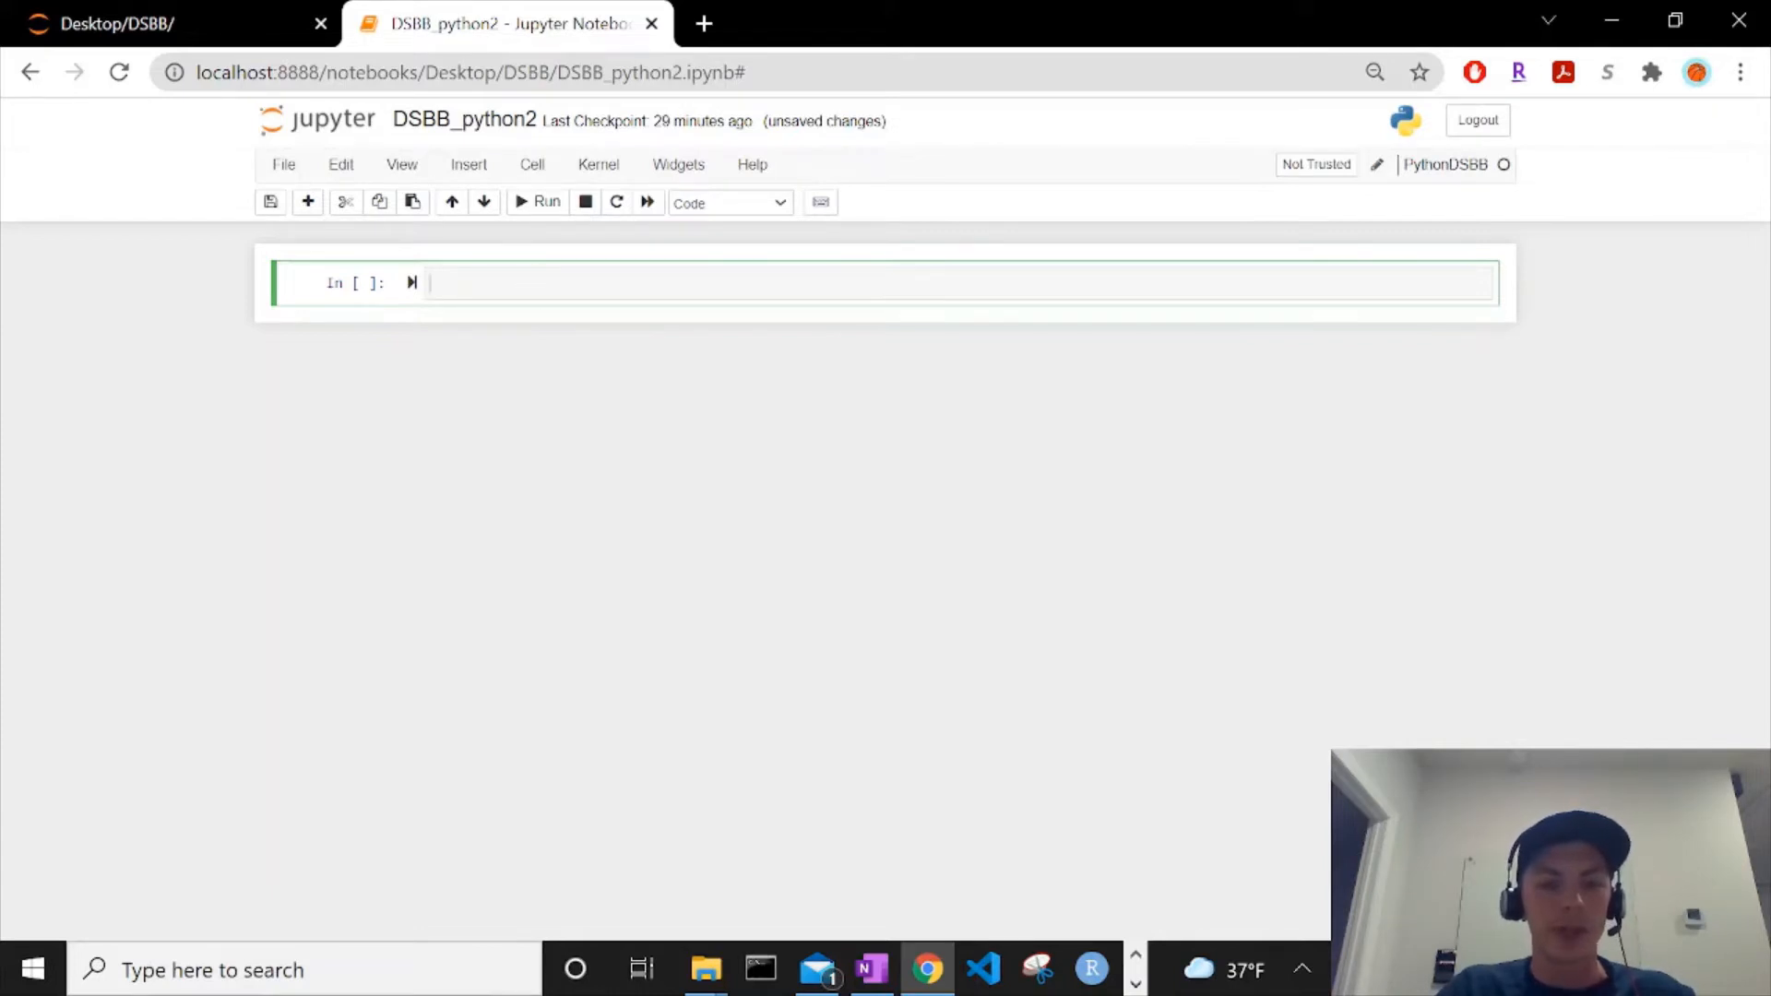
# Step: Enter '# Import dependencies (libraries)' and 'import csv' in the first cell and run it
pyautogui.write('#')
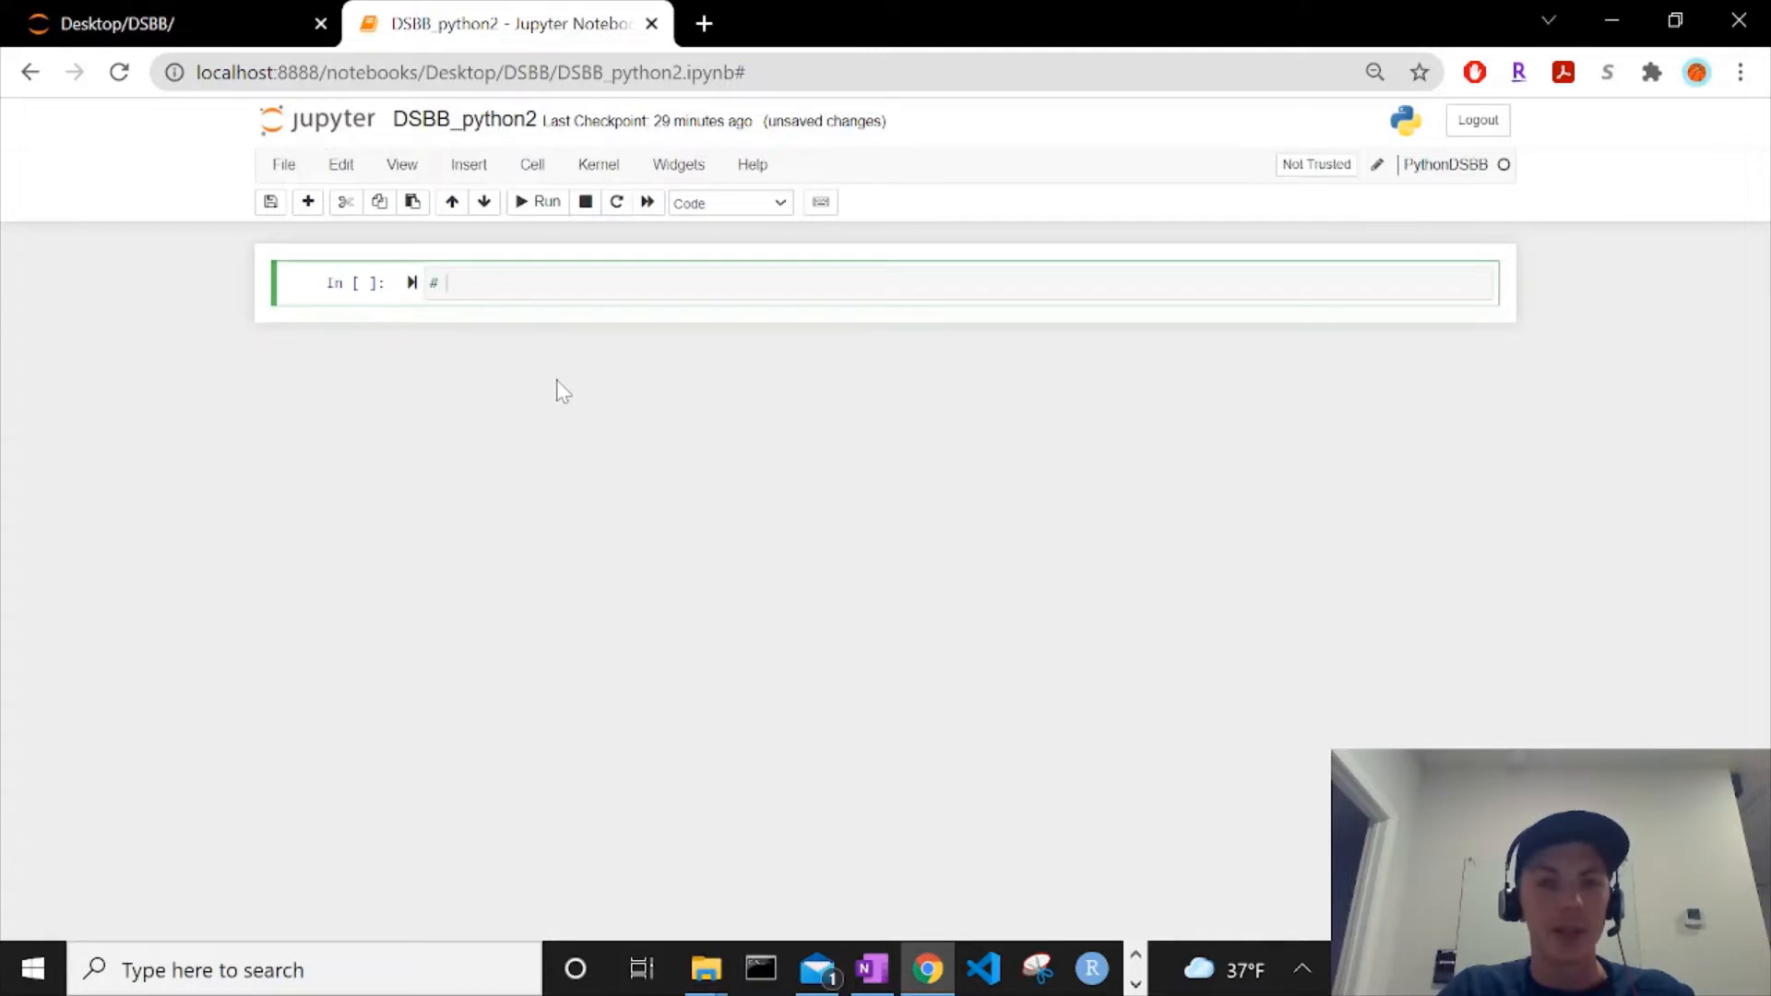
pyautogui.write('I')
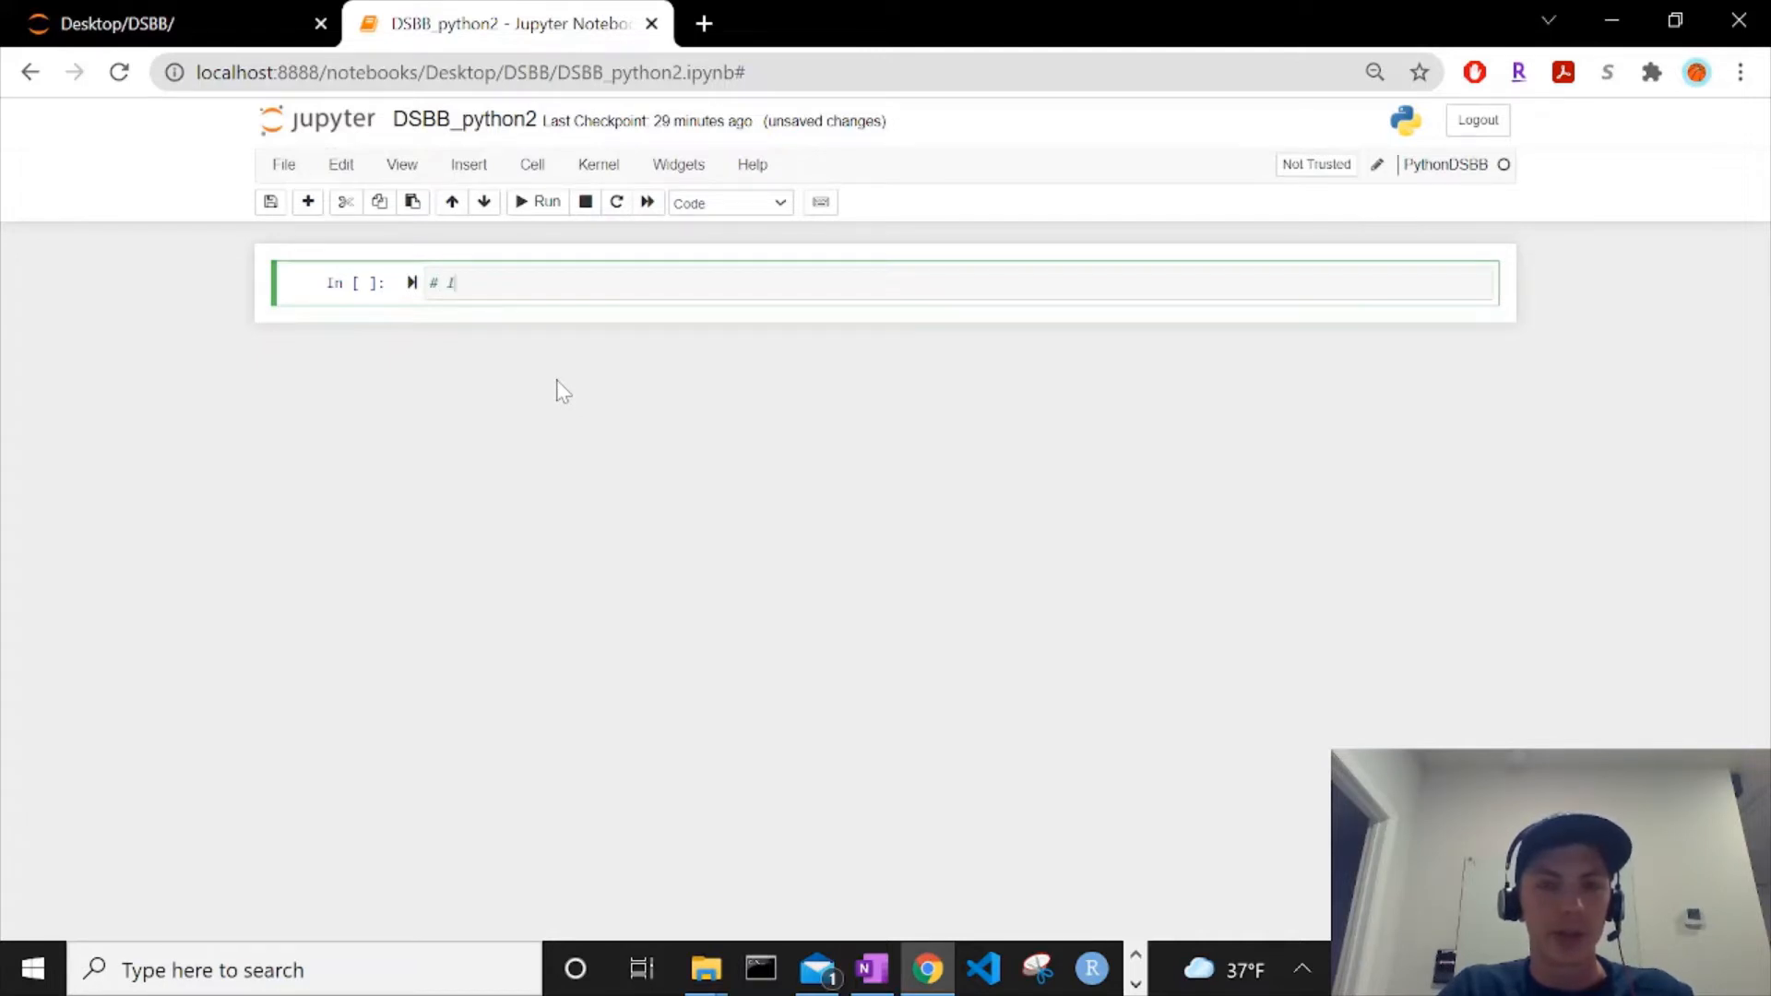
pyautogui.write('mport depend')
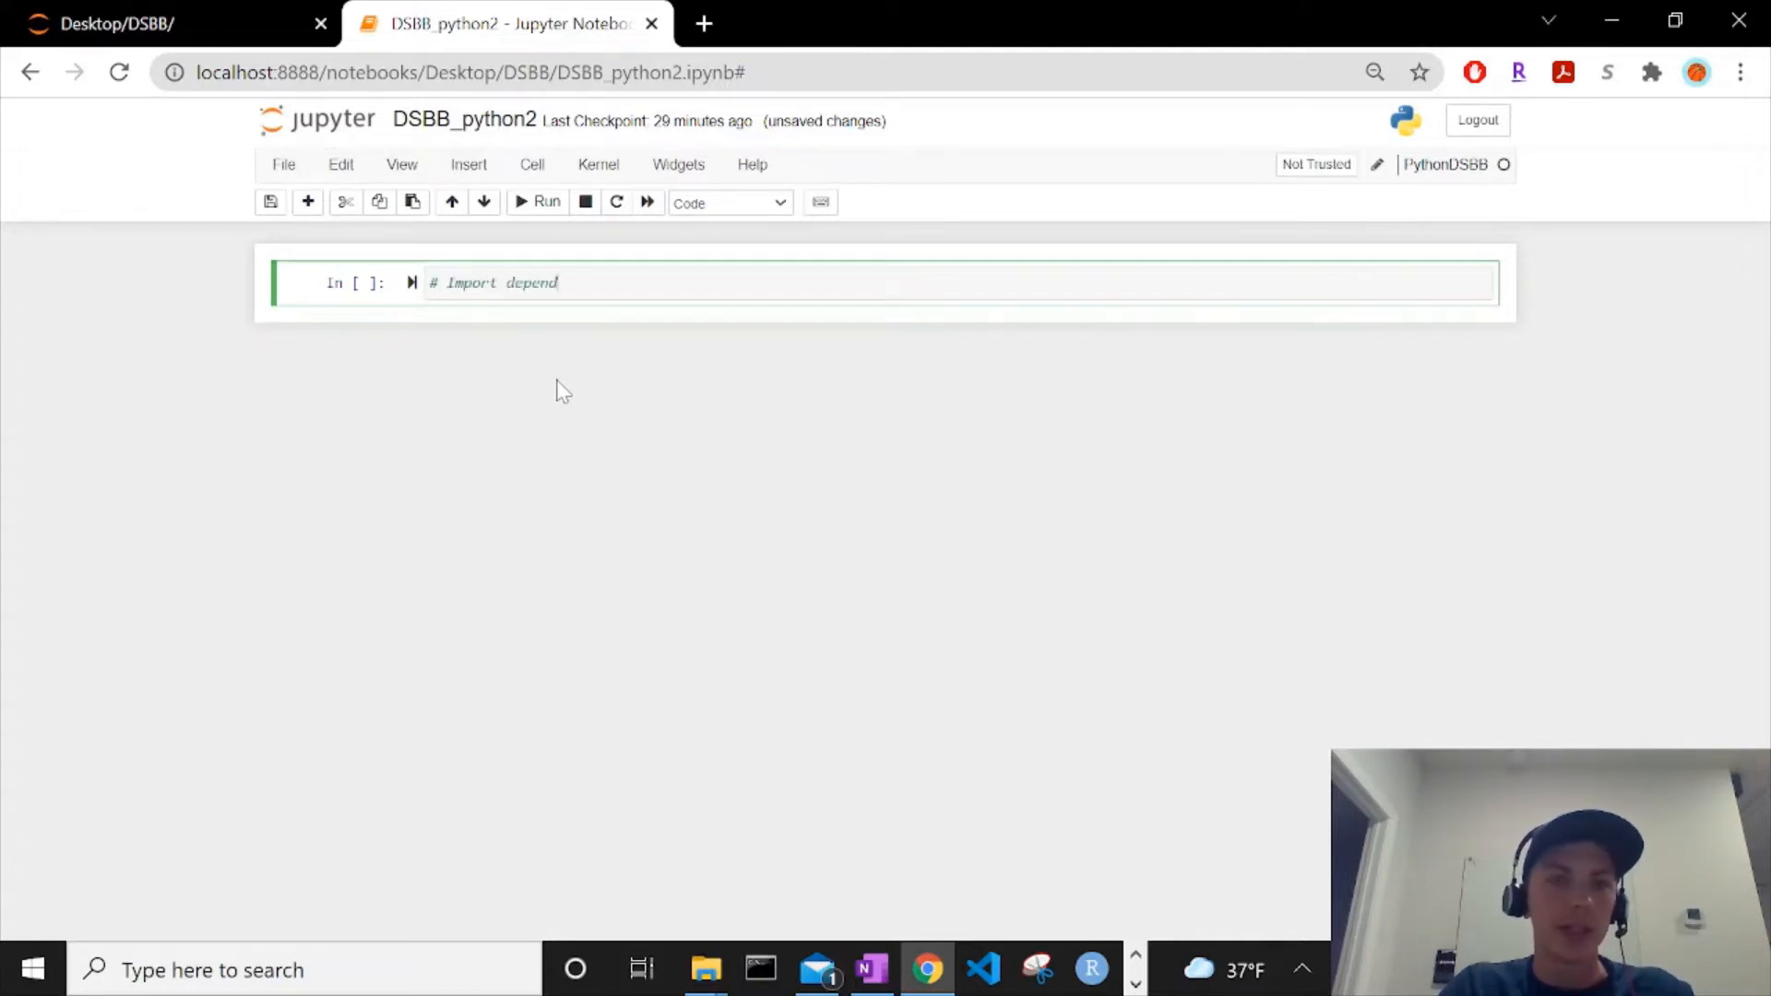
pyautogui.write('encies (Li')
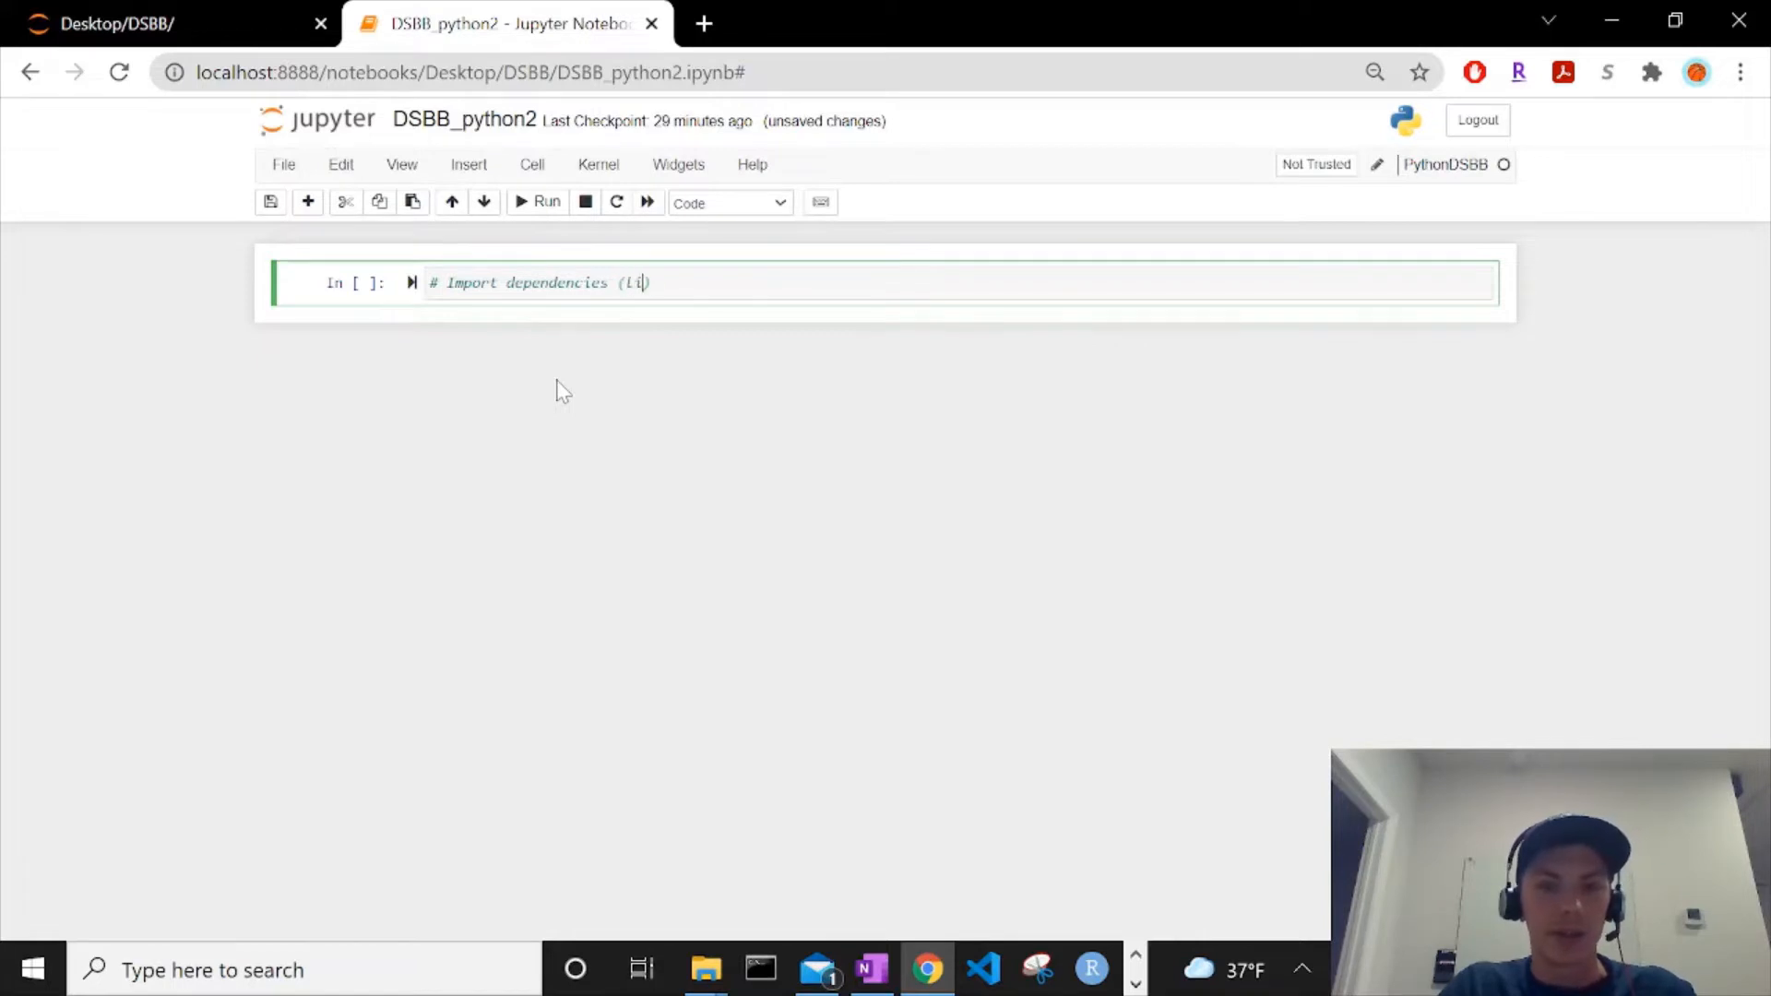
pyautogui.write('braries)')
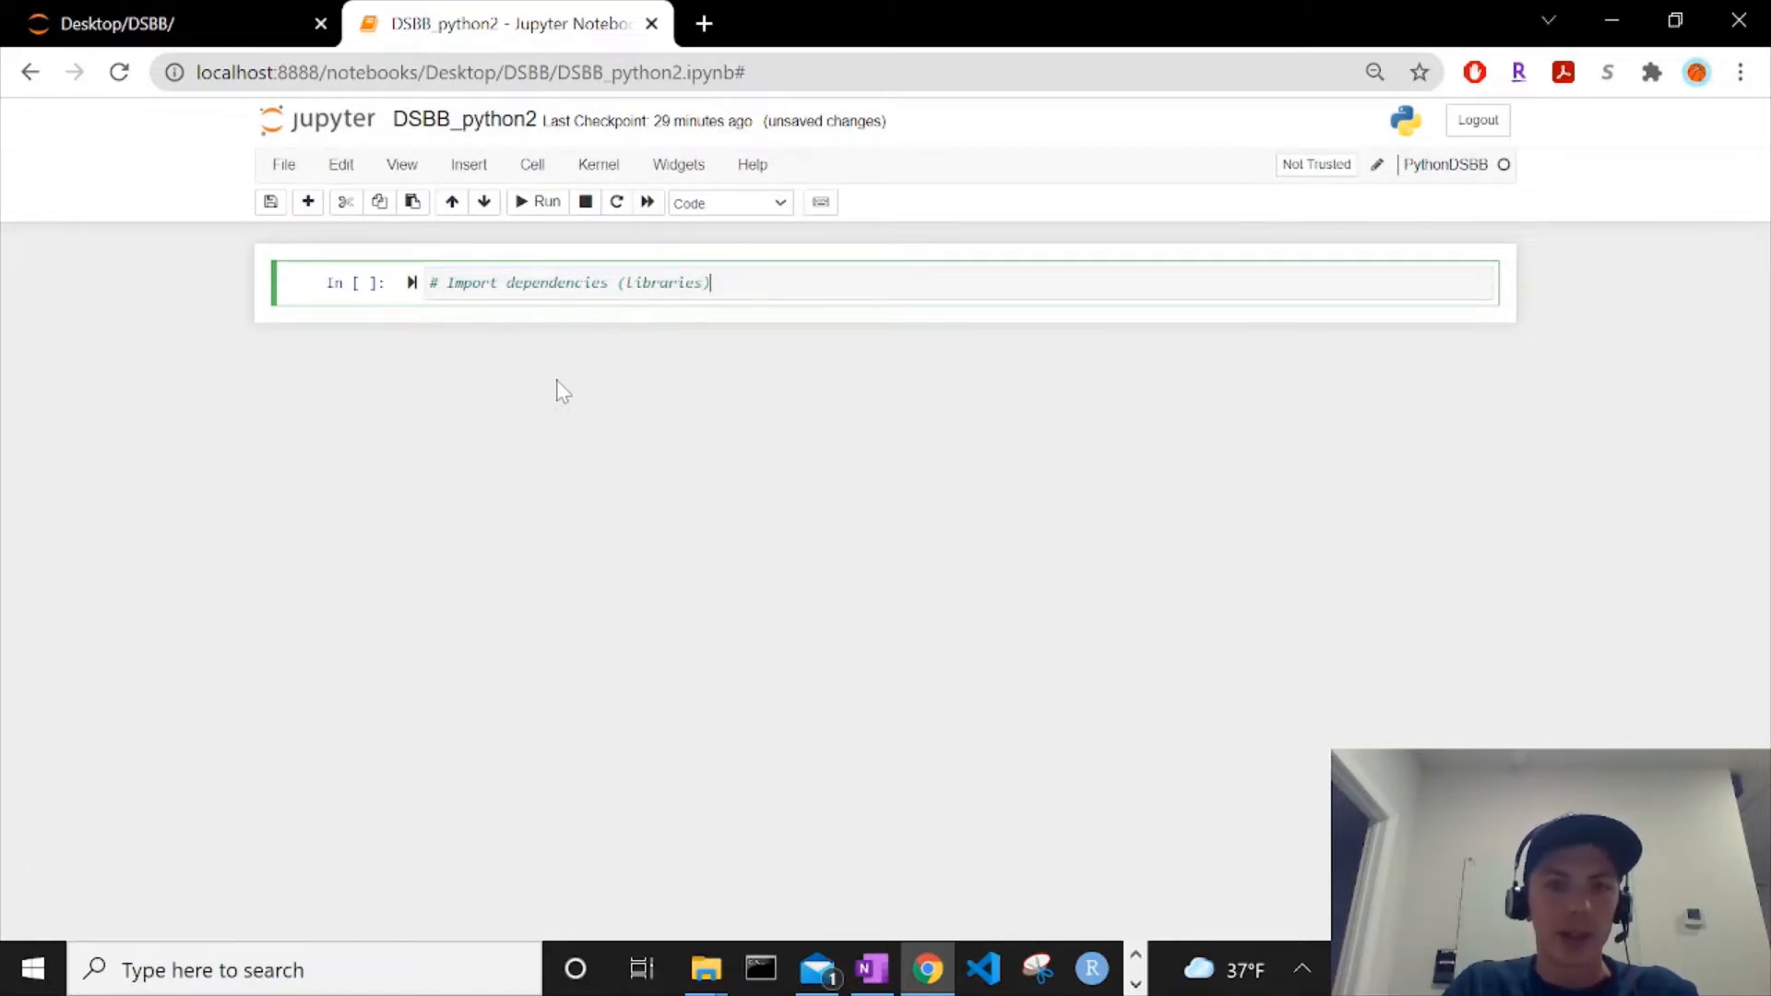
pyautogui.write('import cs')
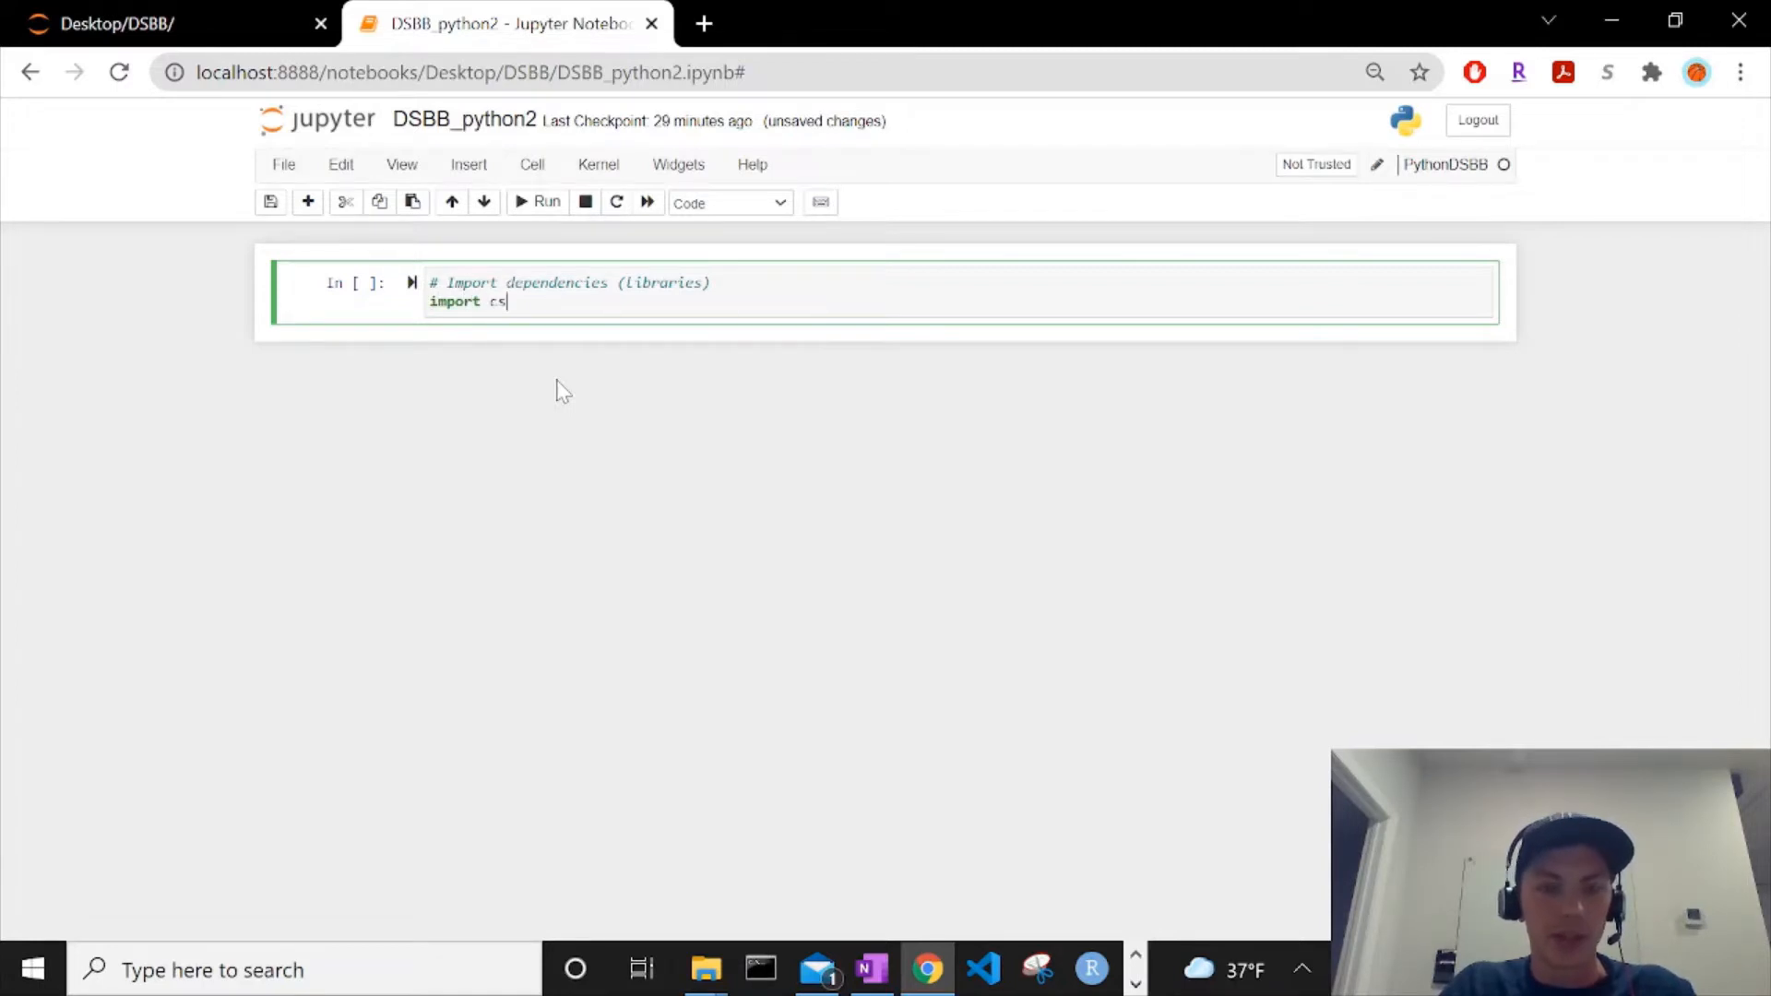
pyautogui.write('v')
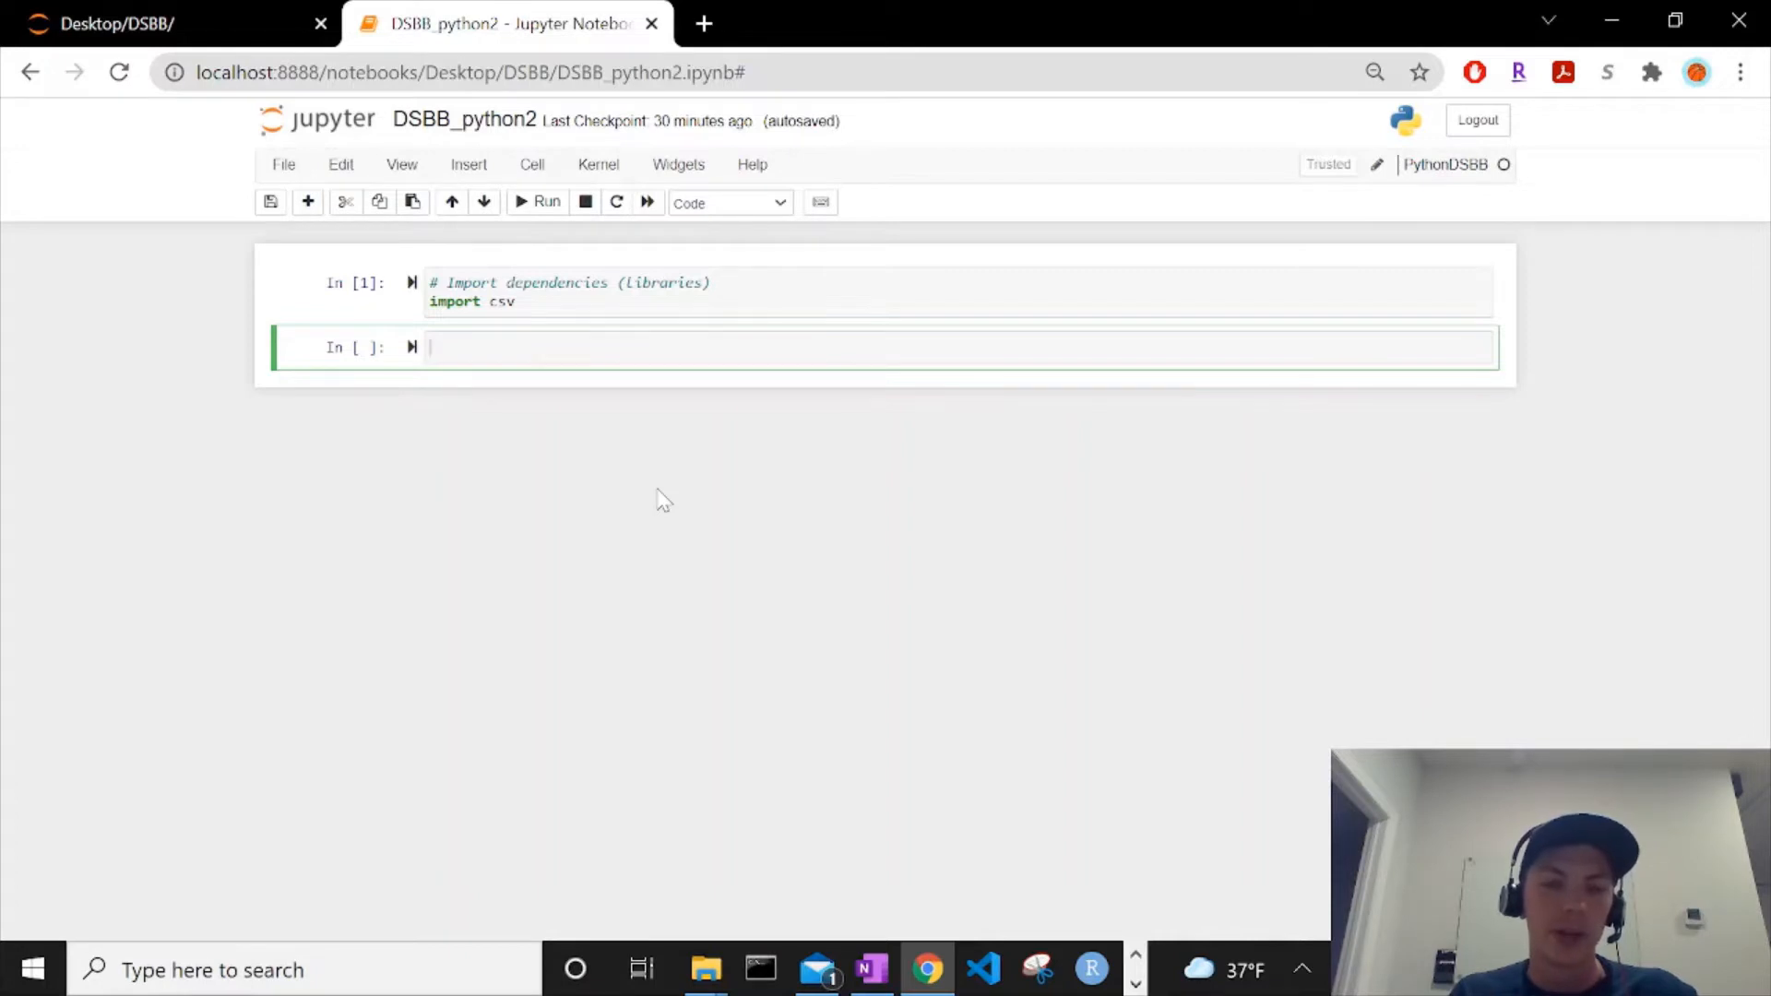
# Step: Add a '# Store... list' comment with rowHeader = ['rowHeader'] and run the cell
pyautogui.write('#')
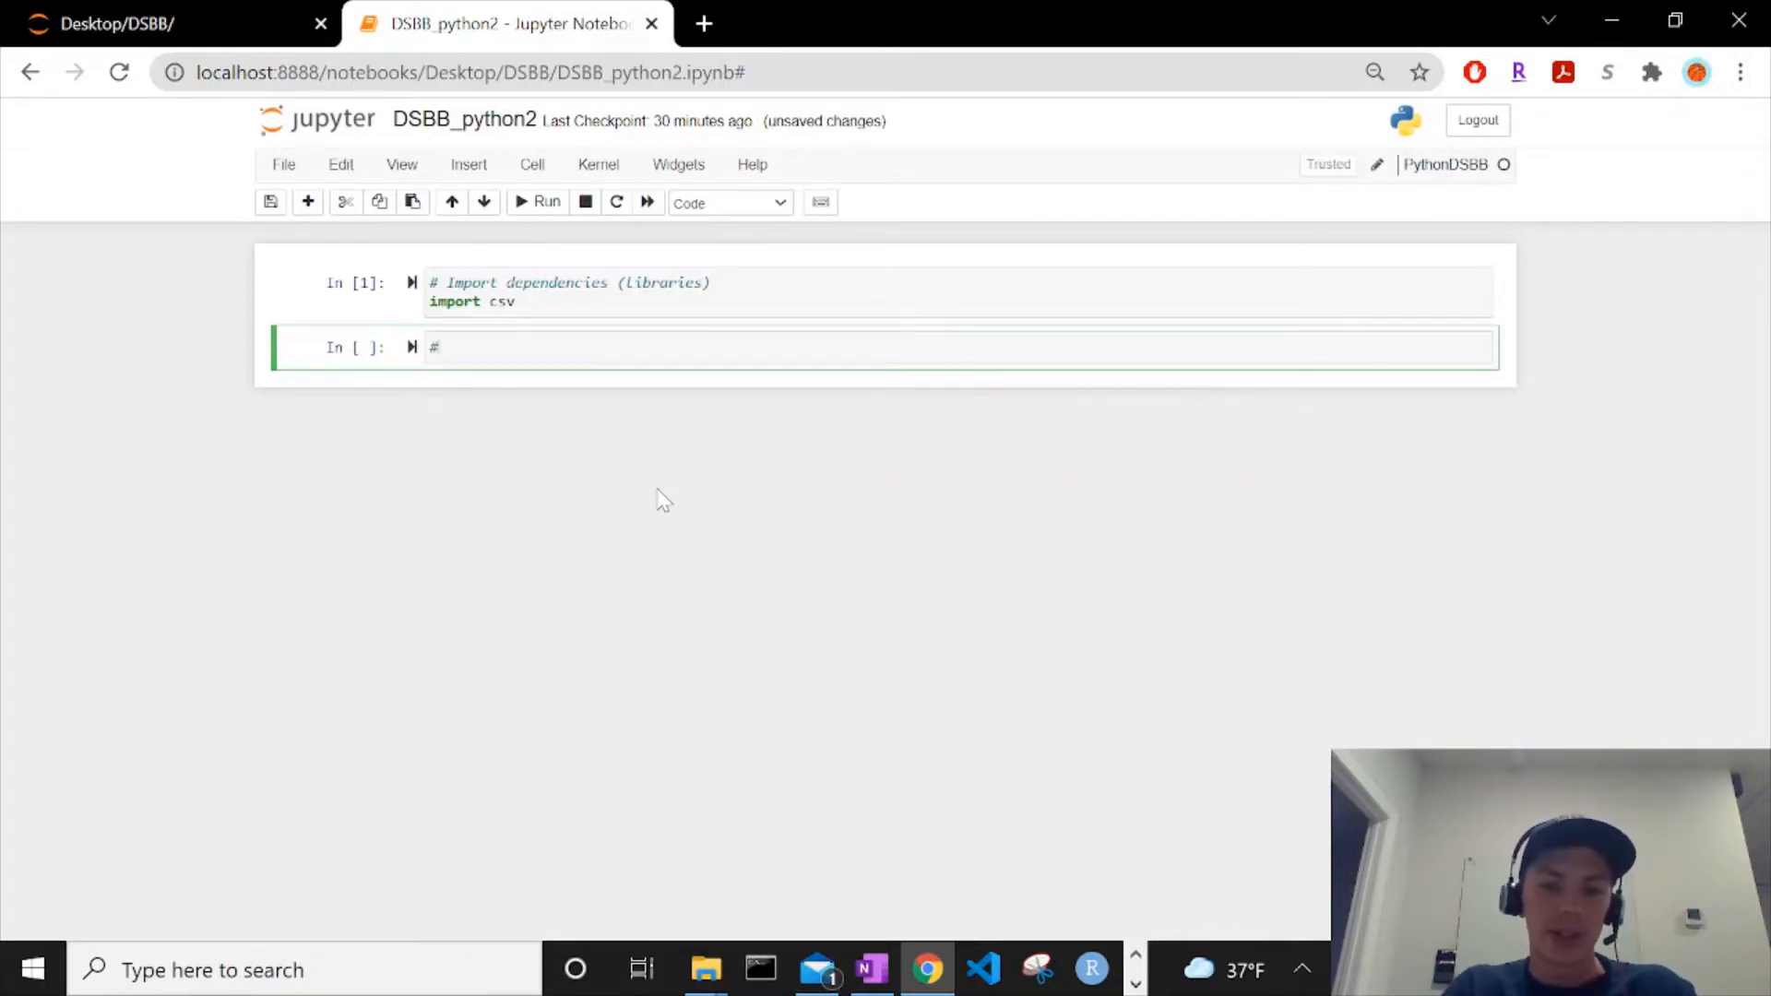
pyautogui.write('Store row header in l')
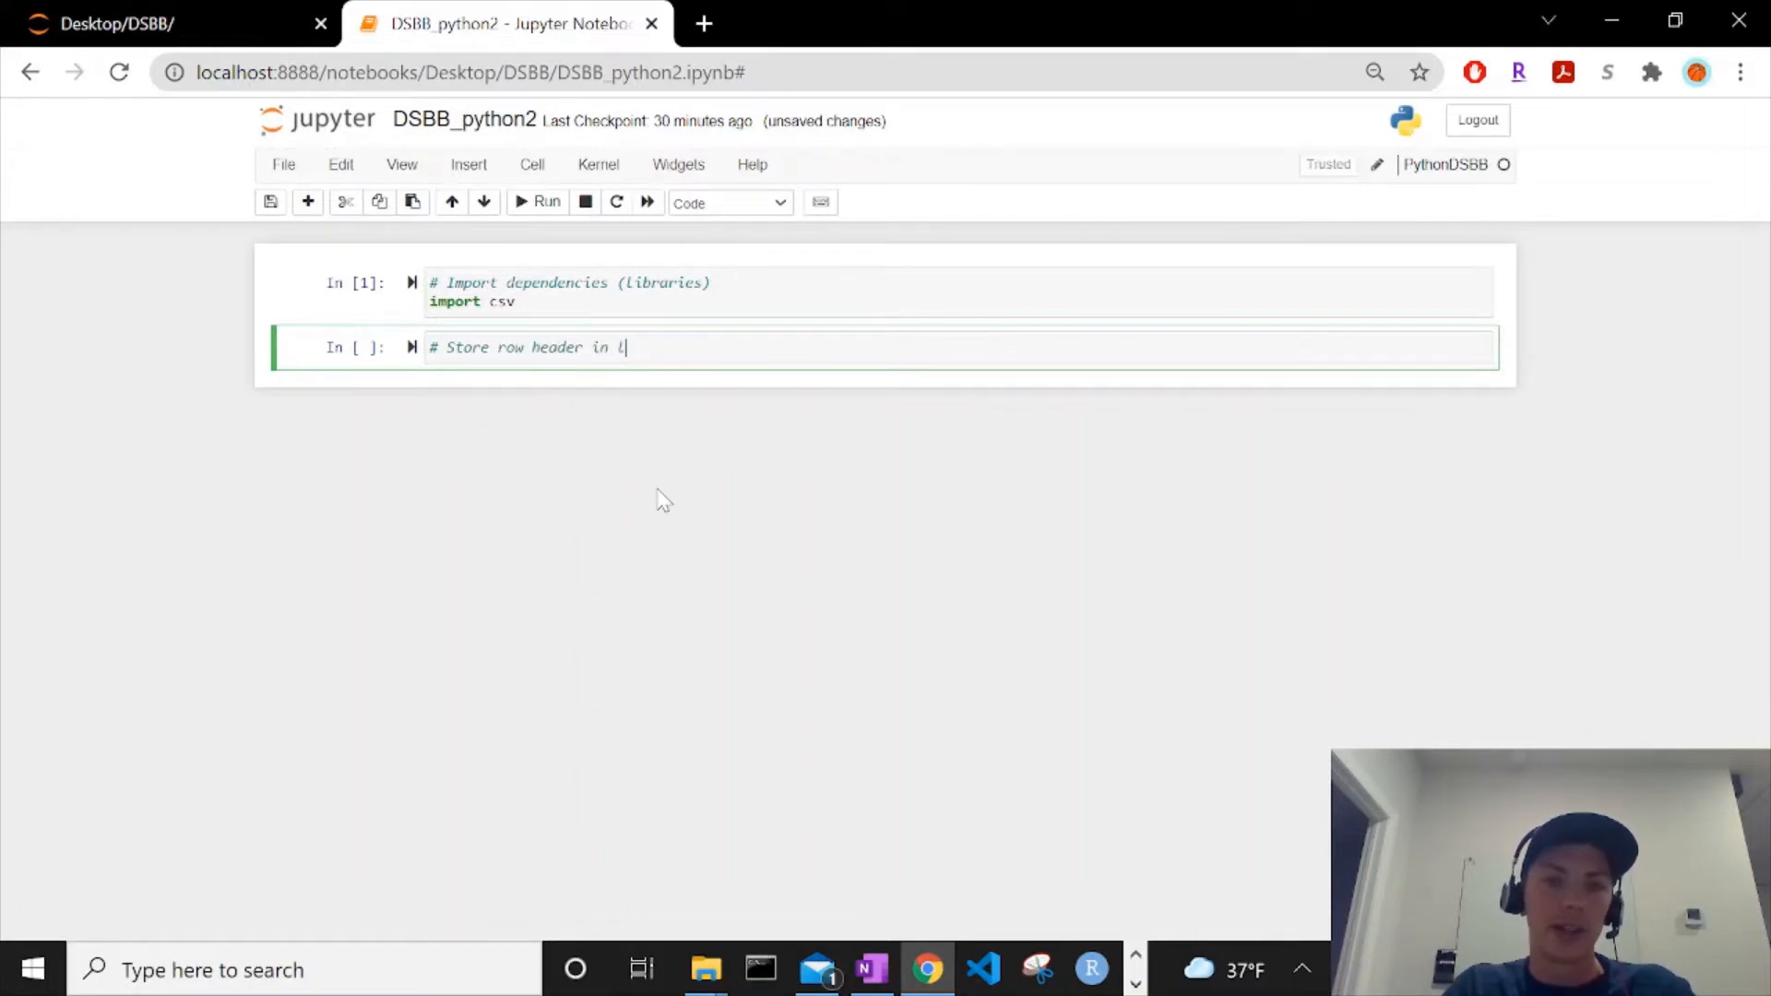
pyautogui.write('ist')
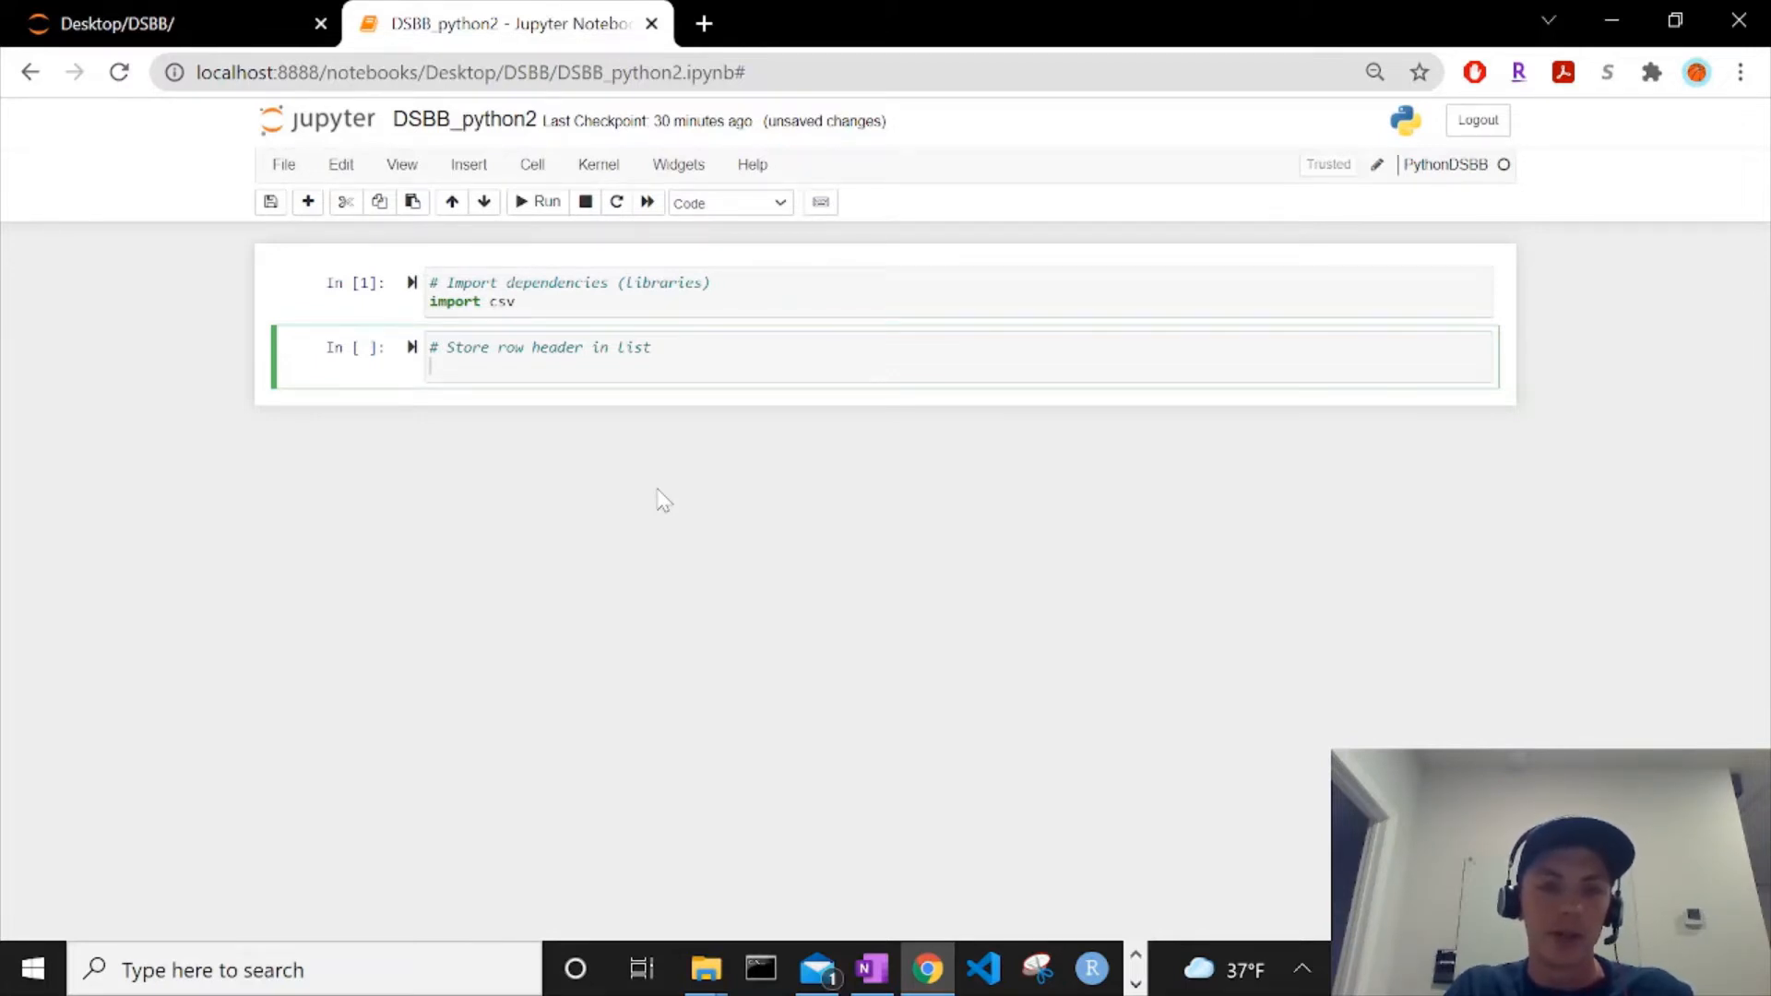
pyautogui.write('rowH')
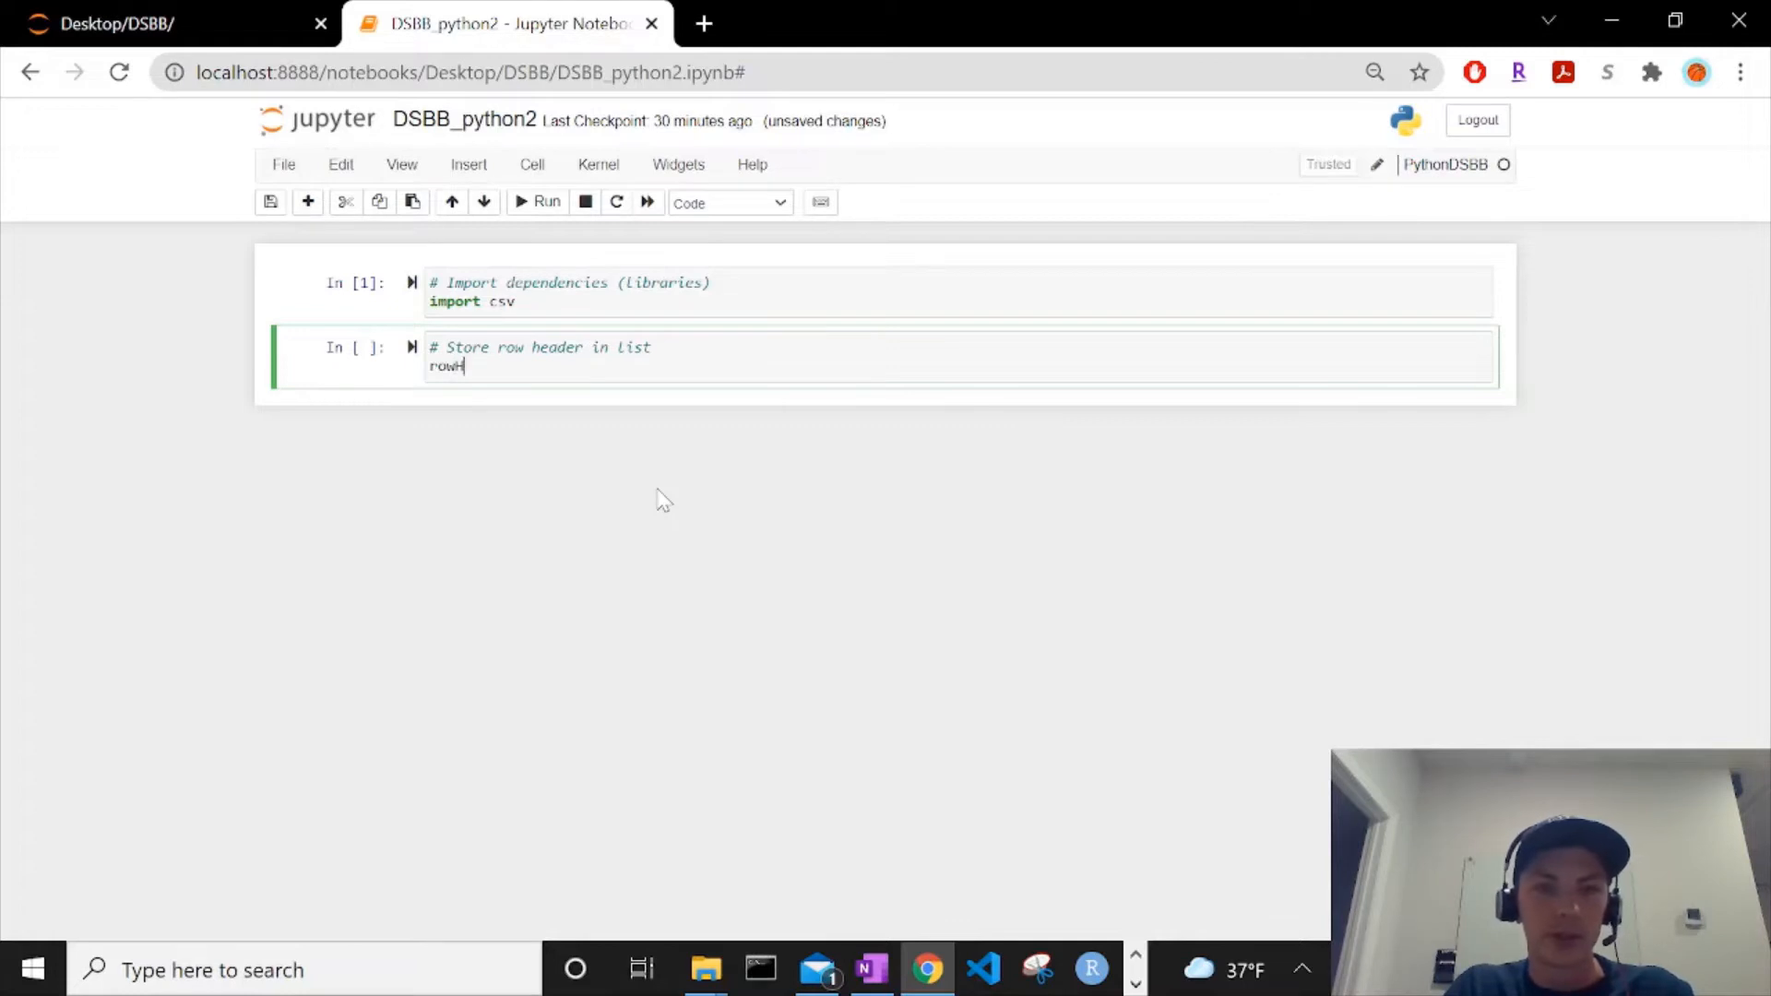
pyautogui.write('eader')
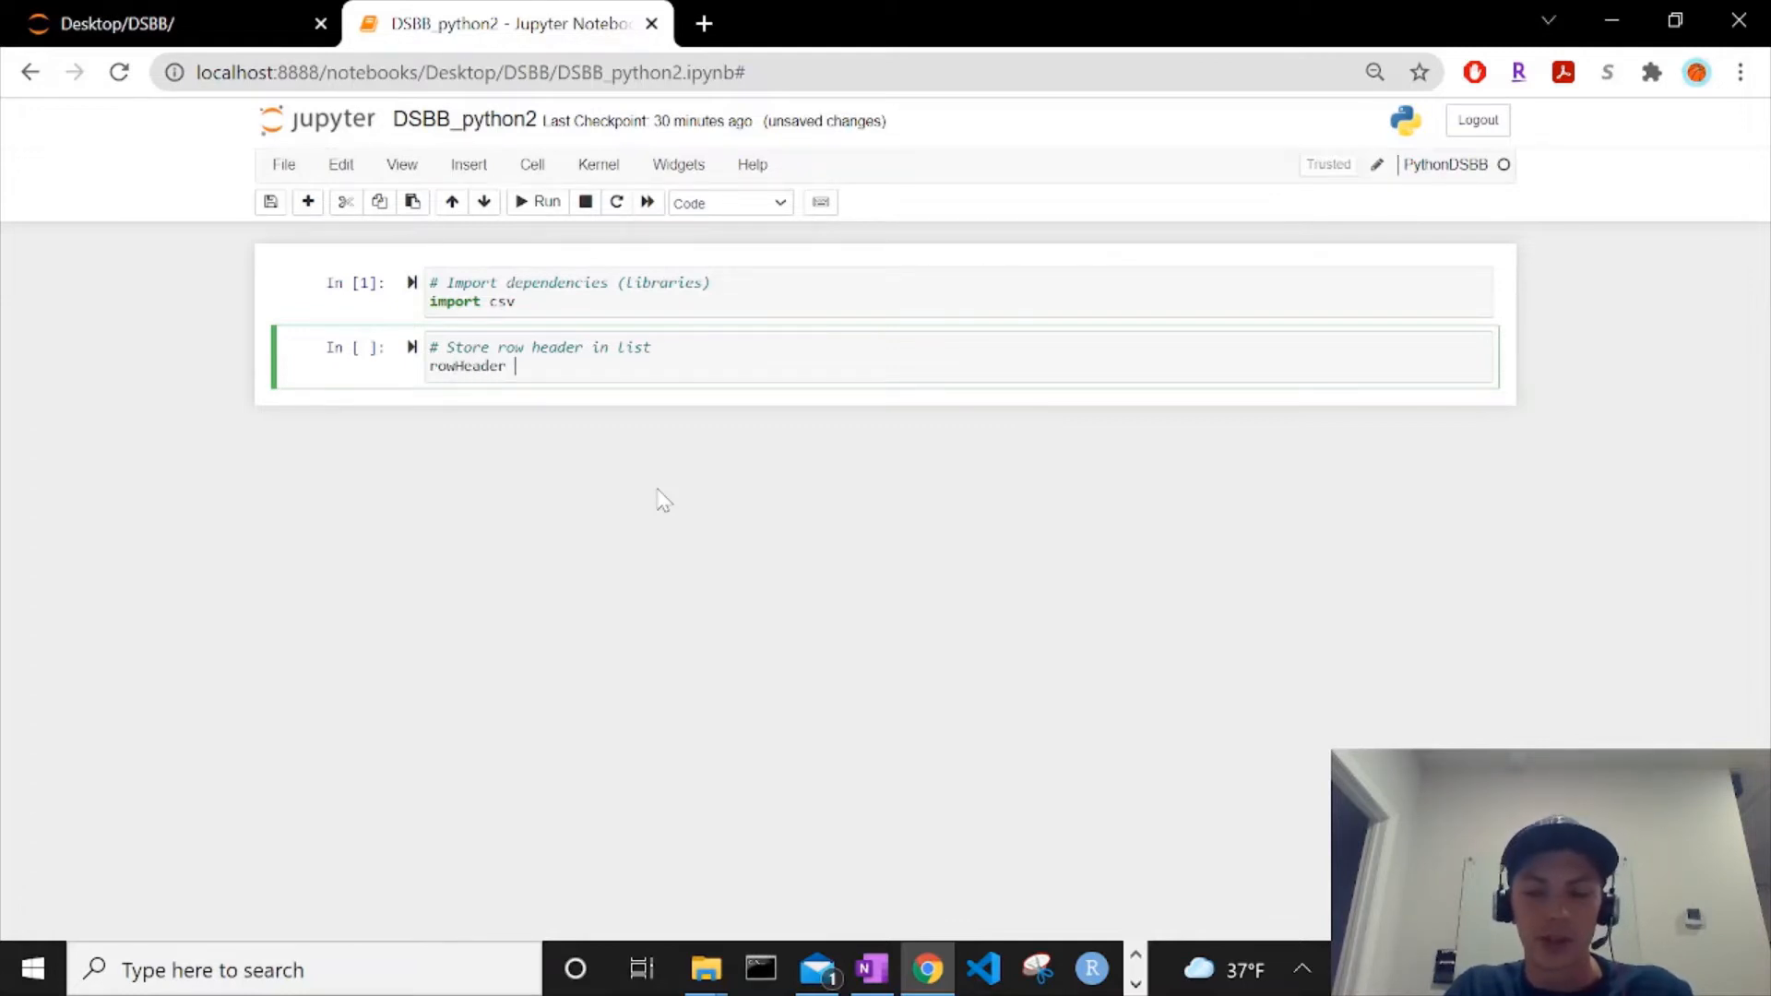
pyautogui.write('=')
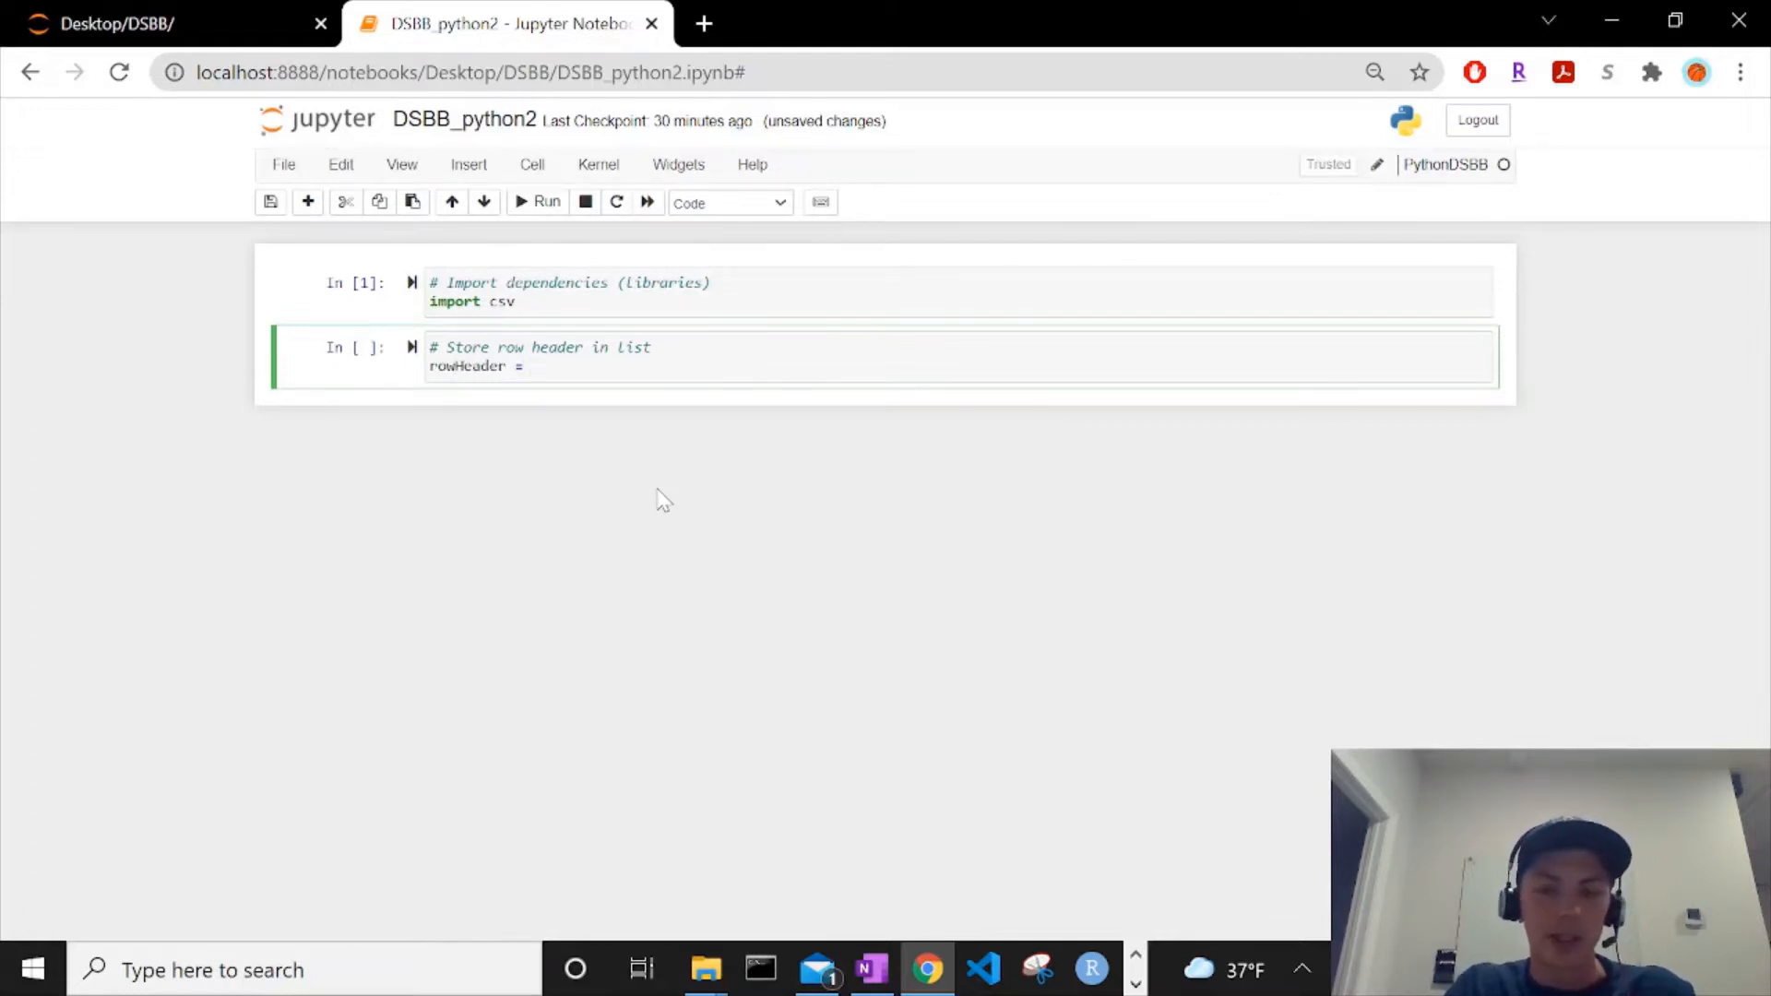
pyautogui.write("['row'")
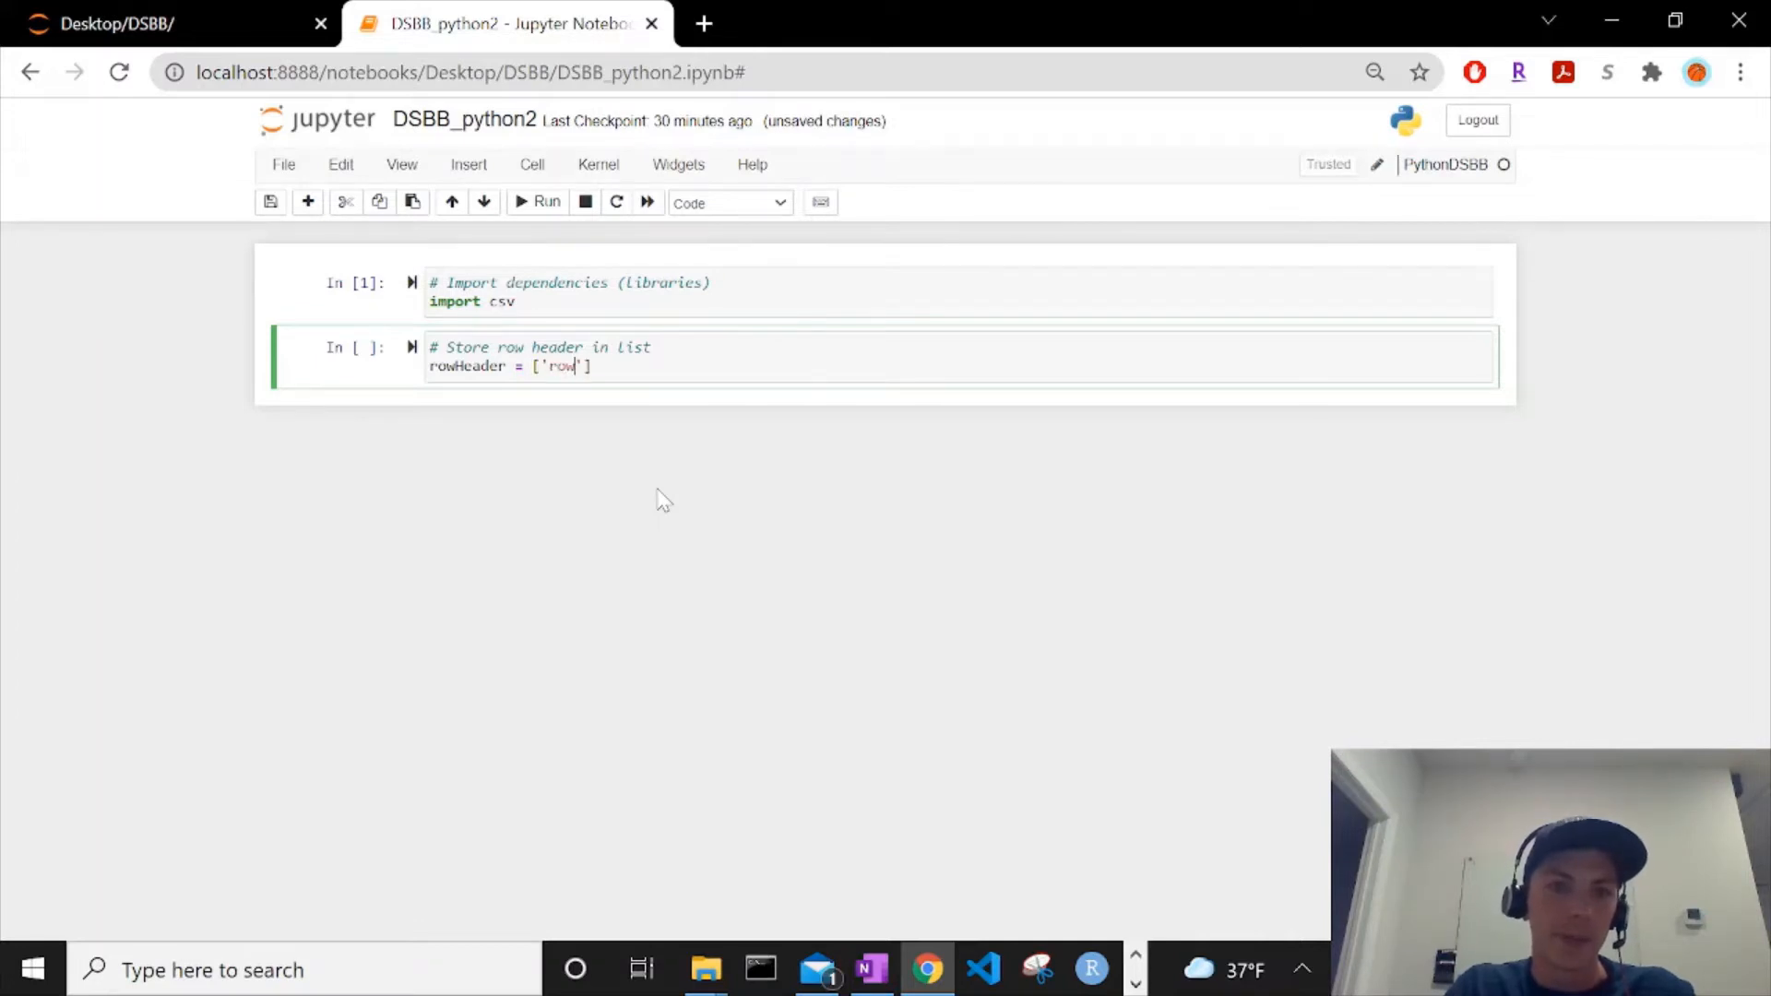
pyautogui.write('Header')
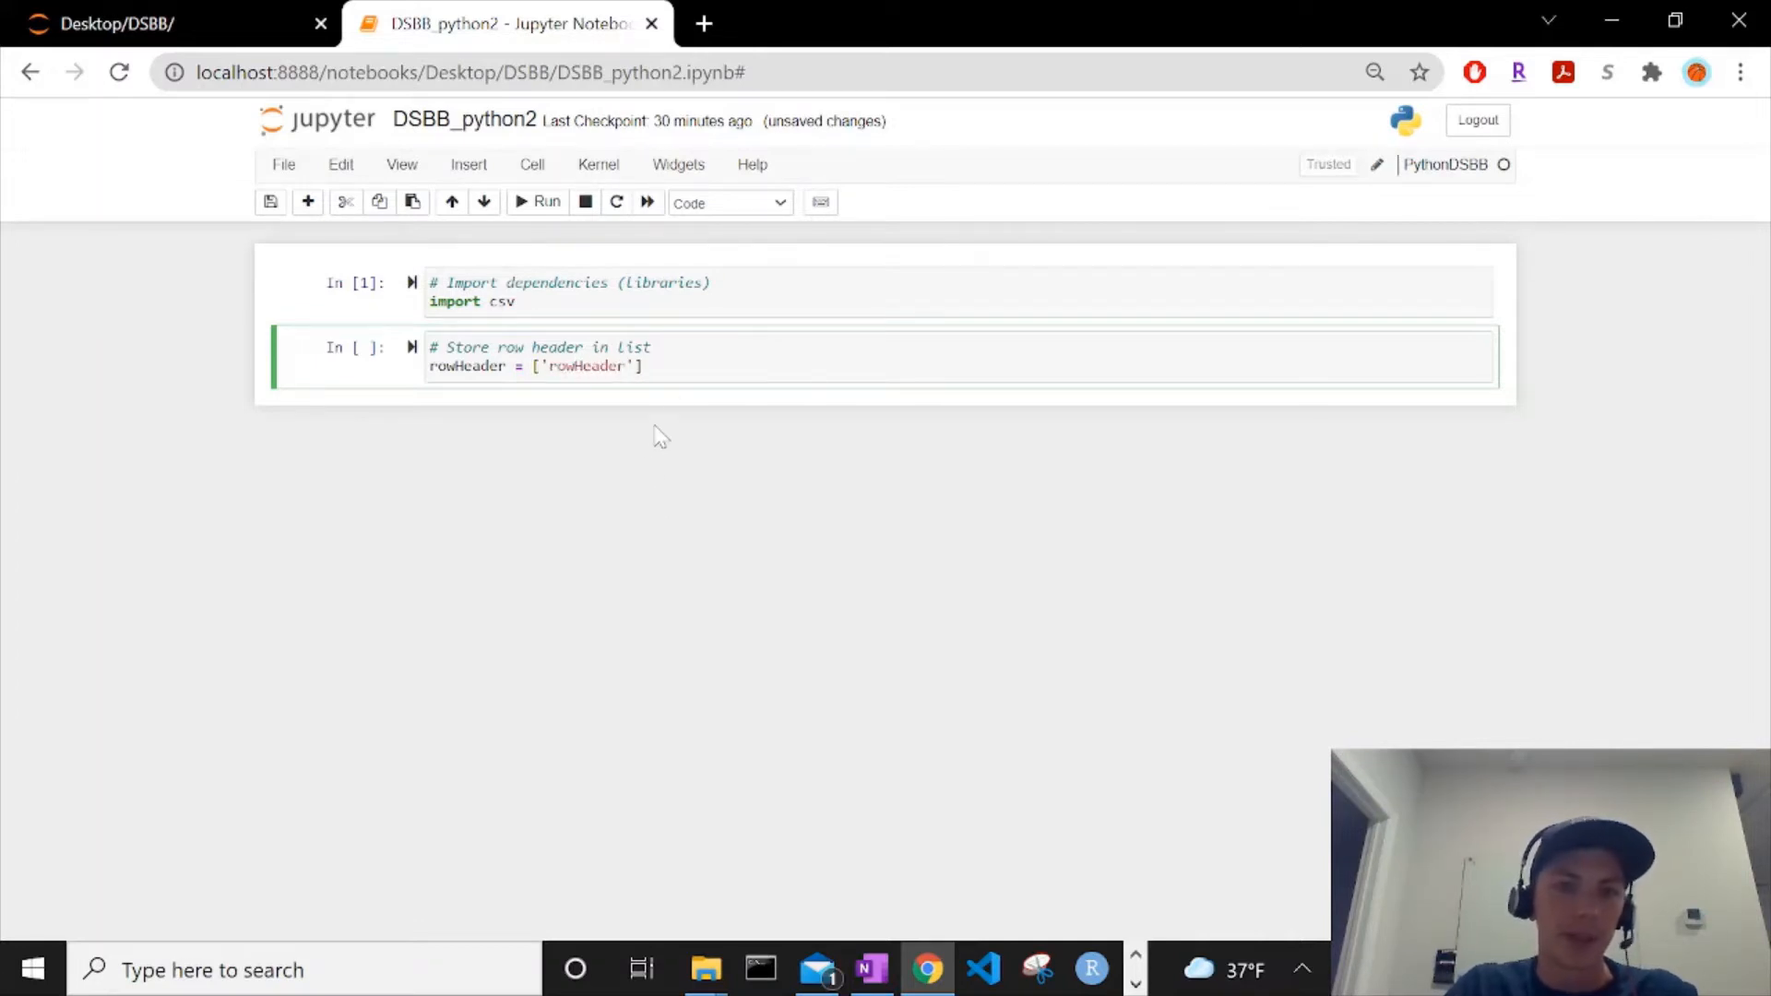
pyautogui.press('shift+enter')
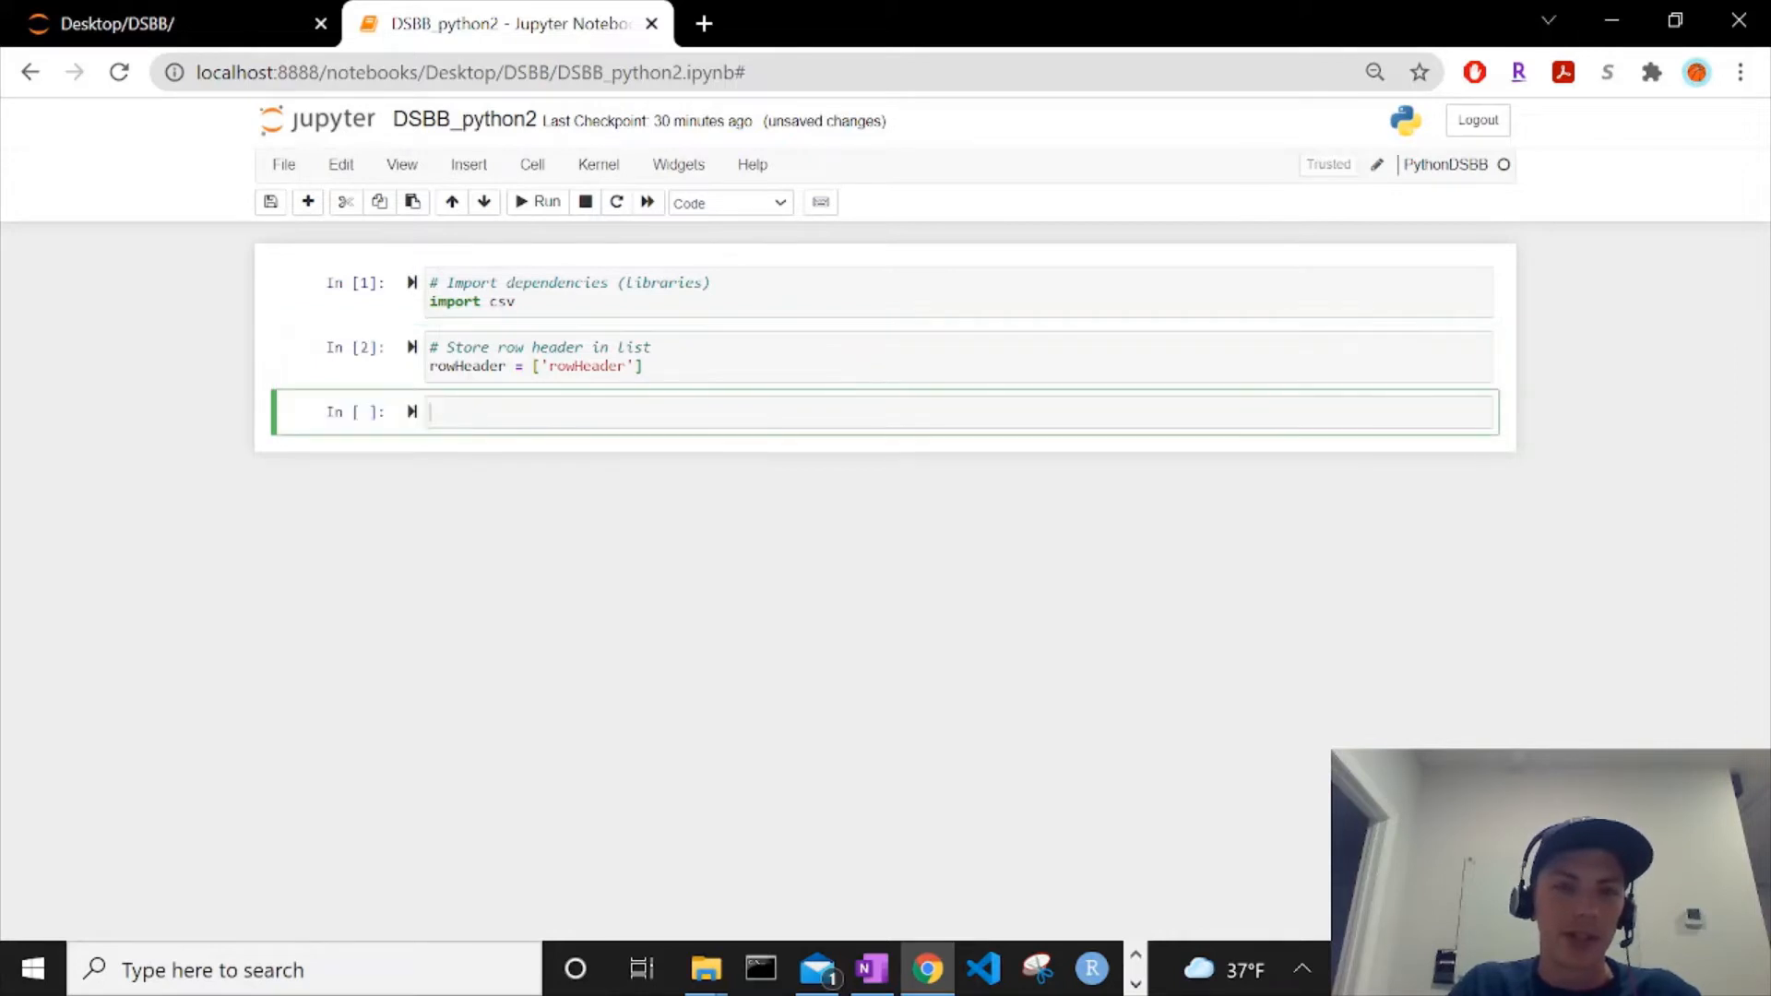
# Step: Add a '# Create' comment and rowContent = [] marked '# empty list' in the third cell
pyautogui.write('#')
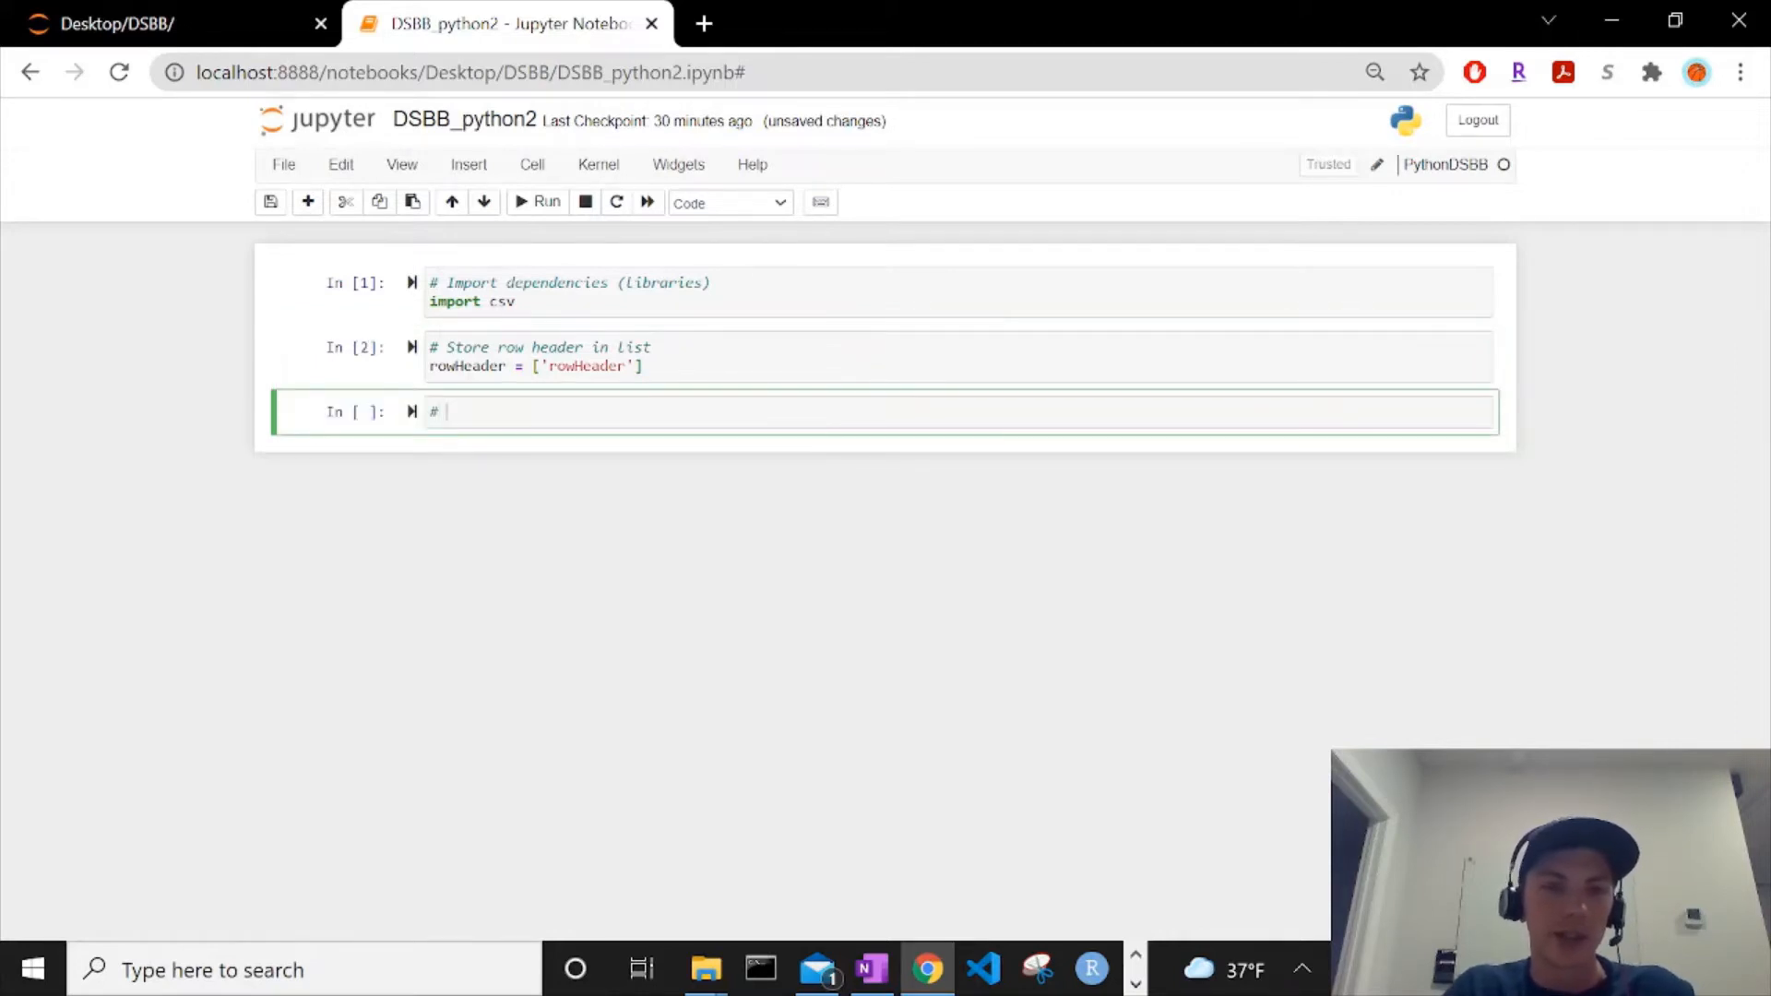
pyautogui.write('Create and store l')
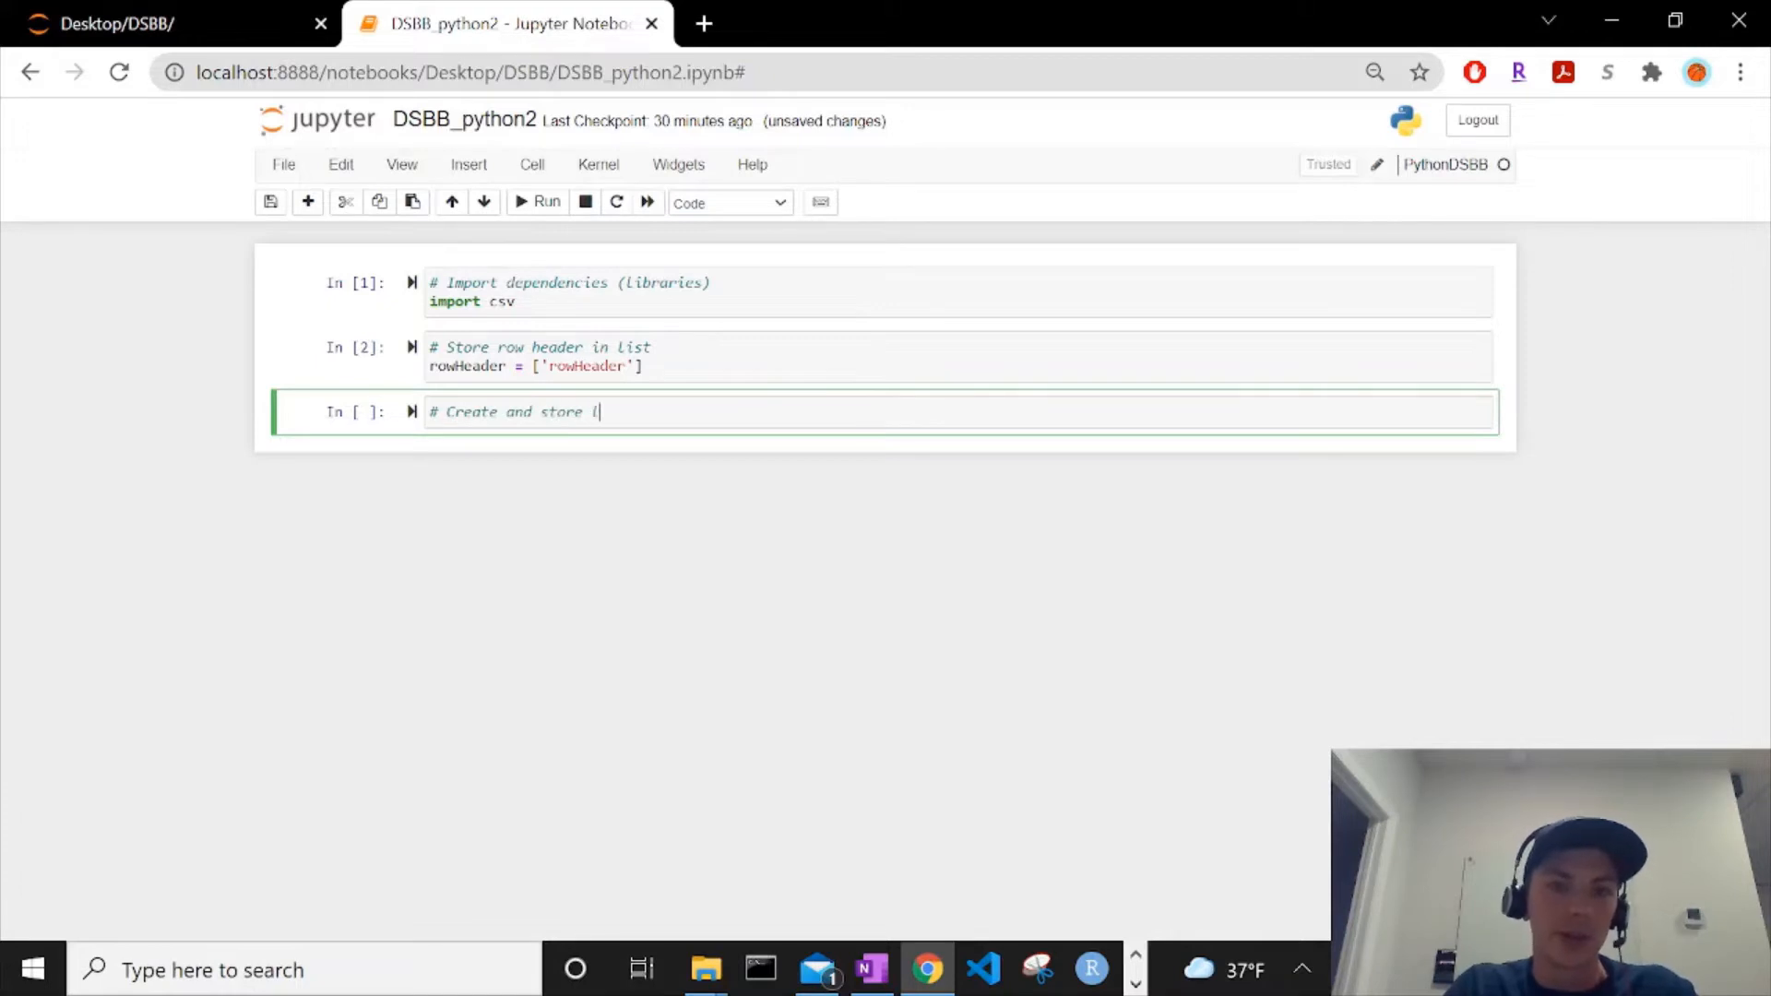
pyautogui.write('csv content in a list')
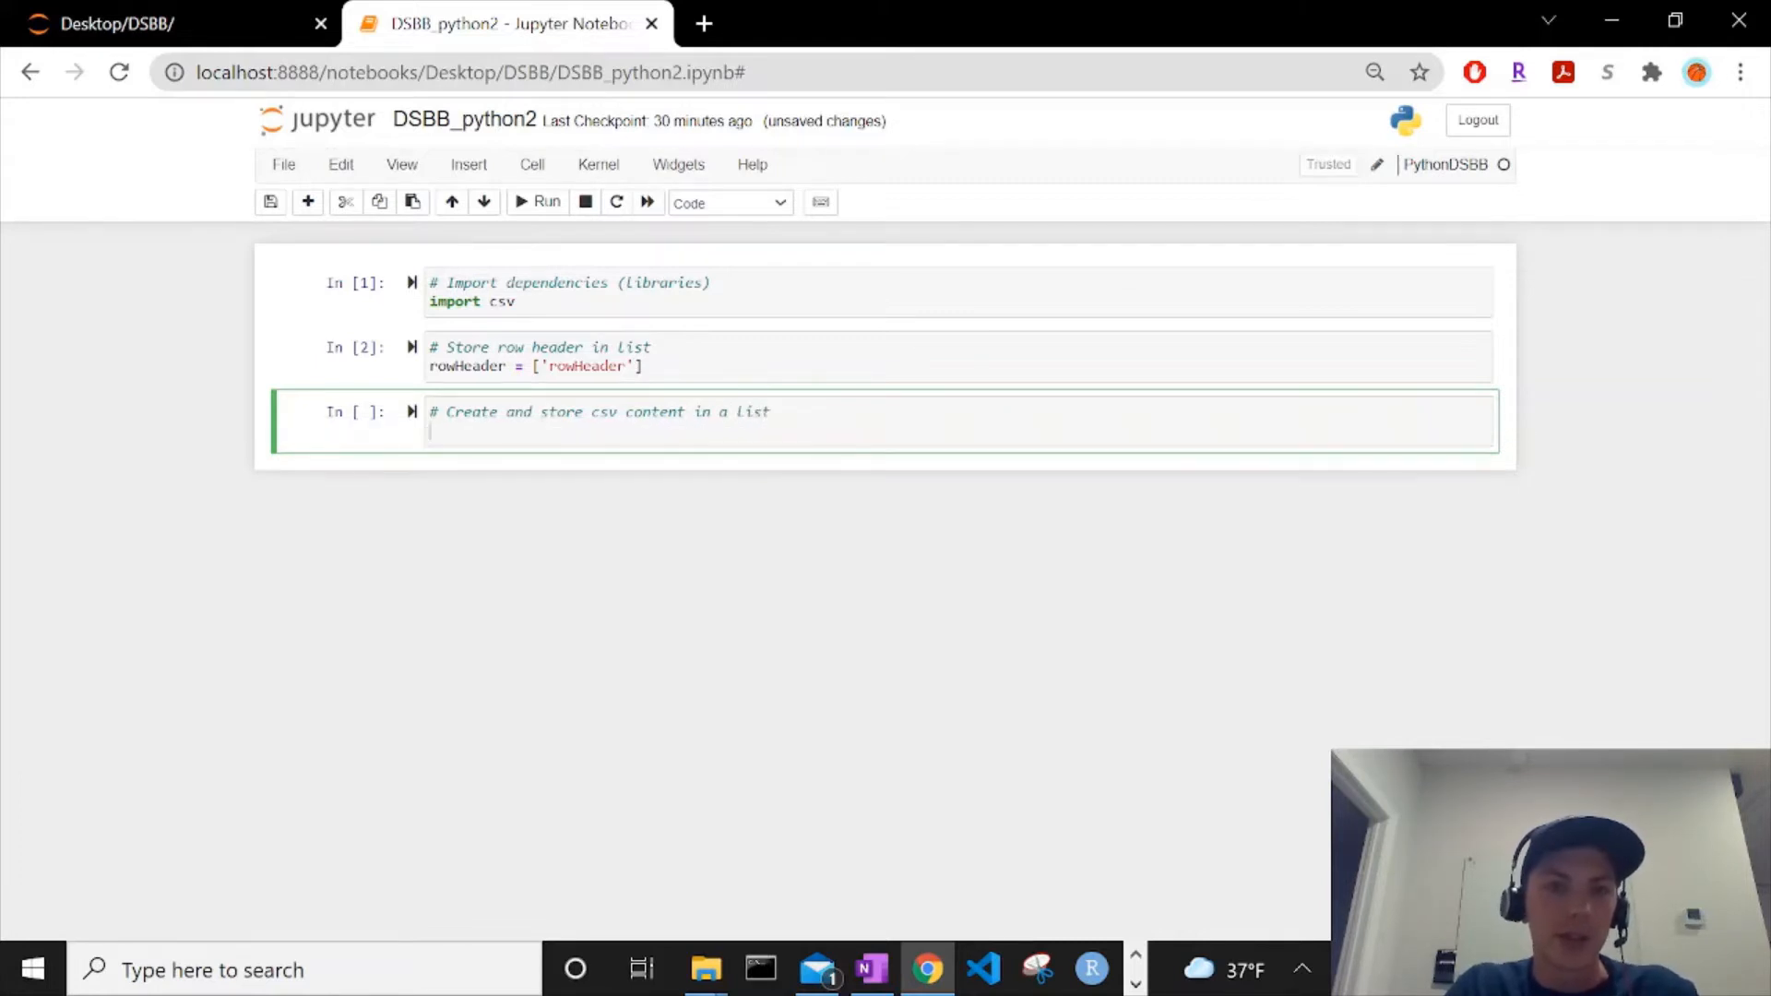
pyautogui.write('row')
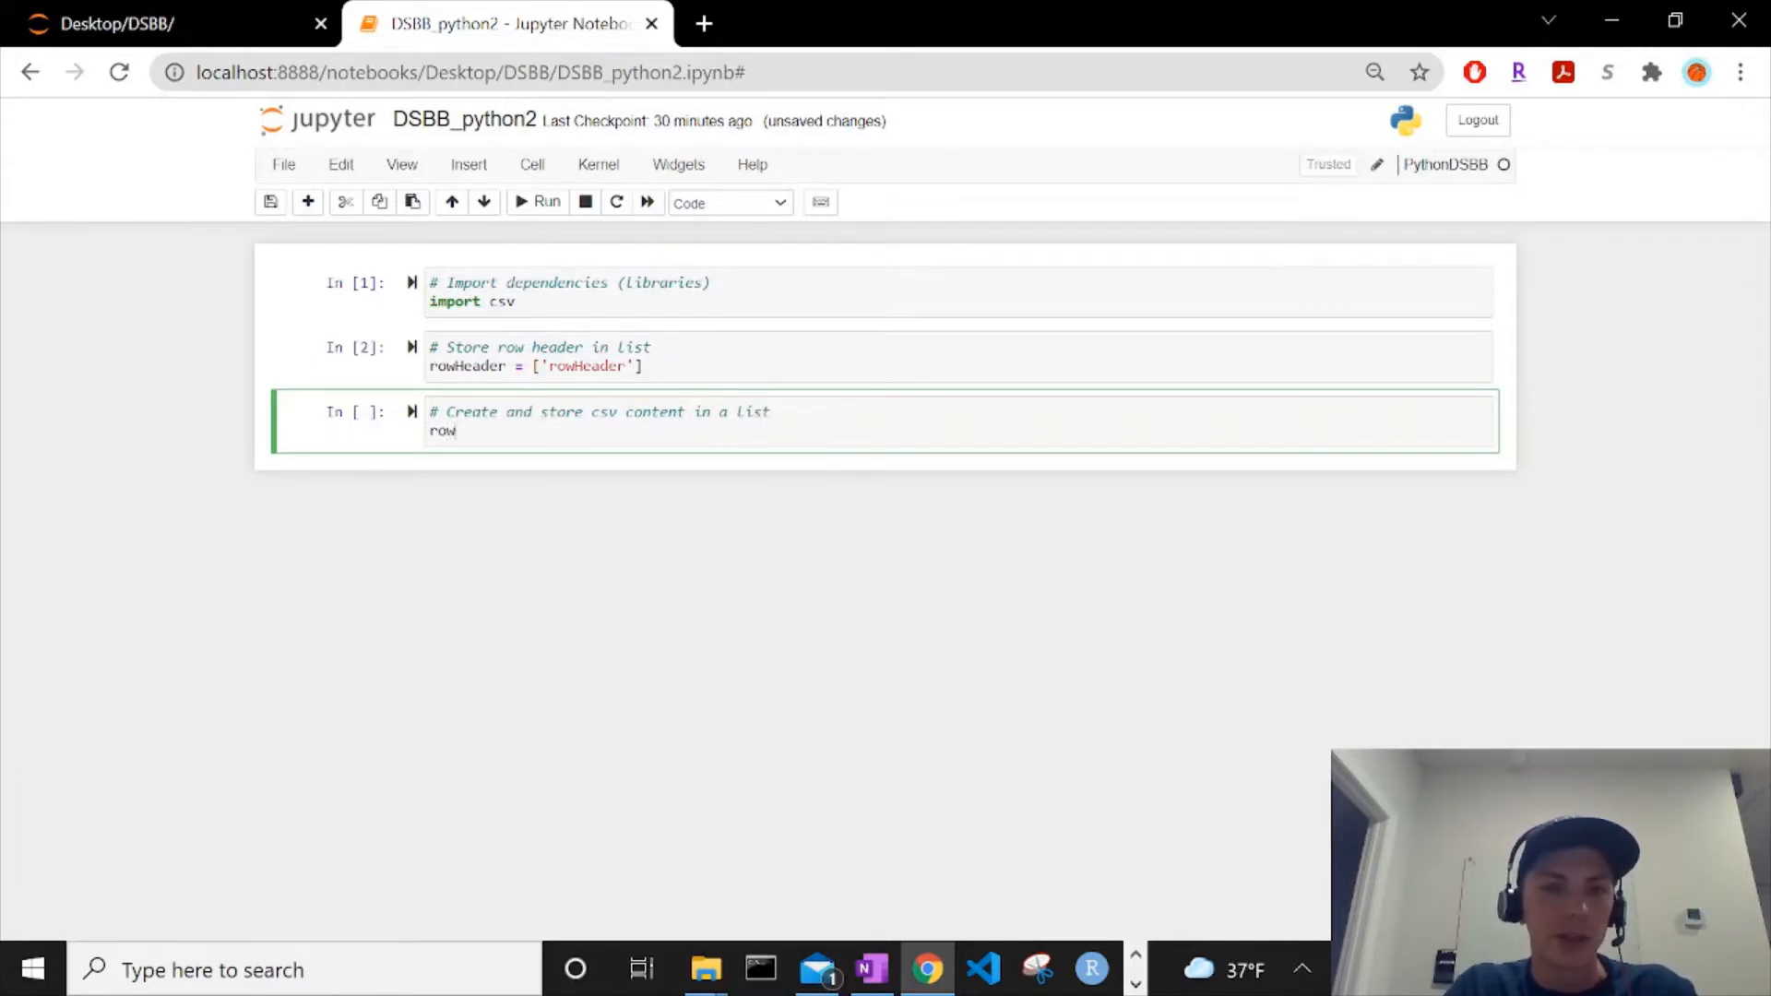
pyautogui.write('C')
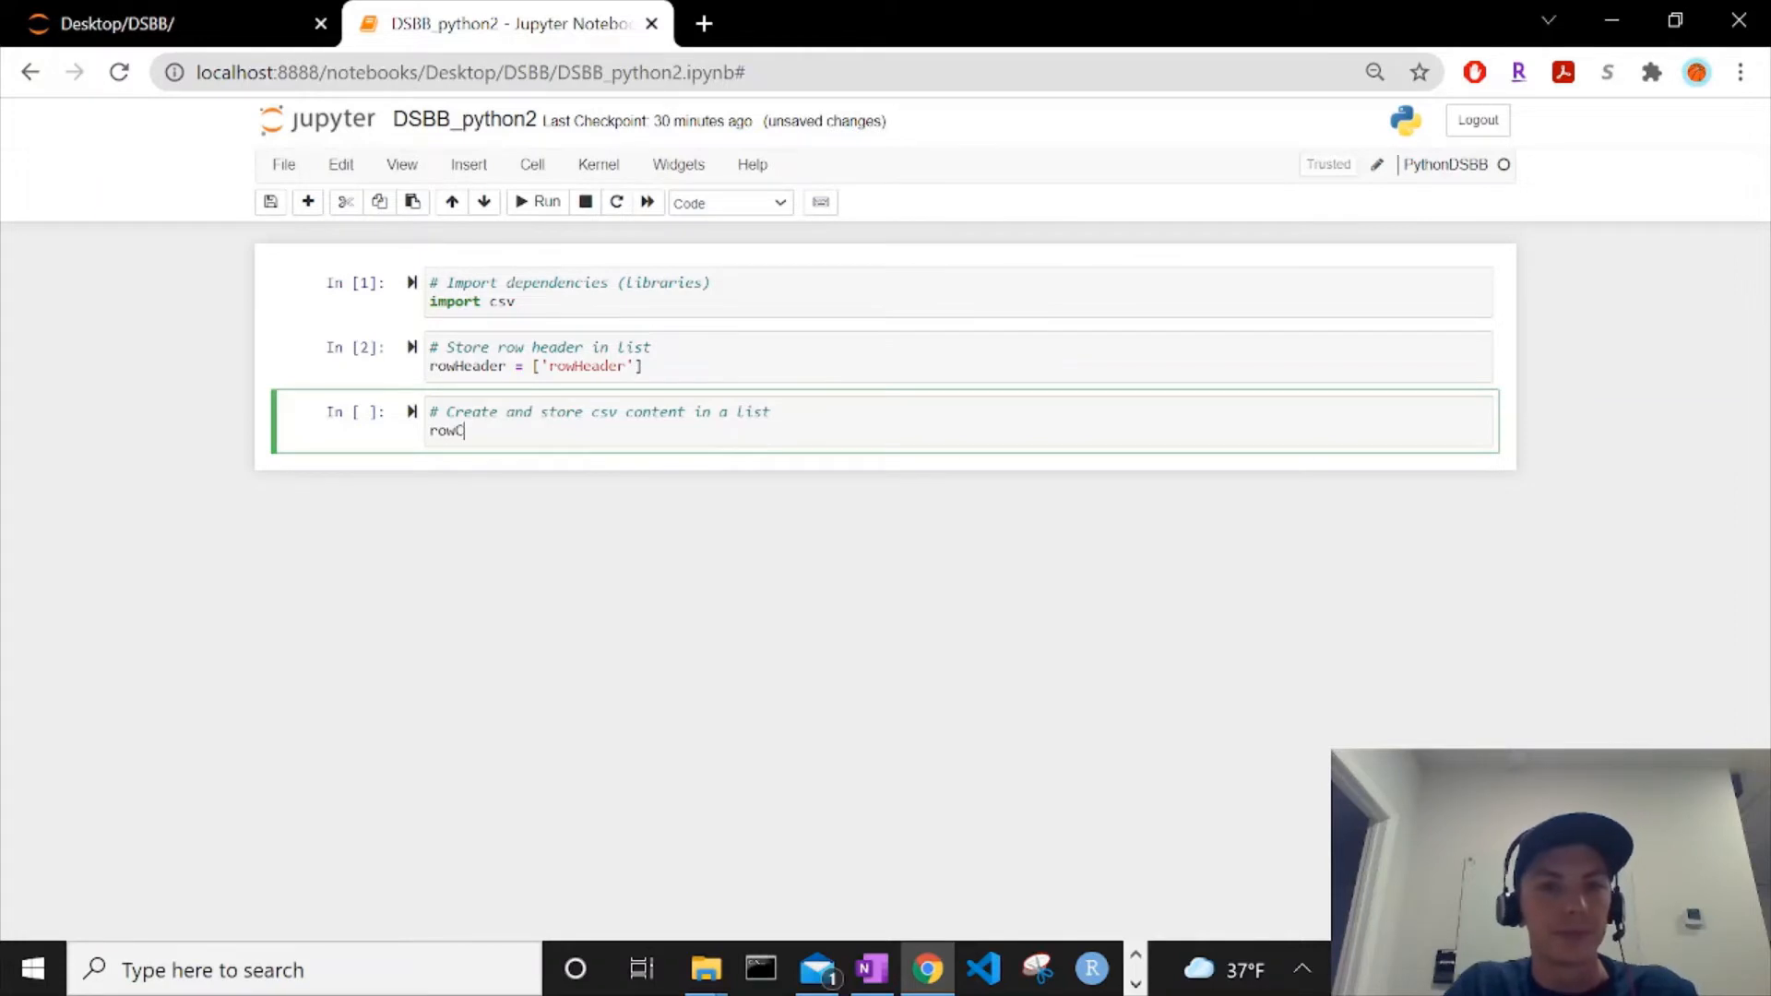
pyautogui.write('ontent')
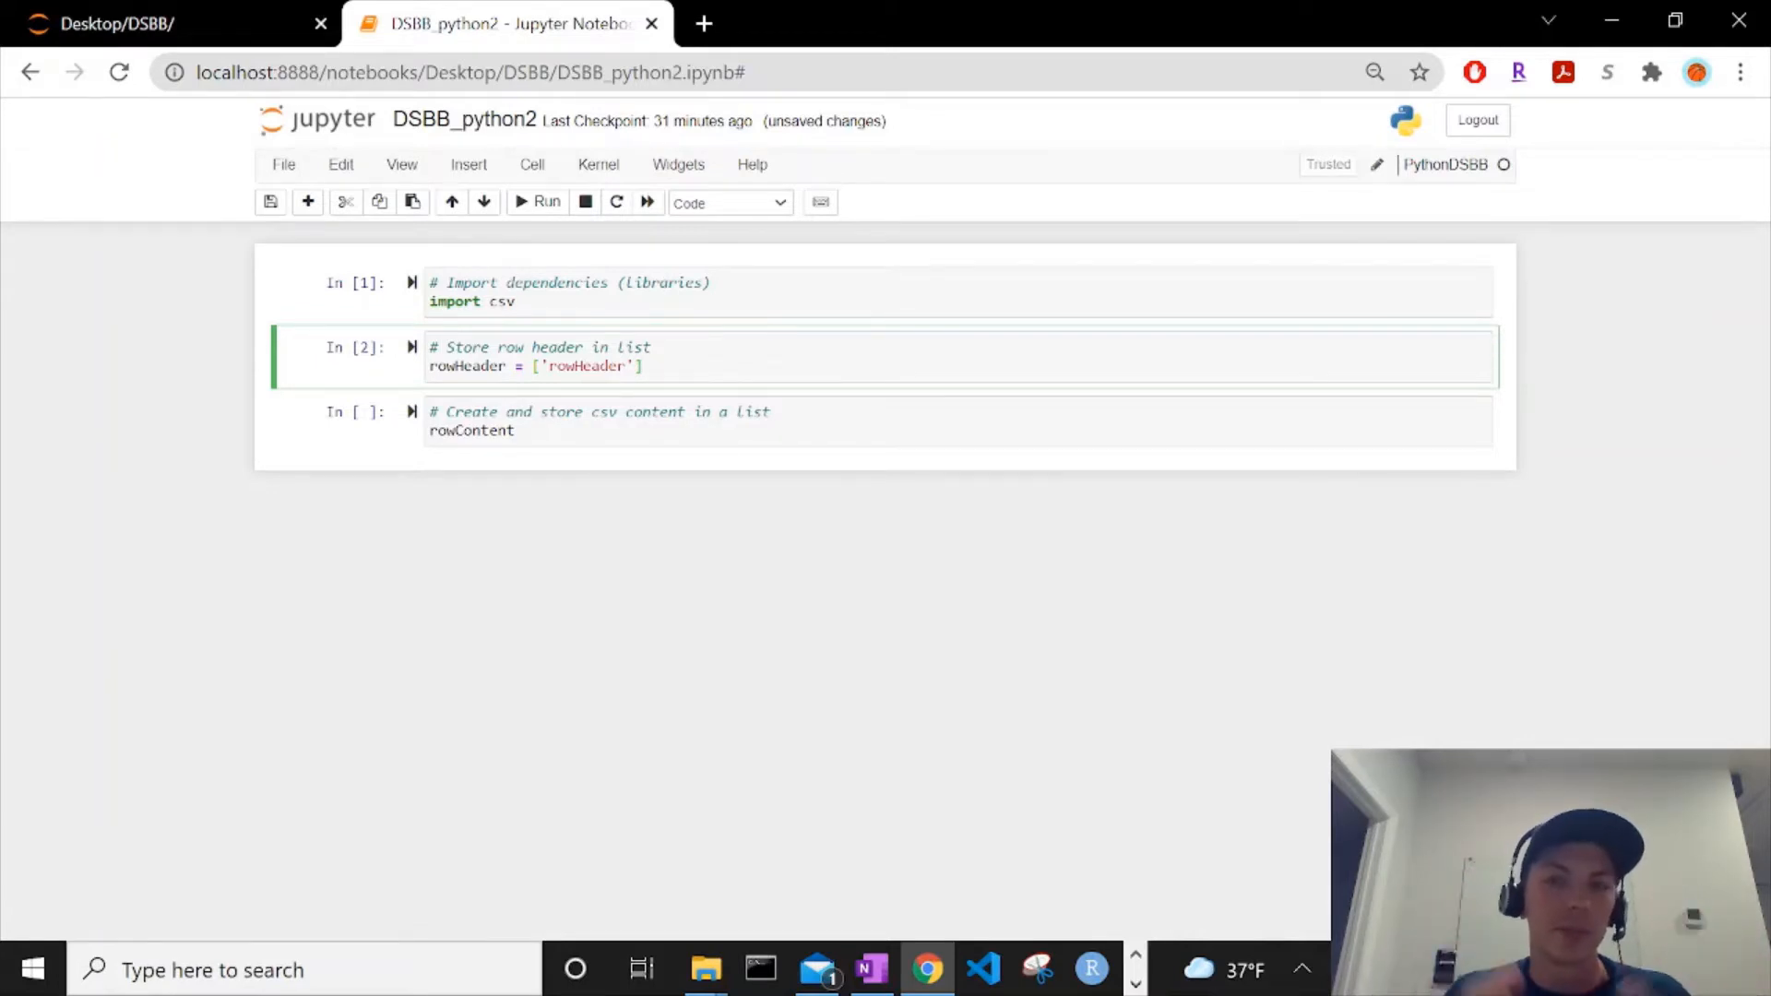
pyautogui.moveTo(587, 463)
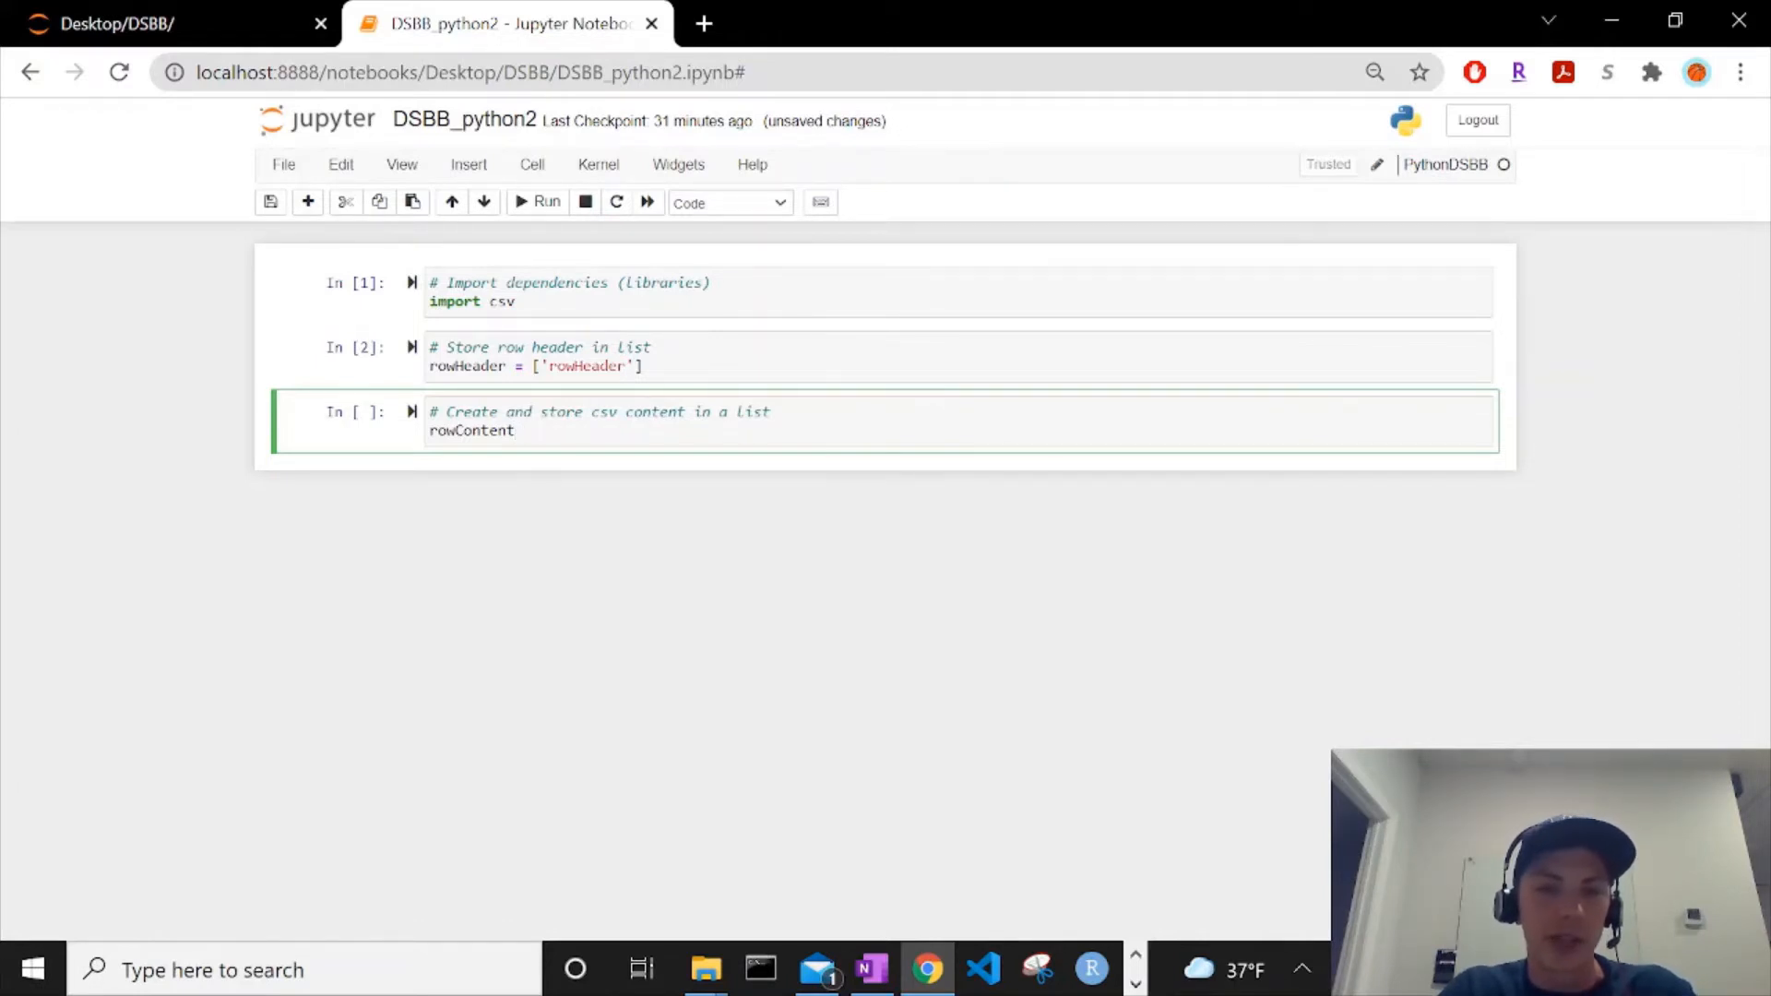
pyautogui.write('[]')
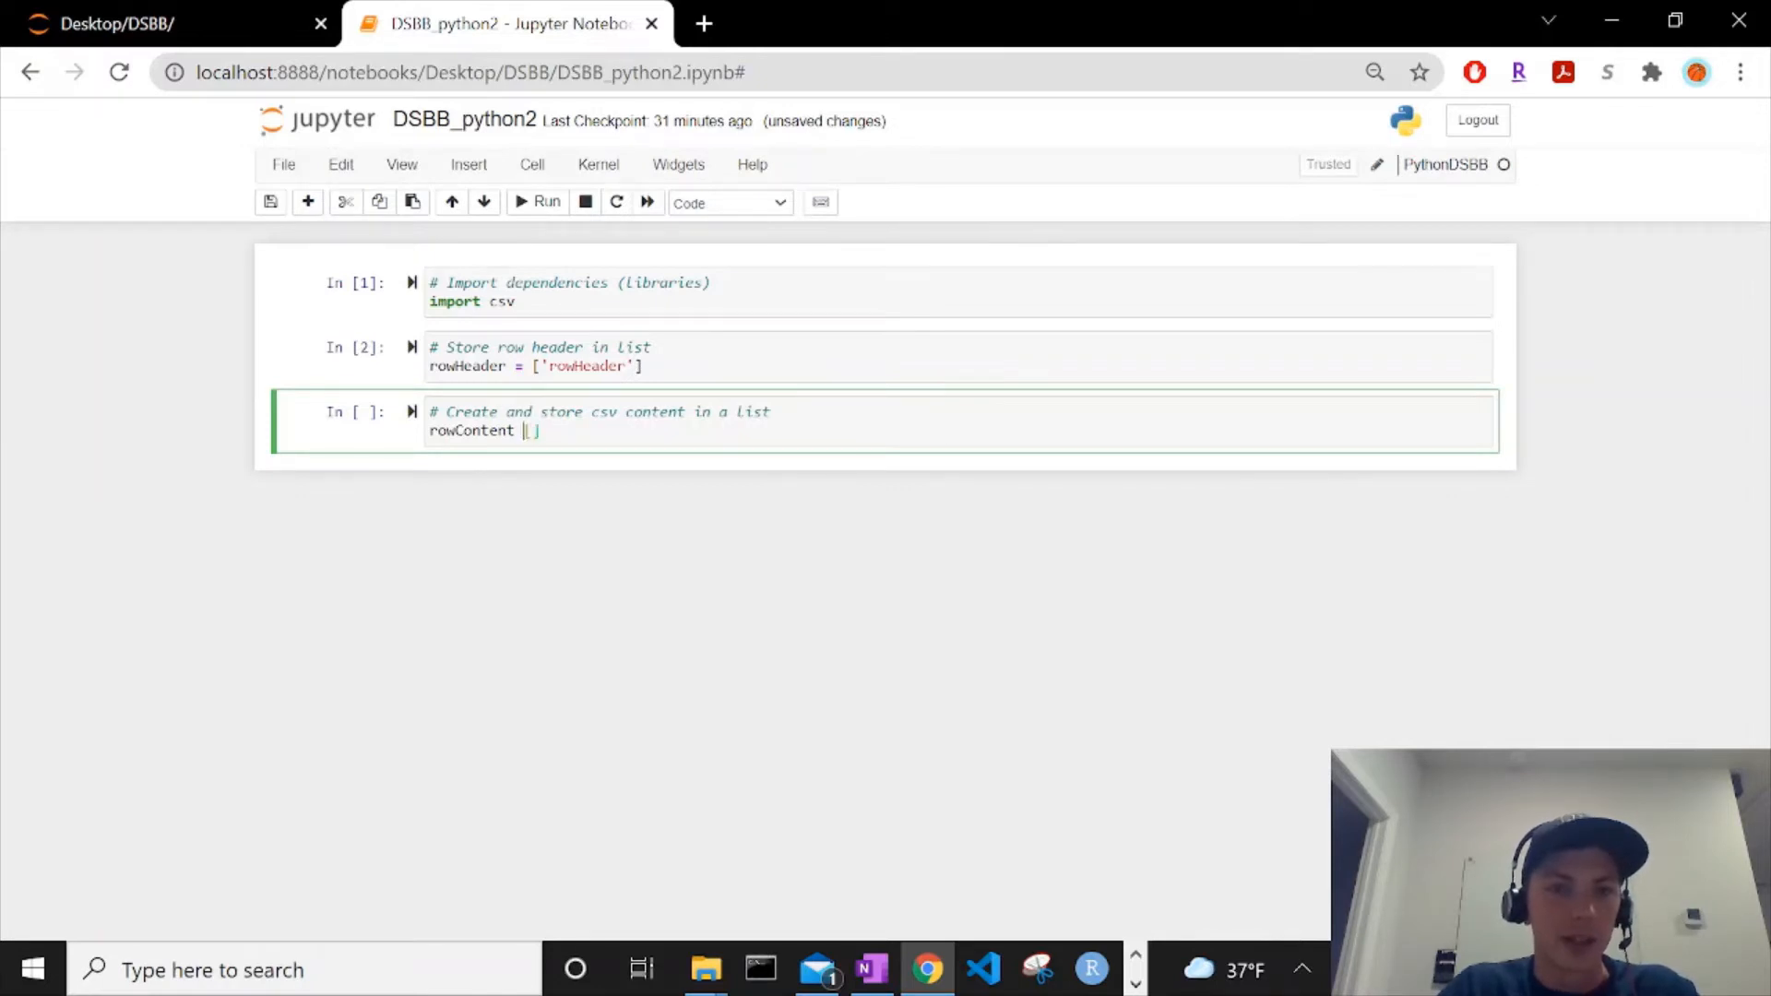
pyautogui.write('=')
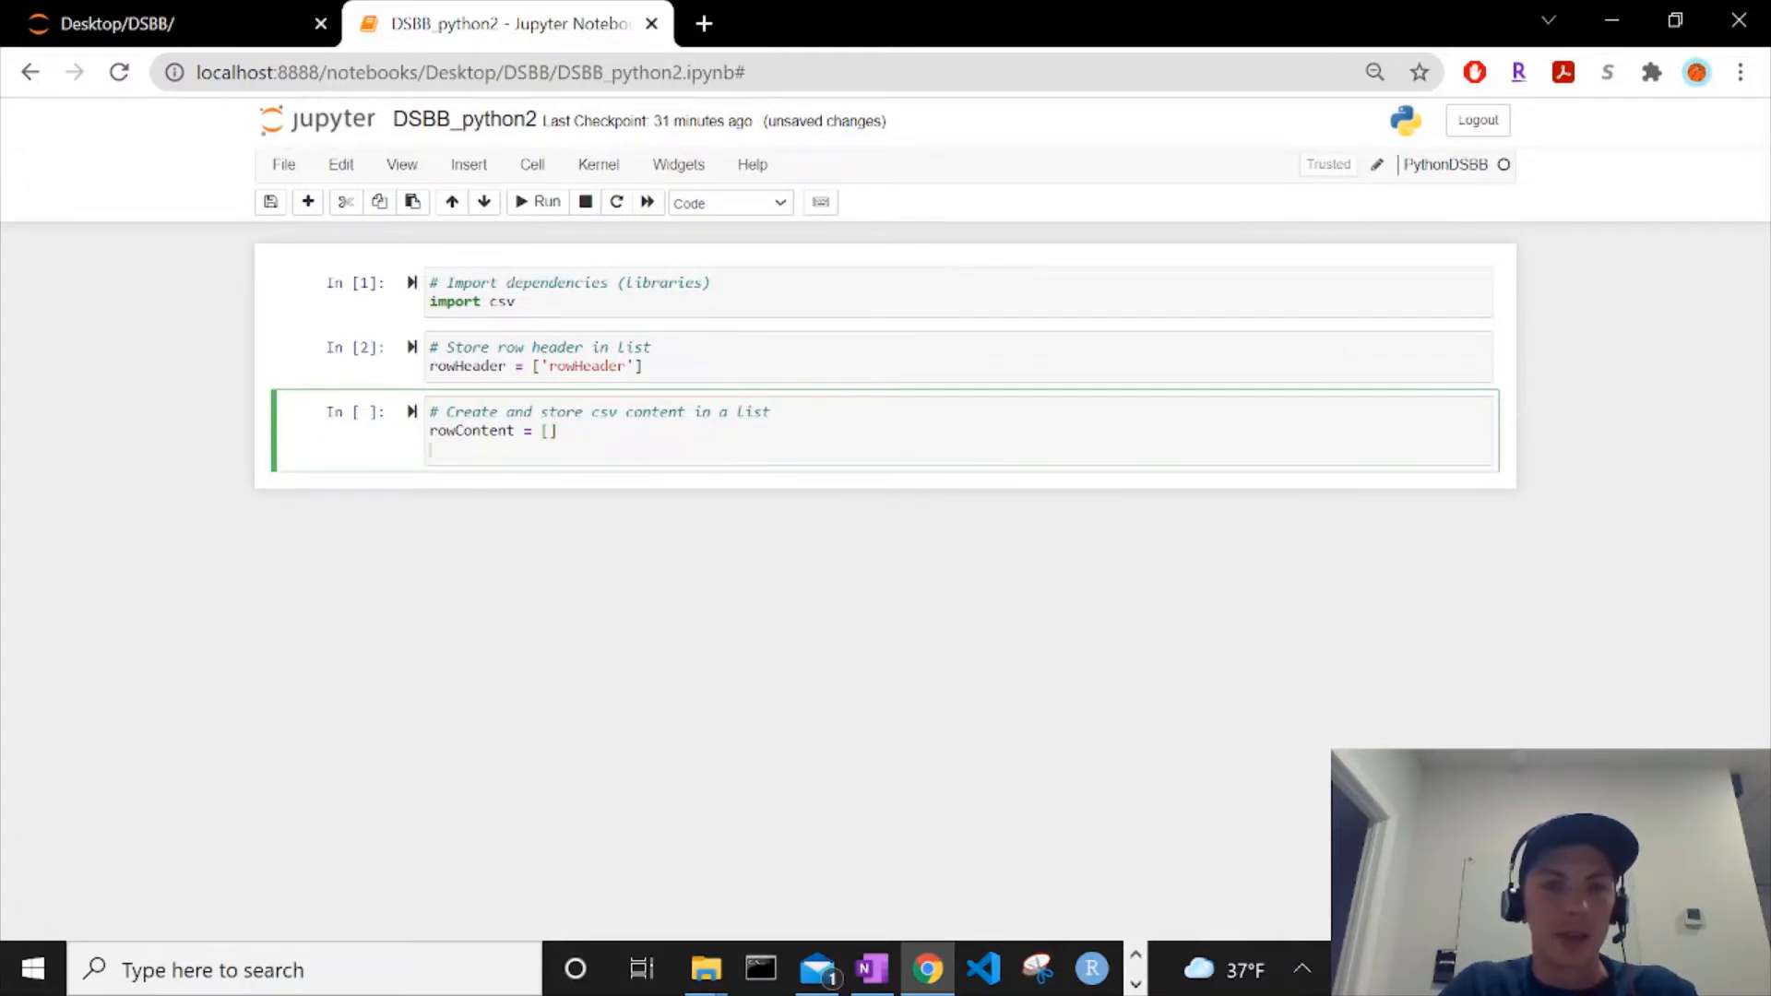
pyautogui.write('# For loop to add to')
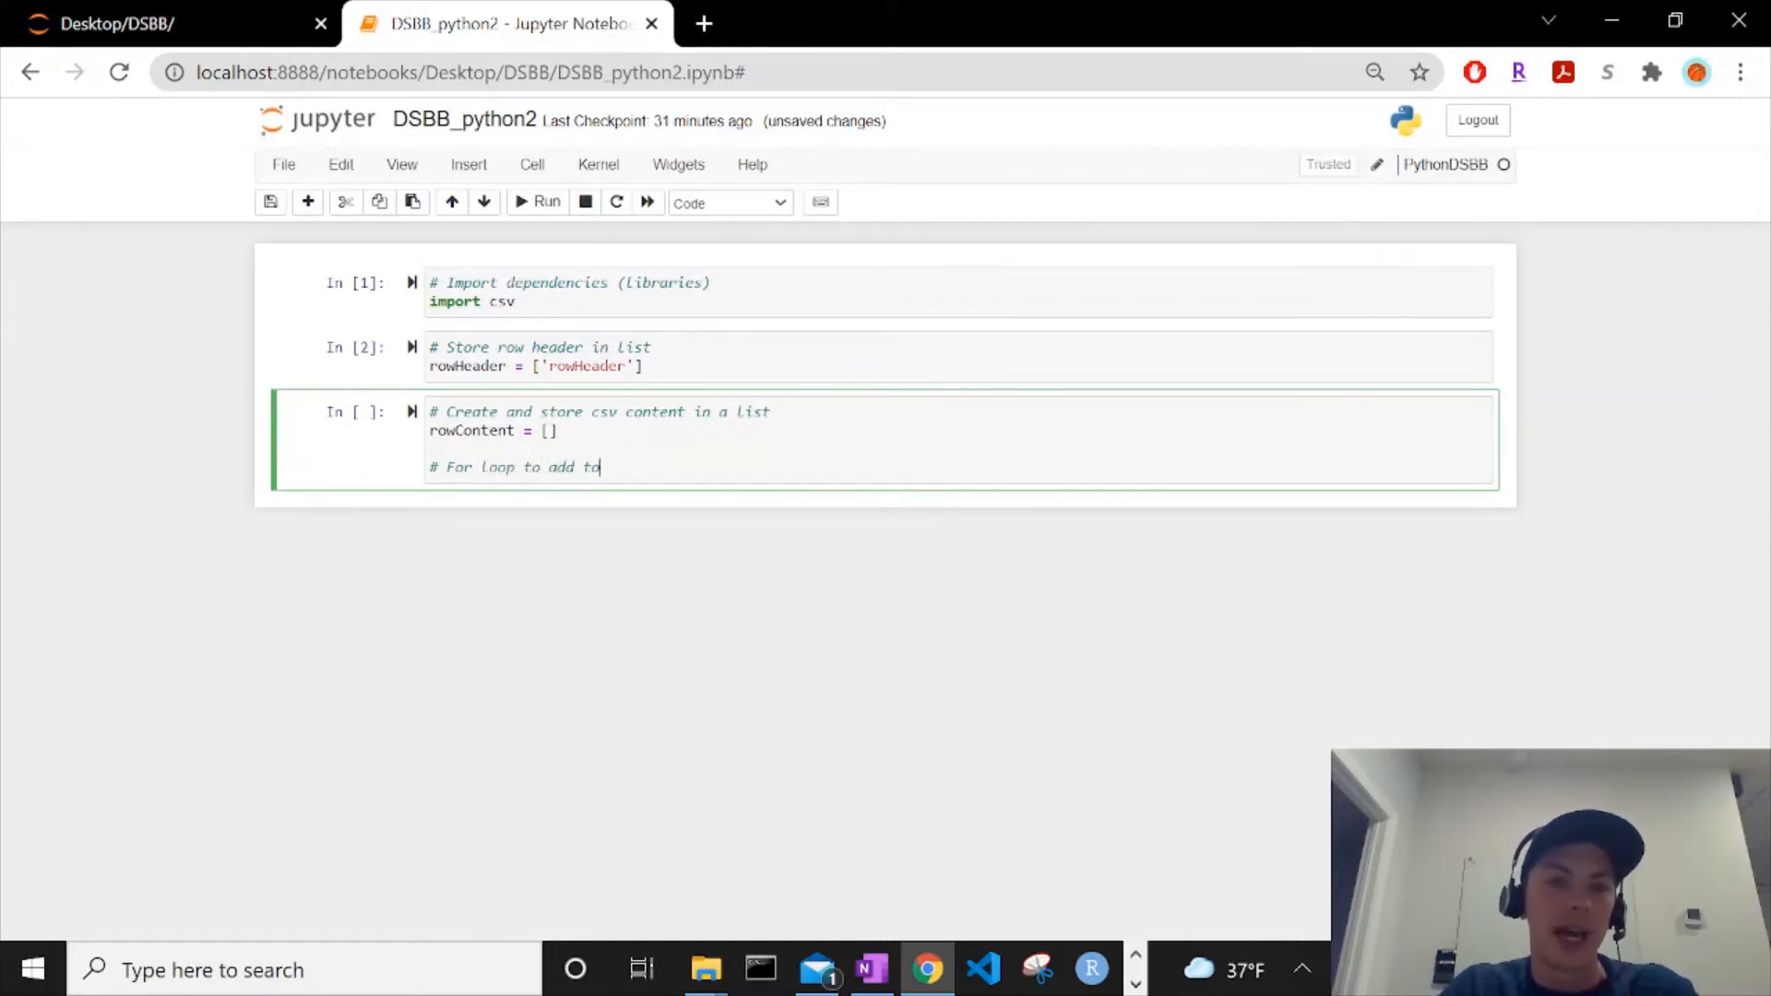
pyautogui.write('empty list')
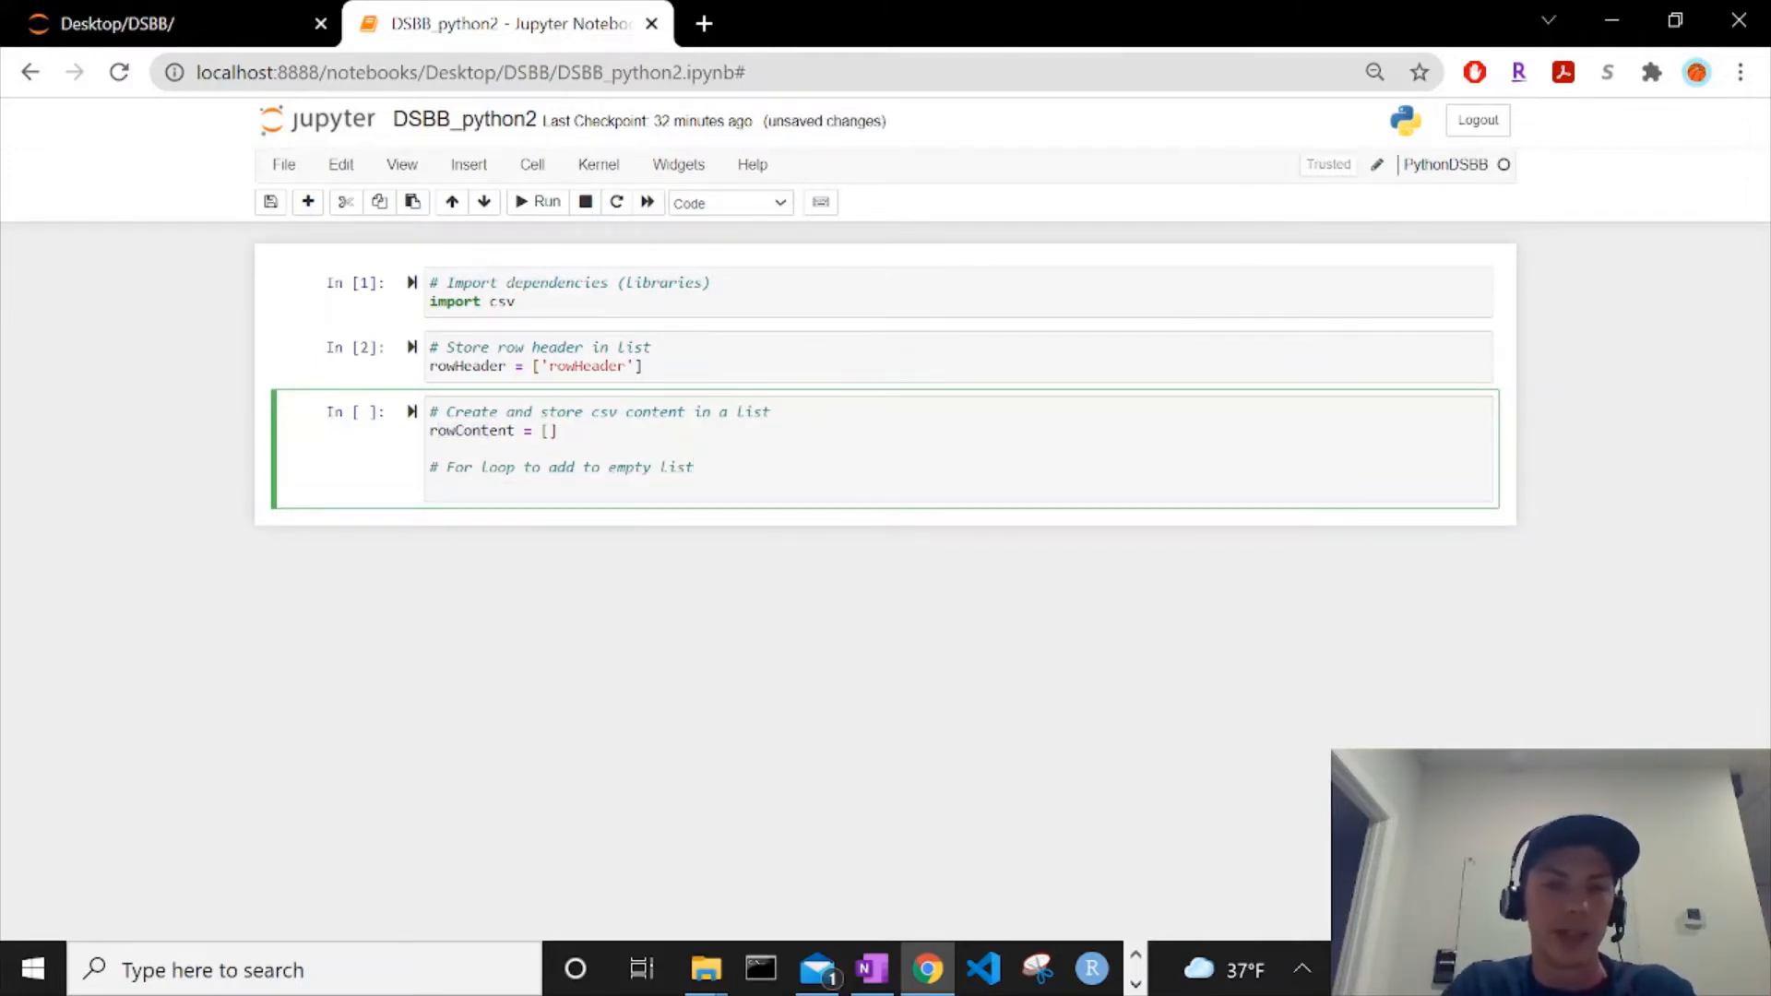
# Step: Write a for loop over range(10) that appends i to rowContent
pyautogui.write('for')
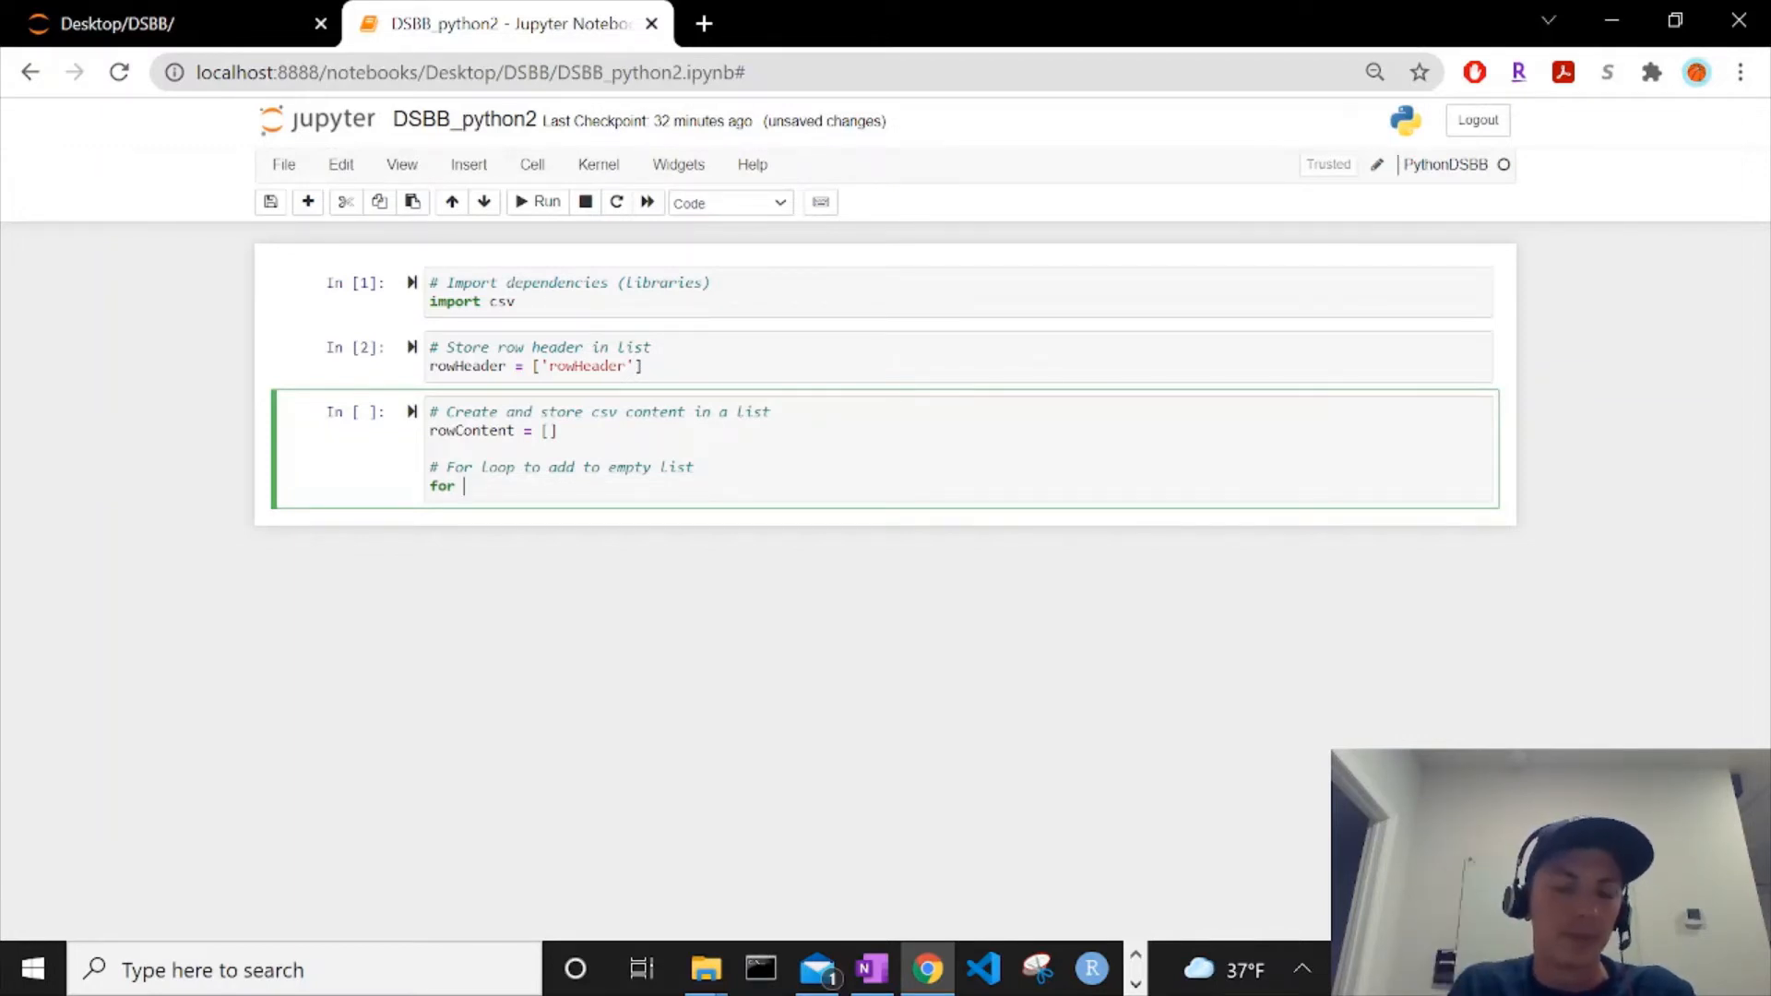
pyautogui.moveTo(628, 519)
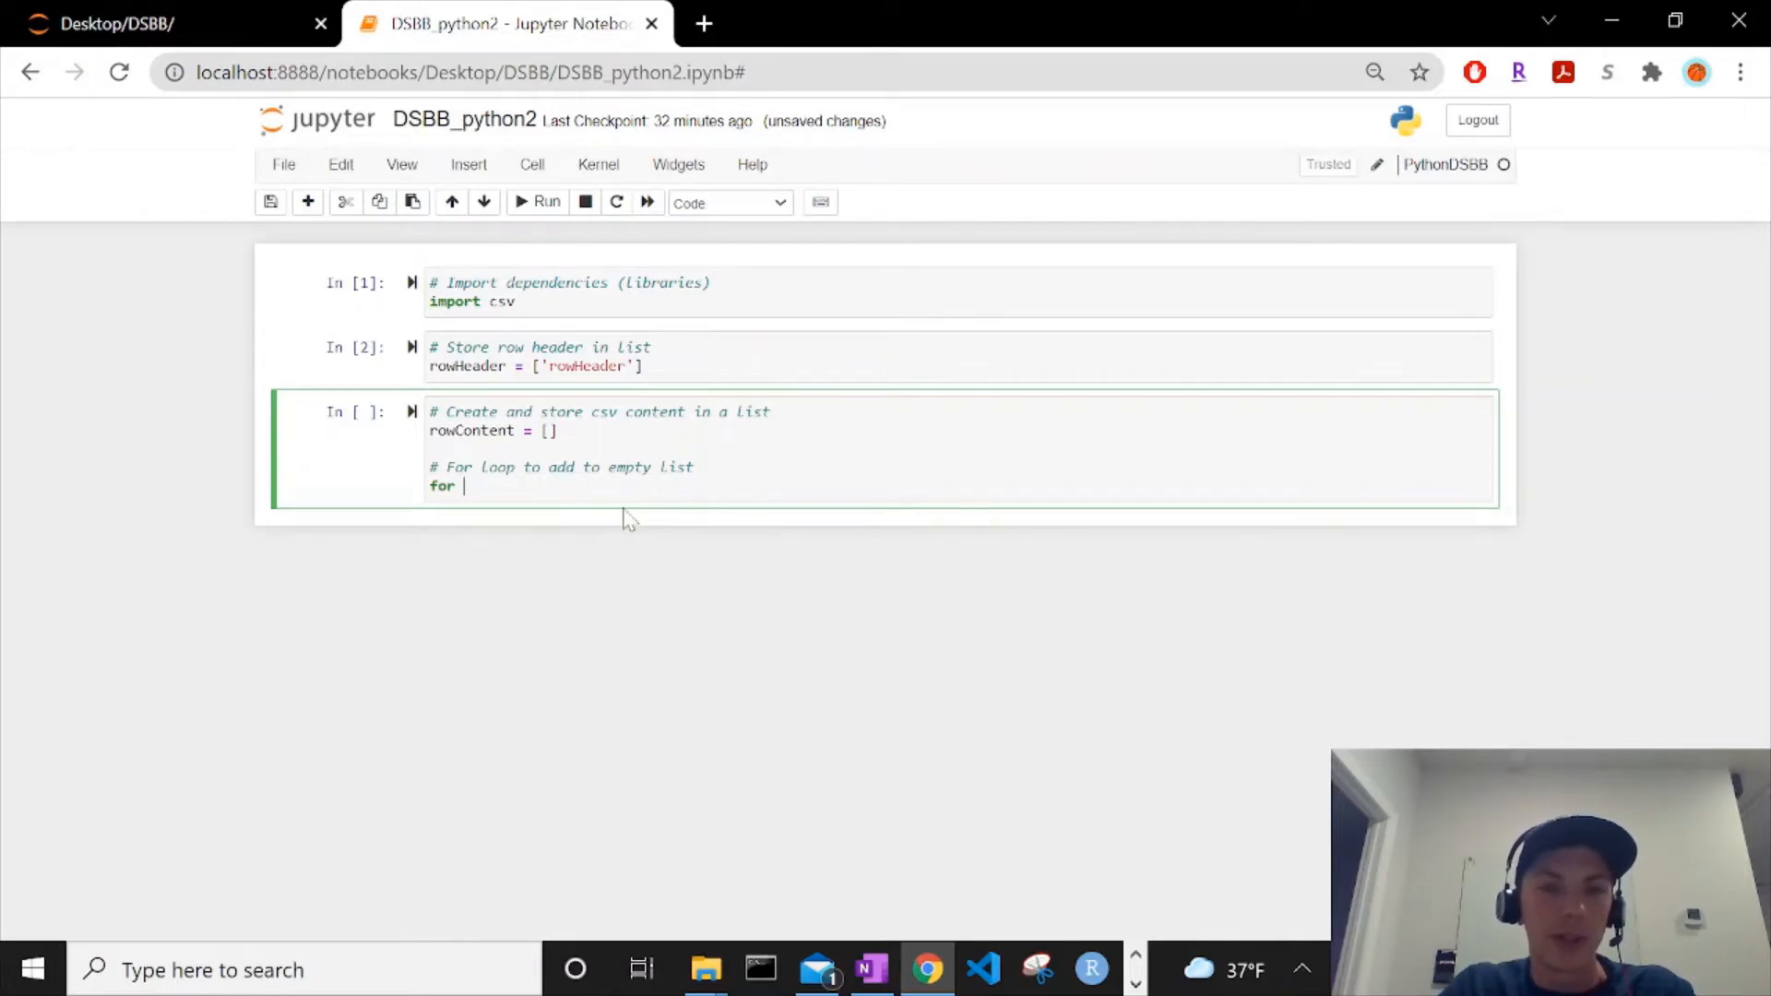
pyautogui.write('i')
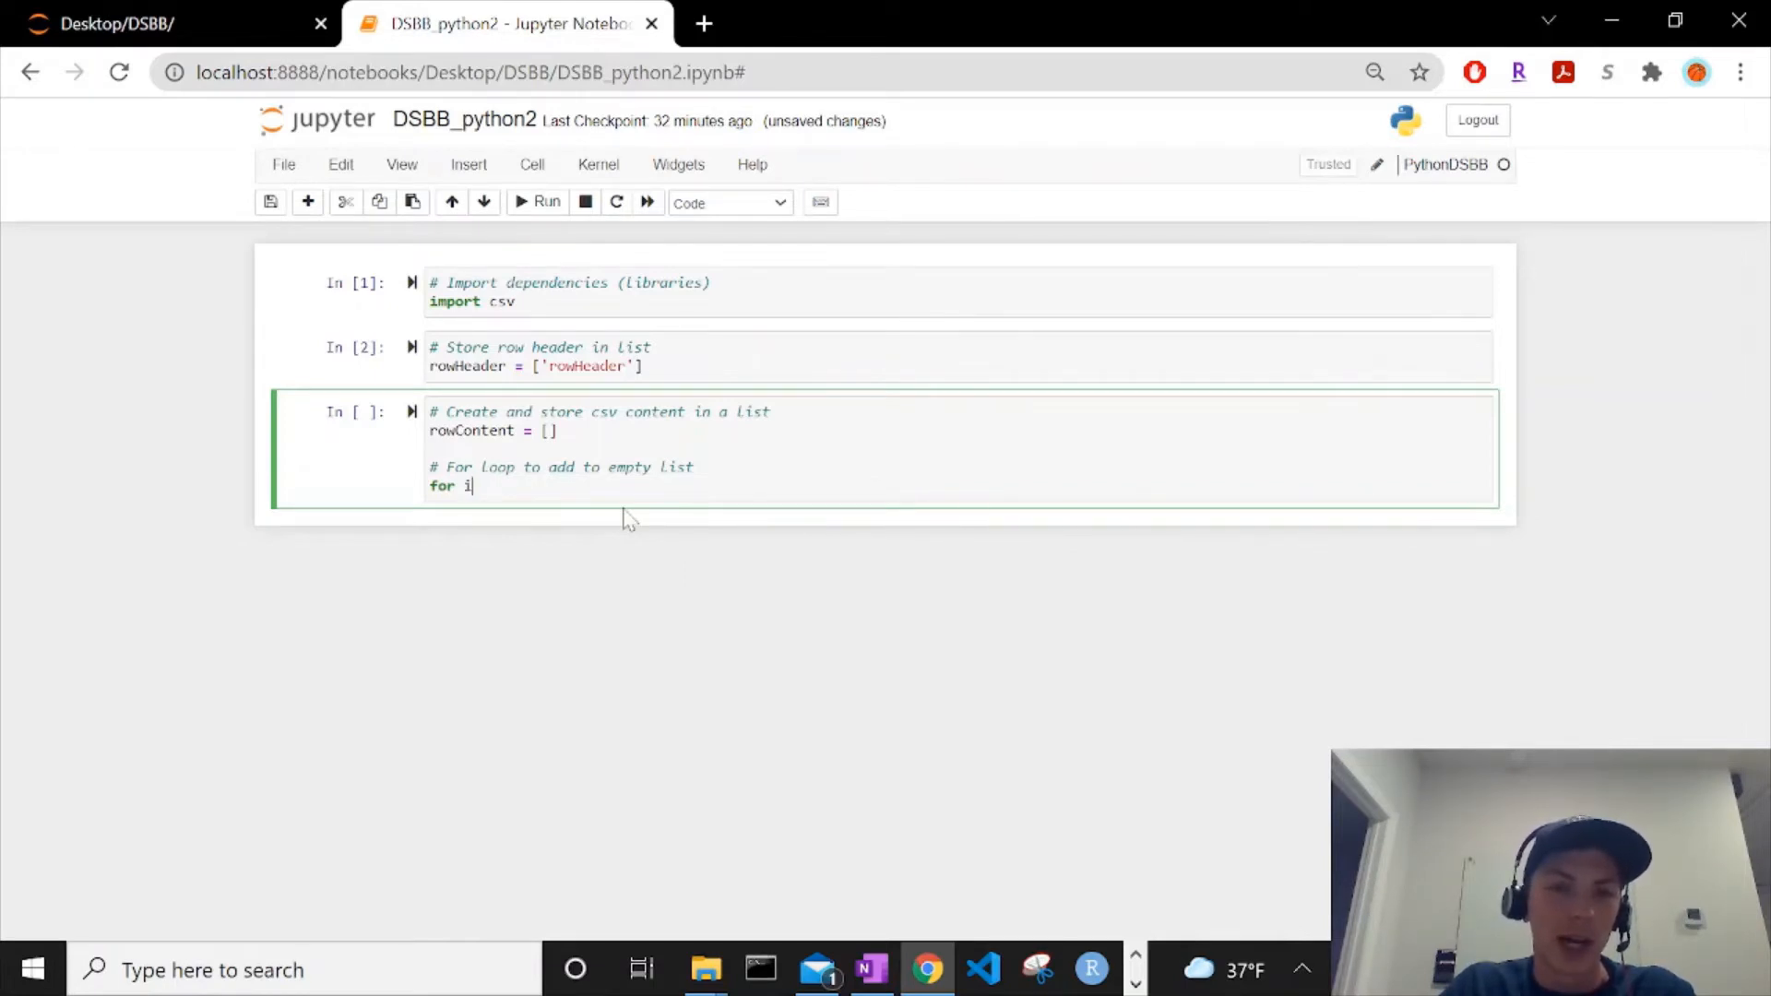
pyautogui.write('in')
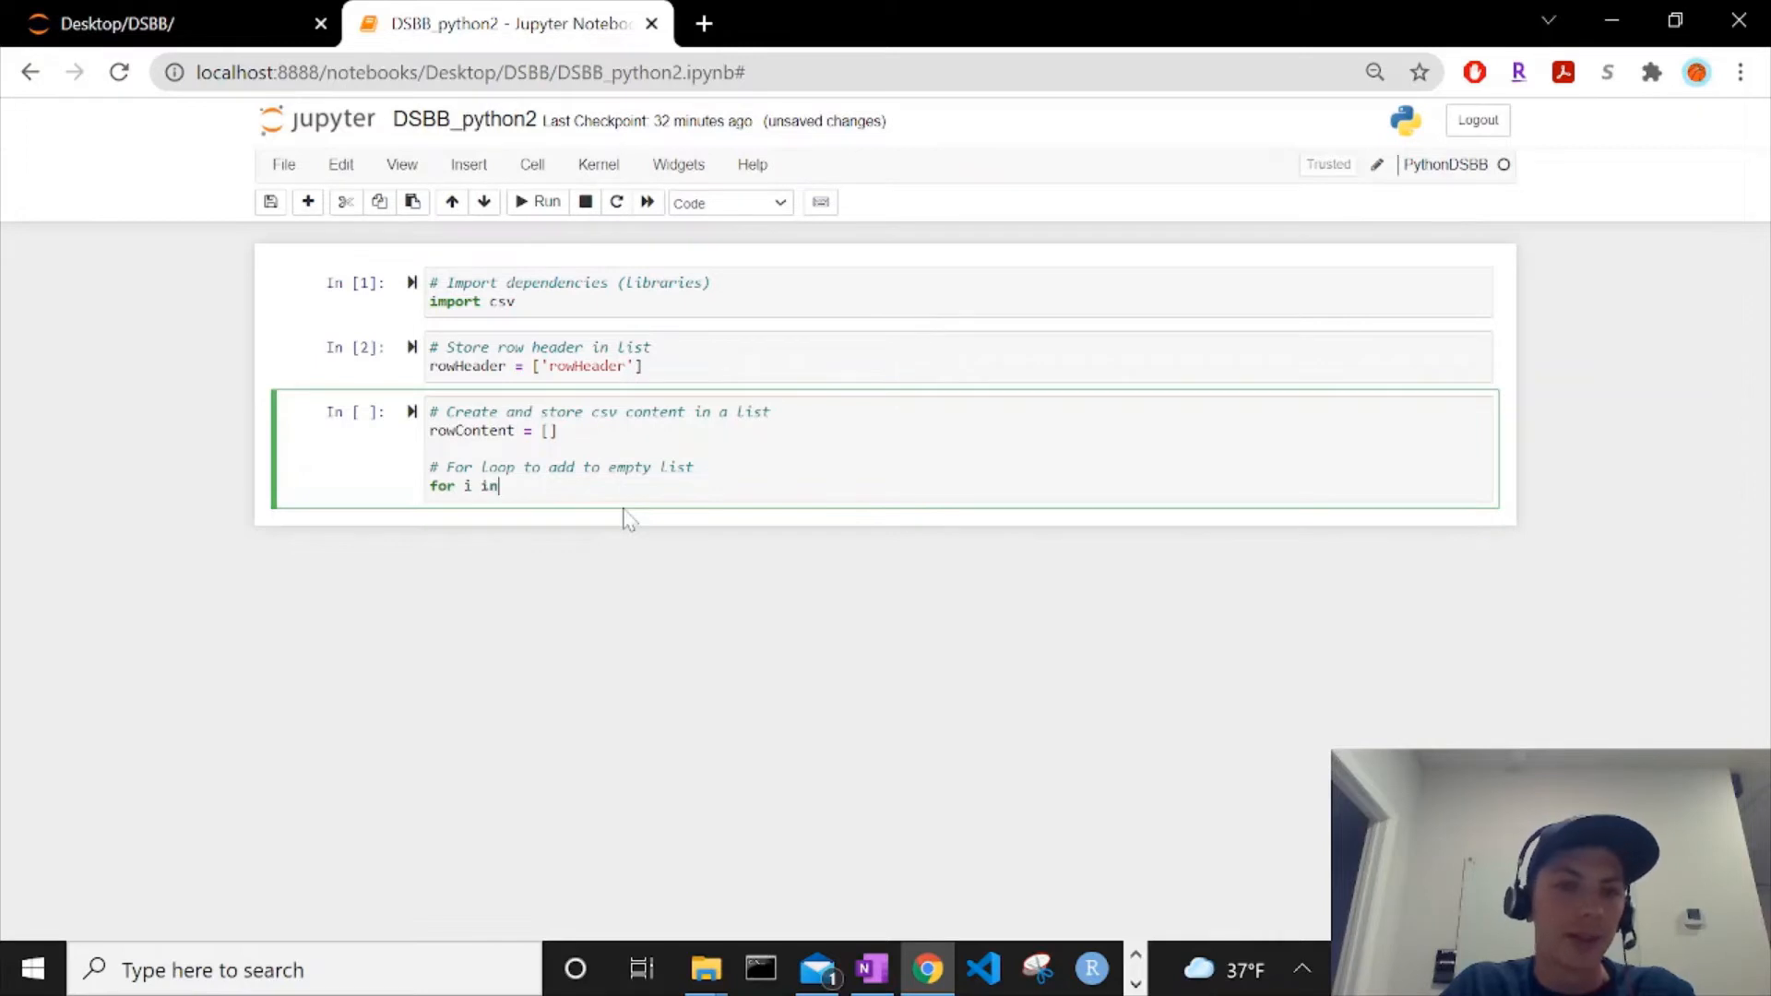
pyautogui.write('range')
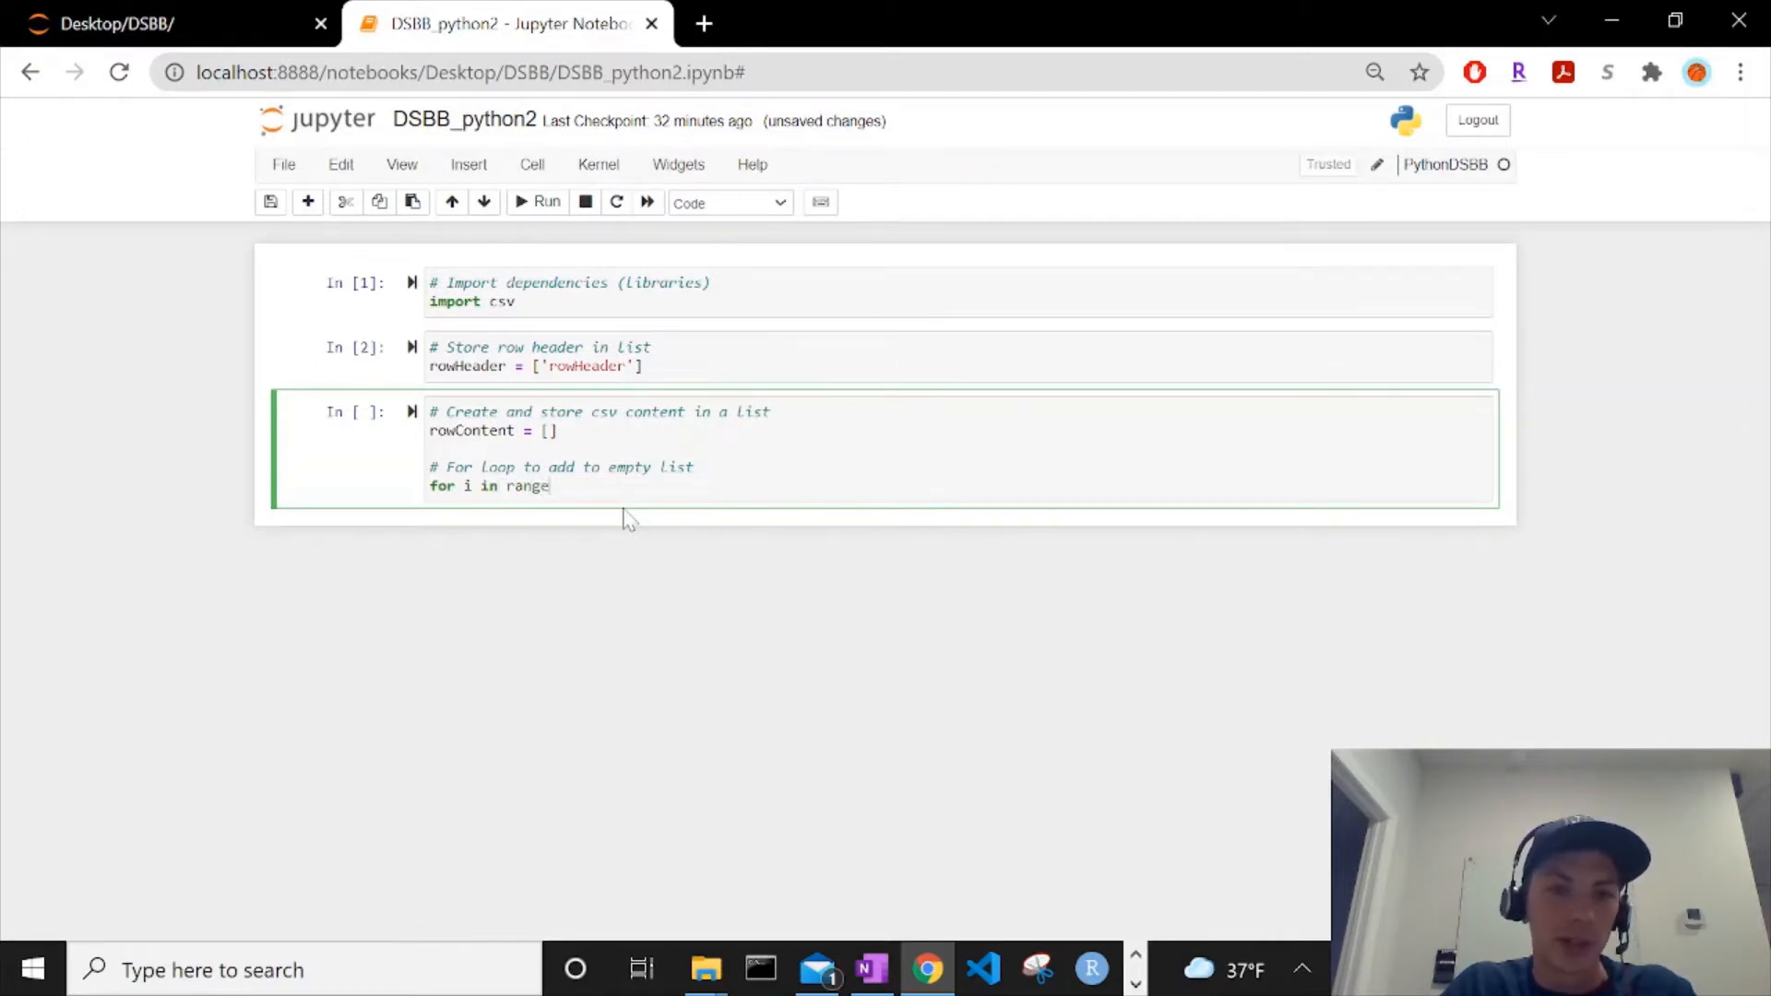
pyautogui.write('()')
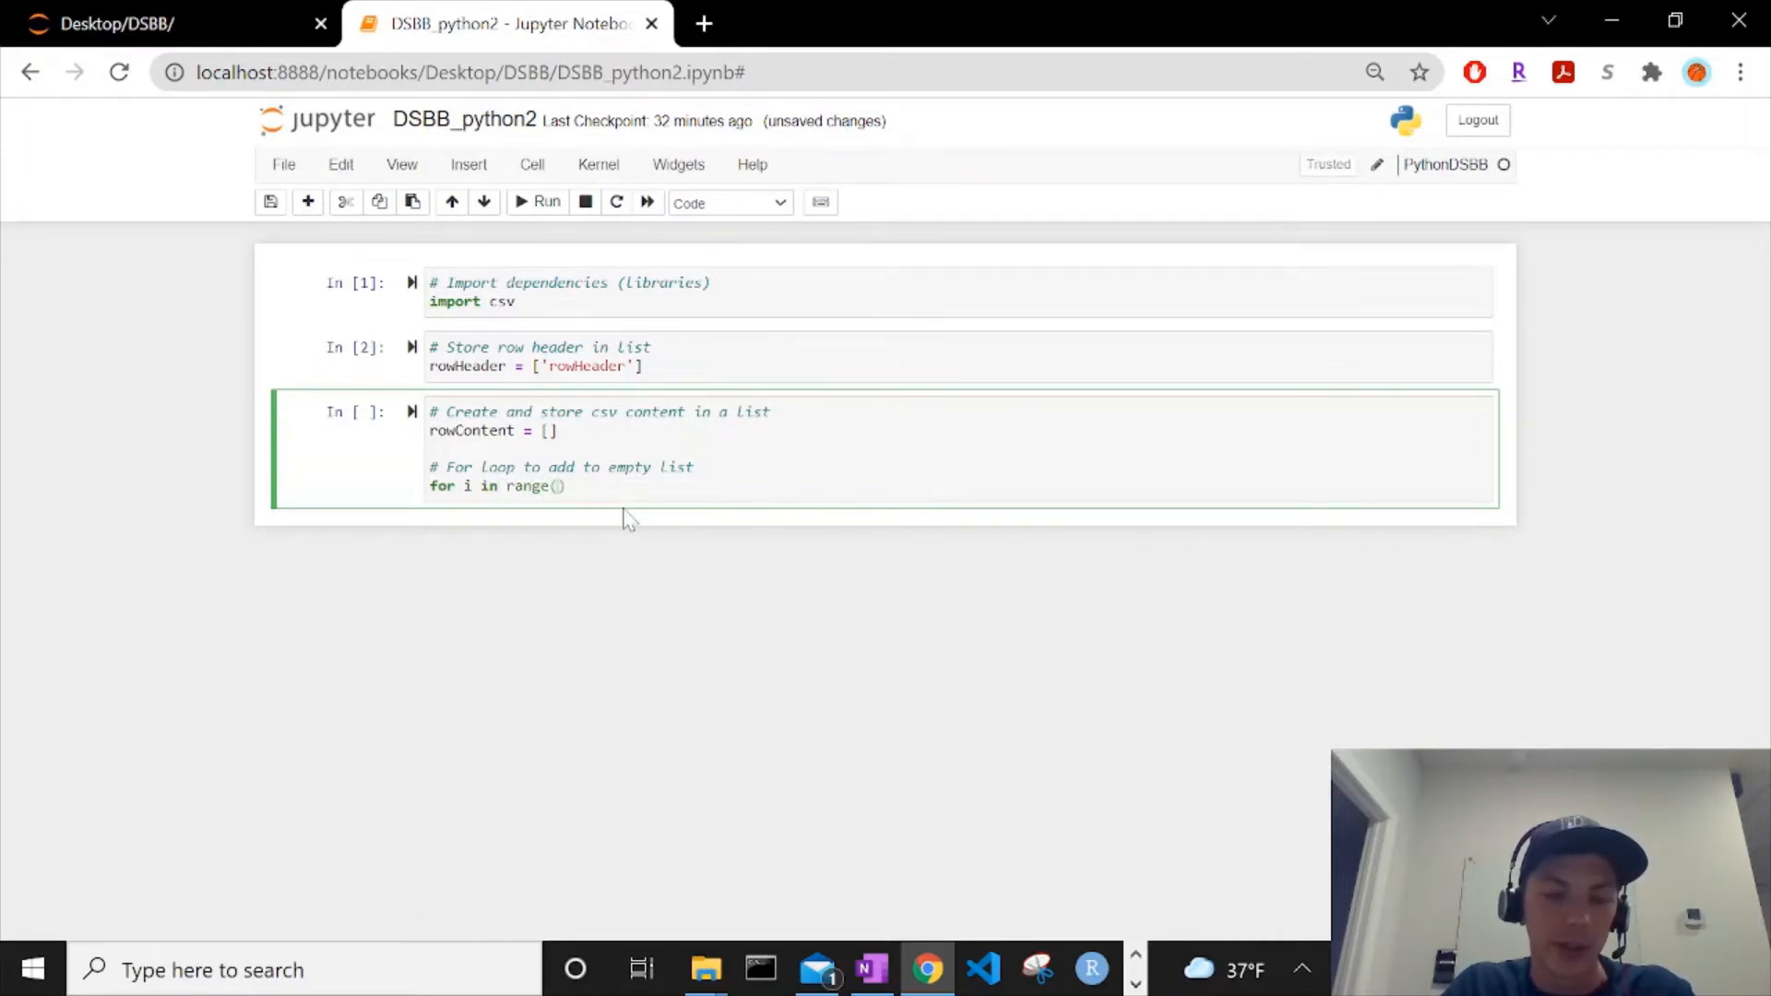
pyautogui.write('1')
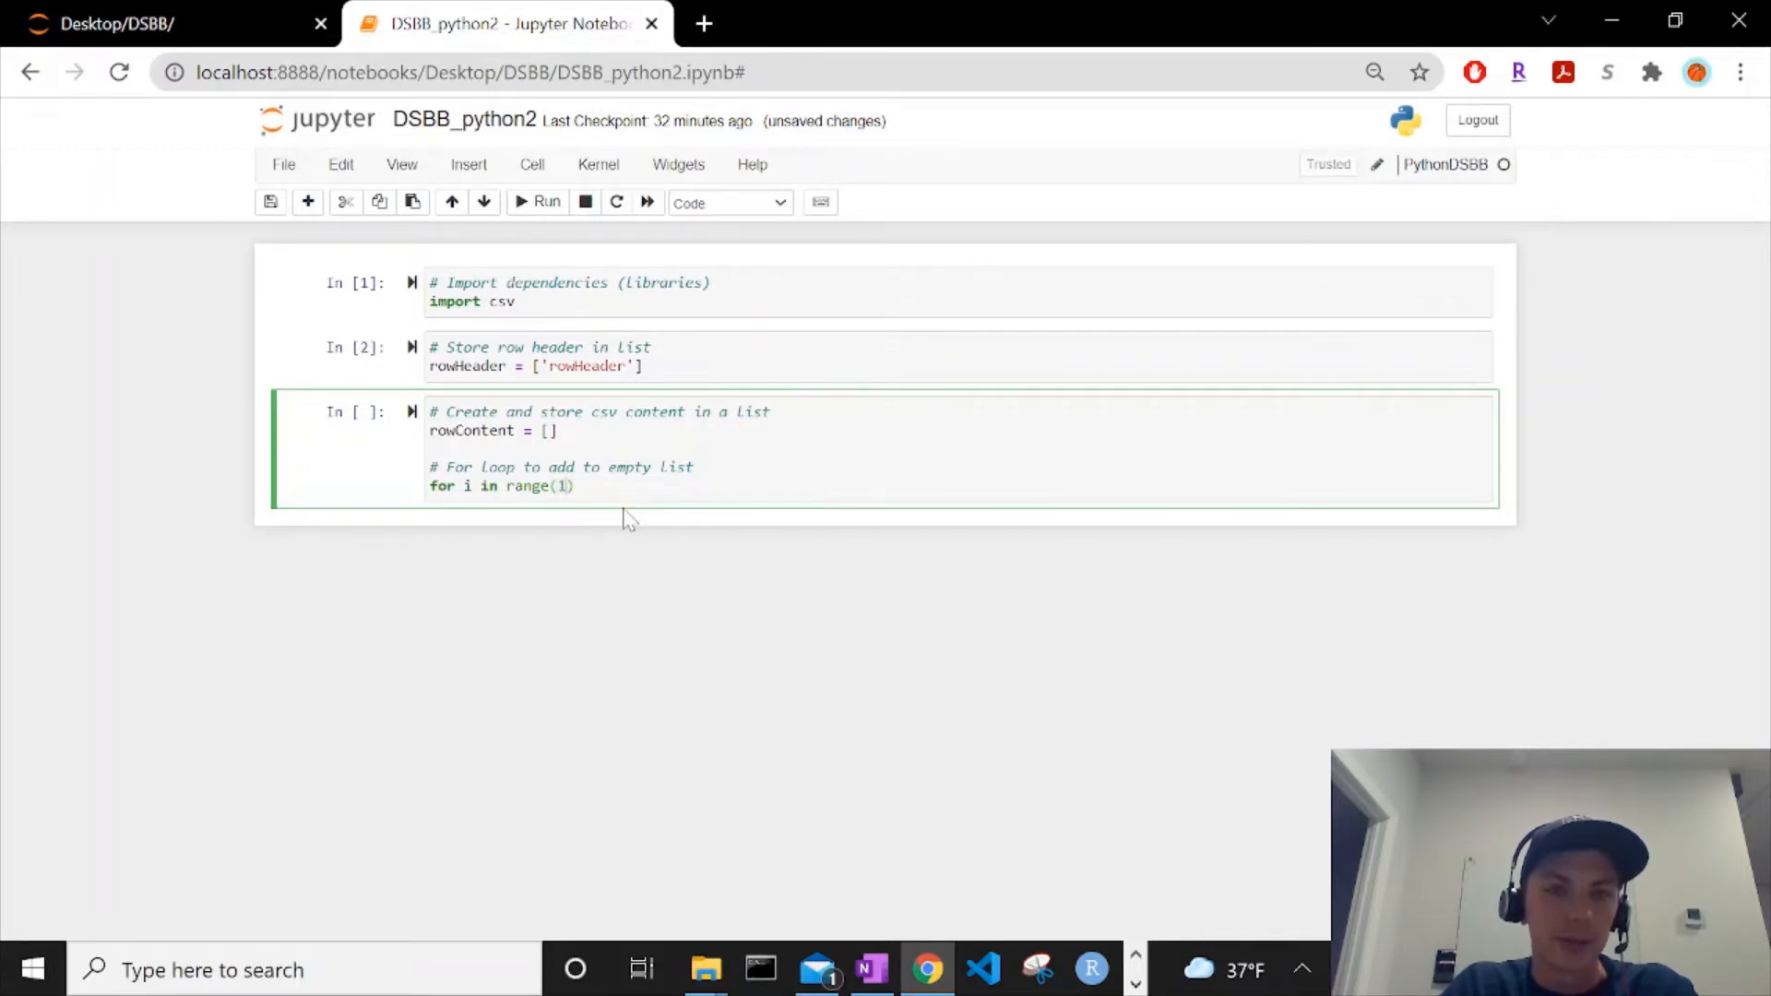
pyautogui.write('0')
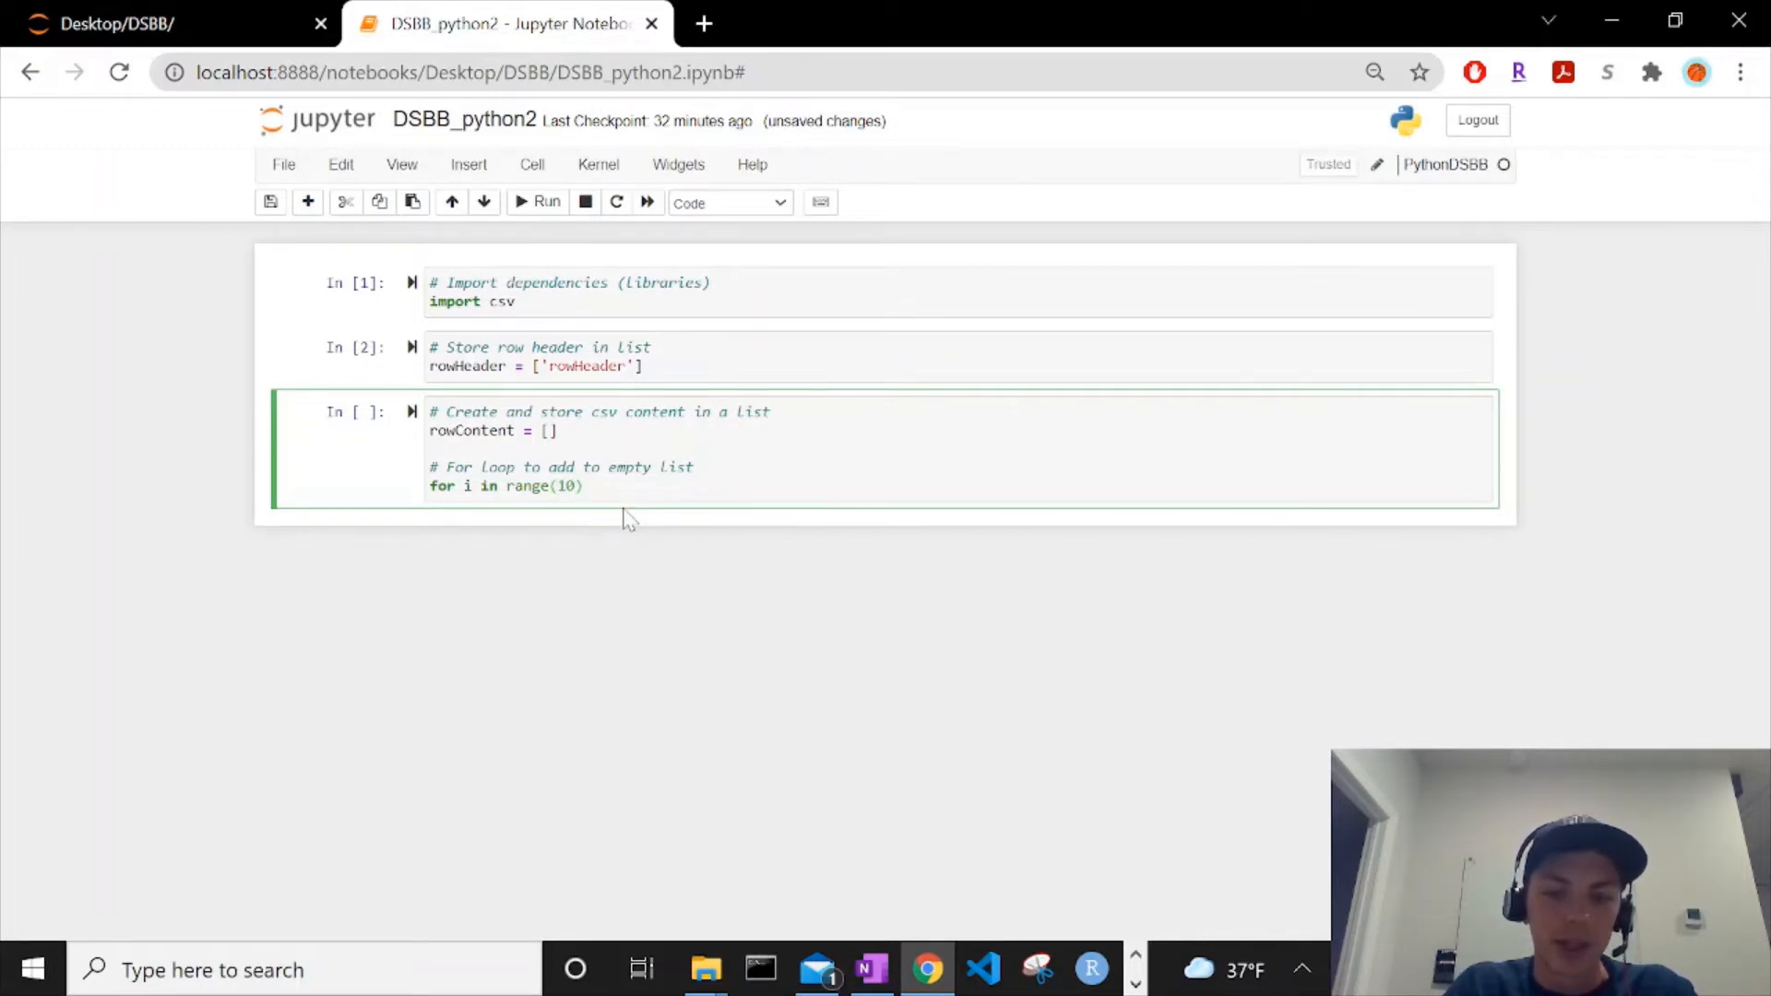
pyautogui.write(':')
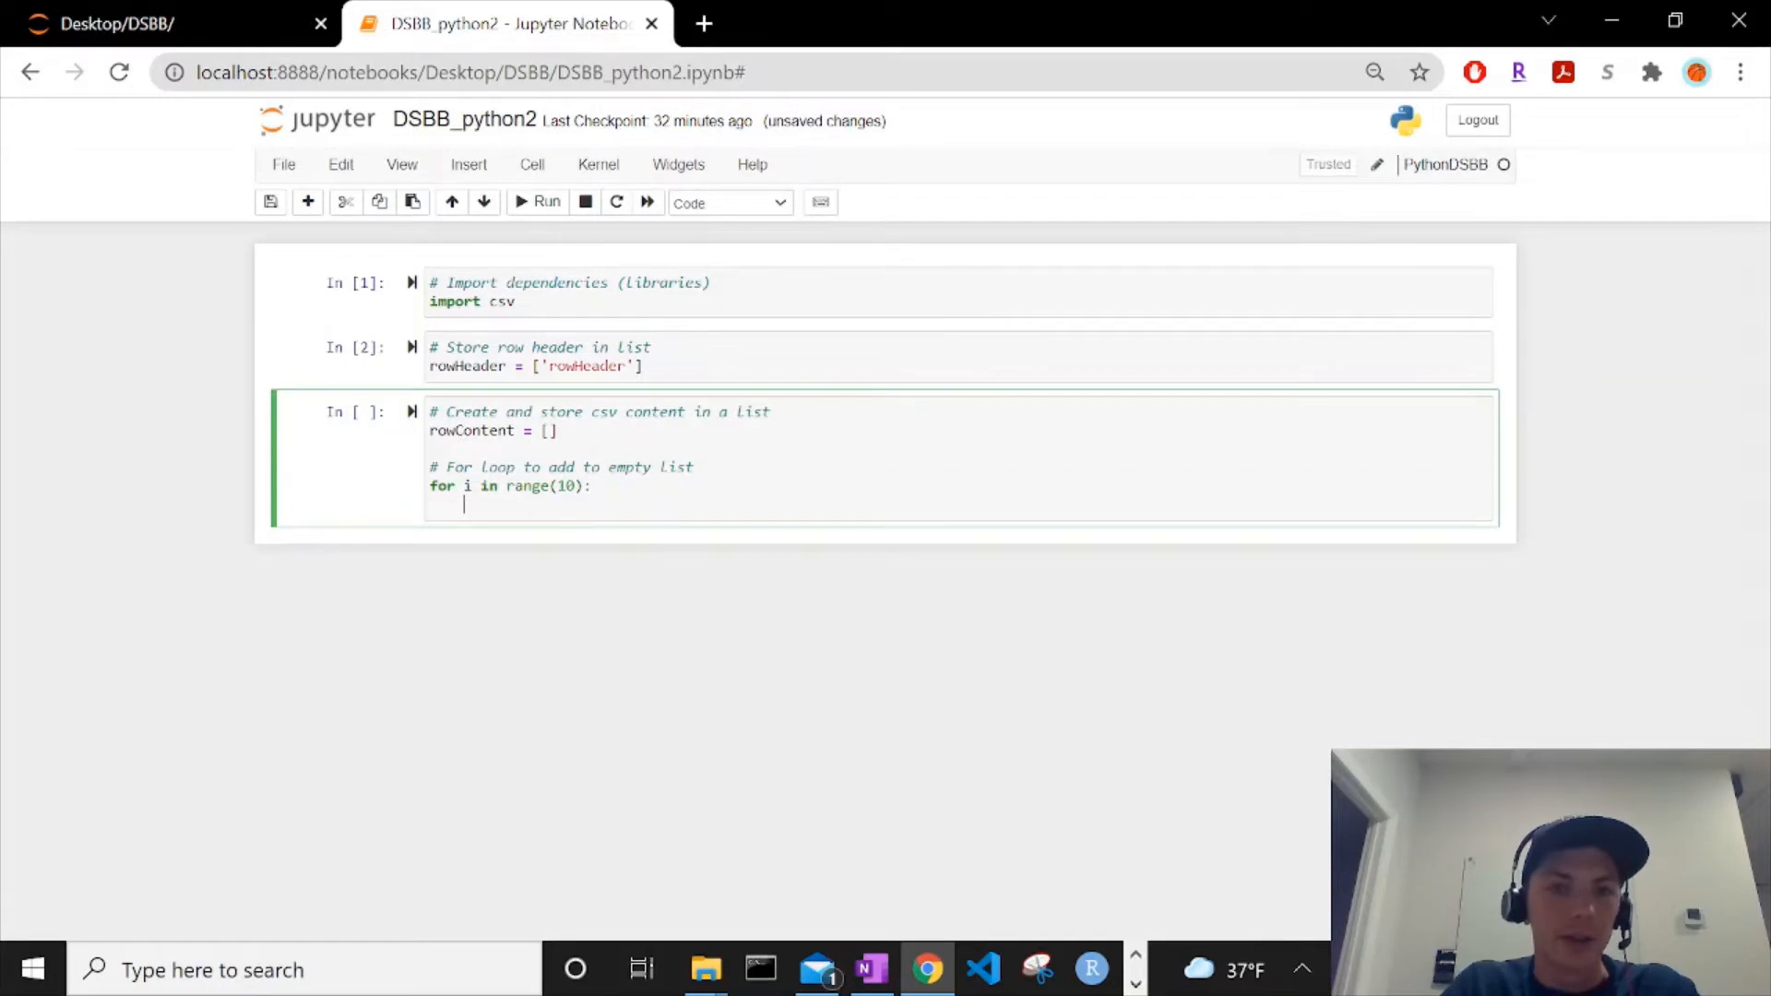
pyautogui.write('rowContent.')
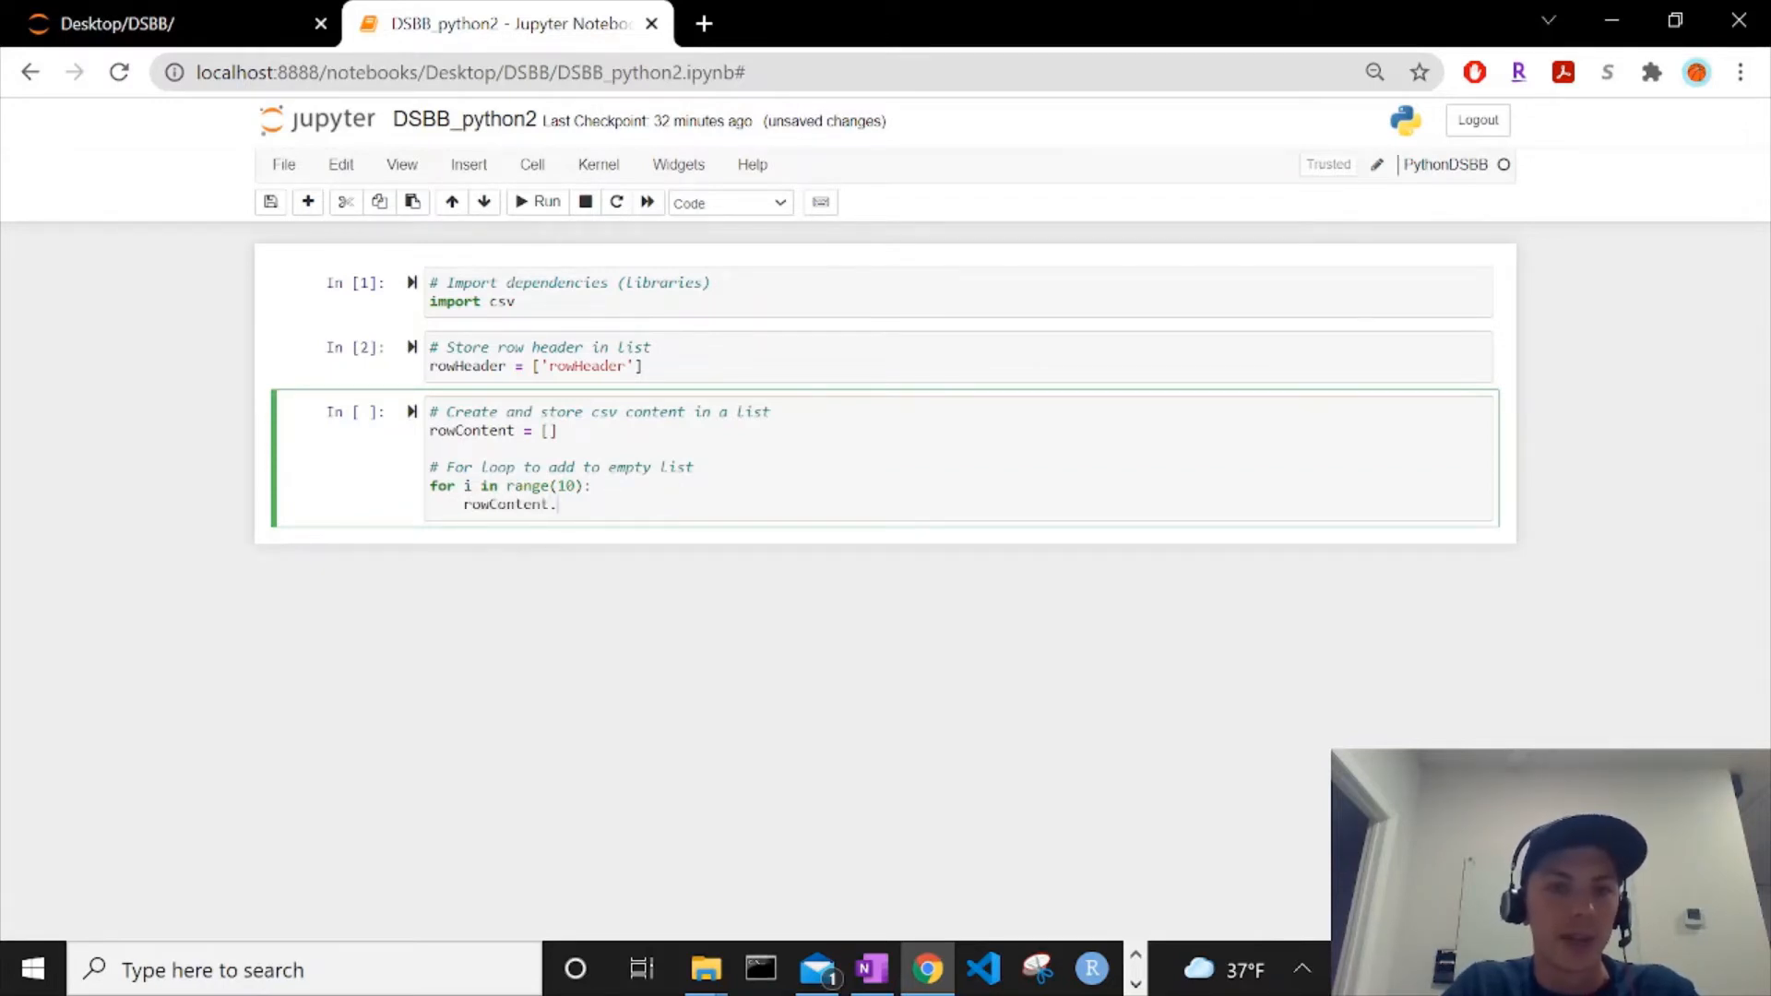
pyautogui.write('append(')
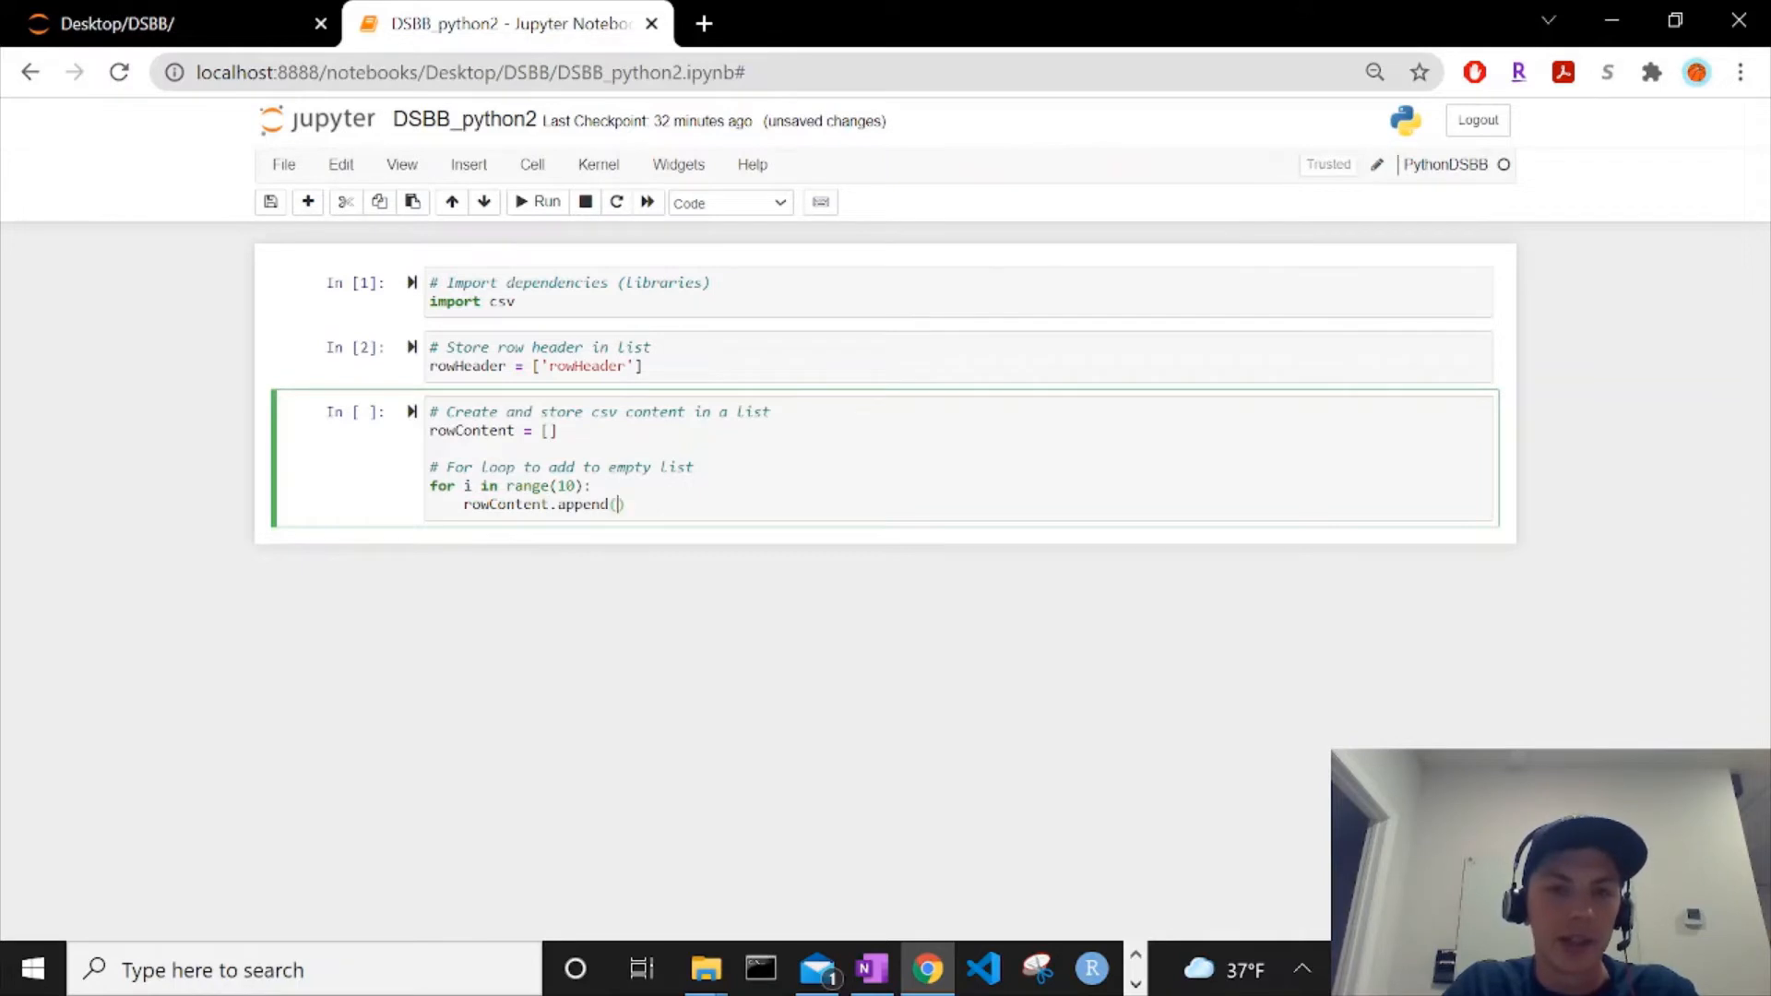
pyautogui.write('i')
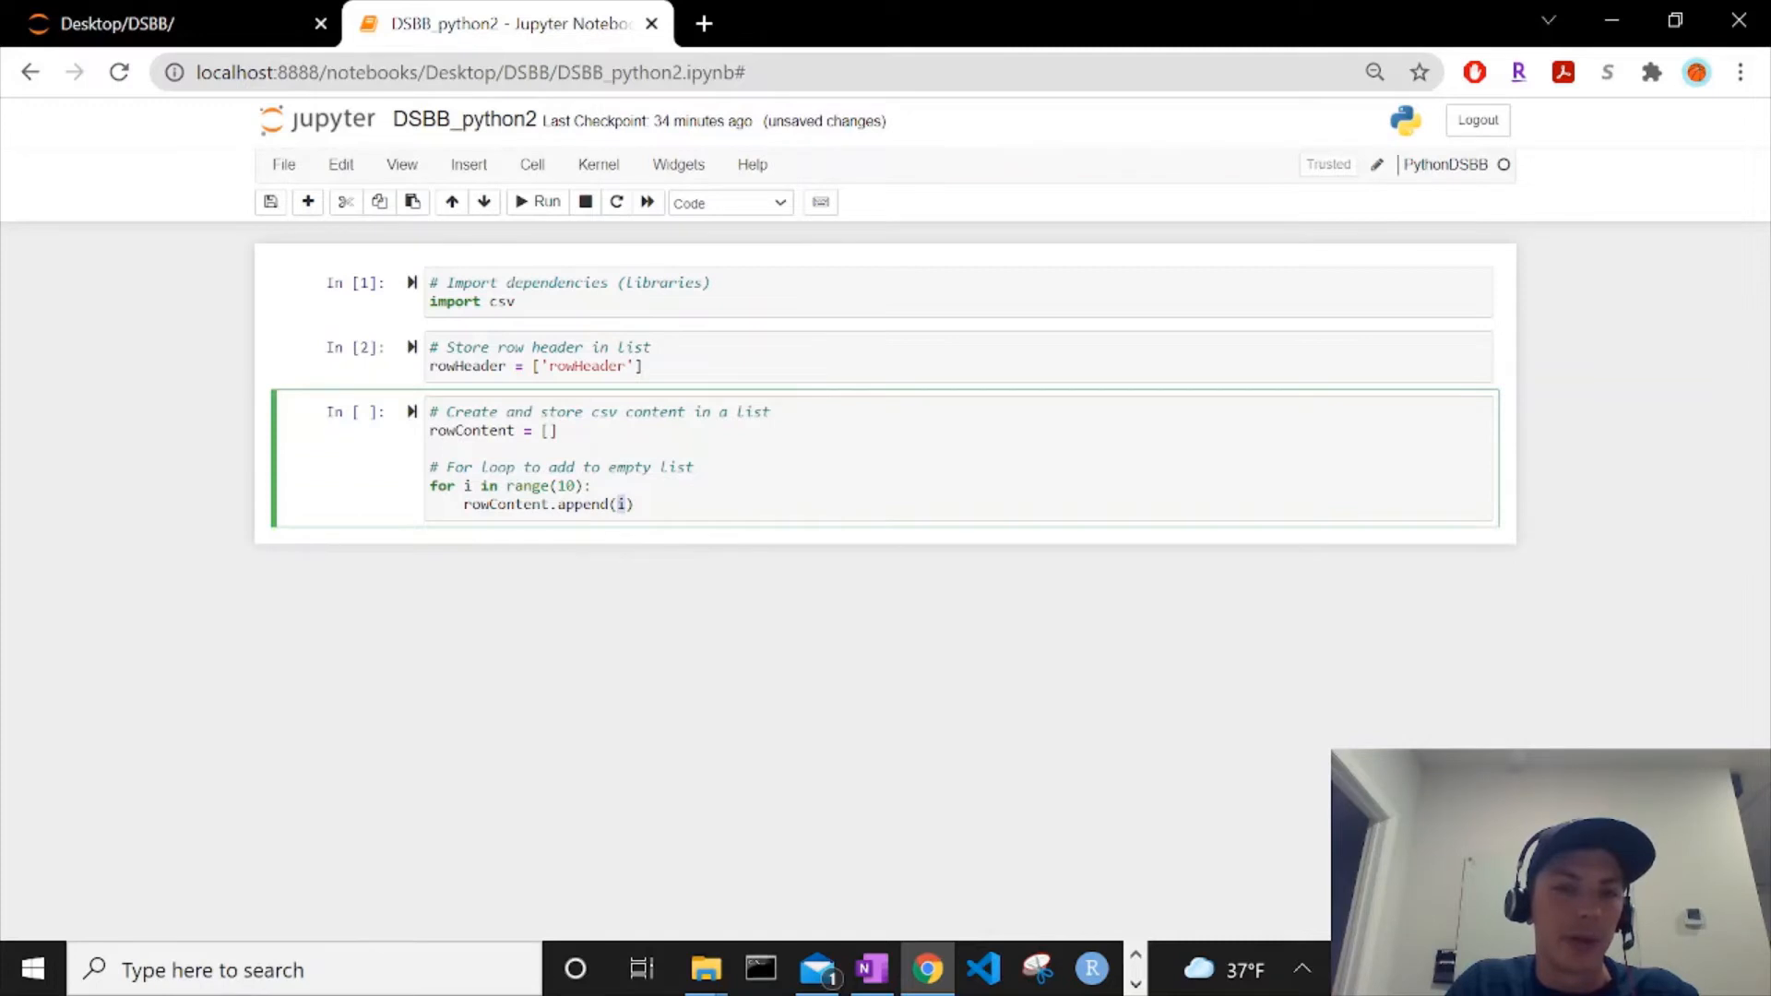
pyautogui.moveTo(619, 554)
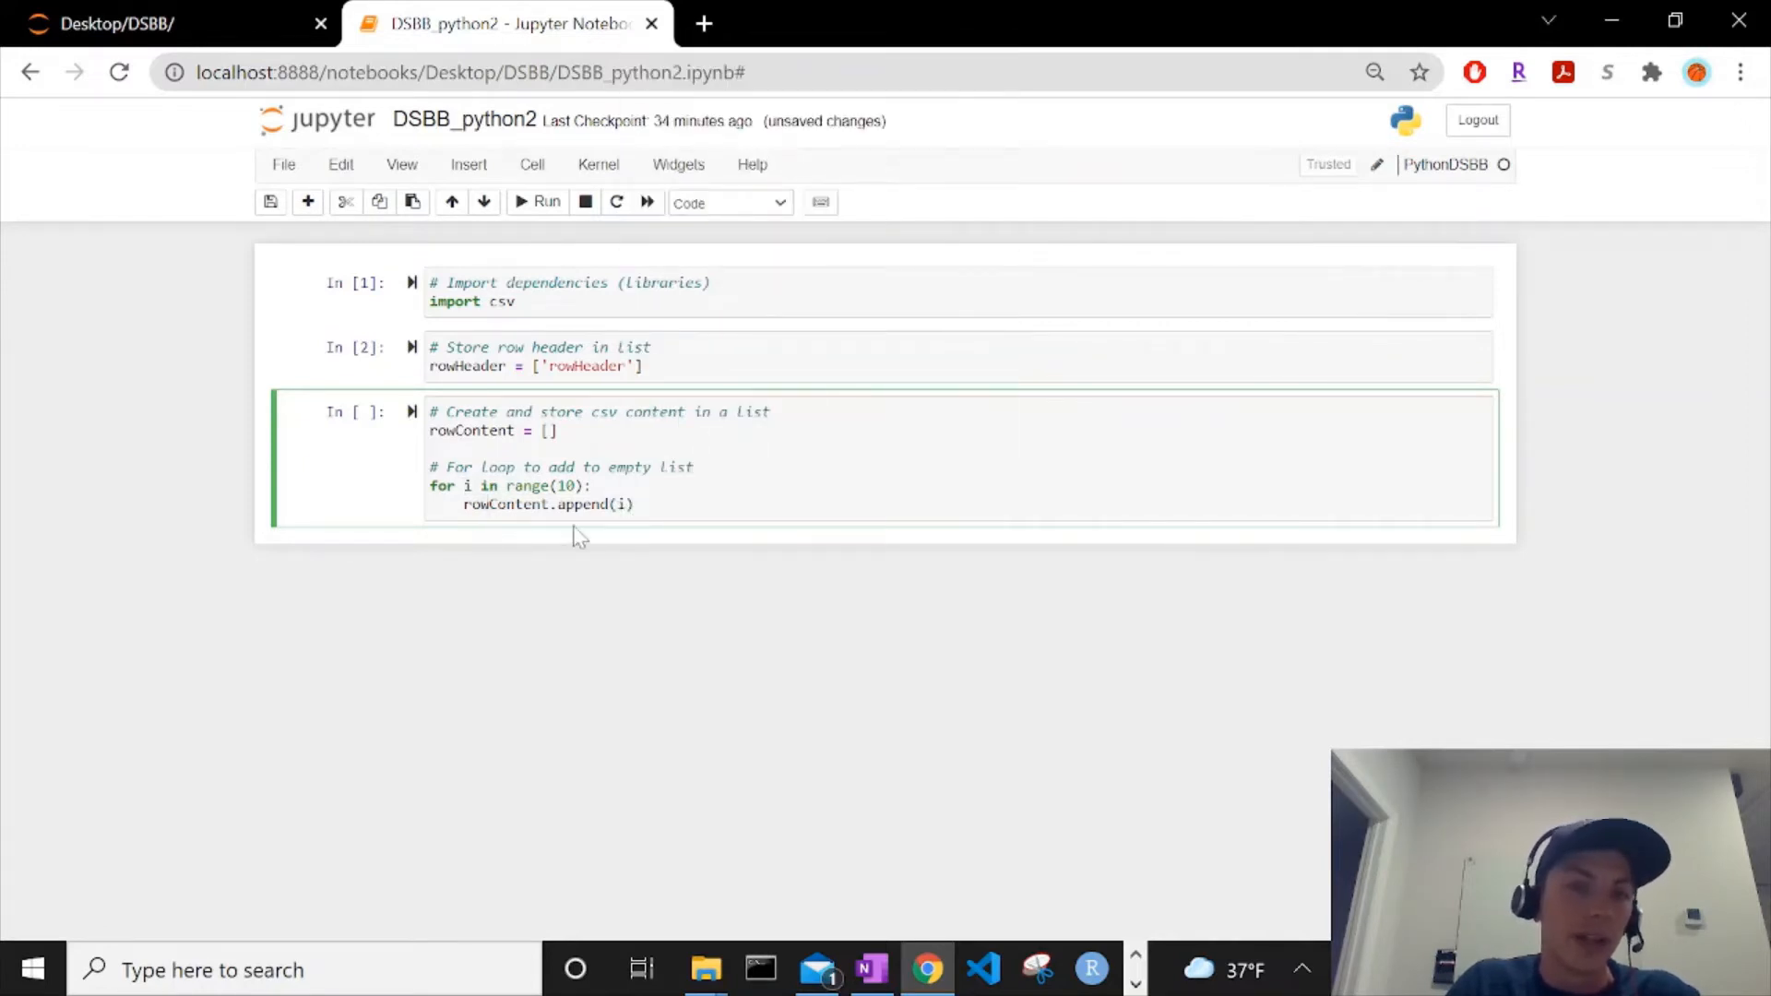
pyautogui.click(529, 504)
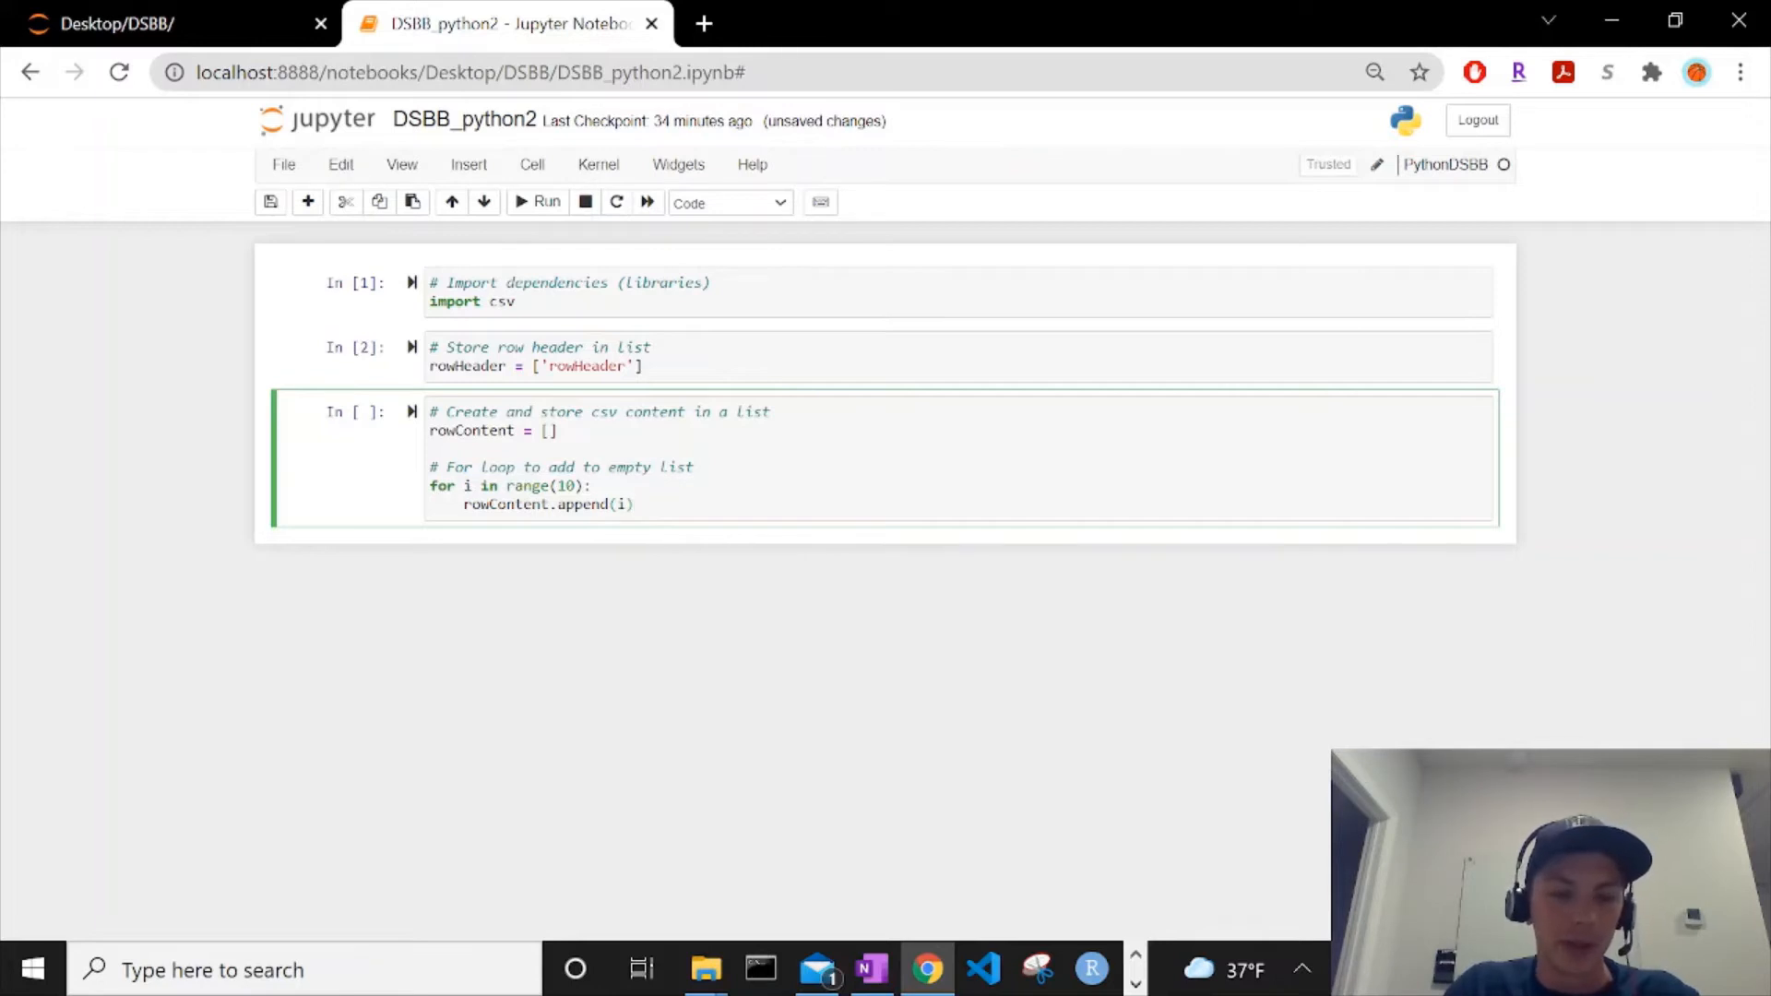
# Step: Print rowContent in a new cell, showing 0 through 9, then select the loop variable i
pyautogui.write('prin')
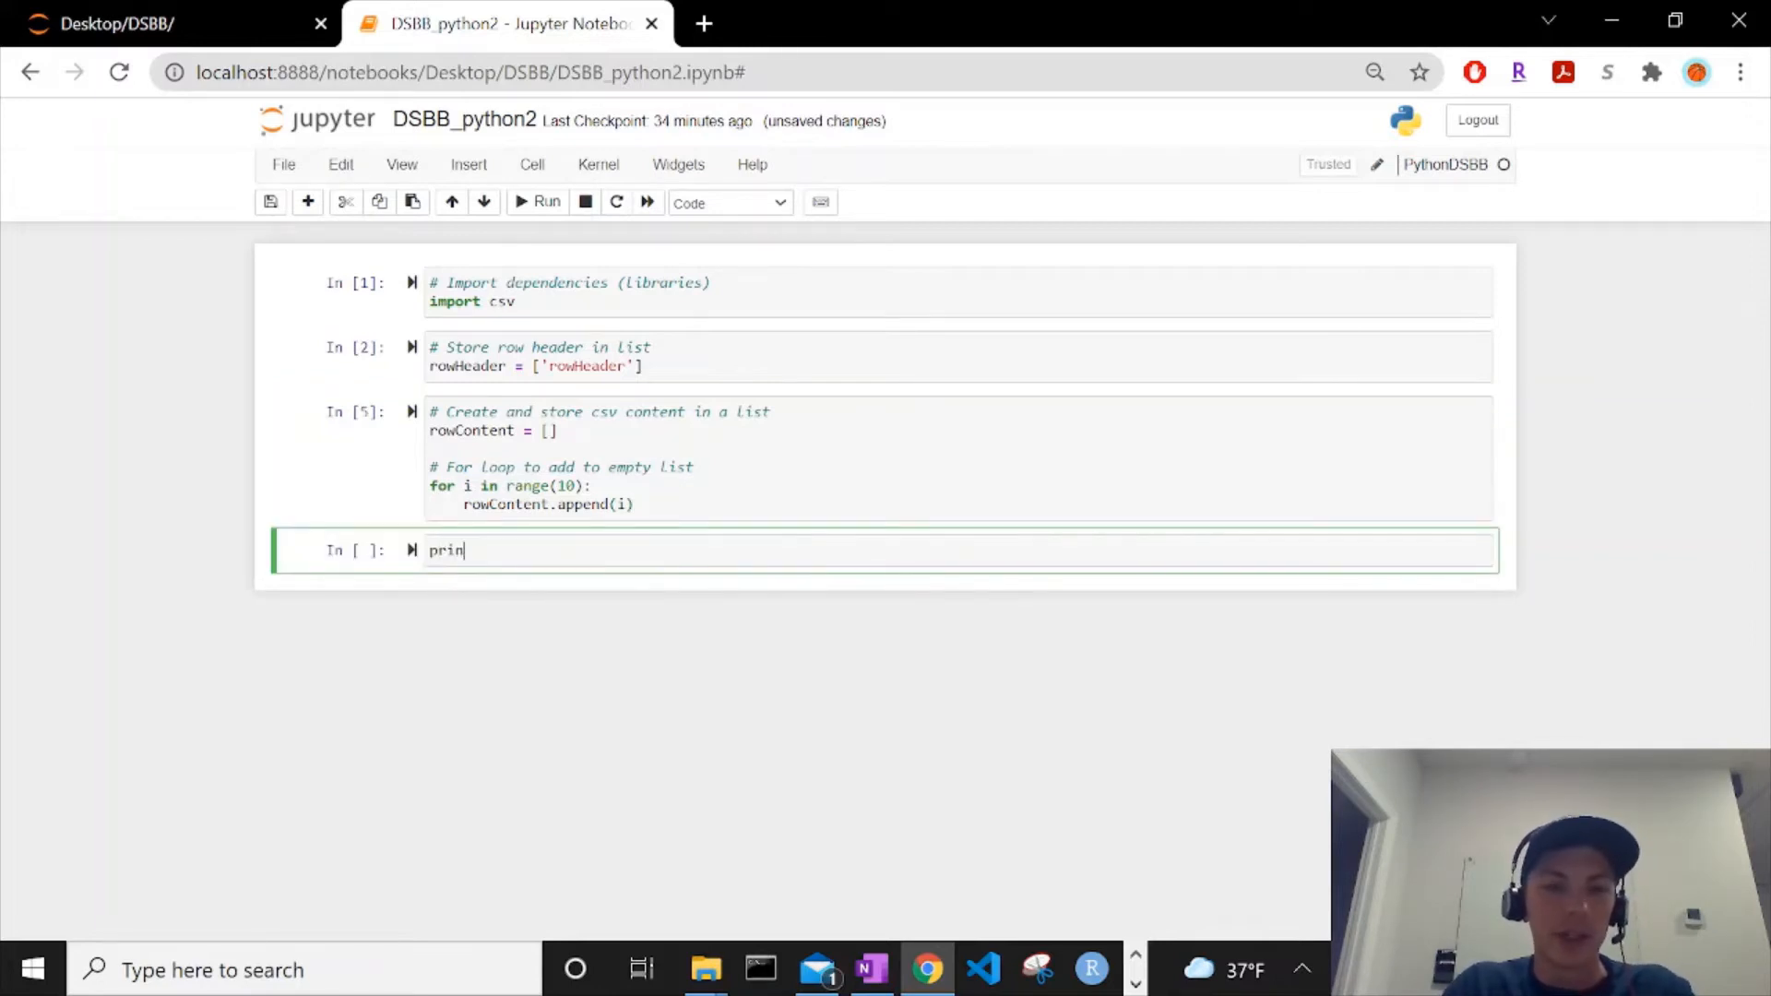
pyautogui.write('t(rowContent')
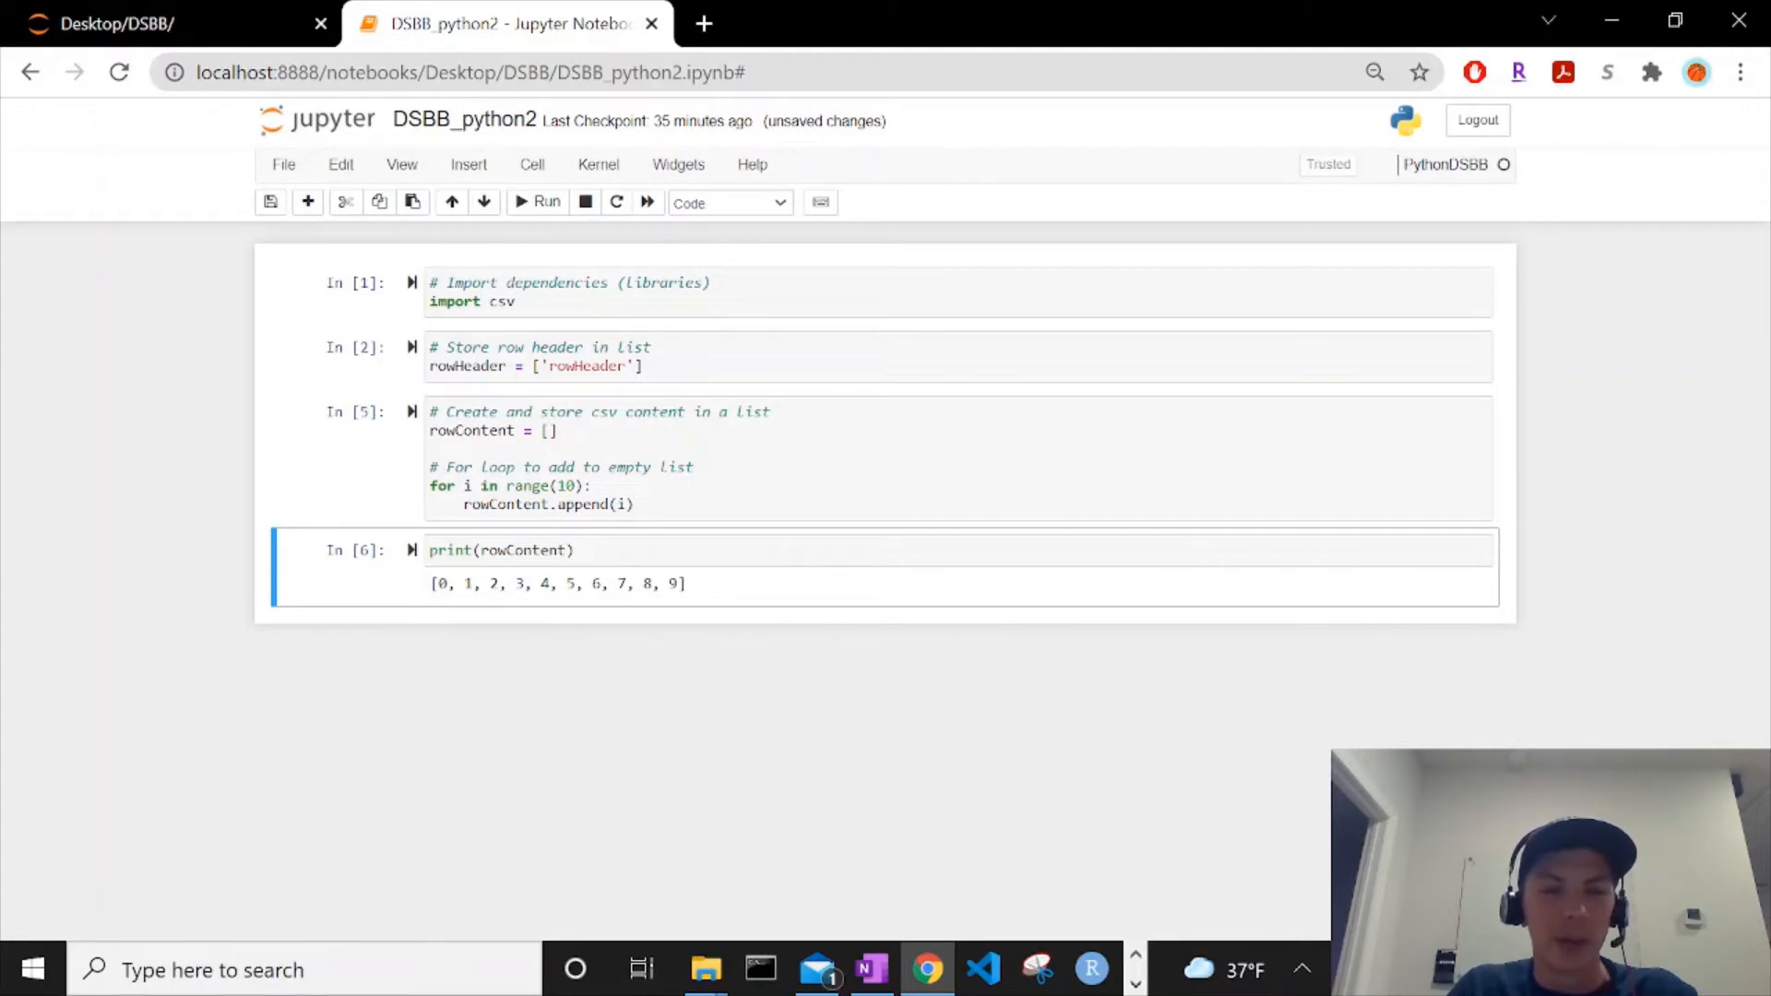
pyautogui.click(467, 486)
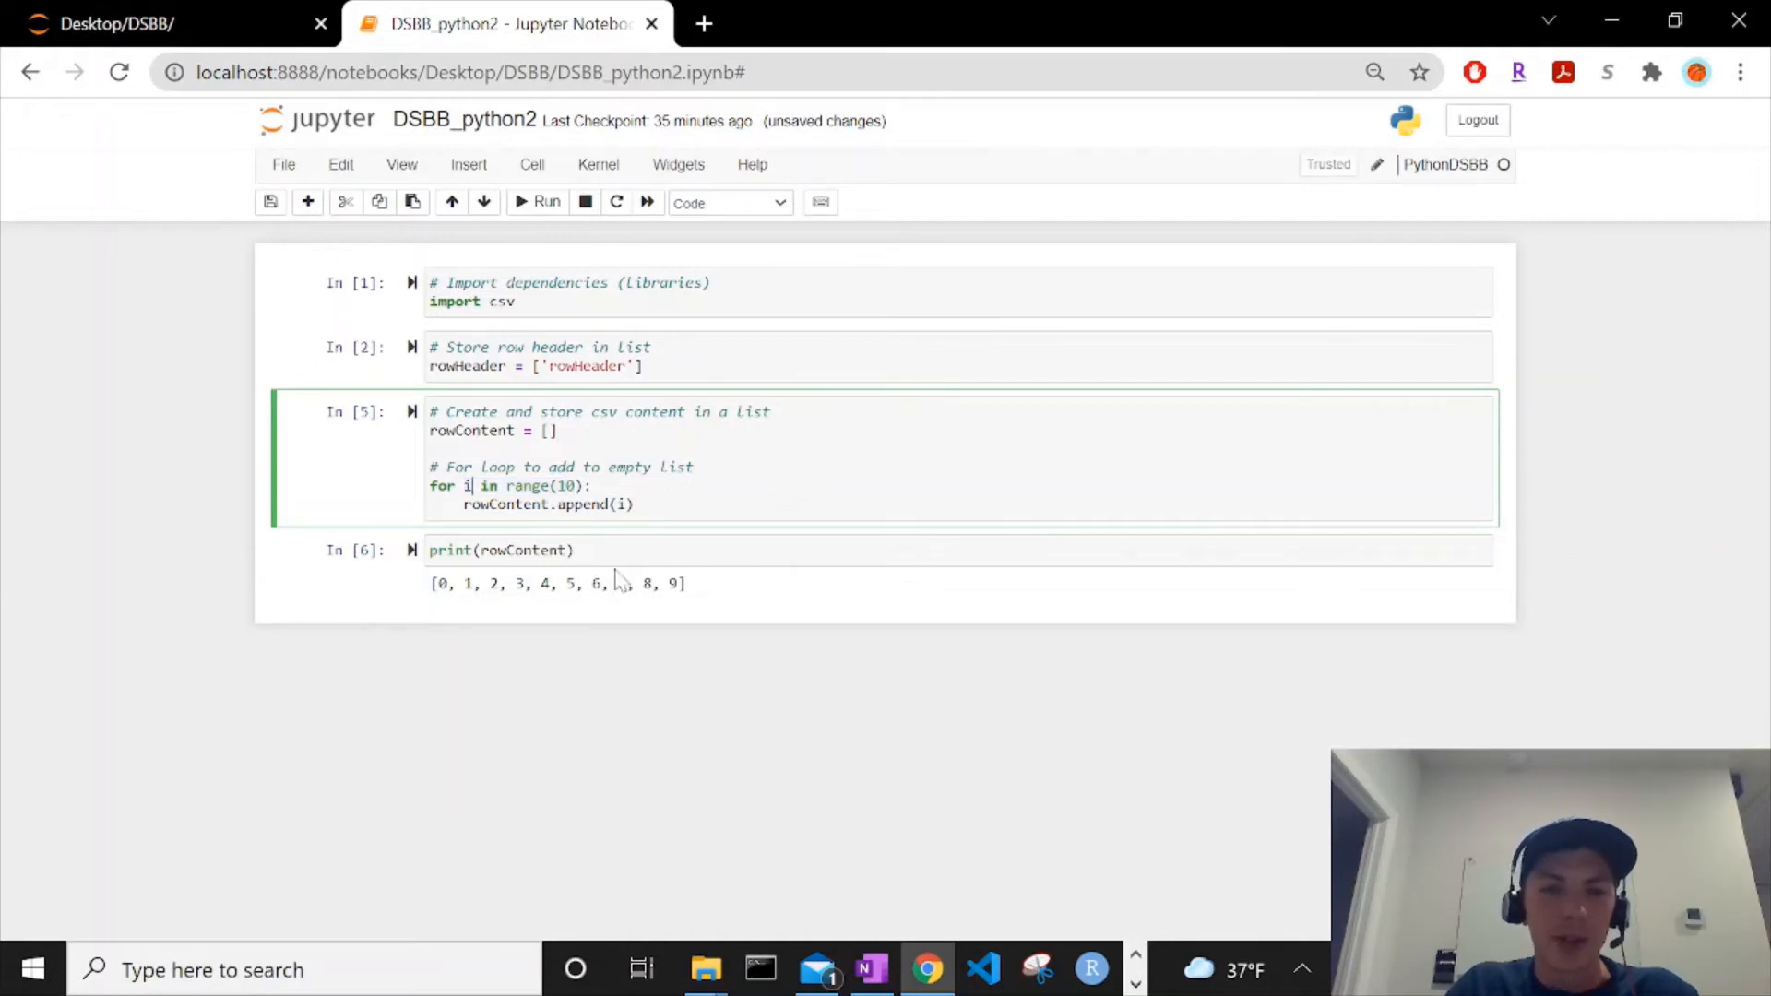
# Step: Rename i to number and append number + 1 over range(9), printing 1 through 9
pyautogui.write('number')
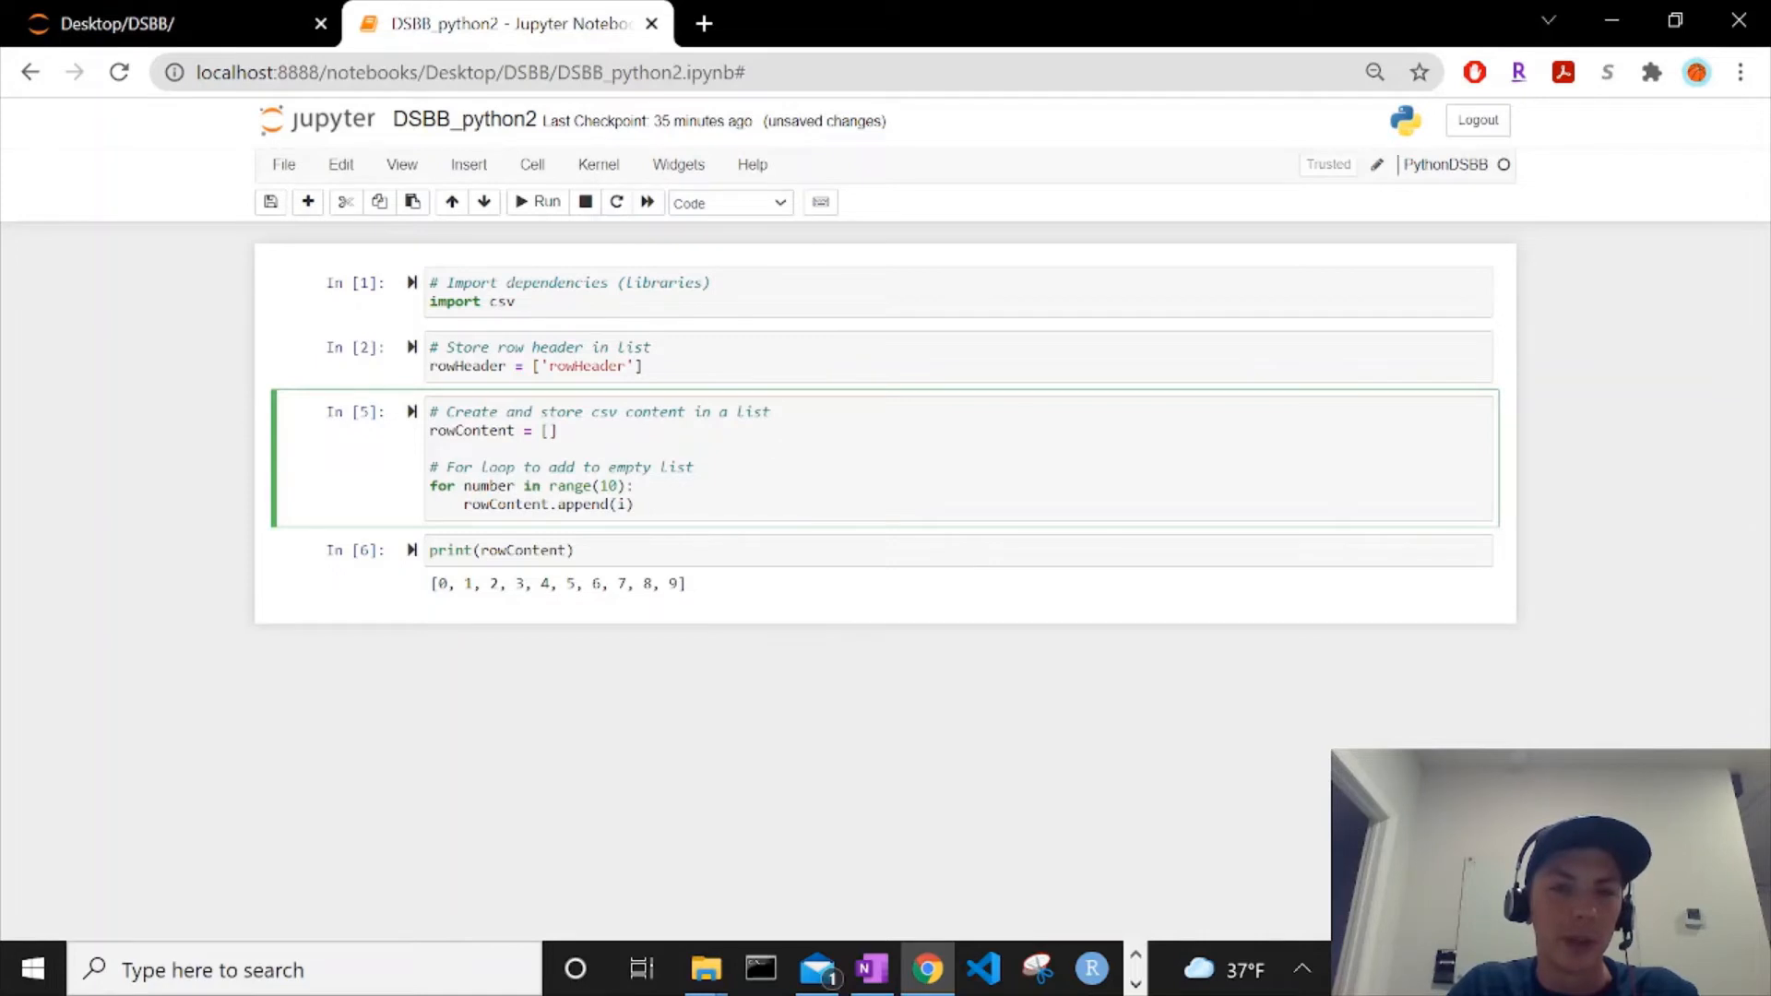
pyautogui.click(515, 486)
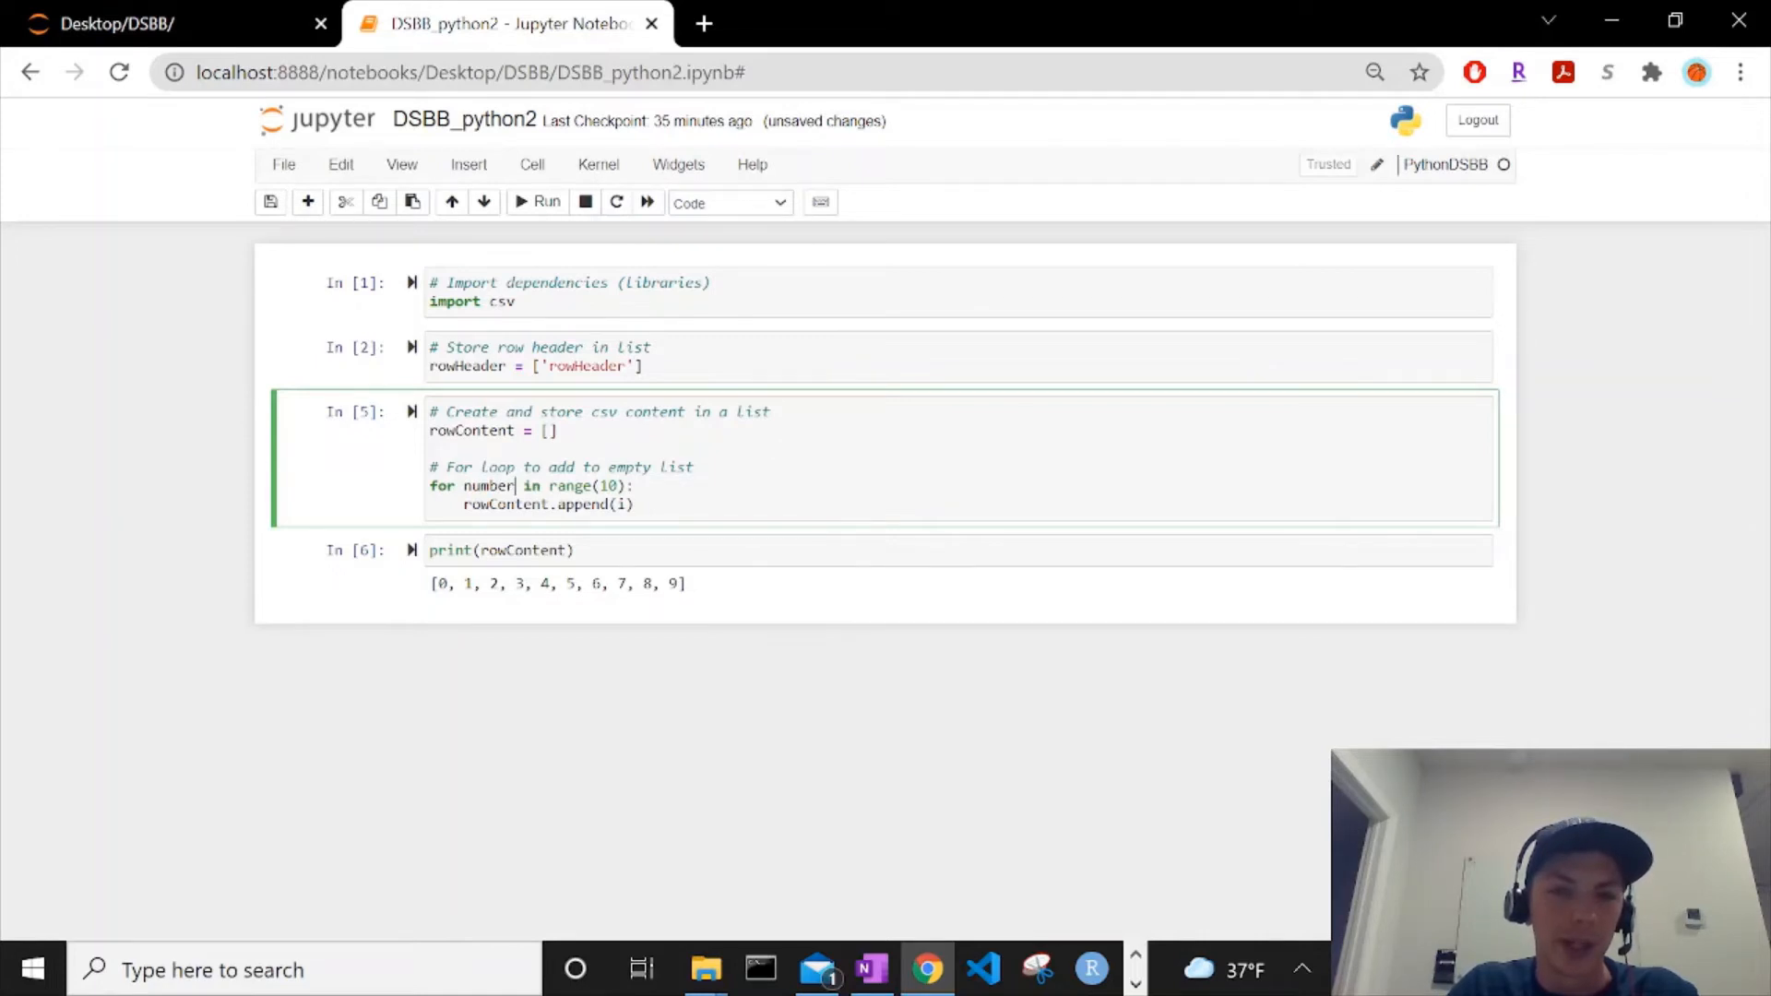
pyautogui.write('number +')
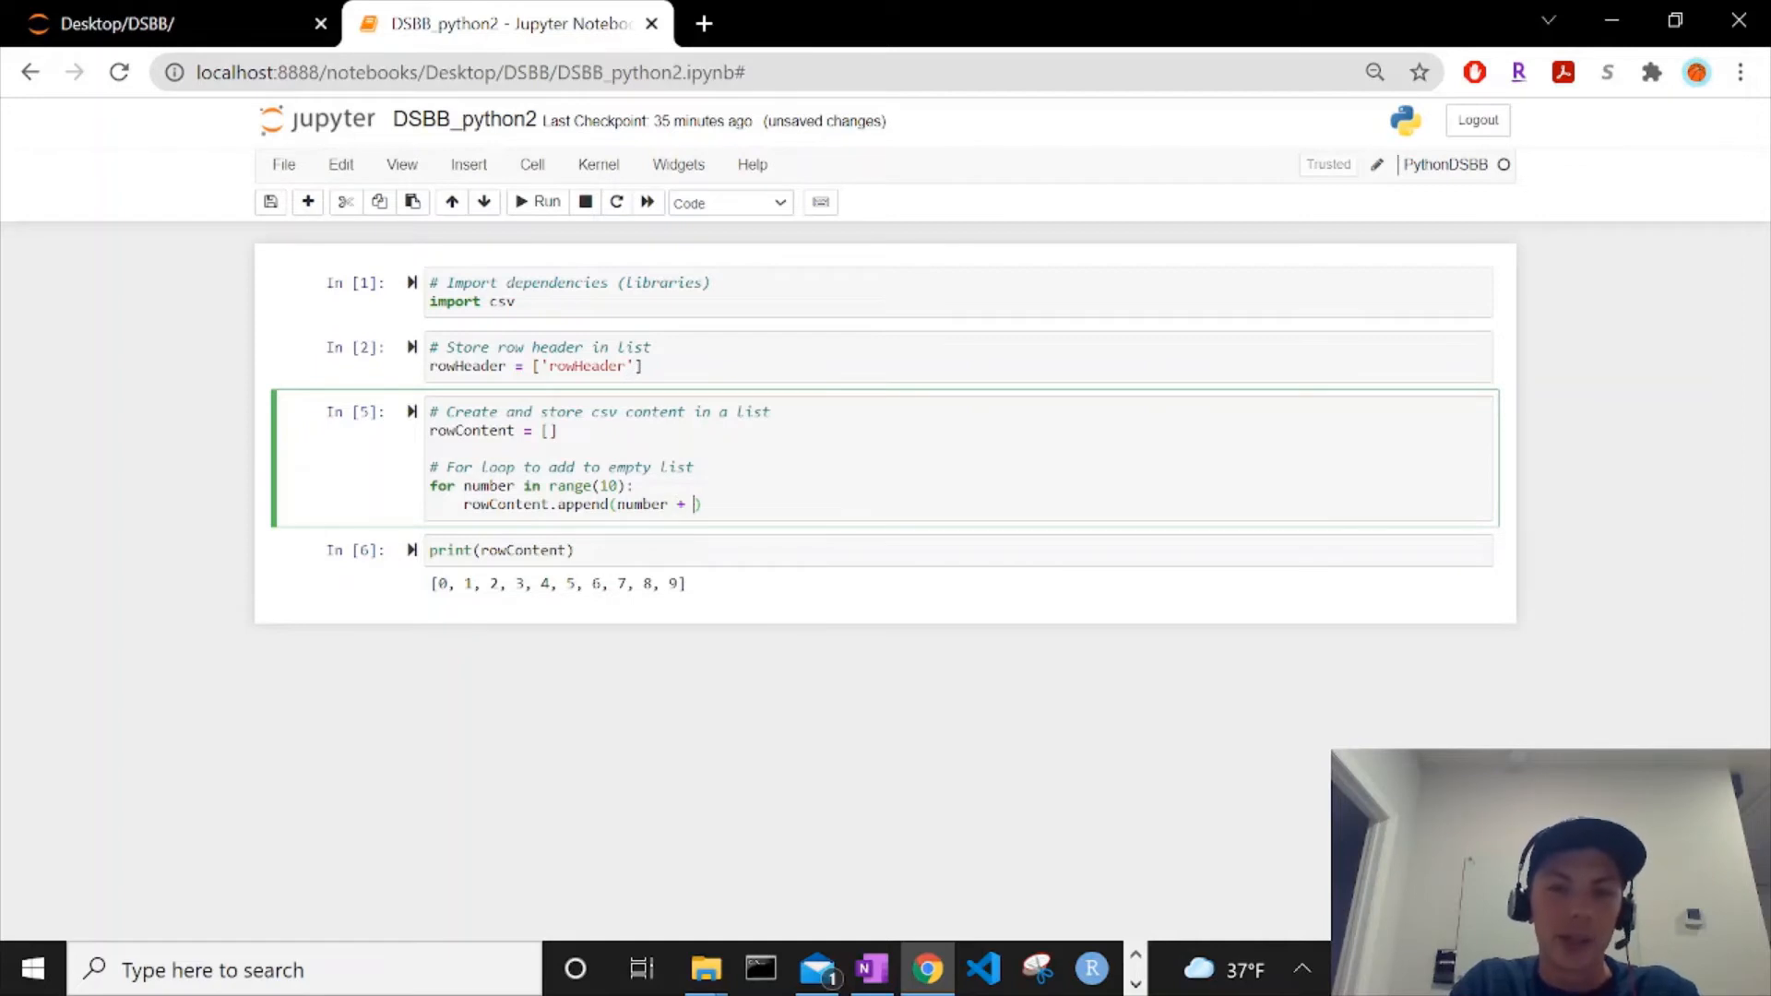
pyautogui.write('1')
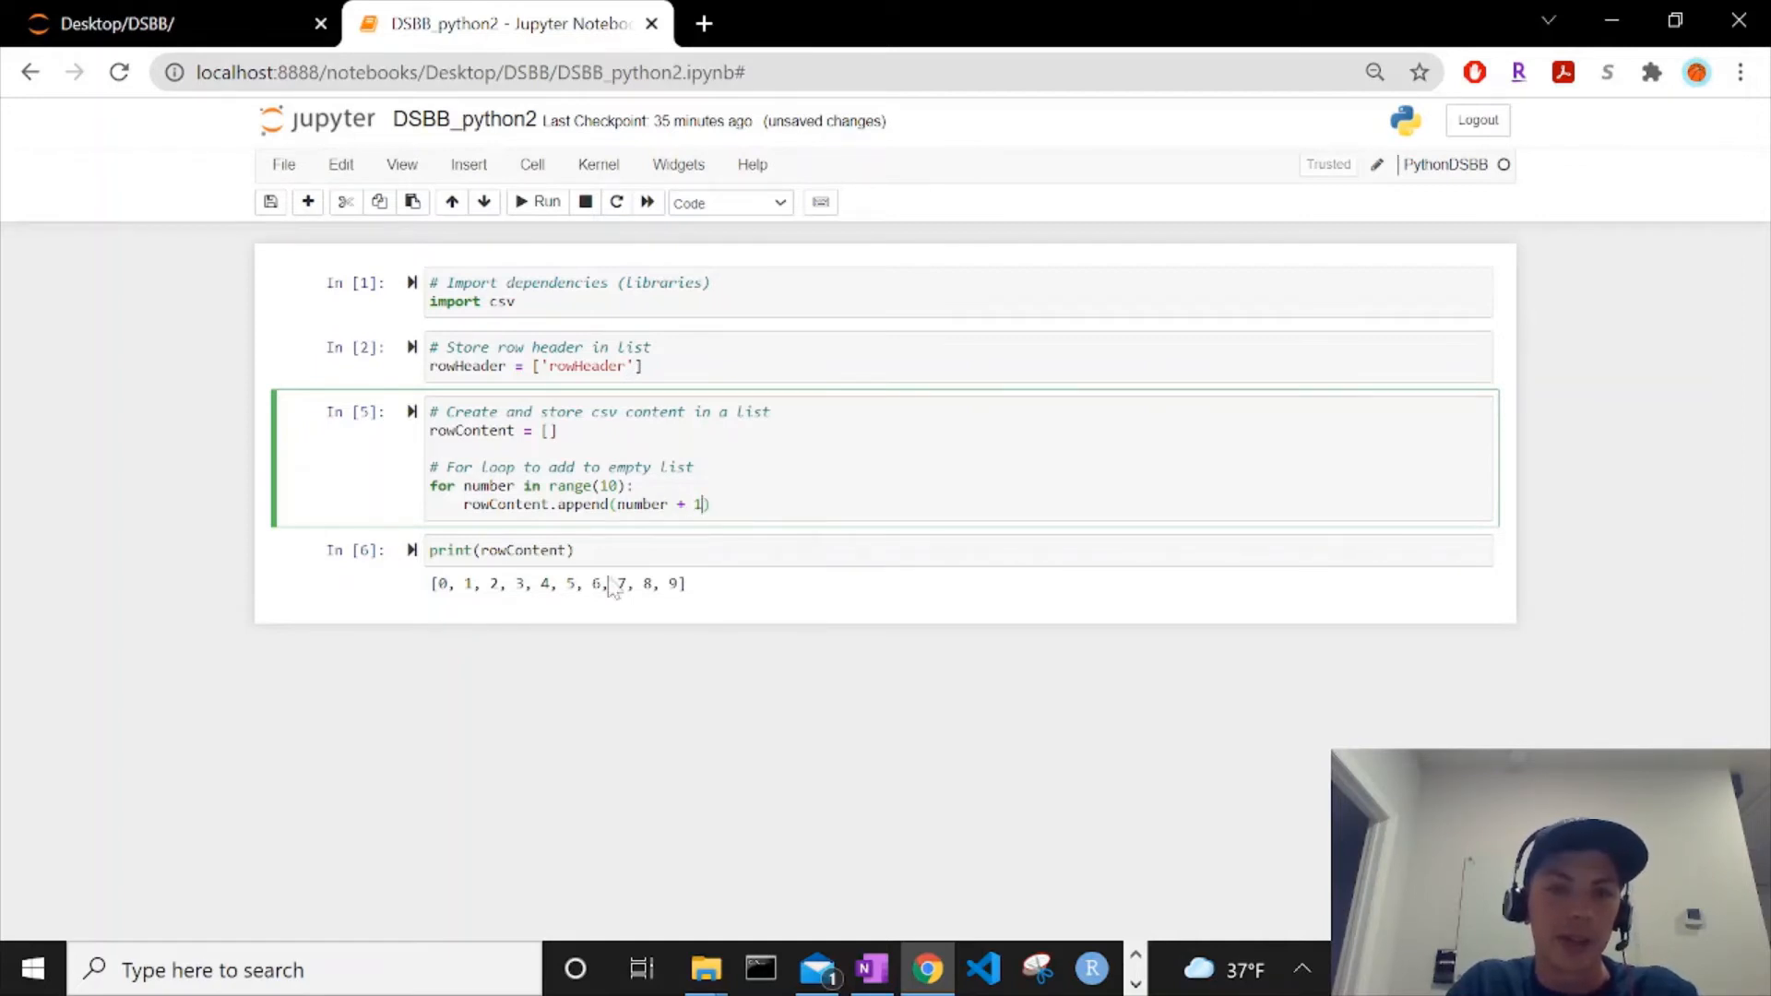
pyautogui.moveTo(700, 568)
pyautogui.write('9')
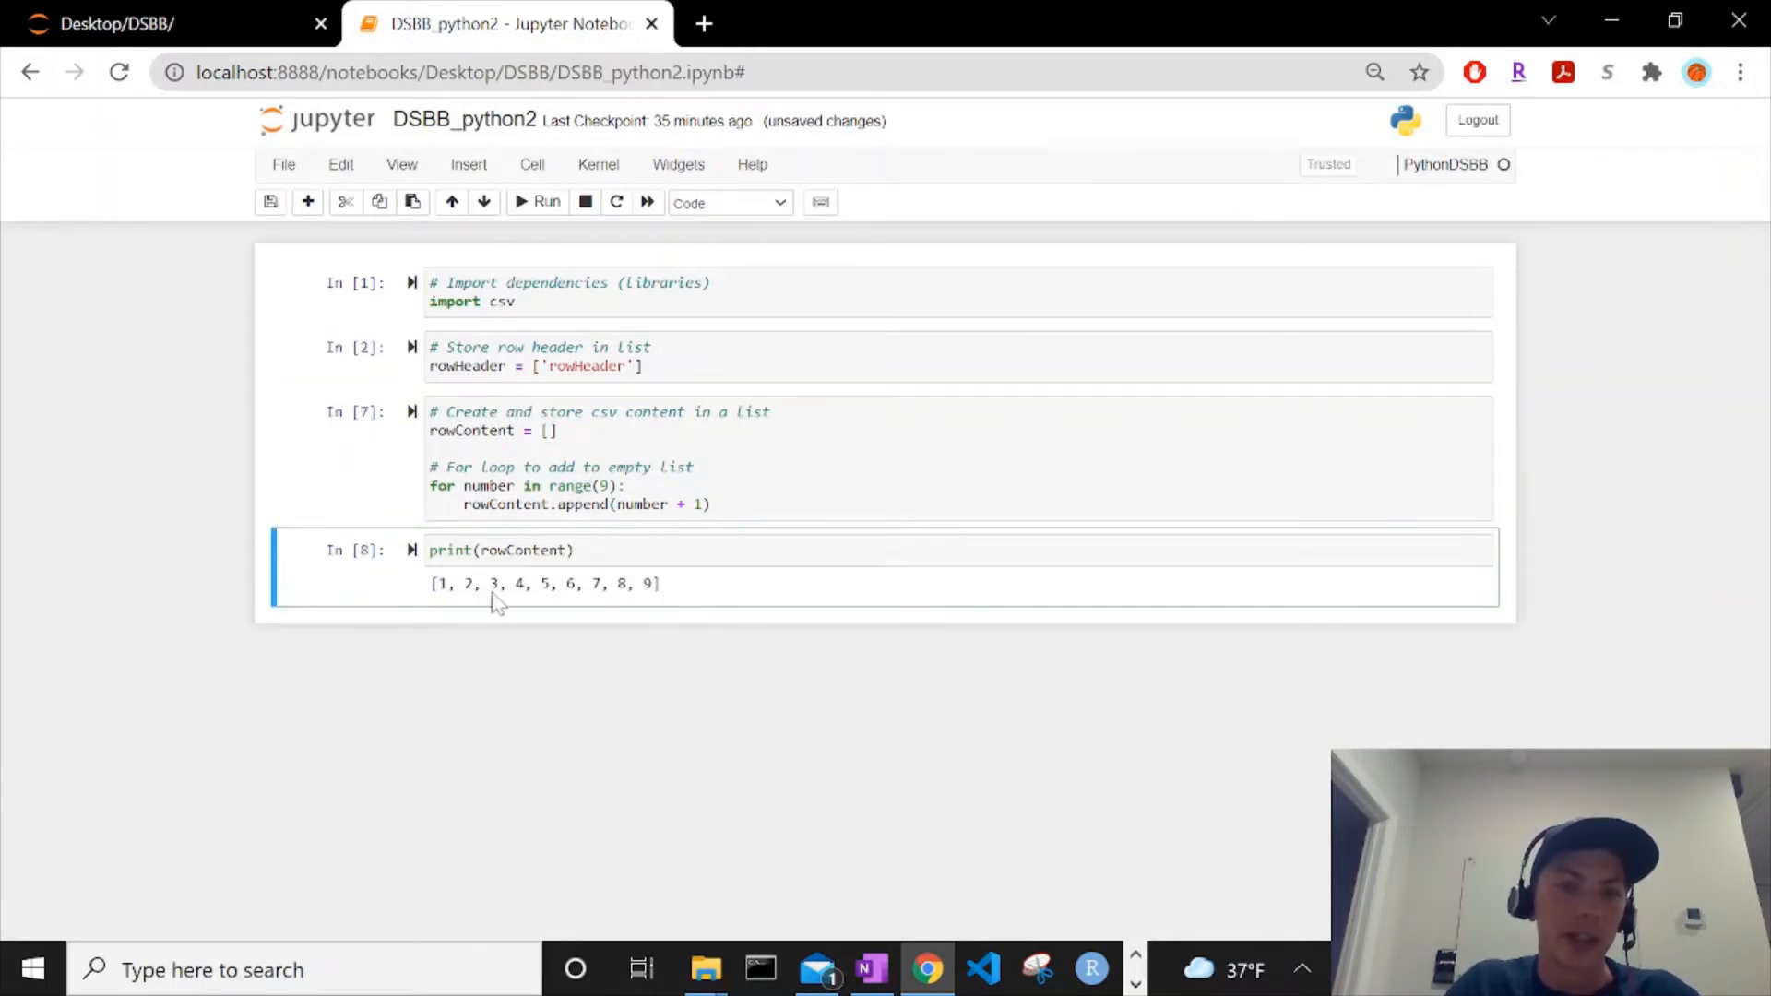
pyautogui.click(508, 550)
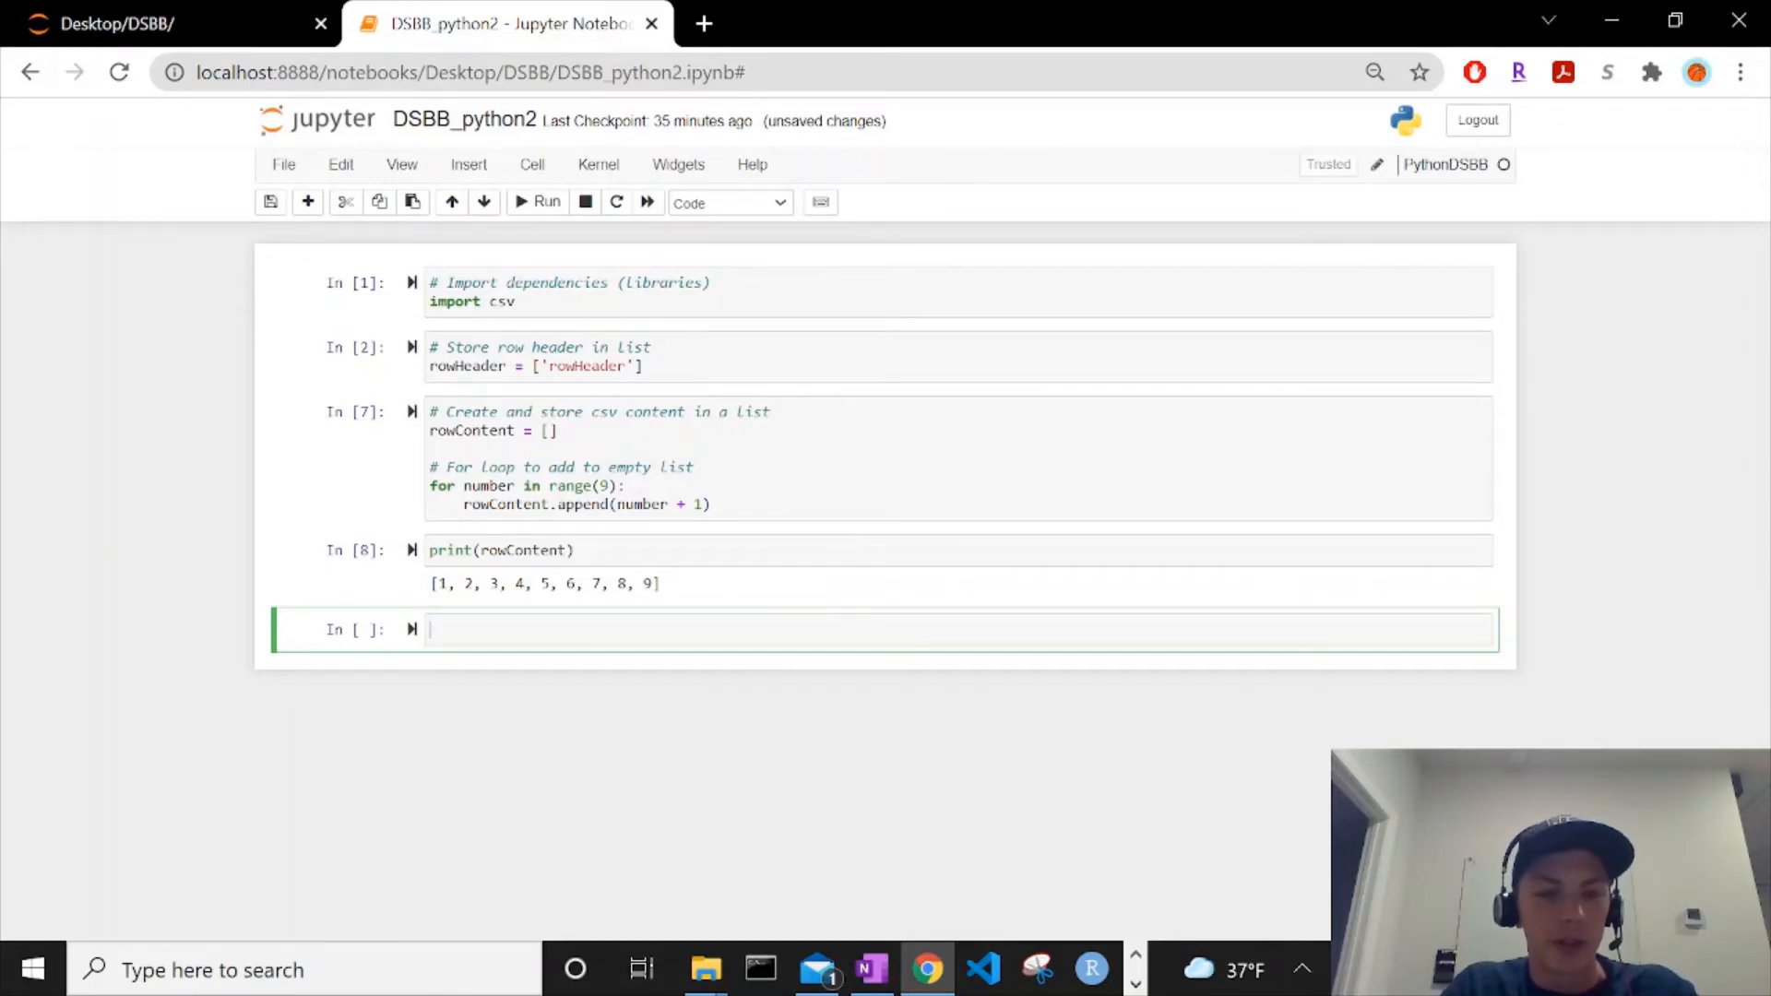
# Step: Add a '# Write header and row' comment and with open('pythonPractice.csv', 'w') as csvfile:
pyautogui.write('# Wri')
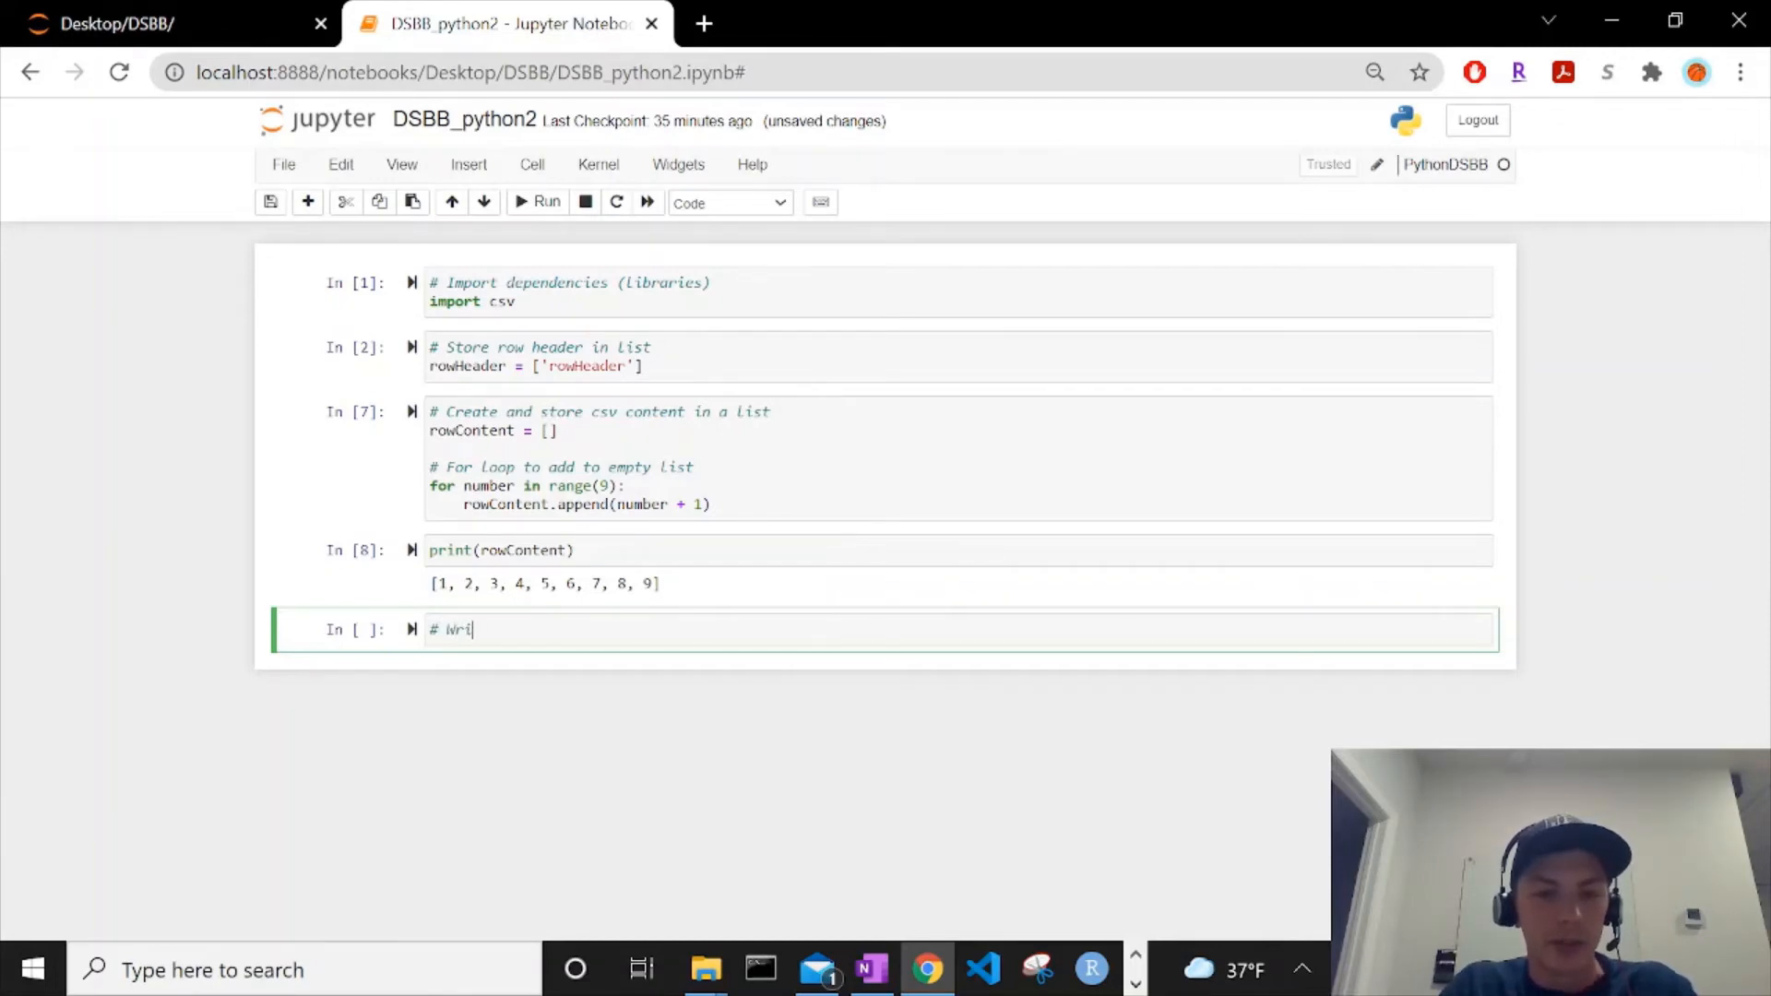
pyautogui.write('te header')
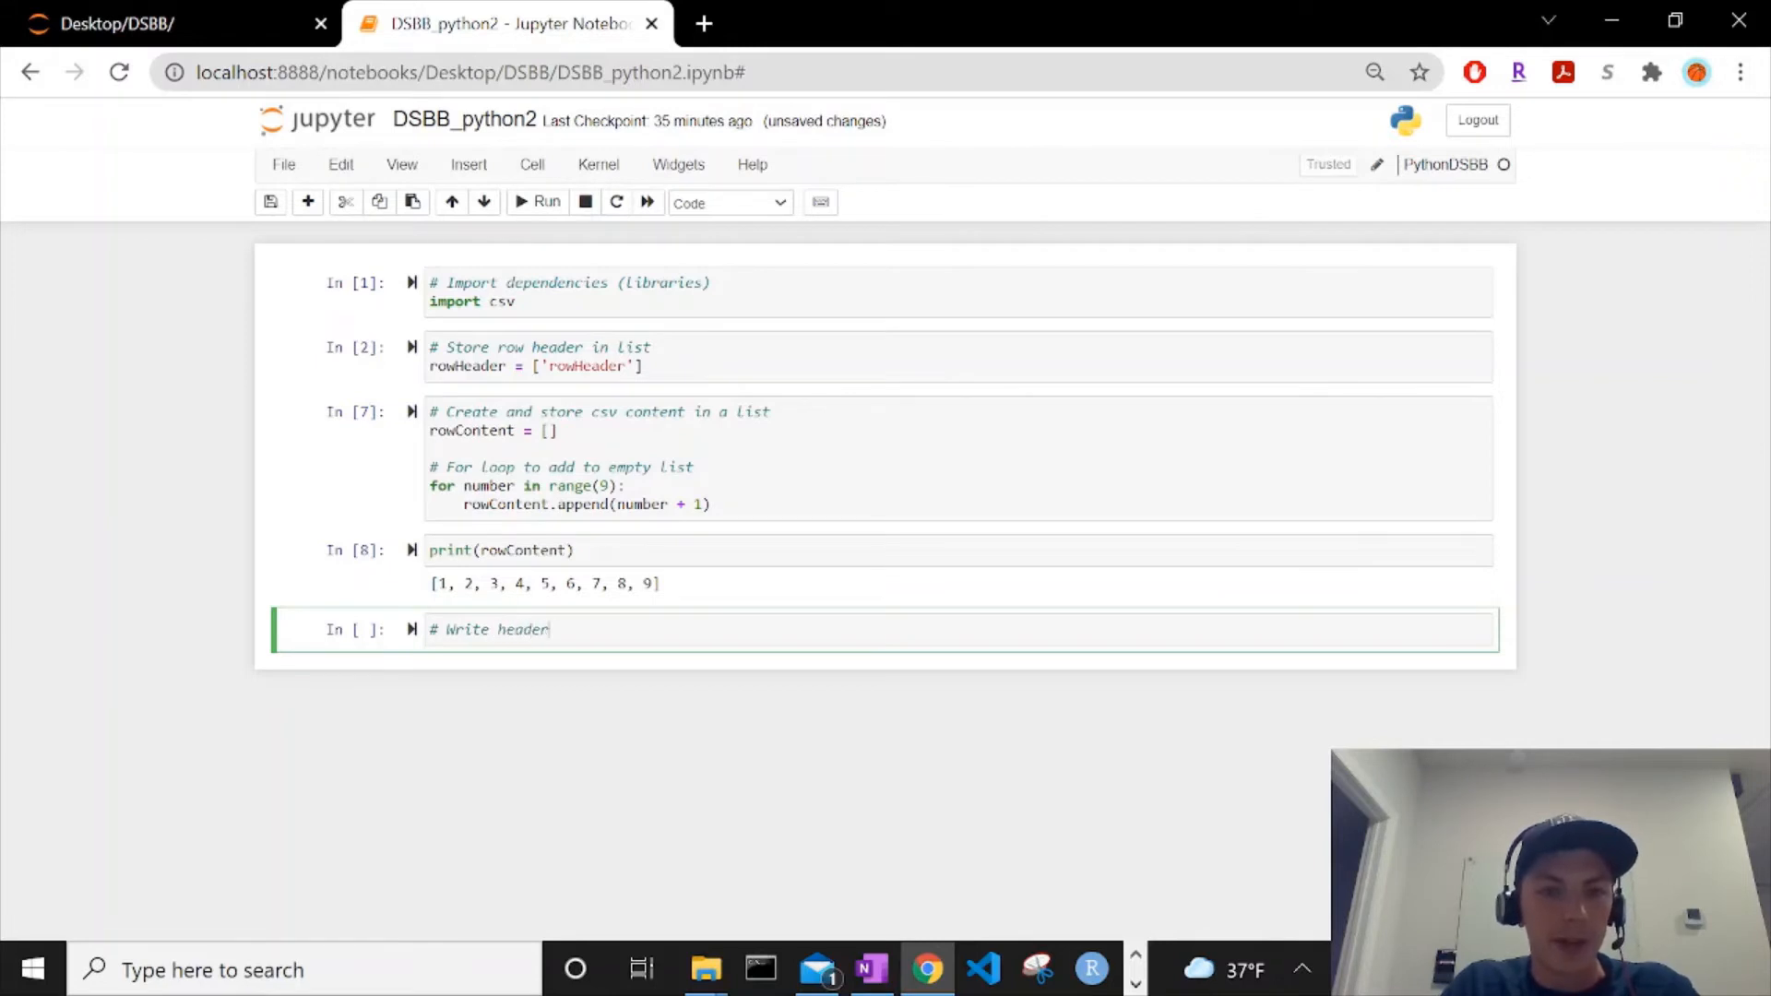
pyautogui.write('and row lo')
pyautogui.write('with o')
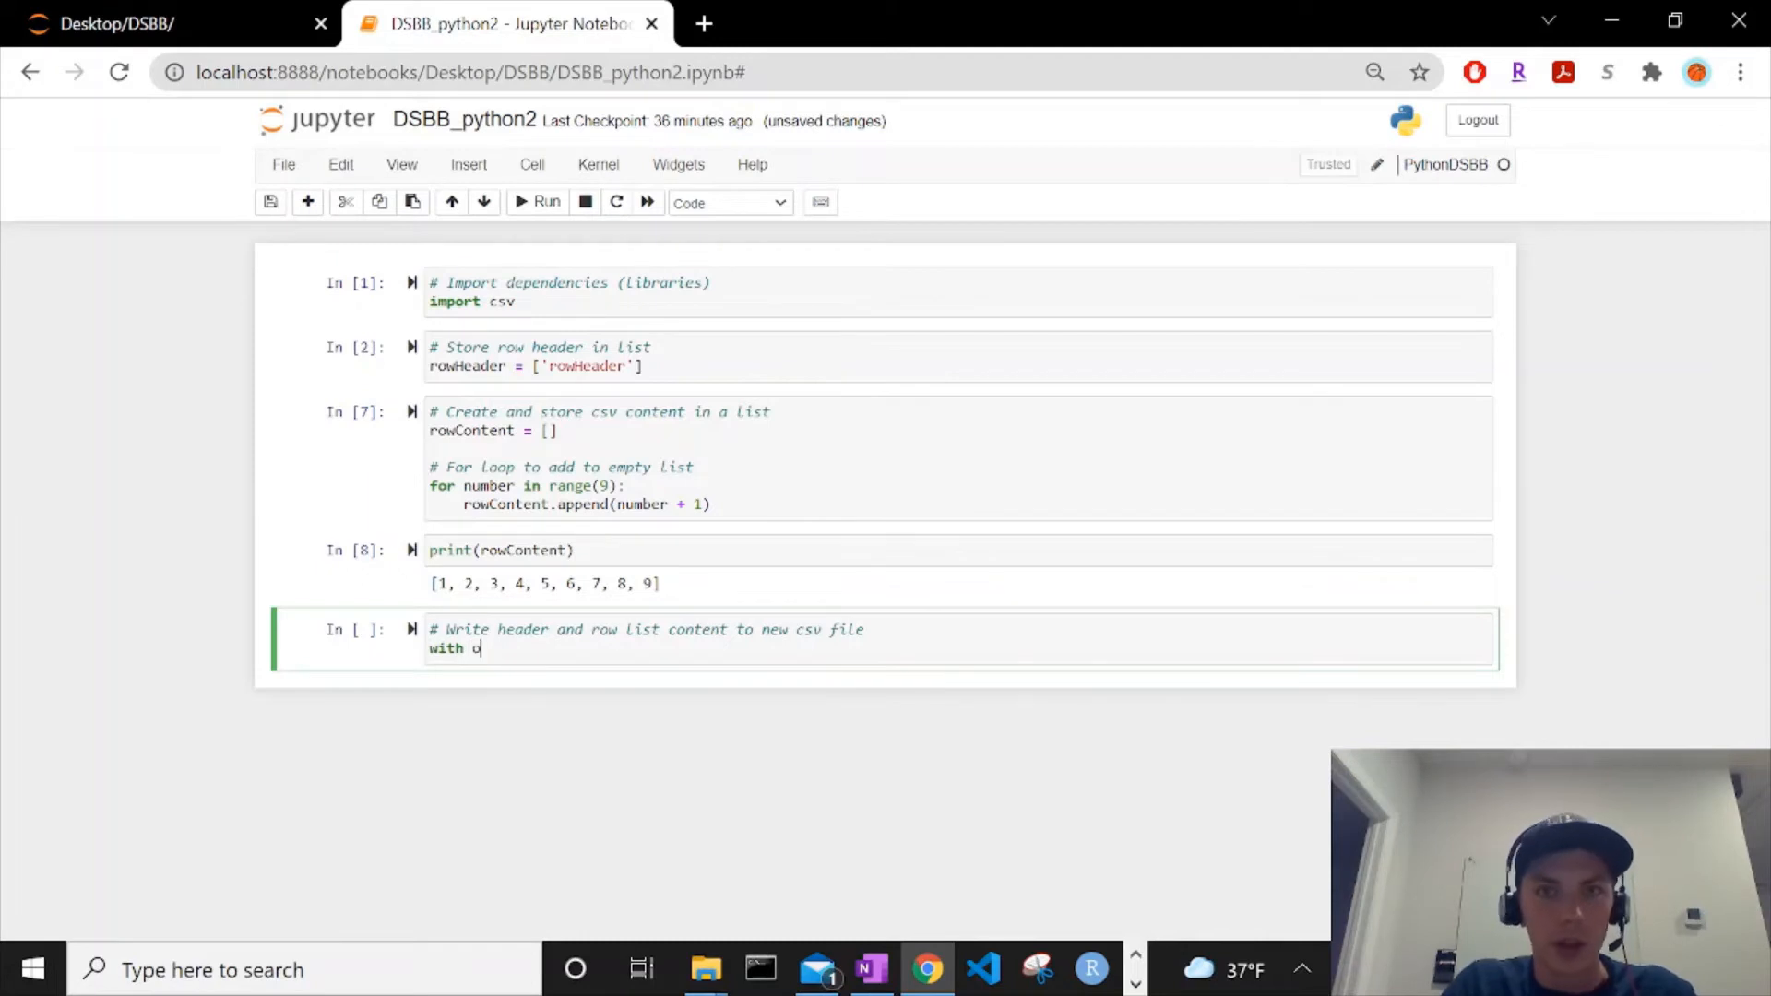
pyautogui.write('pen()')
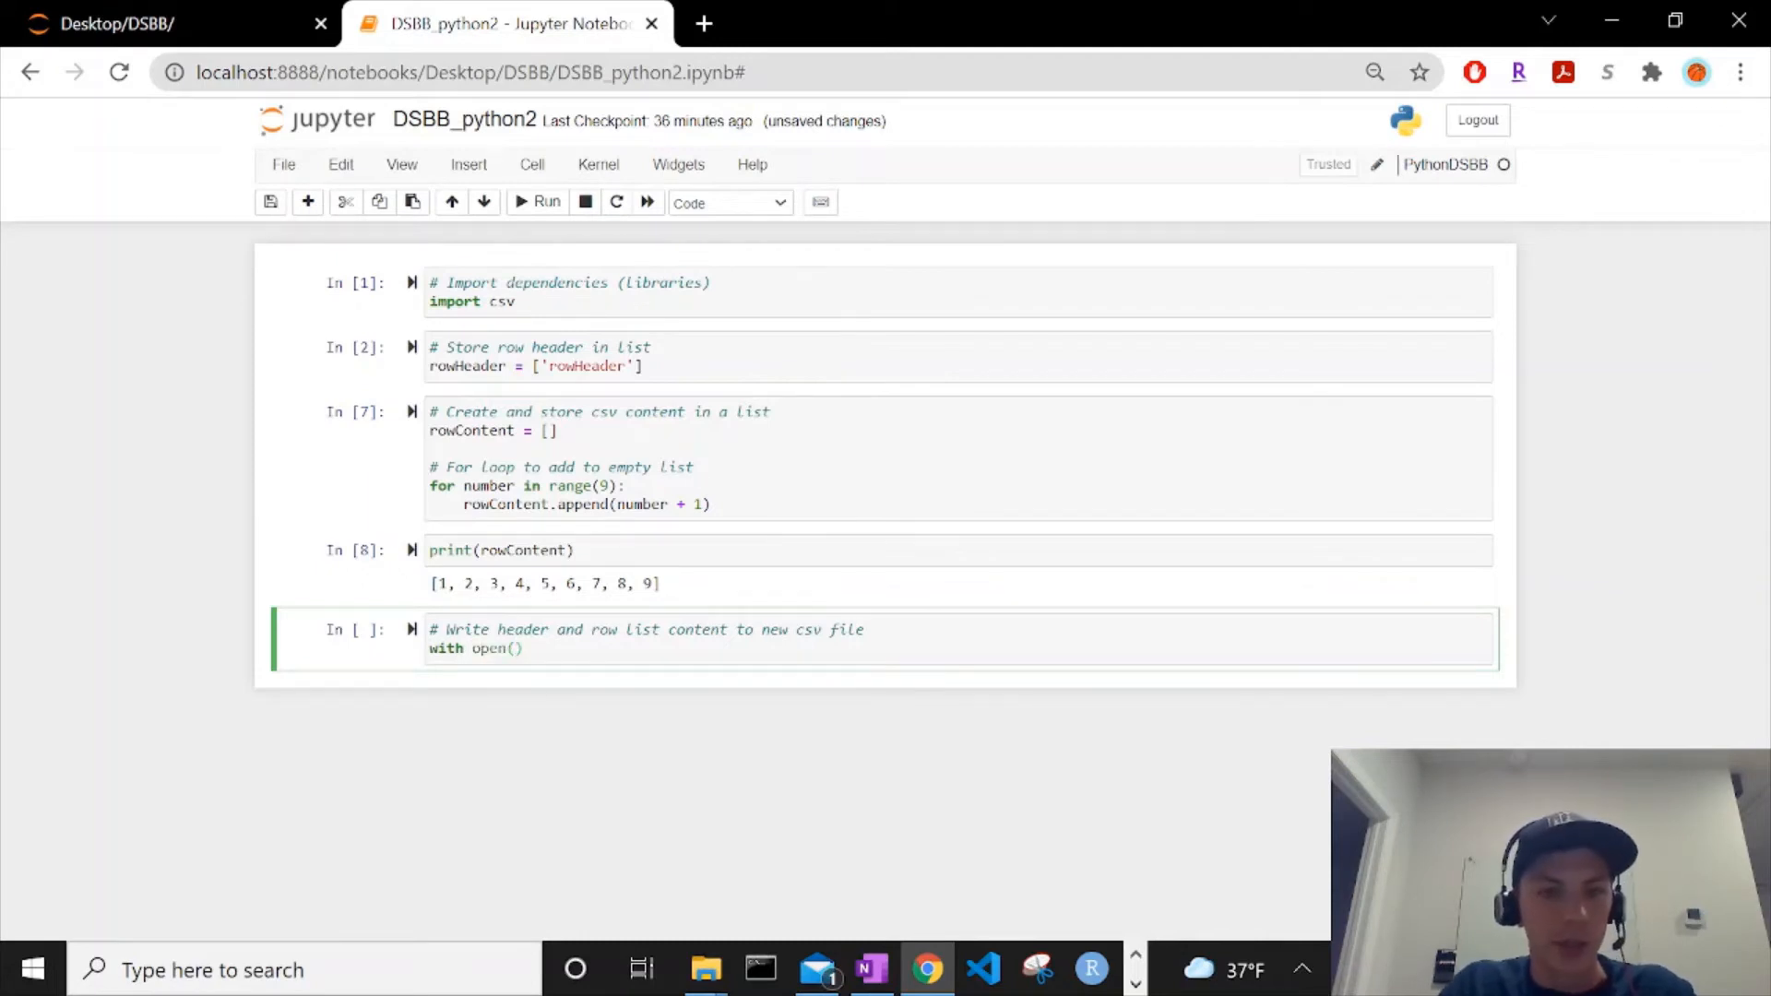
pyautogui.write("''")
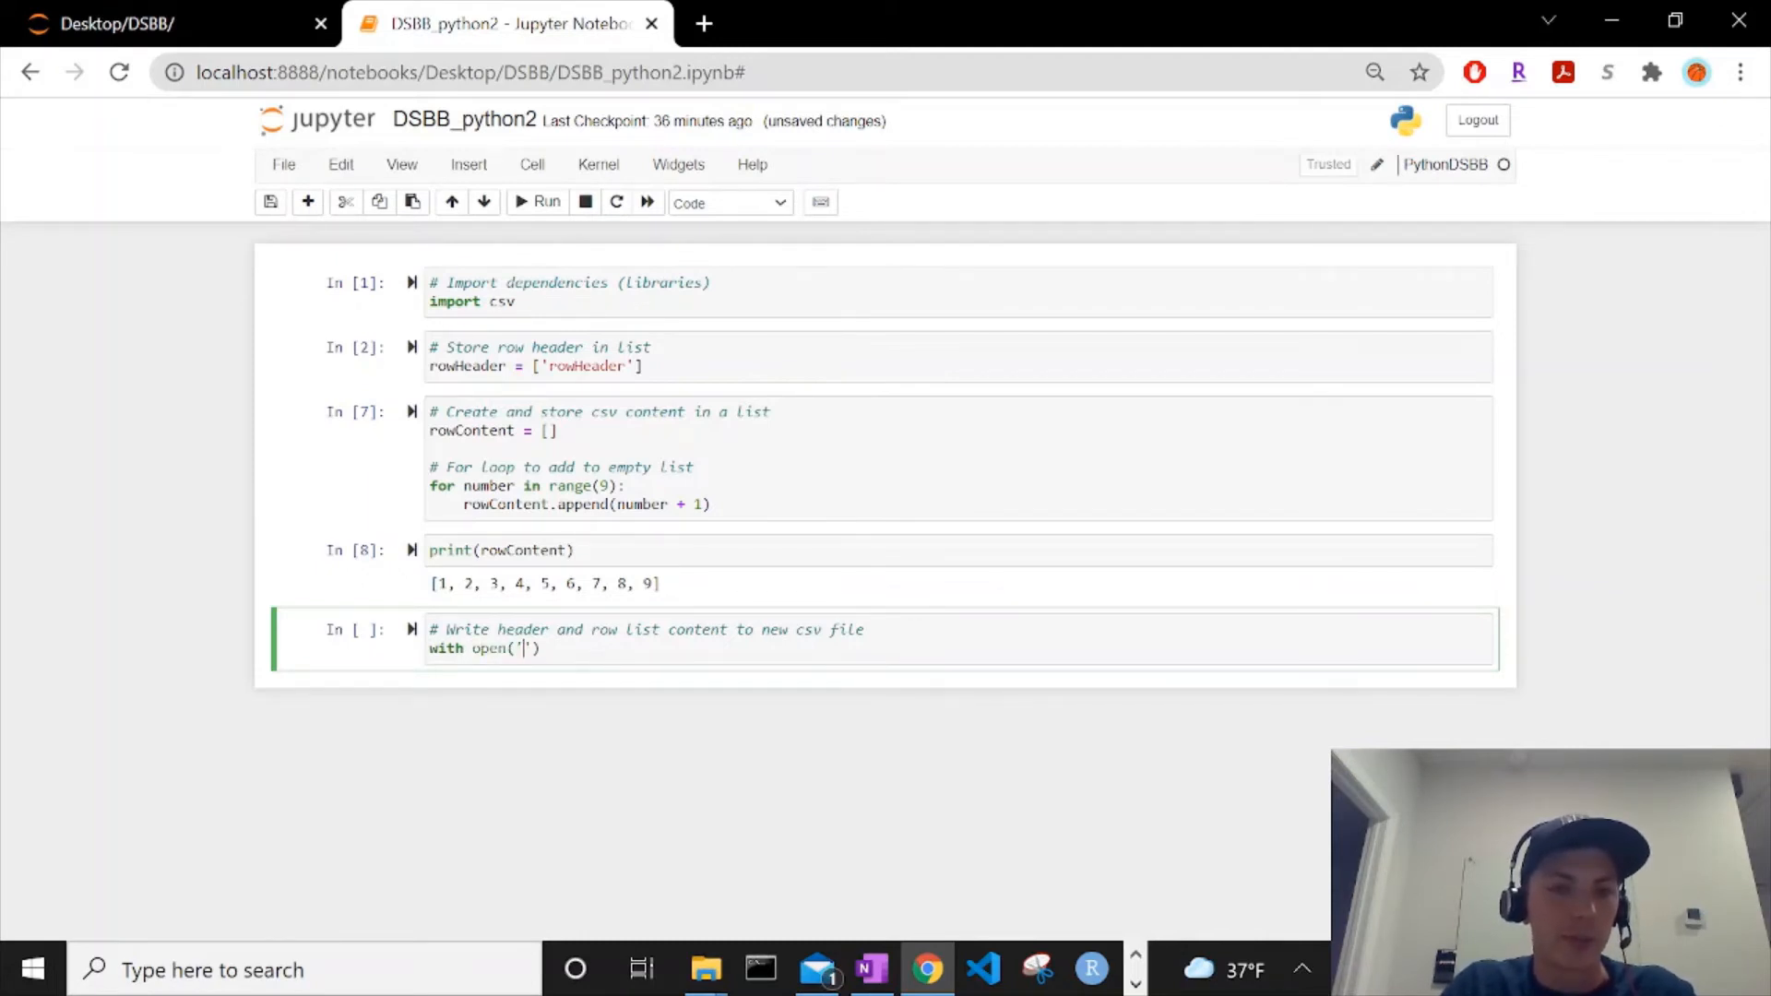
pyautogui.write('pythonPro')
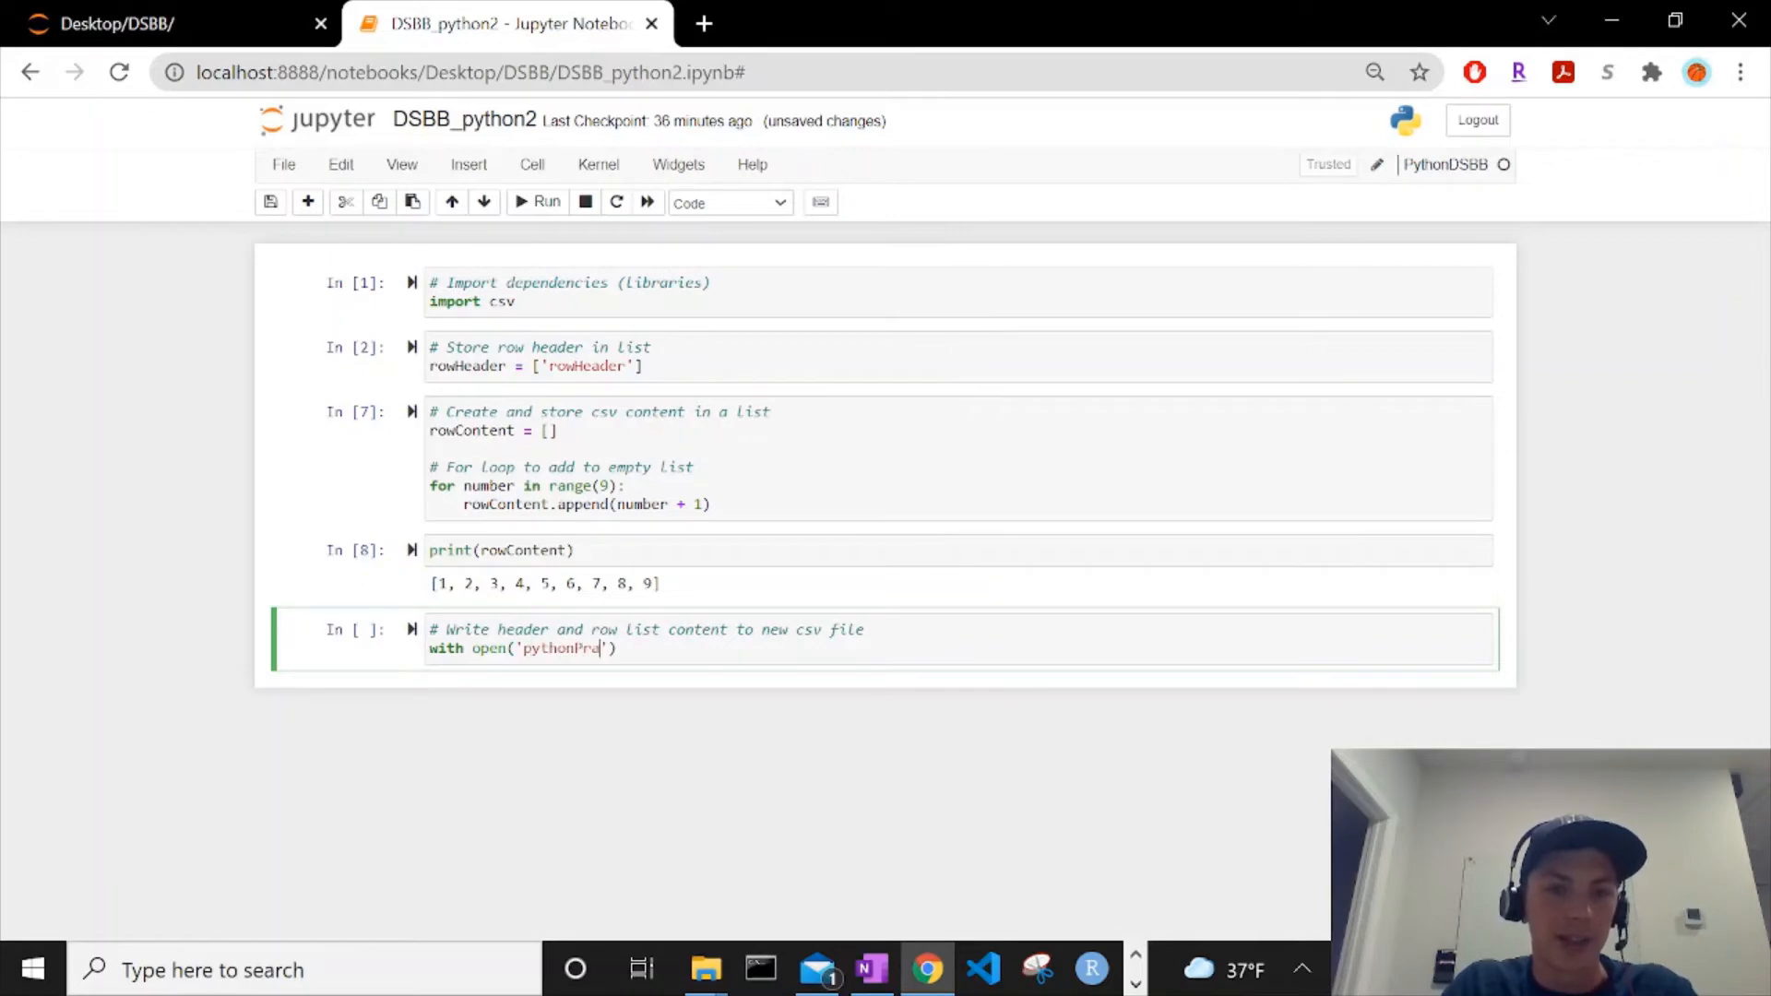
pyautogui.write('ctice.csv')
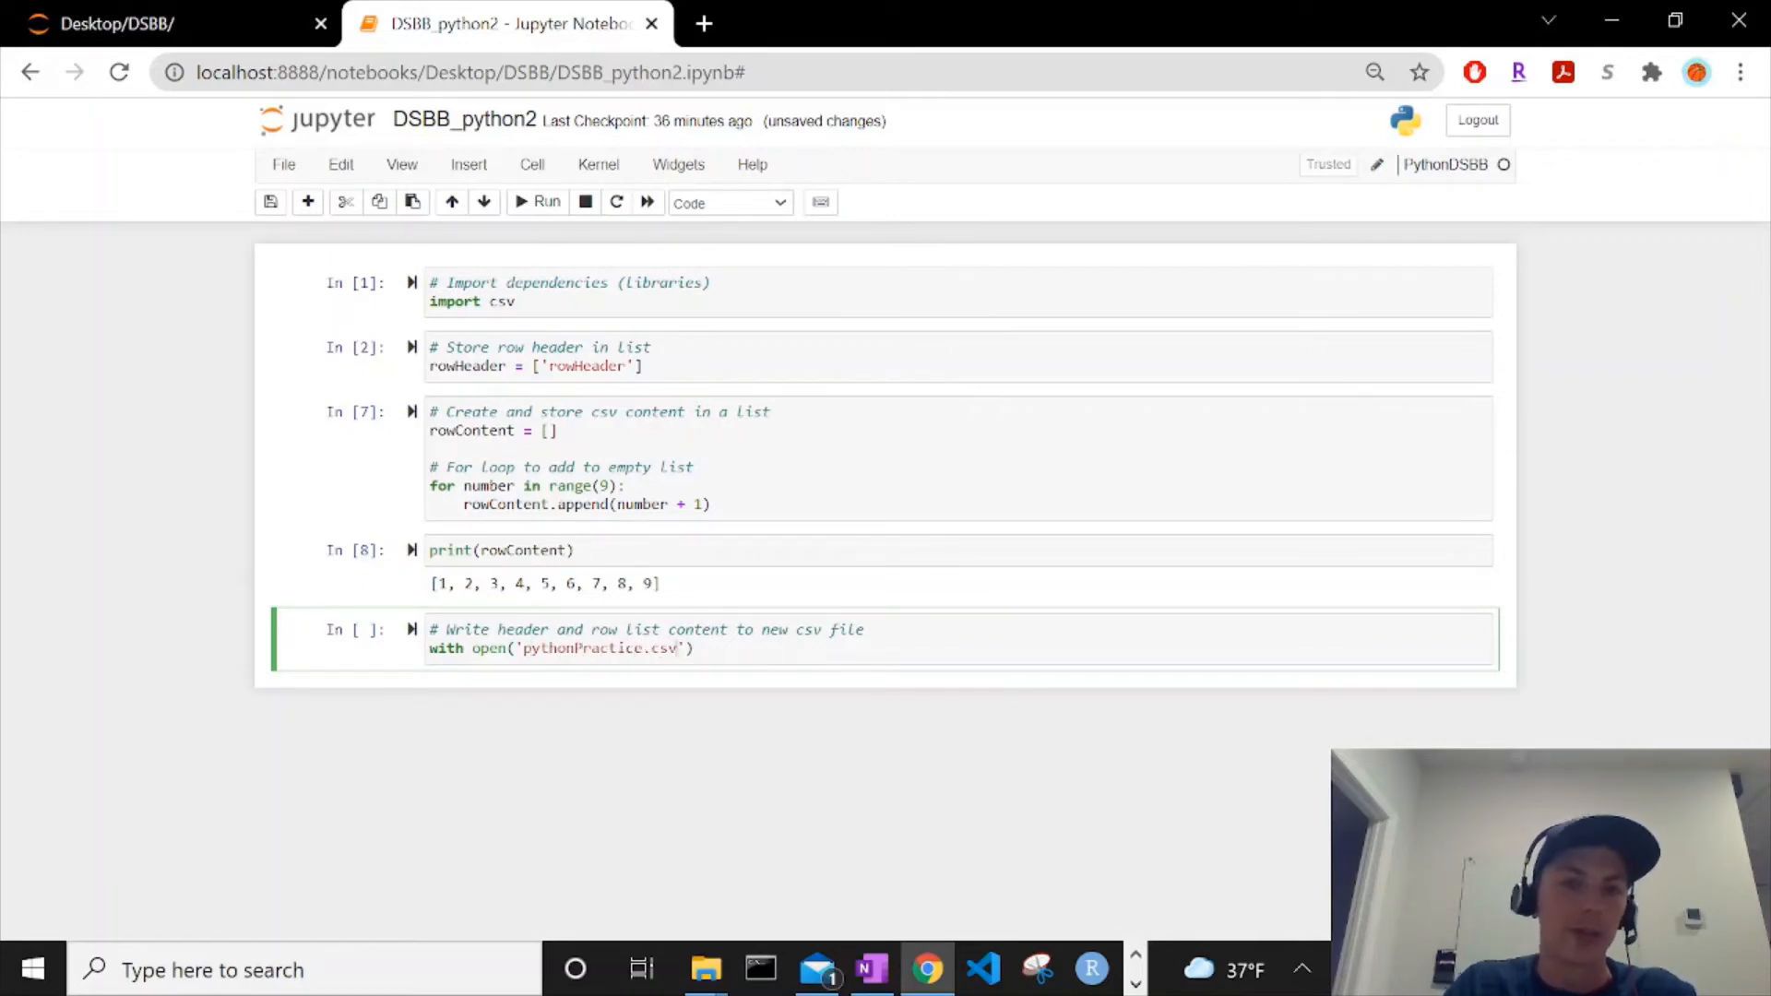
pyautogui.write(", '")
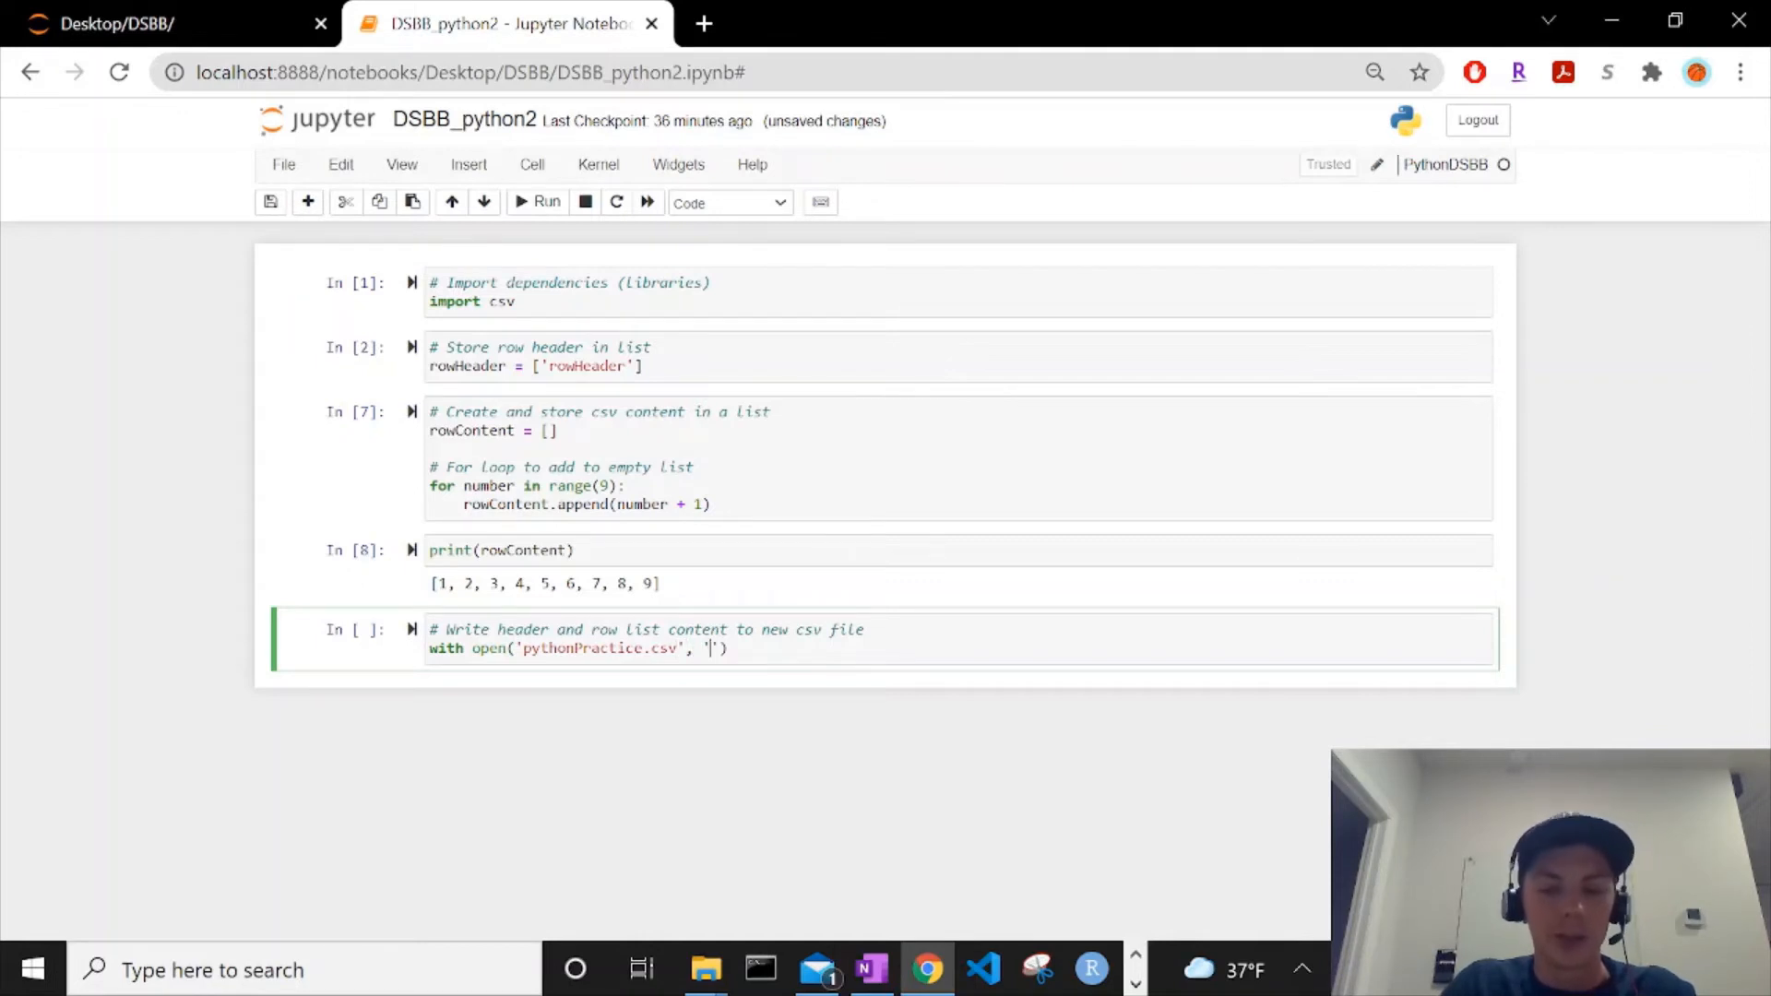
pyautogui.write('w')
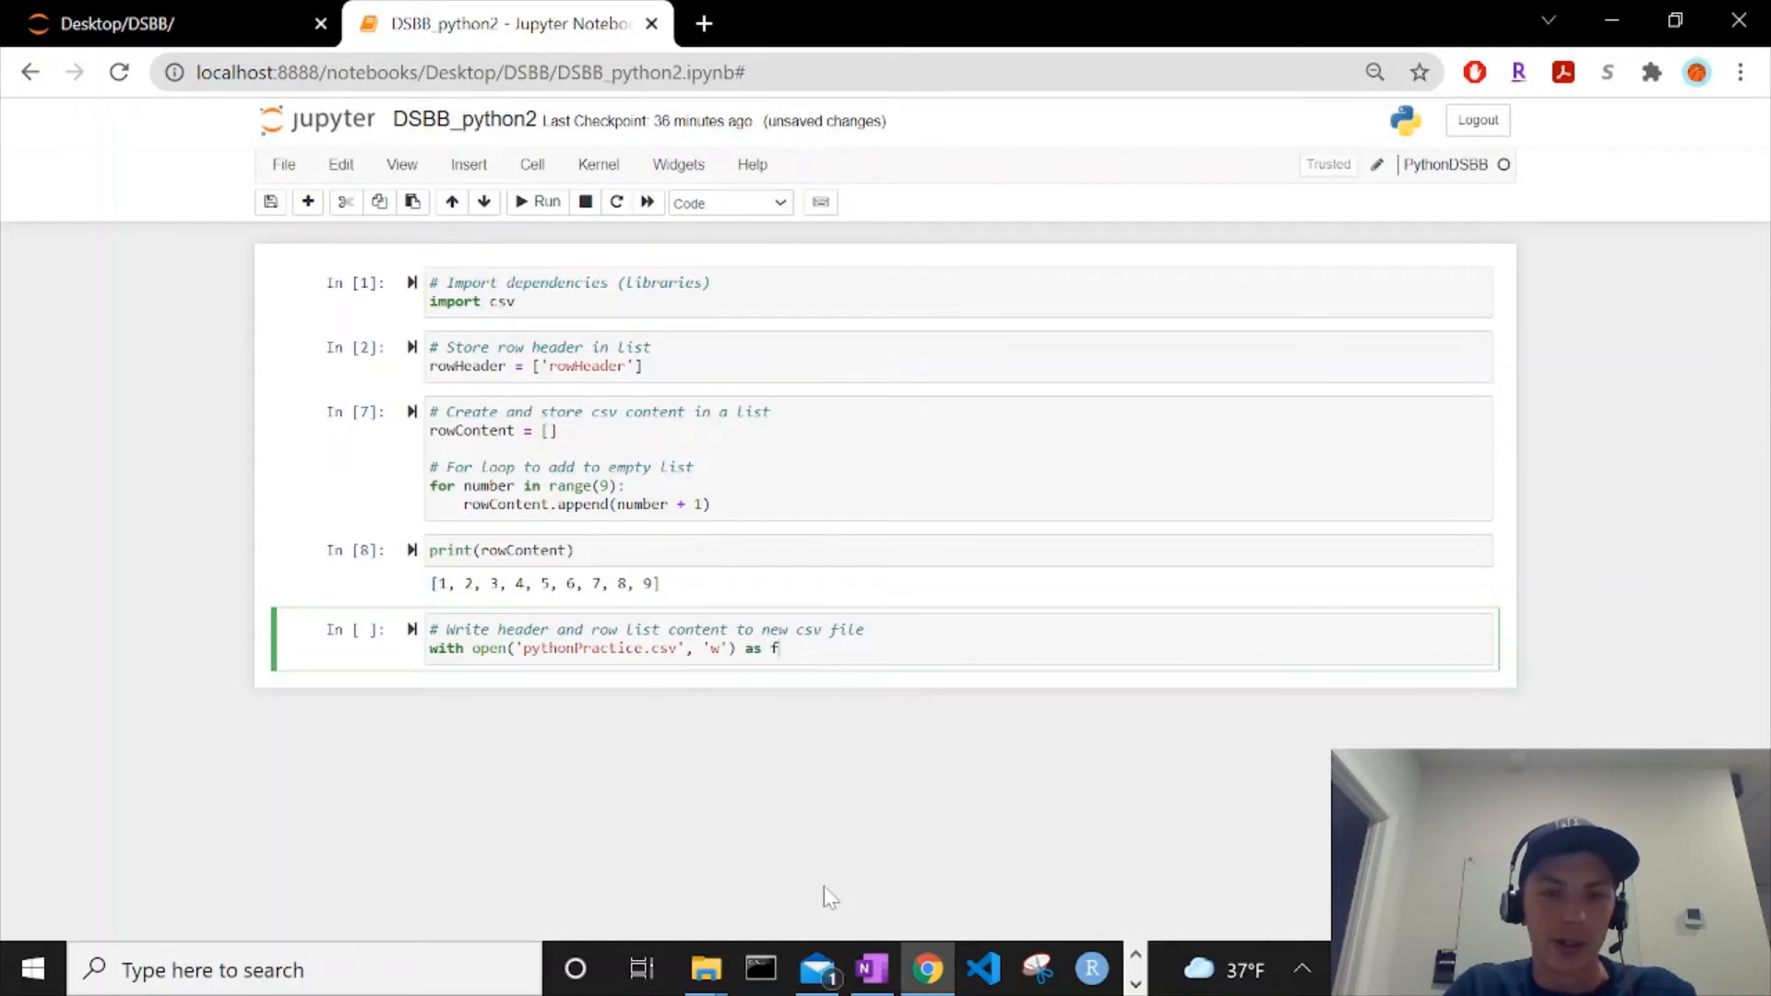
pyautogui.write('ile')
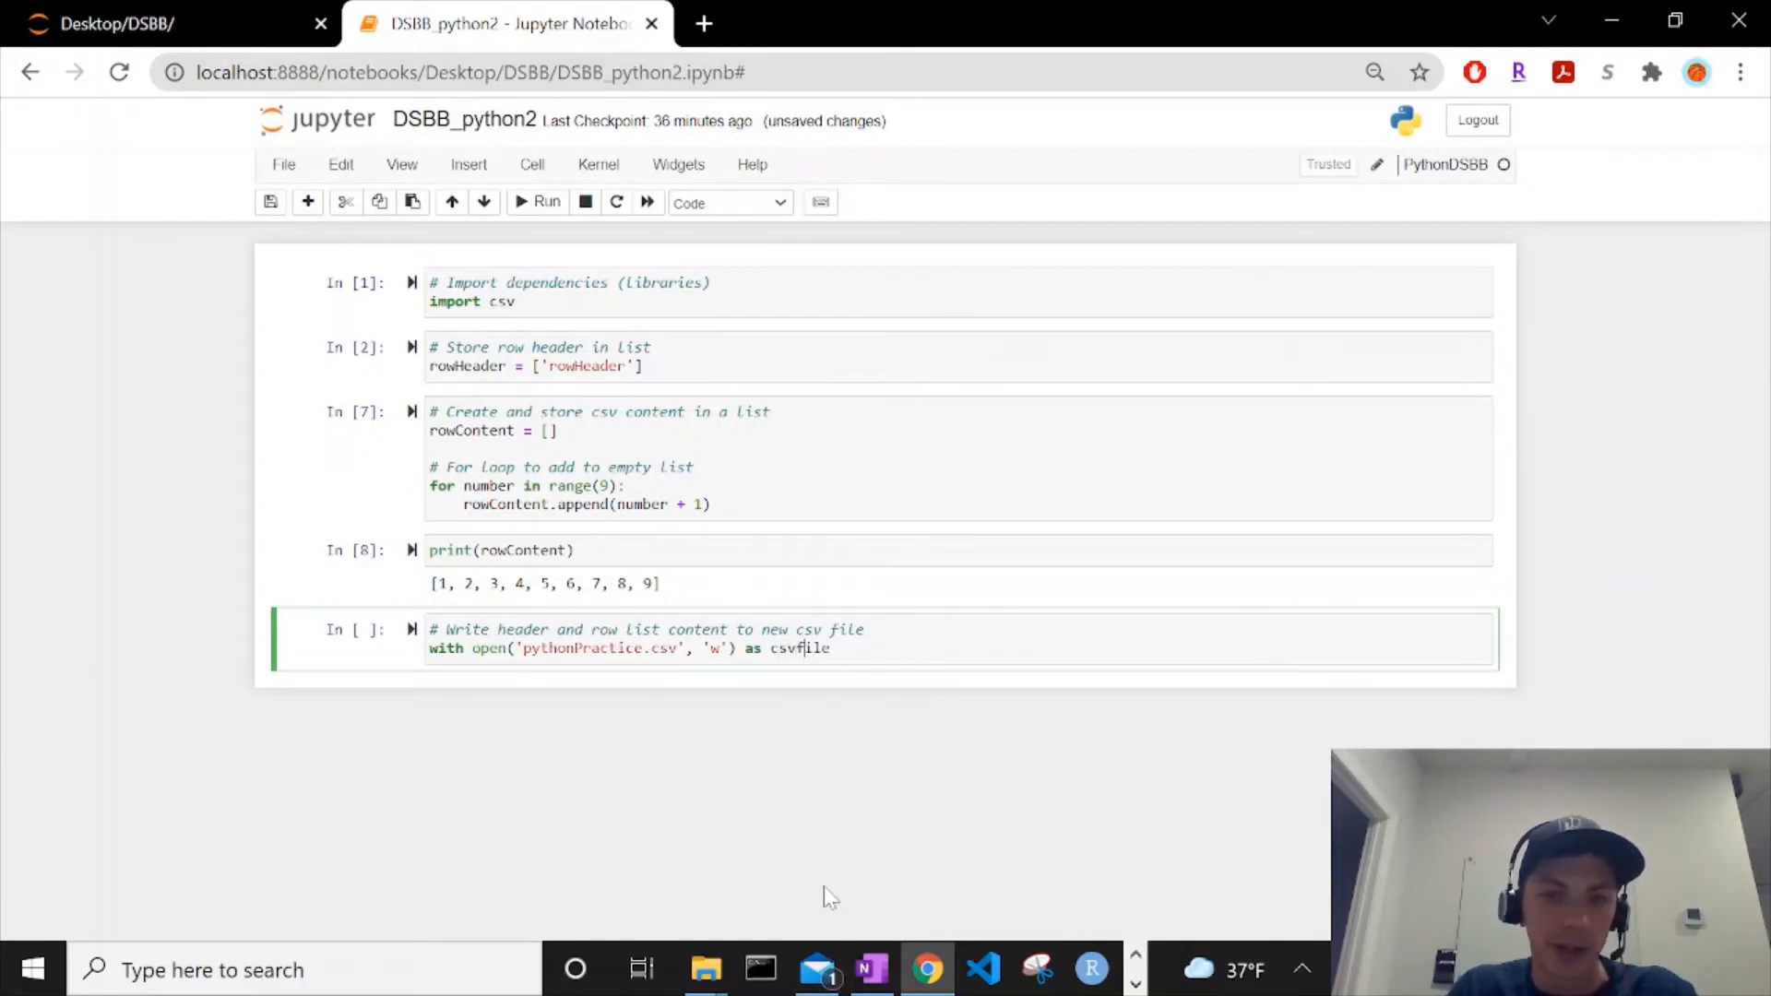
pyautogui.write(':')
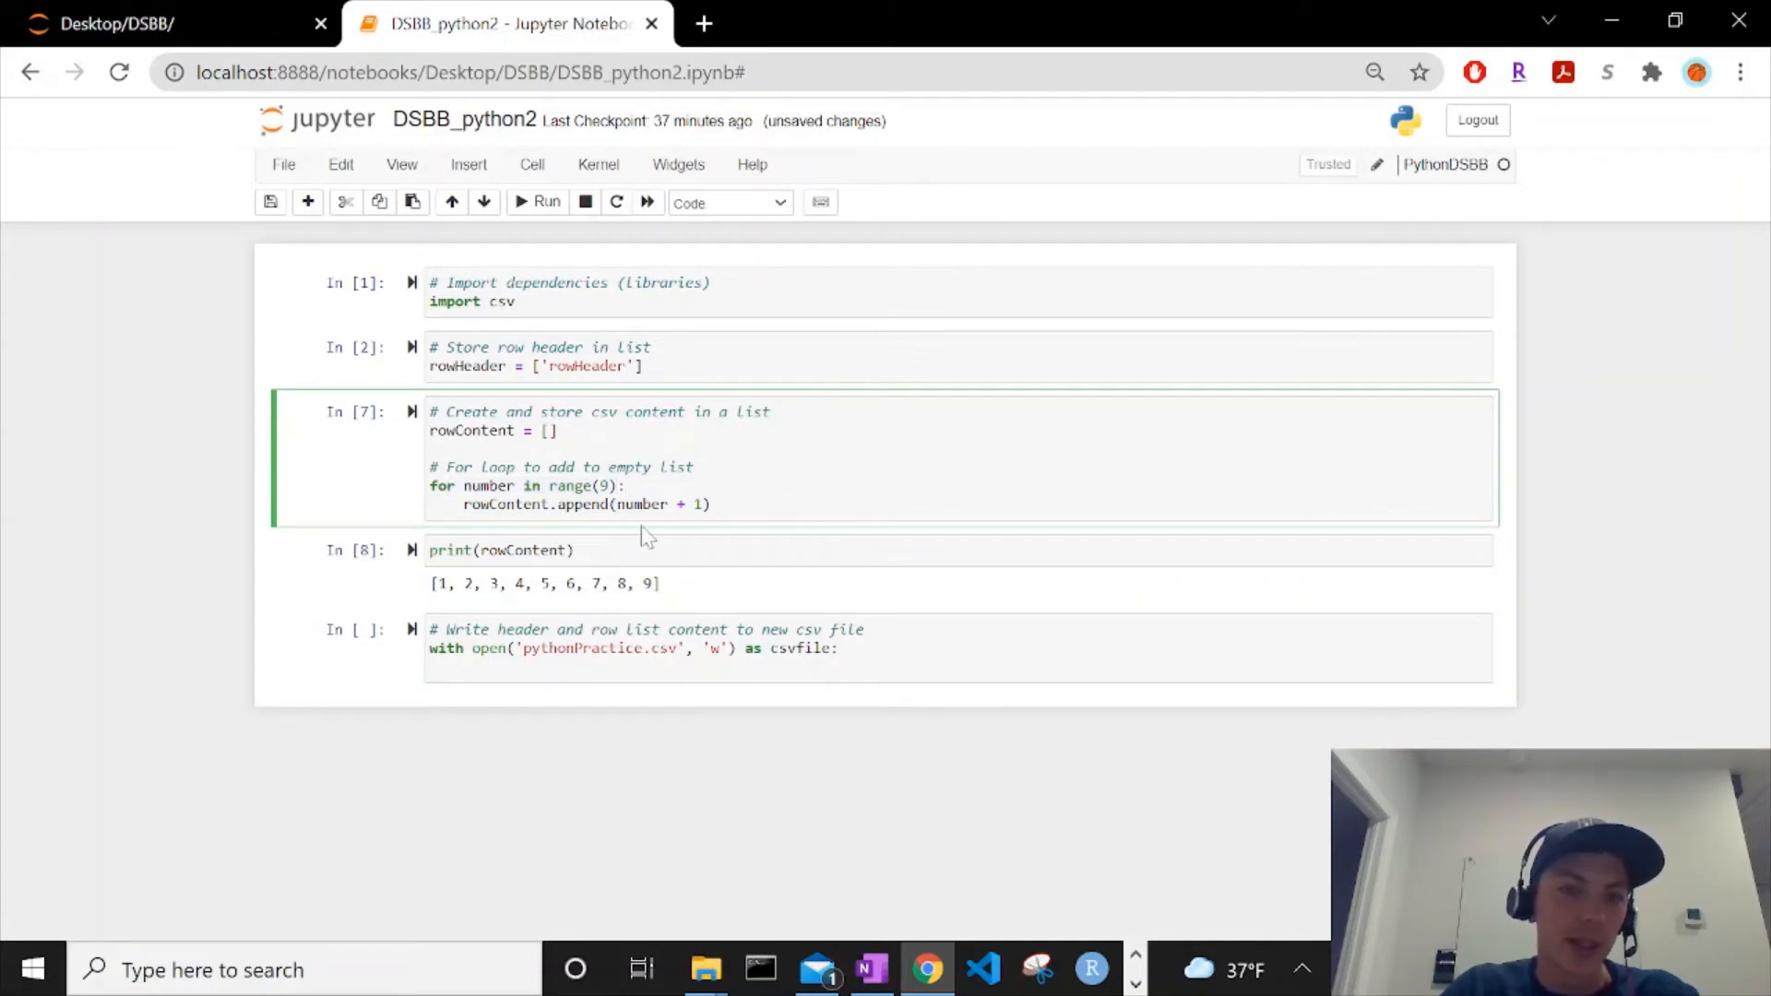
# Step: Inside the with block, create the writer with write = csv.writer(csvfile)
pyautogui.doubleClick(503, 503)
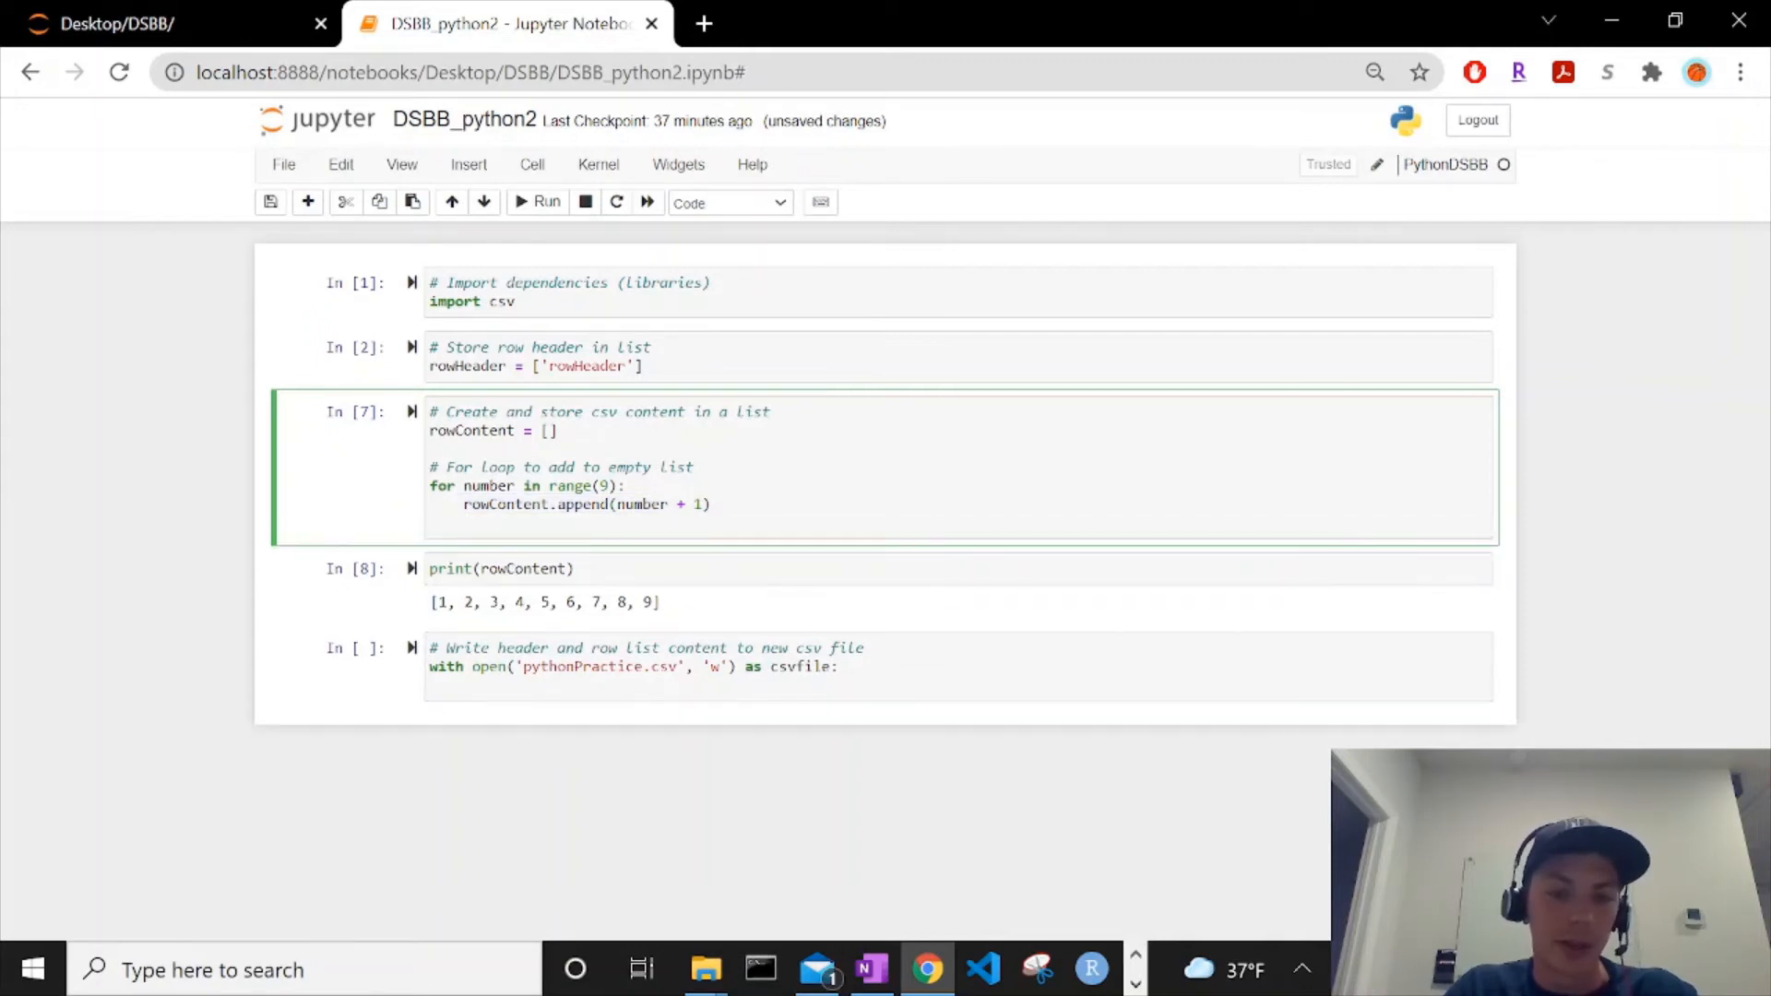
pyautogui.write('ddd')
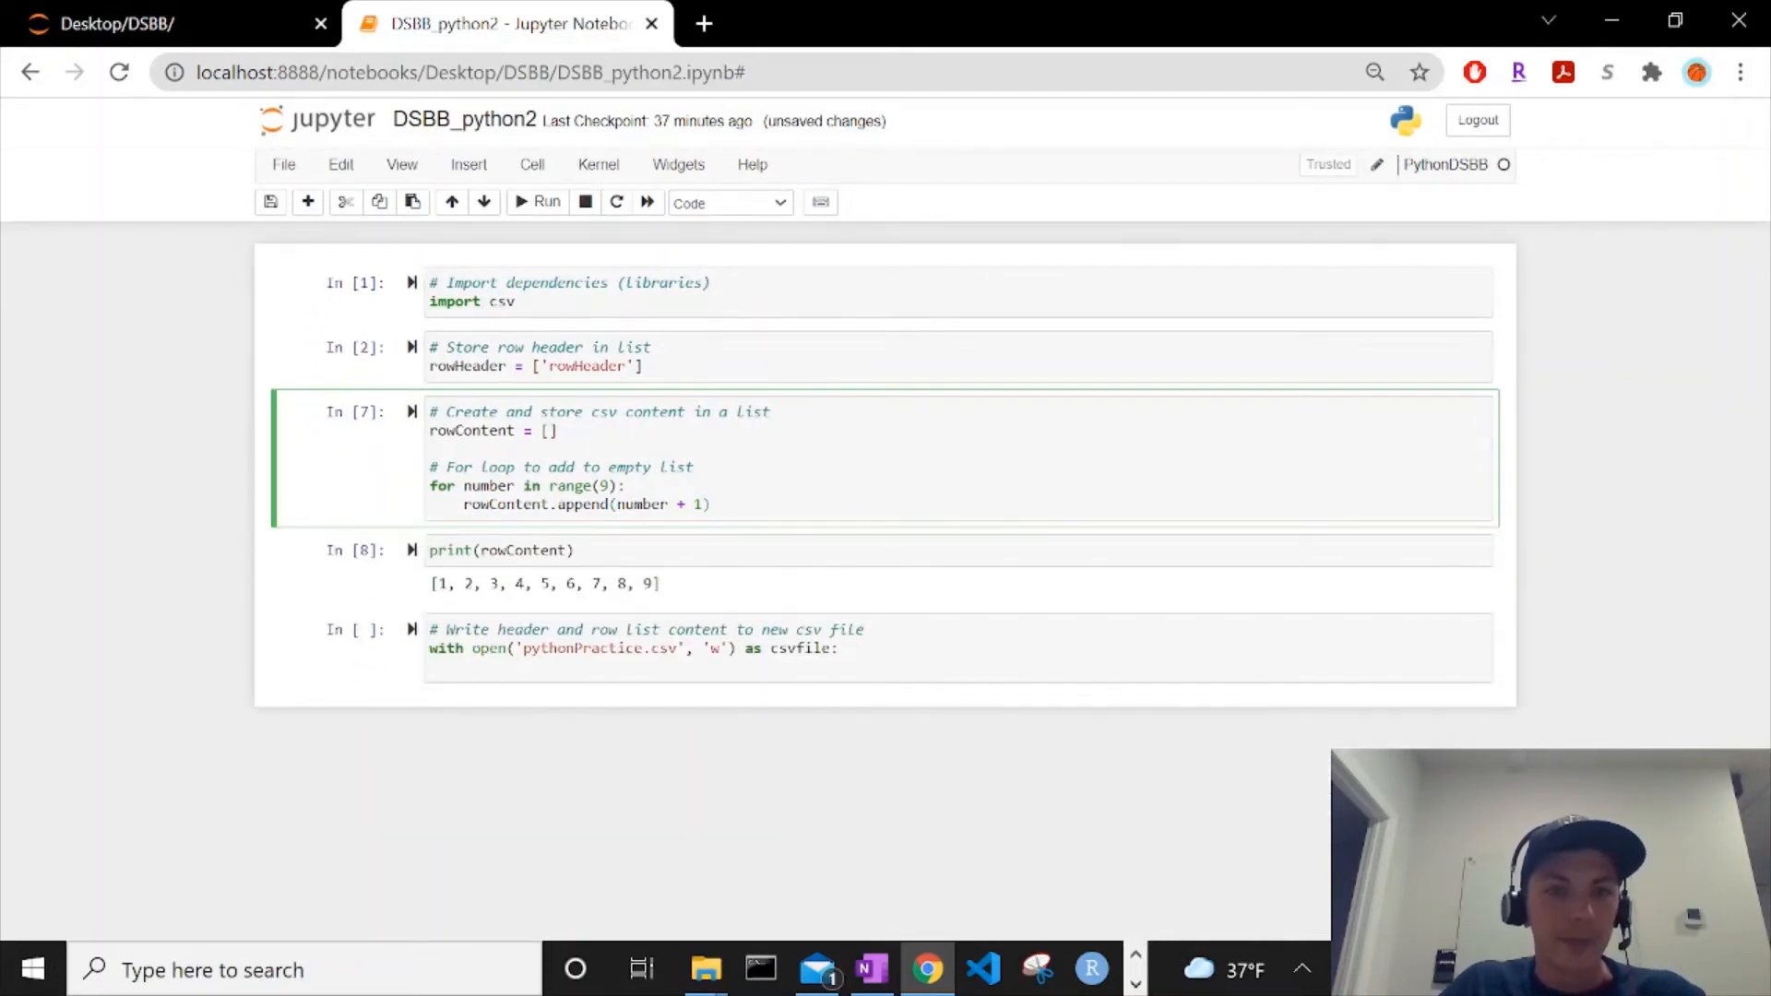
pyautogui.write('wr')
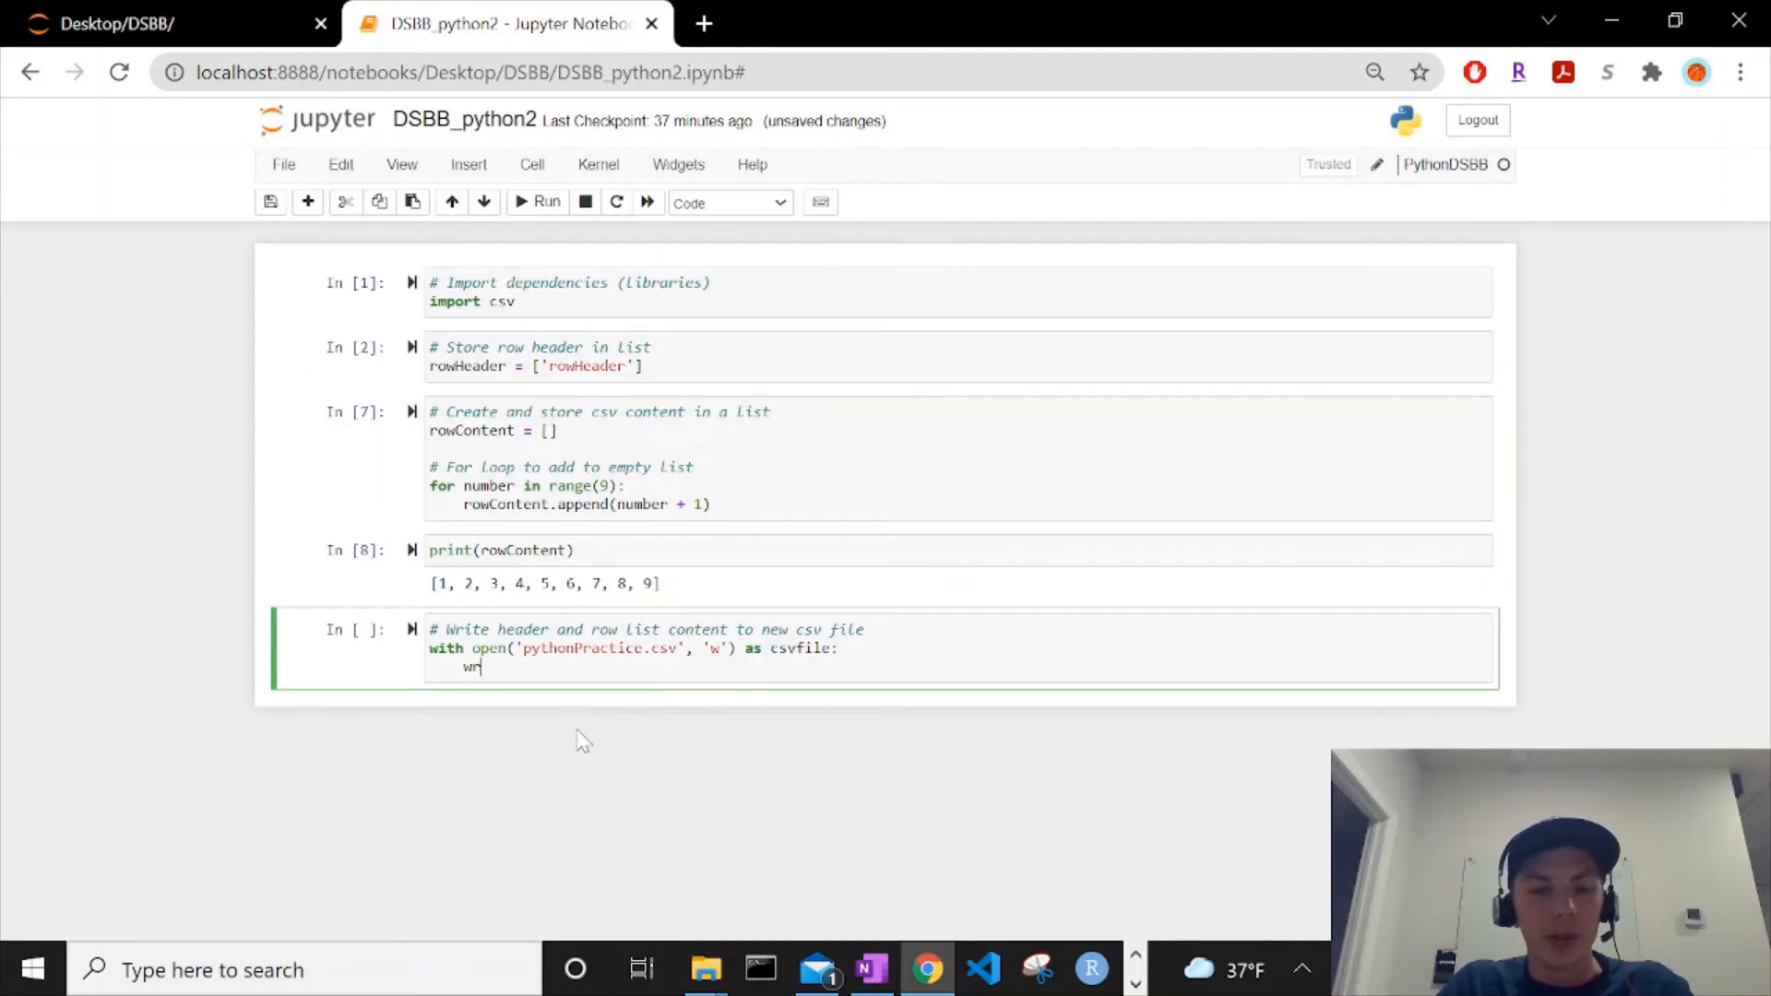
pyautogui.write('ite')
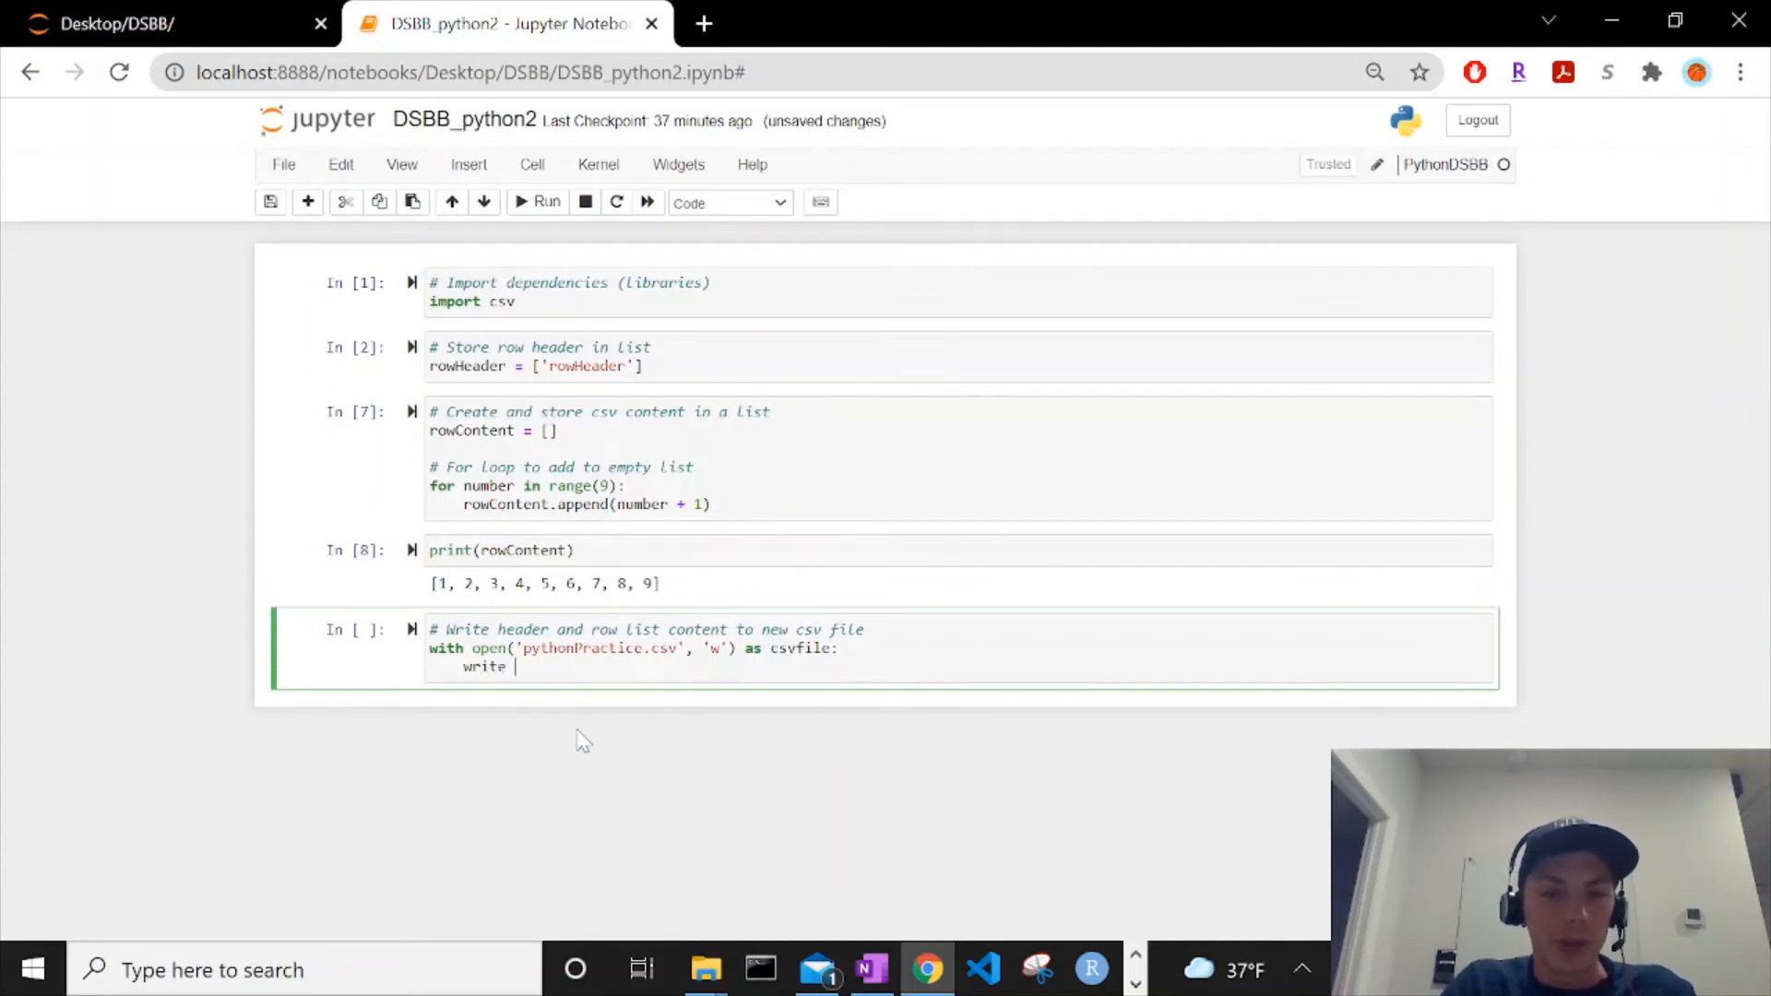
pyautogui.write('= csv')
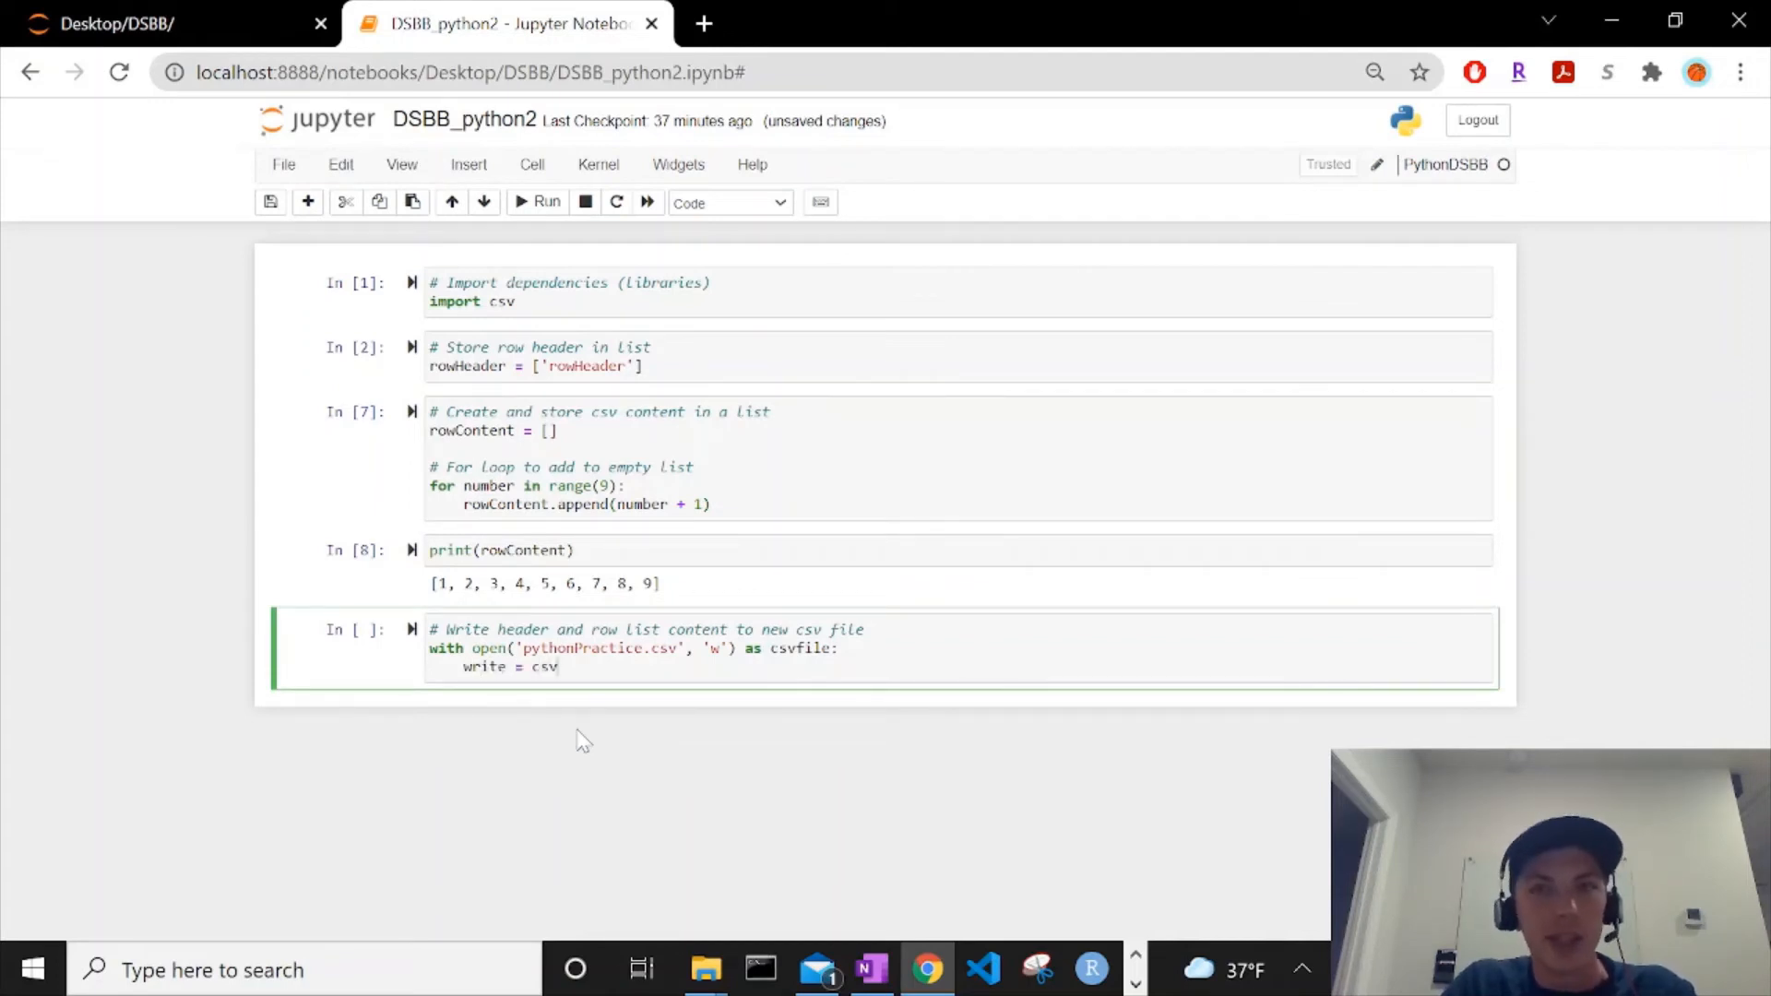
pyautogui.write('.writer()')
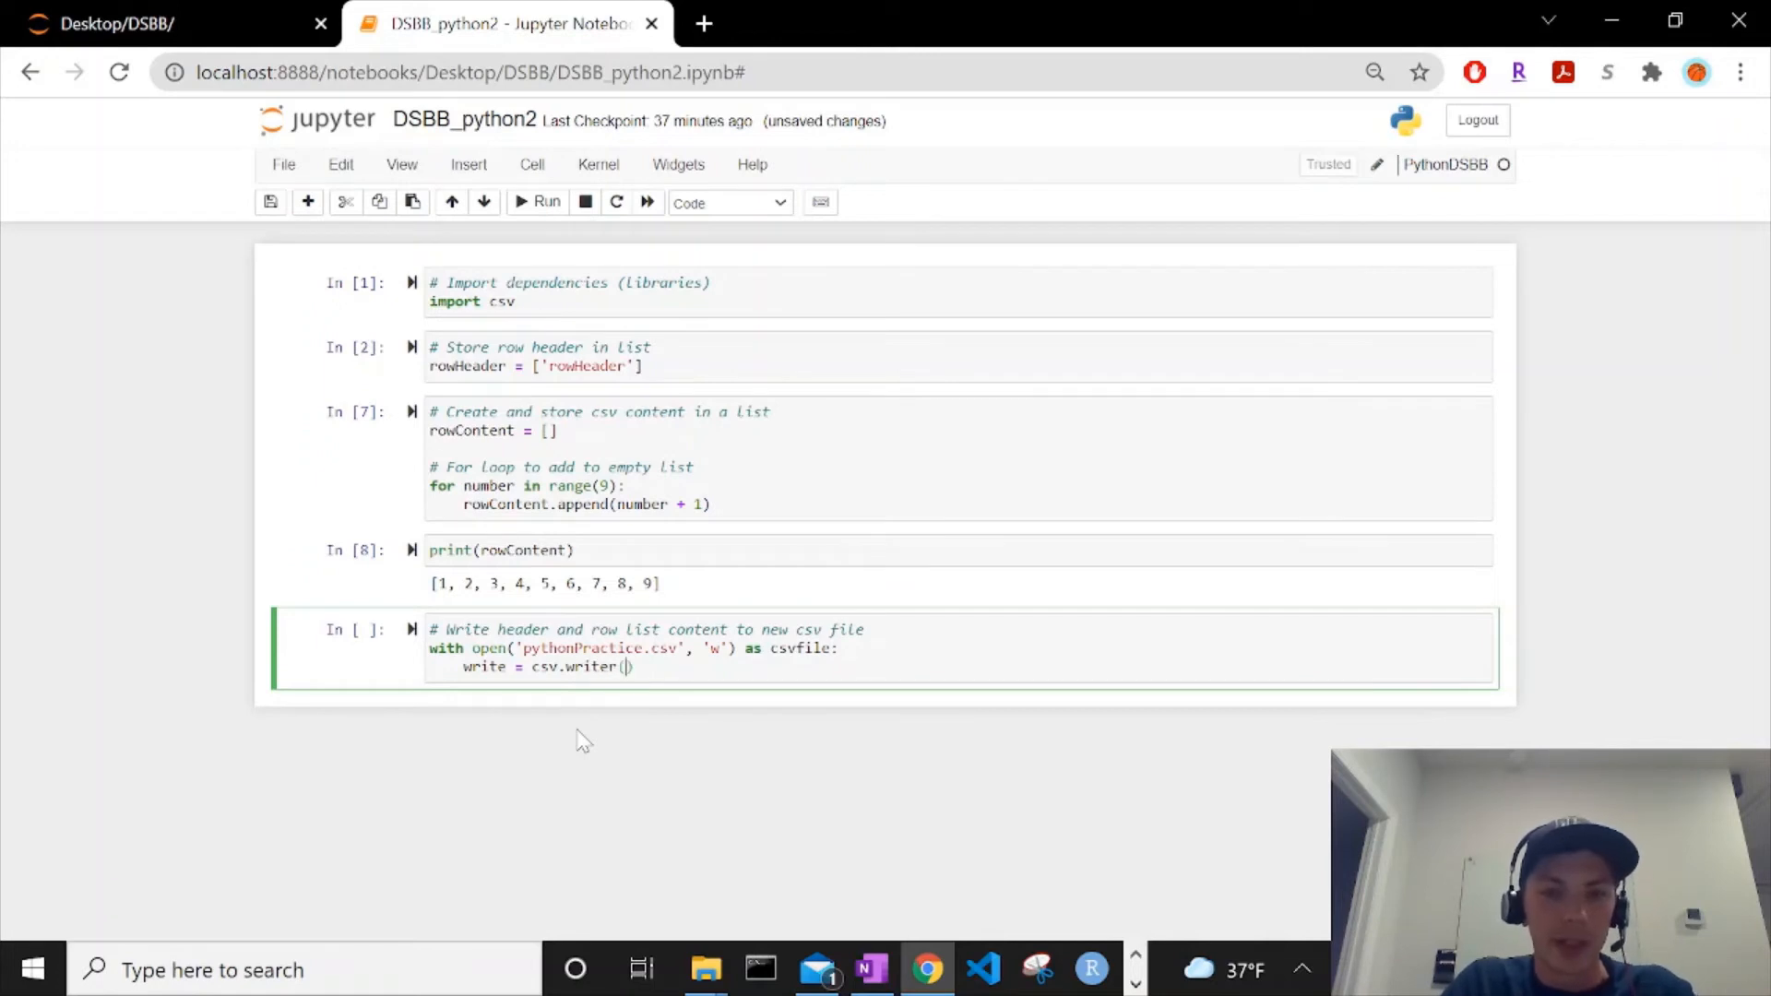
pyautogui.write('cs')
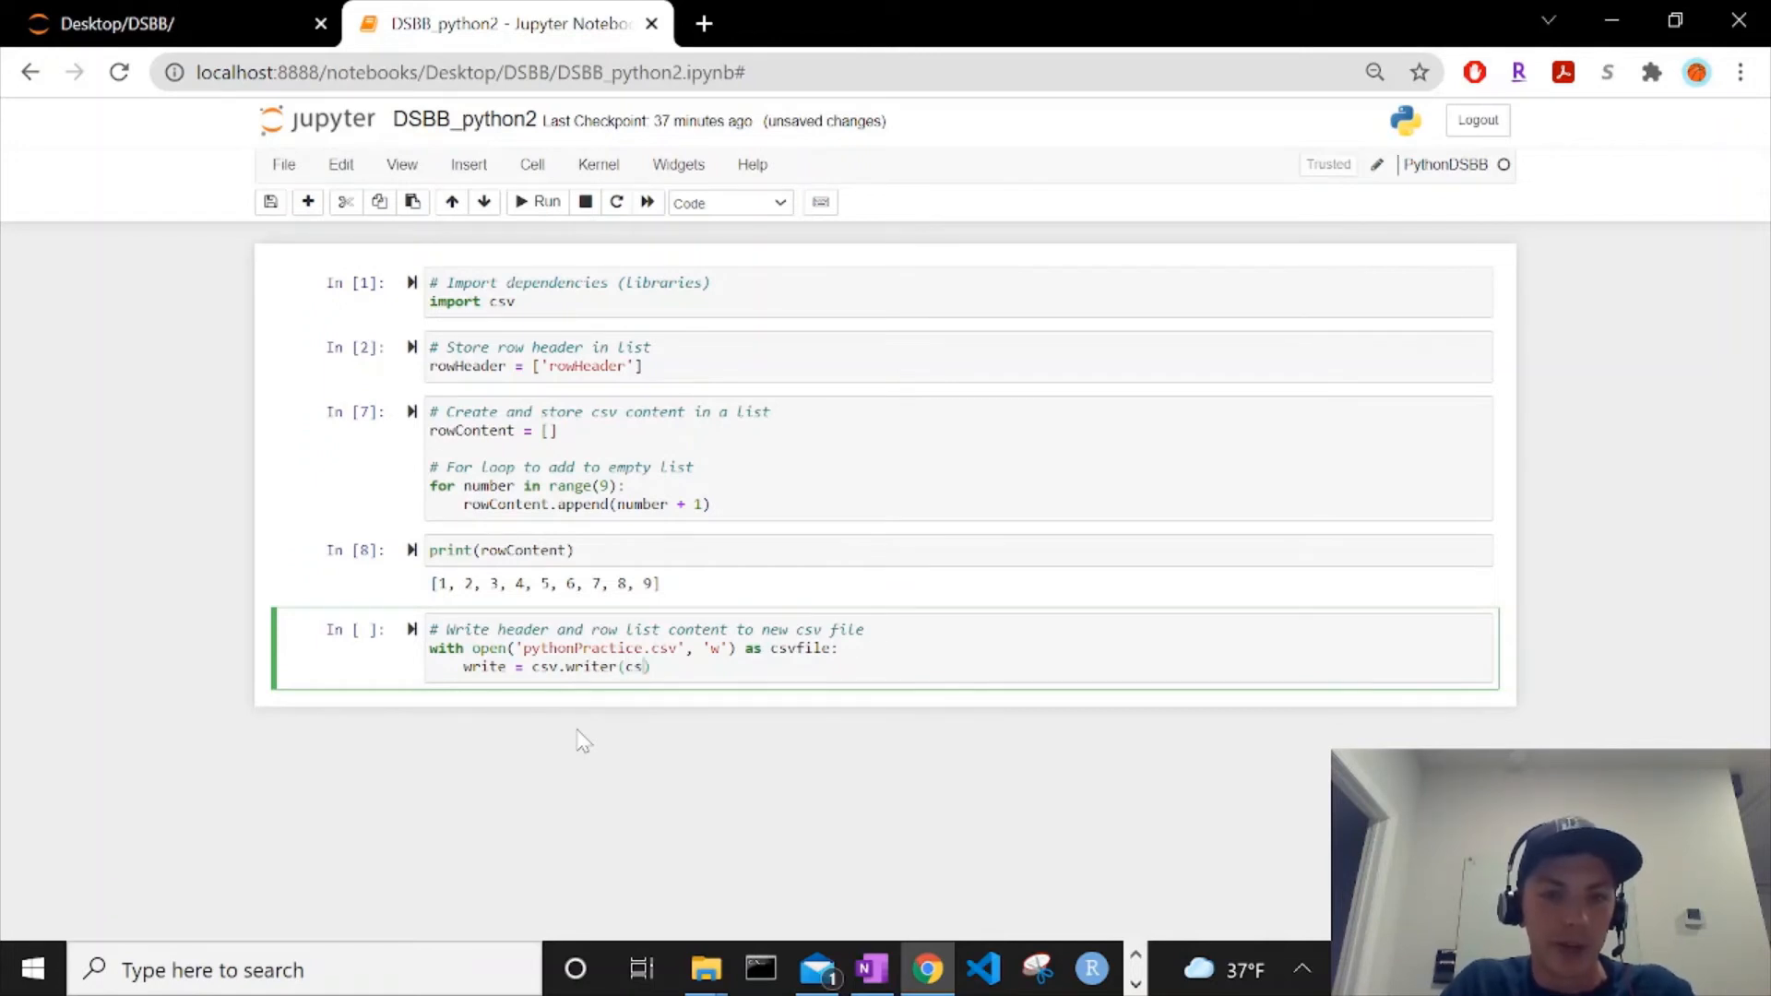
pyautogui.write('vfile')
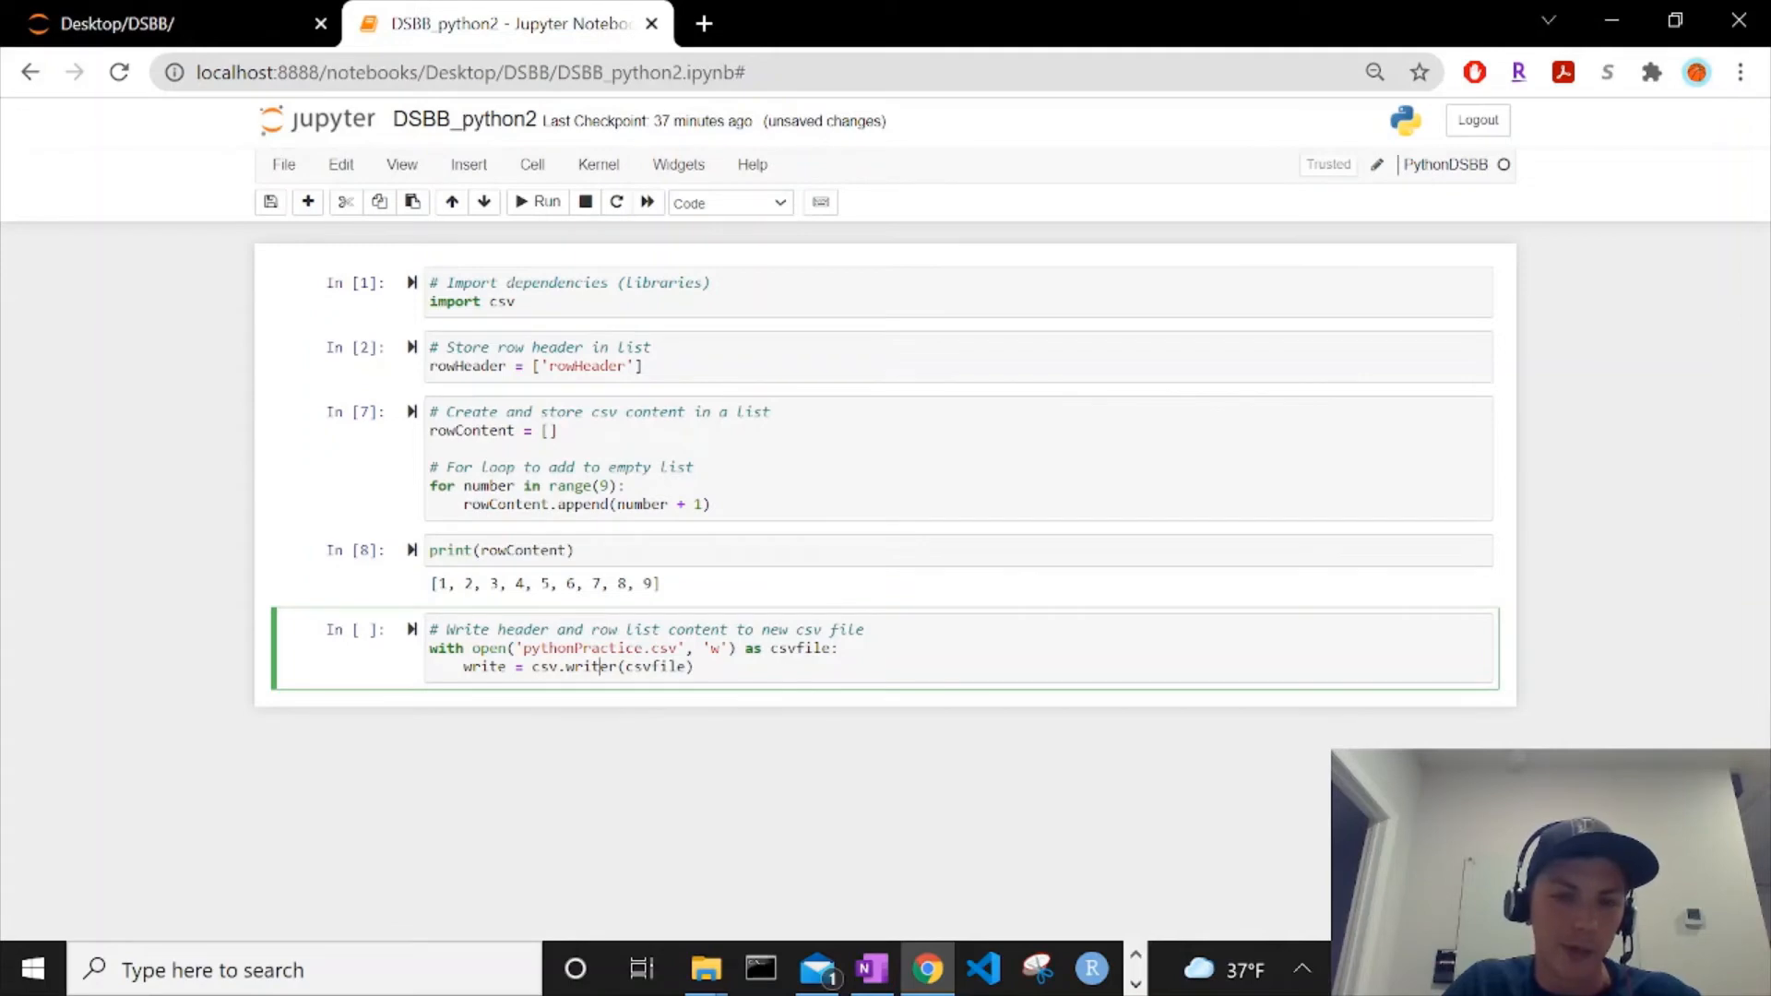
pyautogui.doubleClick(658, 666)
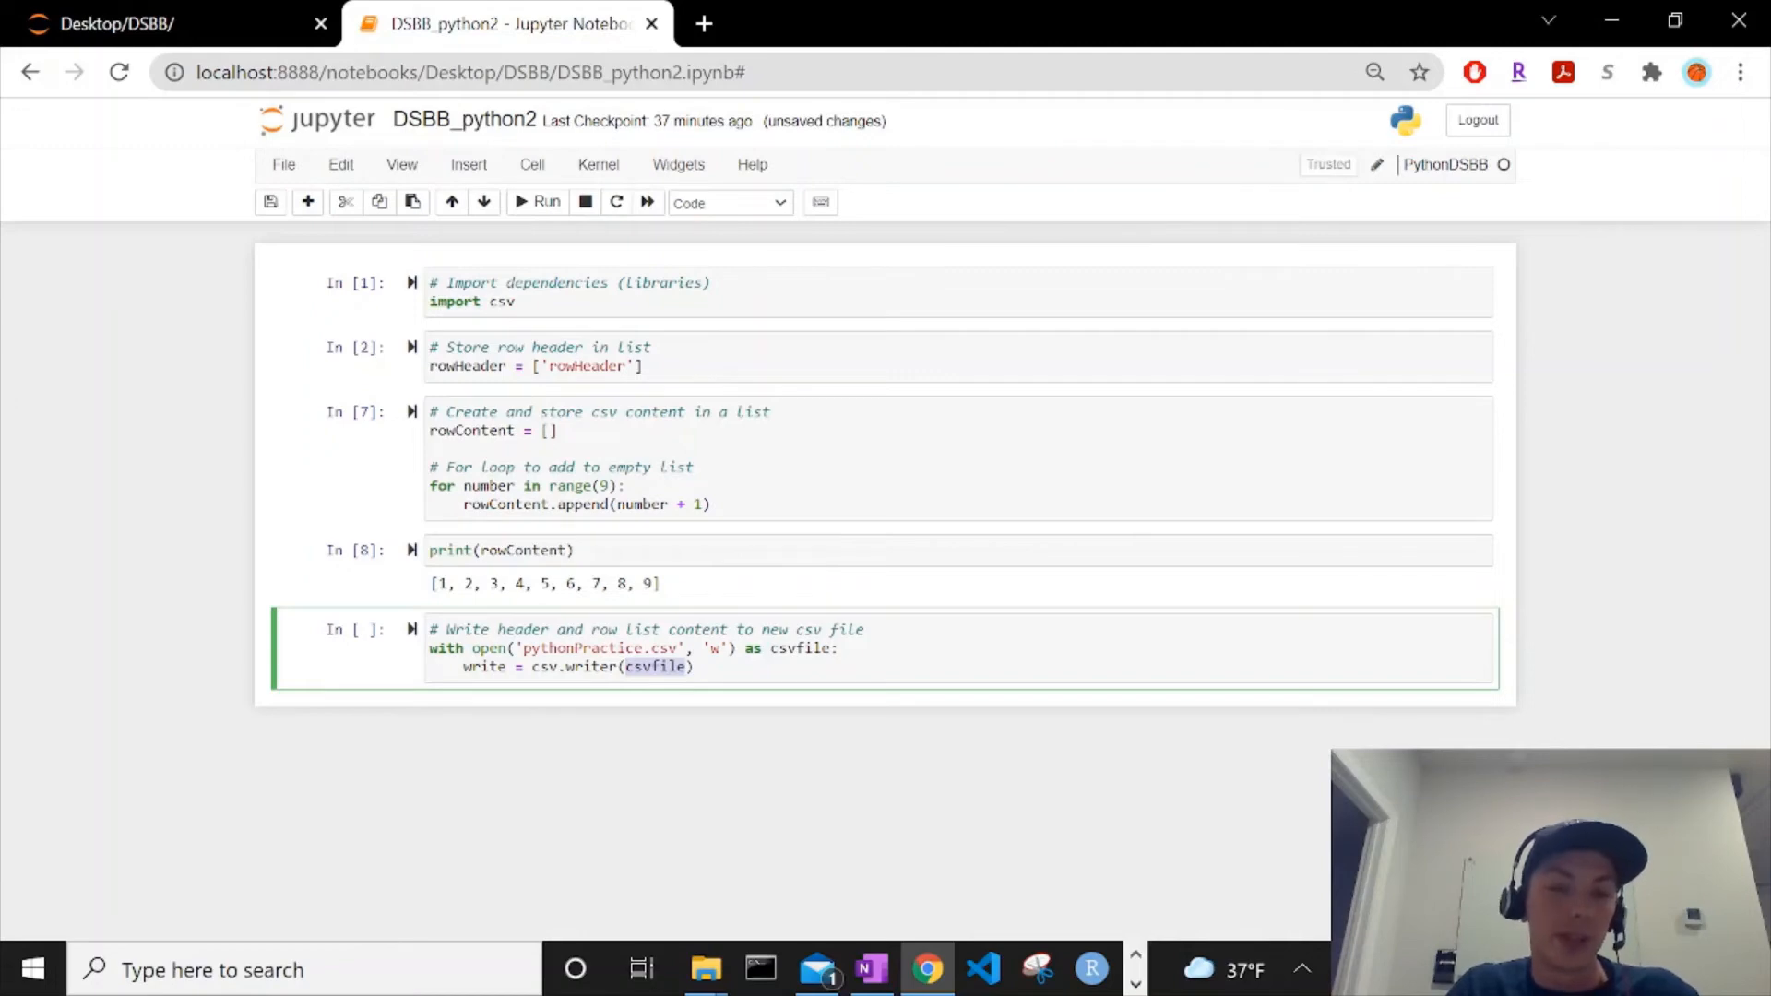
pyautogui.rightClick(693, 666)
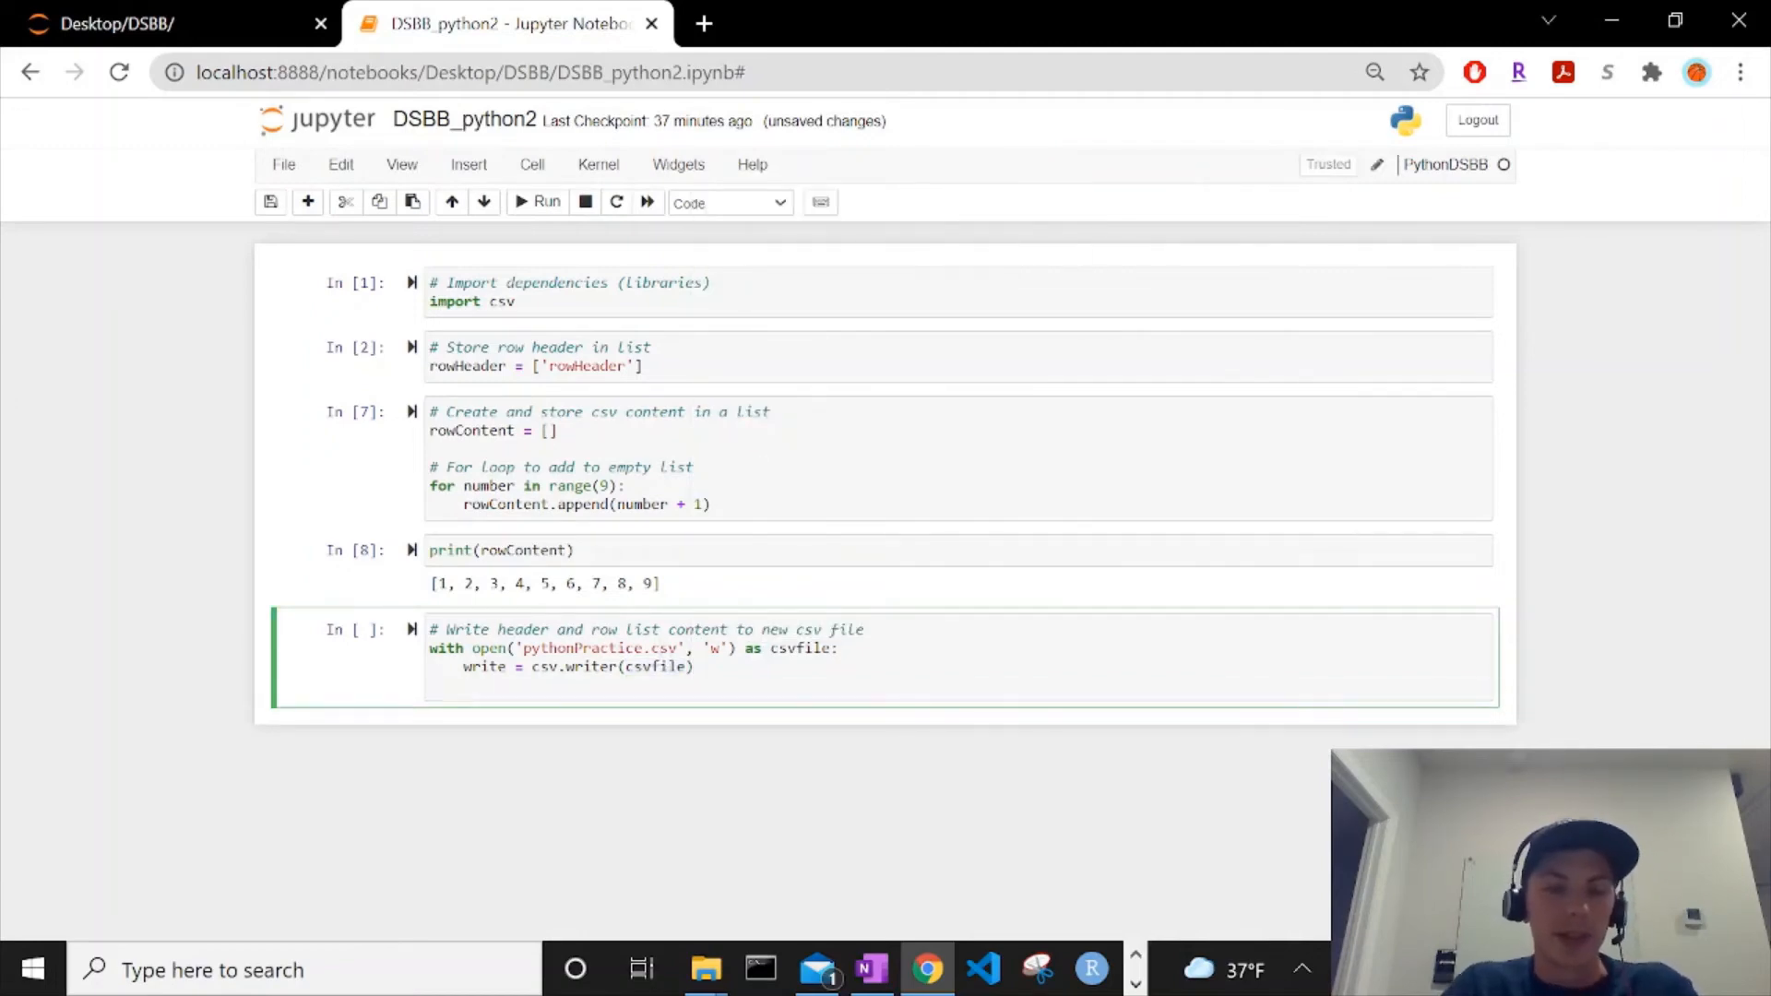
# Step: Write the header row with write.writerow(rowHeader)
pyautogui.write('writ')
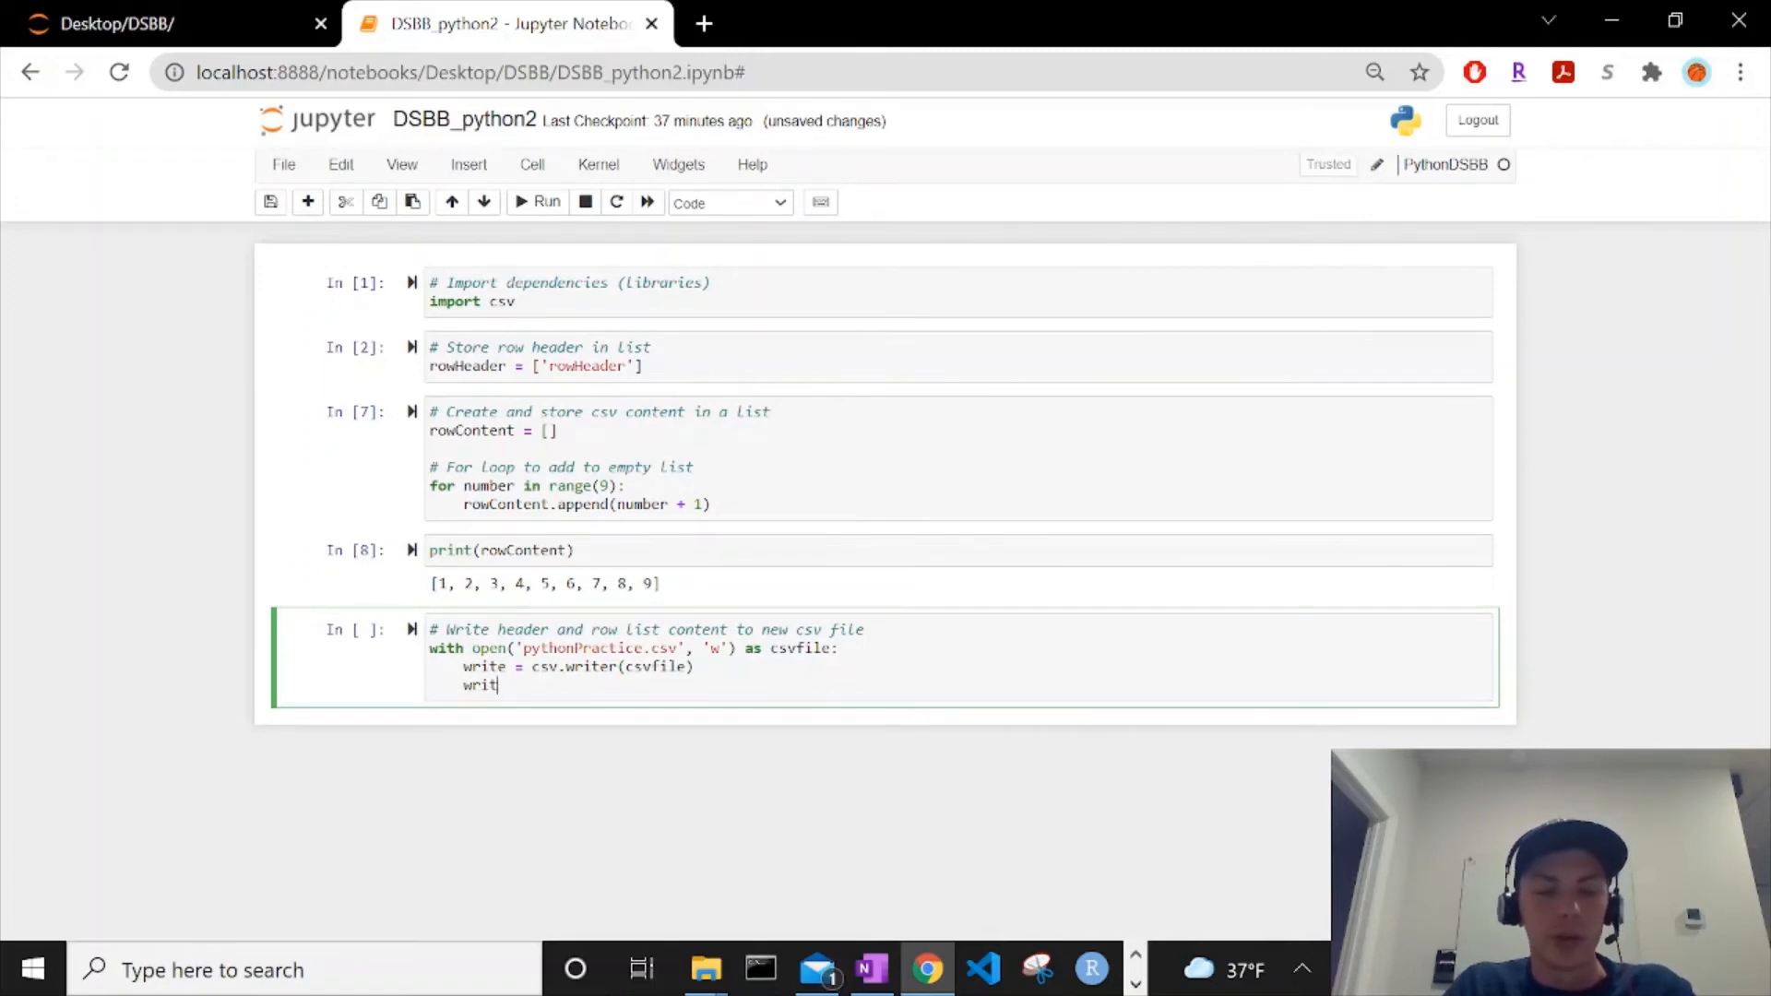
pyautogui.write('e.')
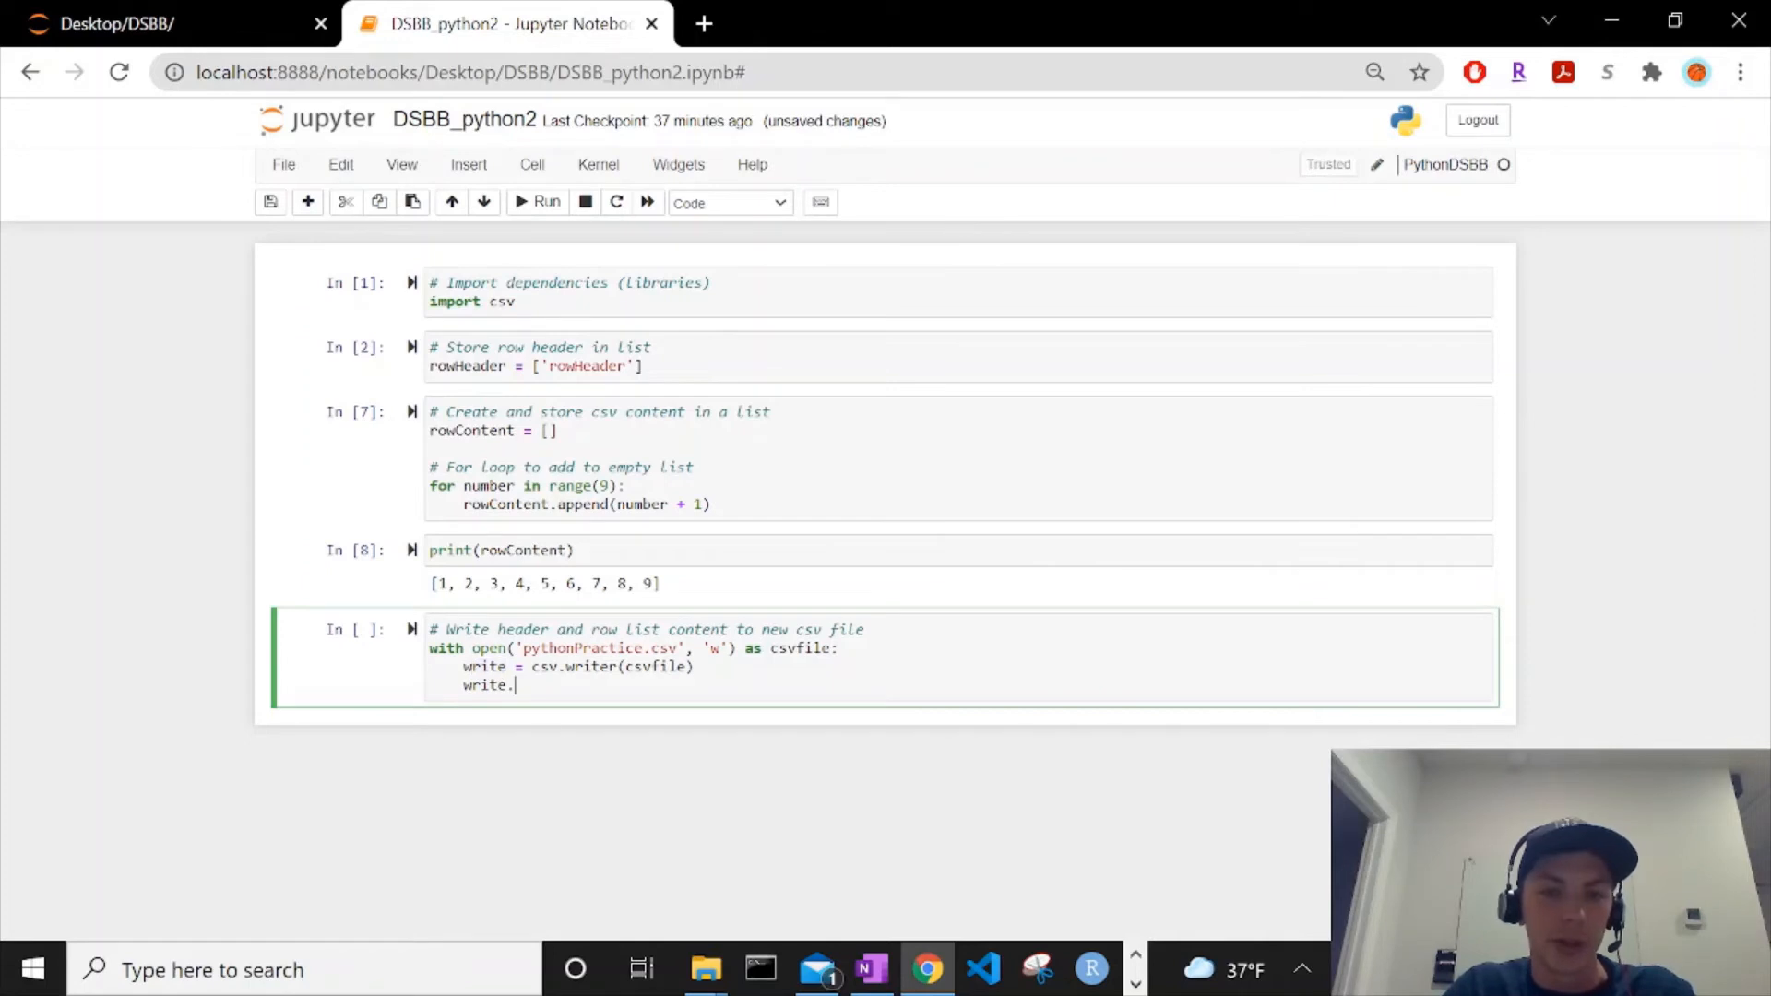
pyautogui.write('w')
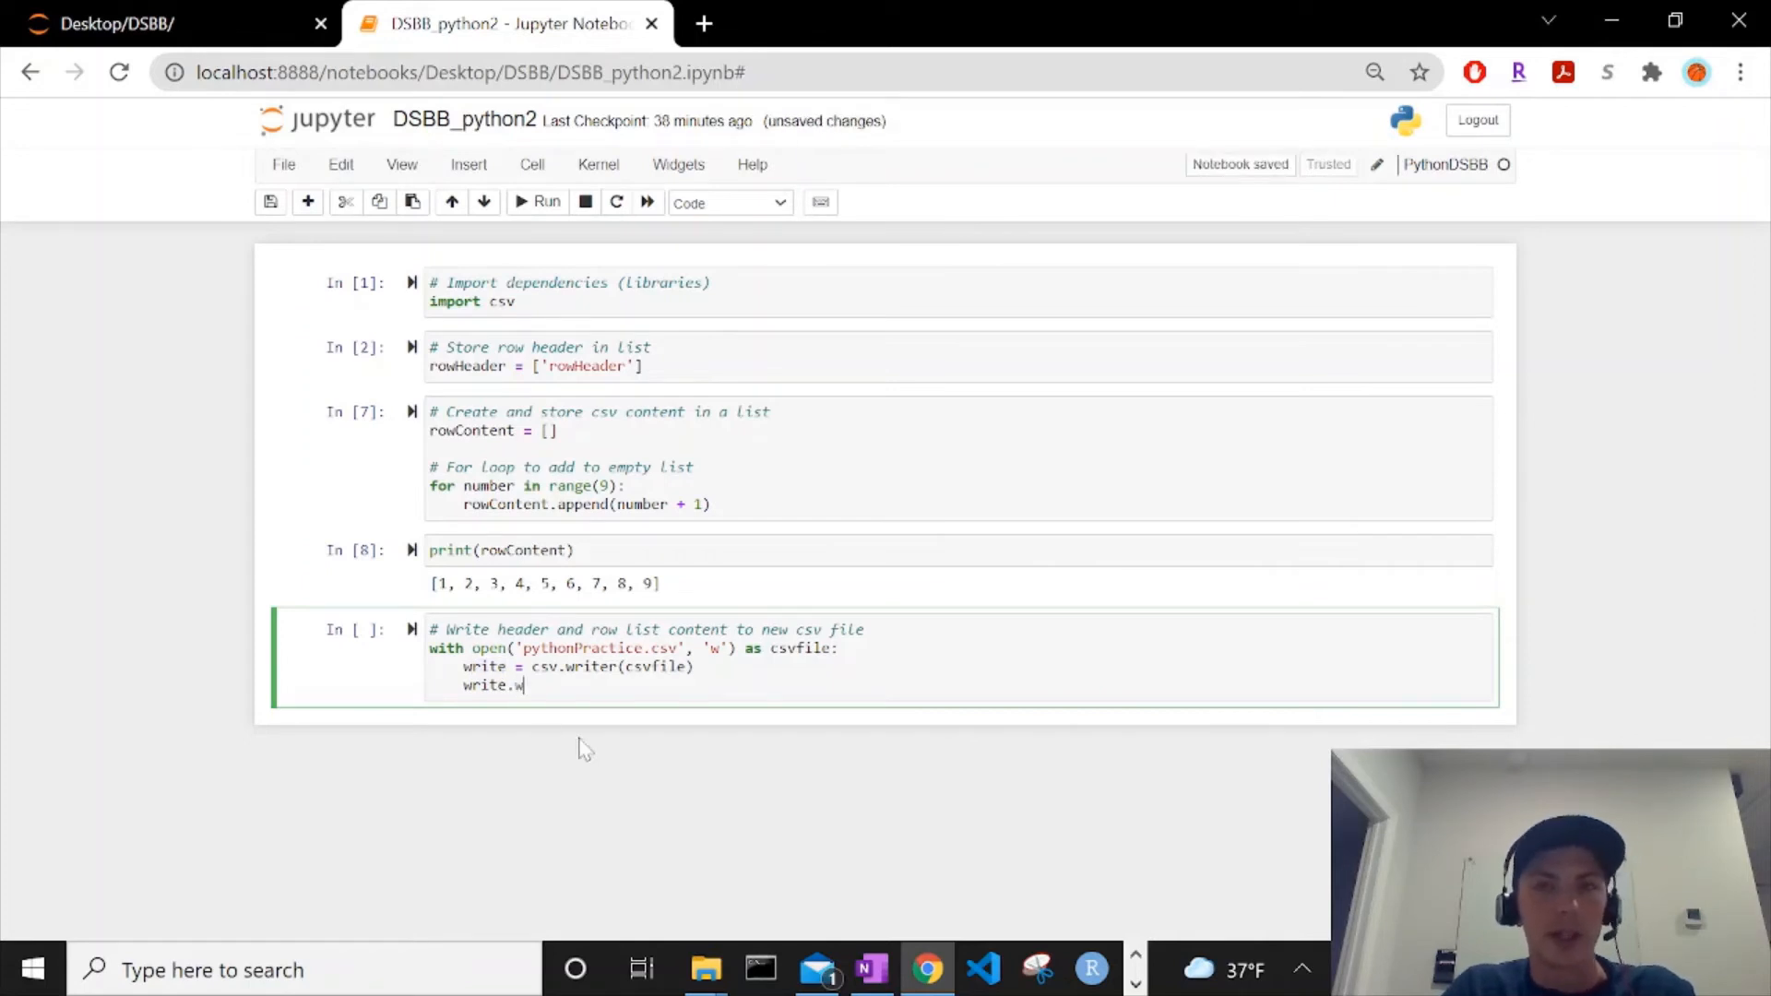
pyautogui.write('riterow')
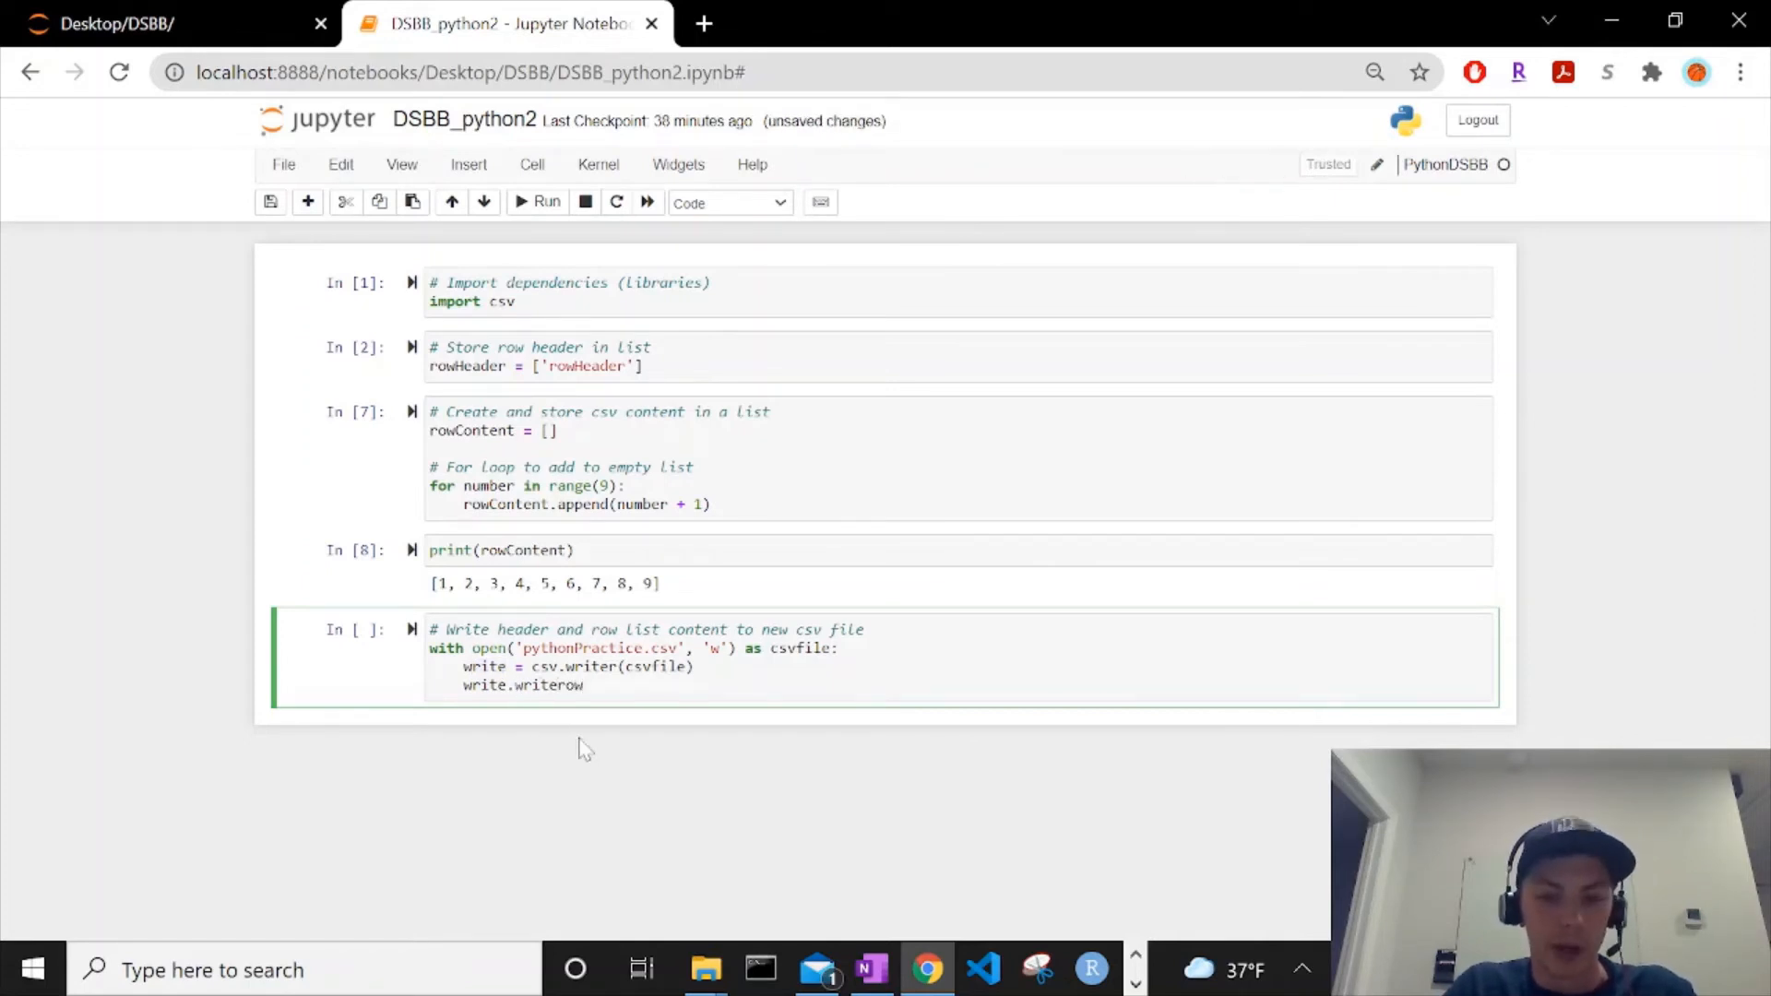
pyautogui.write('()')
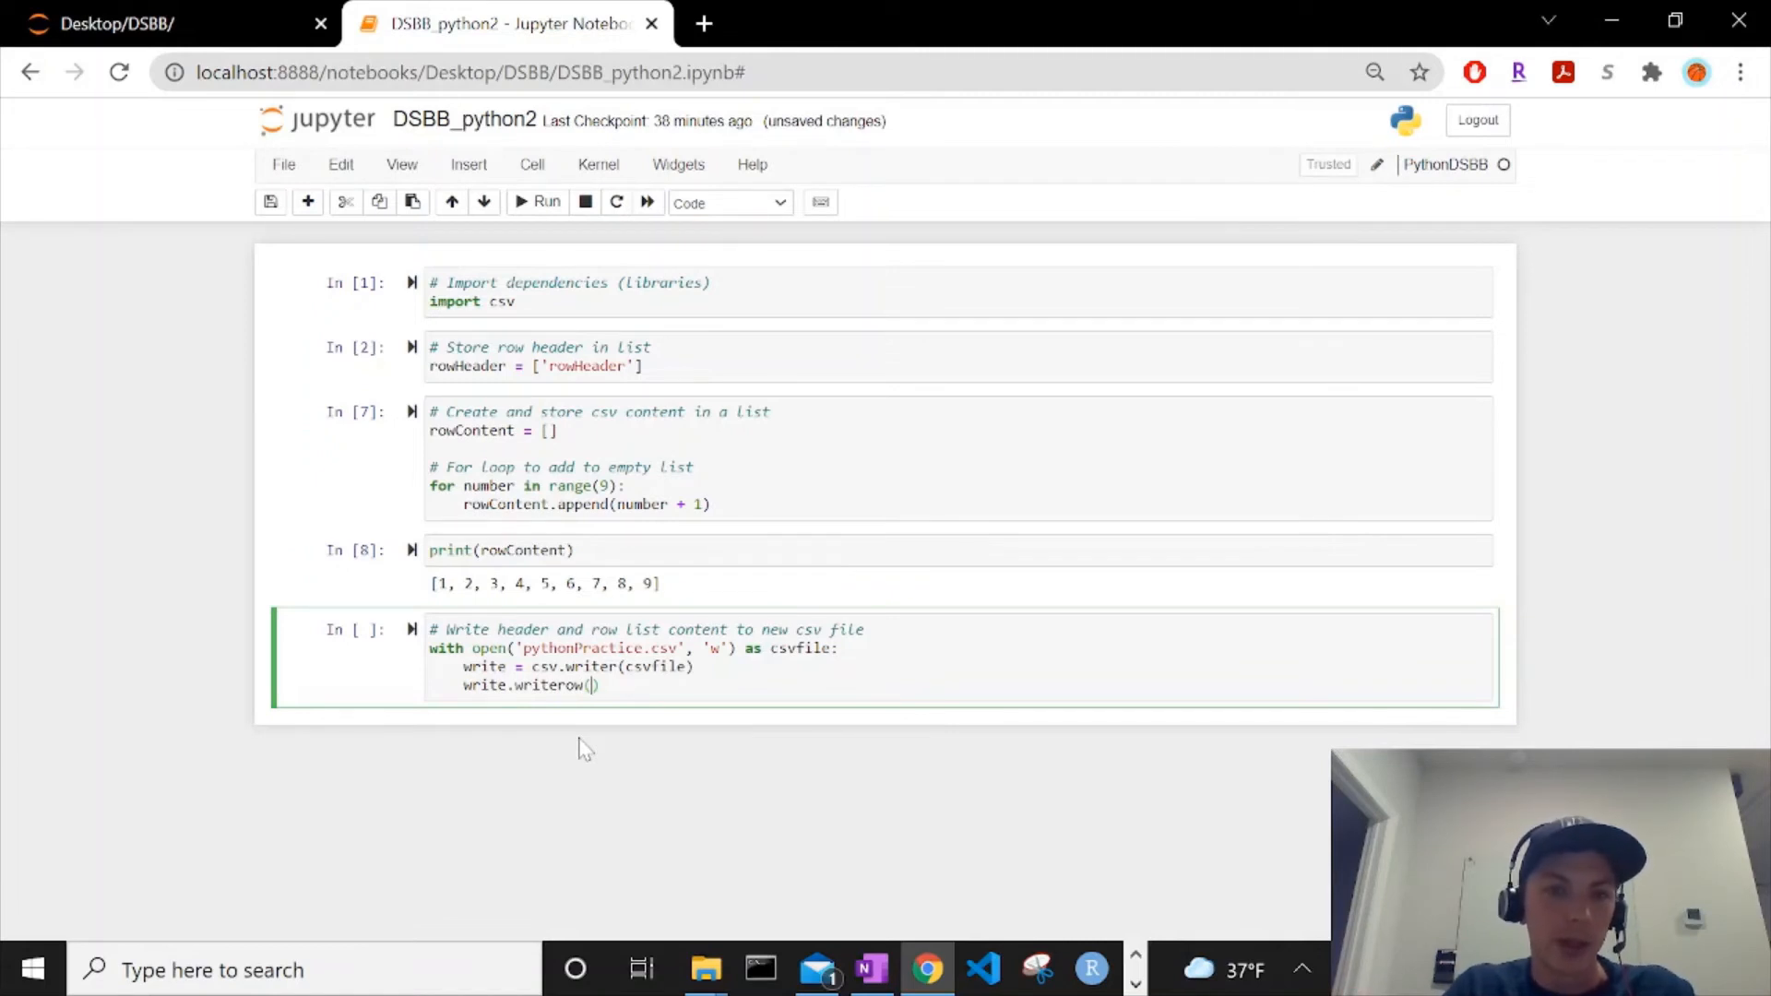
pyautogui.write('rowHead')
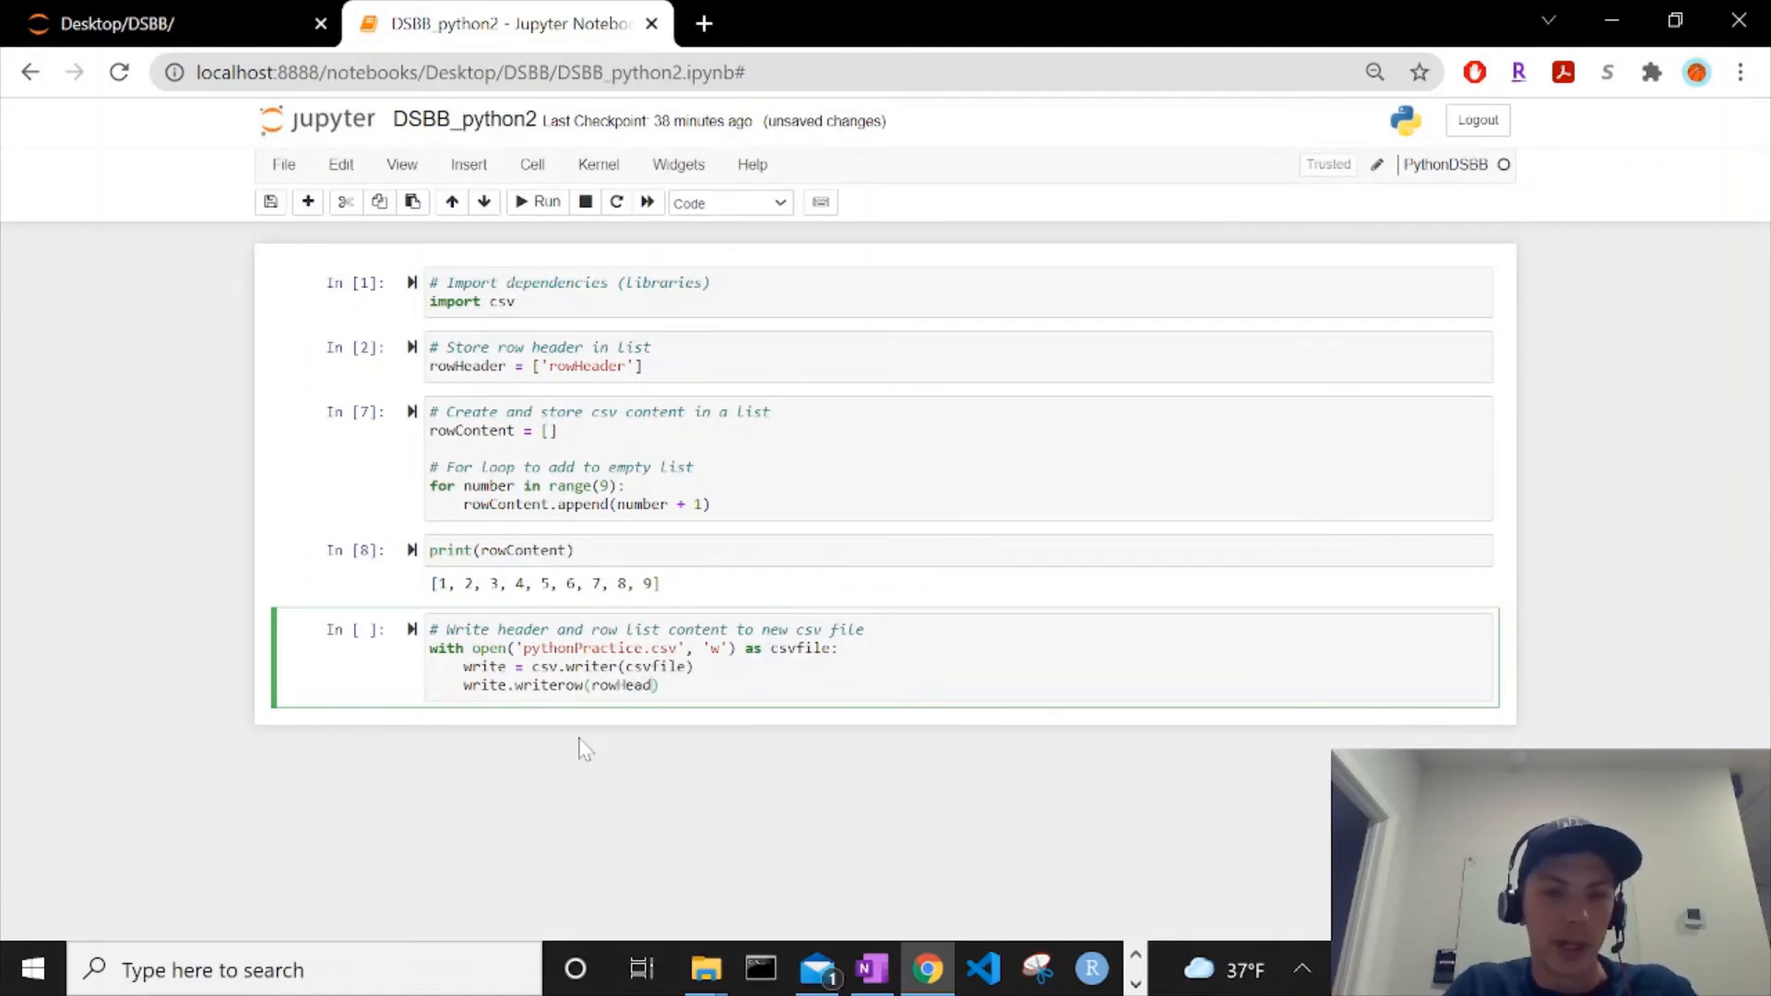
pyautogui.write('er)')
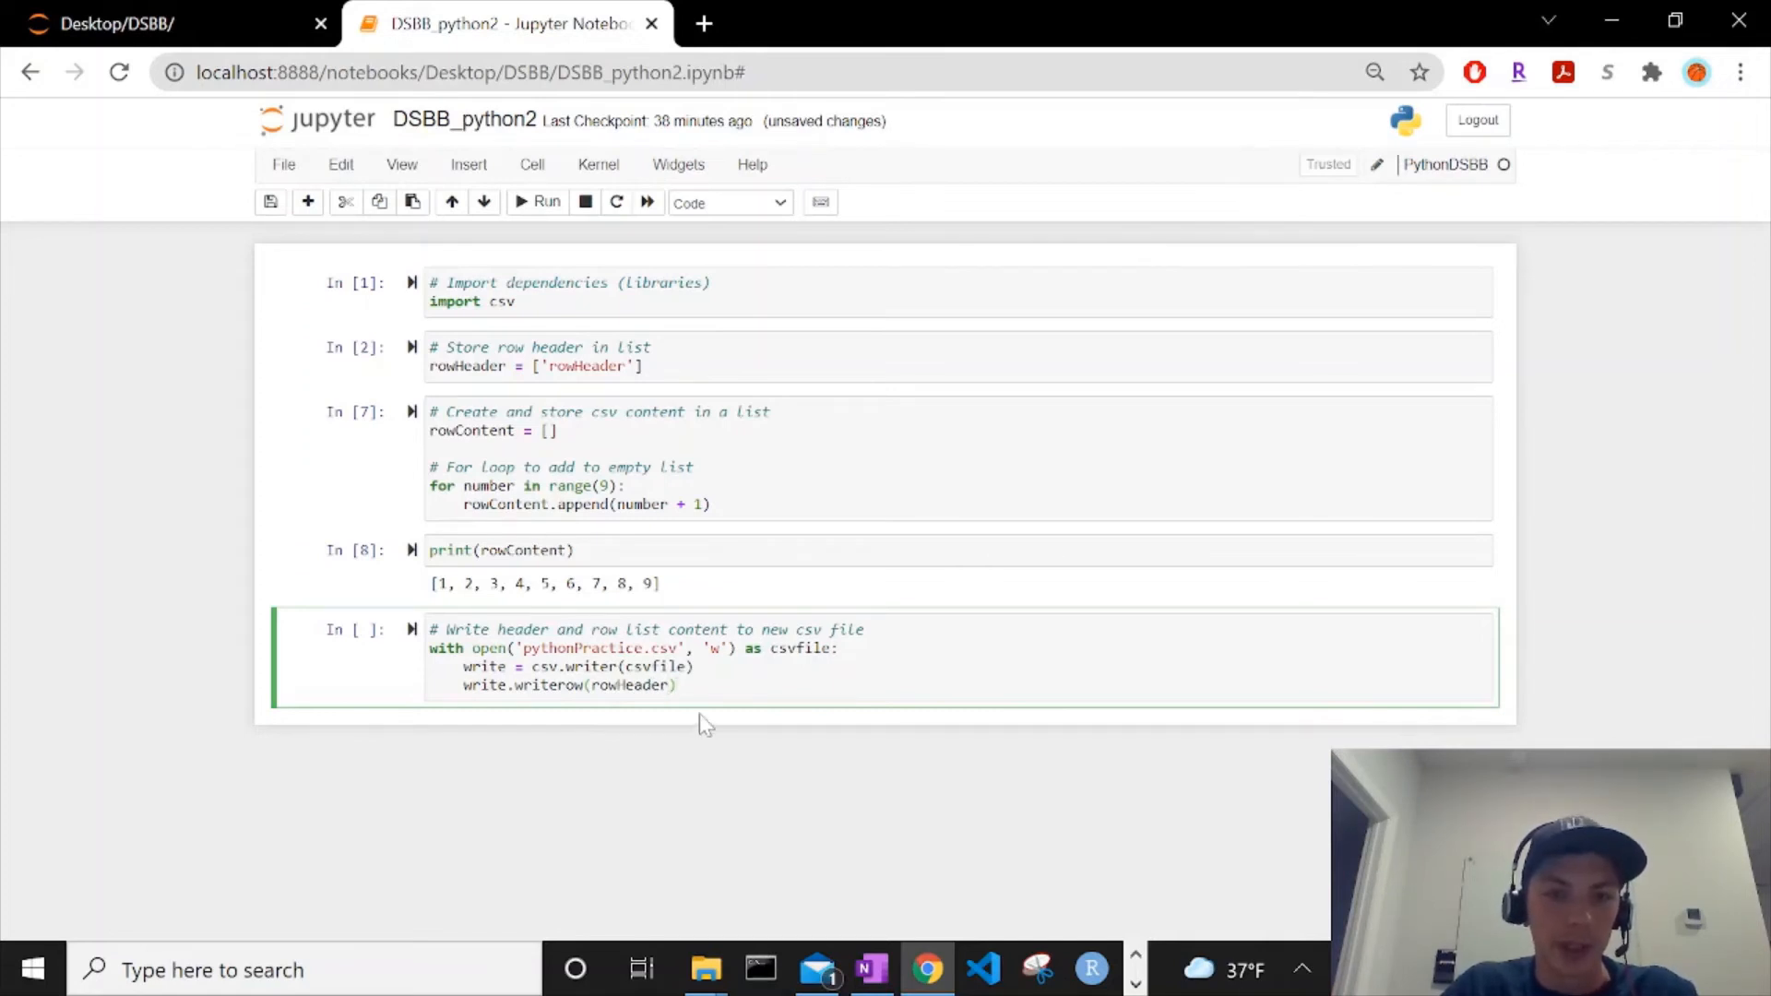
# Step: Add comments about writing the header by variable and creating the writer variable
pyautogui.write('W')
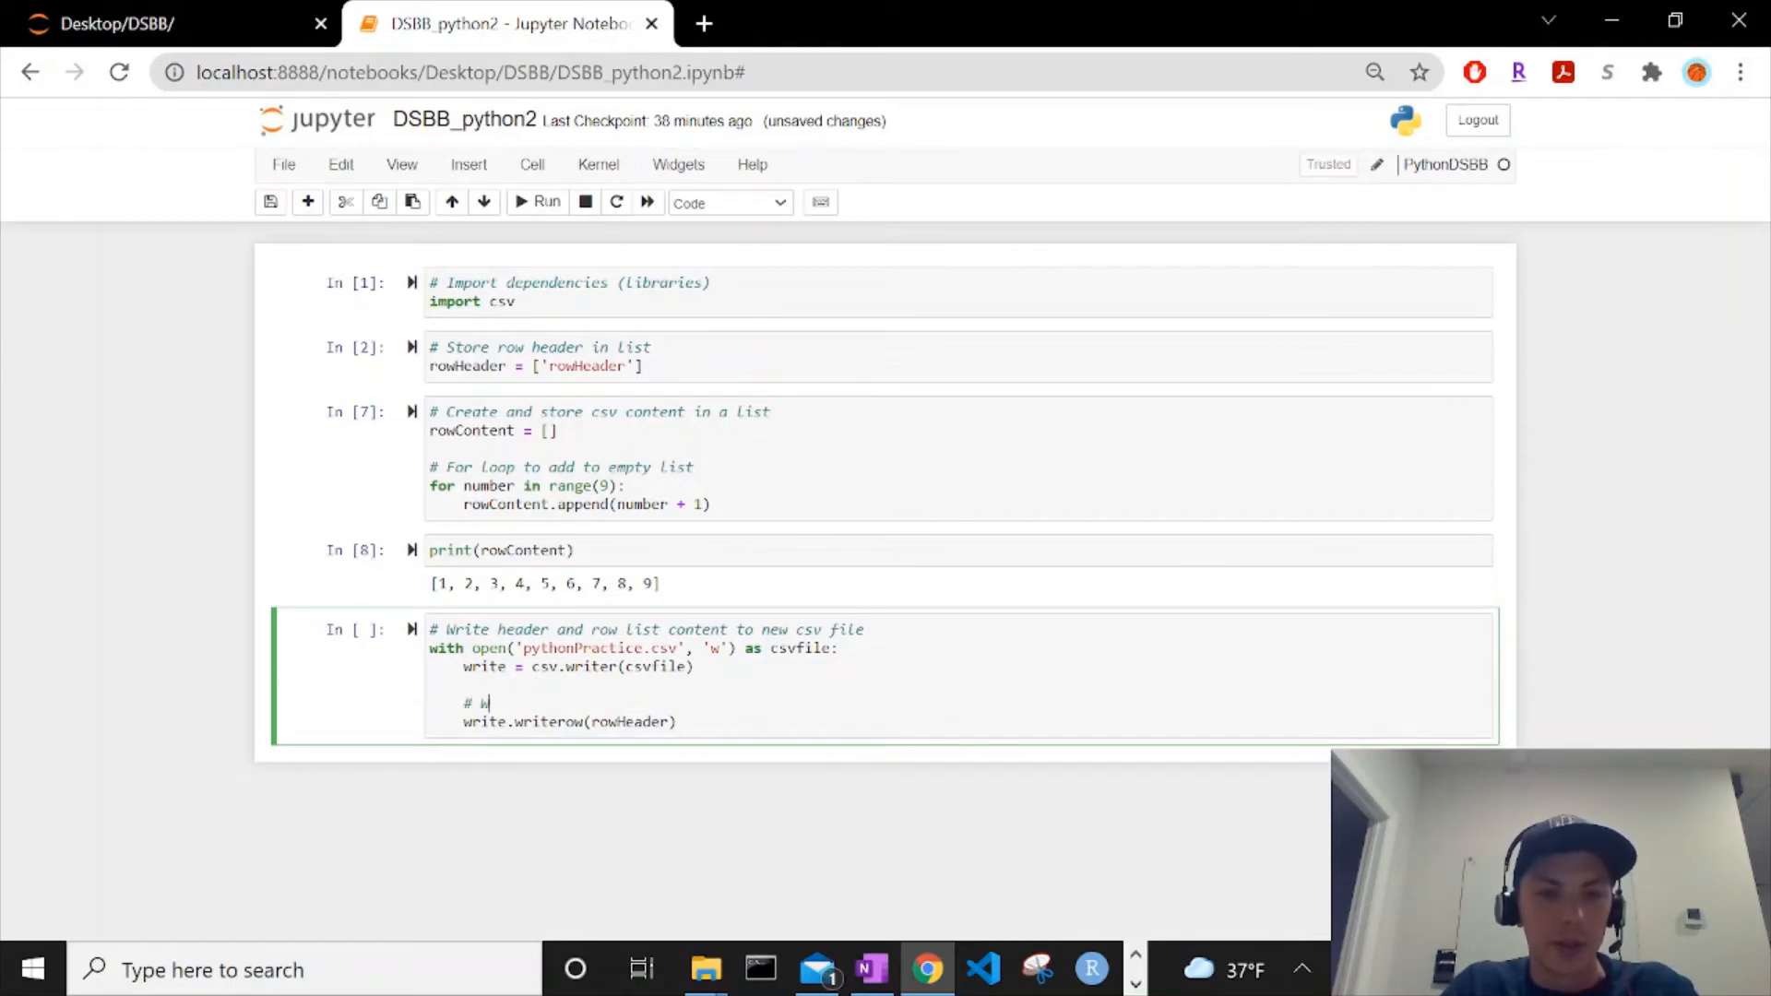
pyautogui.write('rite wrote')
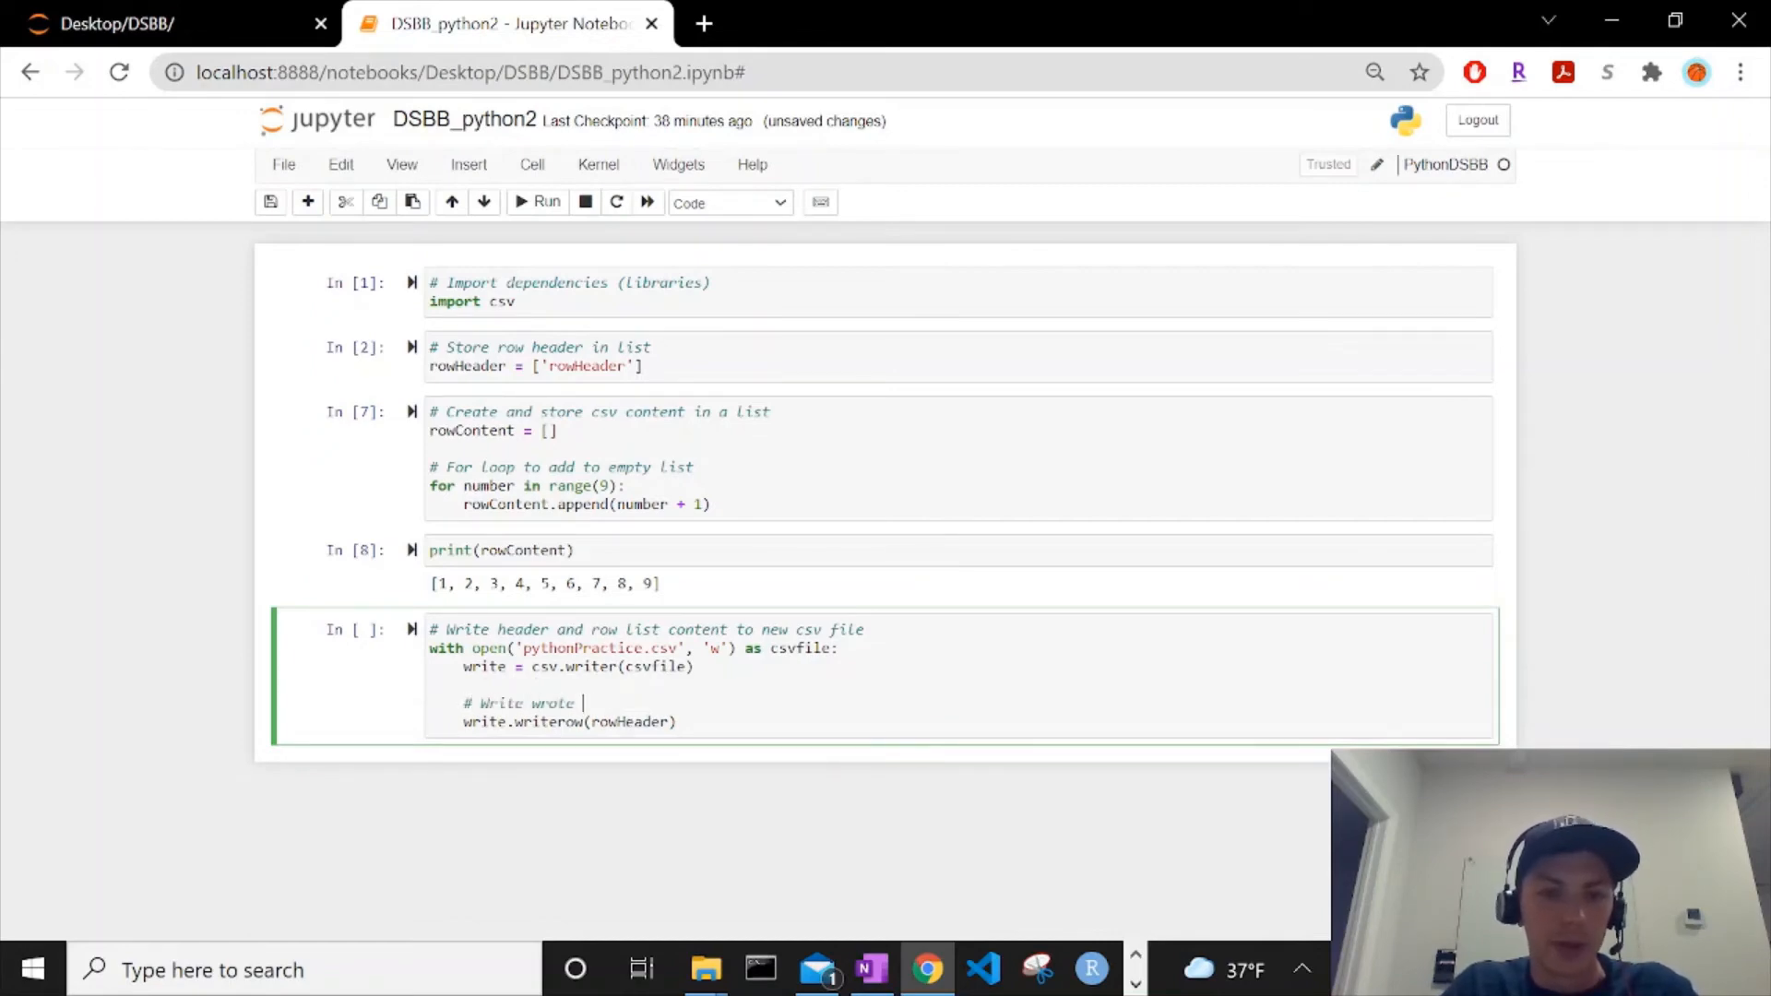
pyautogui.write('header by chu')
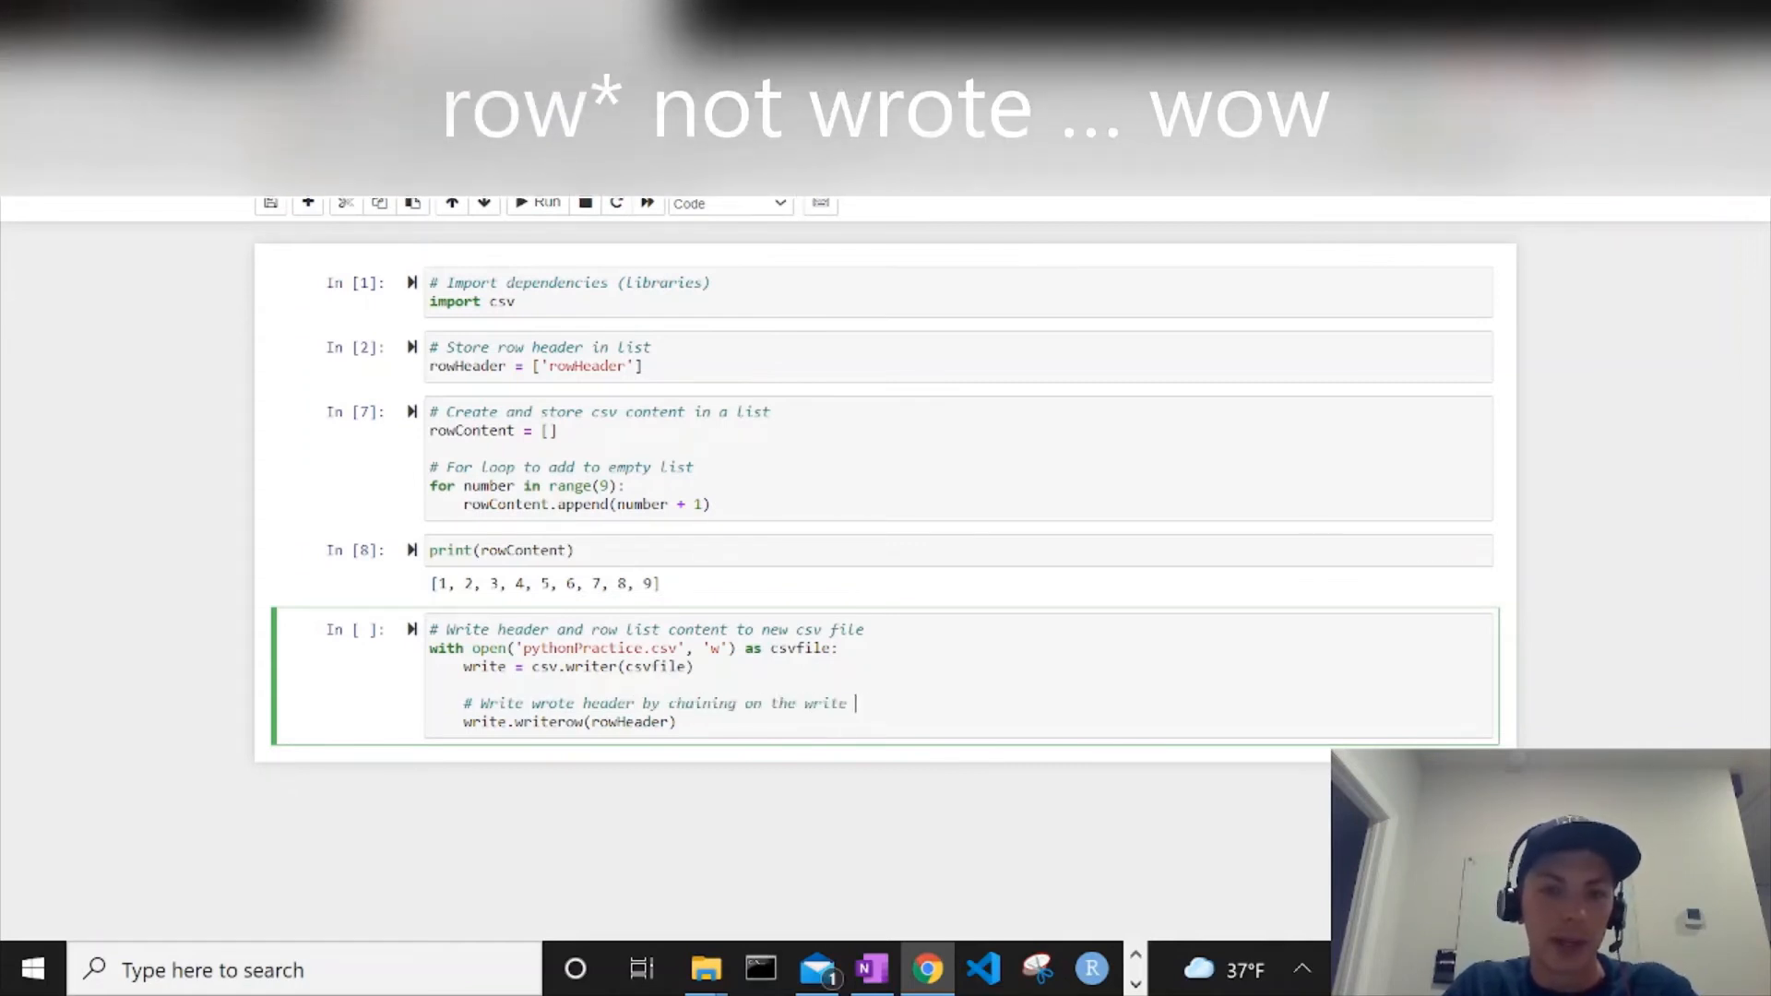
pyautogui.write('variable')
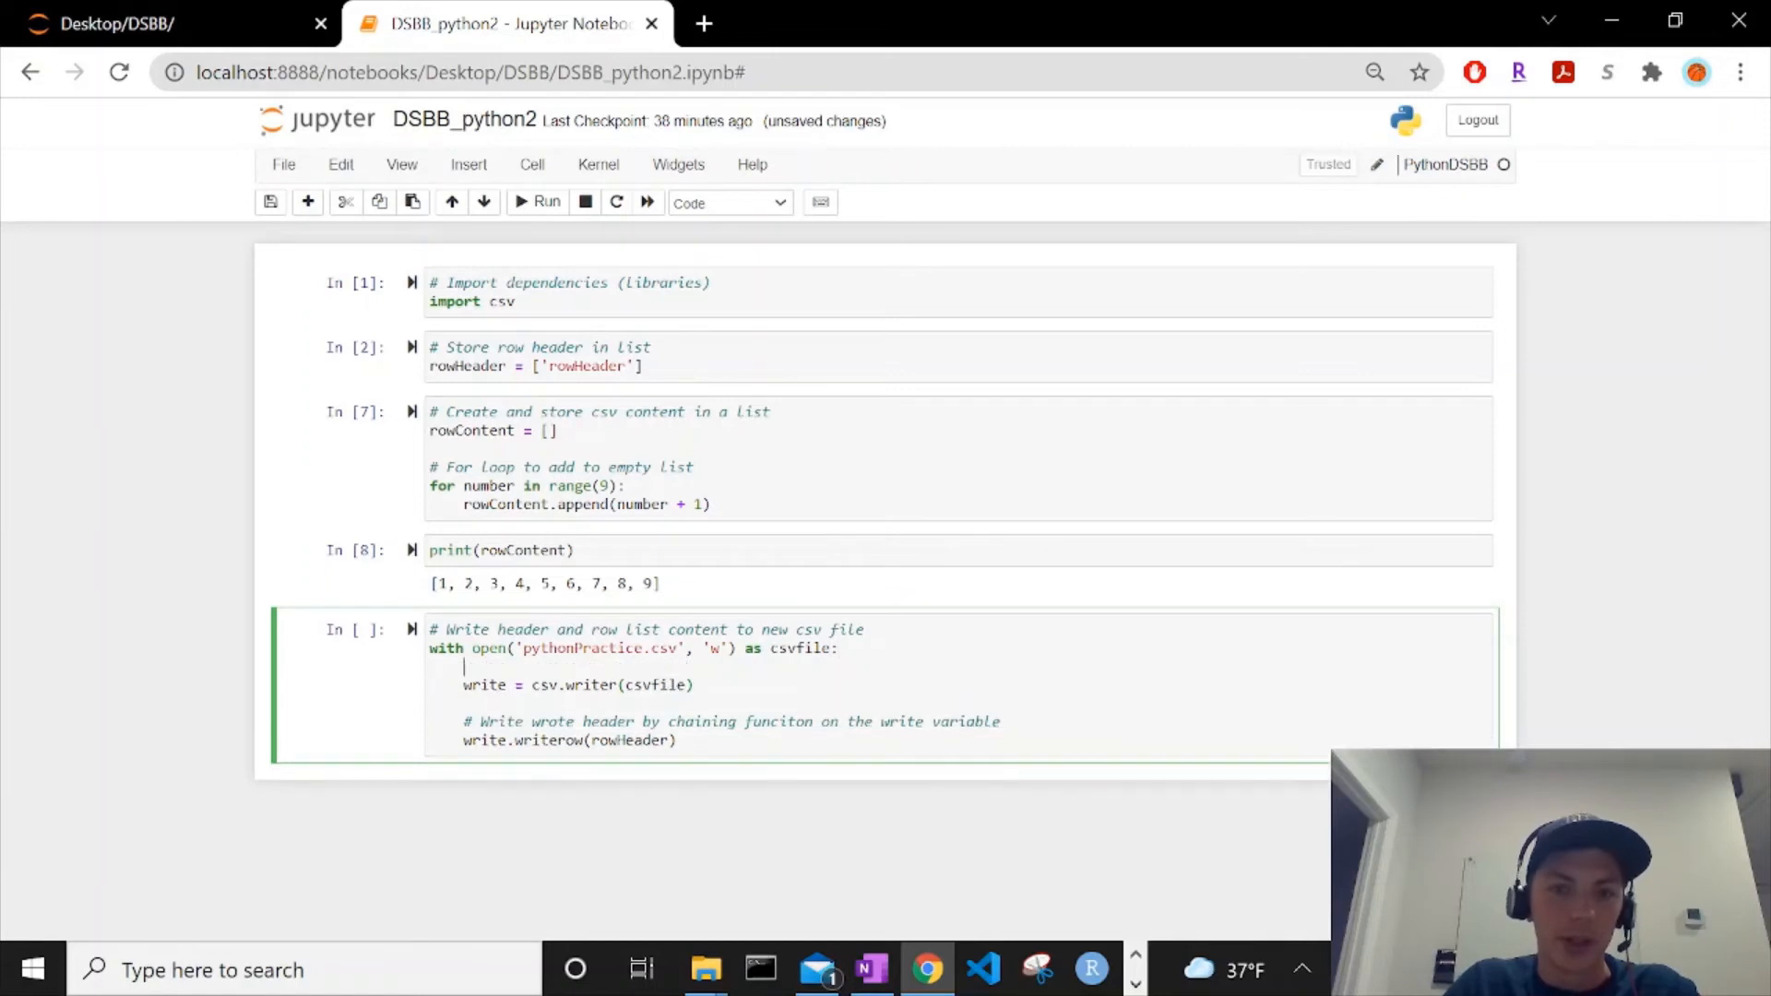
pyautogui.write('#')
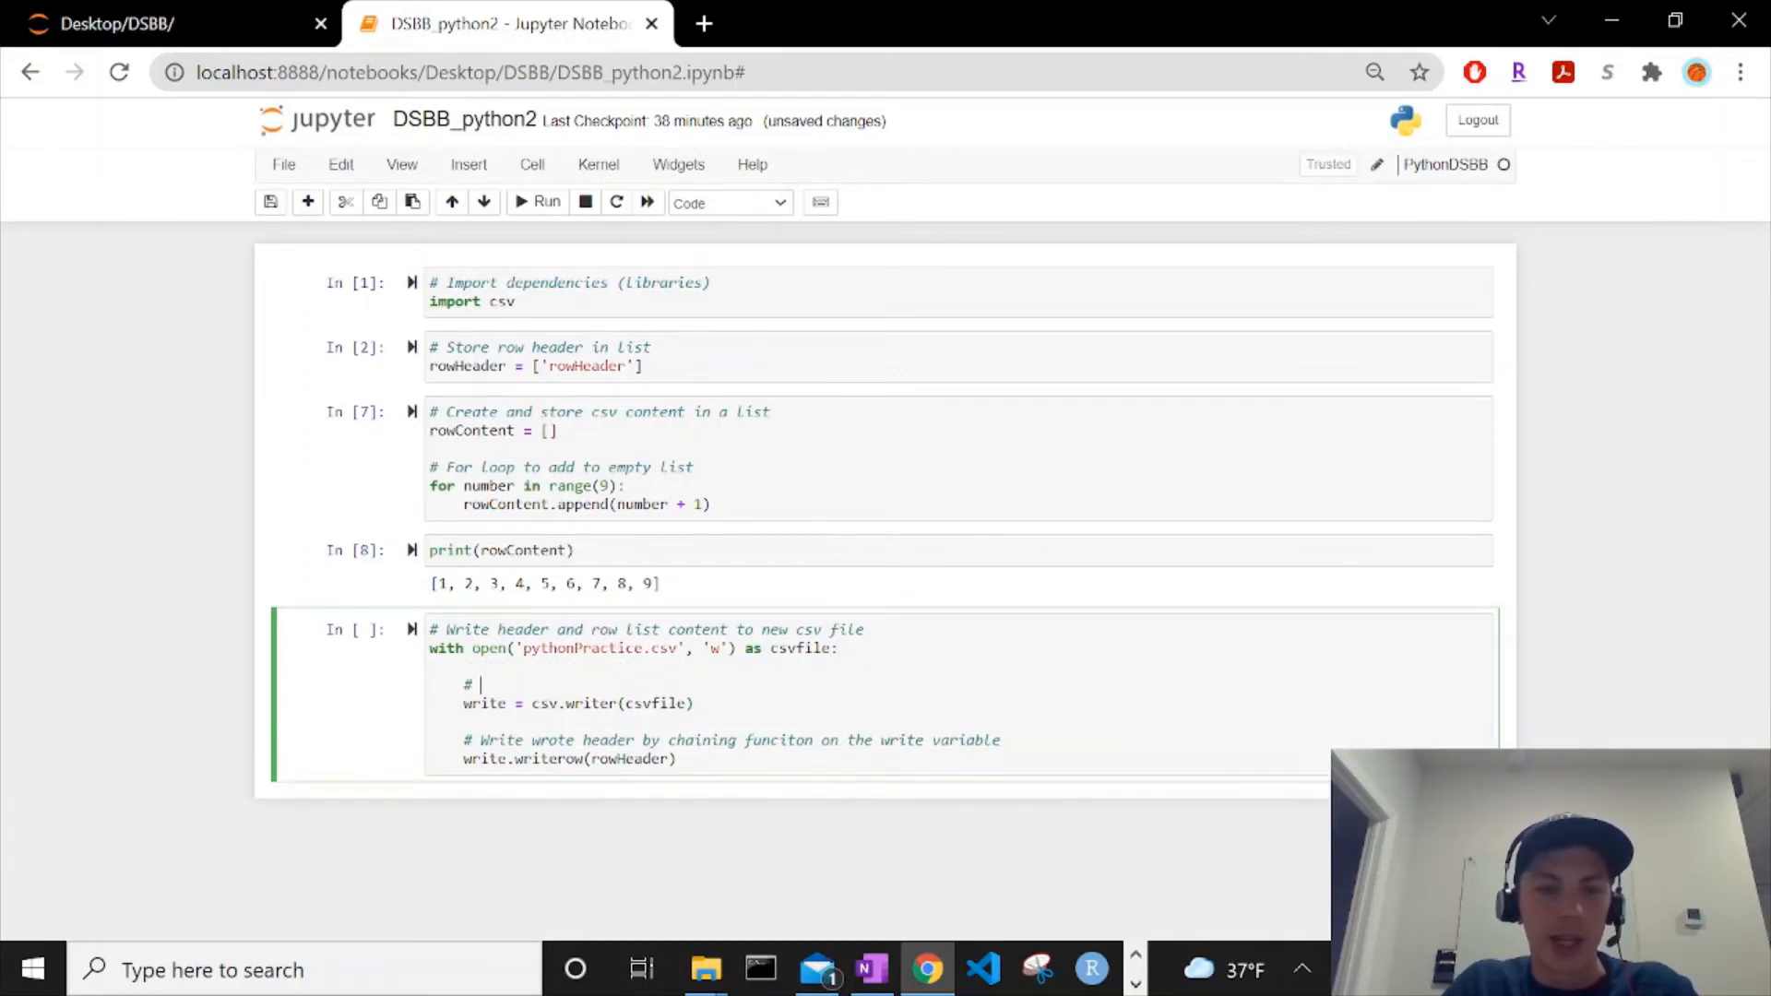
pyautogui.write('Creating w')
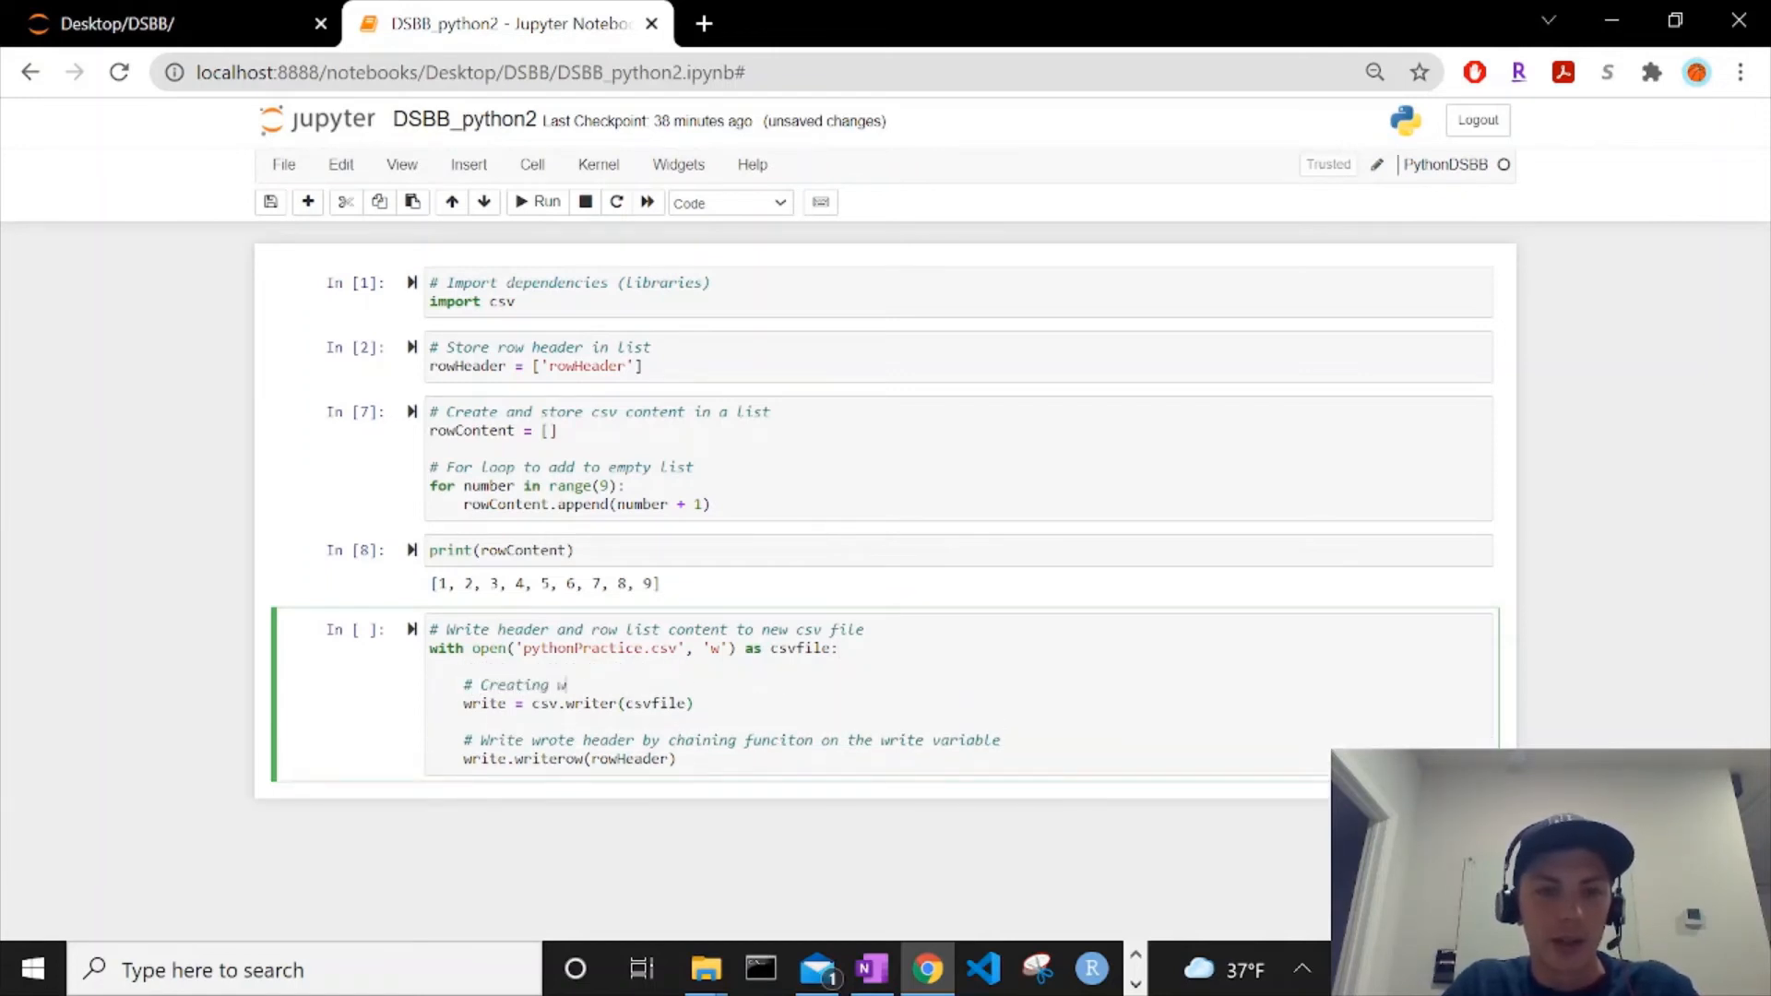
pyautogui.write('rite variable')
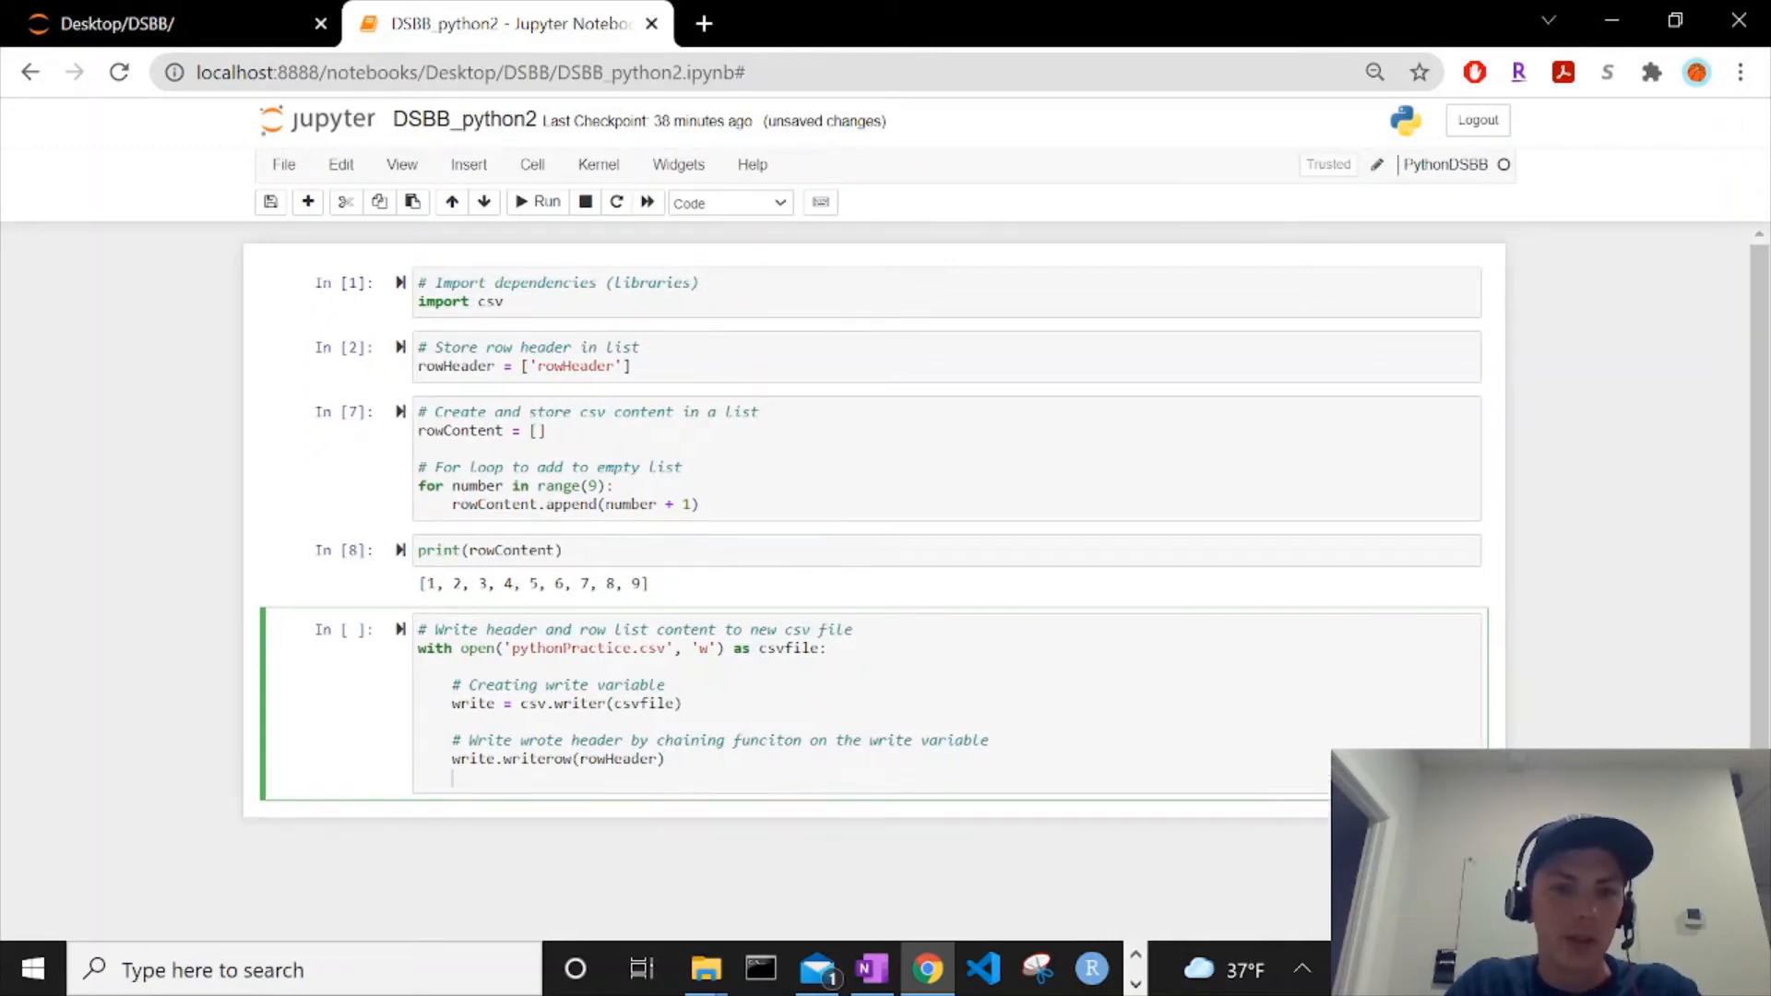
# Step: Add a '# Write row content' comment and the line write.writerows(rowContent)
pyautogui.write('#')
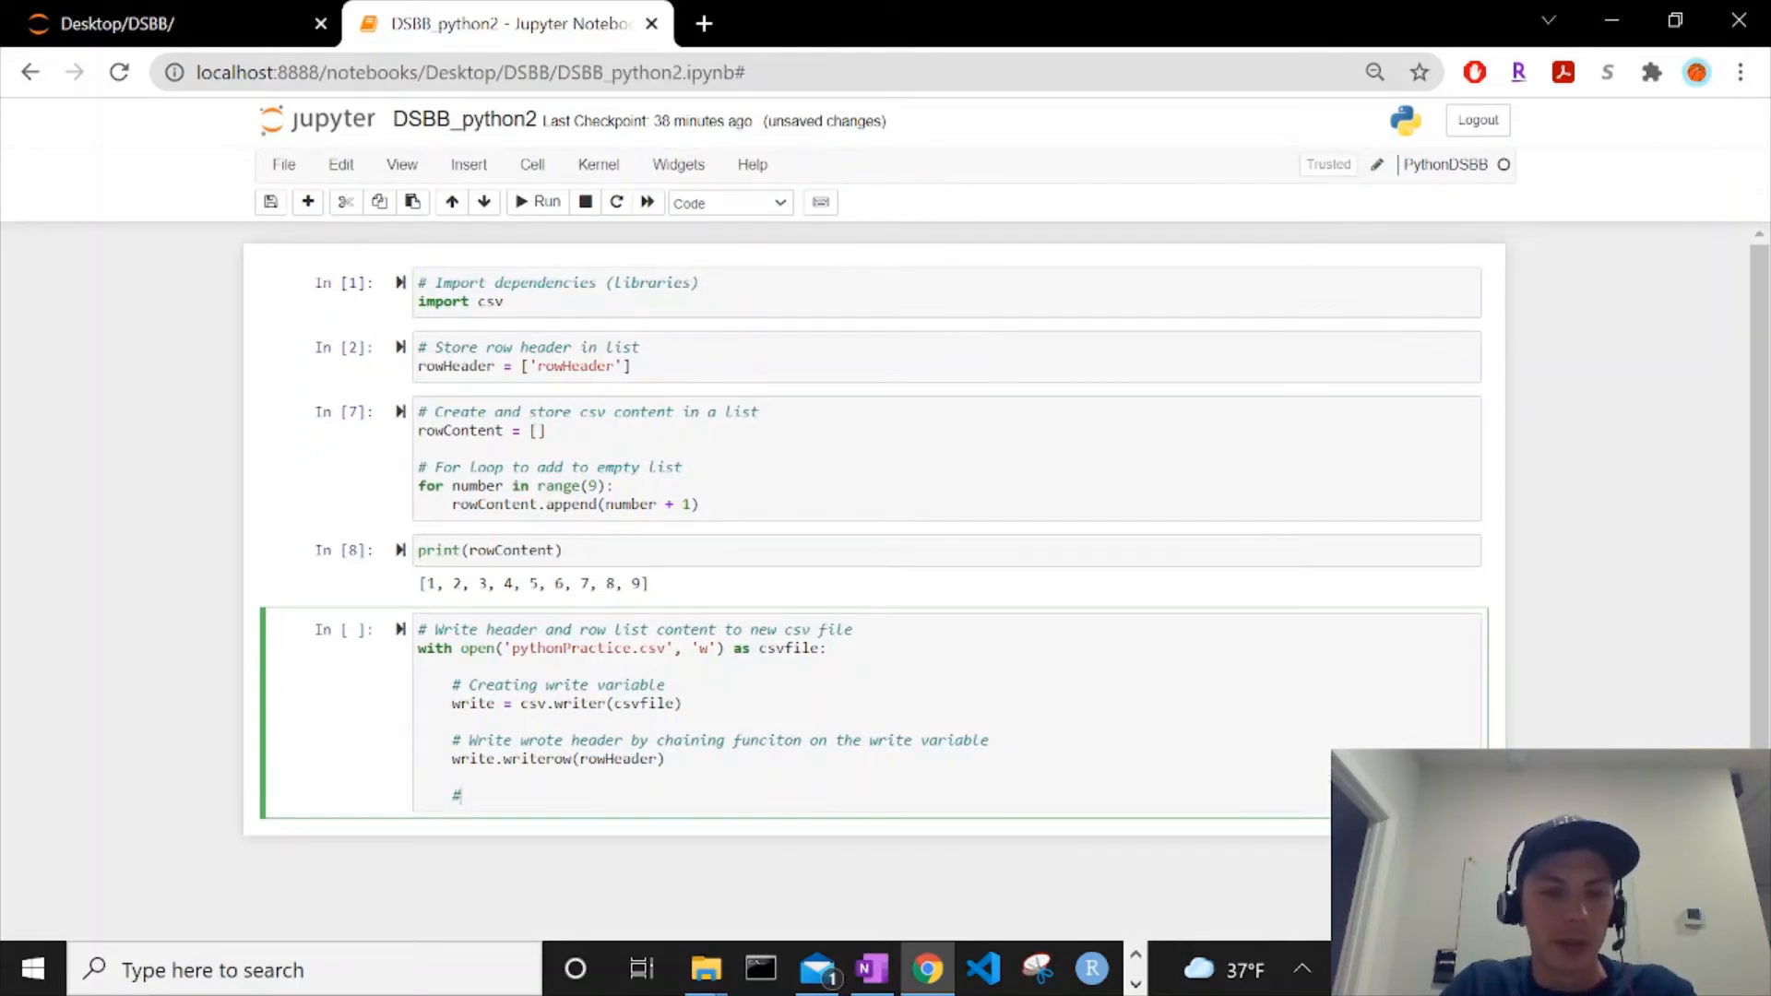
pyautogui.write('Write r')
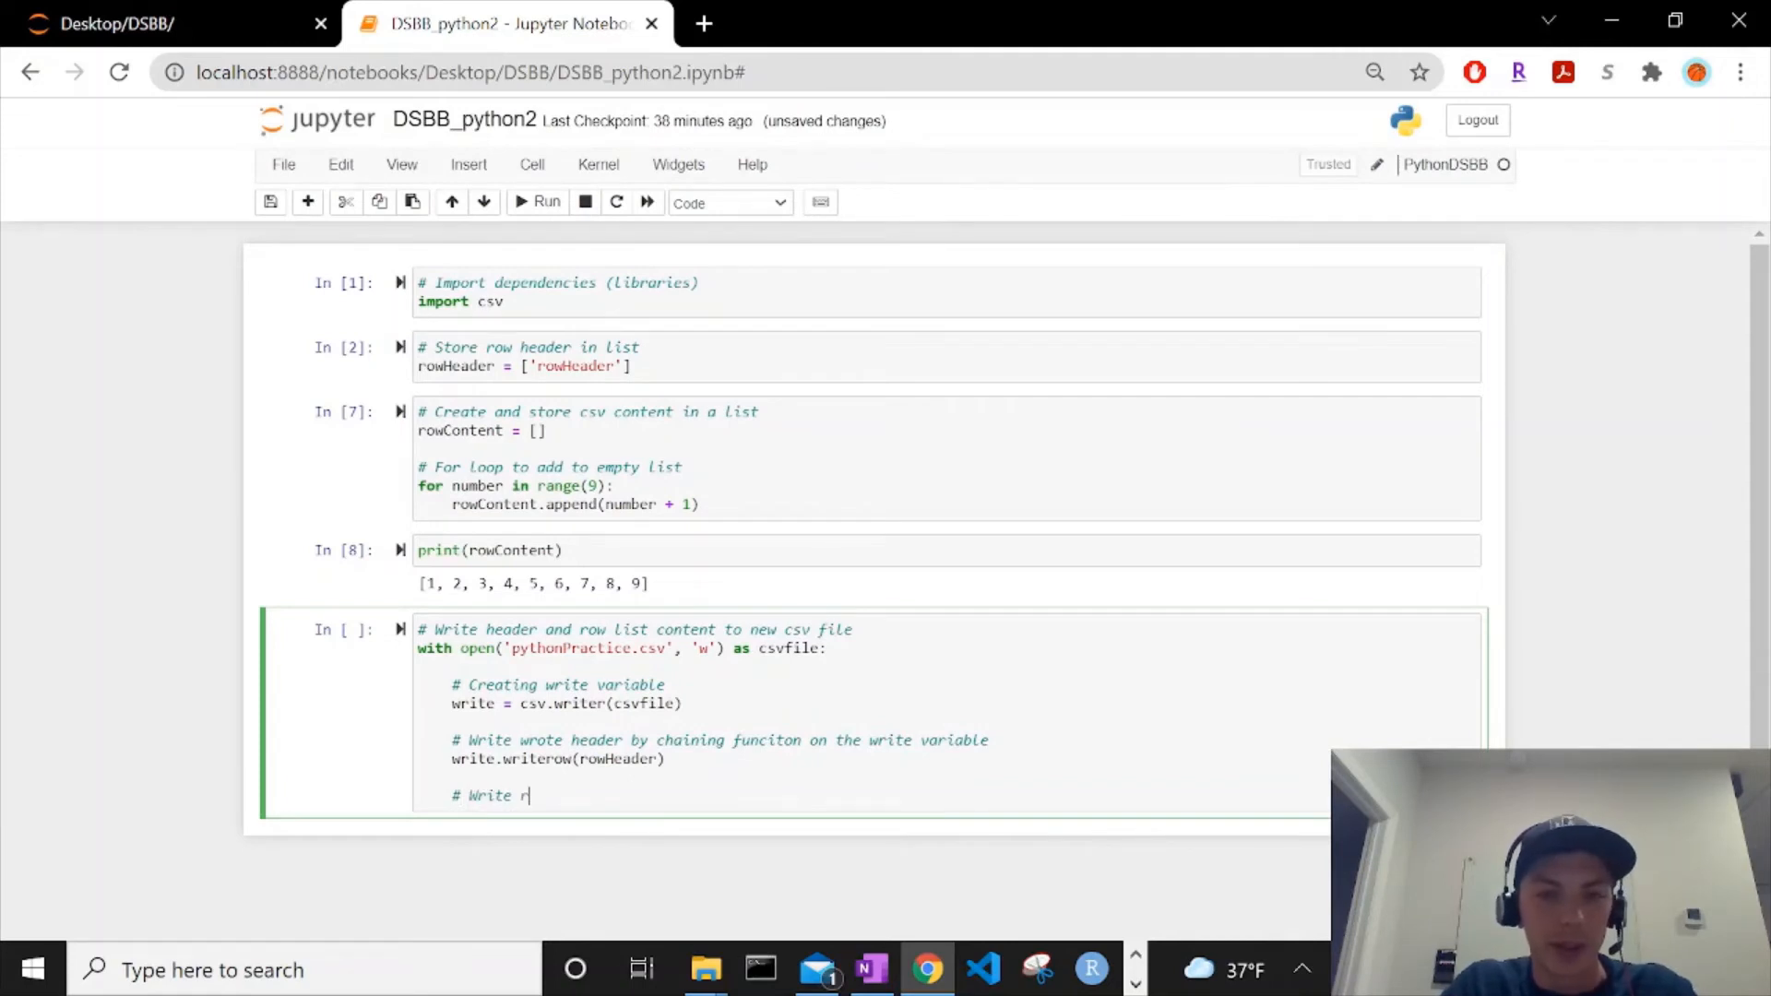
pyautogui.write('ow')
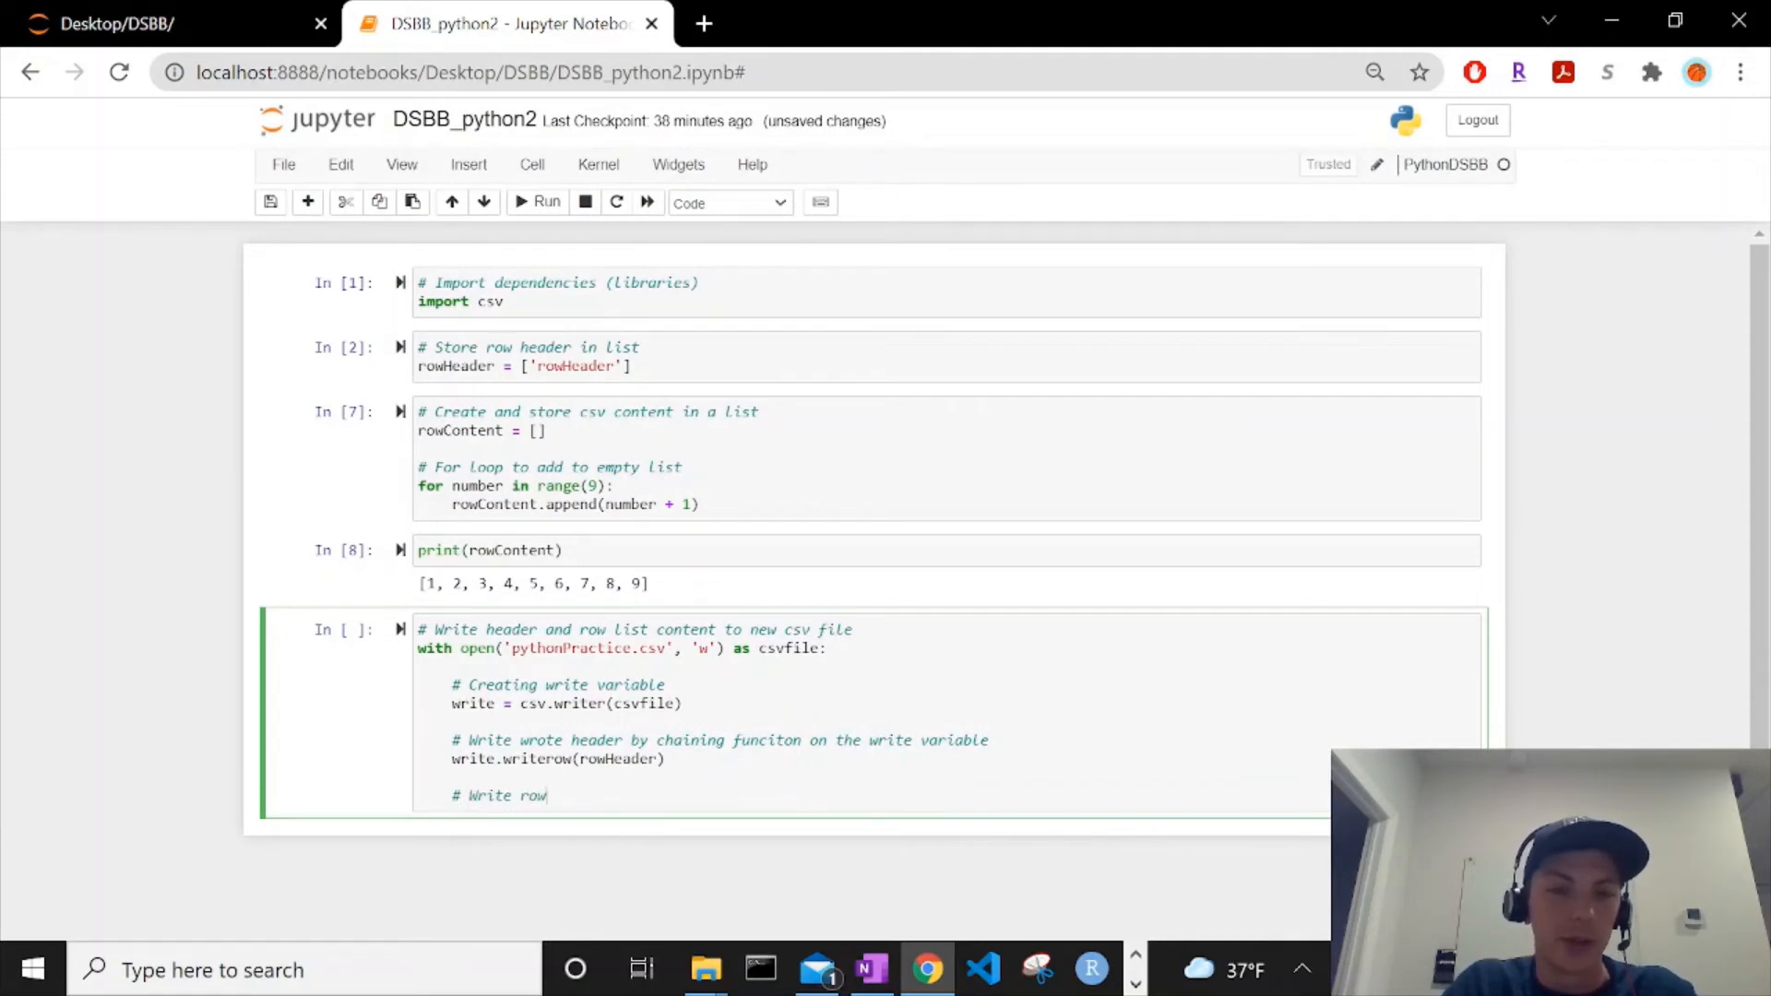
pyautogui.write('content')
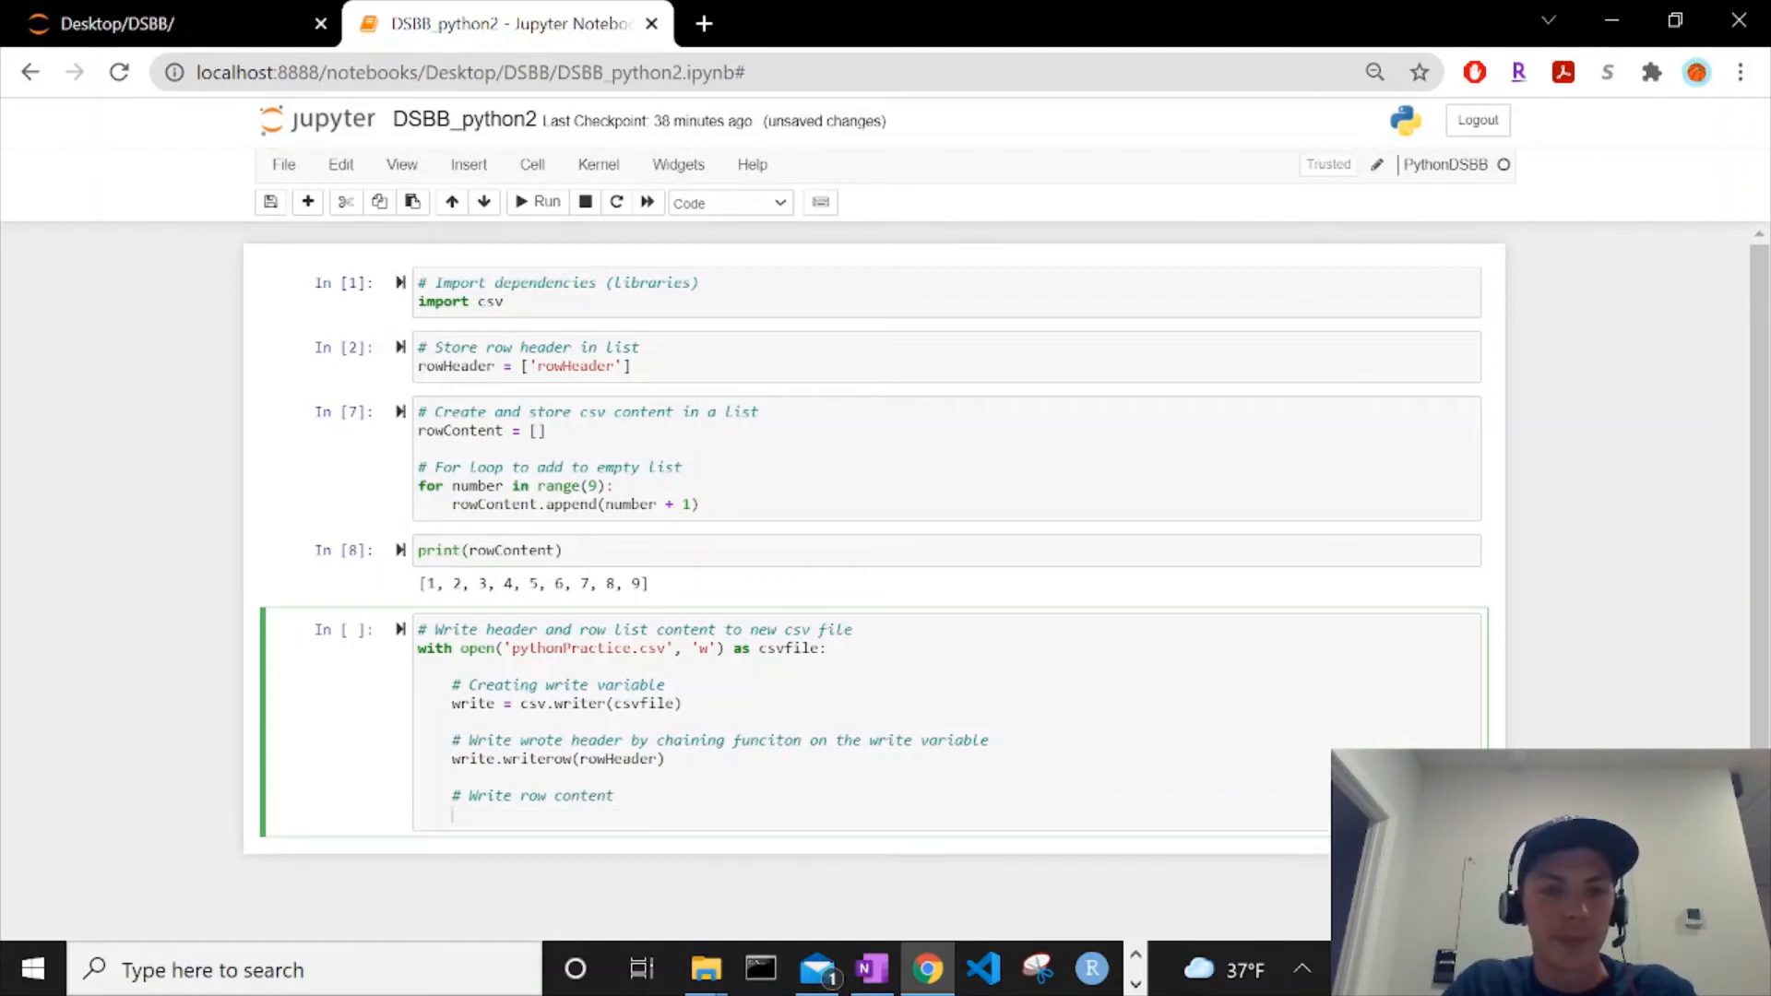
pyautogui.write('wri')
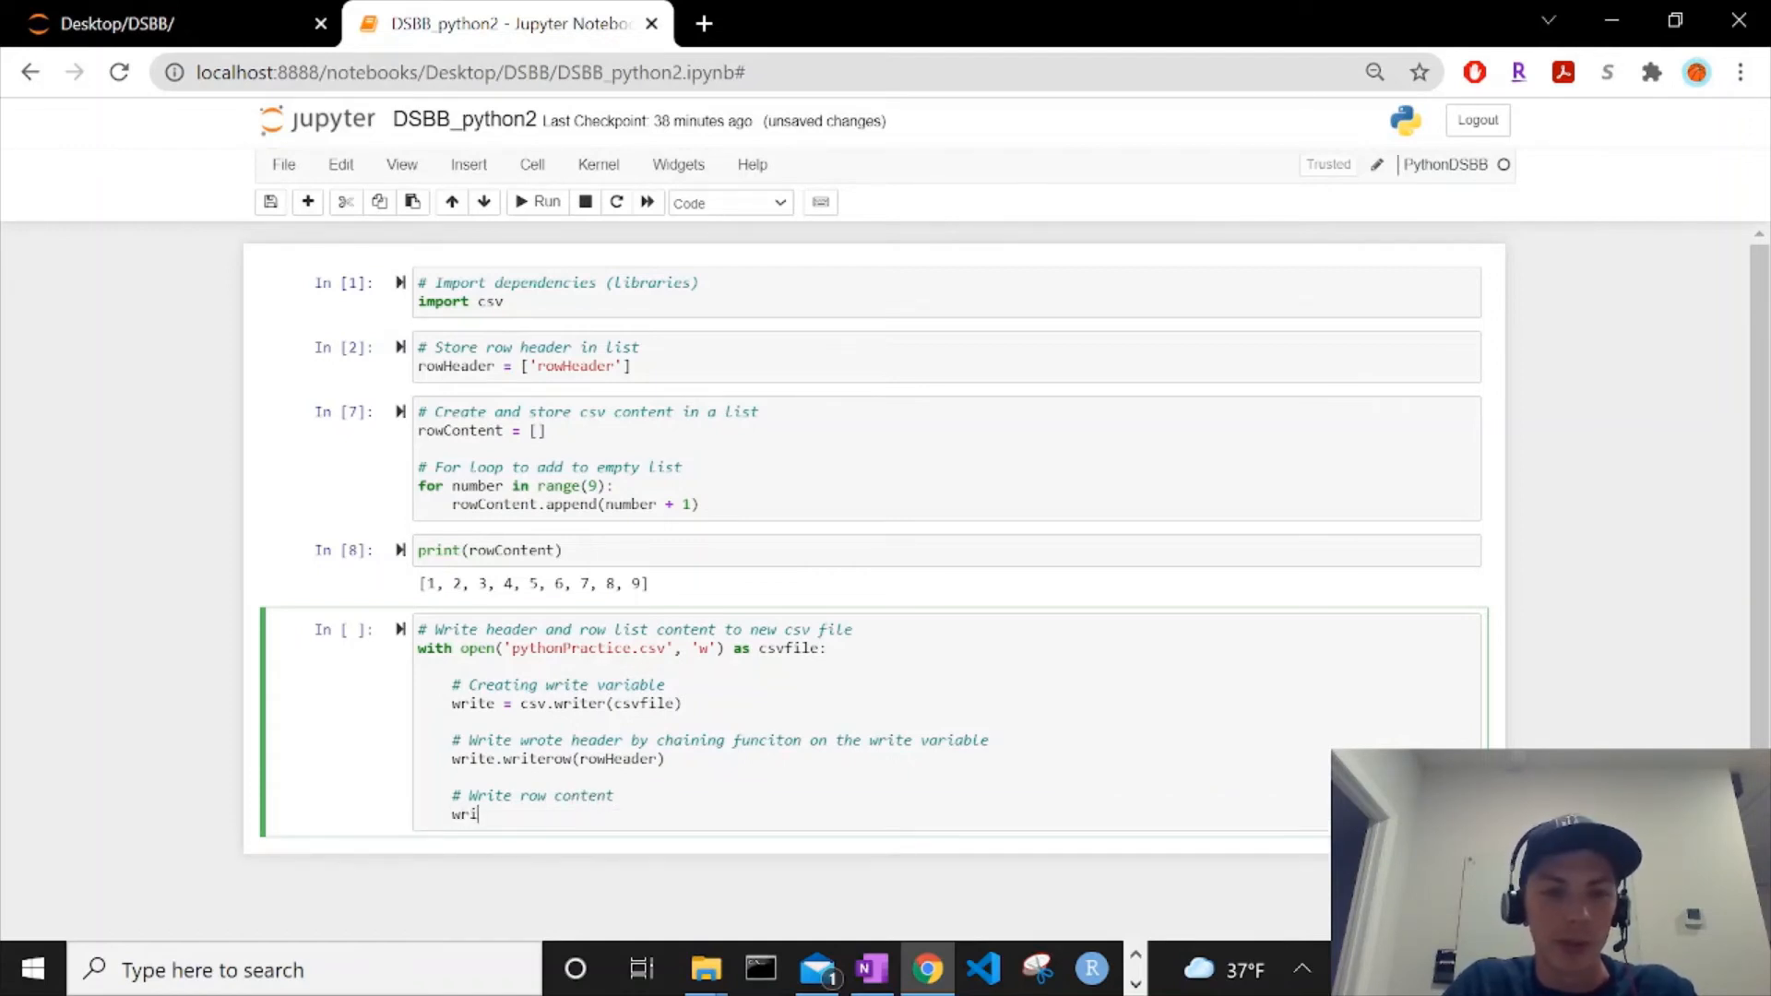
pyautogui.write('te.writerows(r)')
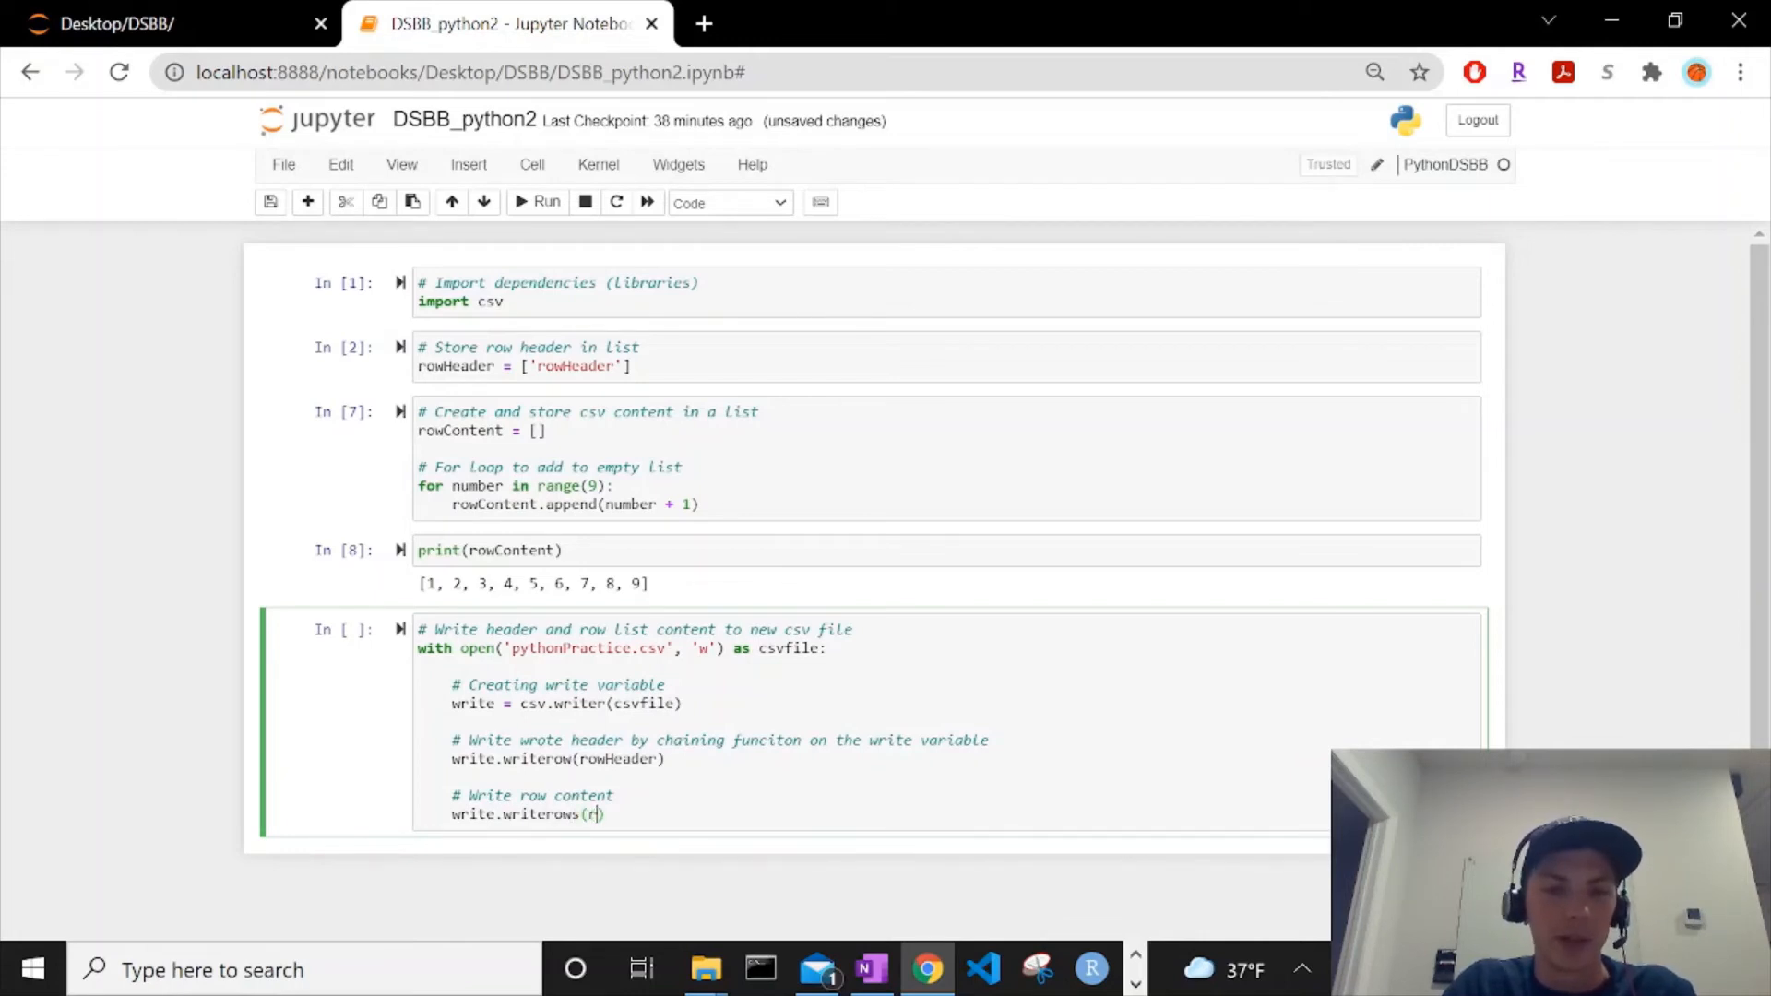
pyautogui.write('owCont')
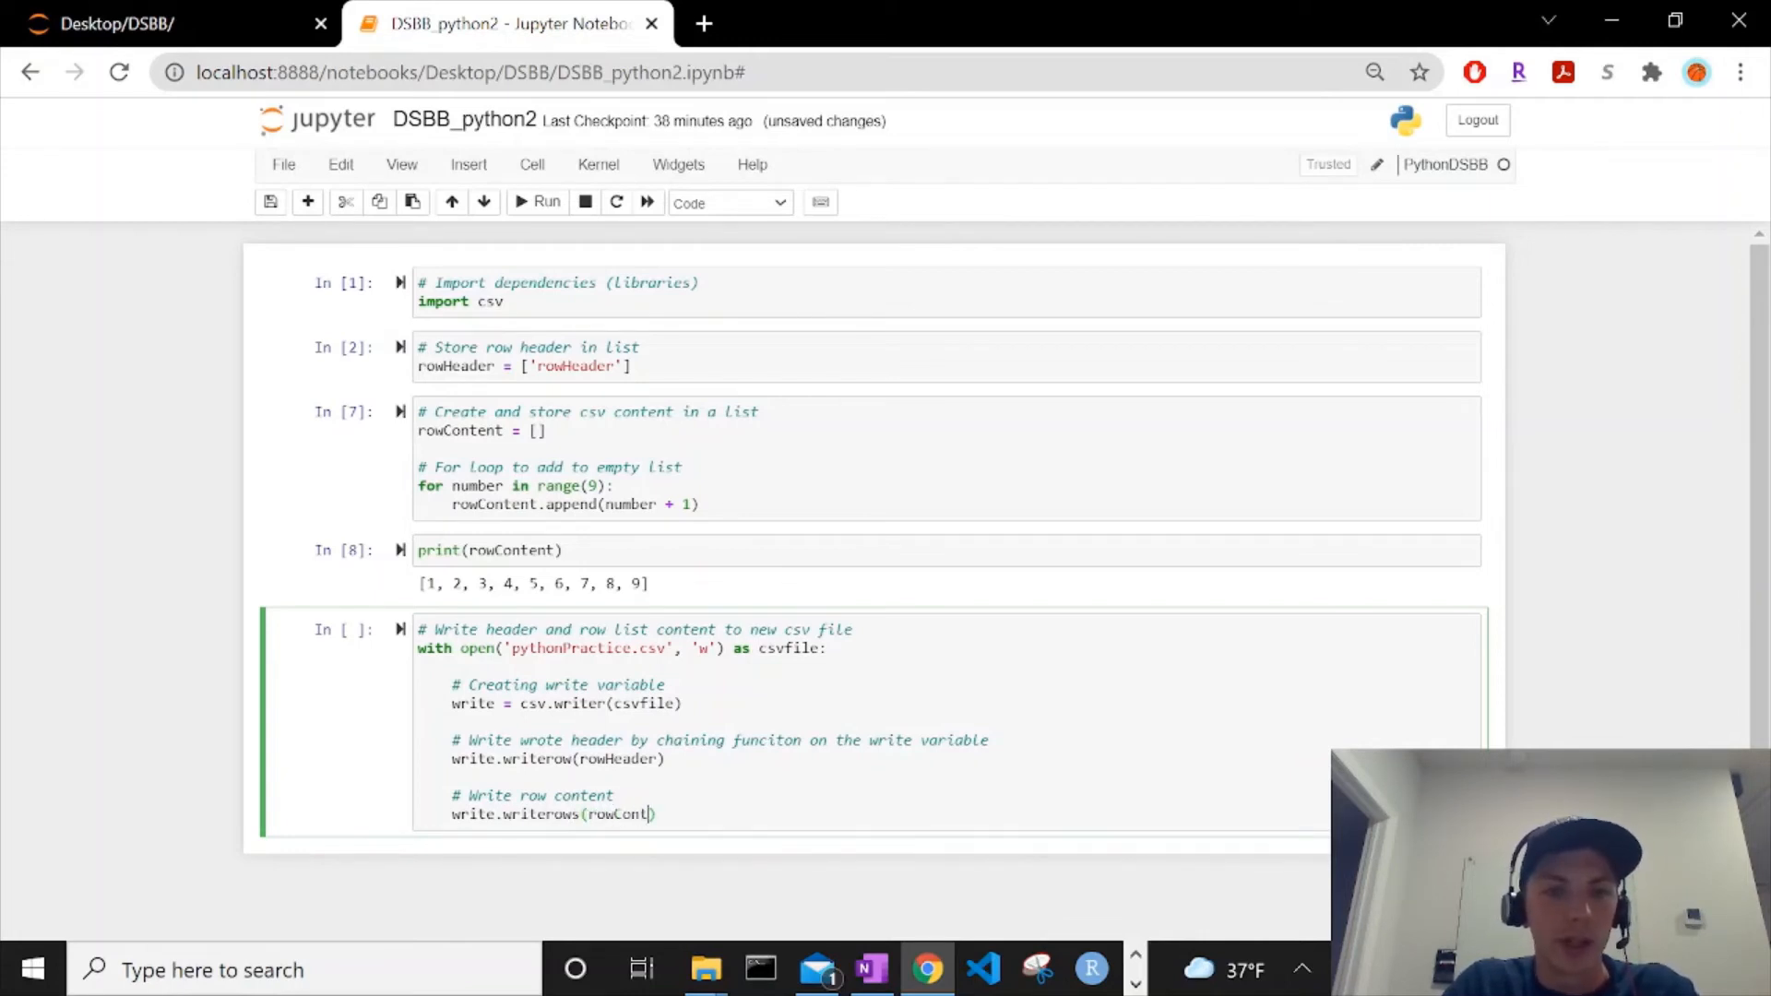
pyautogui.write('ent')
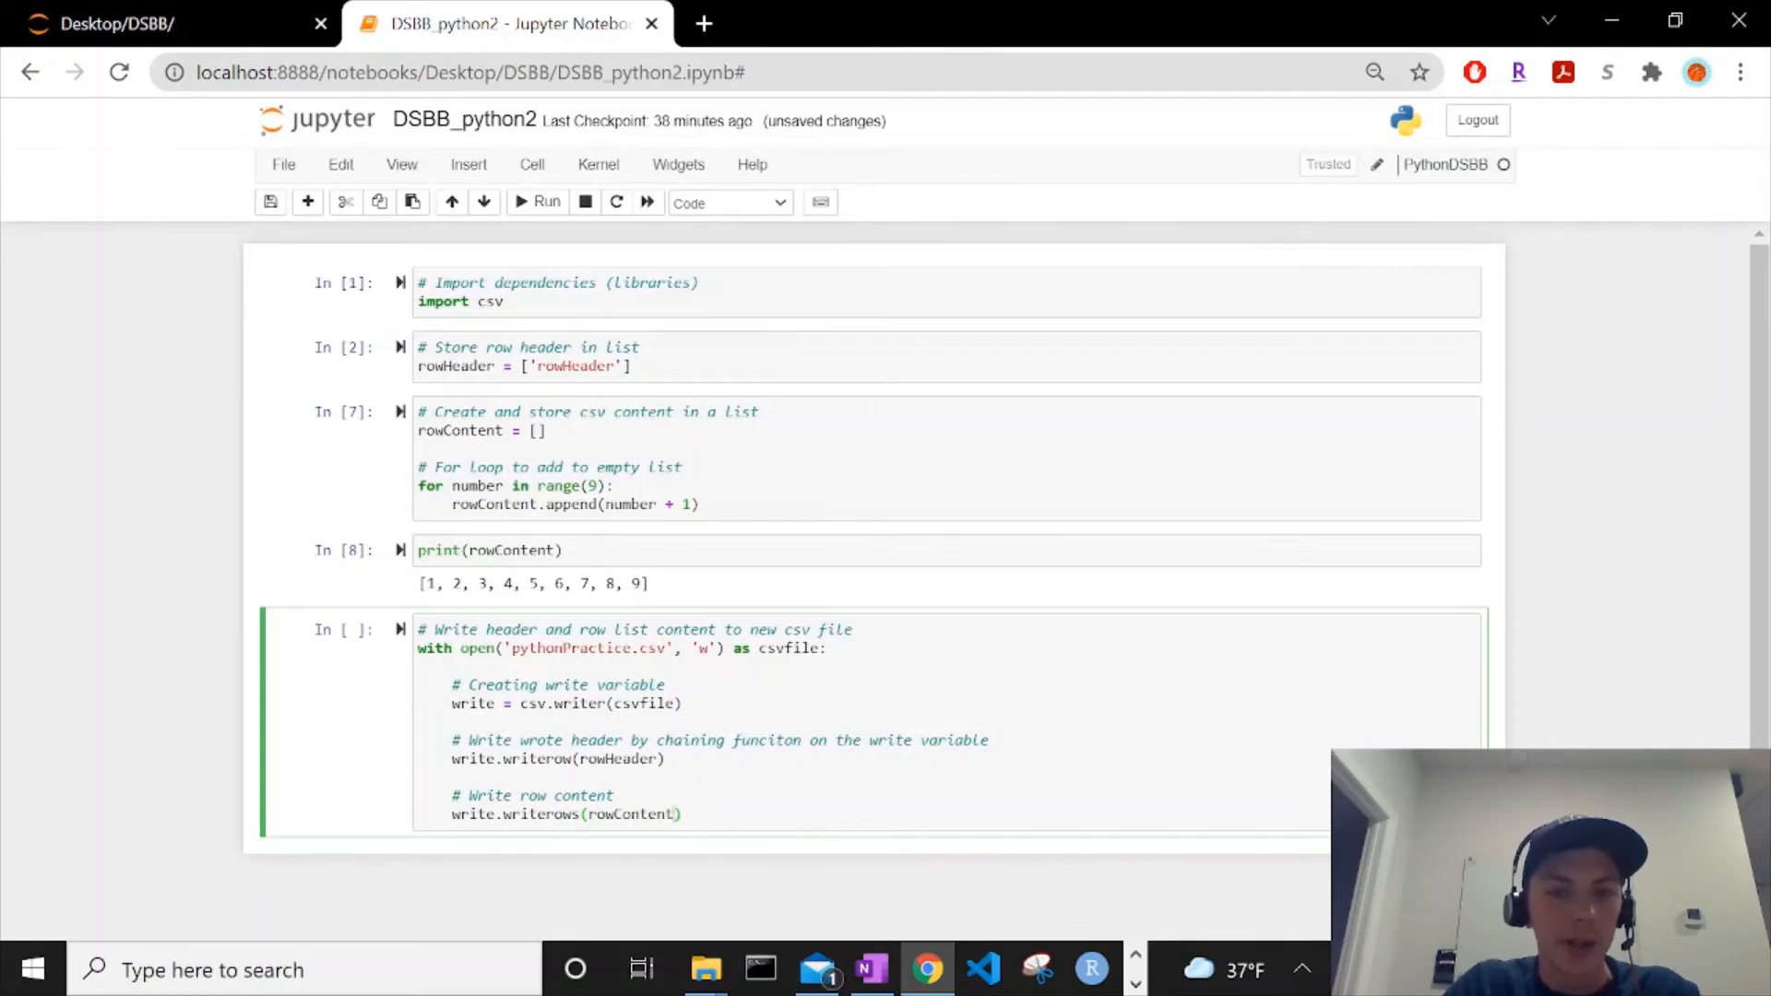
# Step: Run the csv cell, getting 'iterable expected, not int', then select the print(rowContent) cell
pyautogui.click(545, 201)
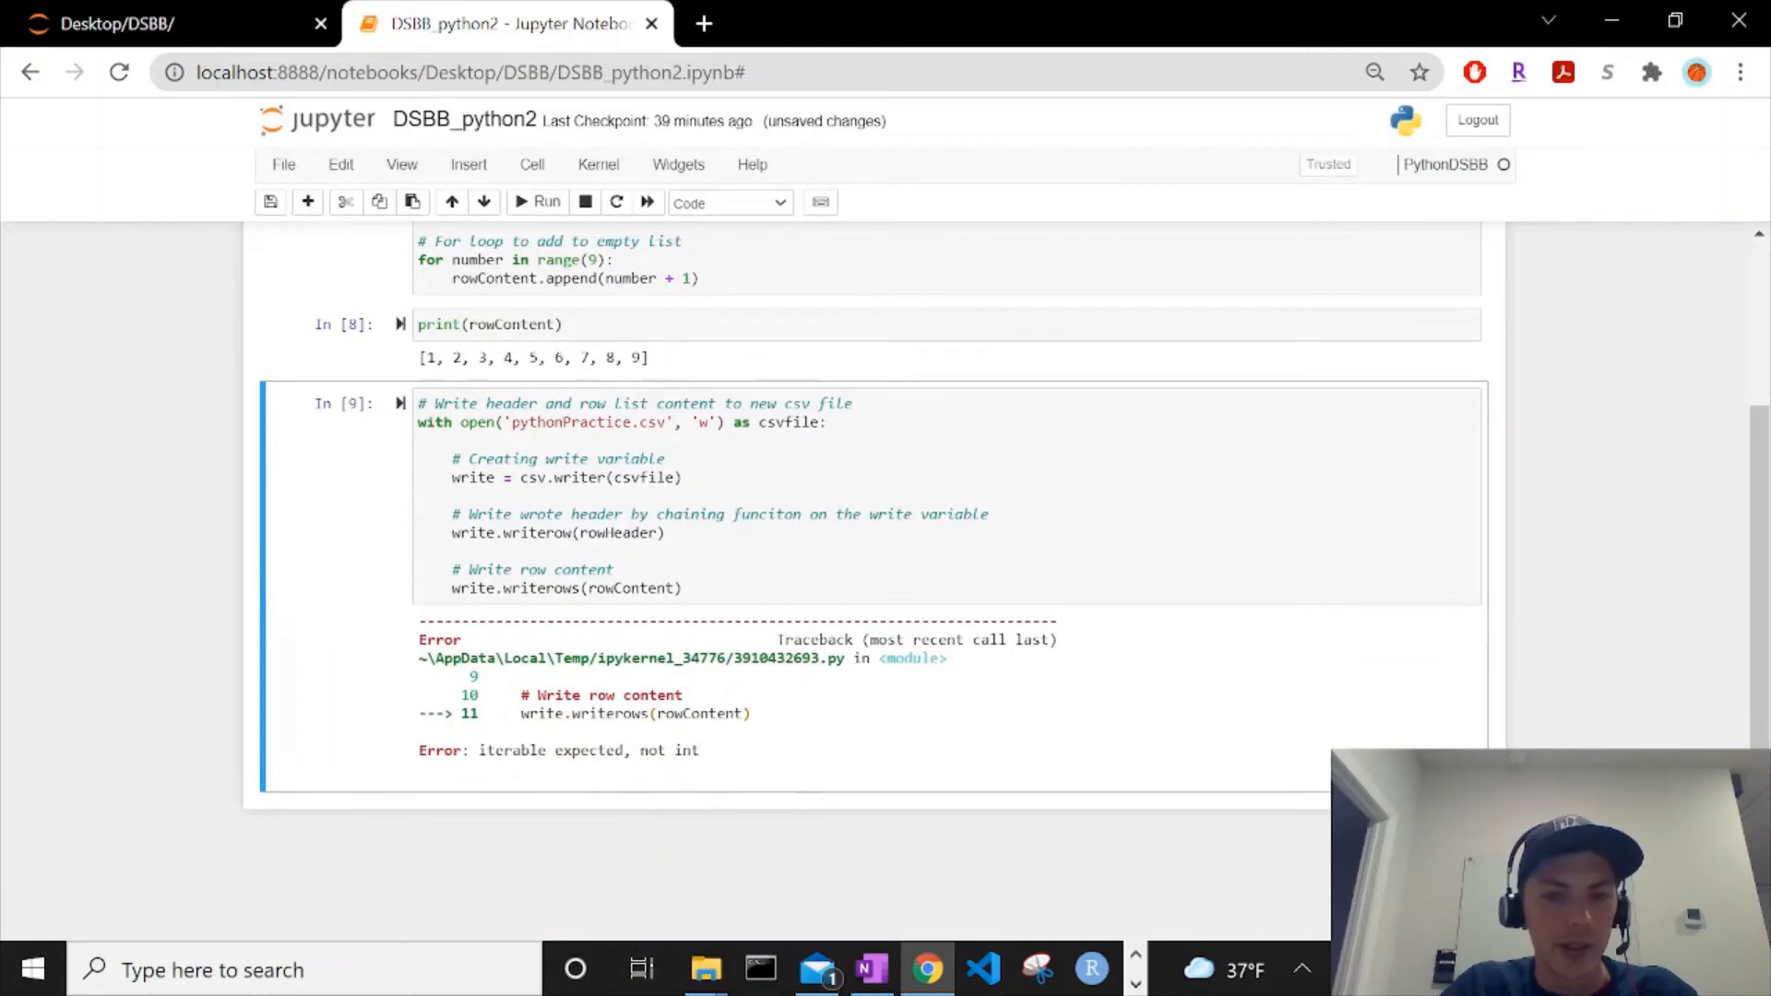
pyautogui.moveTo(553, 750); pyautogui.dragTo(698, 749)
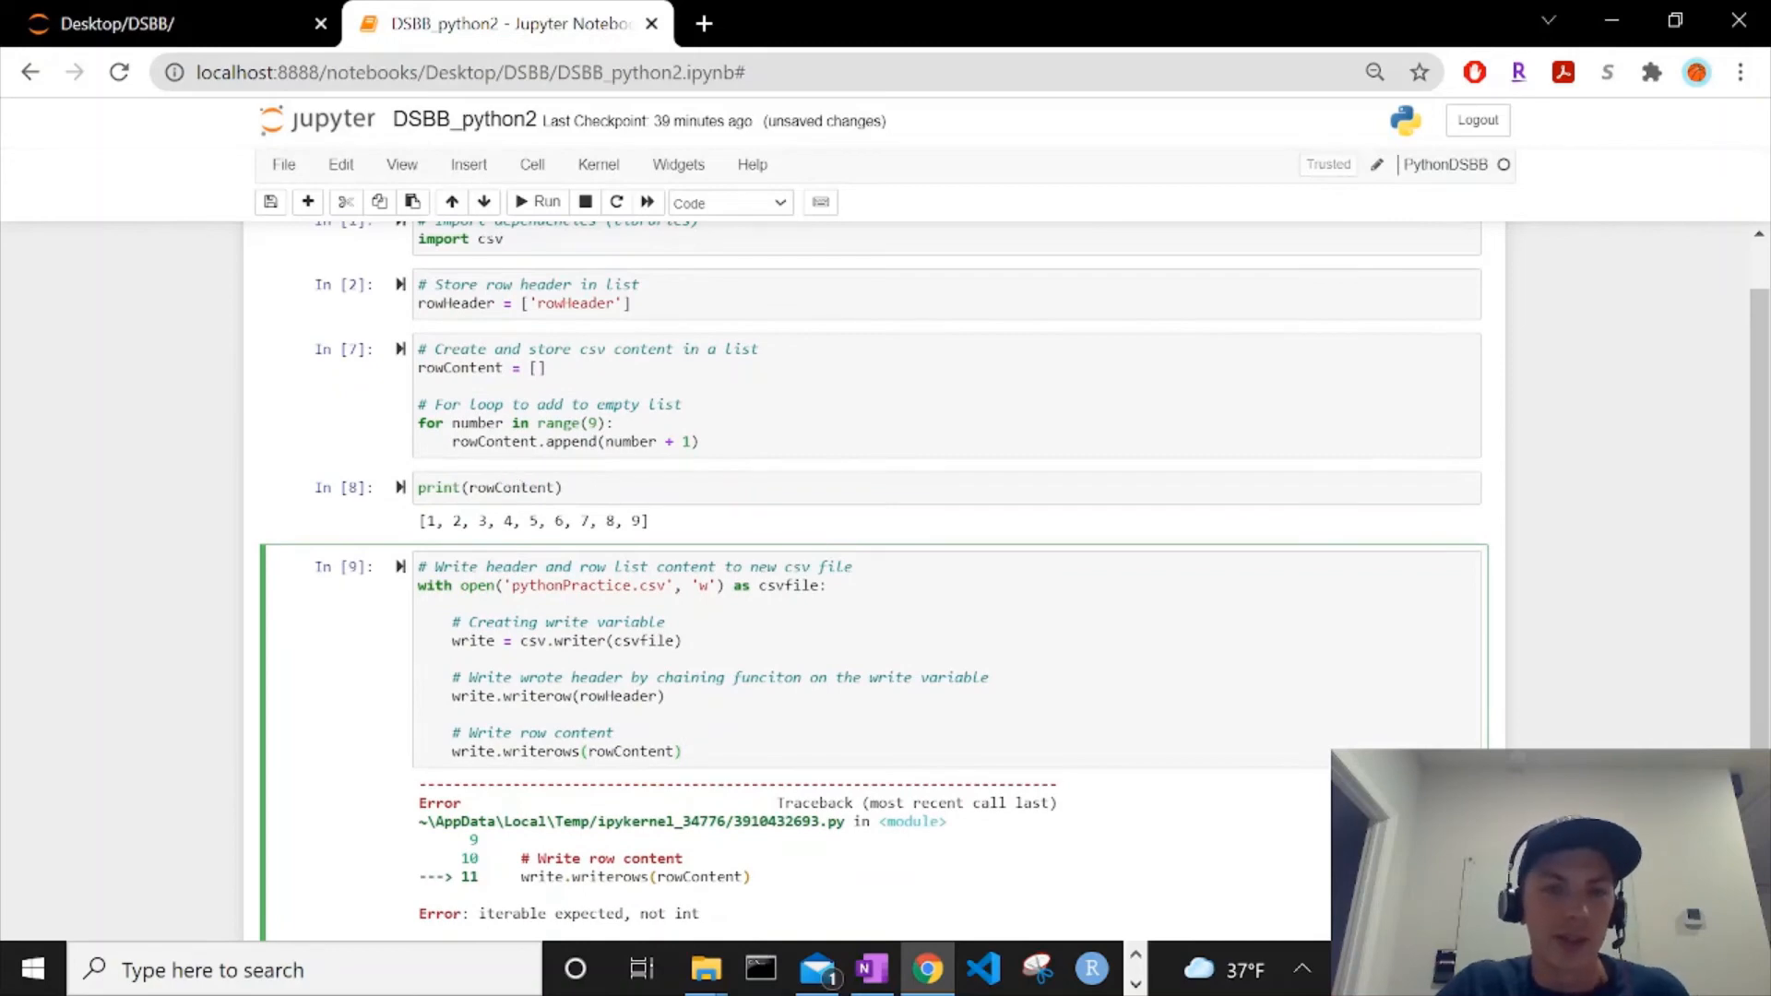
pyautogui.click(489, 487)
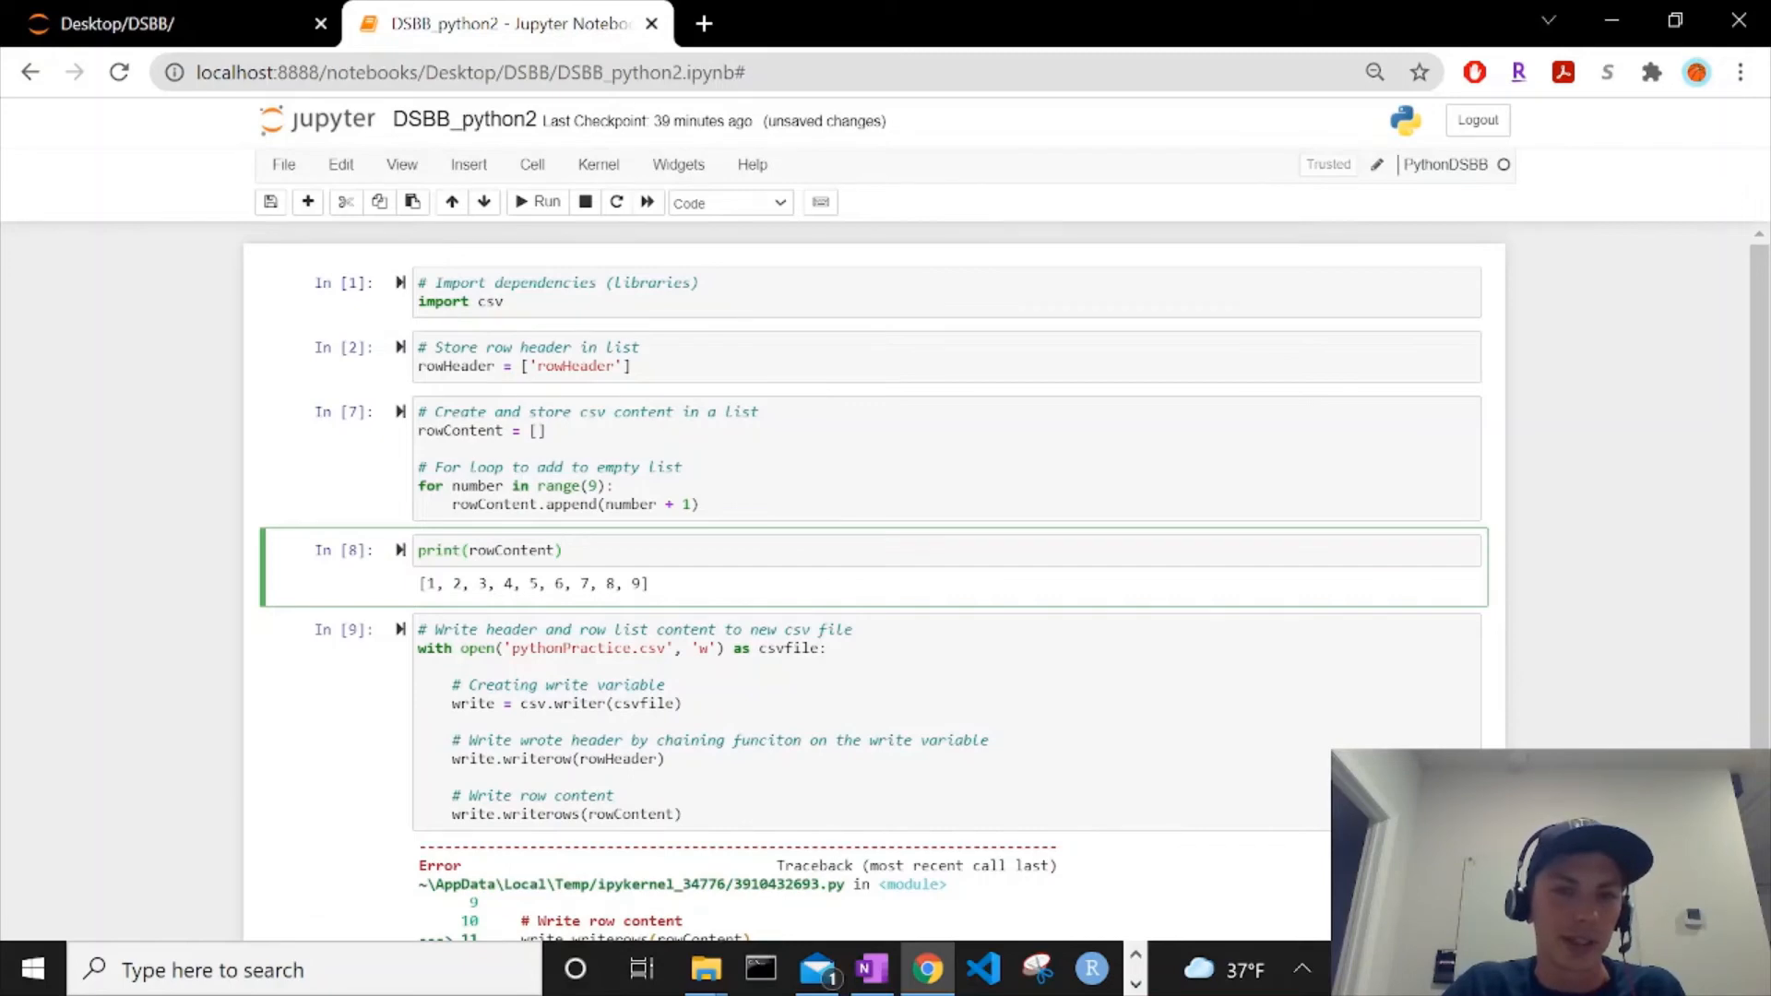
pyautogui.moveTo(327, 236)
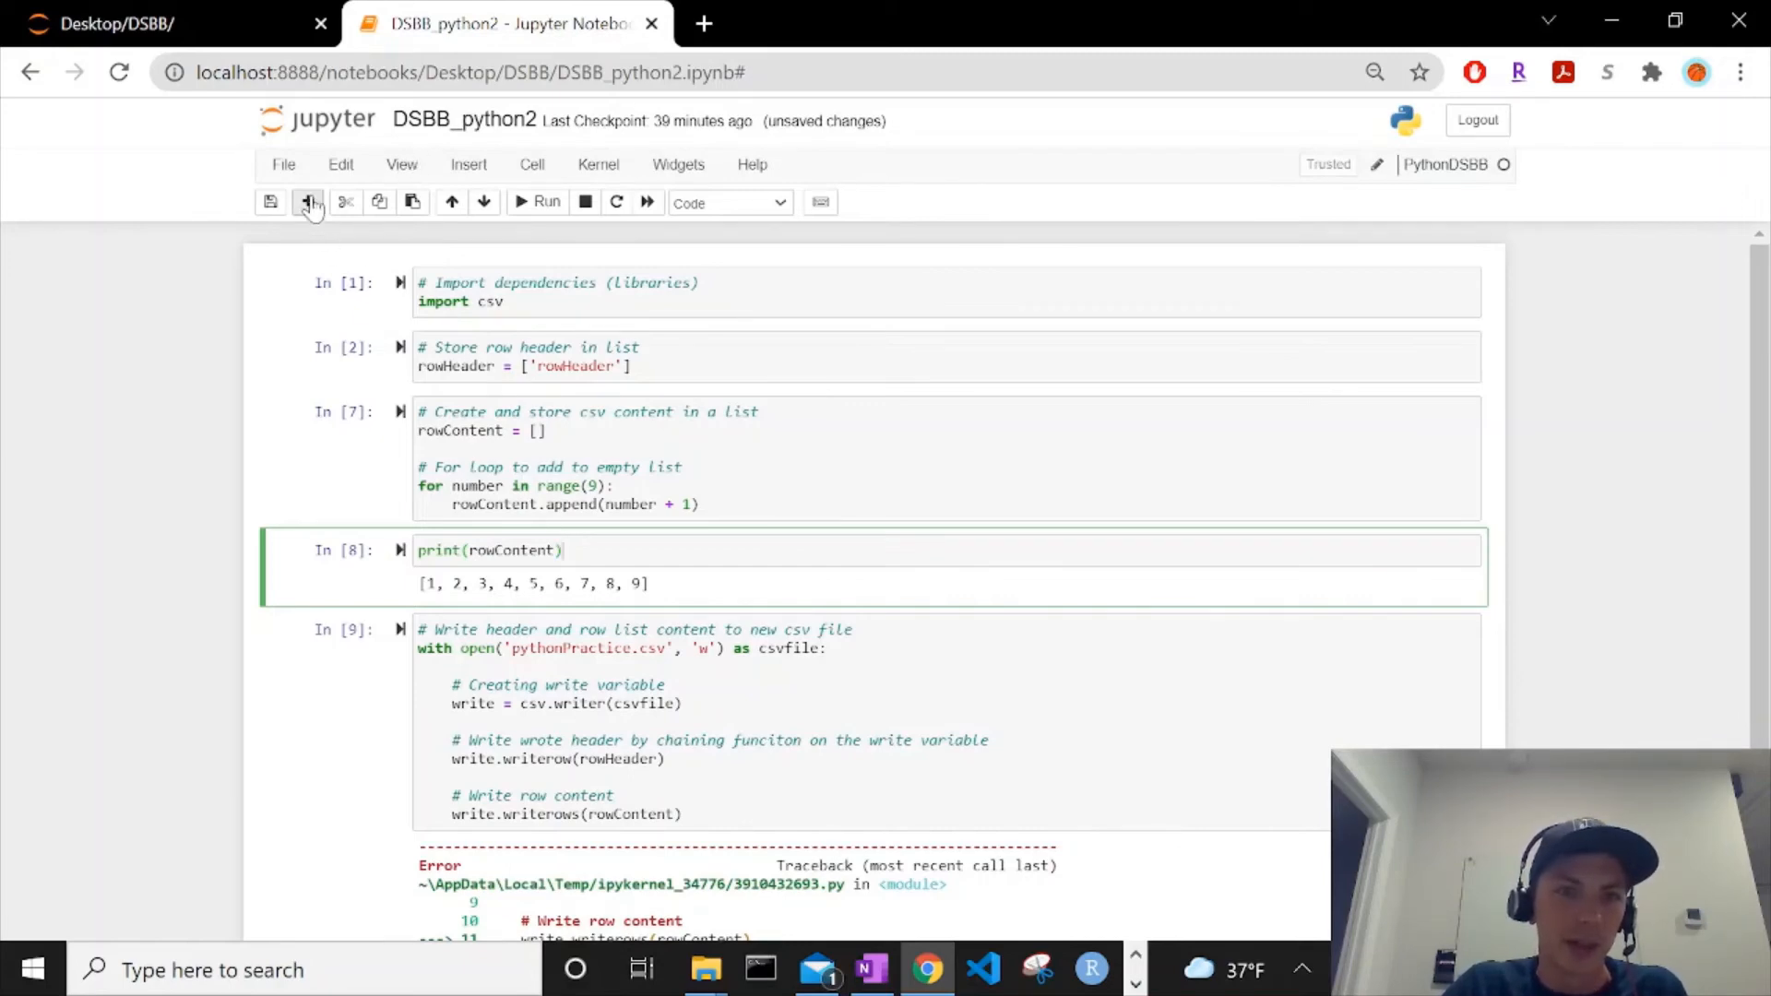
# Step: Insert a new cell commenting on a string list and defining rowStringContent = []
pyautogui.click(307, 202)
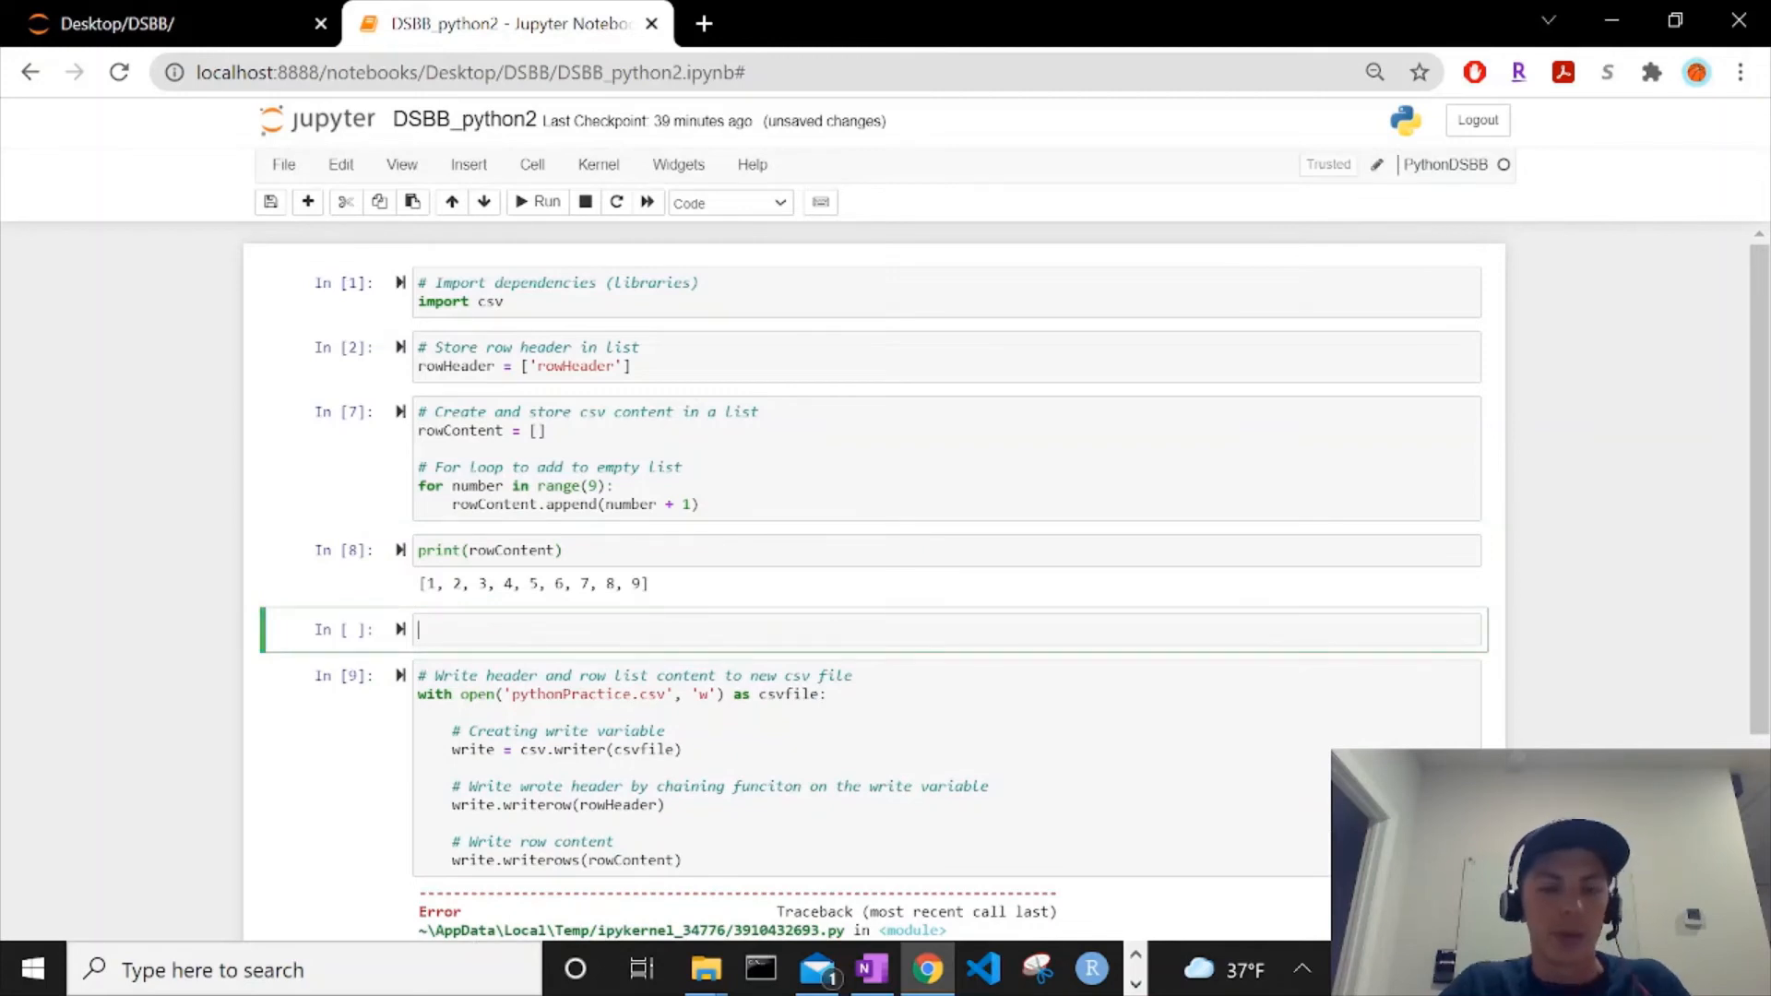
pyautogui.write('# Make a')
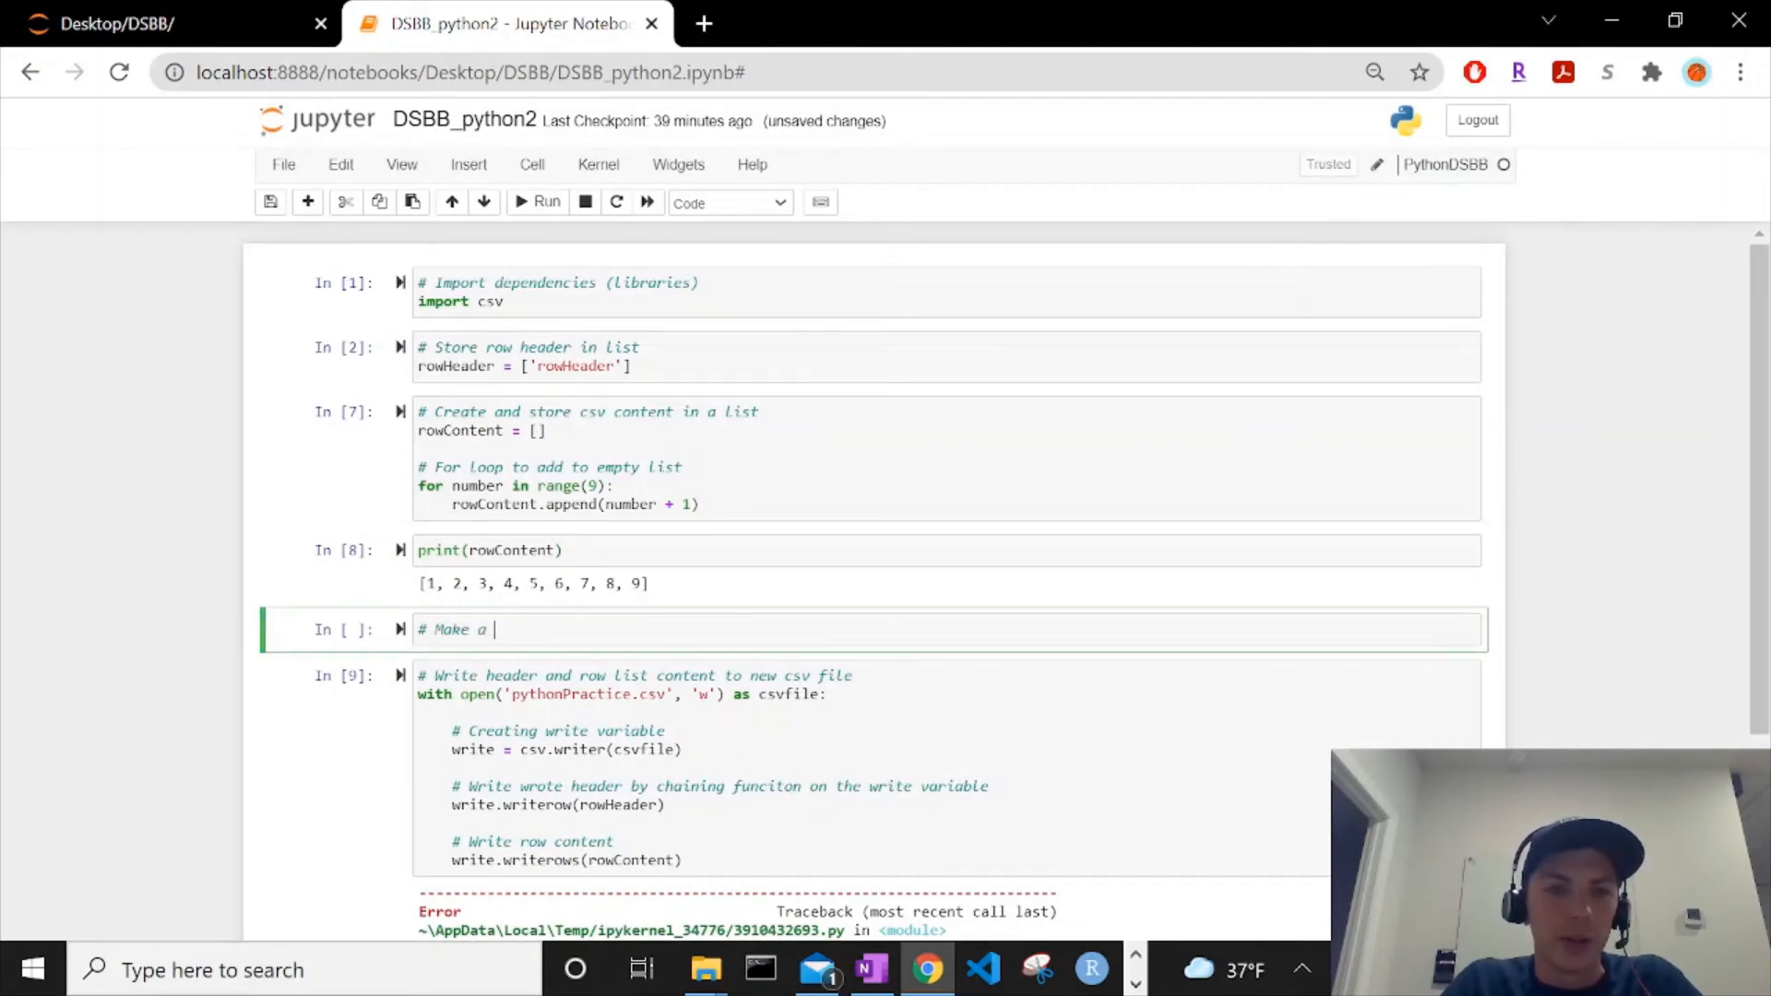
pyautogui.write('new list variable with s')
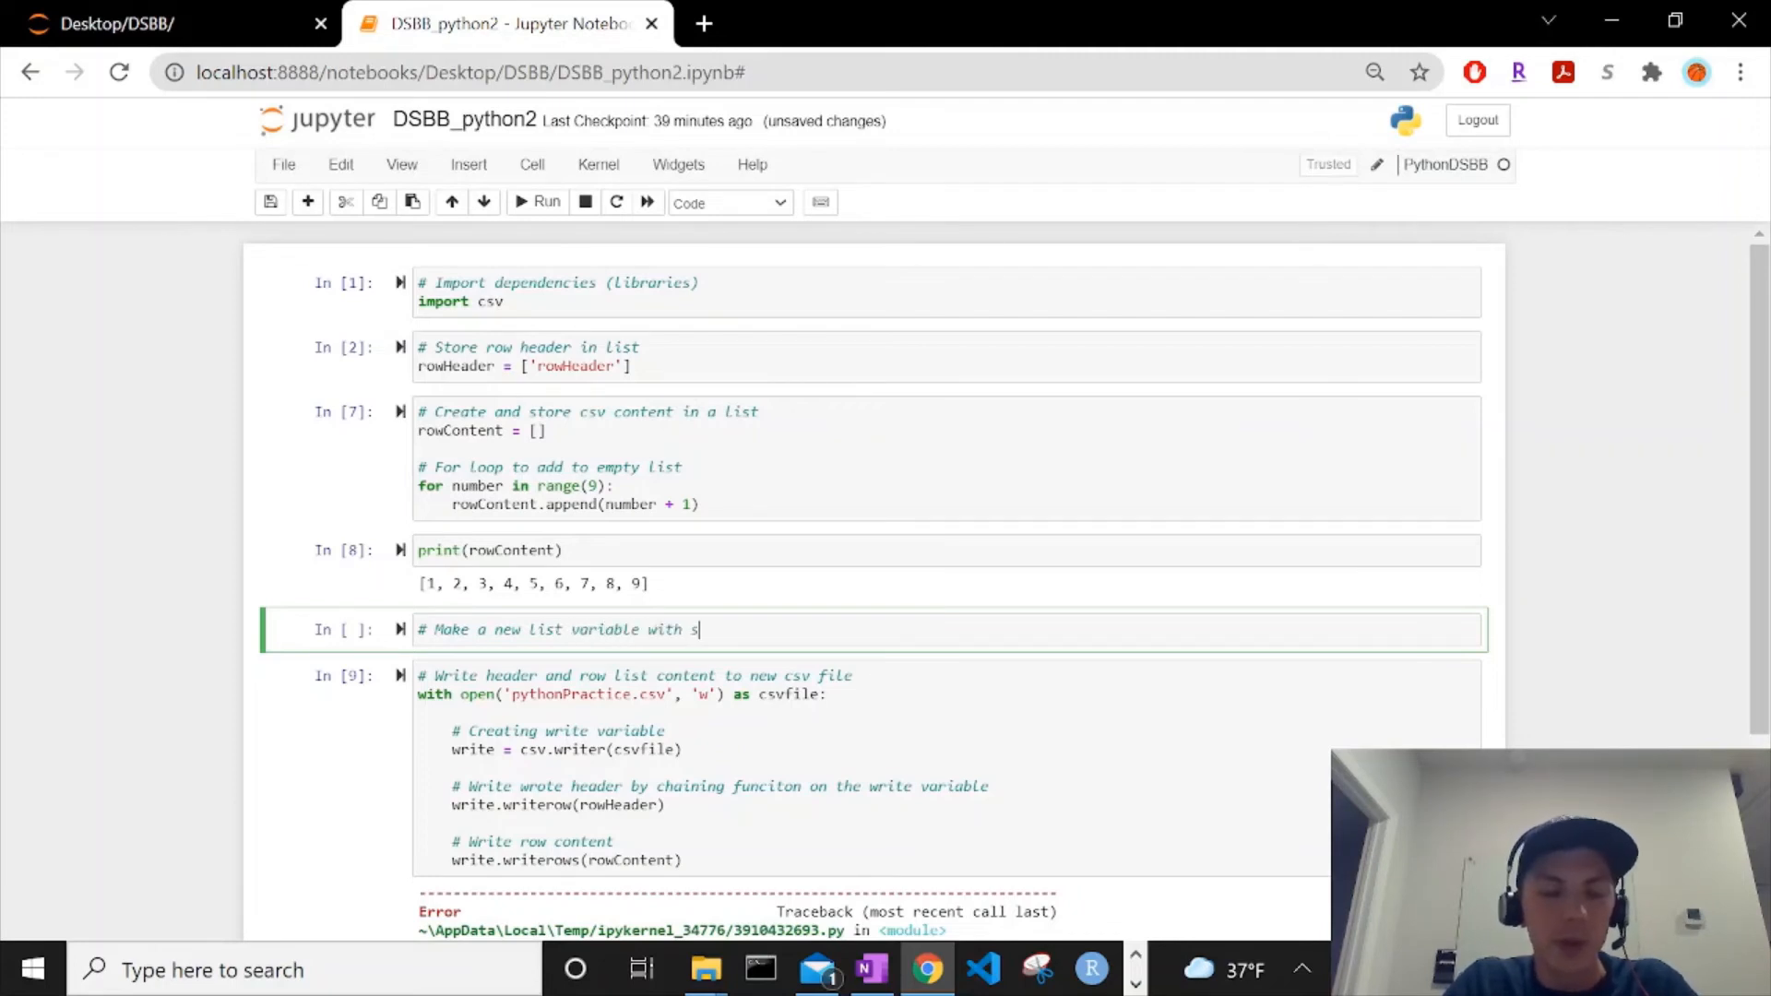
pyautogui.write('trings int')
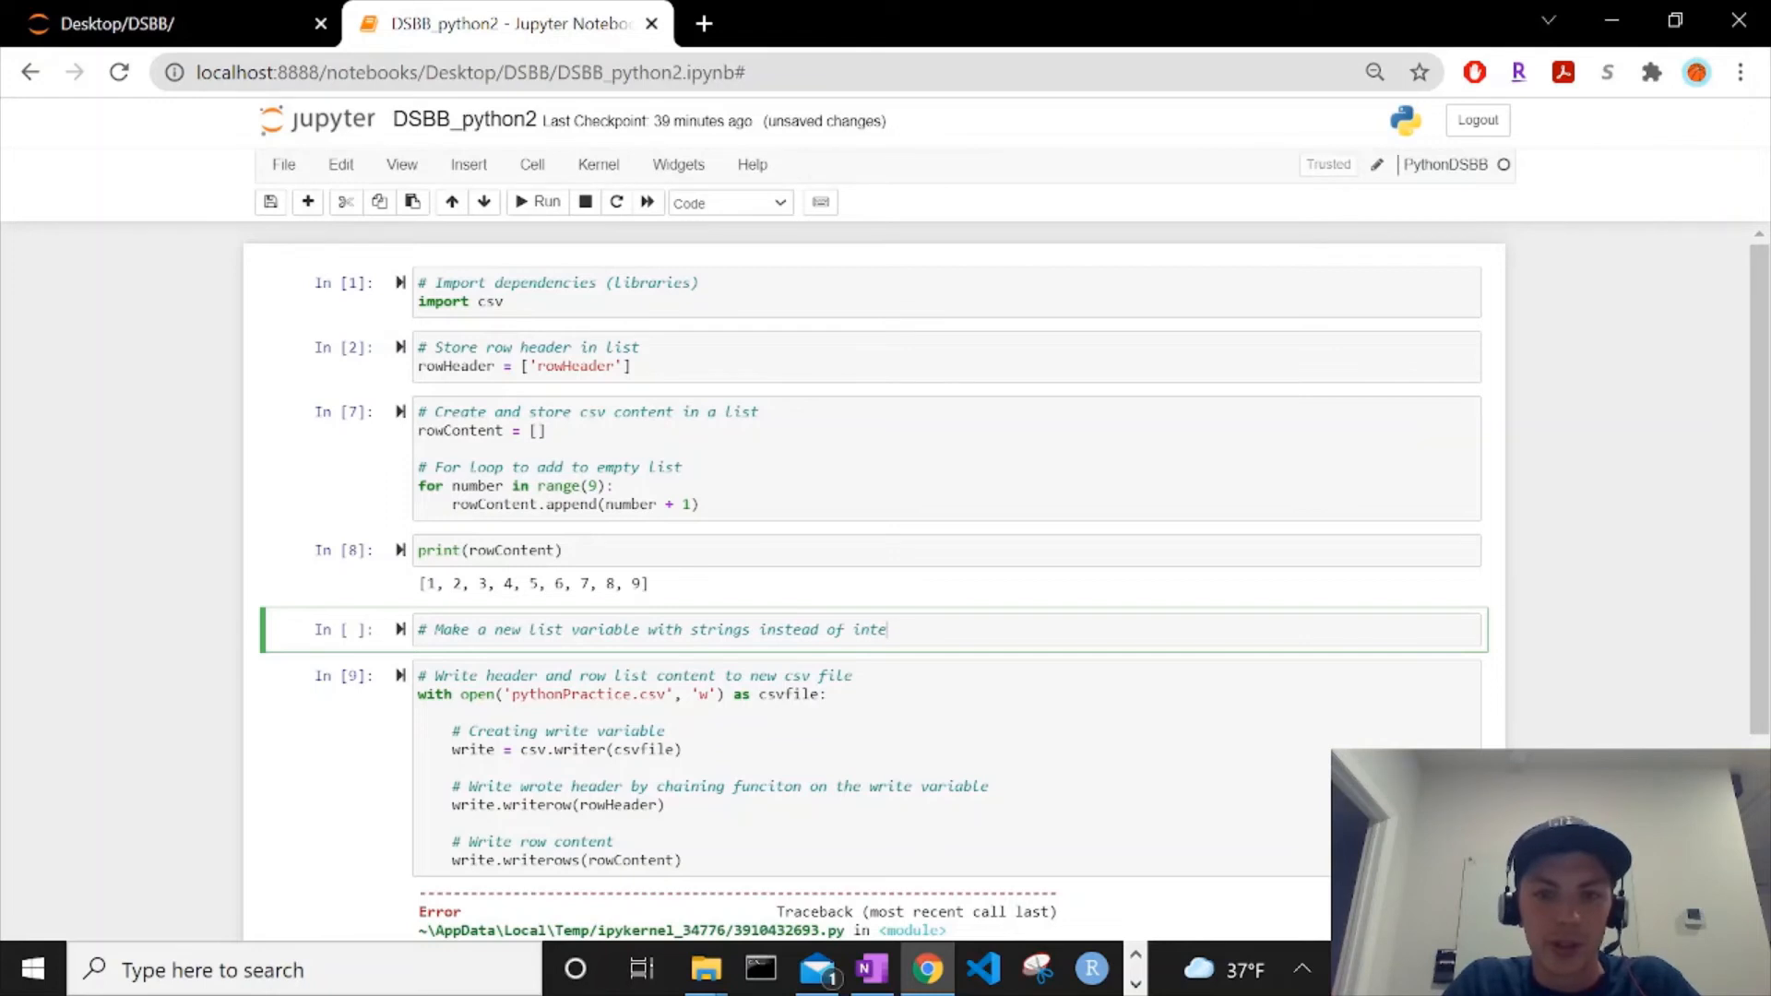
pyautogui.write('gers')
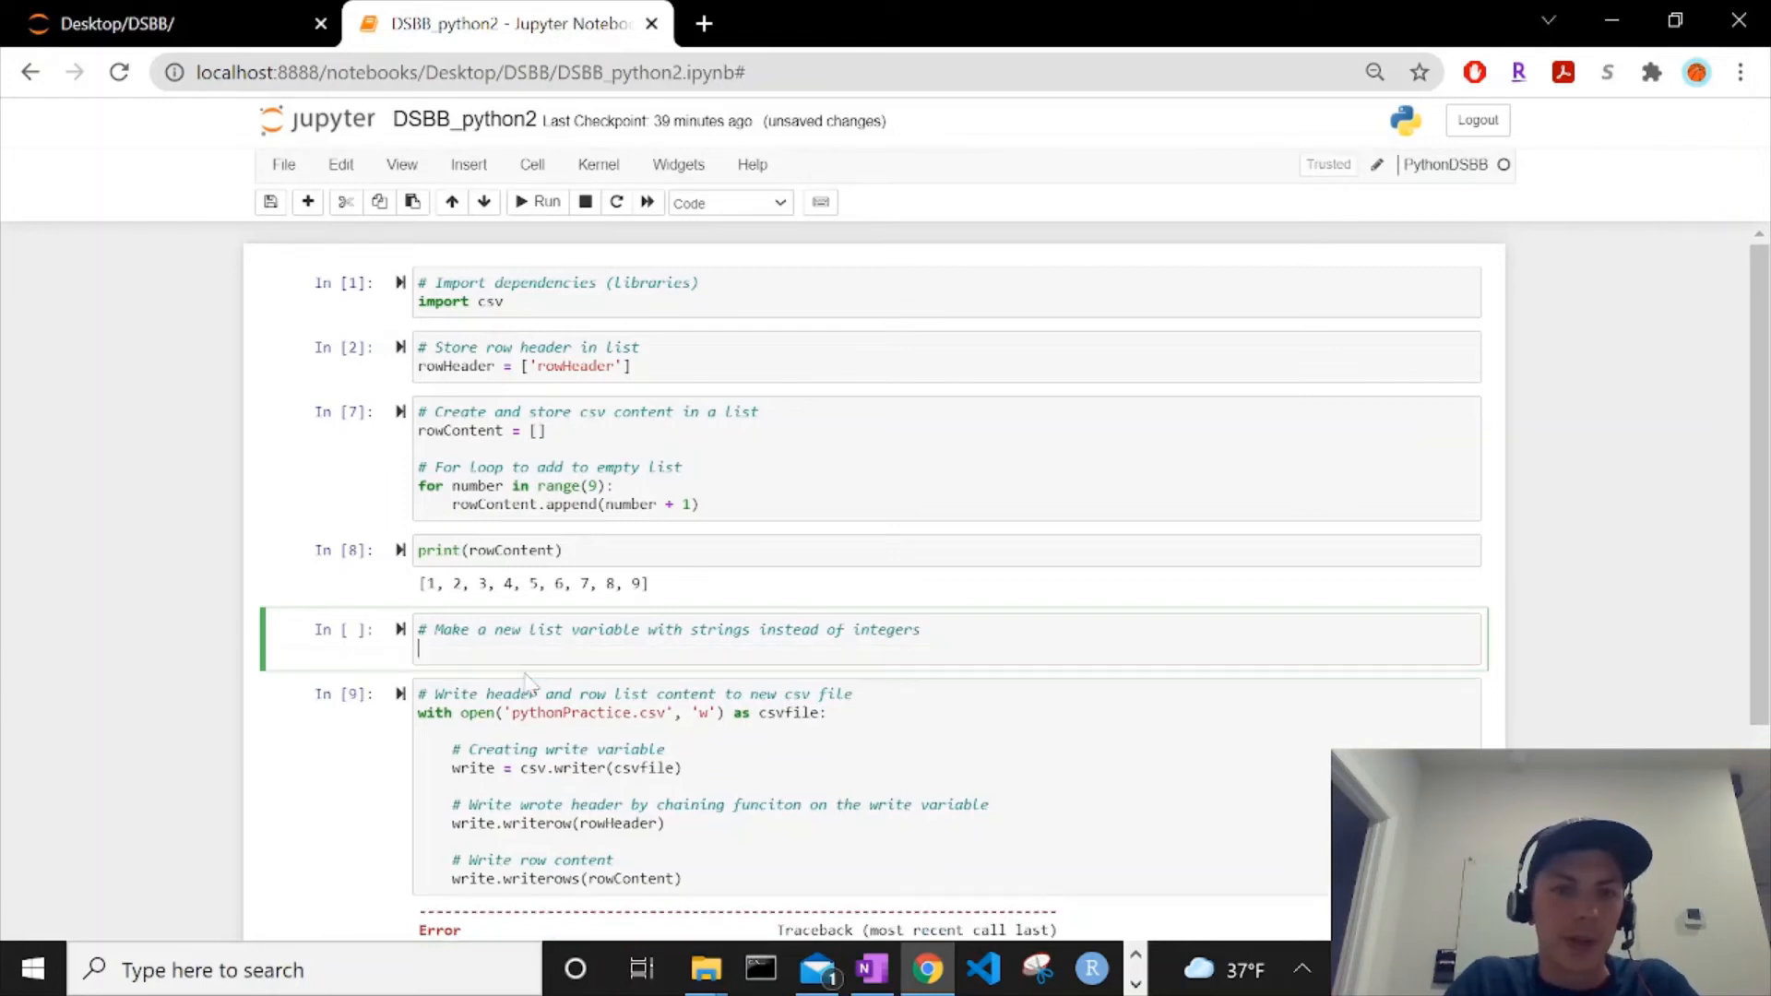
pyautogui.write('r')
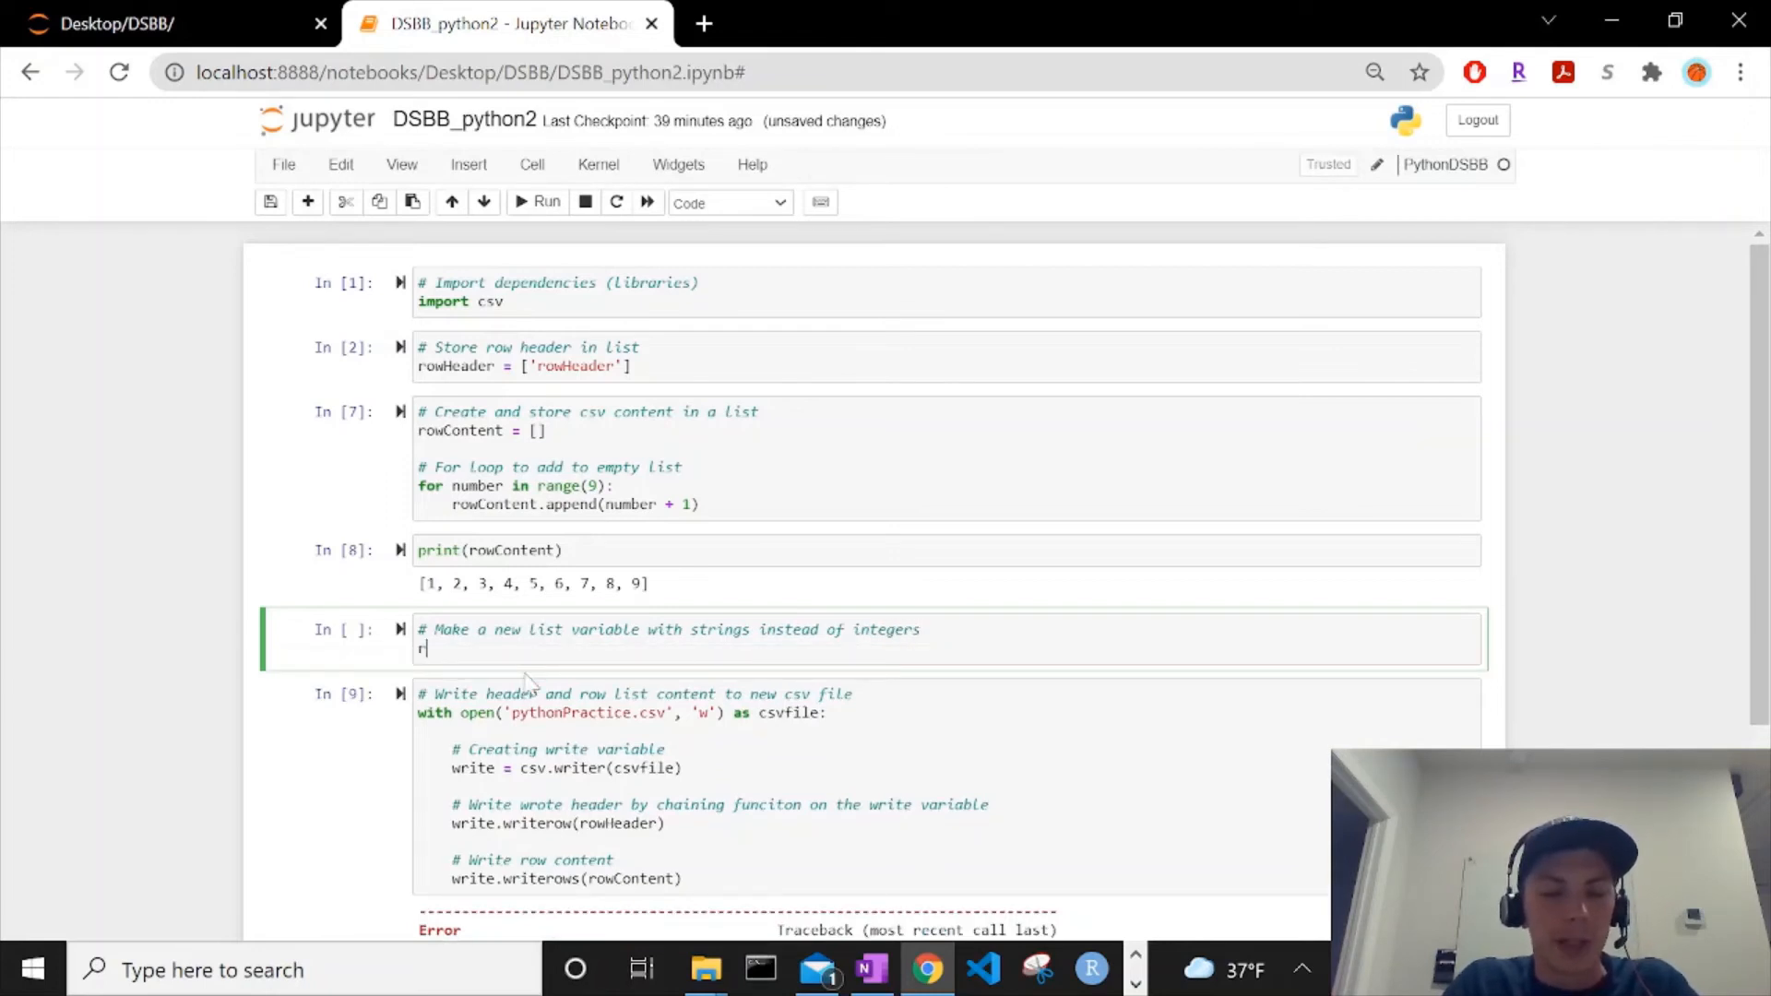
pyautogui.write('owStringCon')
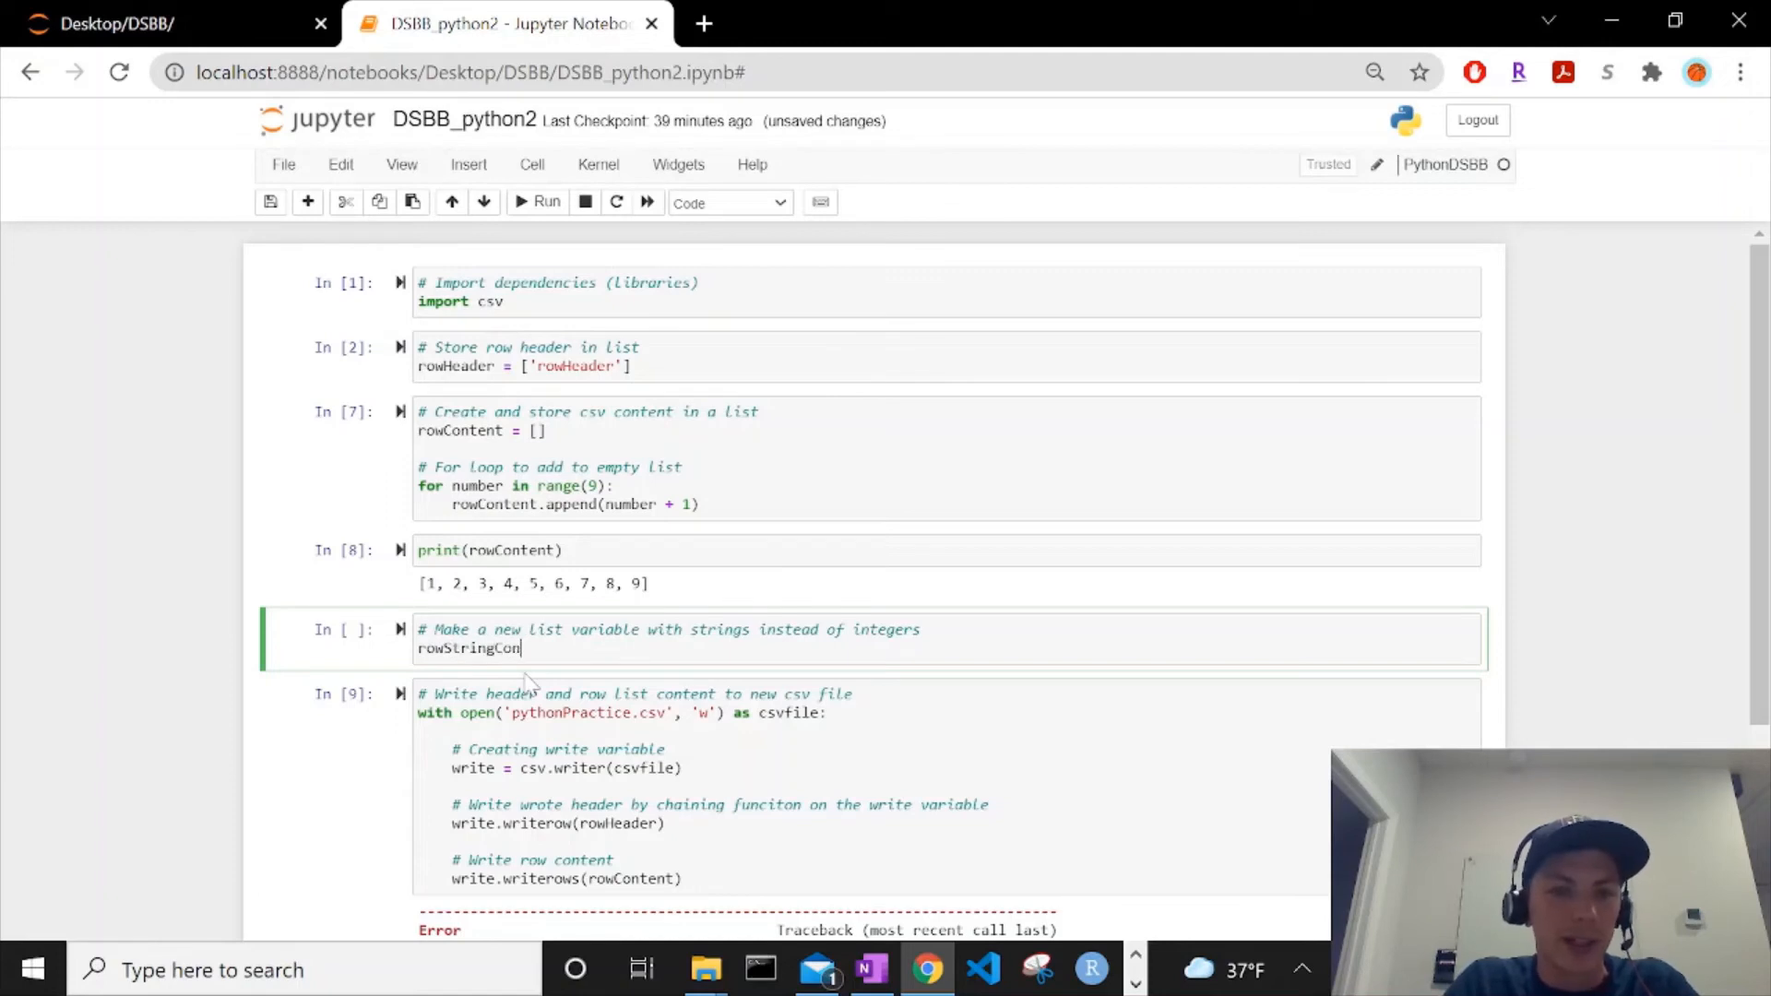
pyautogui.write('tent =')
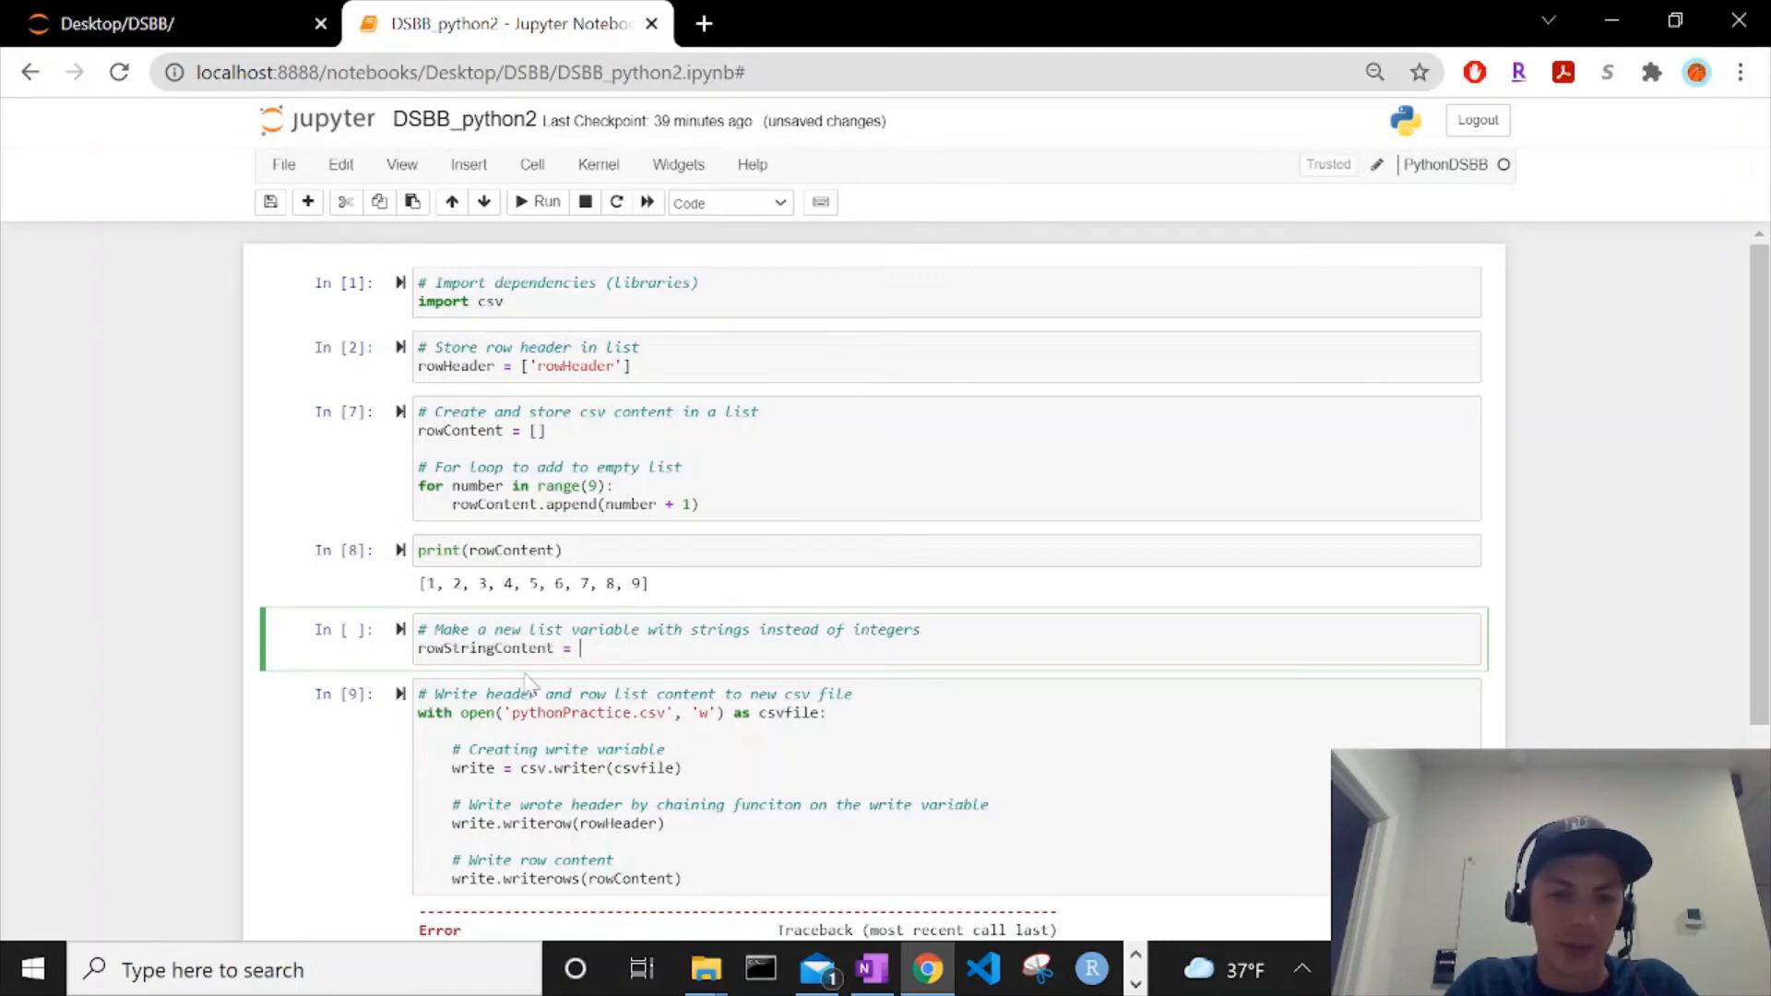
pyautogui.write('[]')
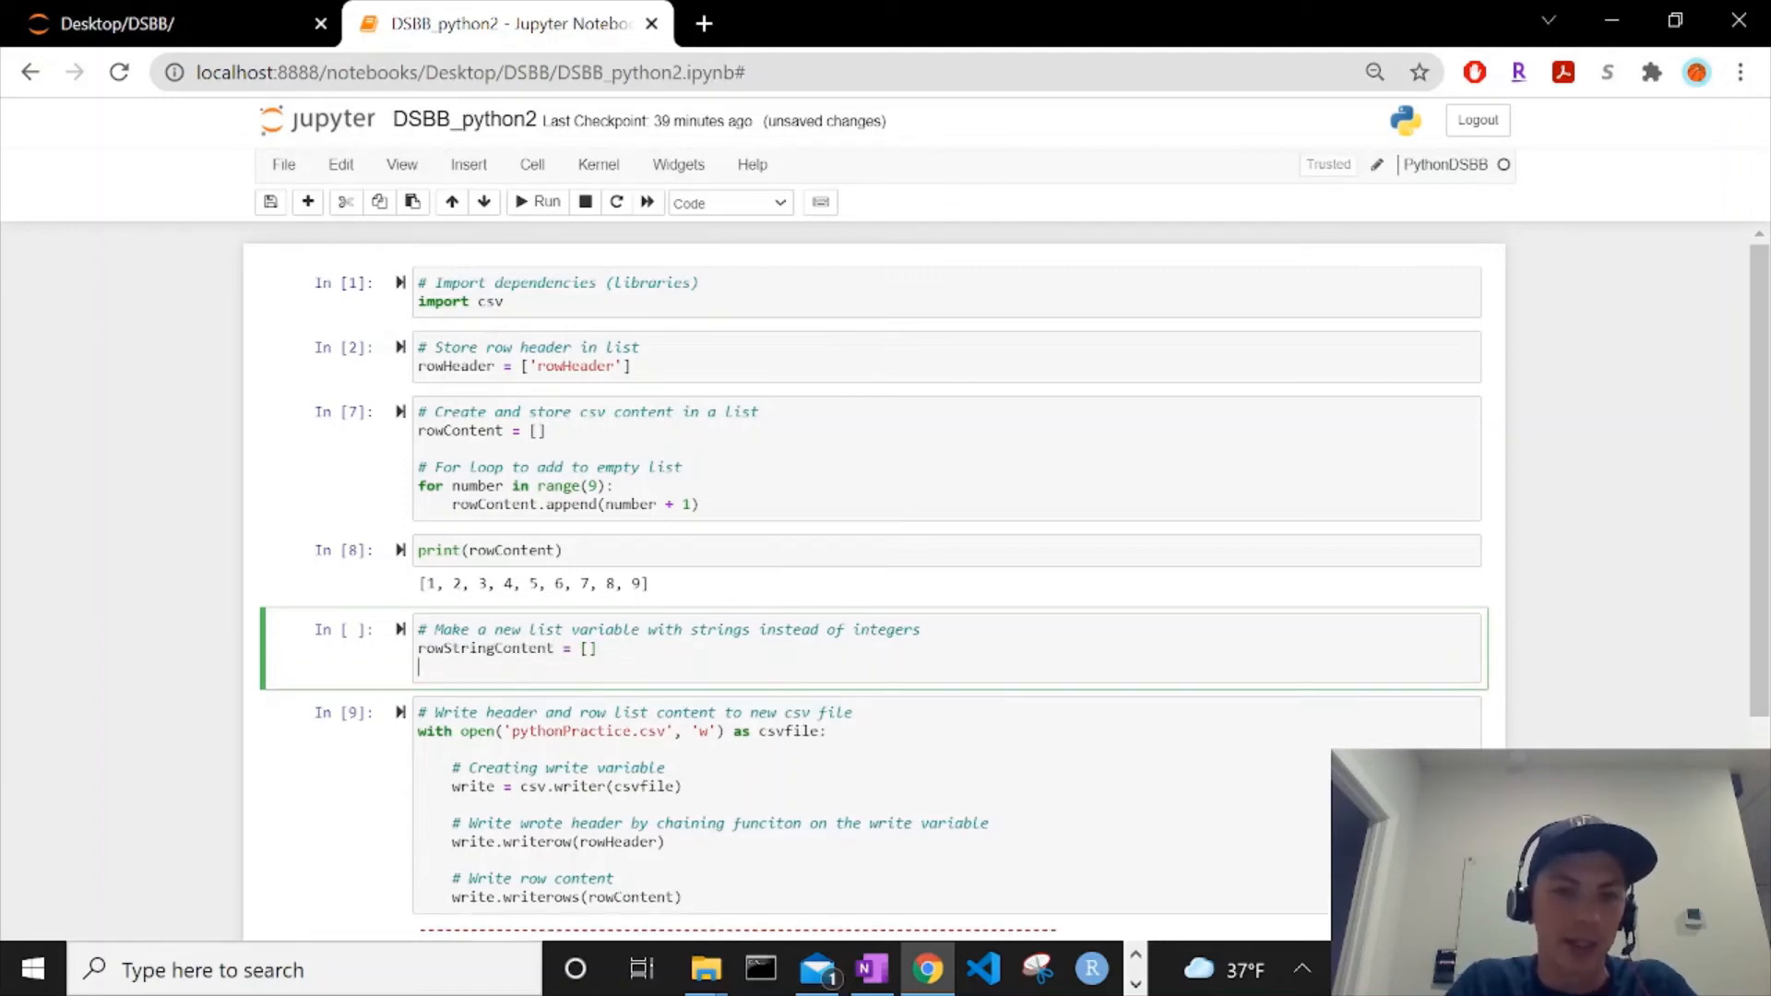
# Step: Write a for loop over rowContent appending str(integer) to rowStringContent
pyautogui.write('#')
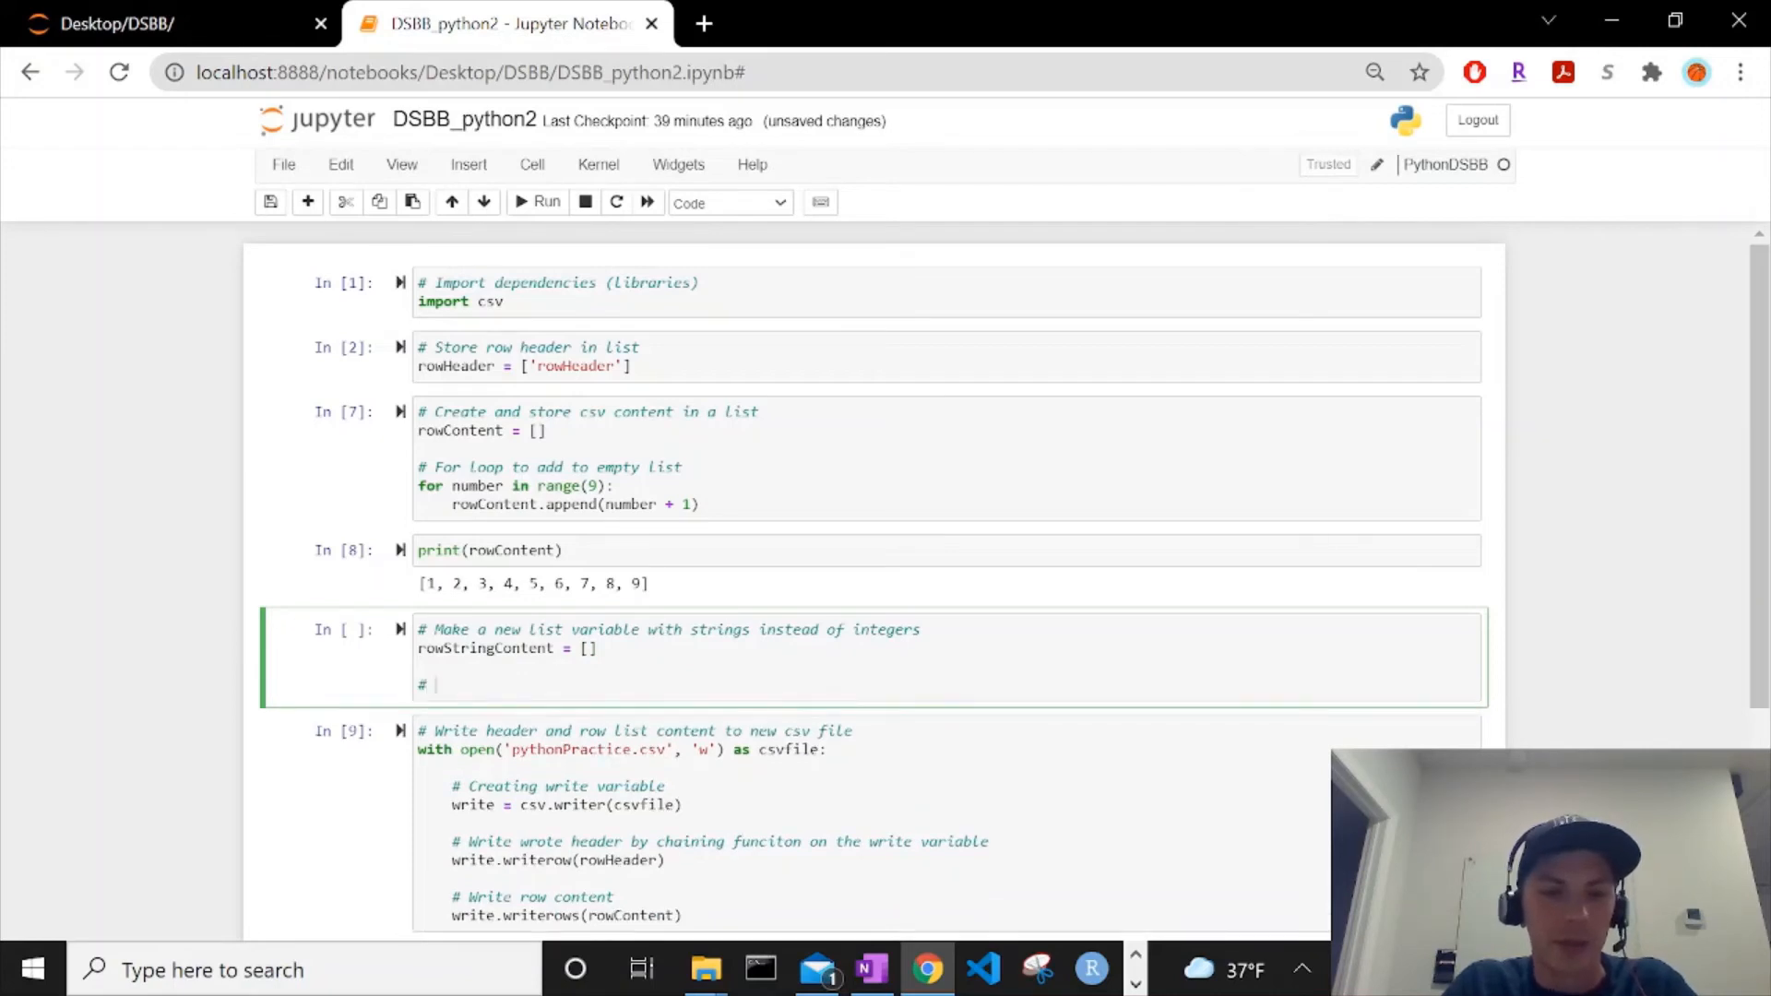
pyautogui.write('For loop to')
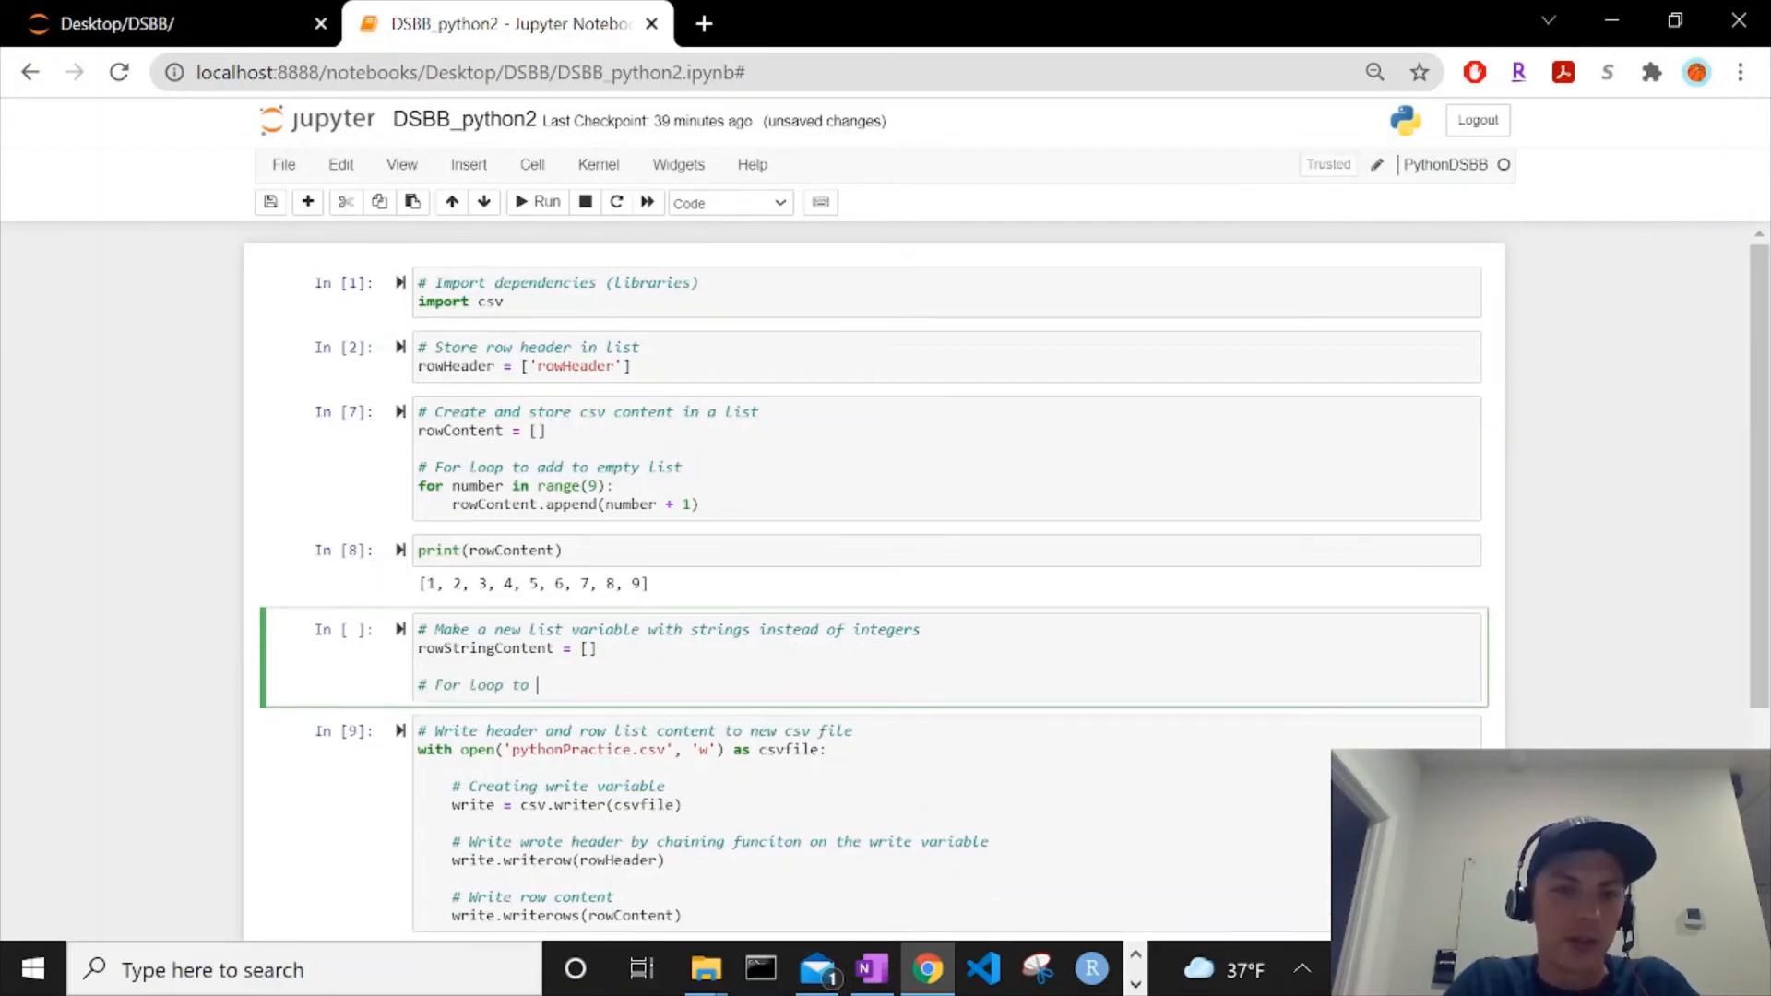
pyautogui.write('add to empty')
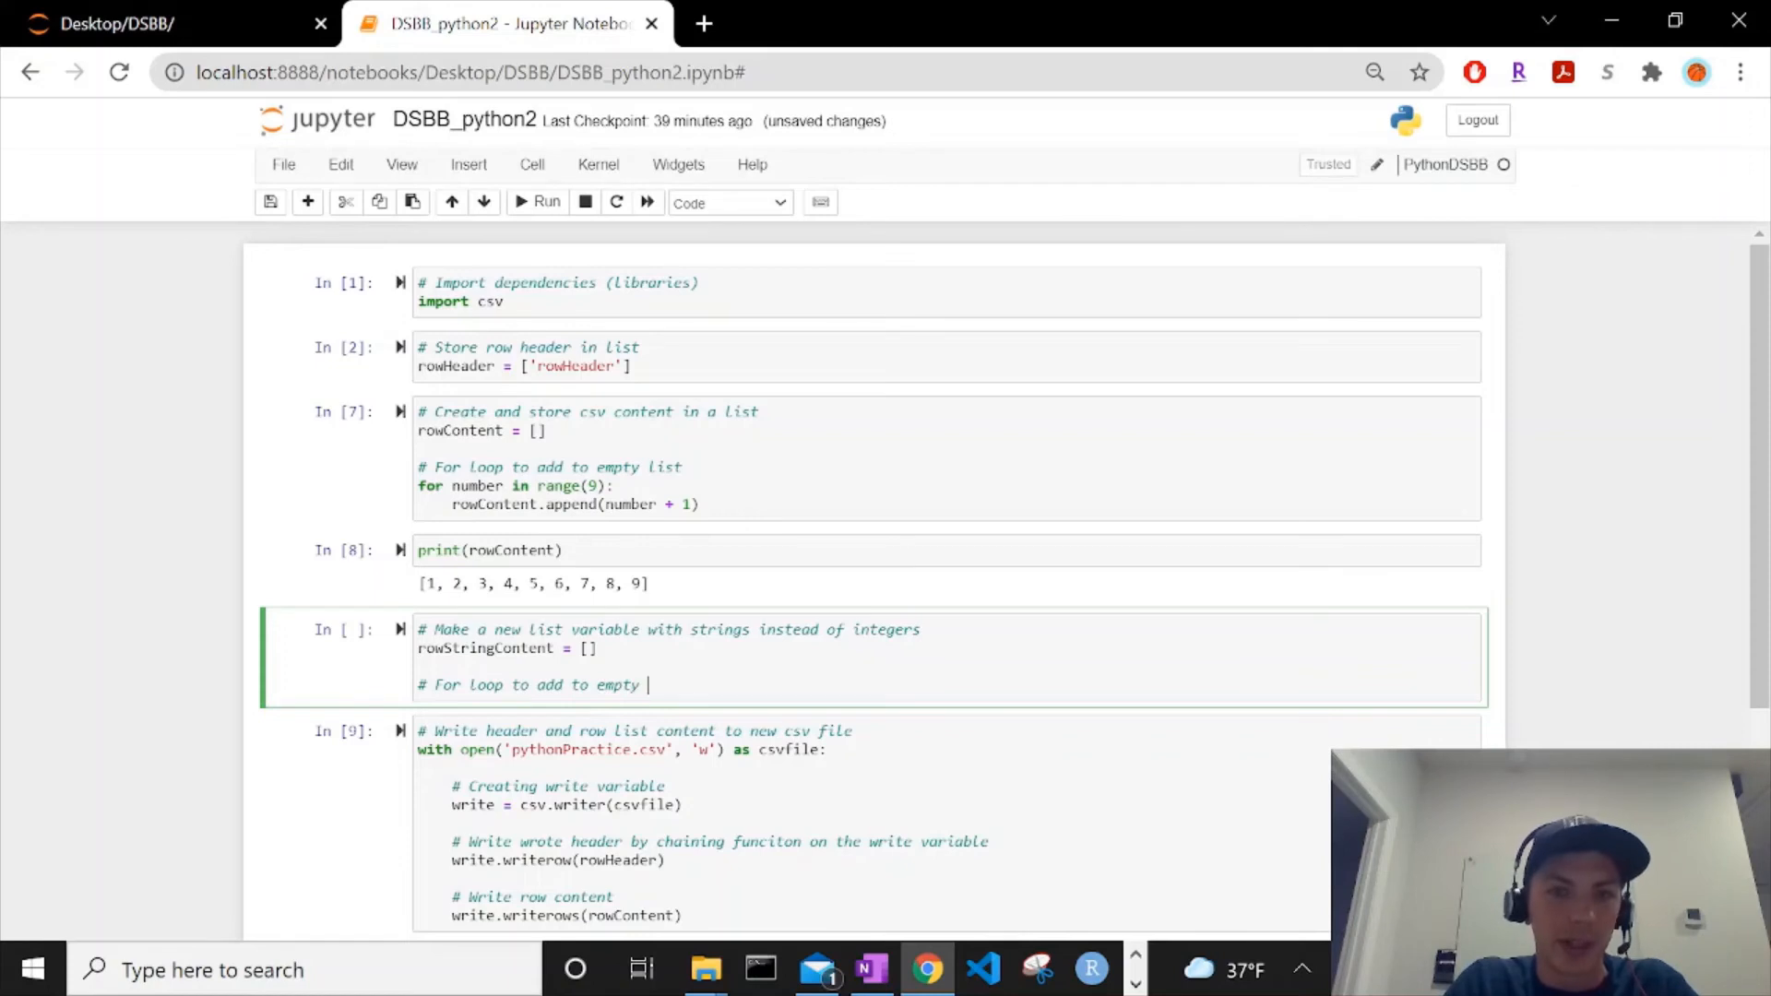
pyautogui.write('list (again')
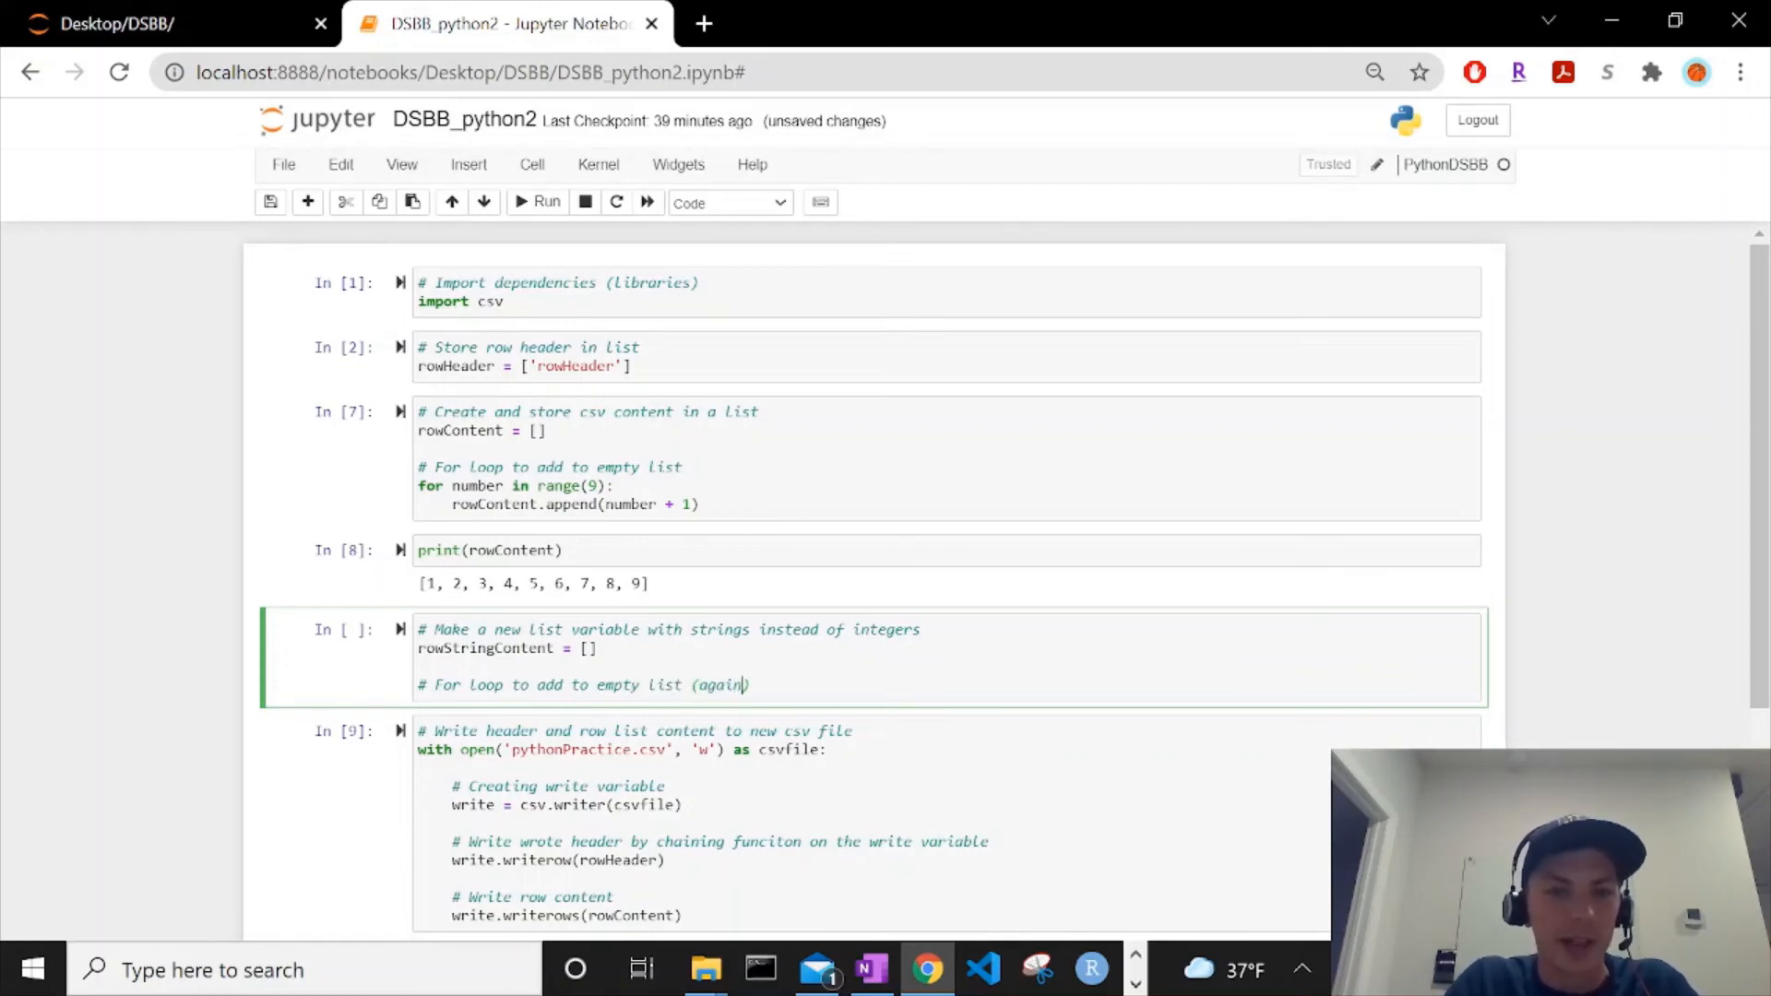
pyautogui.write('for')
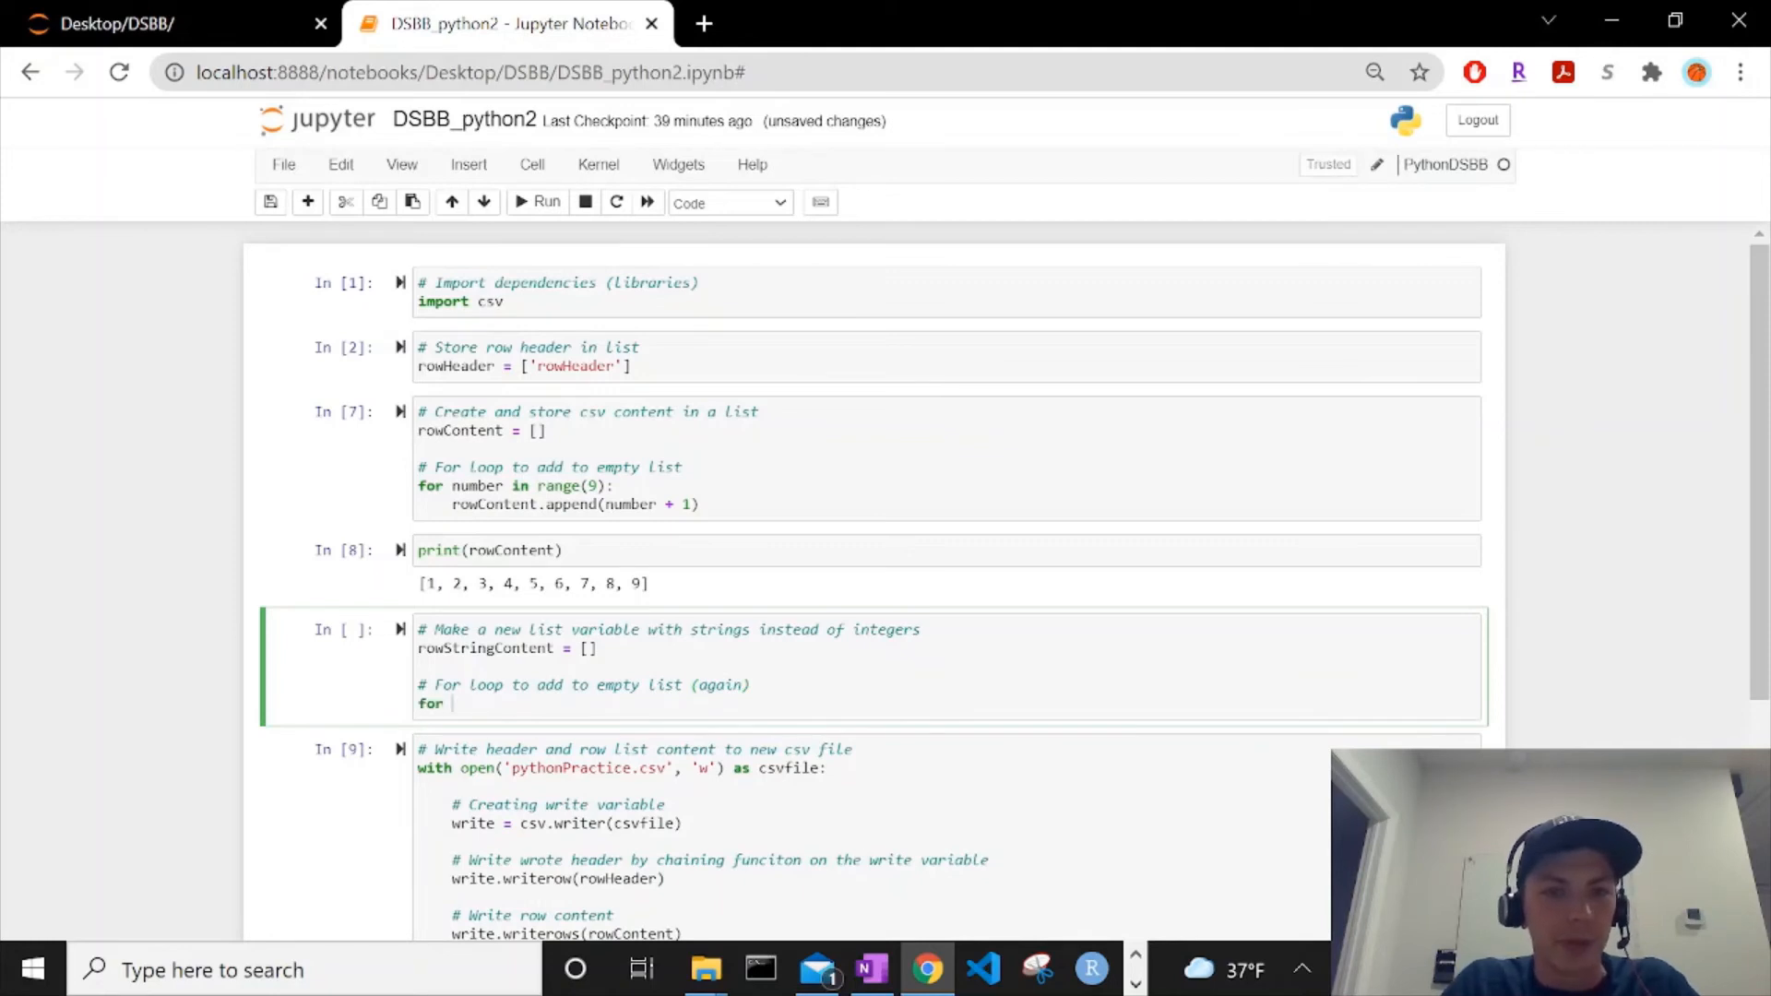
pyautogui.write('number')
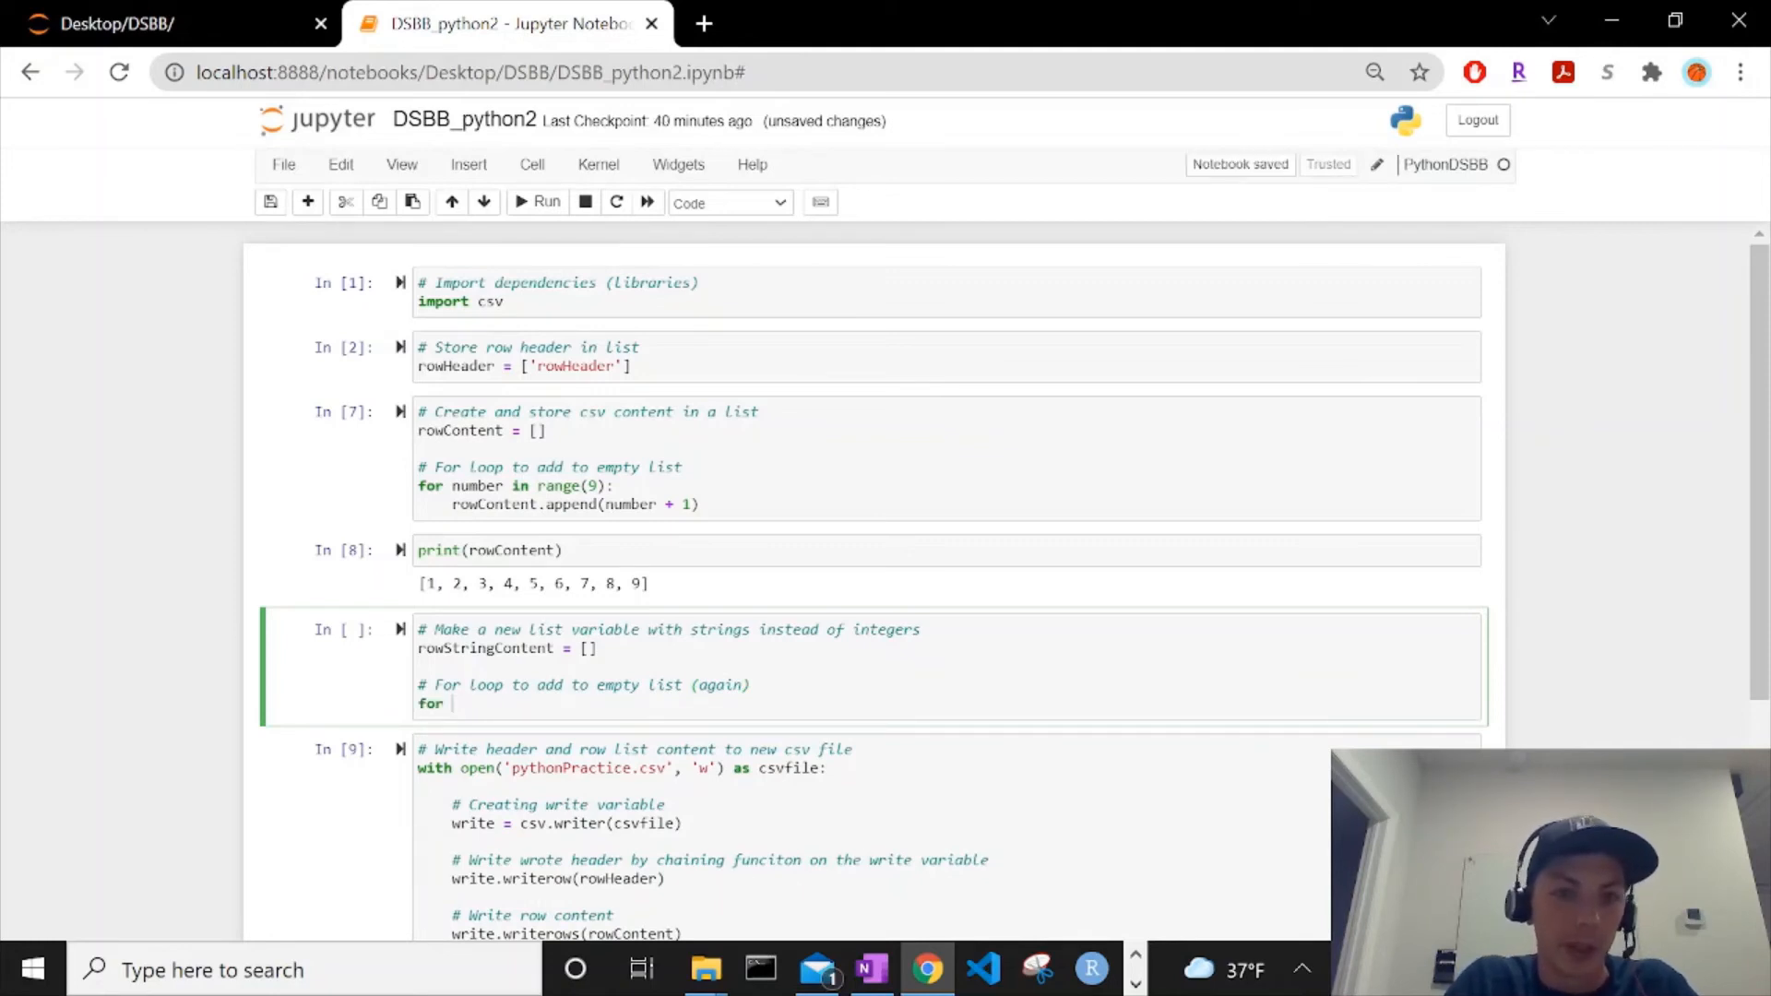
pyautogui.write('integer in')
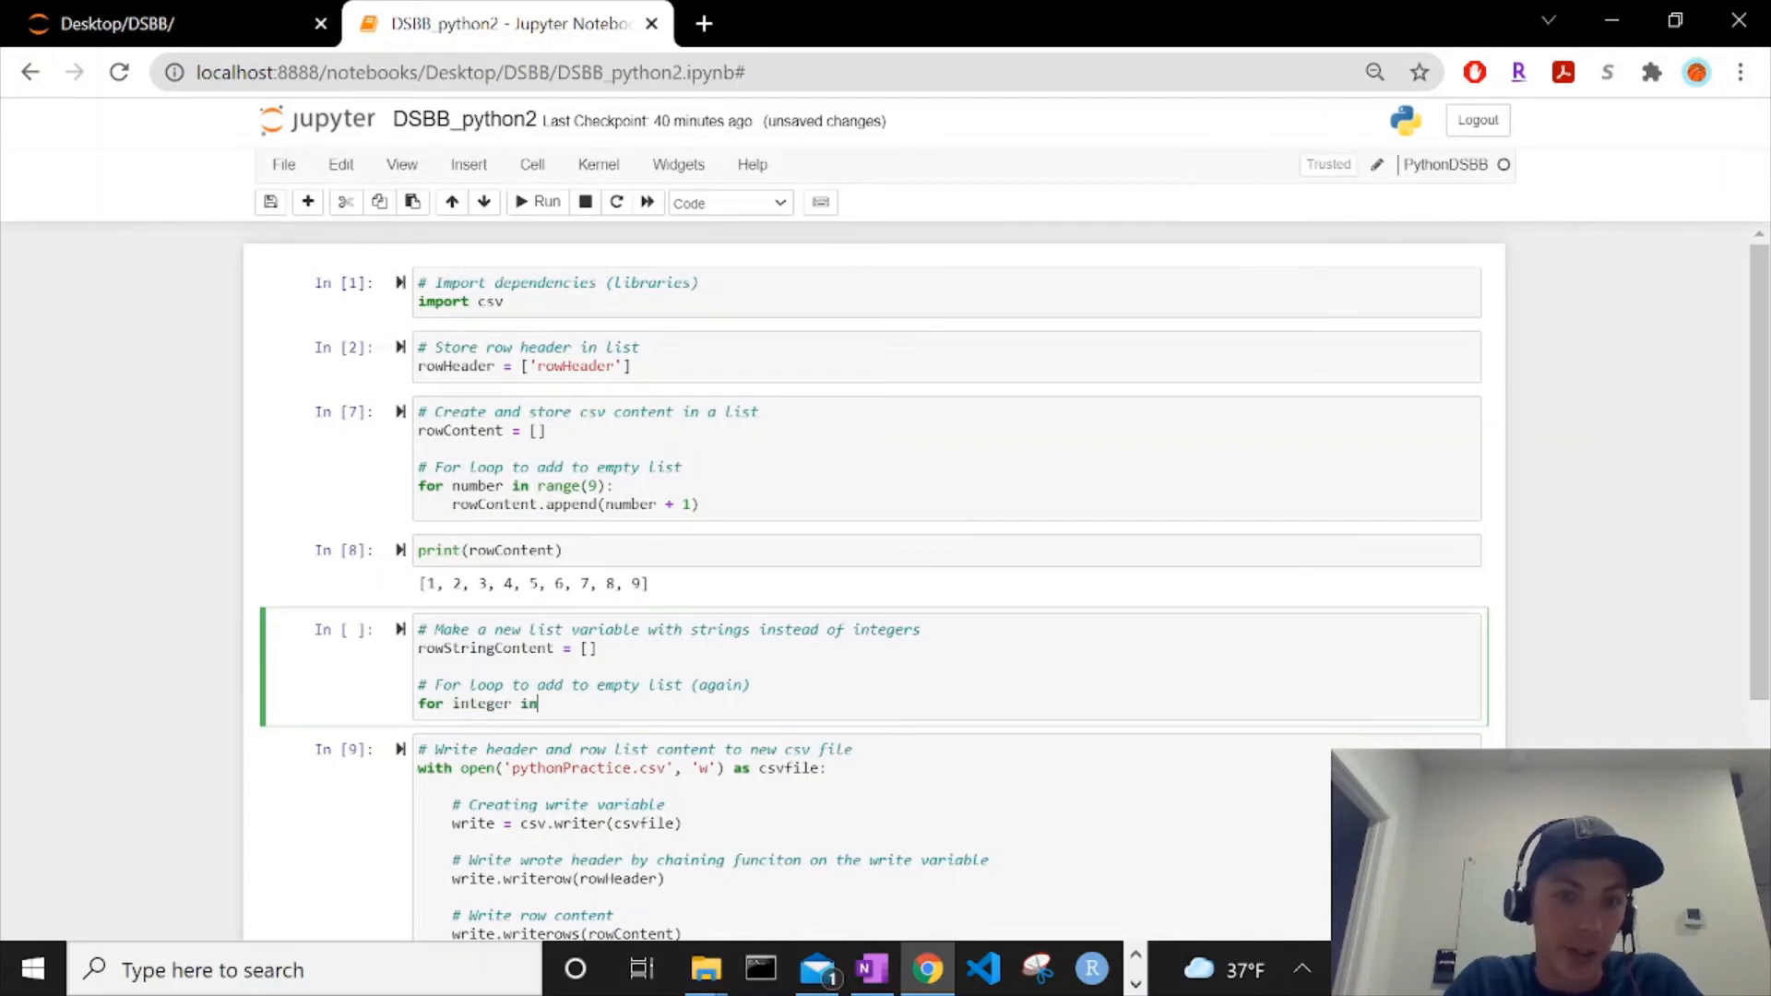
pyautogui.write('rowCone')
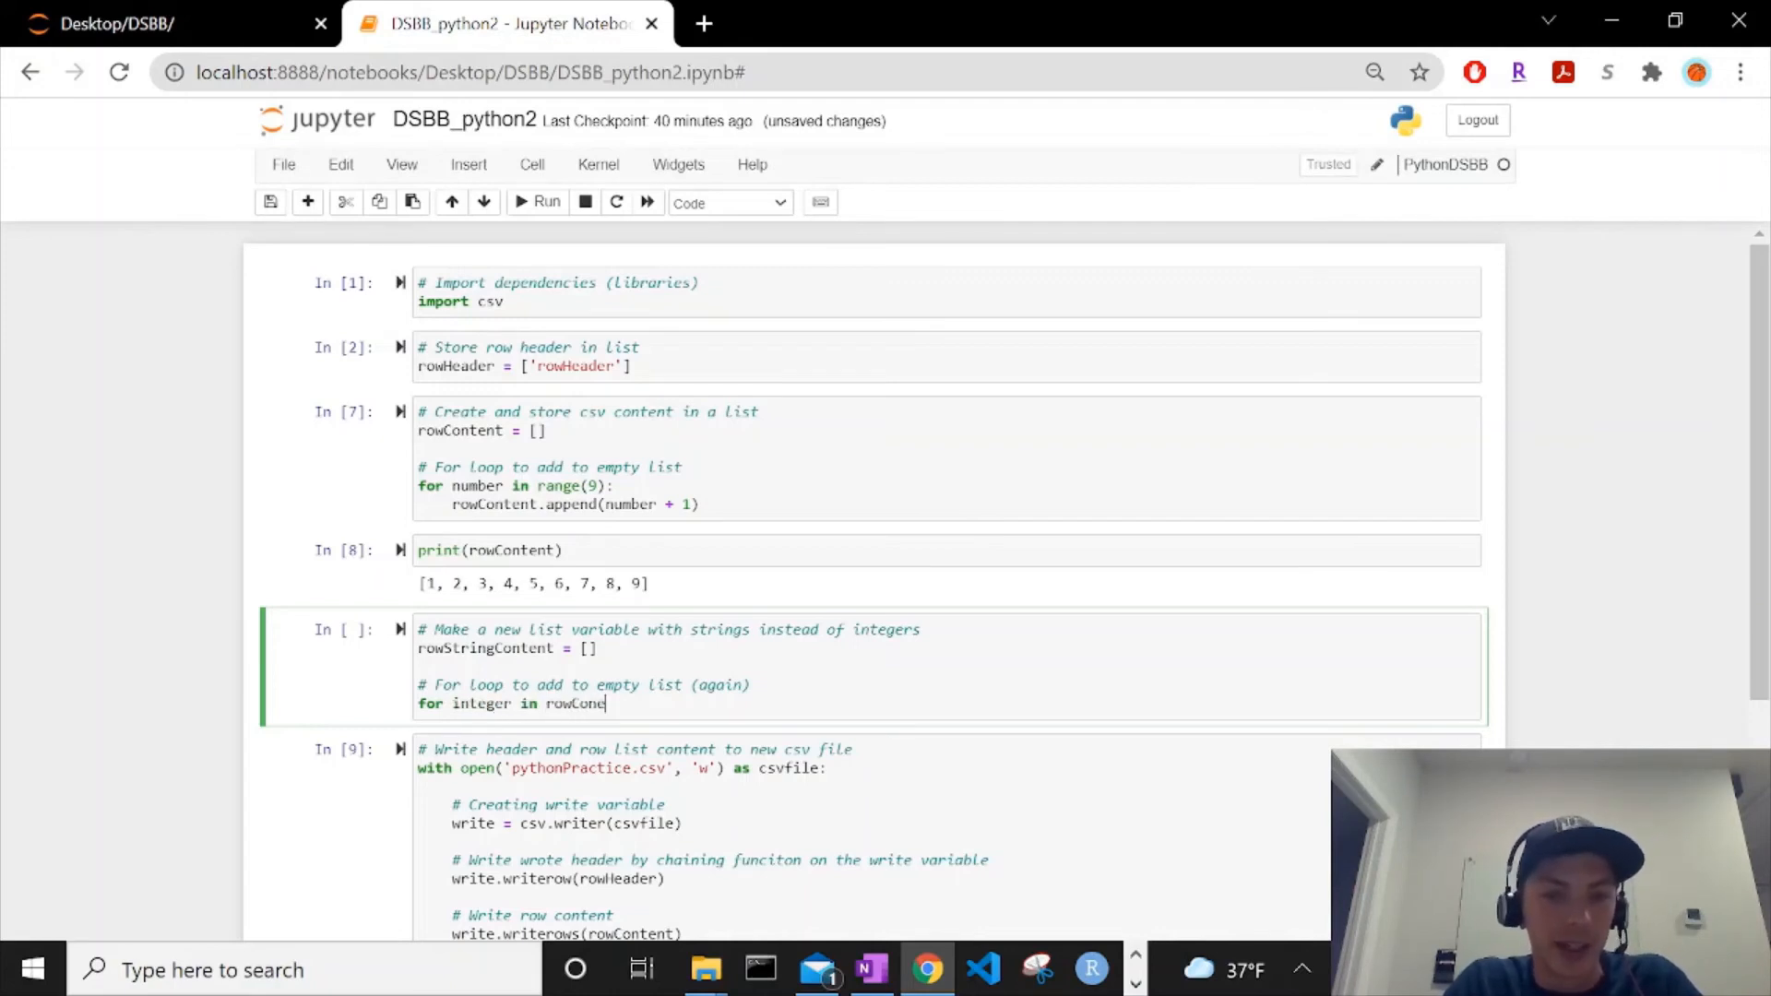
pyautogui.write('tent')
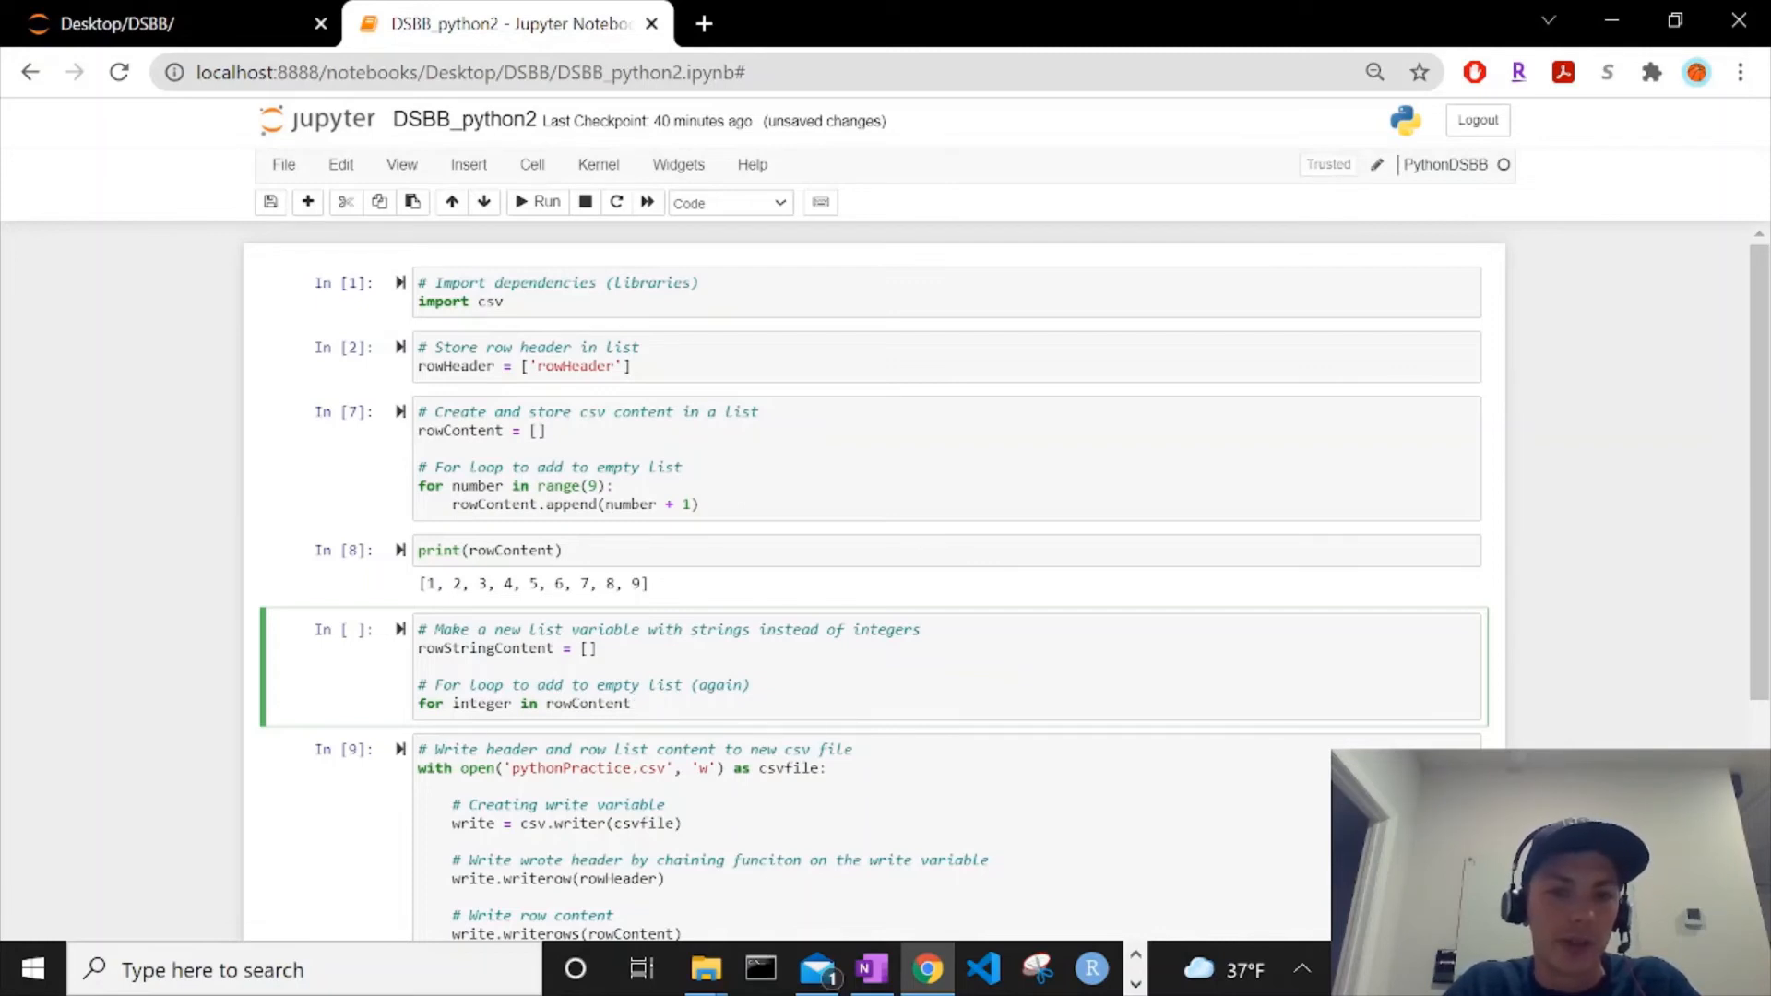
pyautogui.write(':')
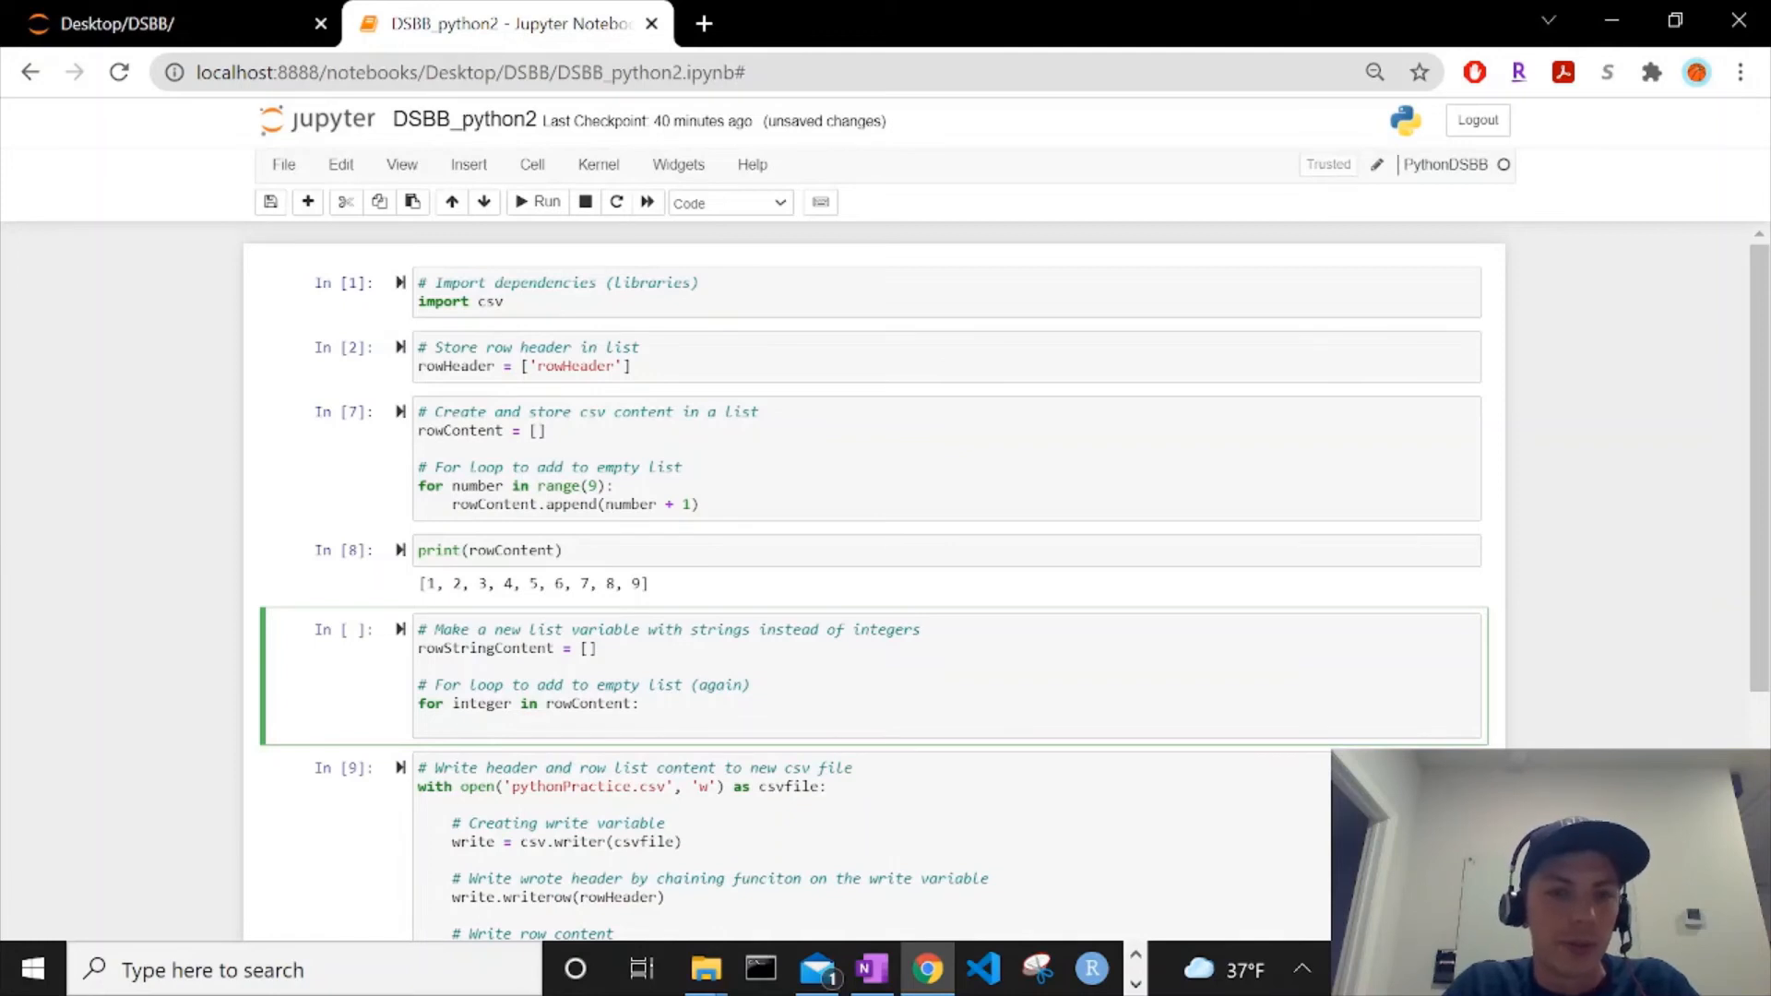
pyautogui.write('row')
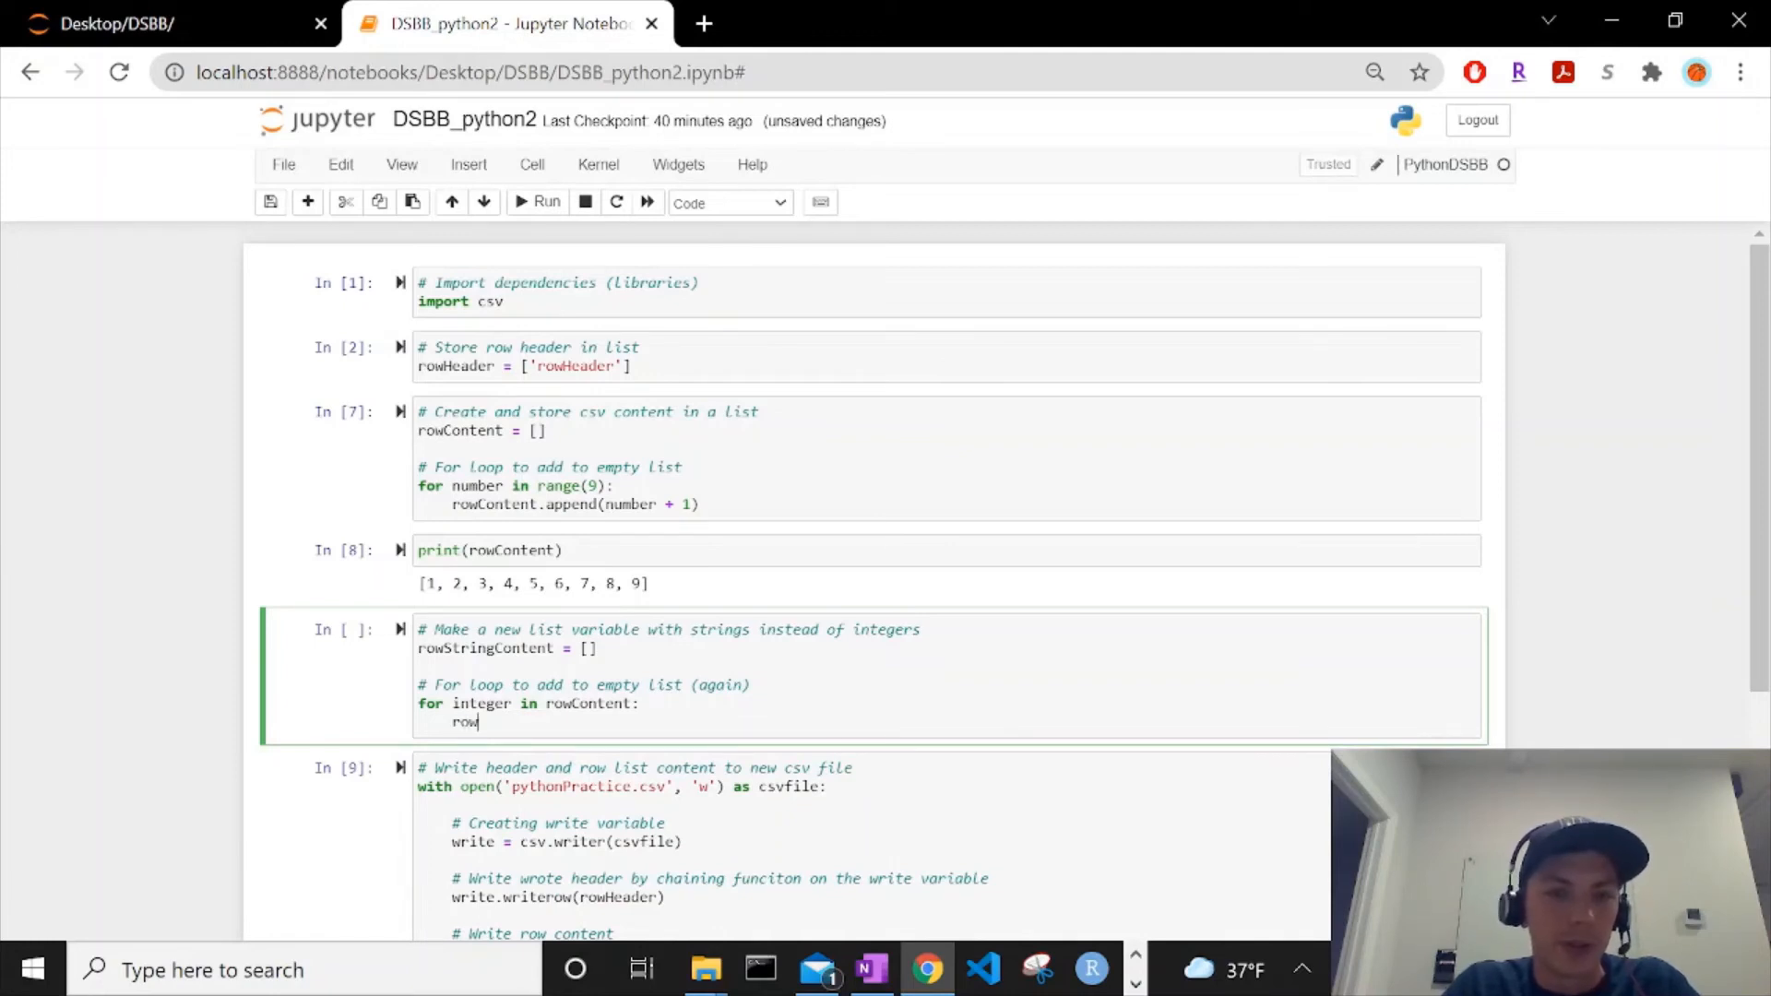
pyautogui.write('StringContent')
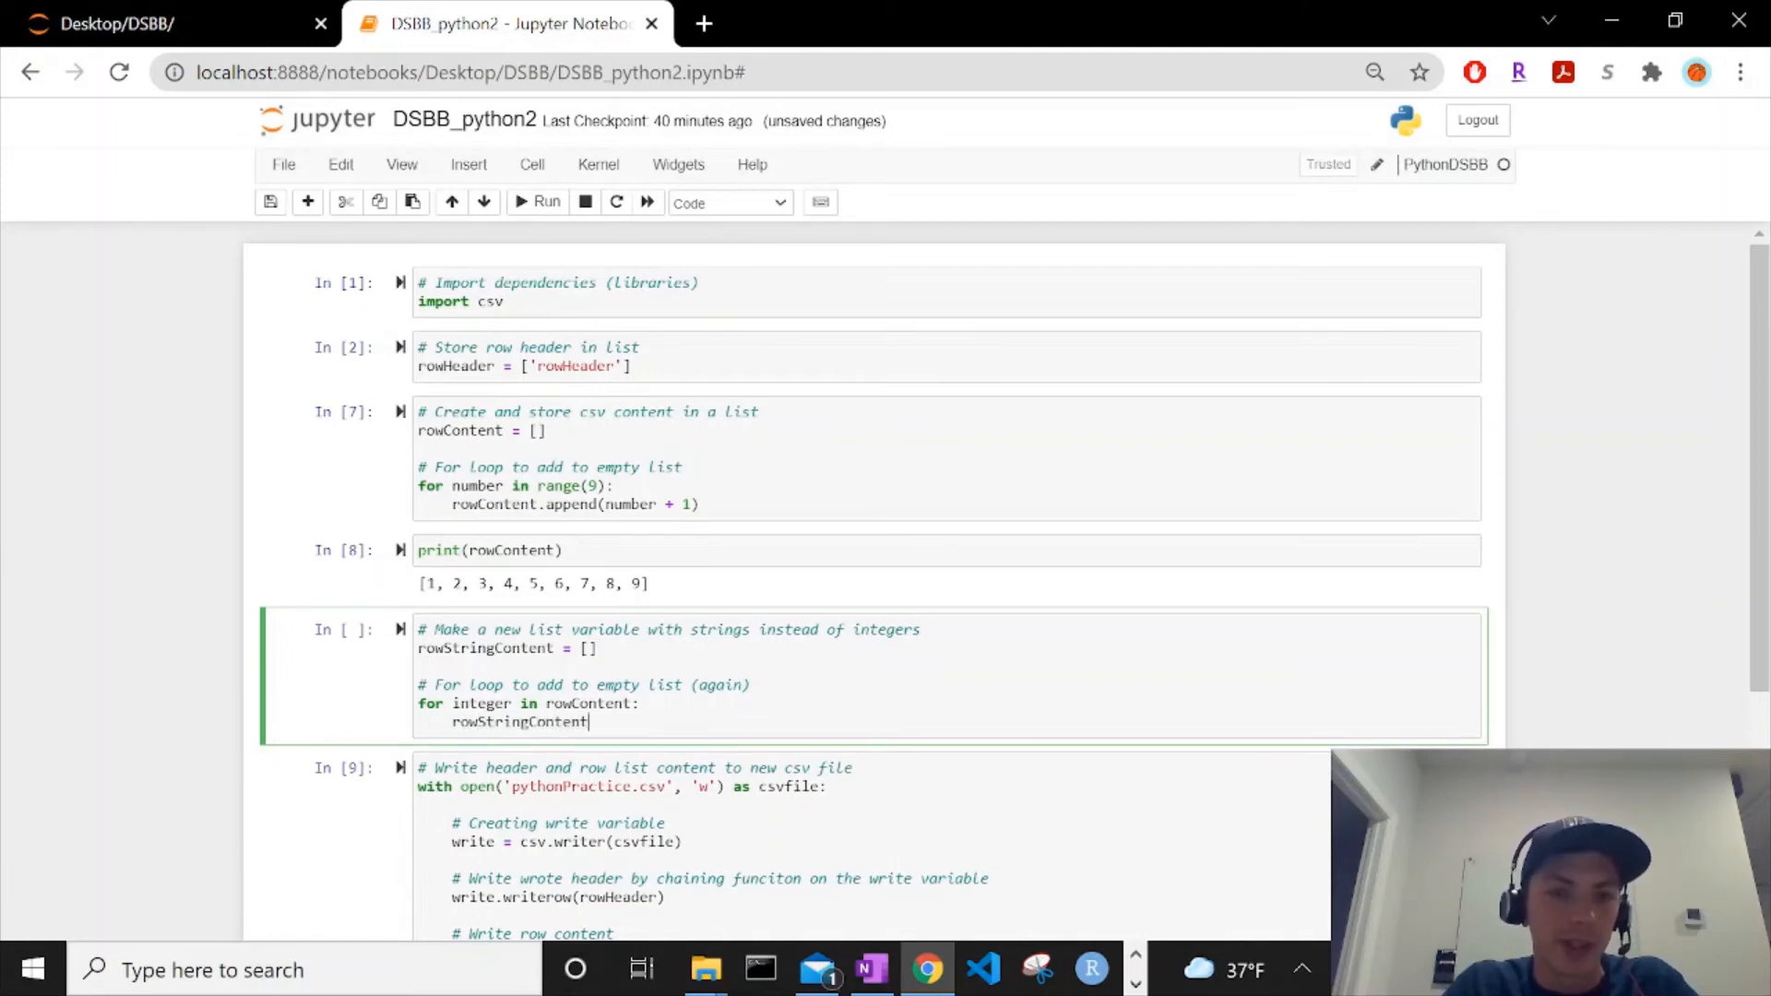
pyautogui.write('.append')
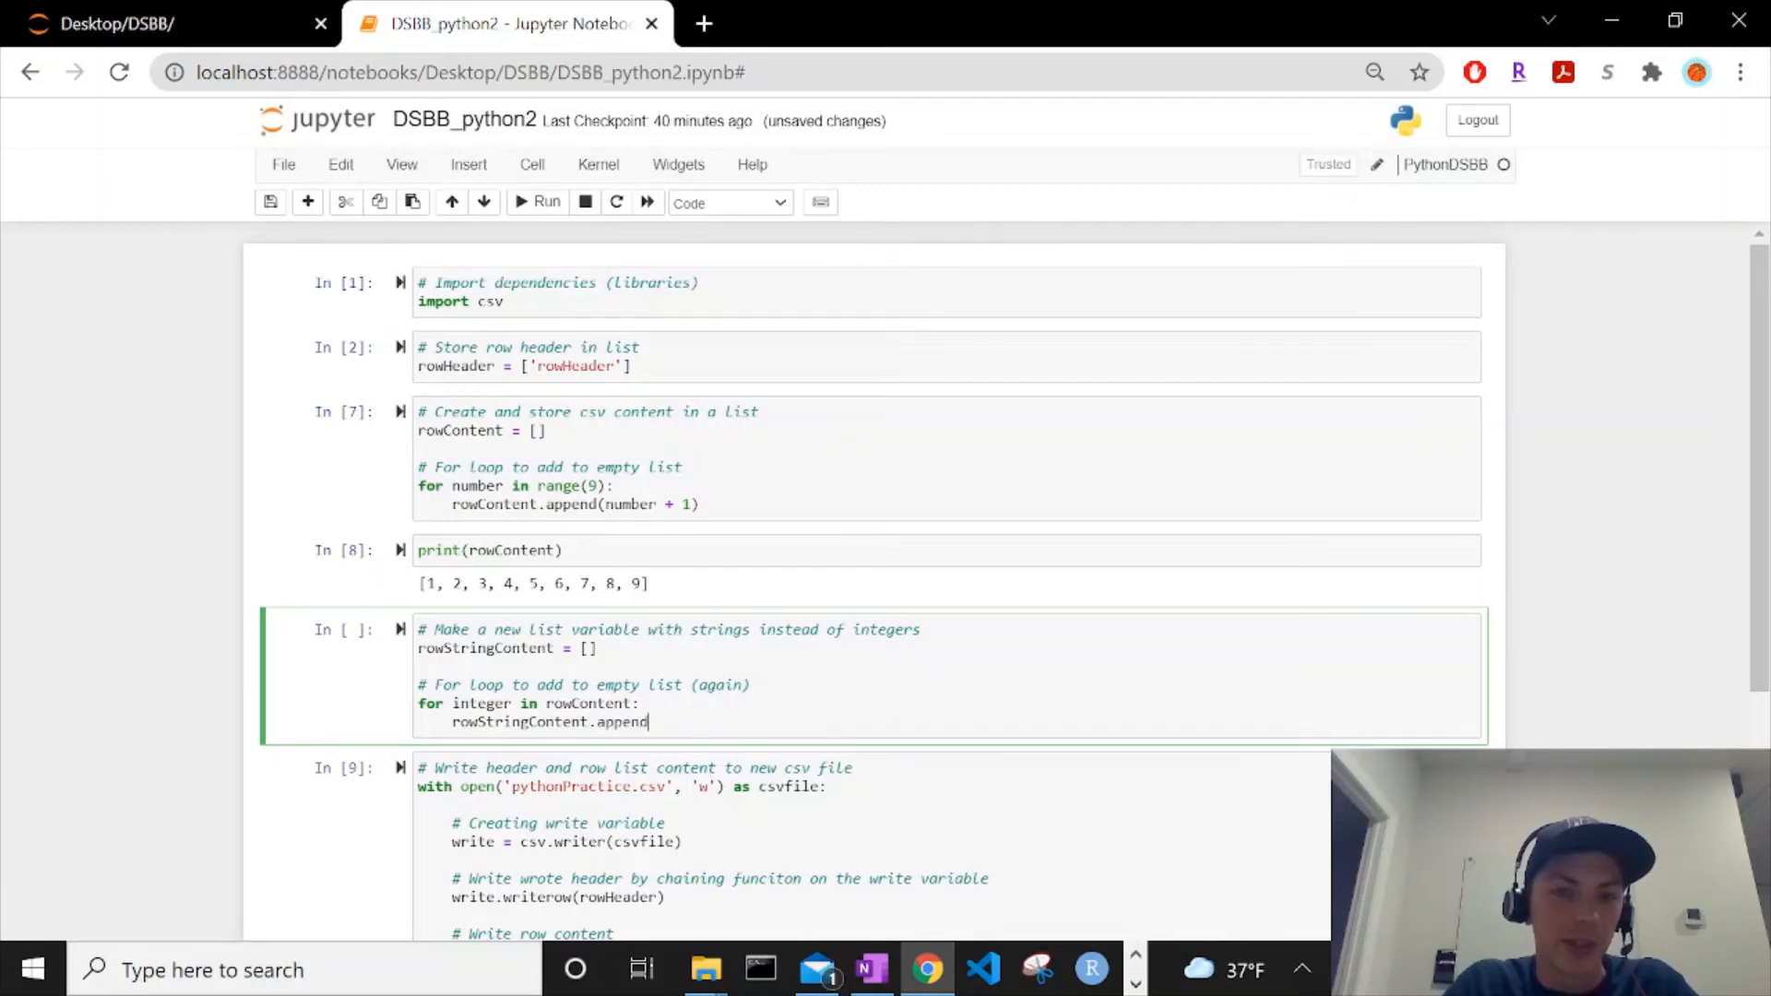
pyautogui.write('()')
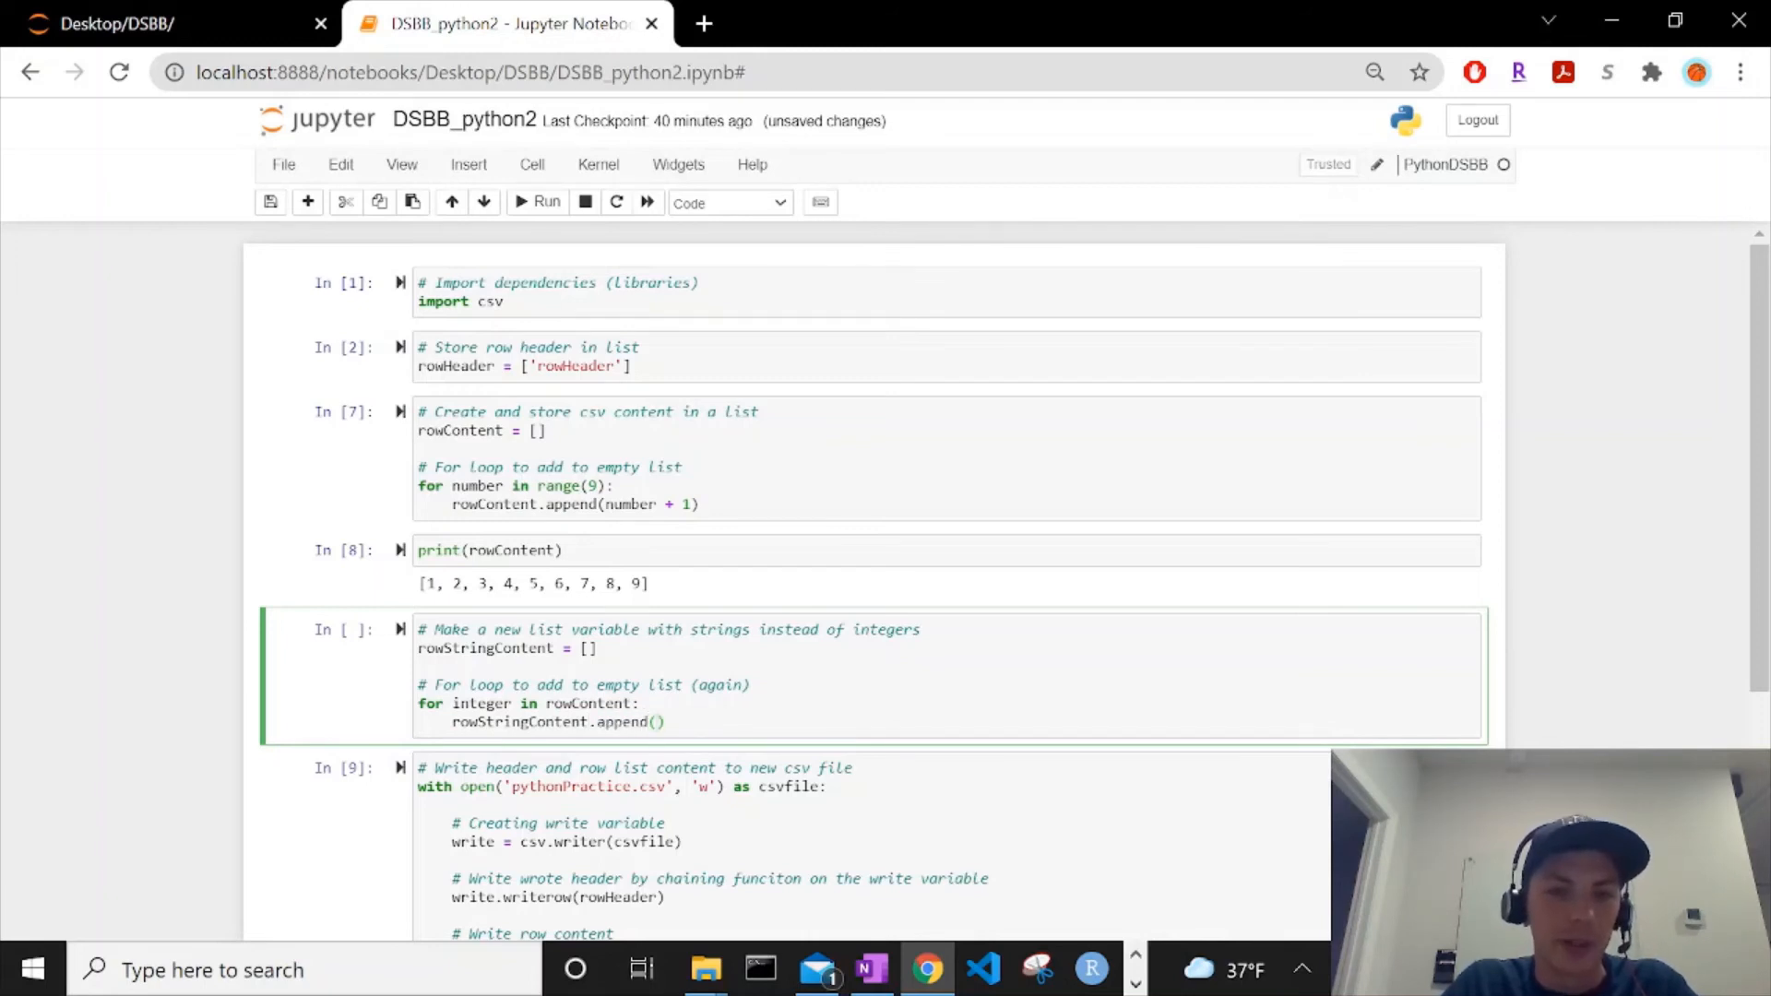
pyautogui.write('str')
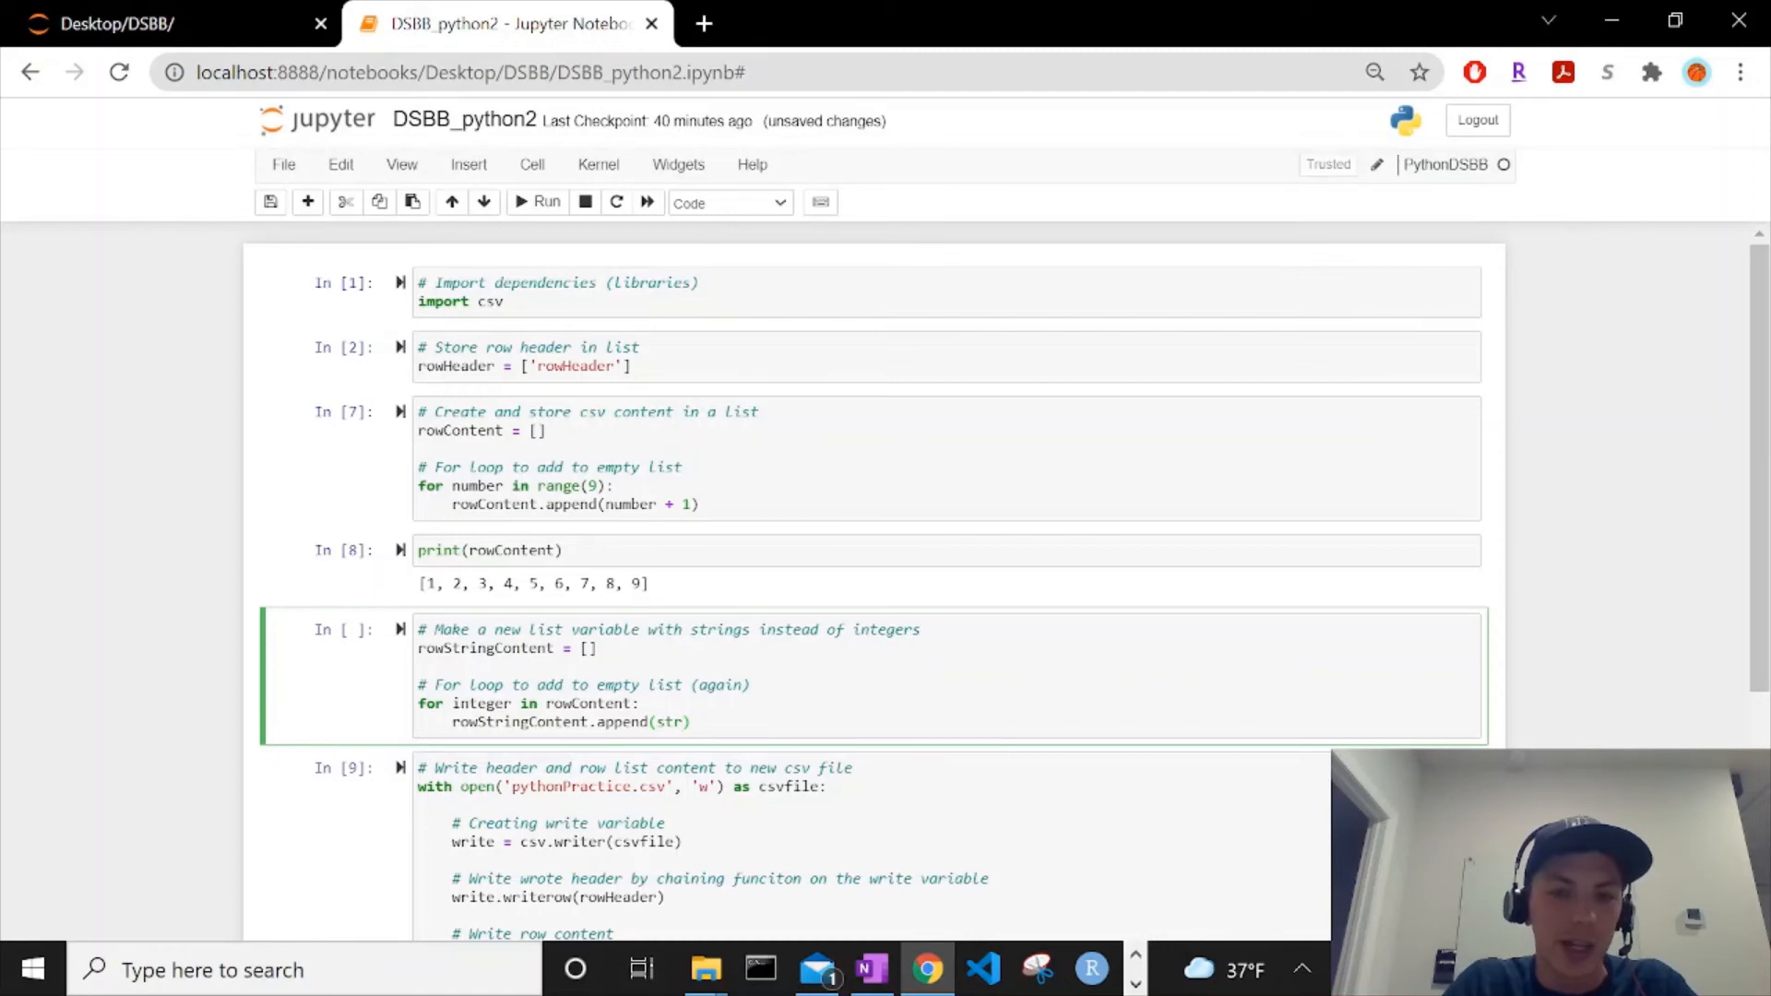
pyautogui.write('()')
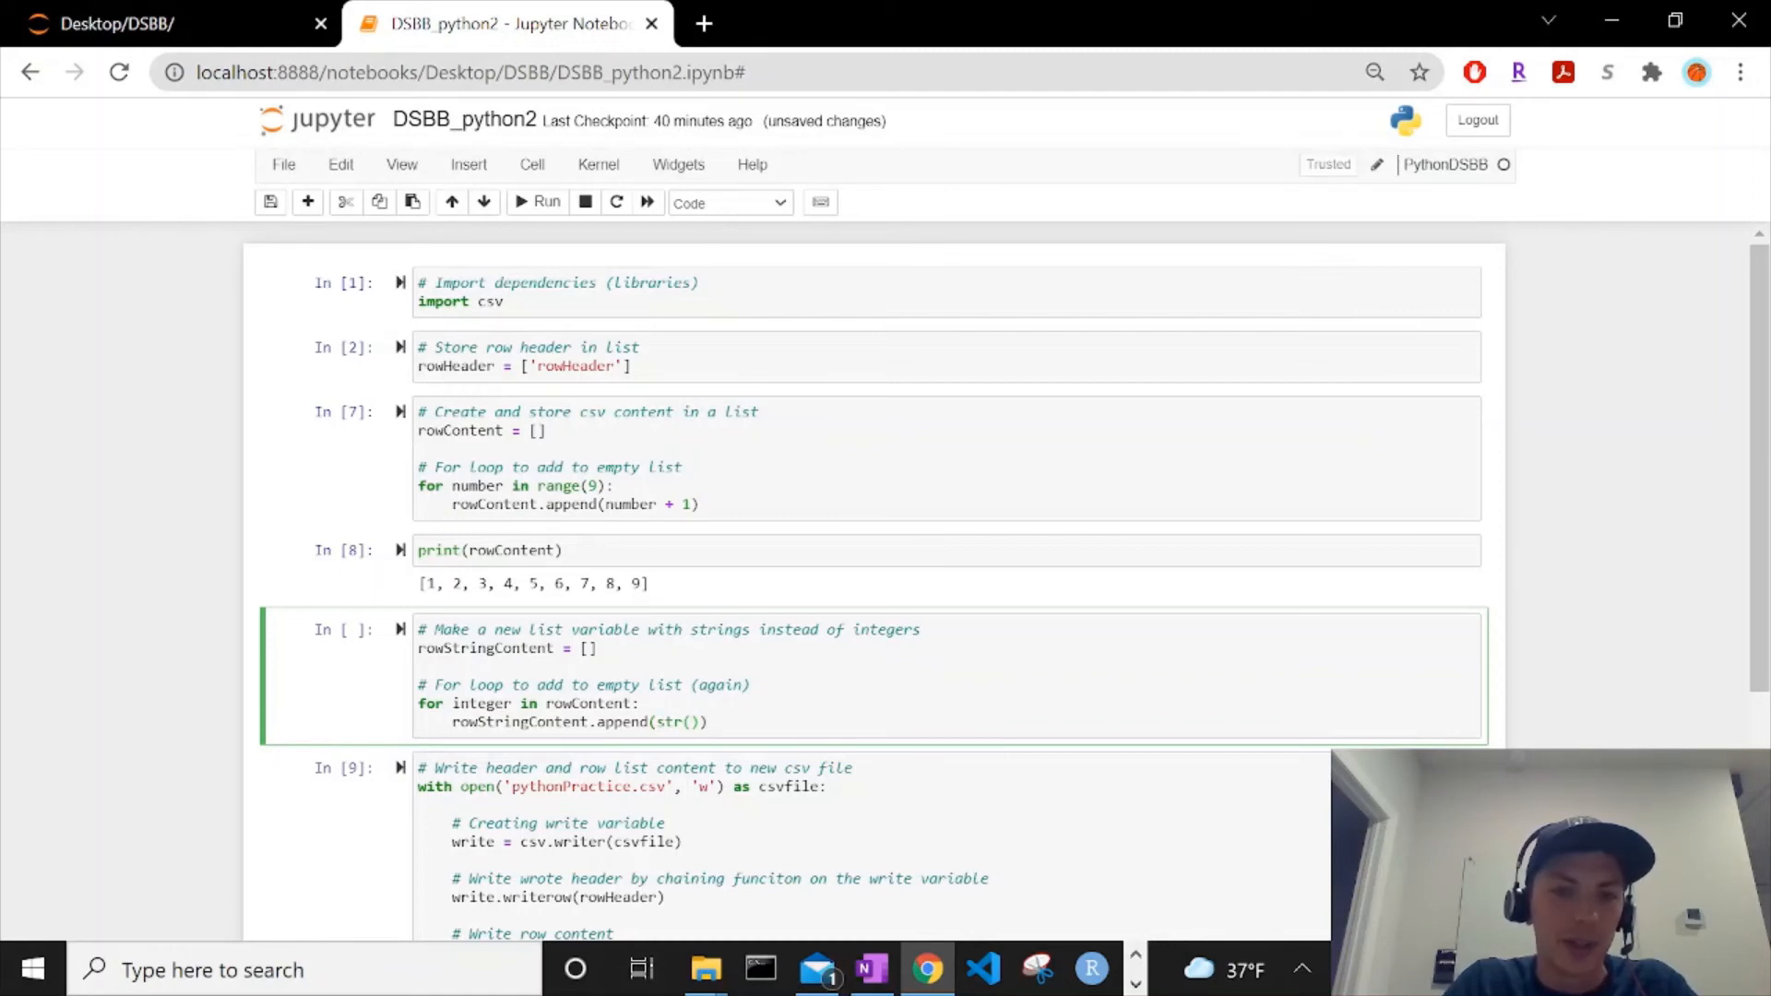
pyautogui.write('integer')
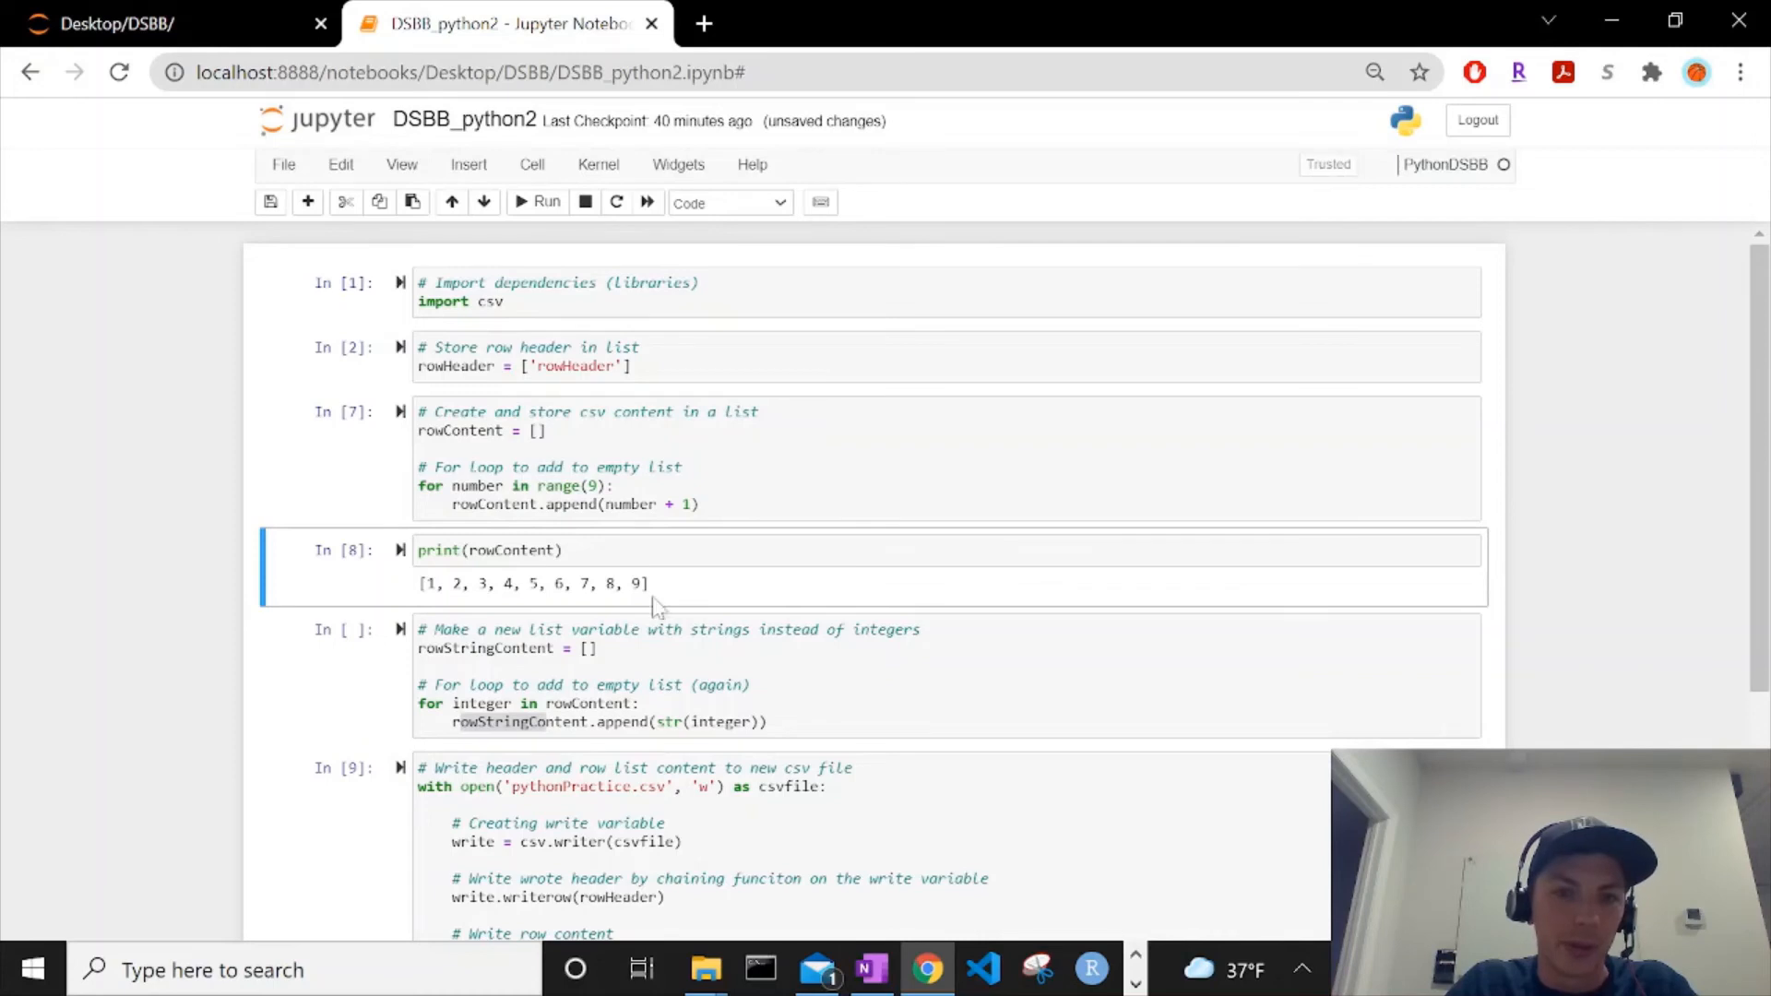
pyautogui.doubleClick(635, 584)
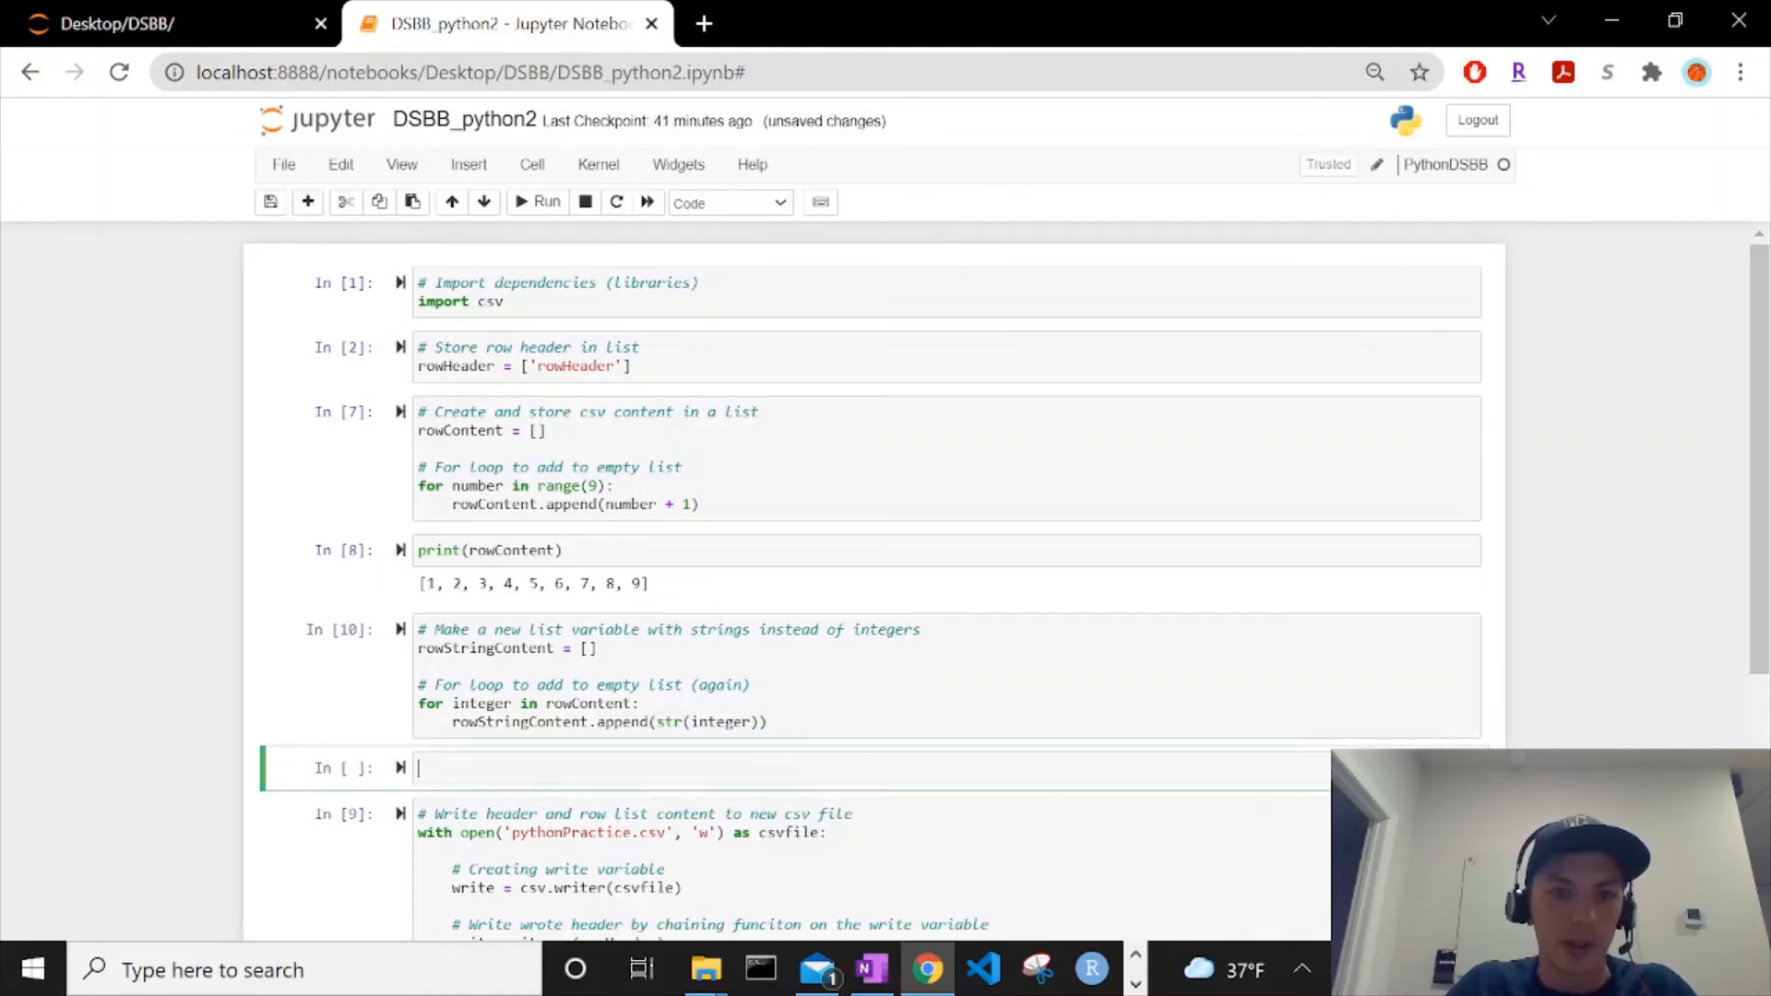
# Step: Run print(rowStringContent) to show the string digits '1' through '9'
pyautogui.write('print()')
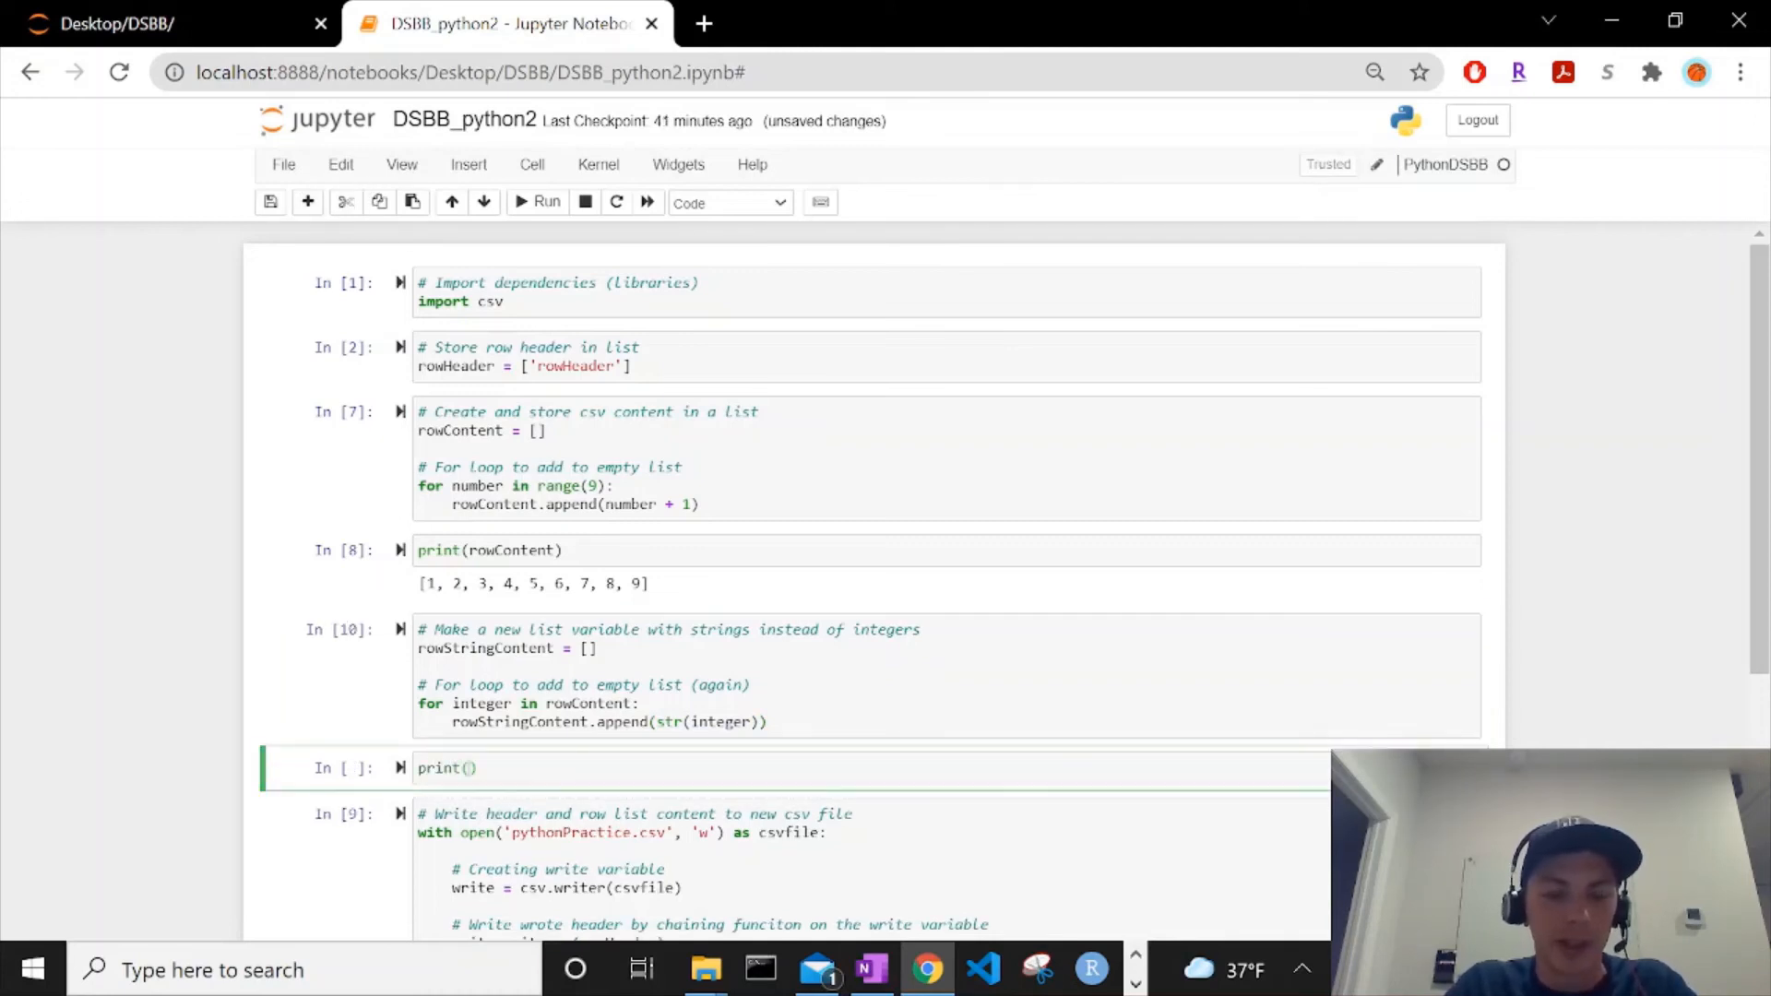
pyautogui.write('rowStringCon')
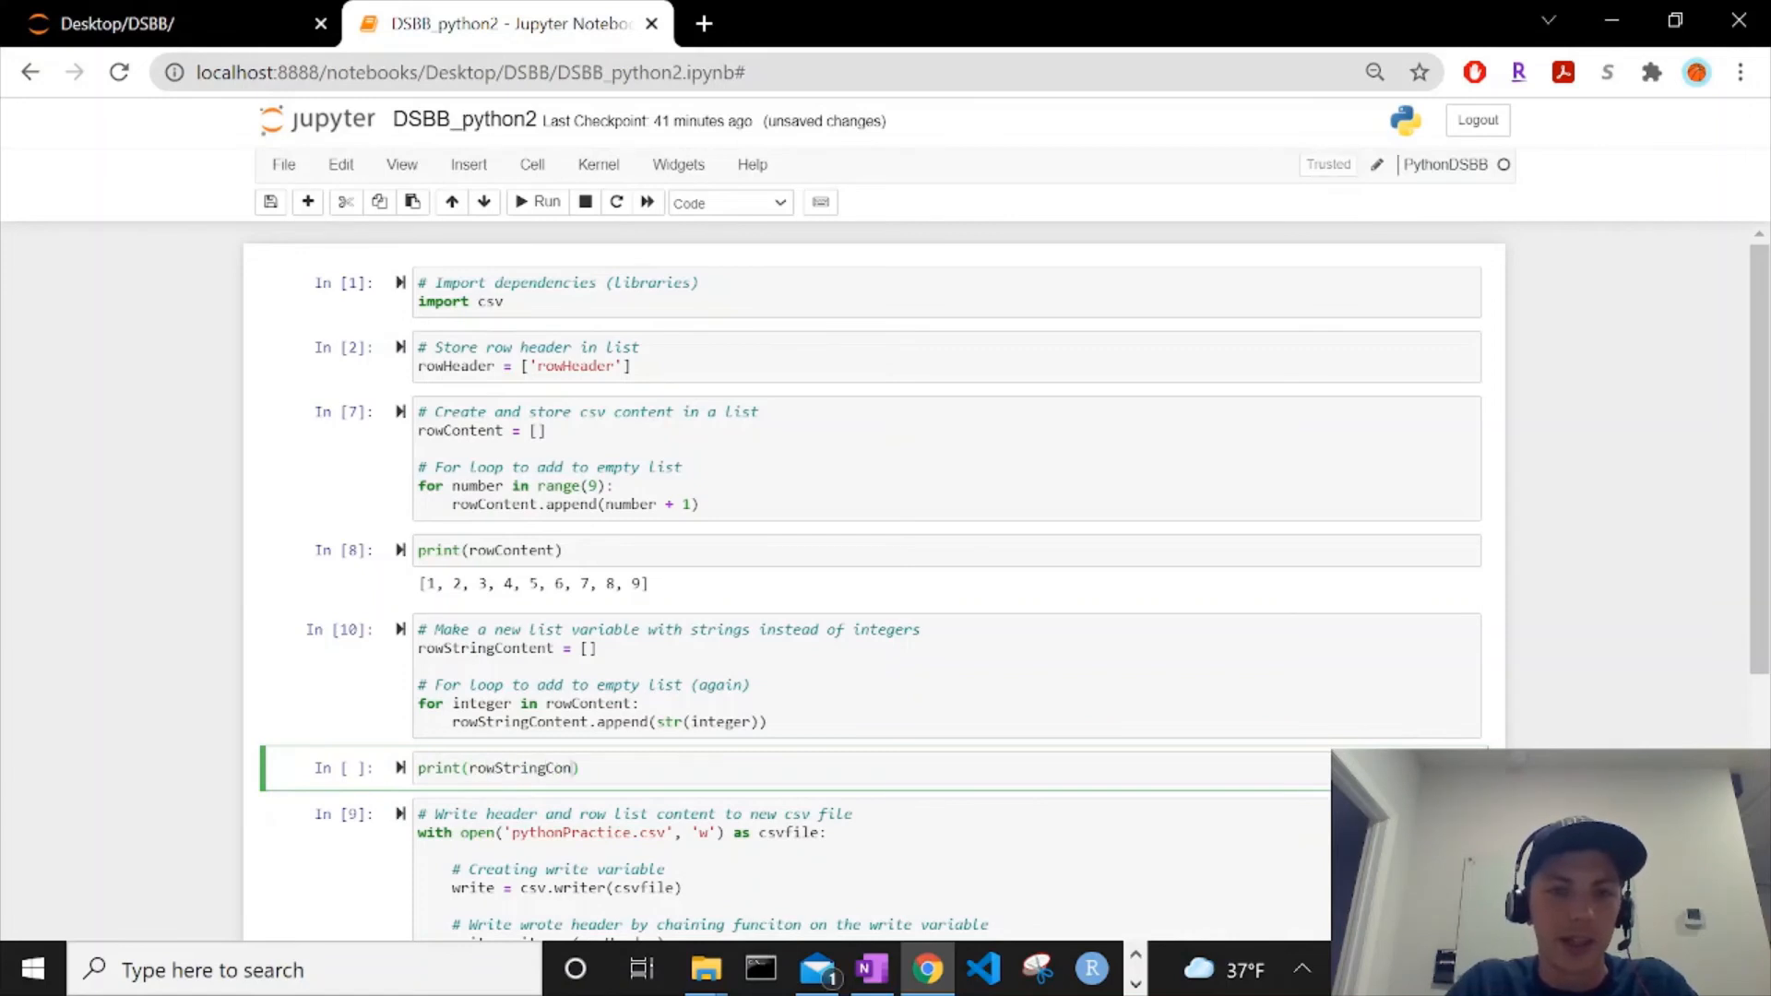
pyautogui.click(544, 202)
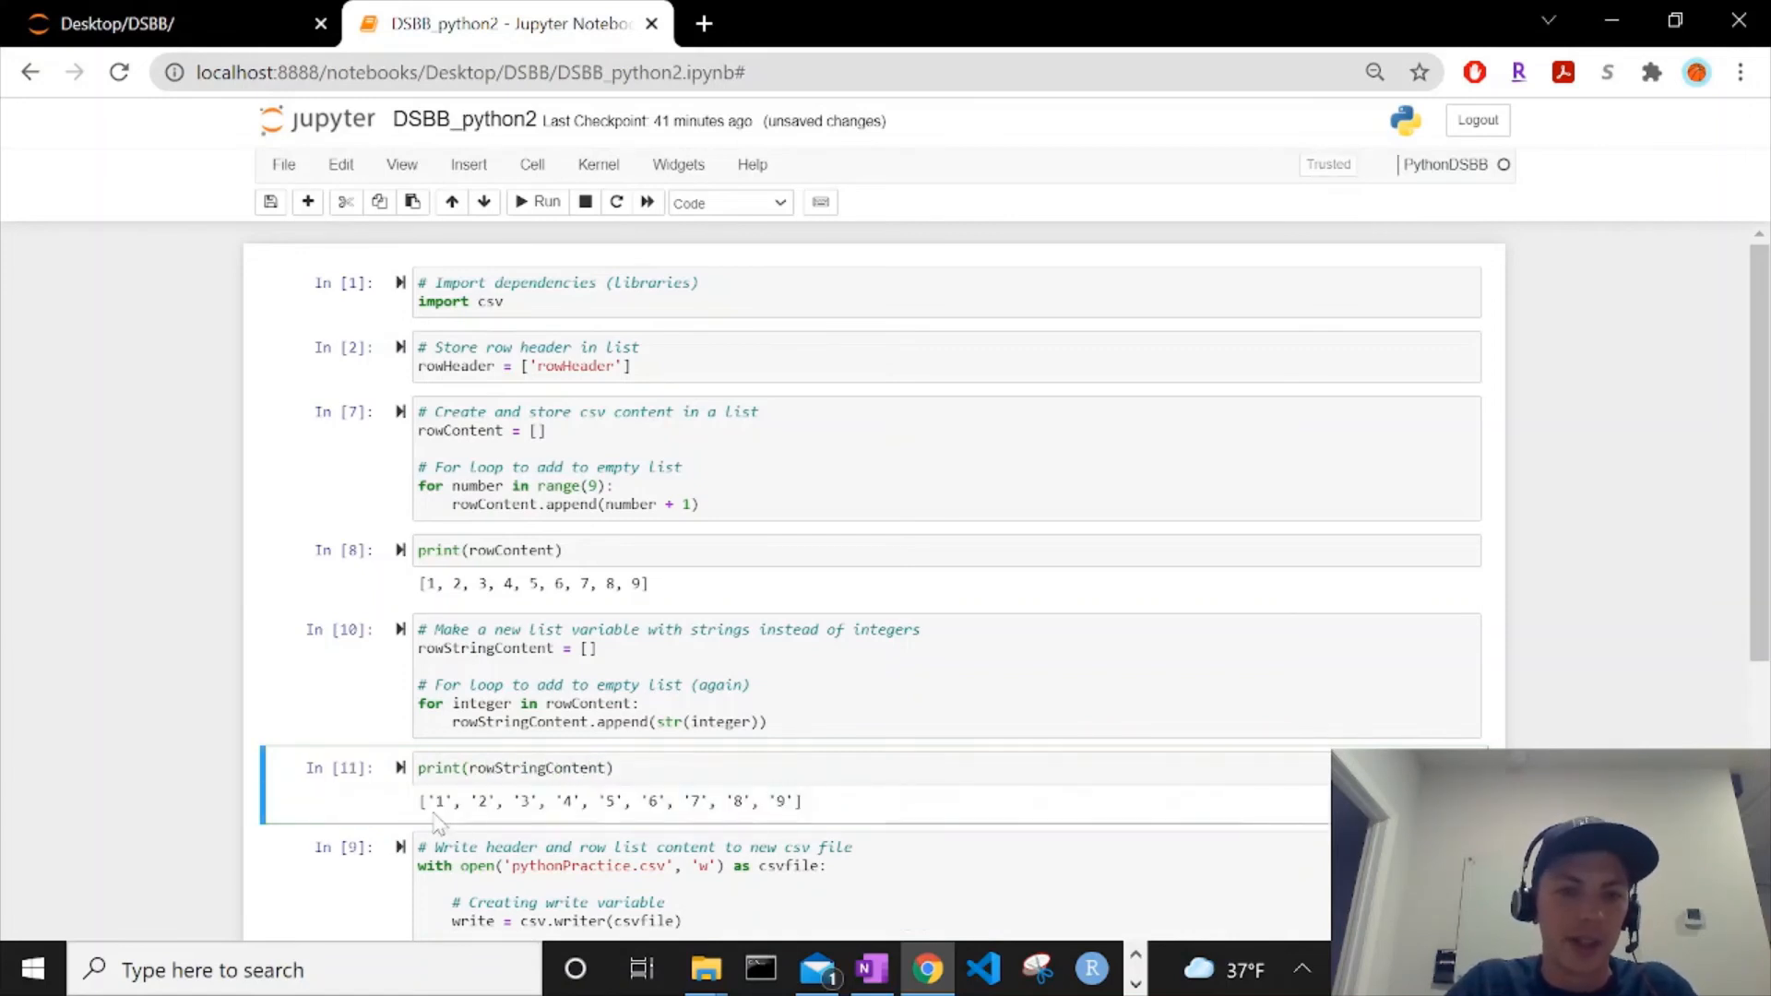
# Step: Change the csv cell to writerows(rowStringContent) and rerun it
pyautogui.moveTo(427, 801); pyautogui.dragTo(800, 801)
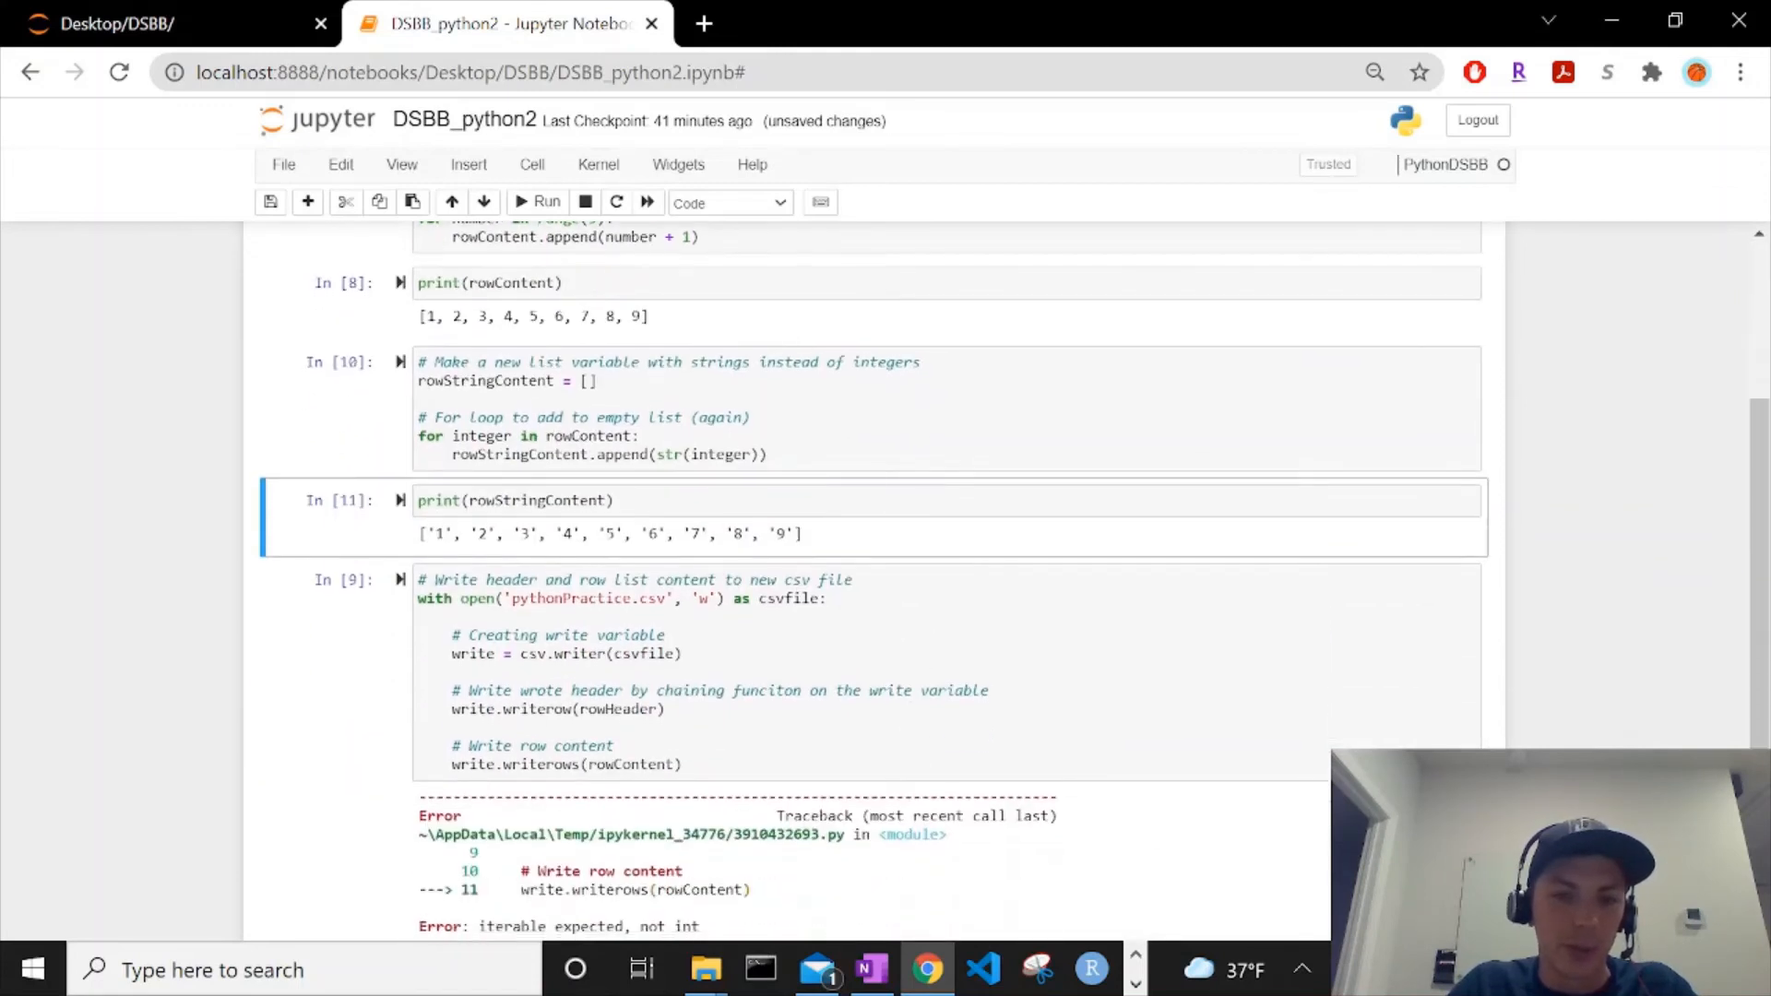
pyautogui.click(609, 765)
pyautogui.write('String')
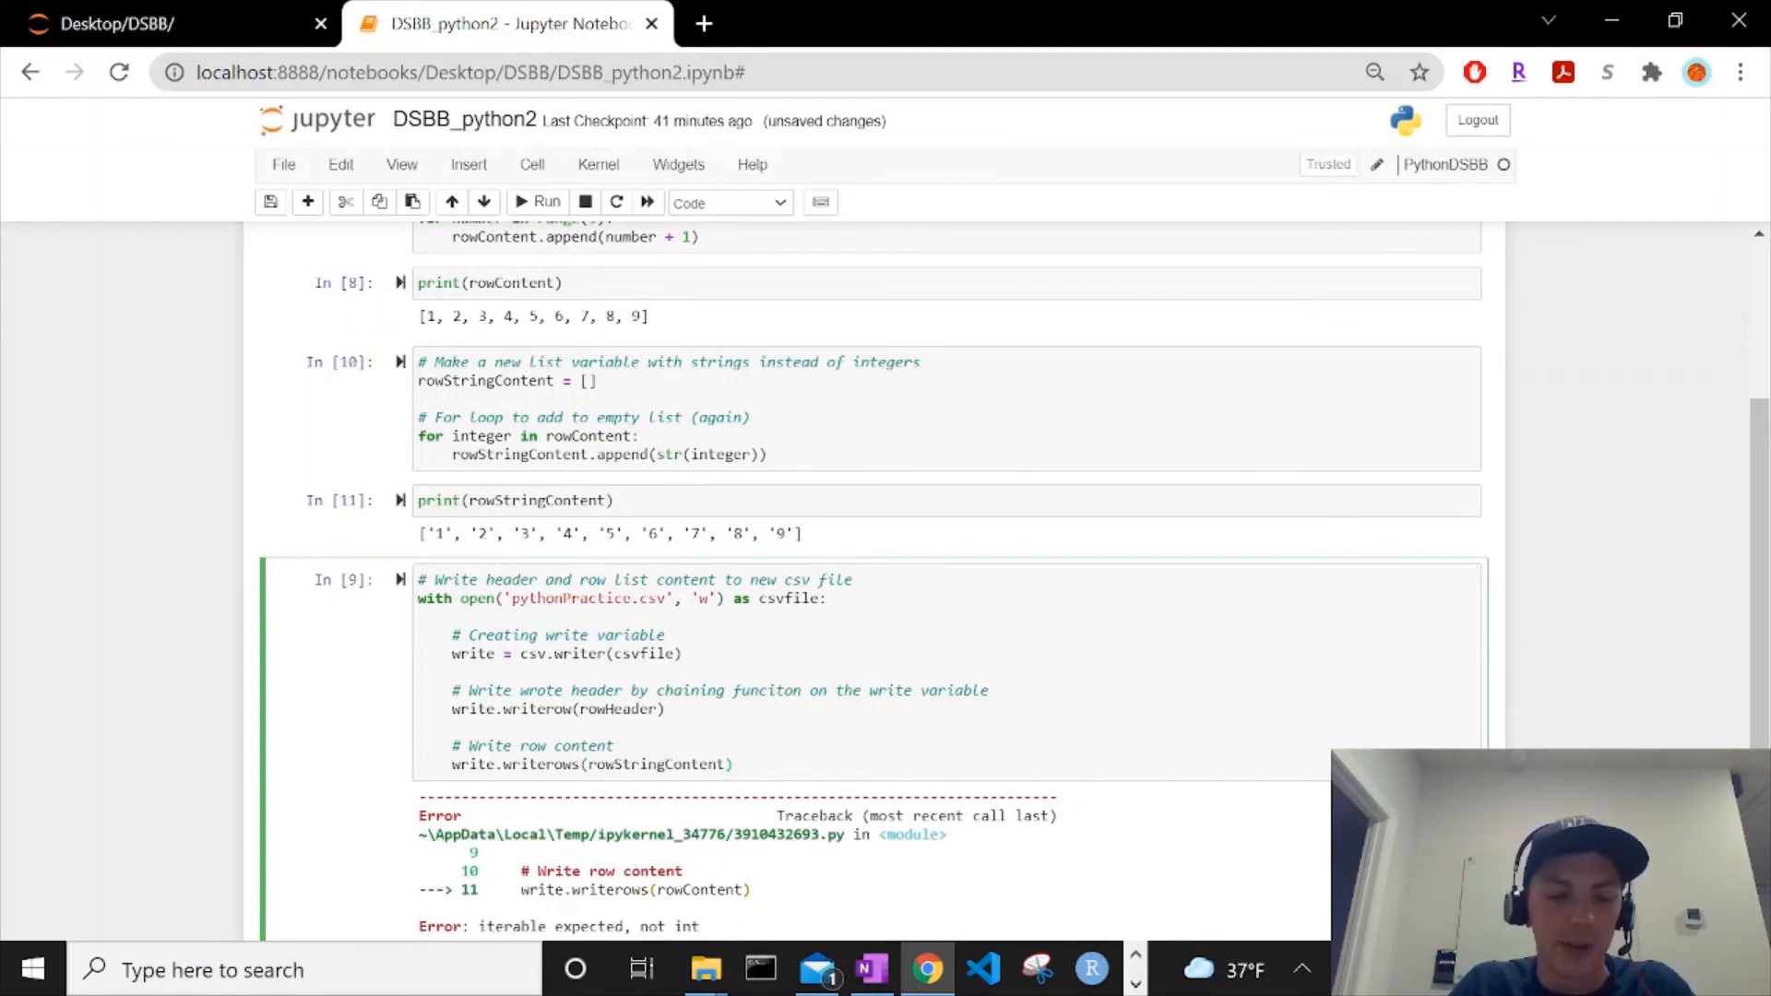
pyautogui.click(540, 202)
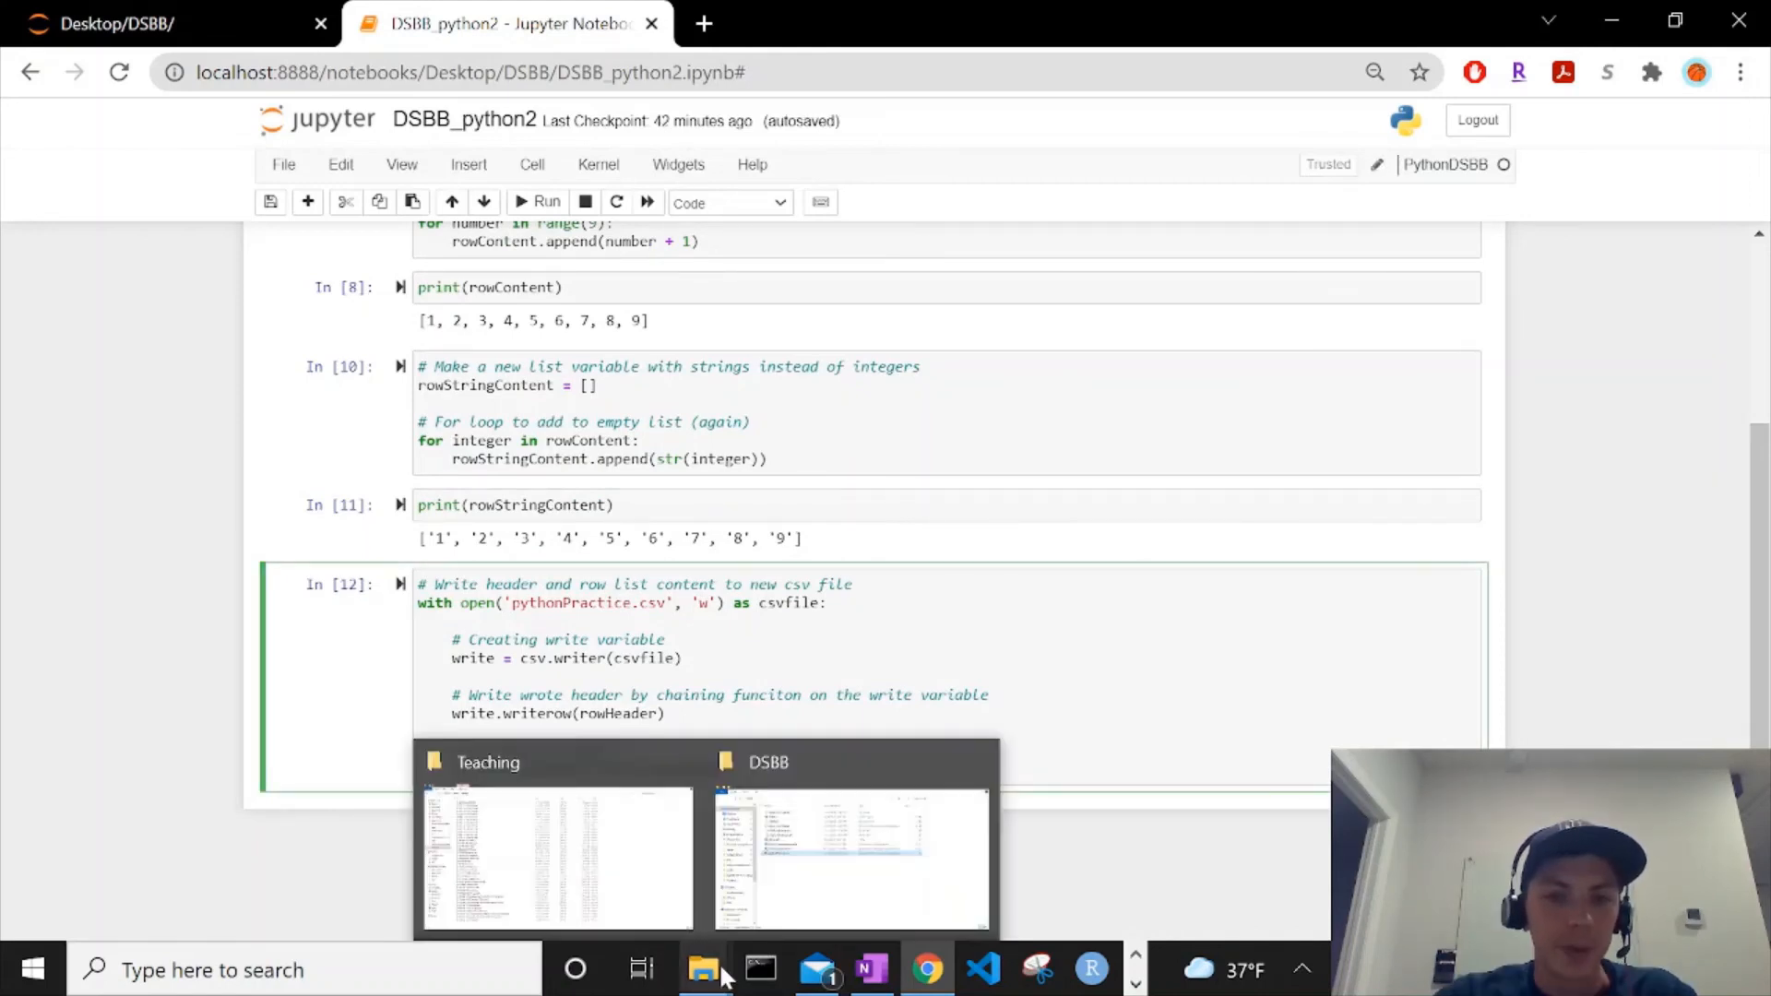
# Step: Open pythonPractice.csv in Excel, see 1–9 separated by blank rows, then close it
pyautogui.click(850, 859)
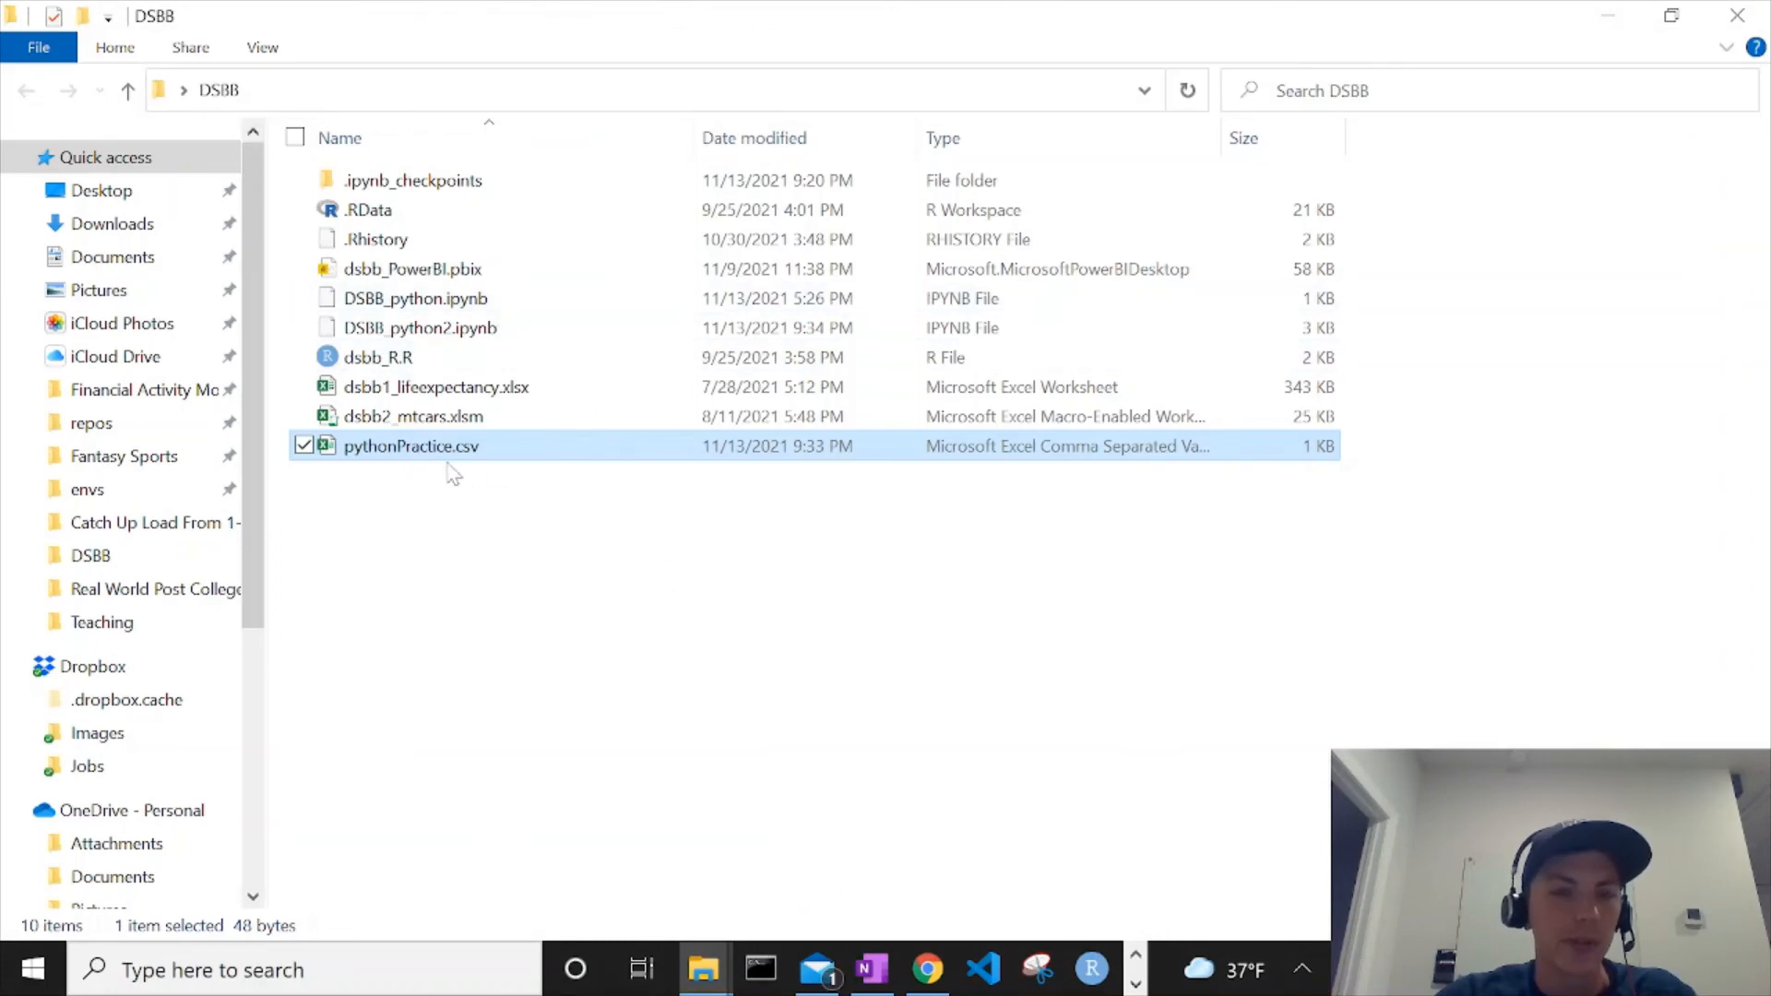
pyautogui.moveTo(472, 480)
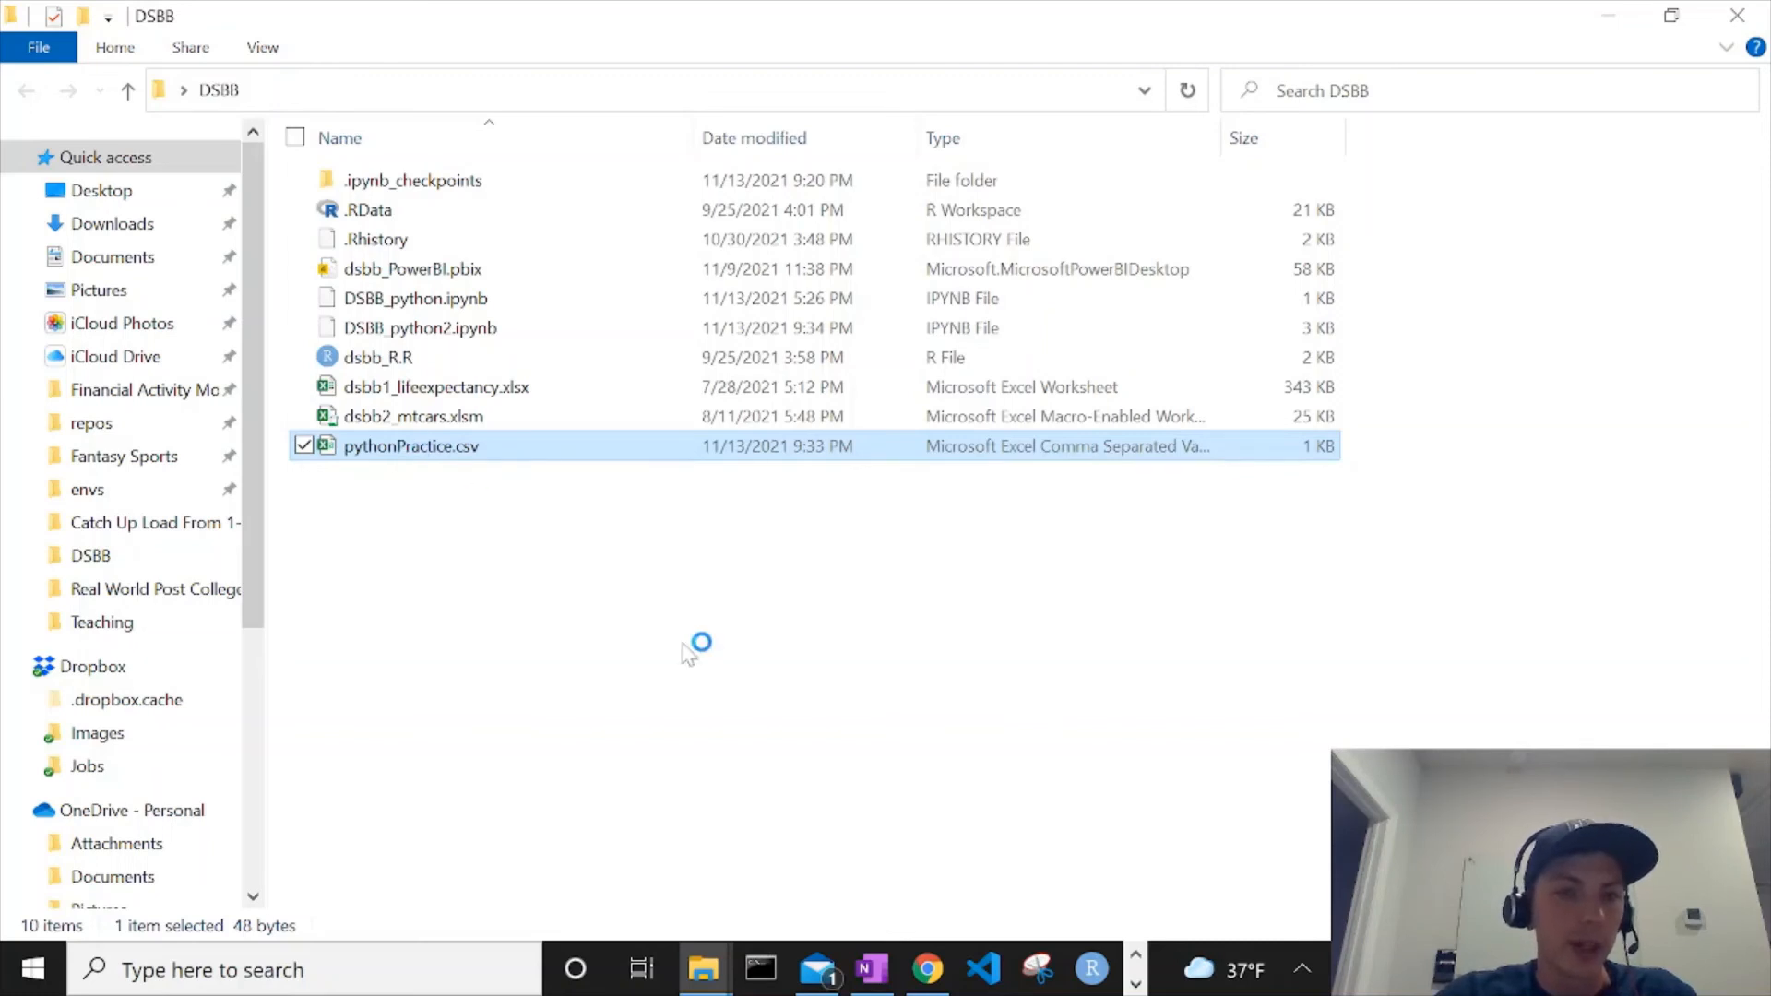
pyautogui.doubleClick(411, 446)
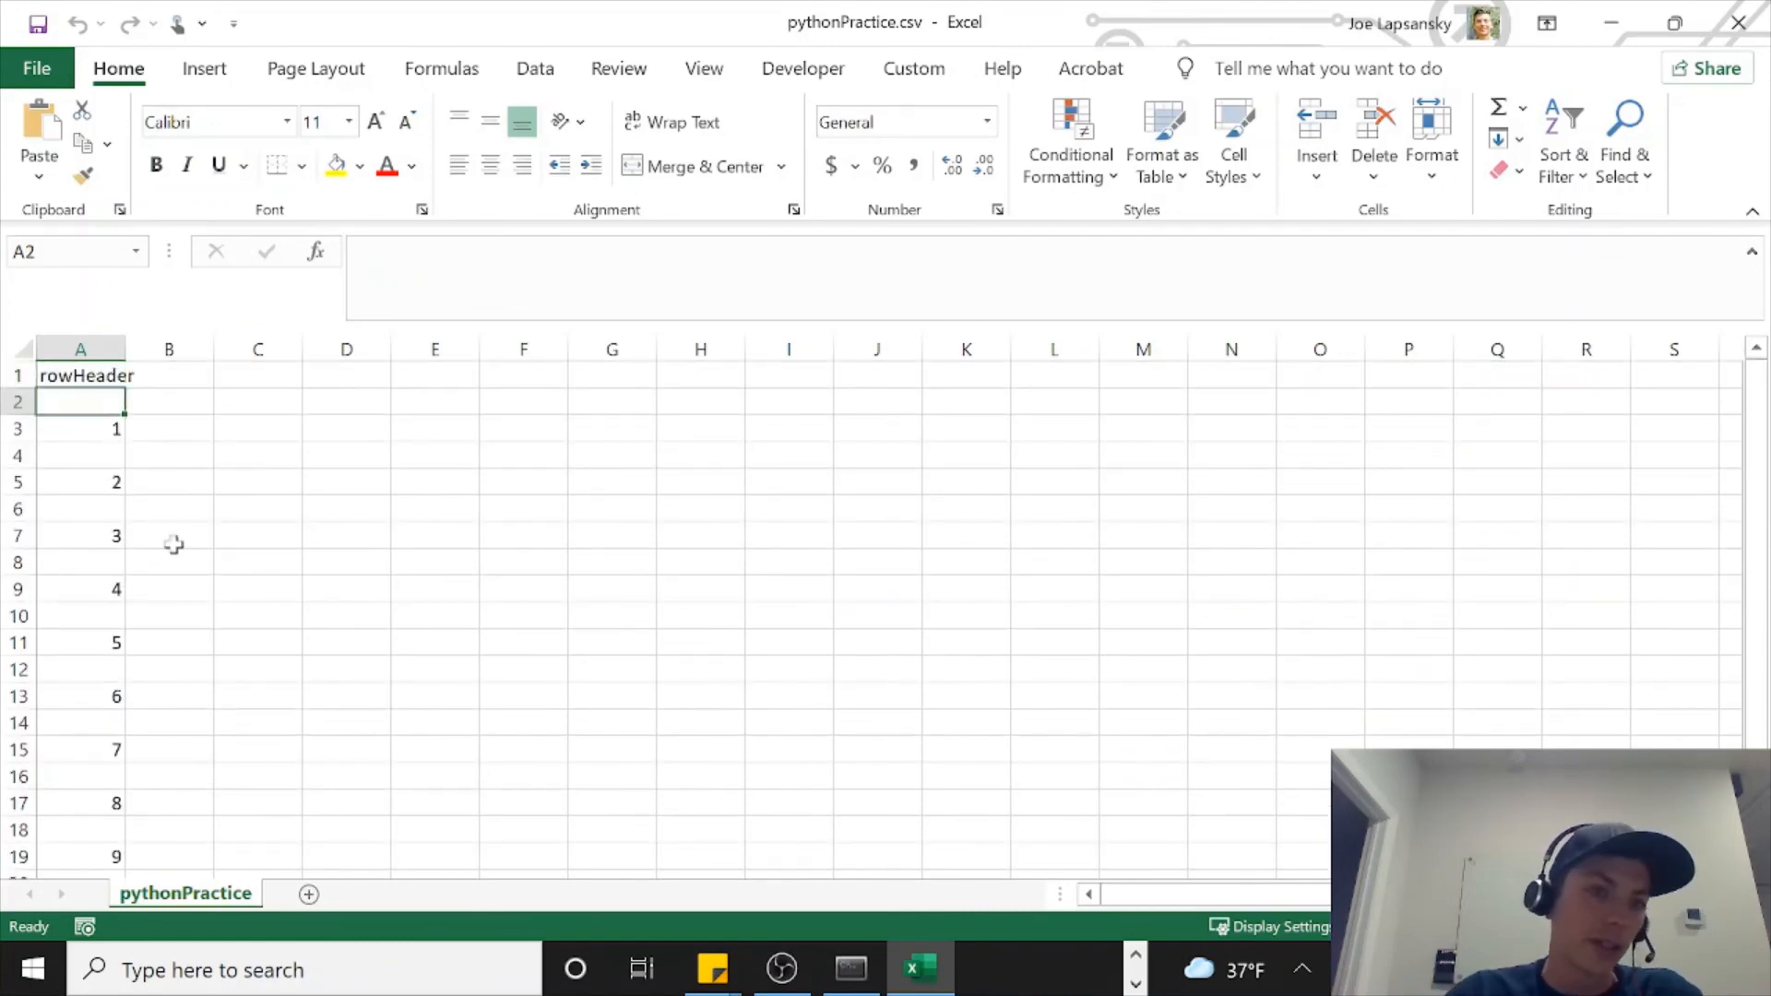
pyautogui.moveTo(200, 585)
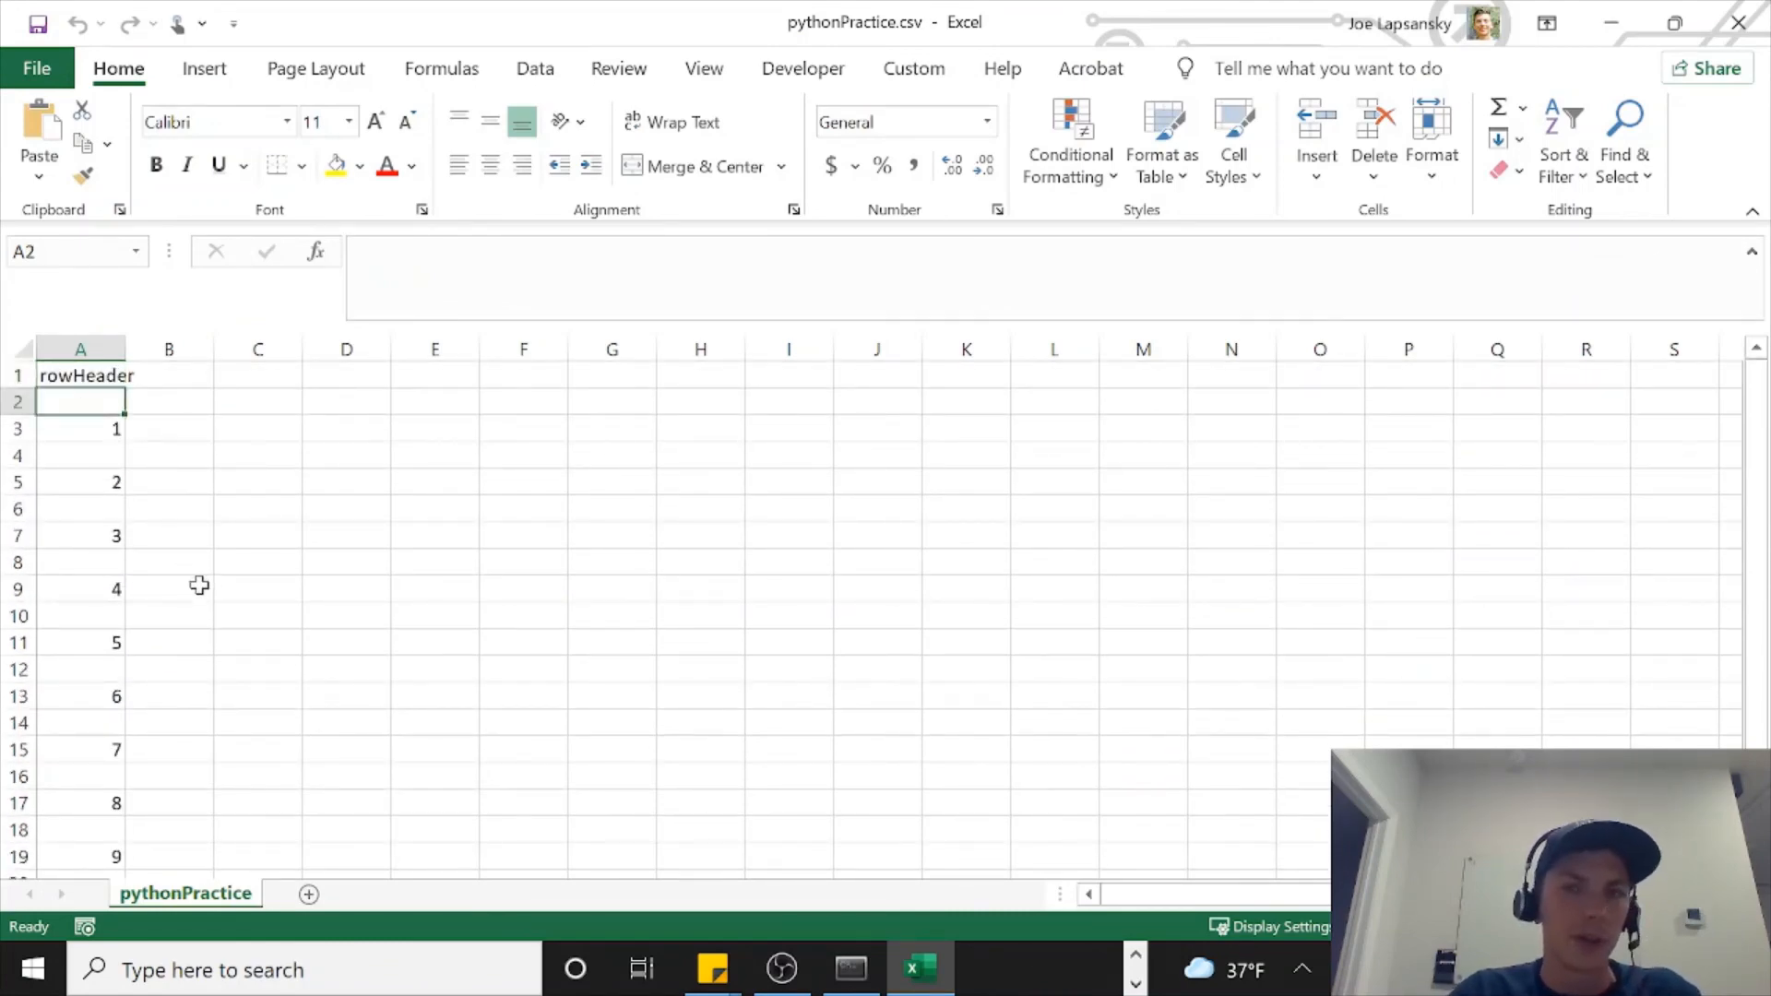
pyautogui.click(79, 349)
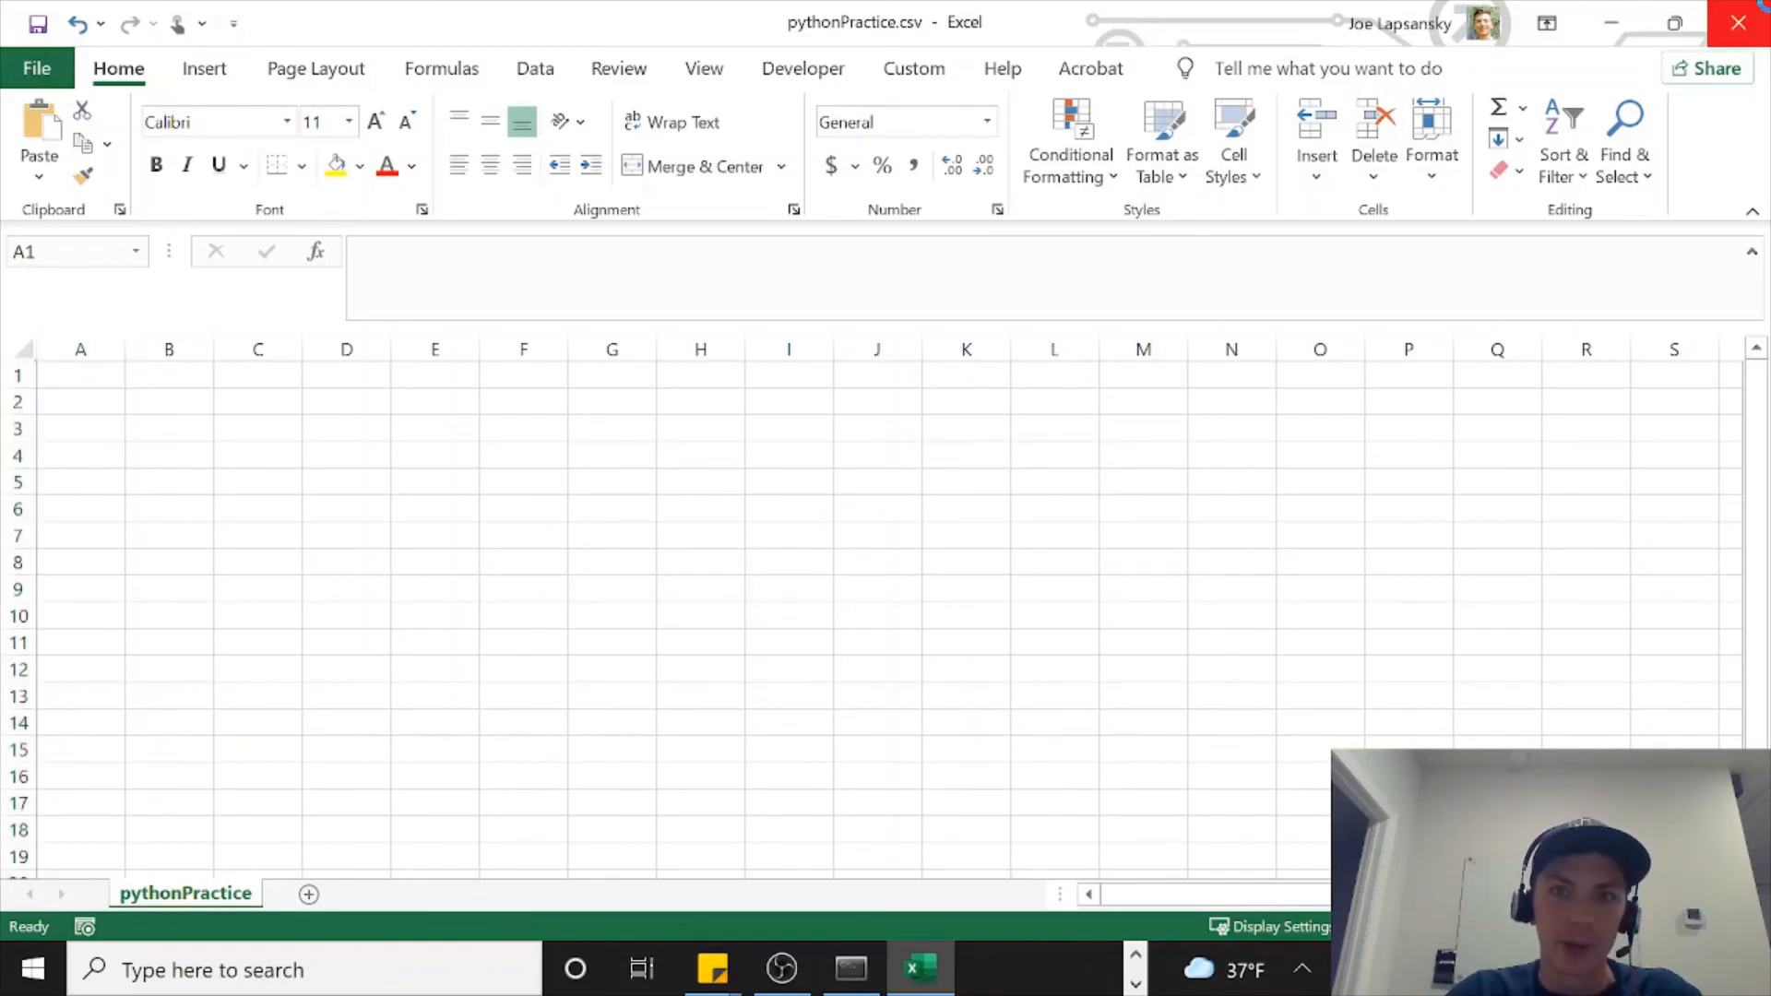
pyautogui.click(703, 970)
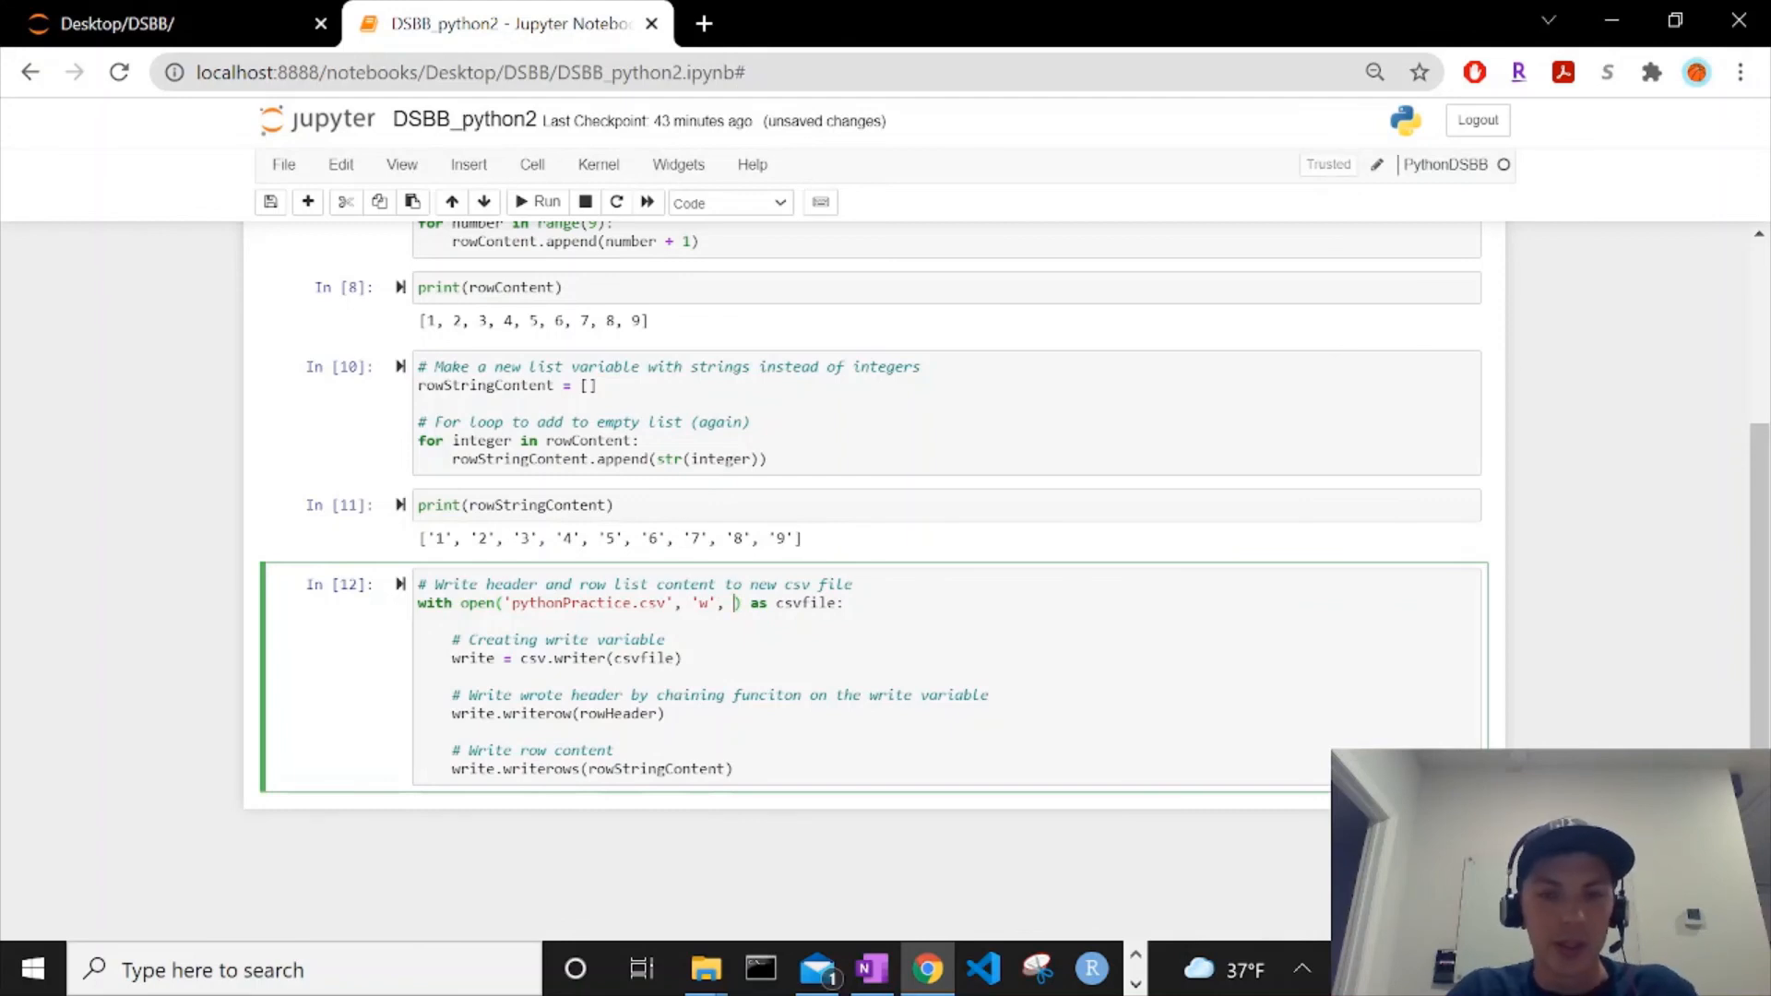
# Step: Add newline='' to the open() call in the csv-writing cell
pyautogui.write("newline='")
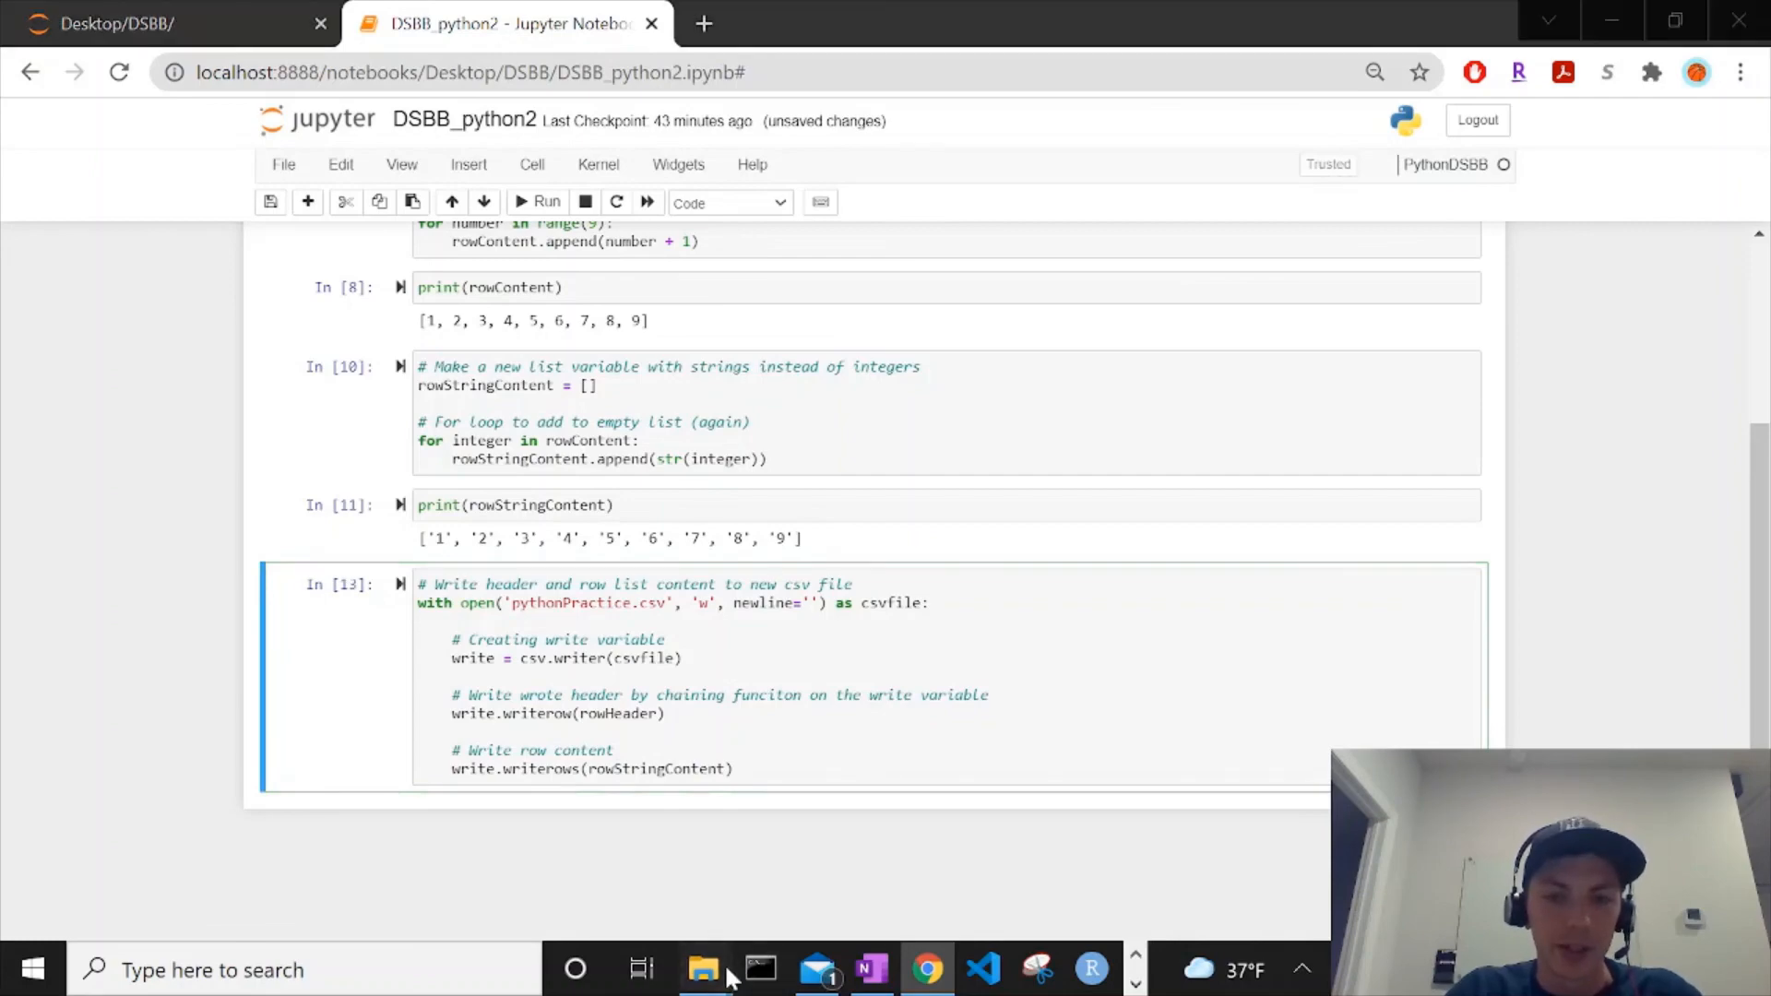
# Step: Reopen pythonPractice.csv in Excel, confirm rowHeader then 1–9 in A2–A10, and close it
pyautogui.click(704, 969)
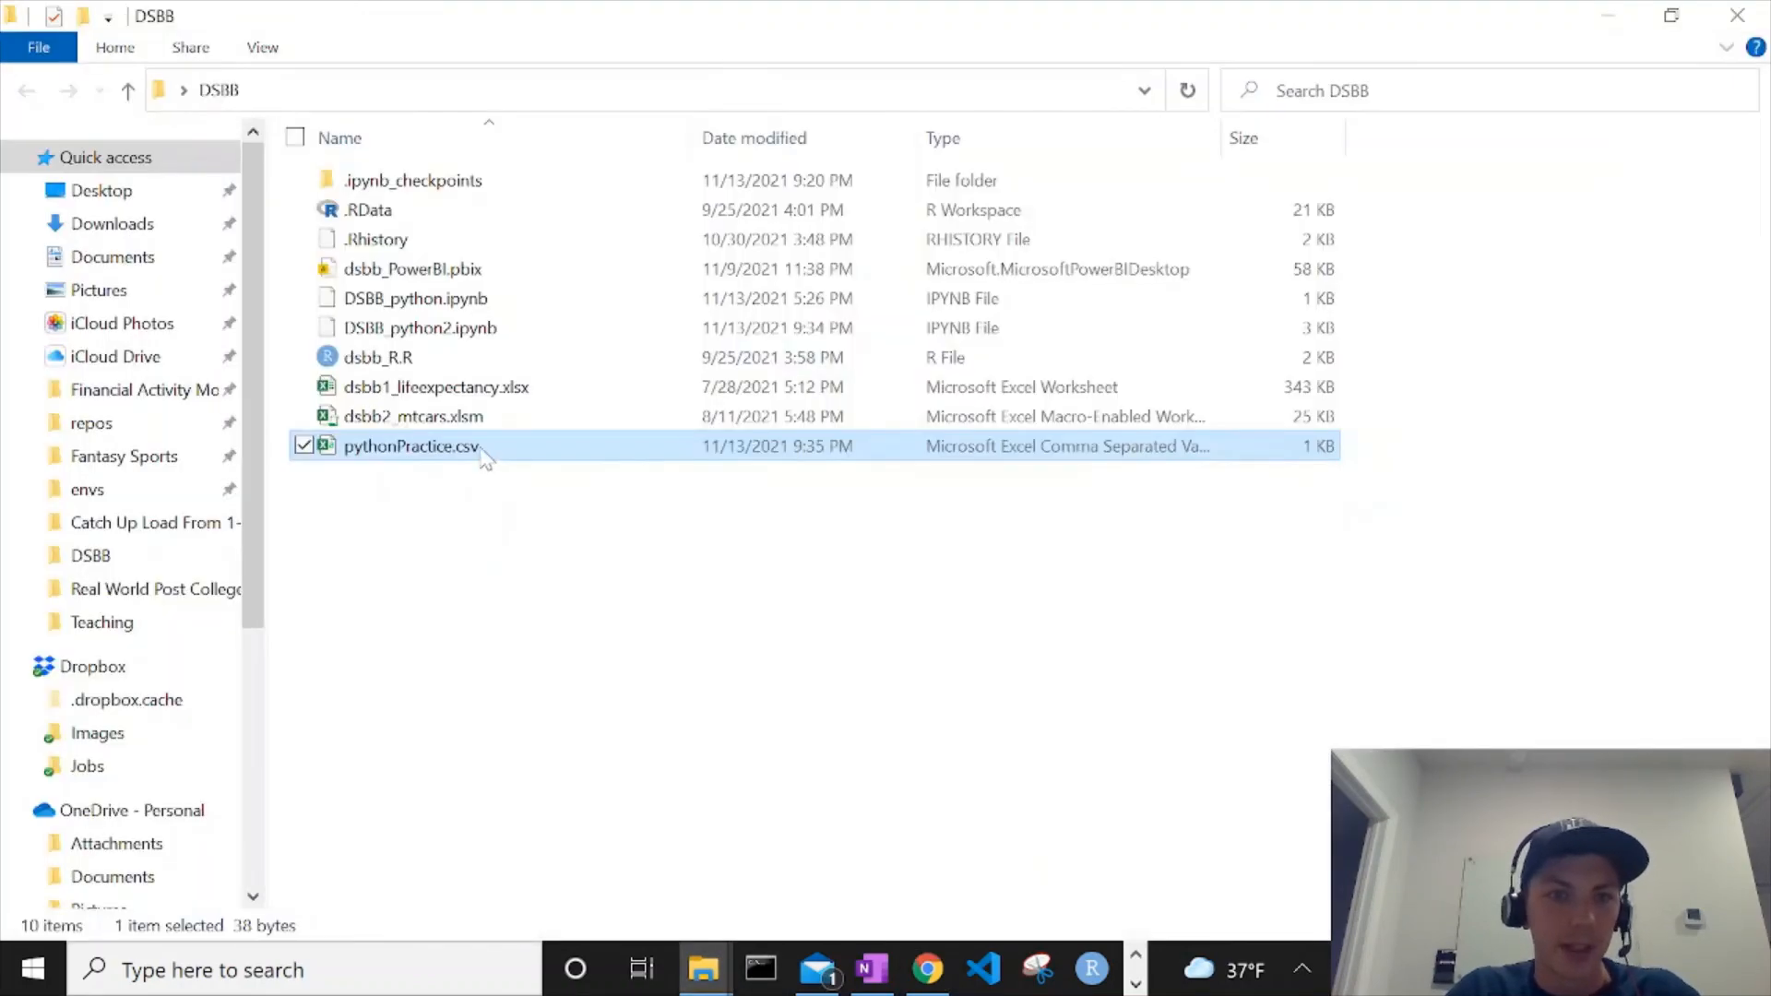
pyautogui.doubleClick(410, 446)
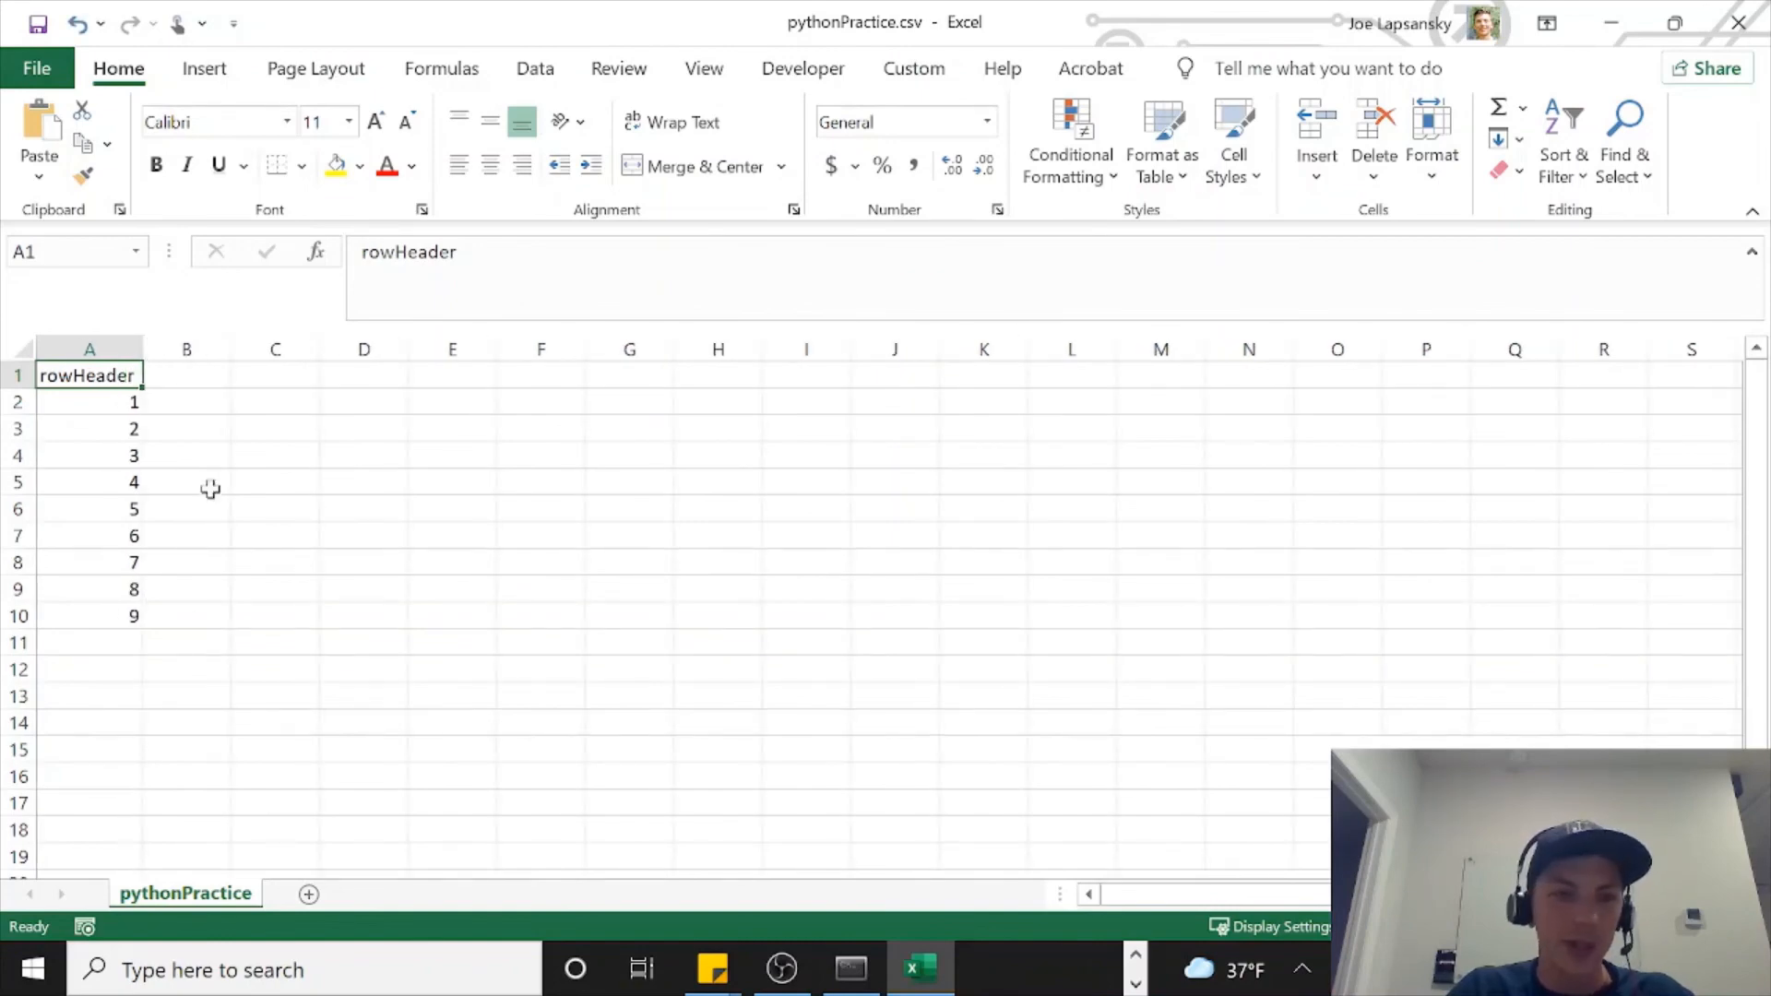
pyautogui.moveTo(519, 579)
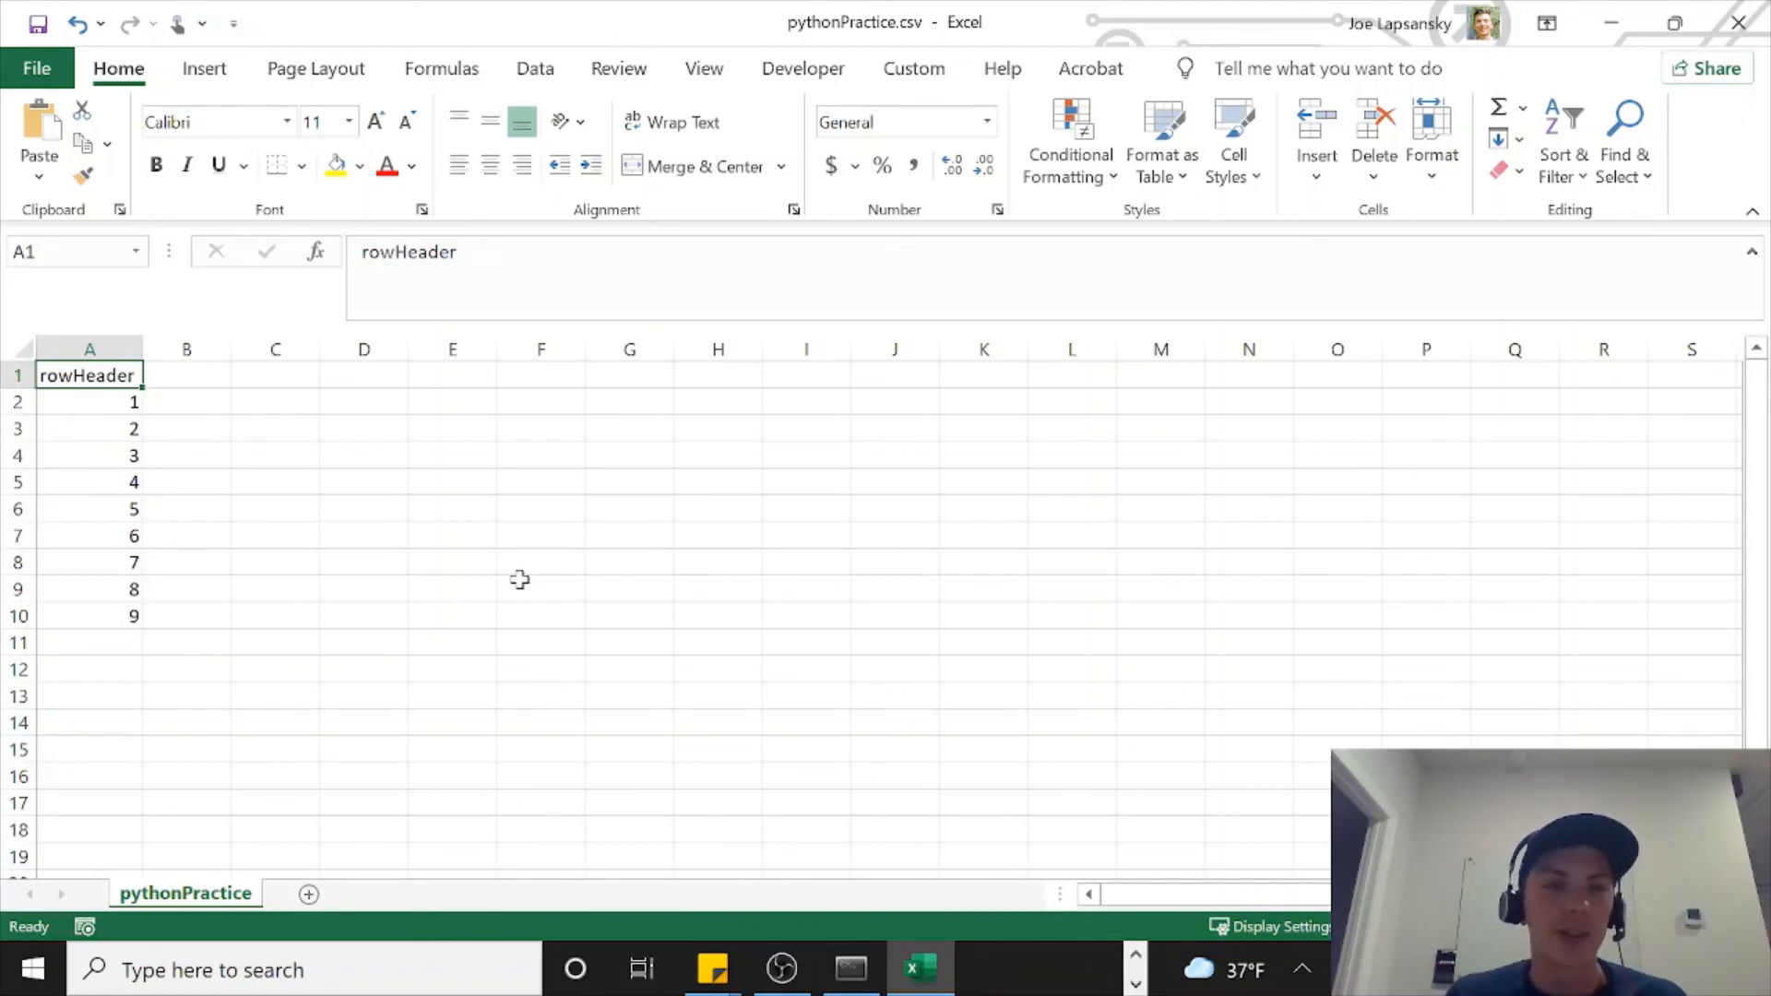
pyautogui.click(931, 969)
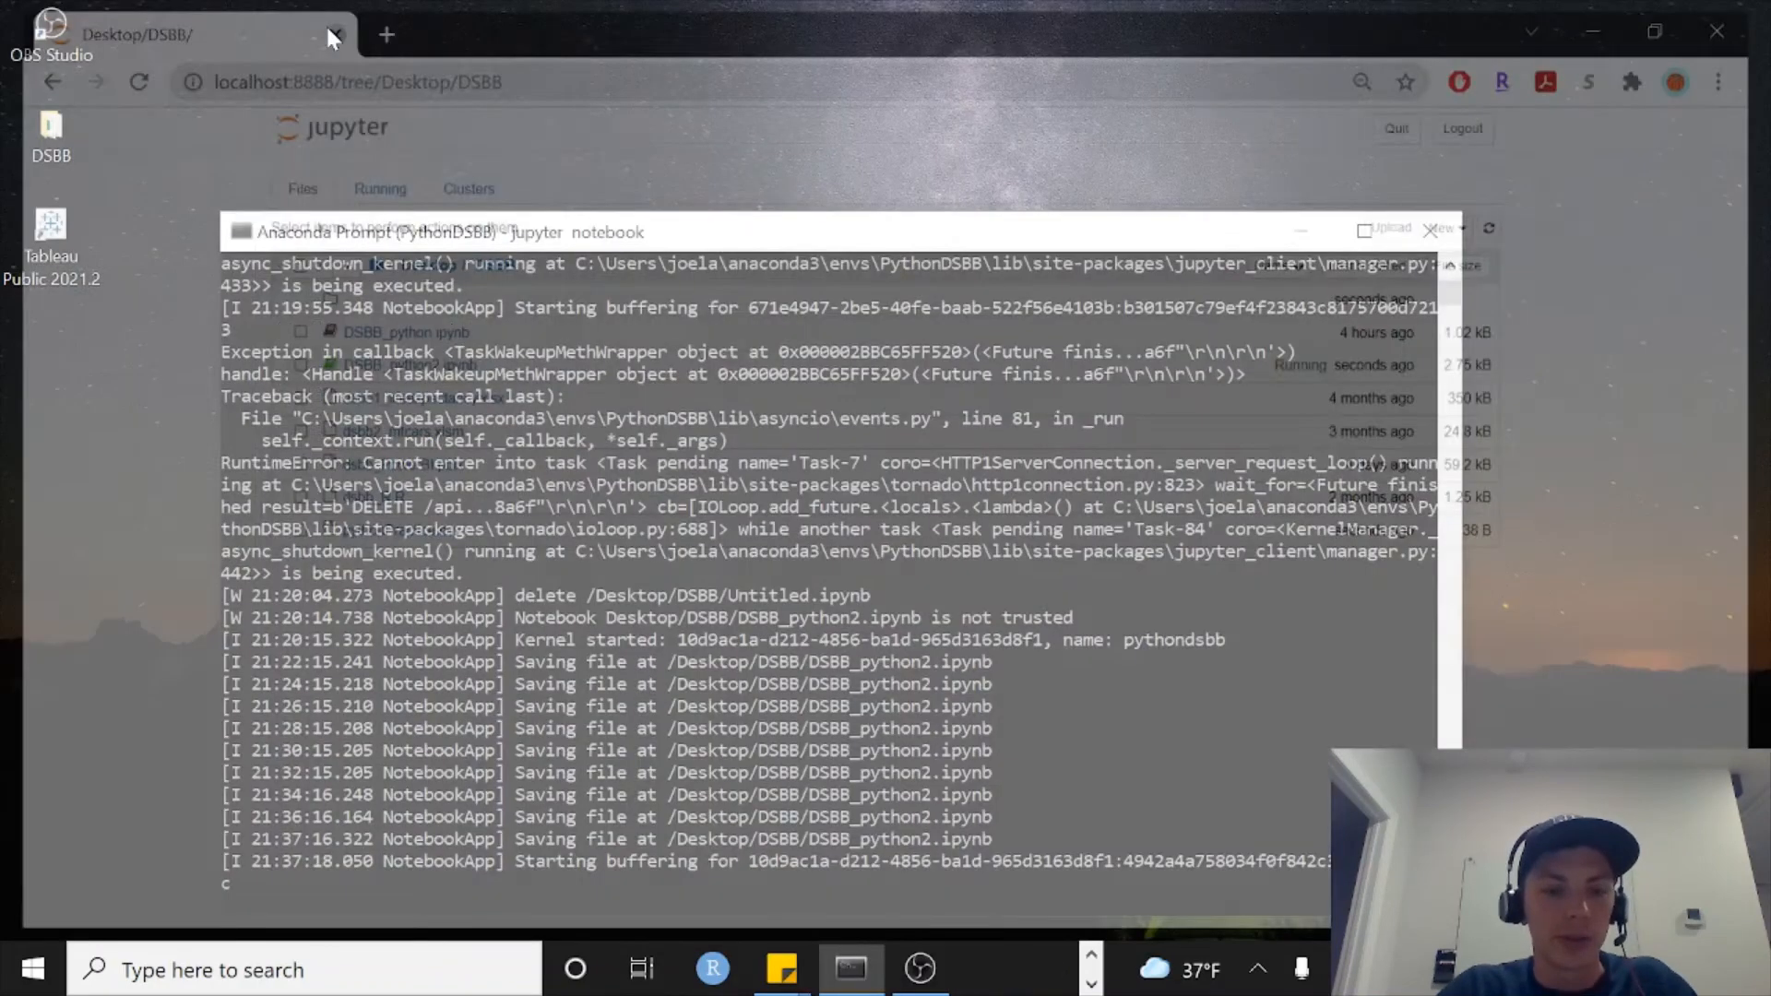
# Step: Close the Jupyter browser window, stop the server in Anaconda Prompt, and close the prompt
pyautogui.click(334, 35)
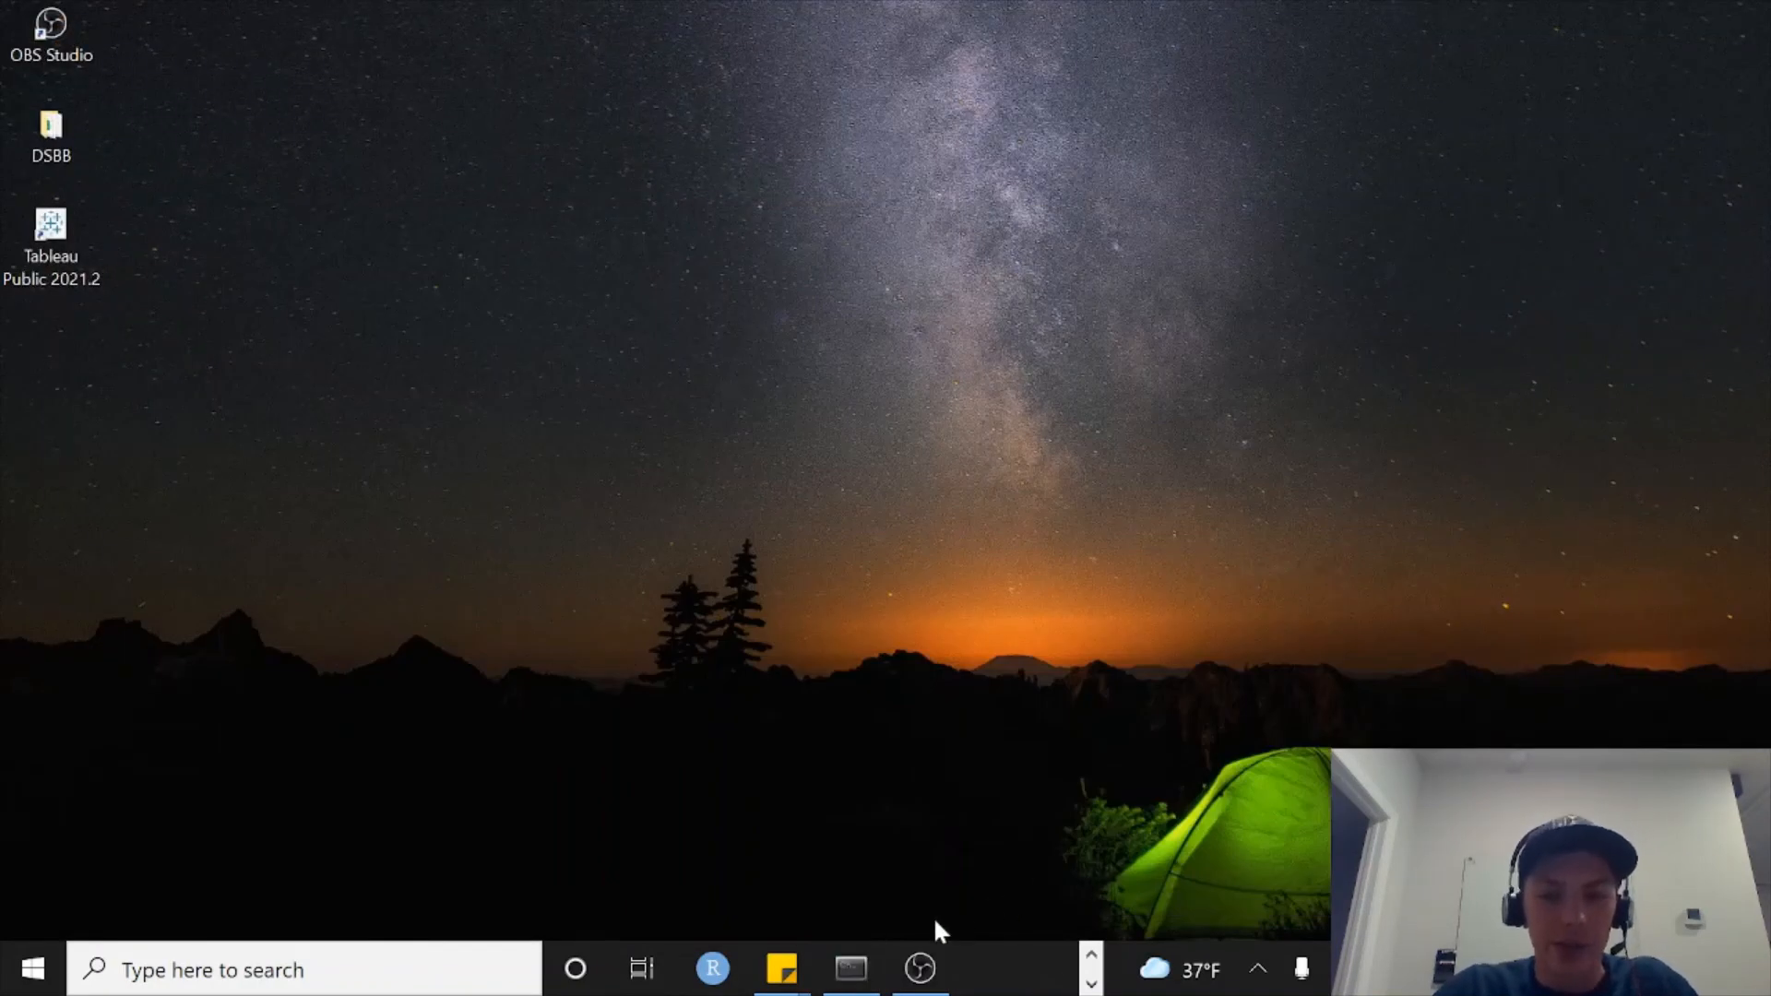
pyautogui.click(849, 969)
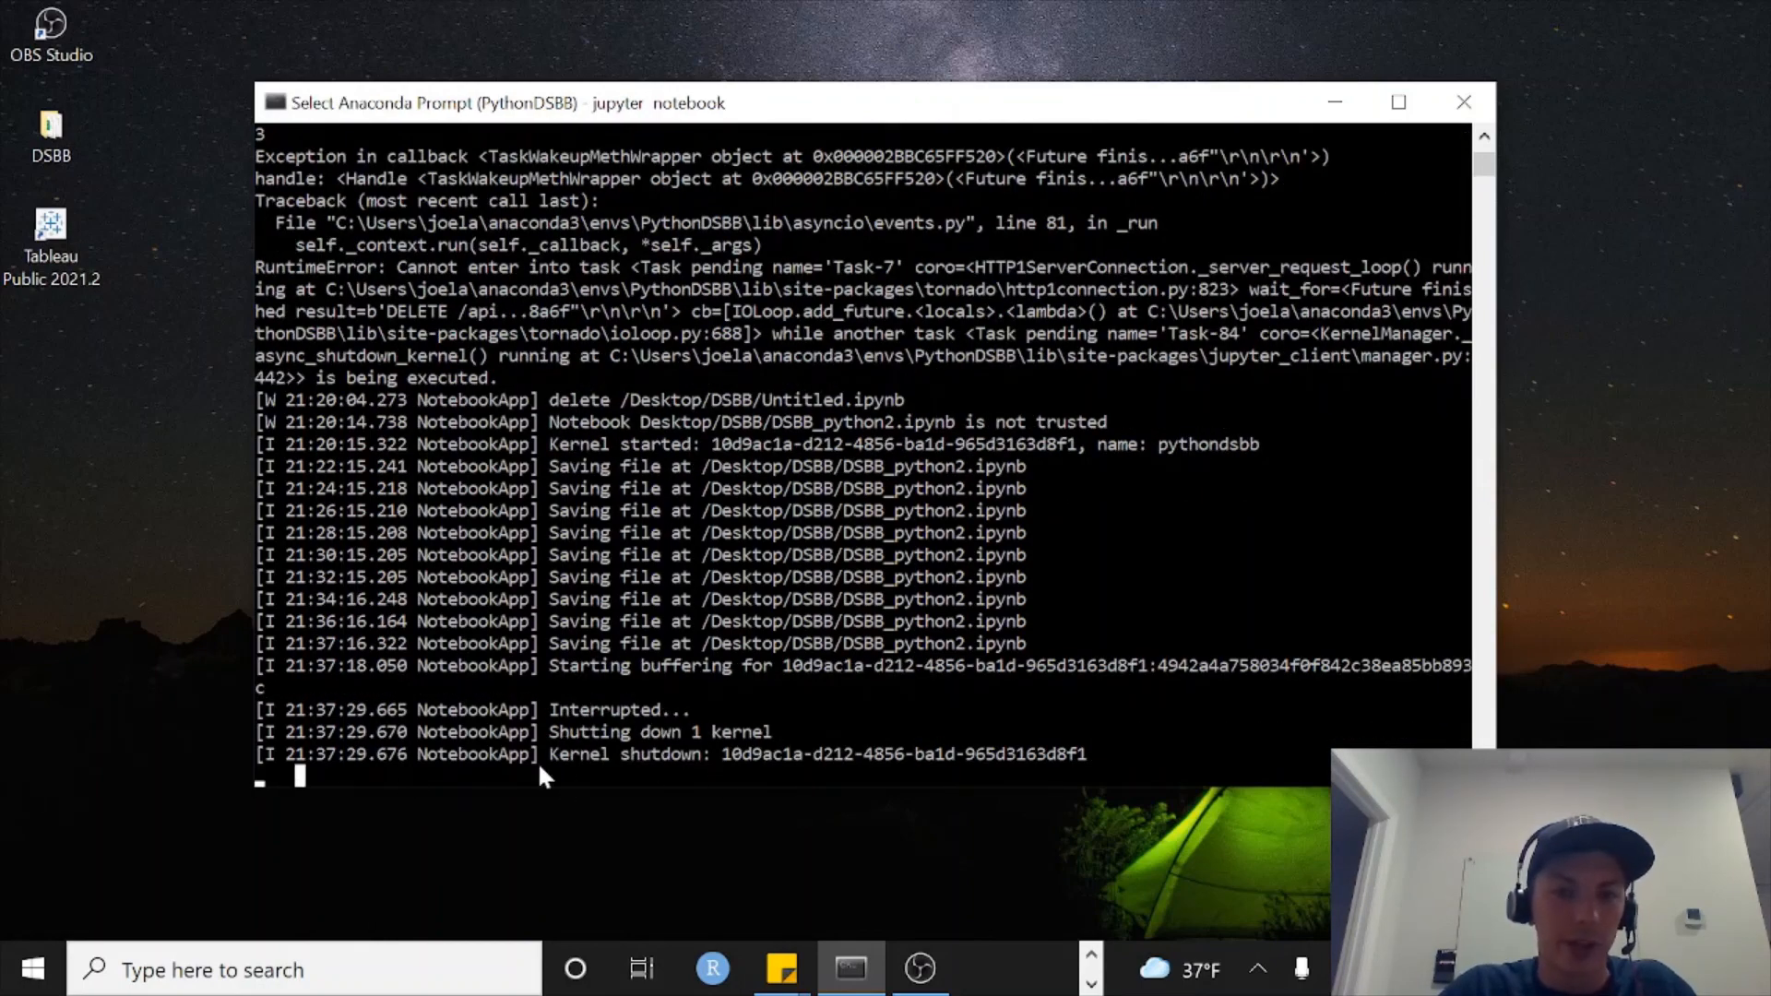
pyautogui.moveTo(344, 780)
pyautogui.write('e')
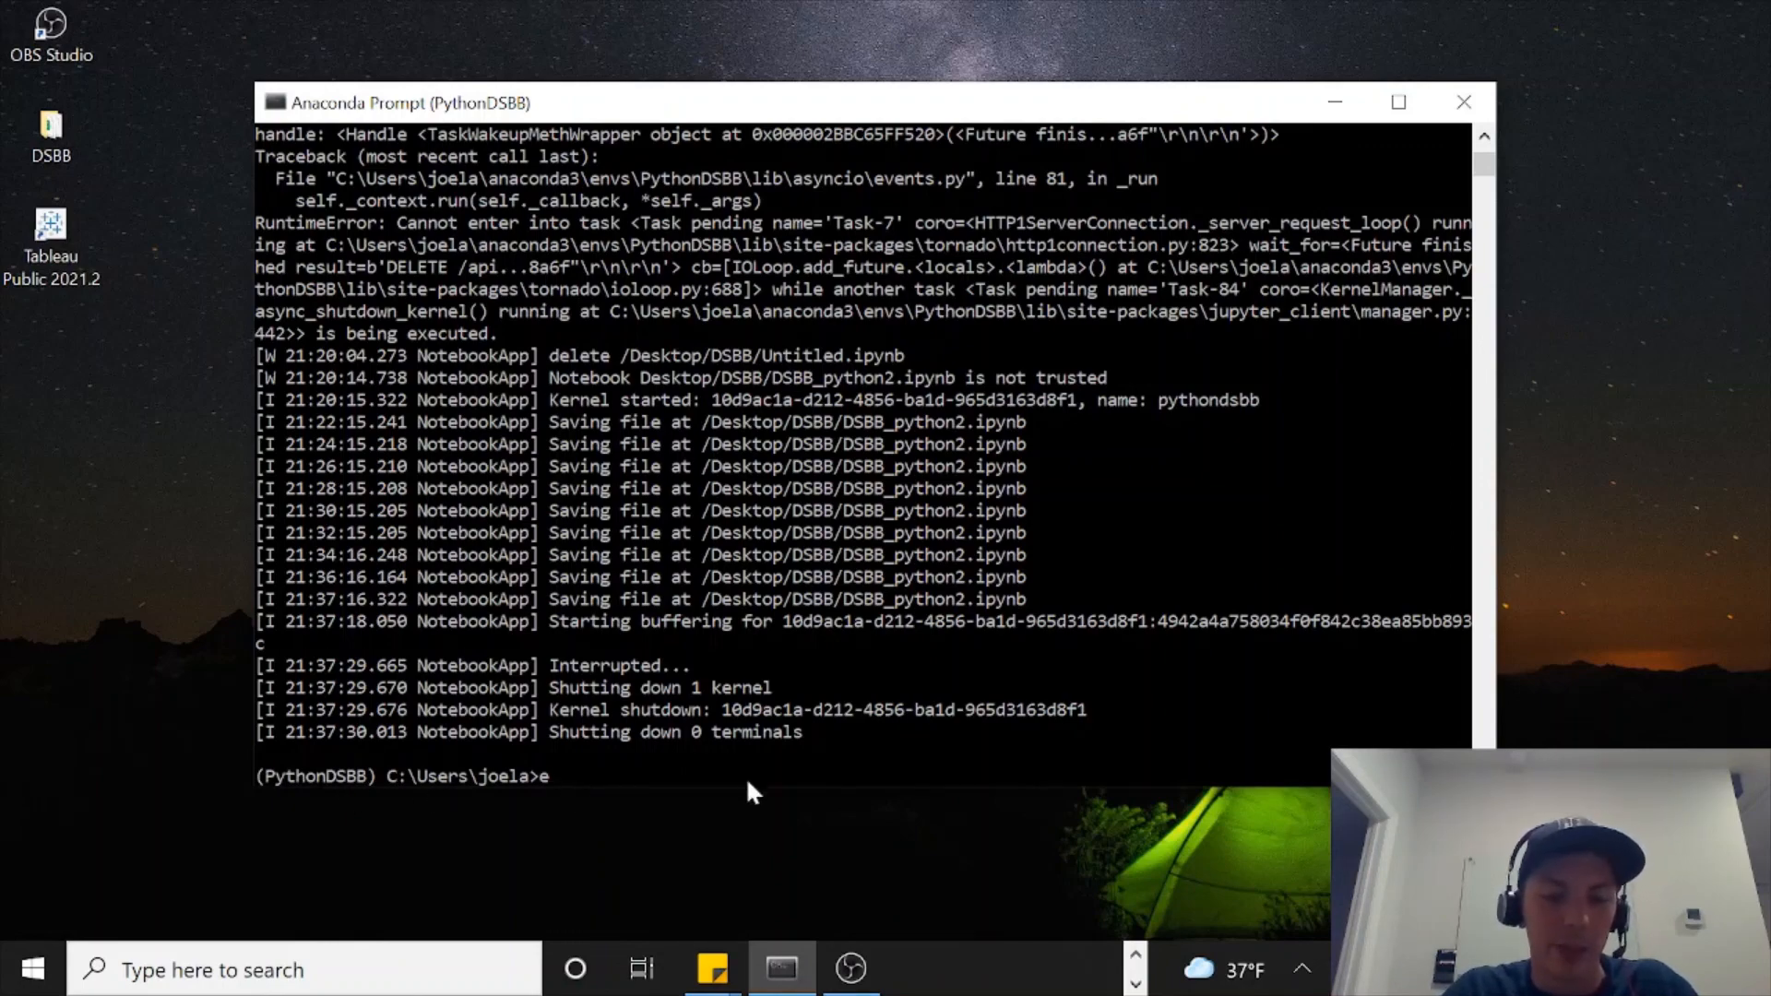
pyautogui.click(1464, 102)
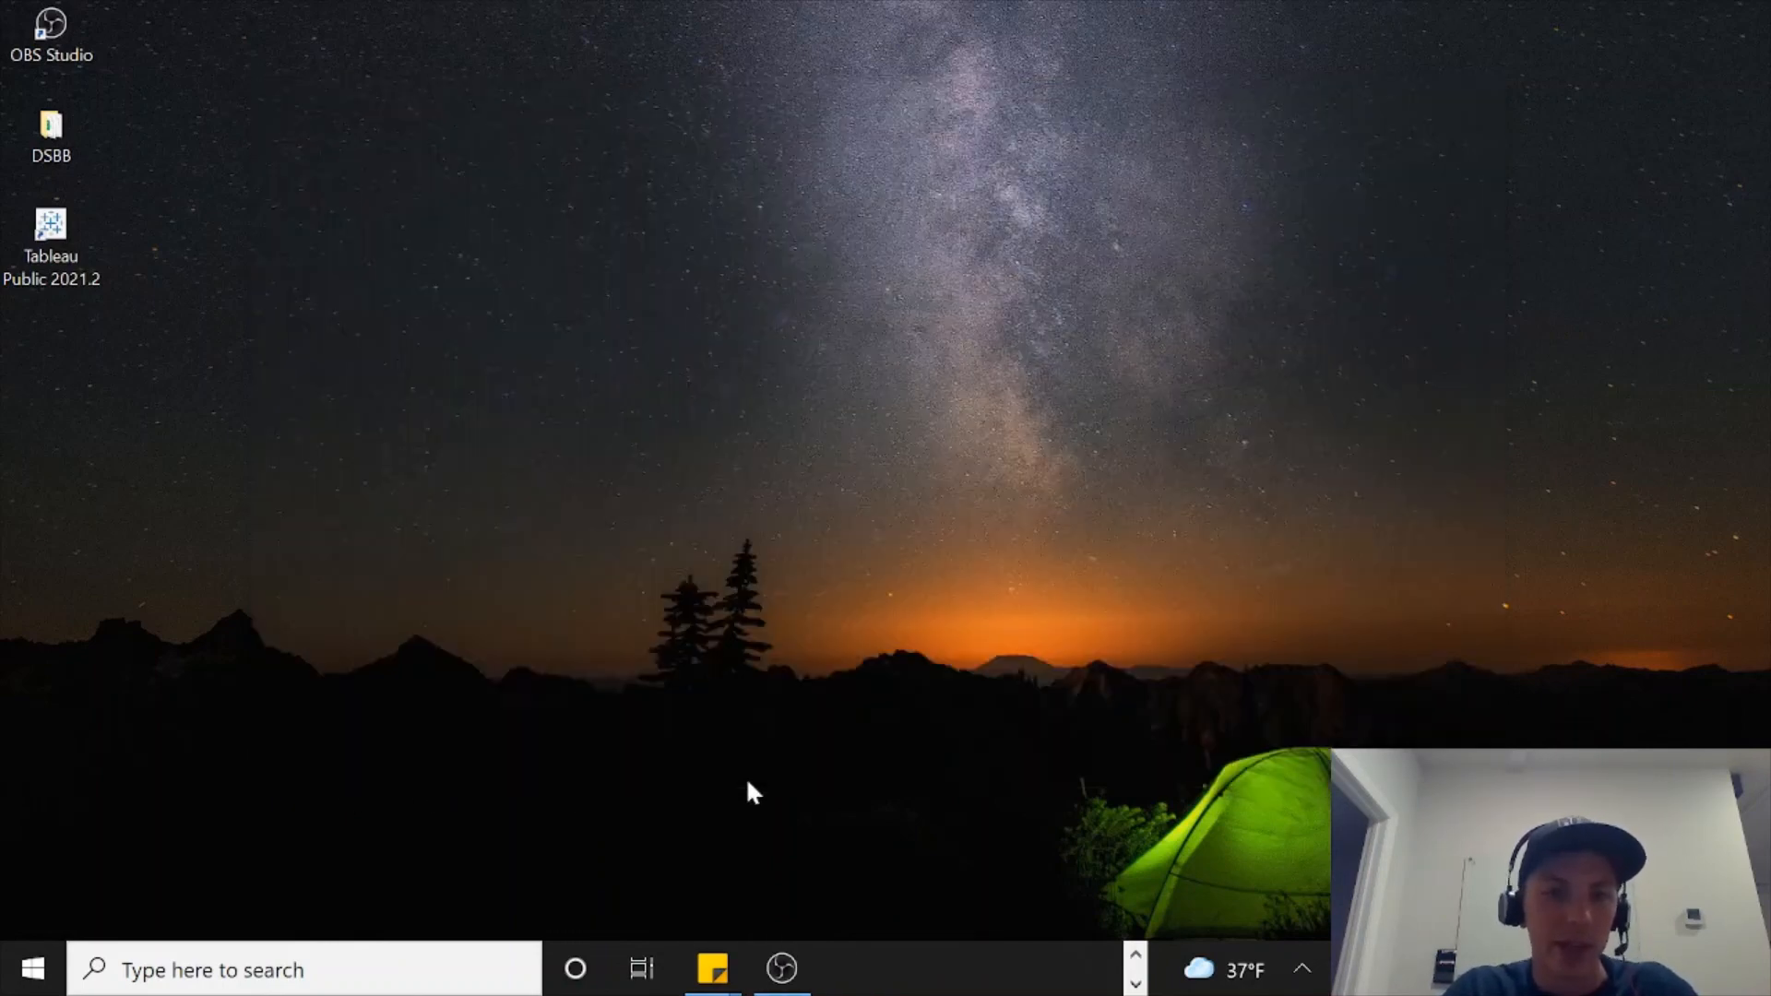